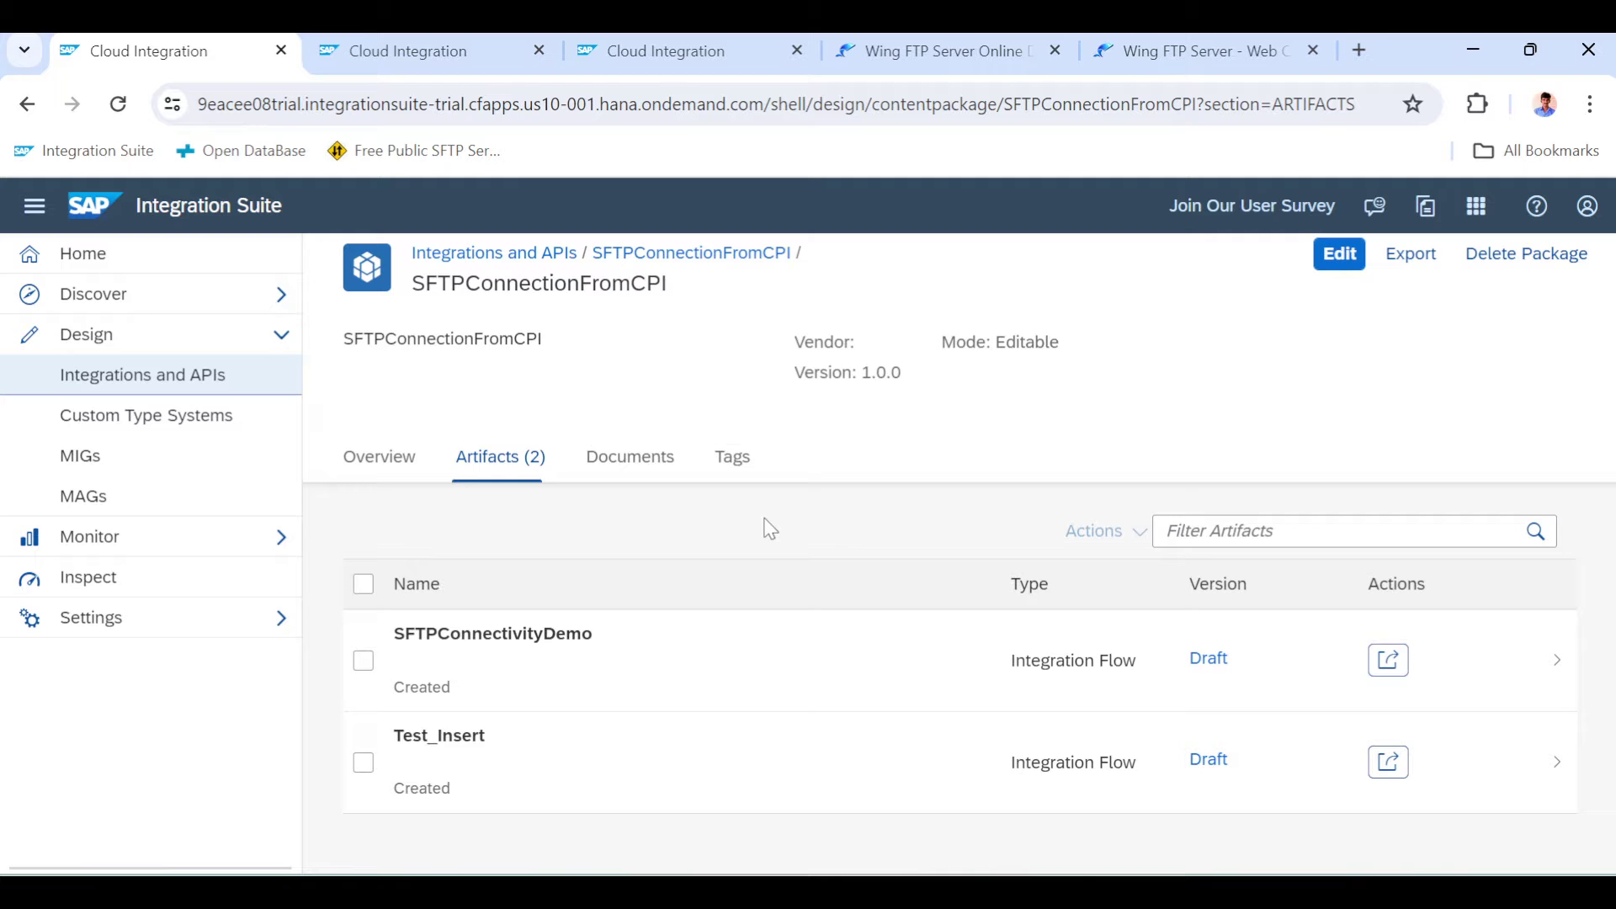
{"action": "mouse_move", "coordinate": [515, 665]}
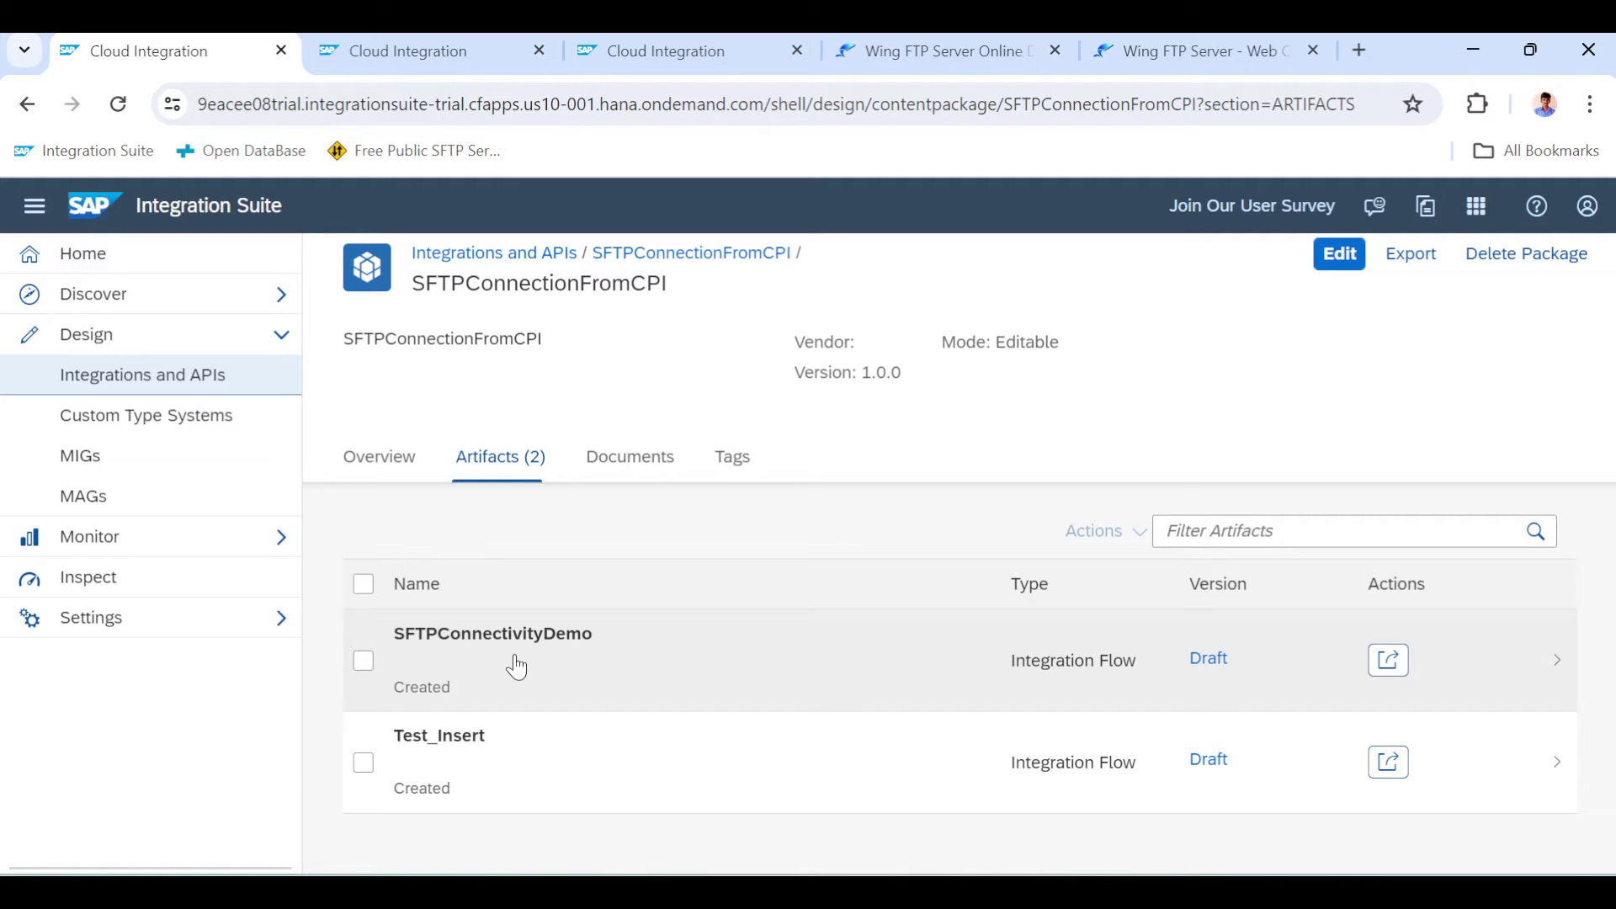
{"action": "mouse_move", "coordinate": [1048, 408]}
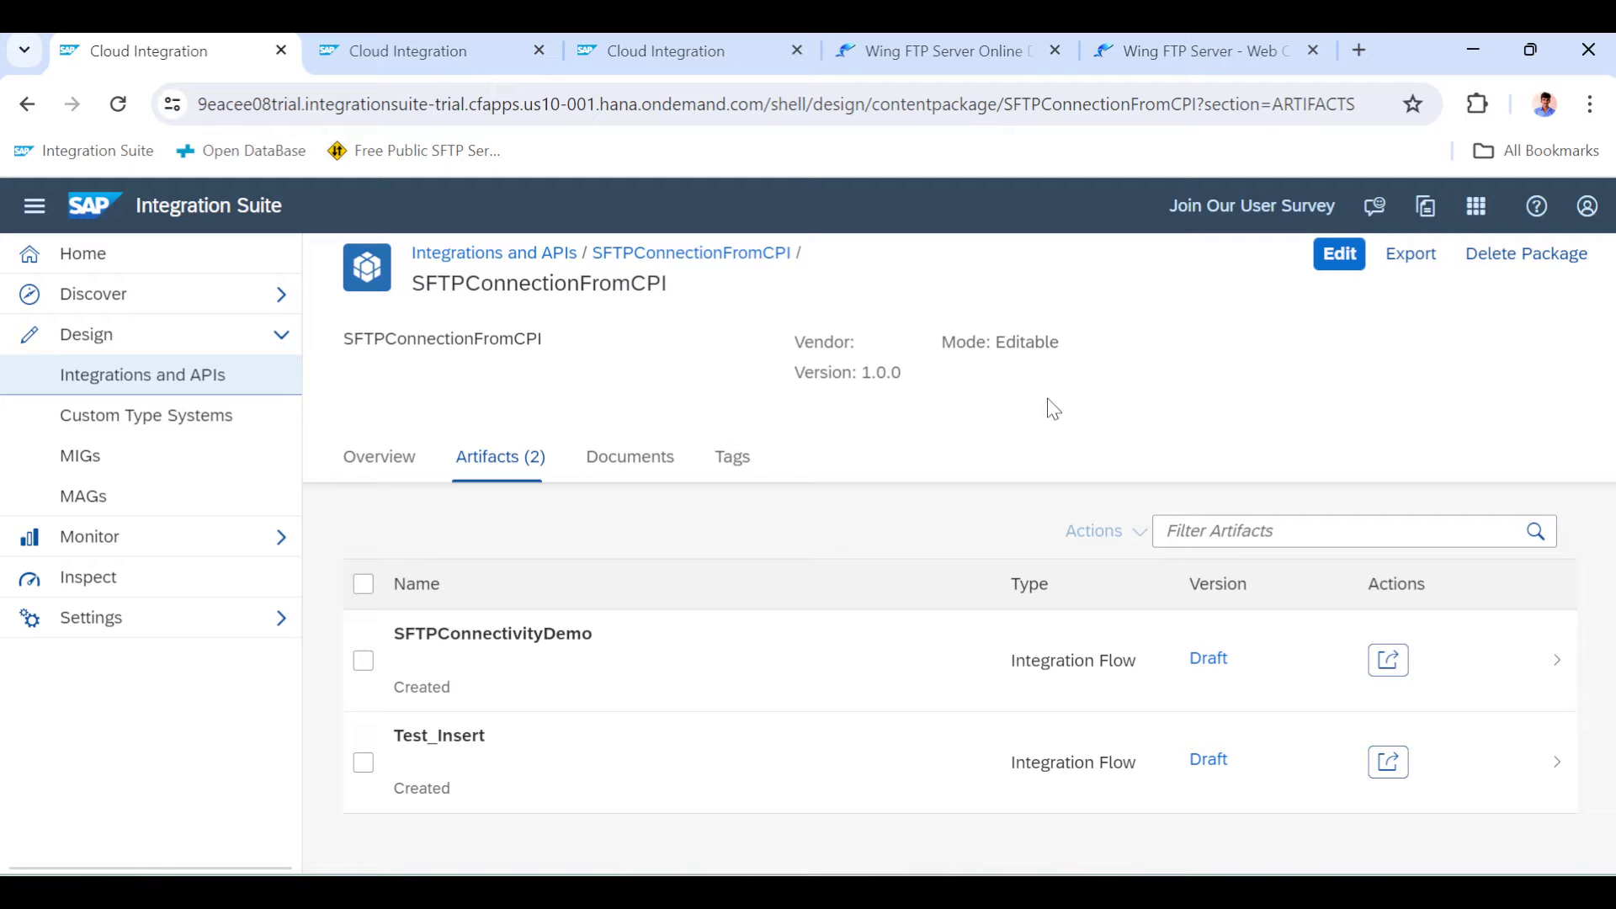
{"action": "mouse_move", "coordinate": [1221, 402]}
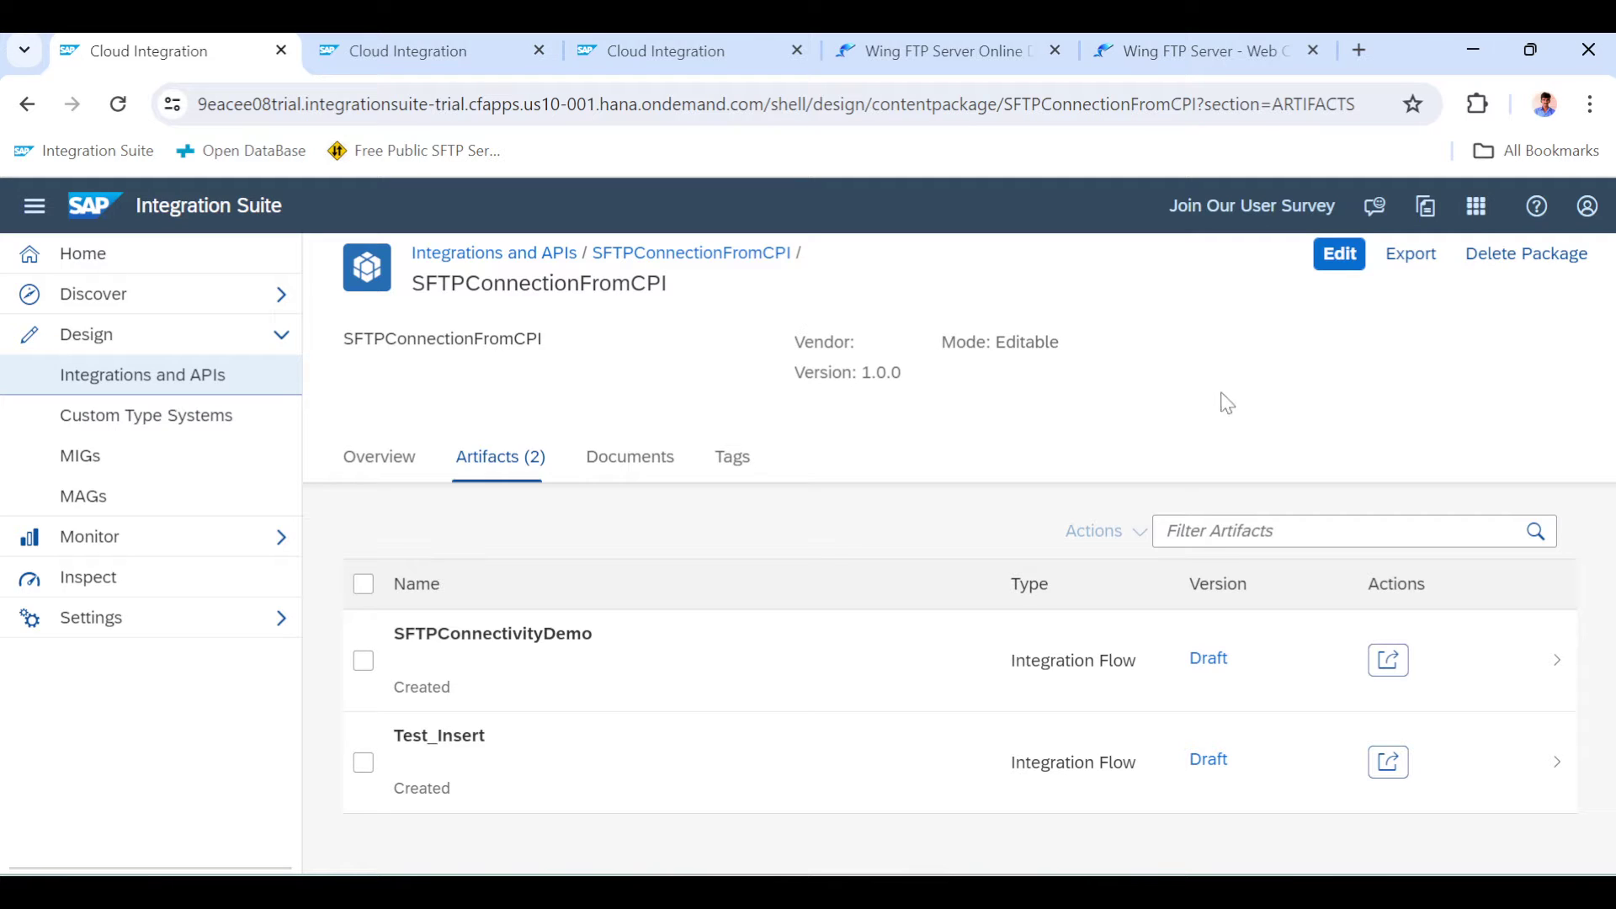
{"action": "mouse_move", "coordinate": [1339, 253]}
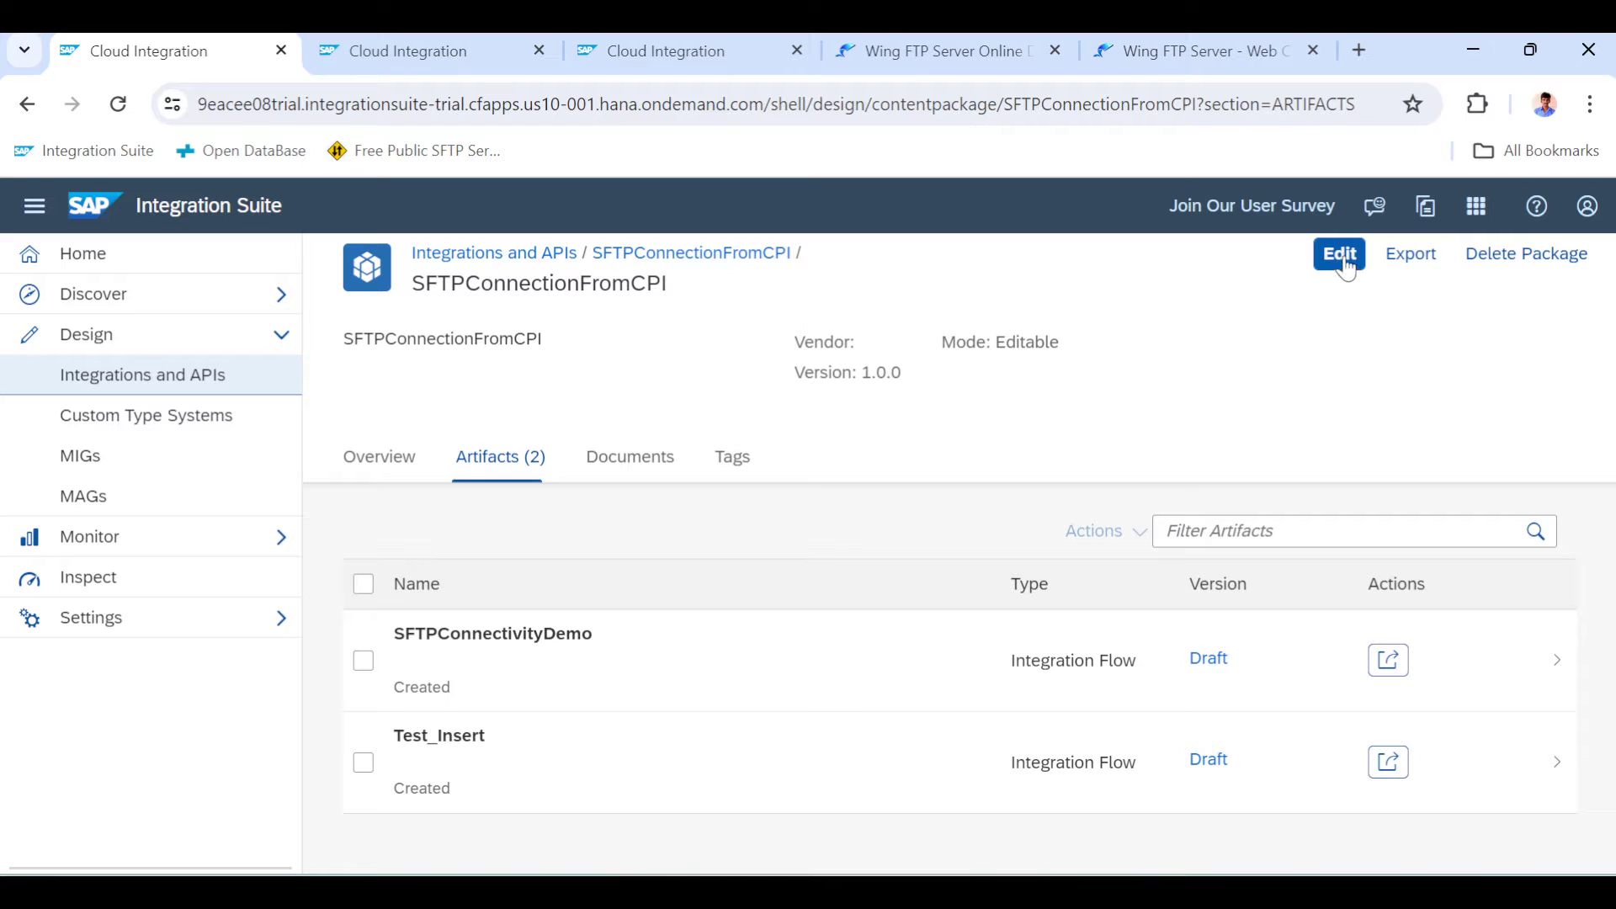
Create integration flow SFTP_PollEnricher in the SFTPConnectionFromCPI package and open it
{"action": "left_click", "coordinate": [1337, 253]}
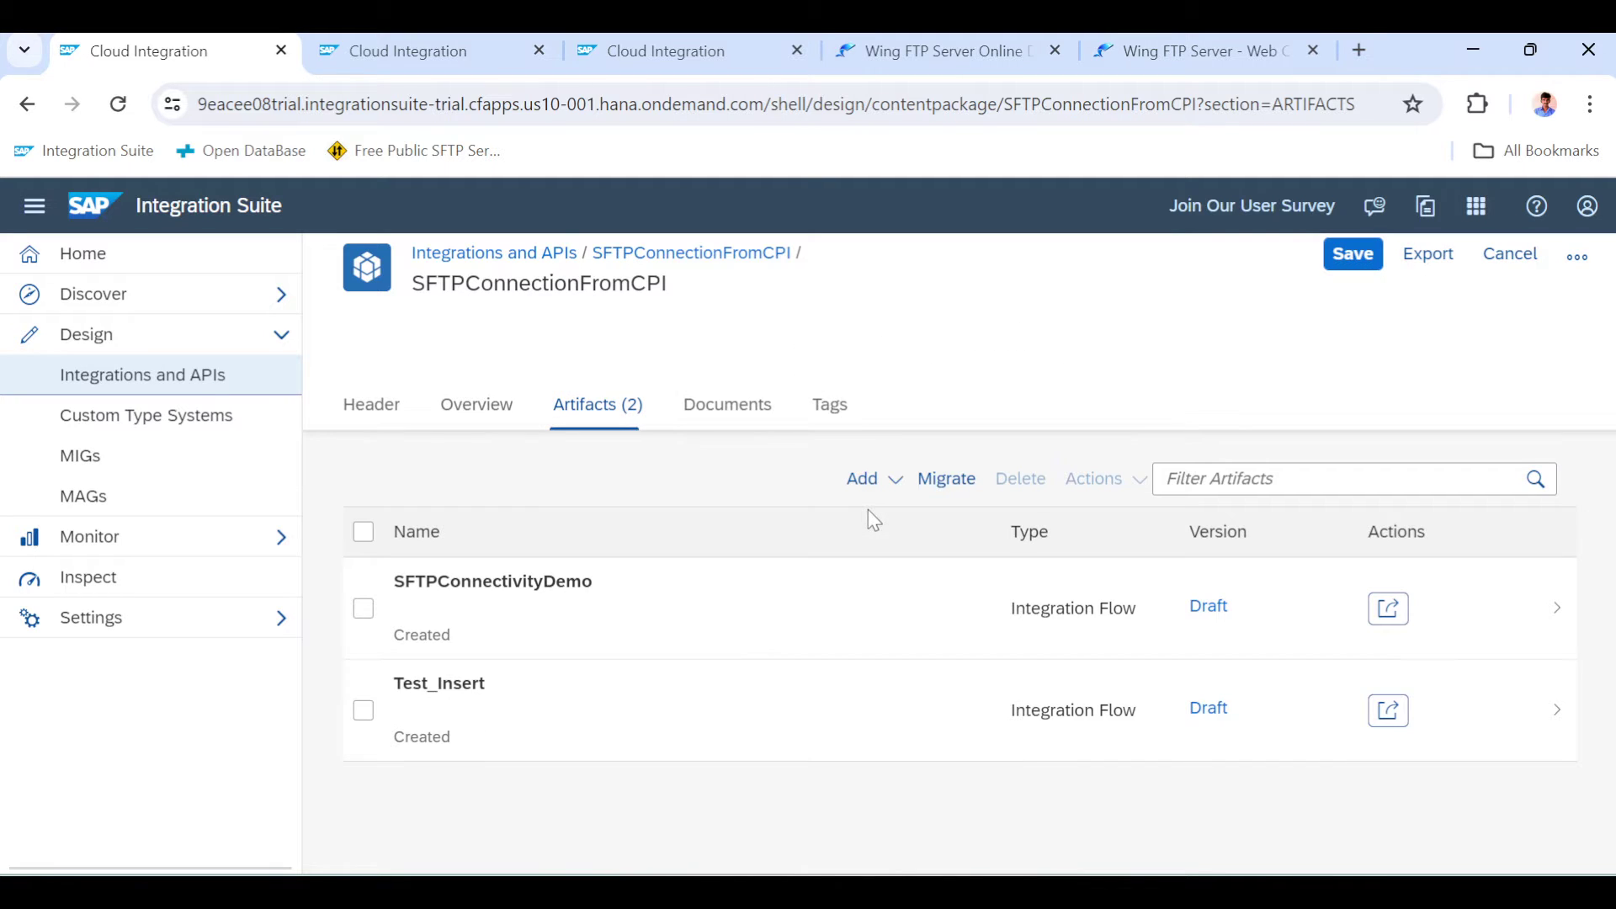
{"action": "left_click", "coordinate": [867, 478]}
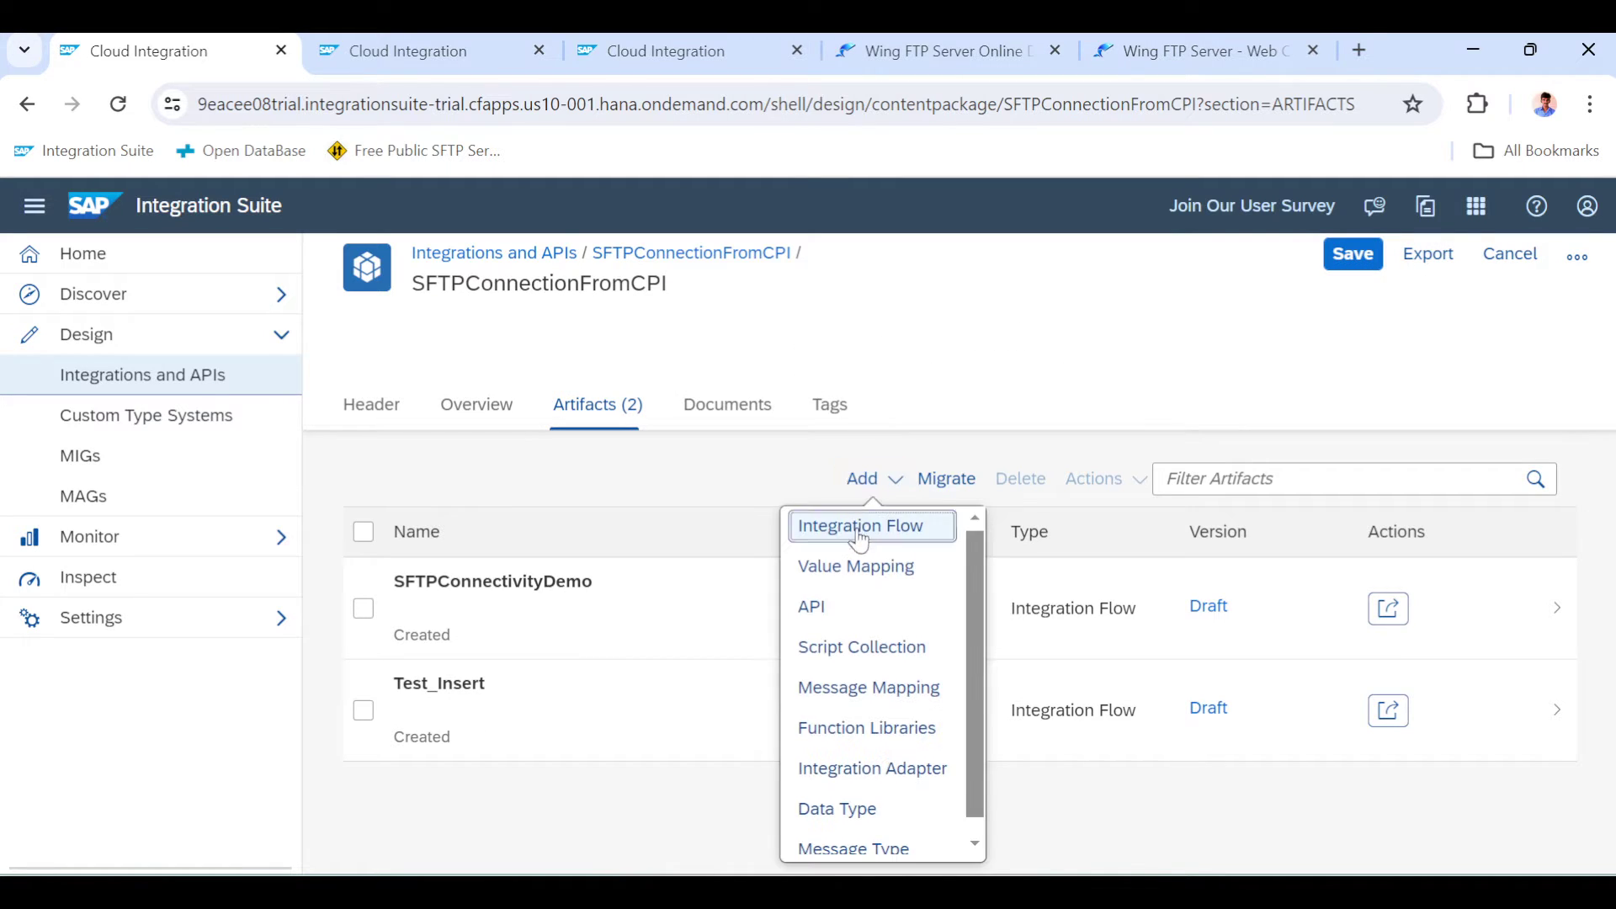
{"action": "left_click", "coordinate": [860, 525]}
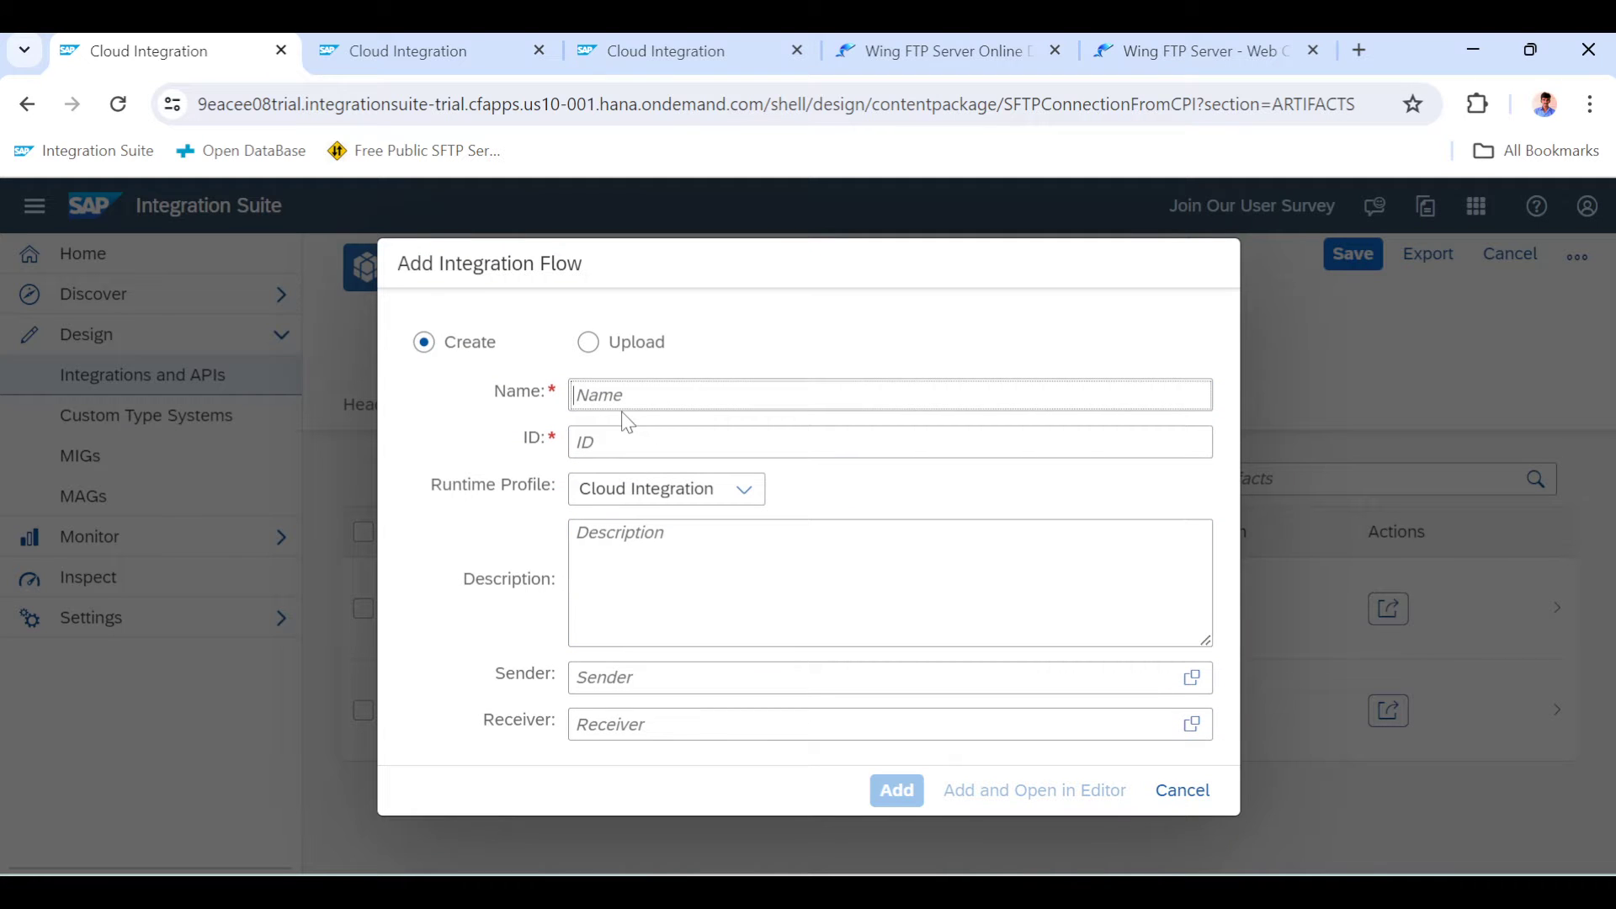
{"action": "type", "text": "SFTP_P"}
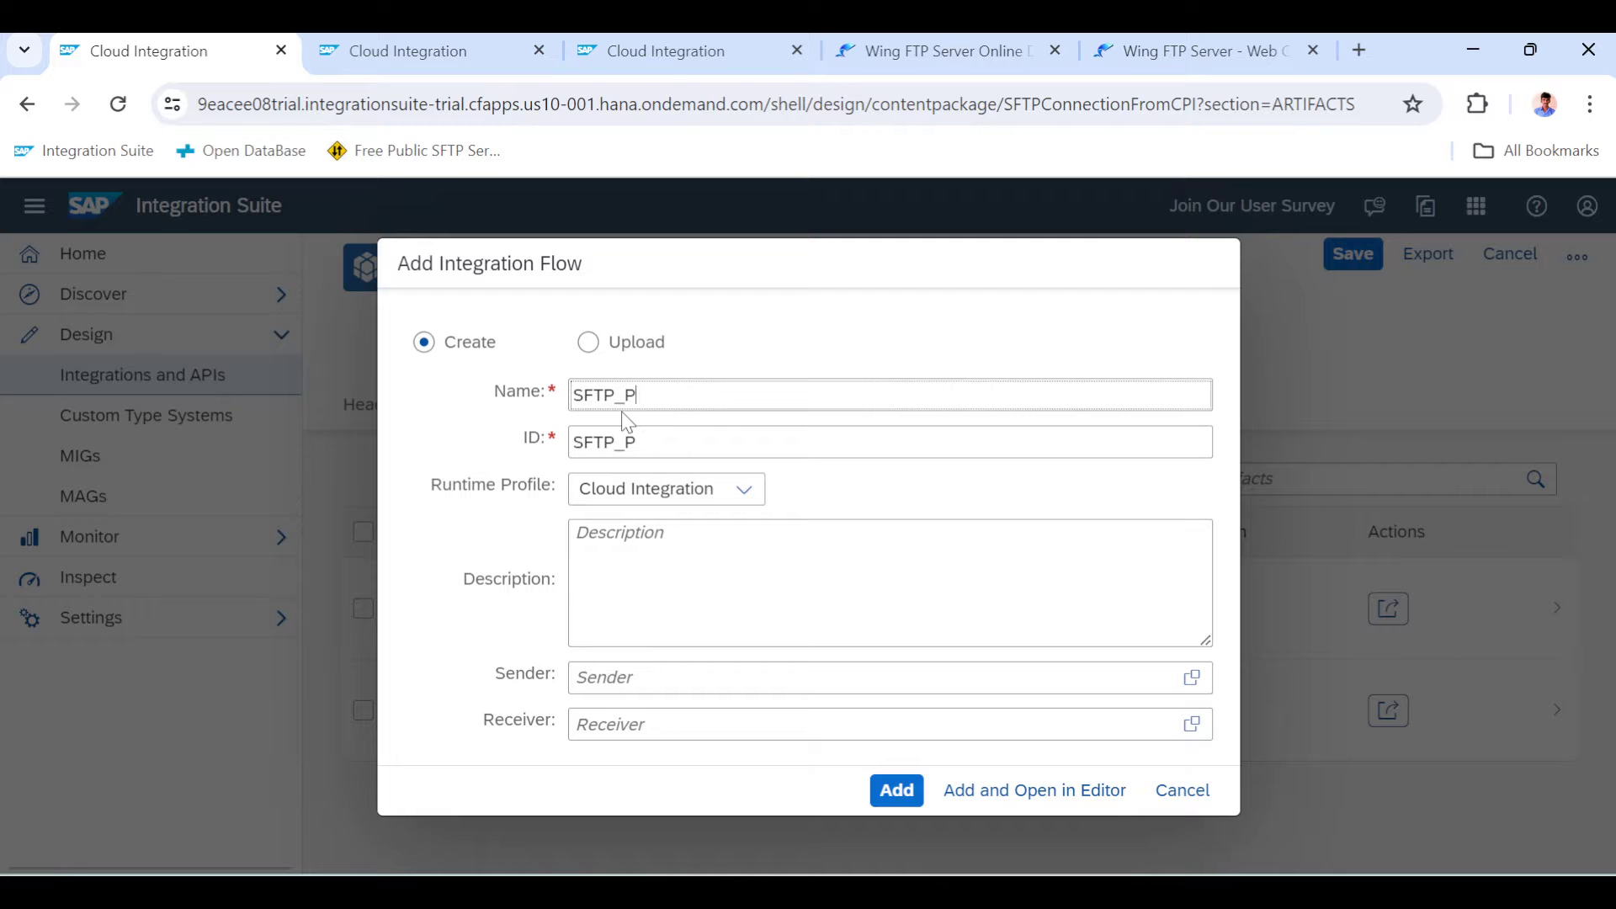
{"action": "type", "text": "oll"}
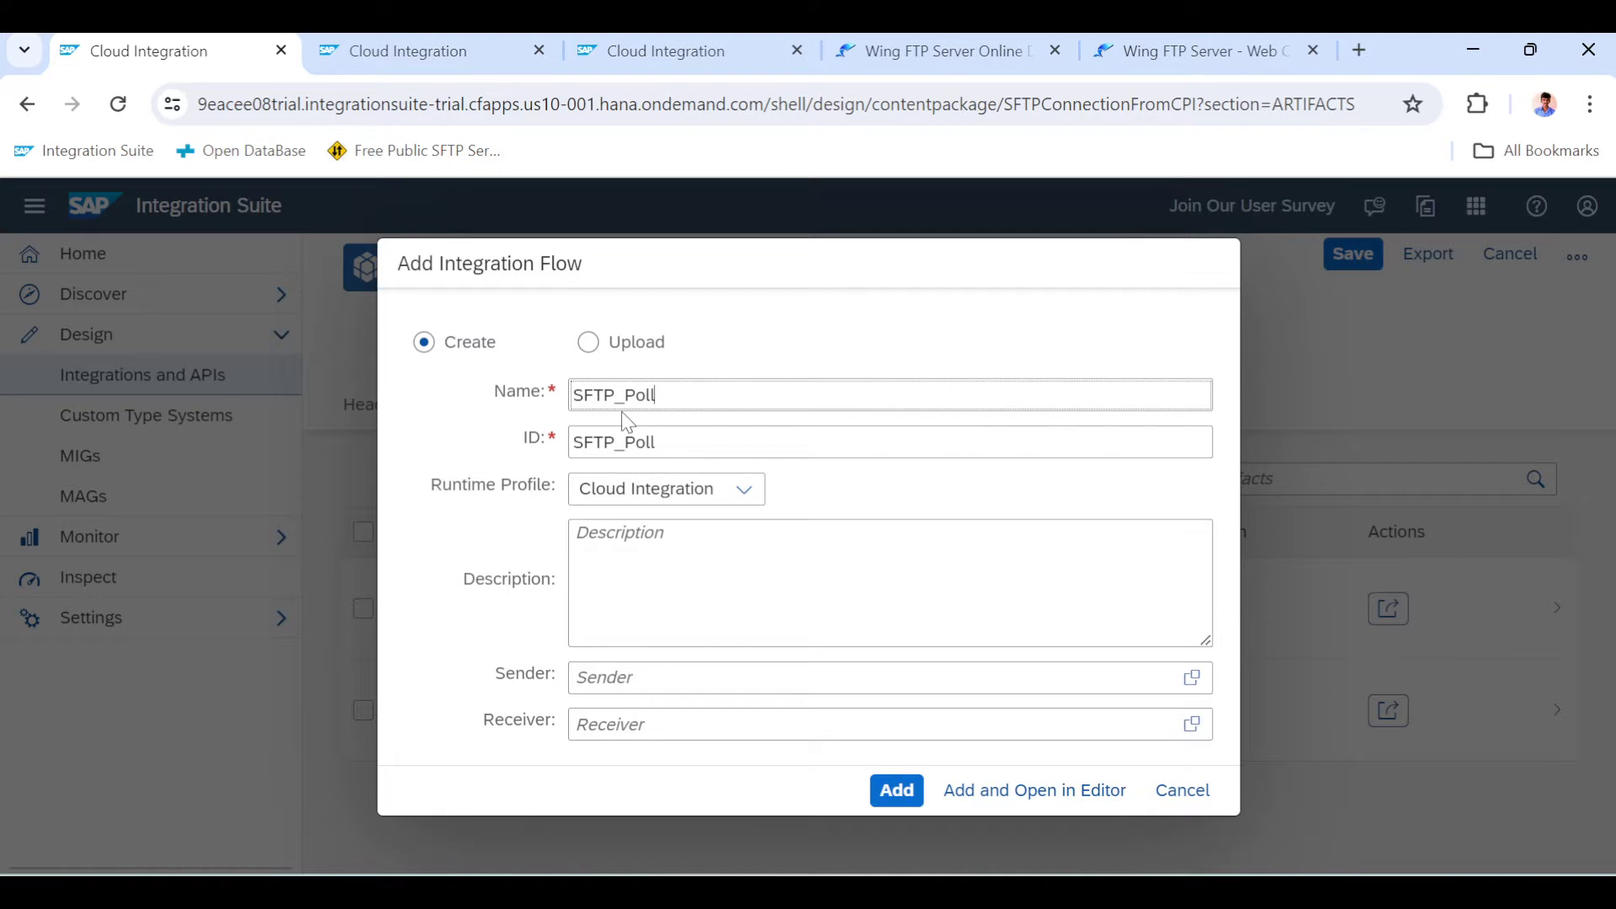
{"action": "type", "text": "Enricj"}
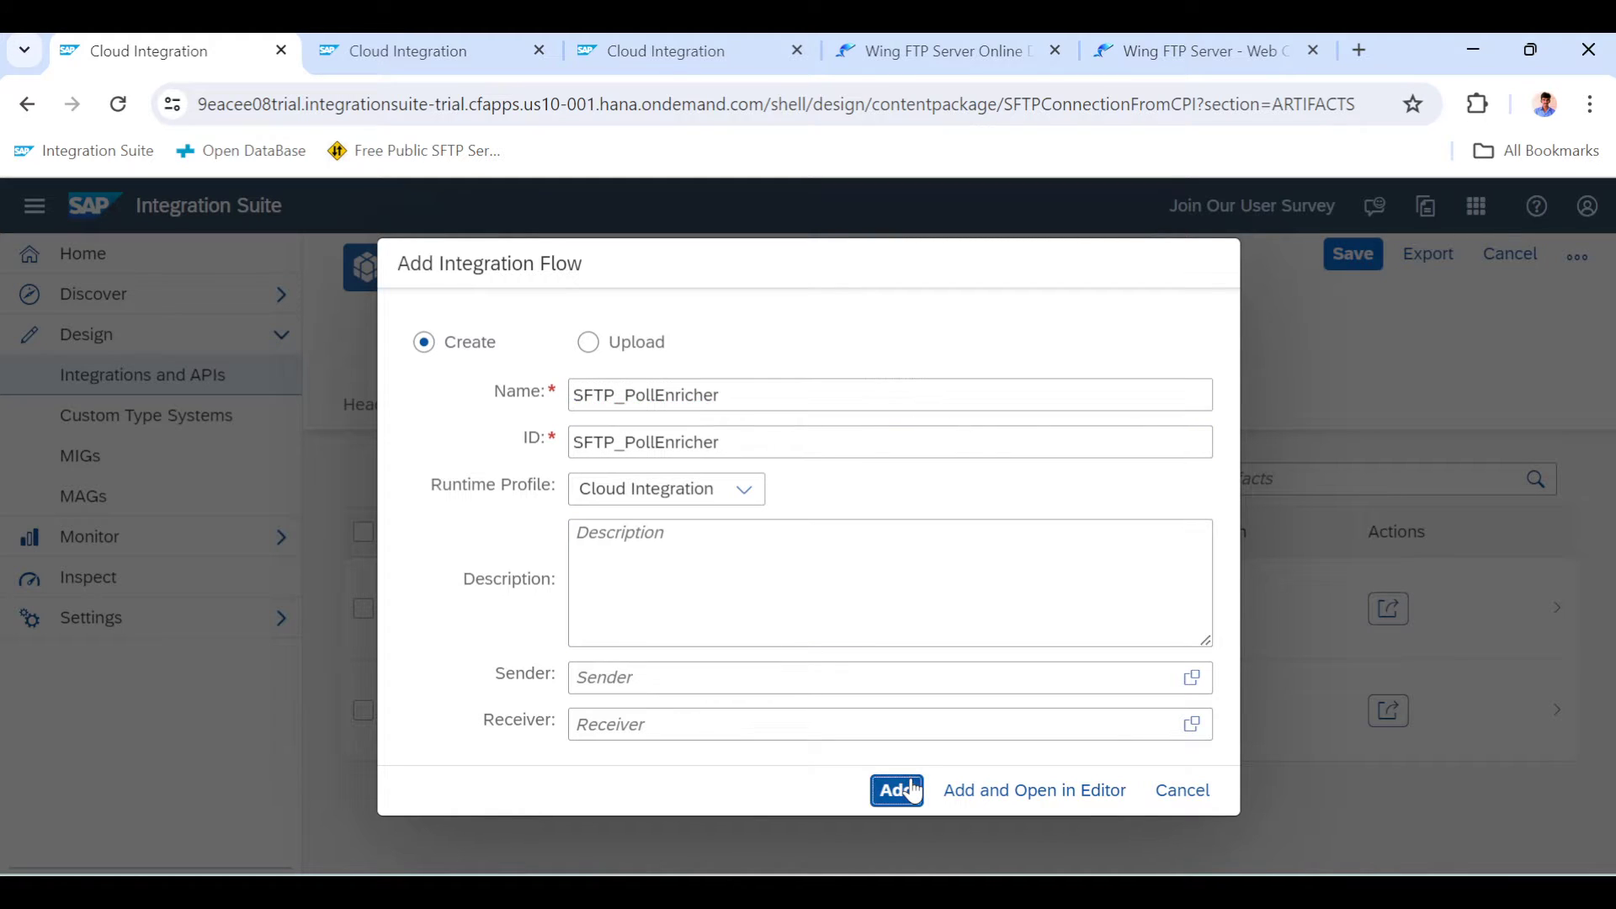
{"action": "left_click", "coordinate": [896, 790]}
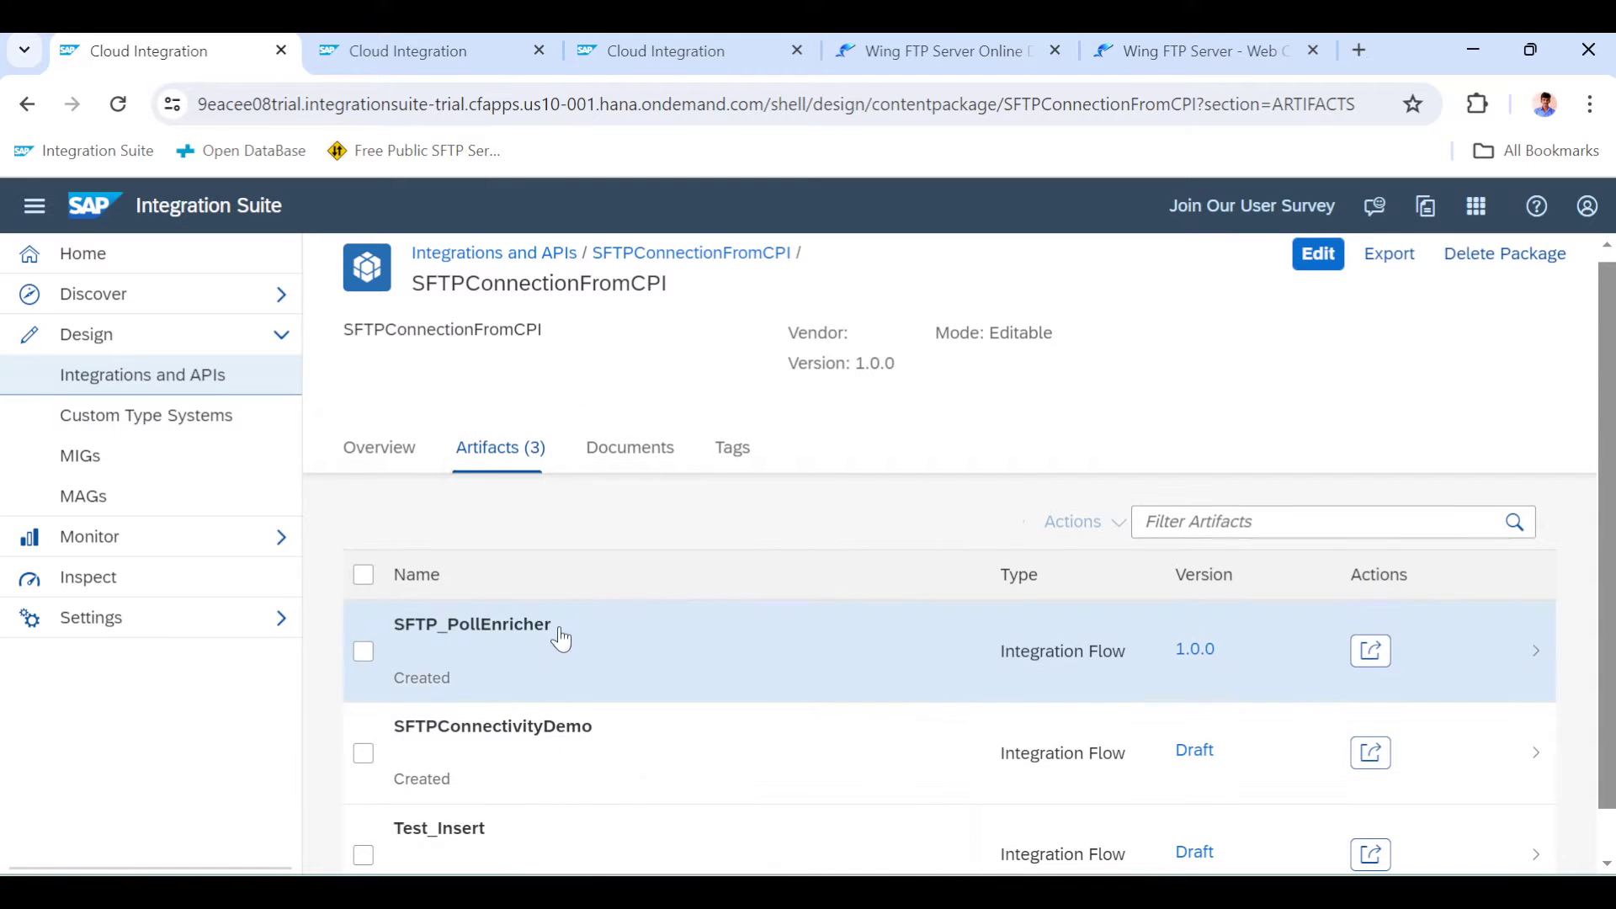
{"action": "left_click", "coordinate": [471, 624]}
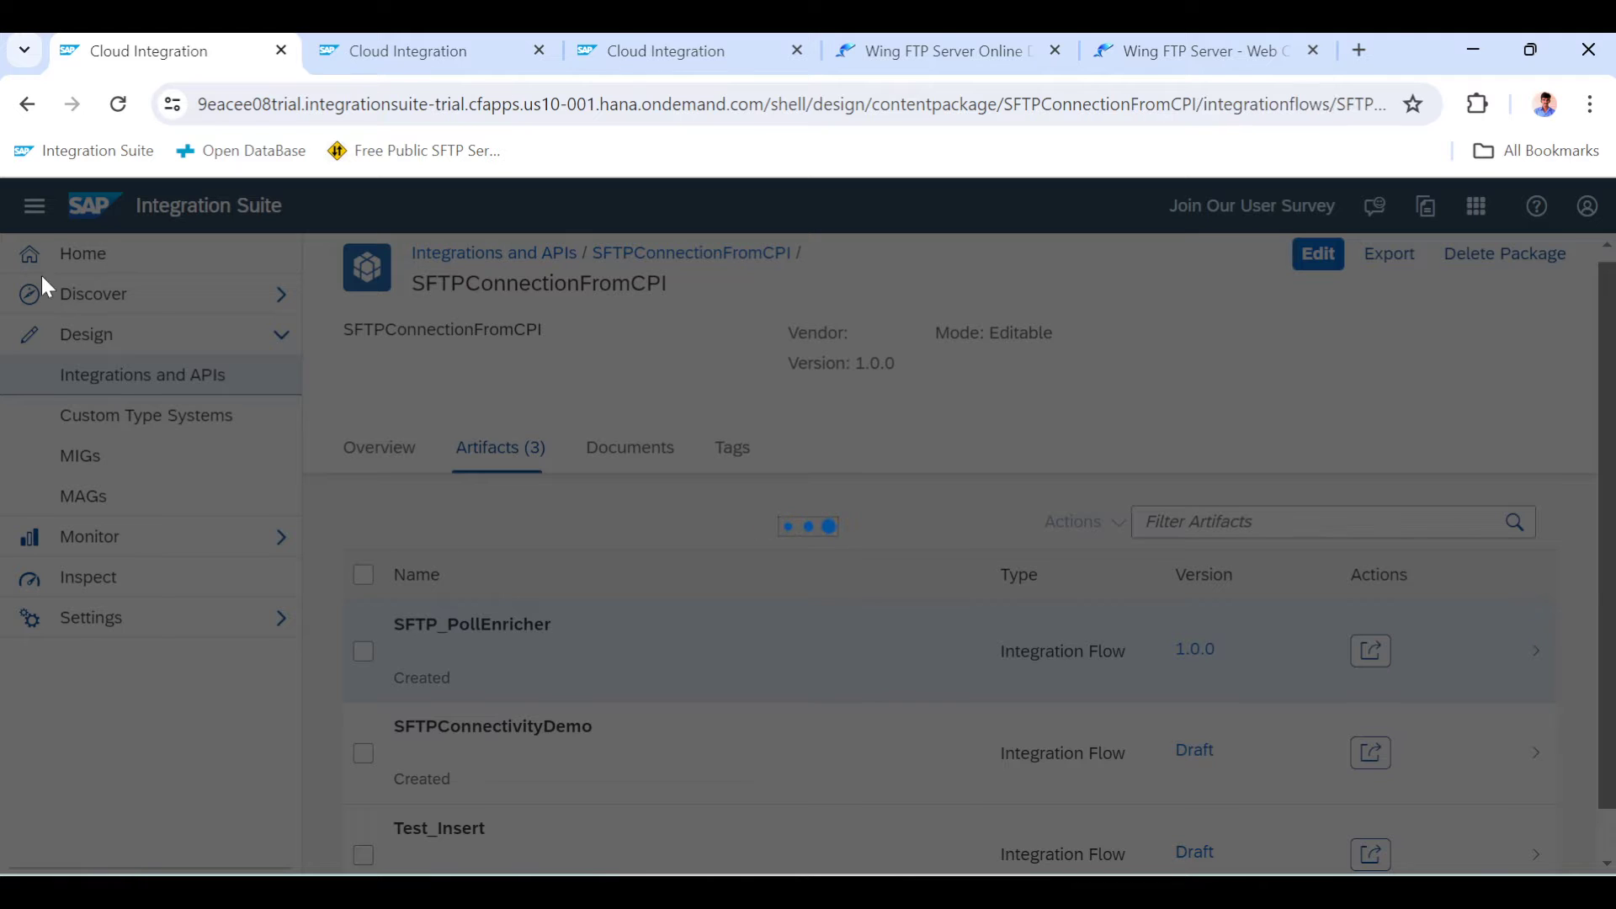
In edit mode, start the process with a timer and rename the receiver to SFTP
{"action": "left_click", "coordinate": [471, 624]}
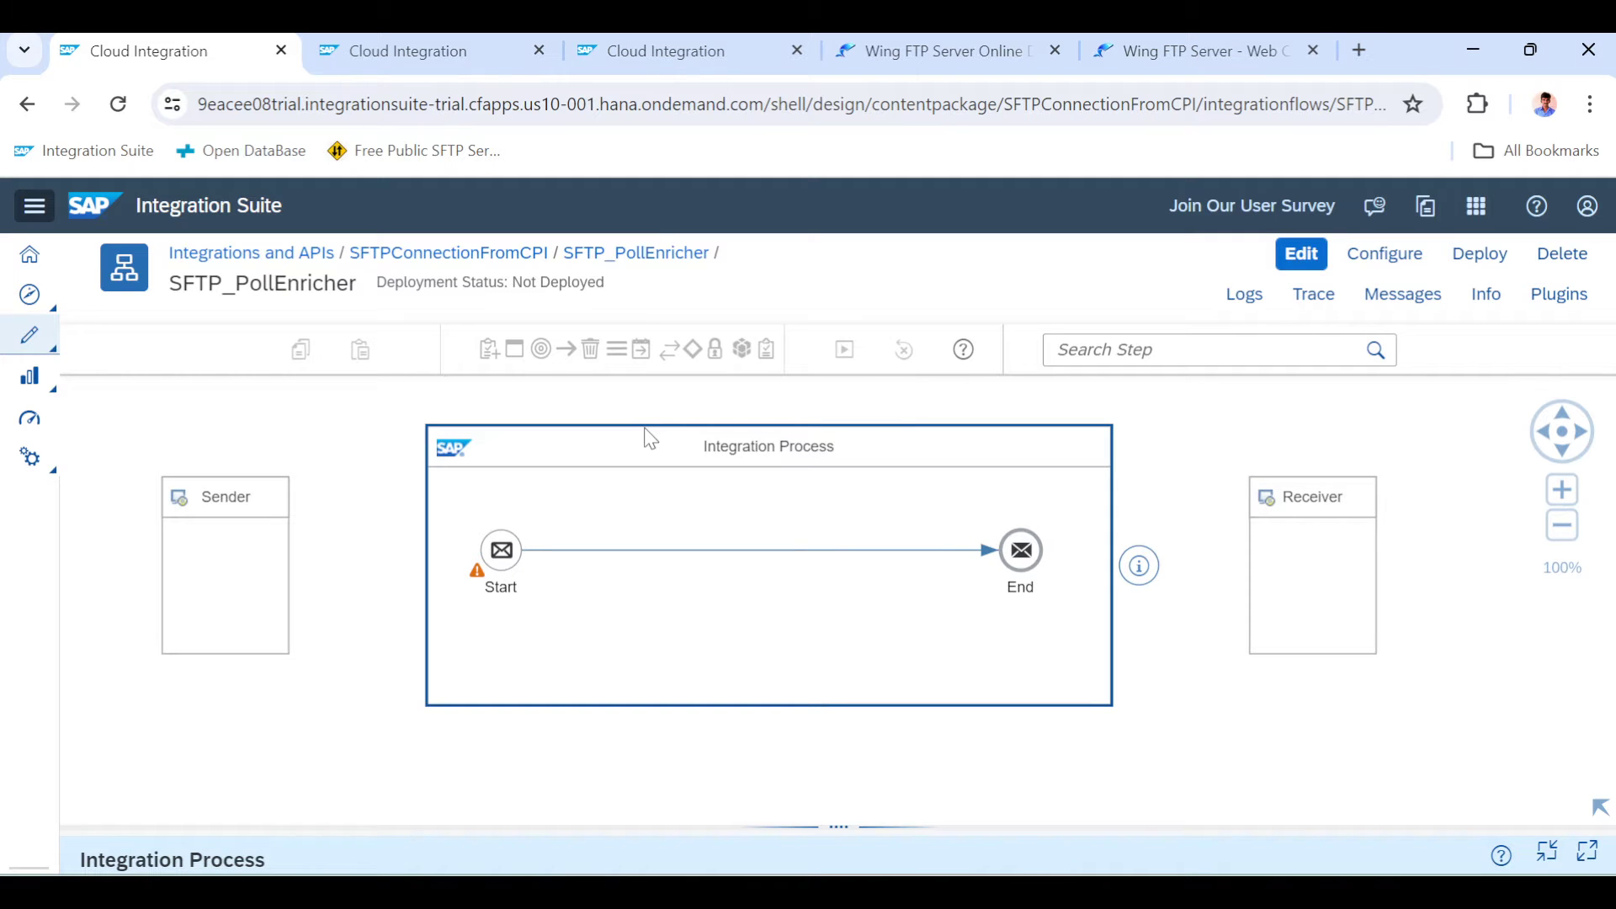
{"action": "mouse_move", "coordinate": [486, 577]}
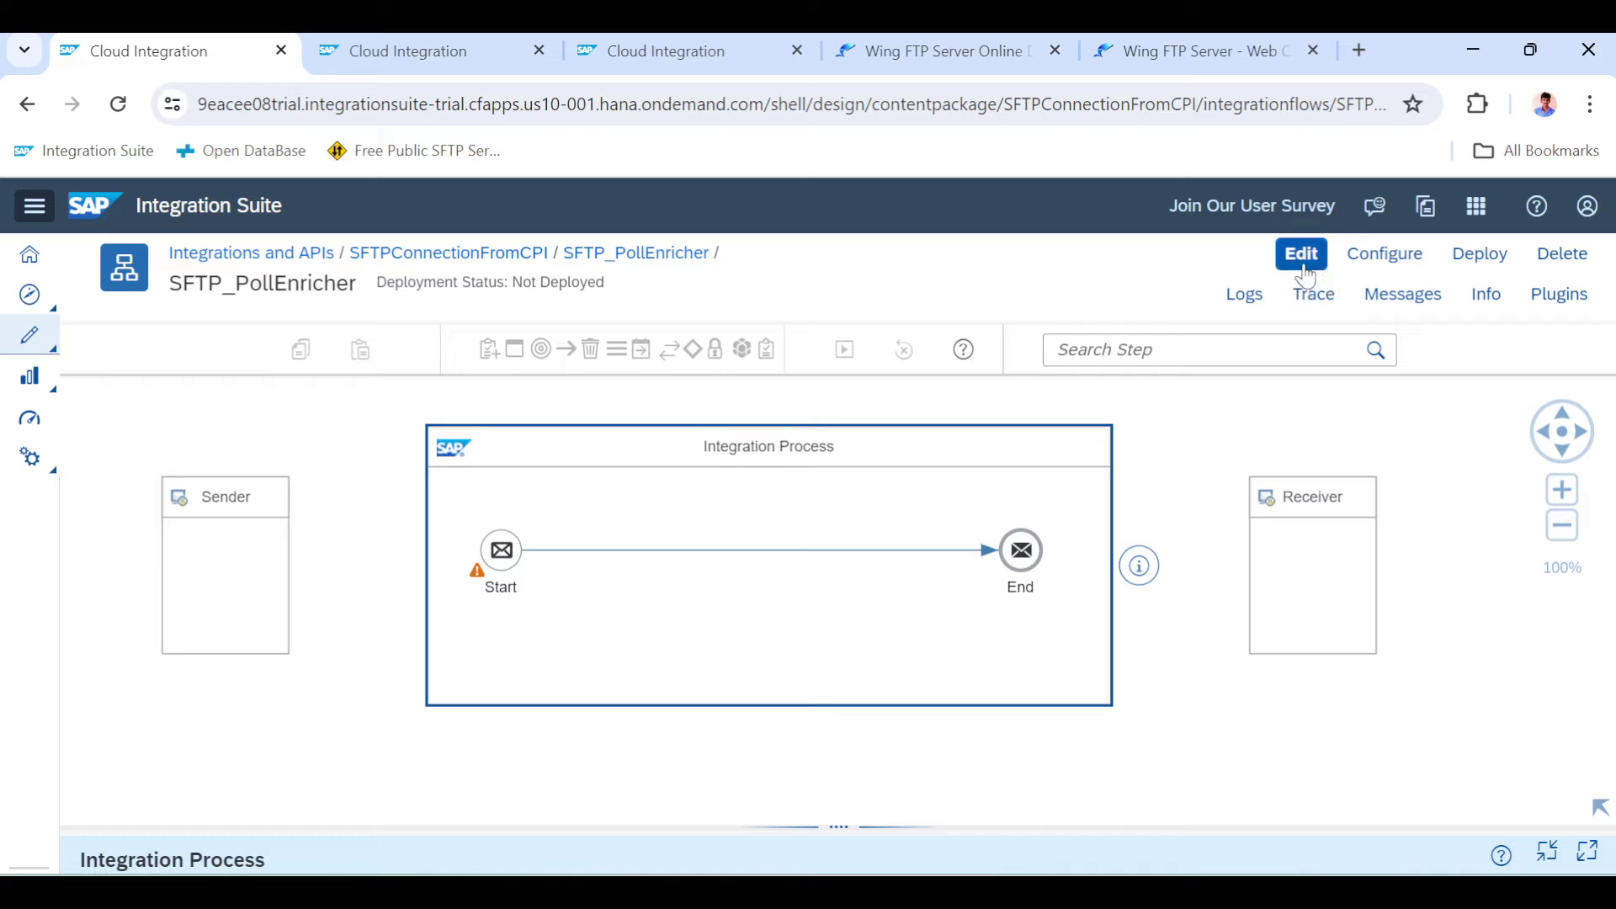
{"action": "left_click", "coordinate": [1300, 253]}
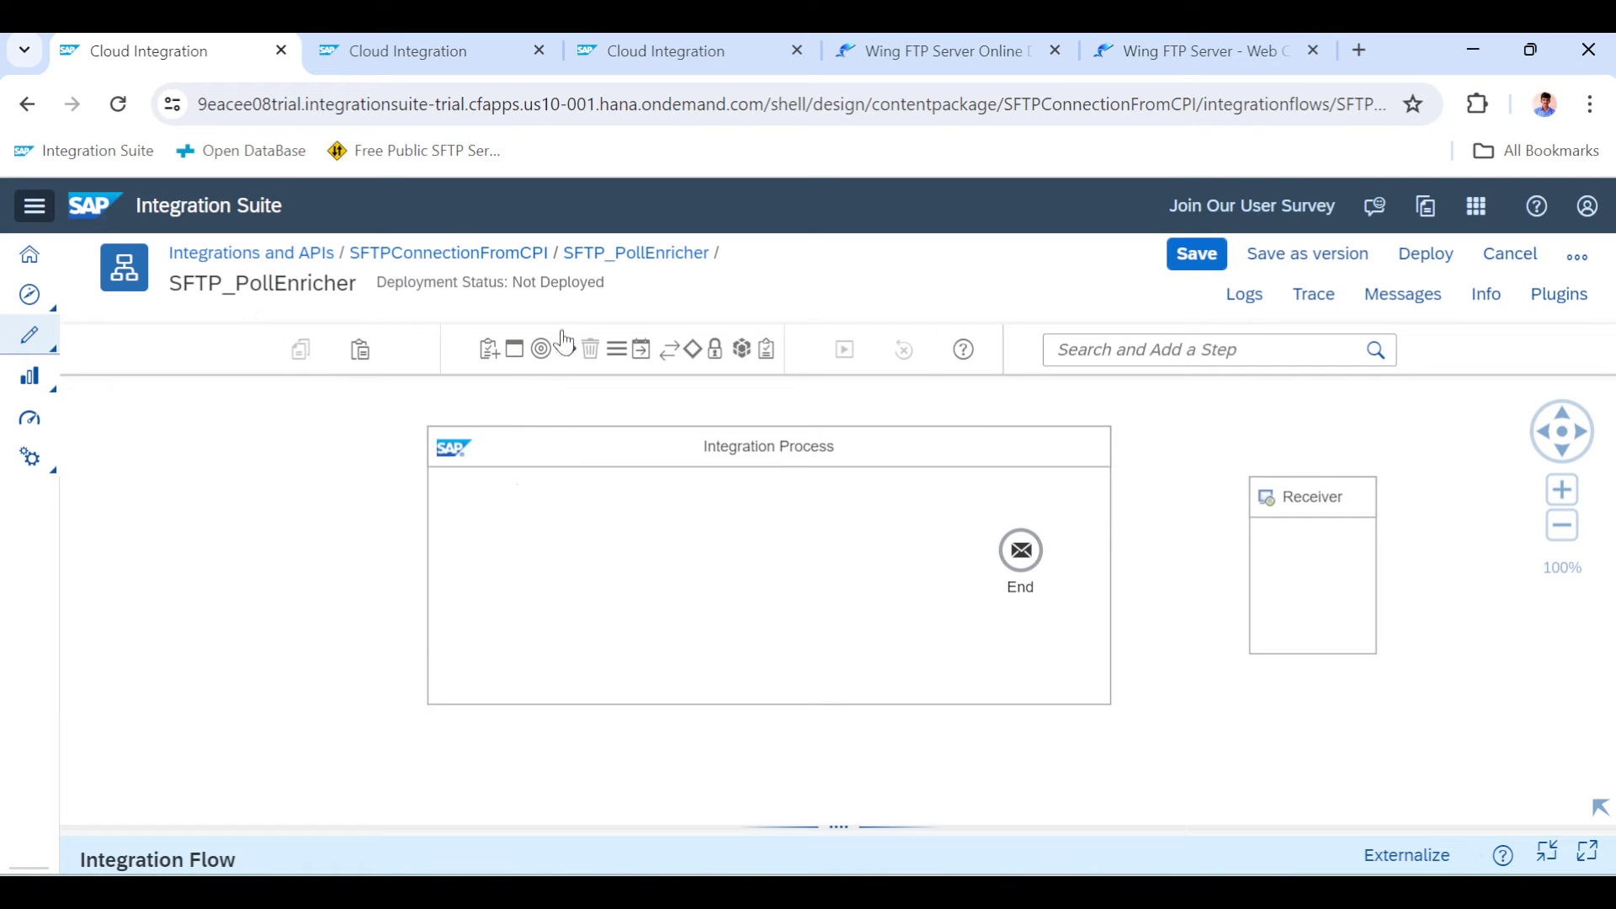
{"action": "left_click", "coordinate": [541, 348]}
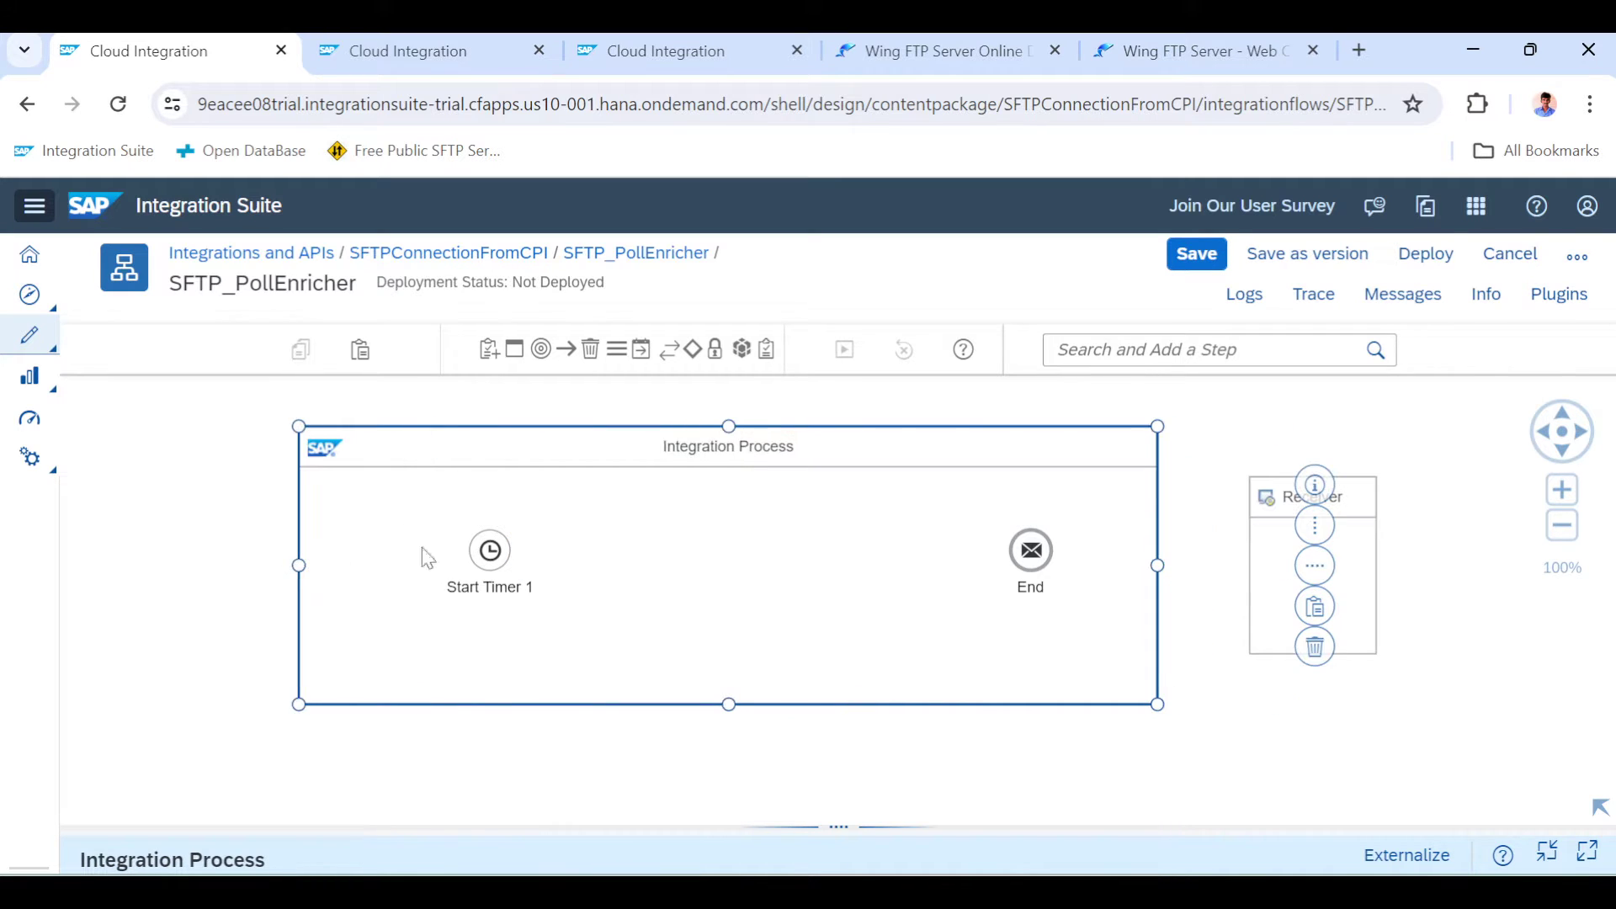
{"action": "left_click", "coordinate": [488, 550]}
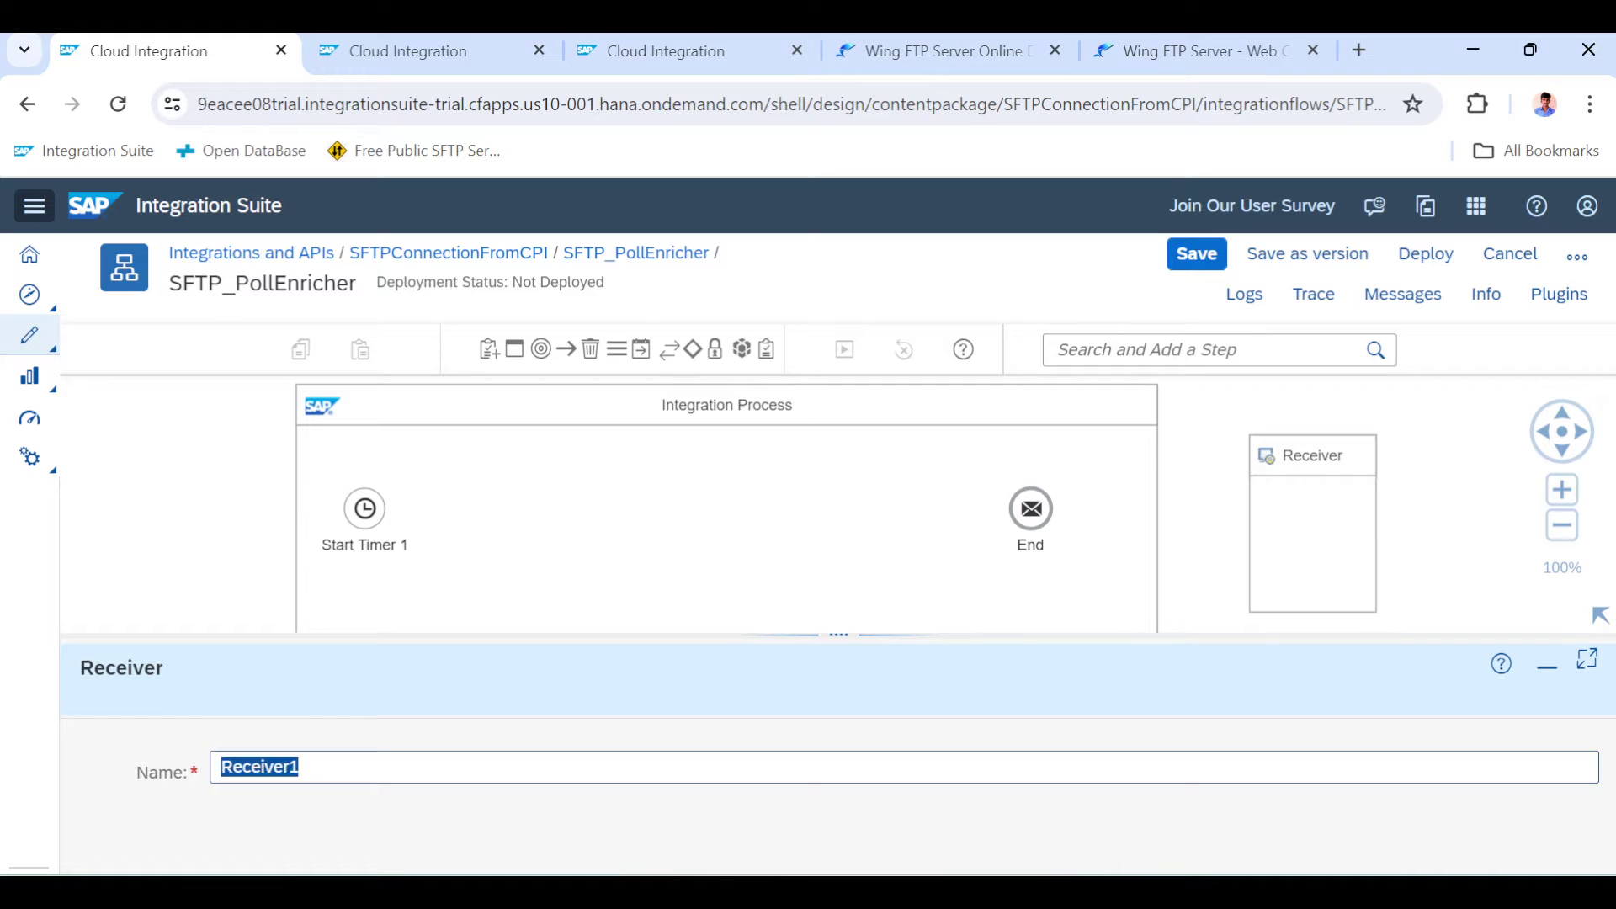
{"action": "type", "text": "SFTP"}
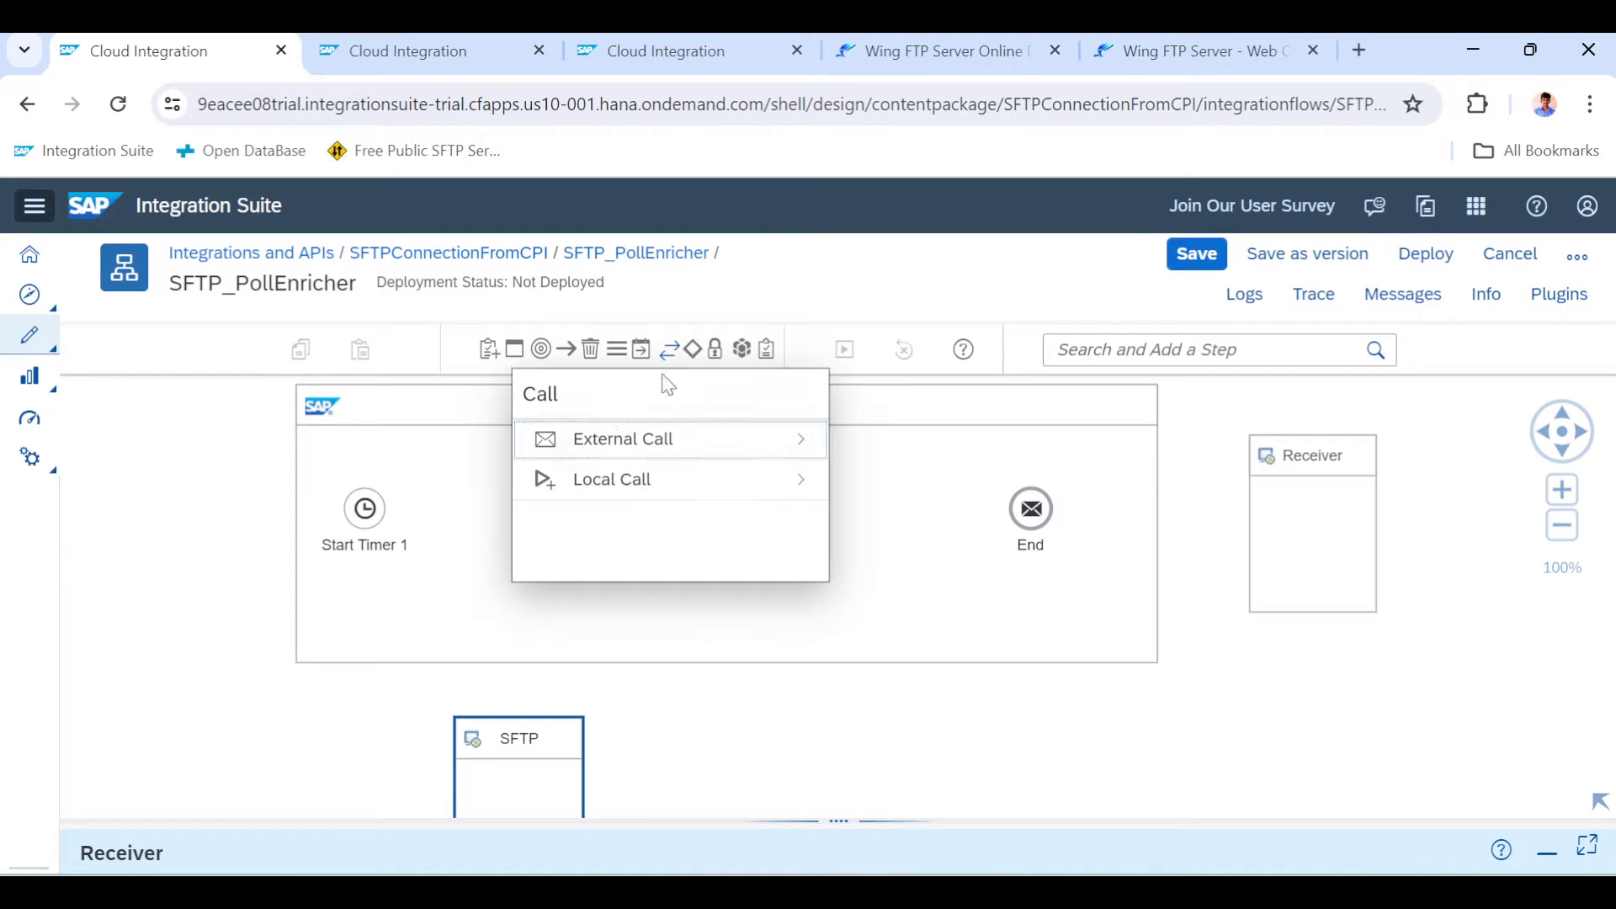
Insert a Poll Enrich step into the flow after Start Timer 1
{"action": "left_click", "coordinate": [621, 438]}
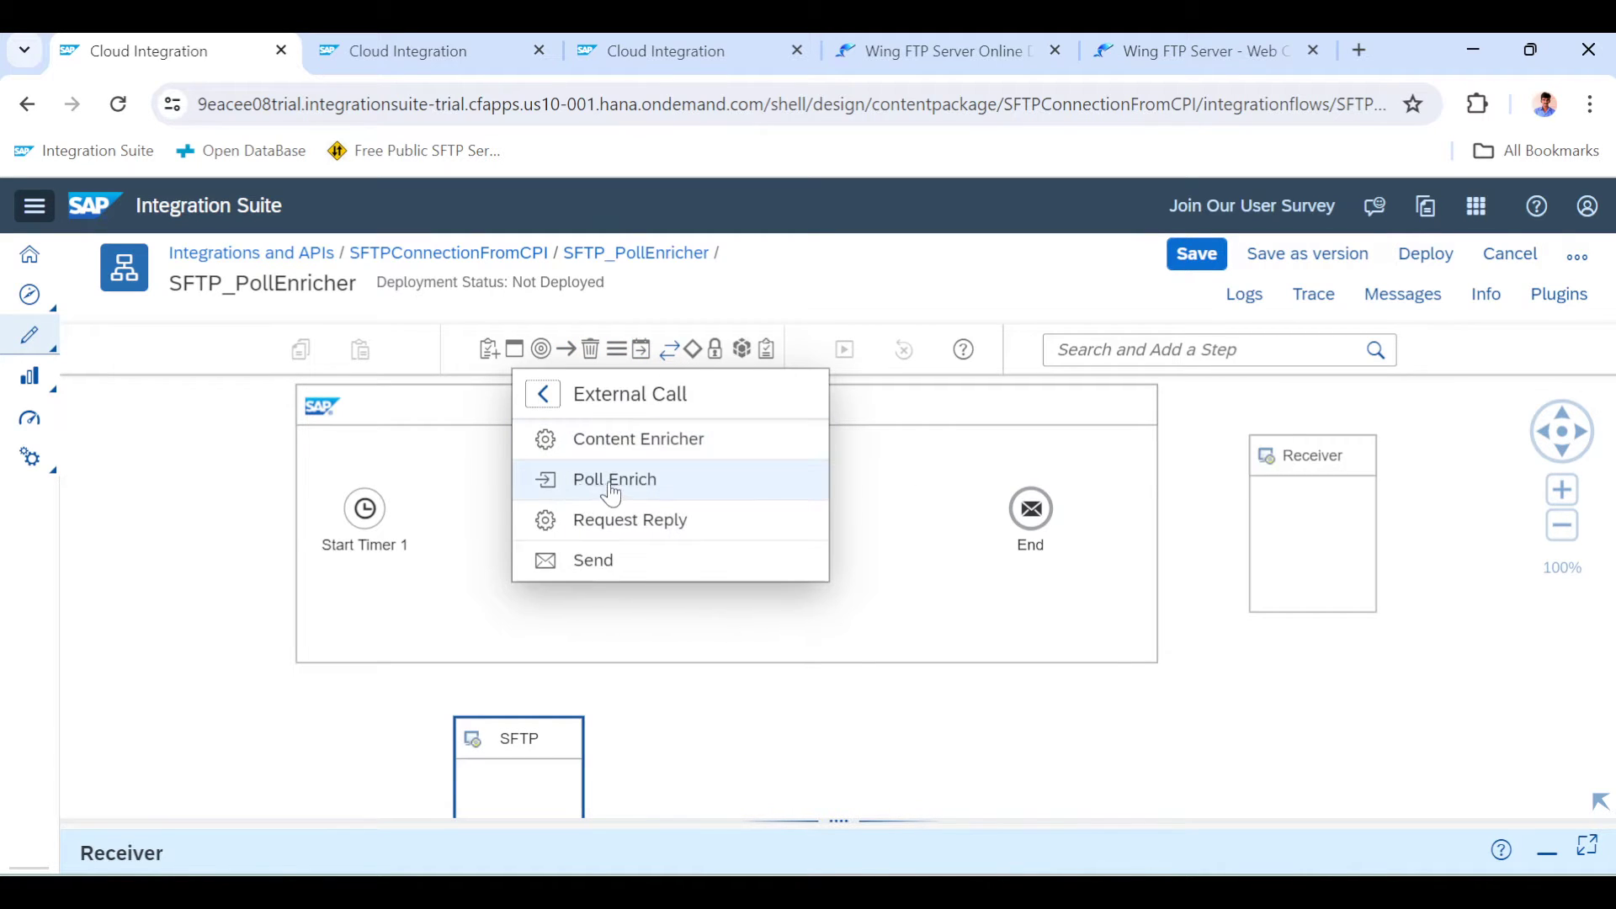
{"action": "left_click", "coordinate": [613, 478]}
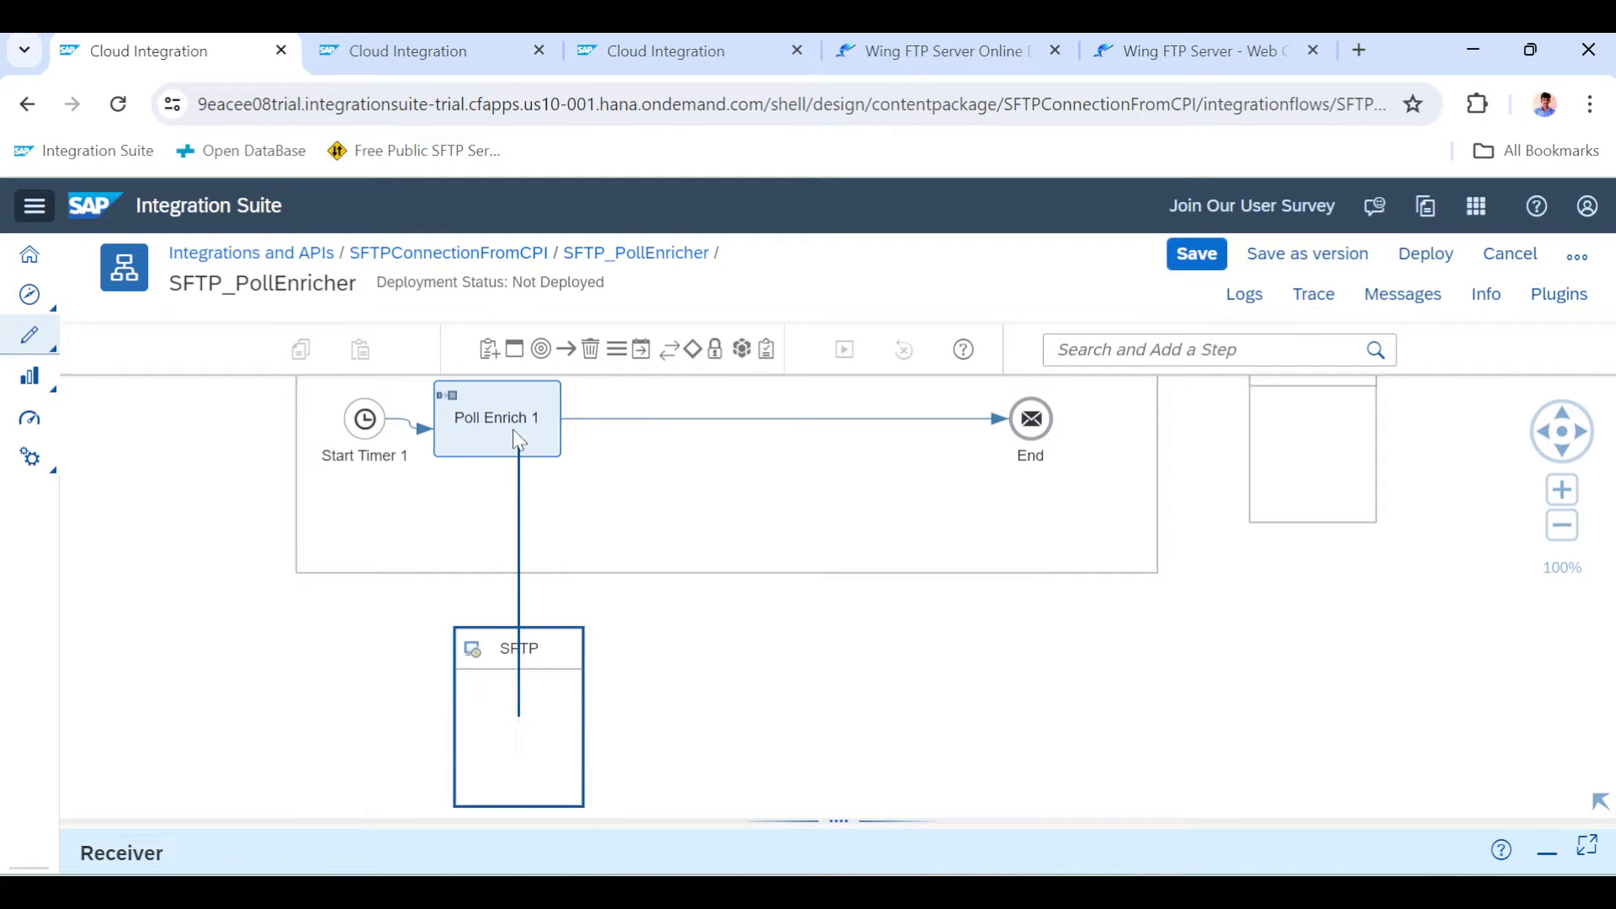
{"action": "left_click", "coordinate": [496, 418]}
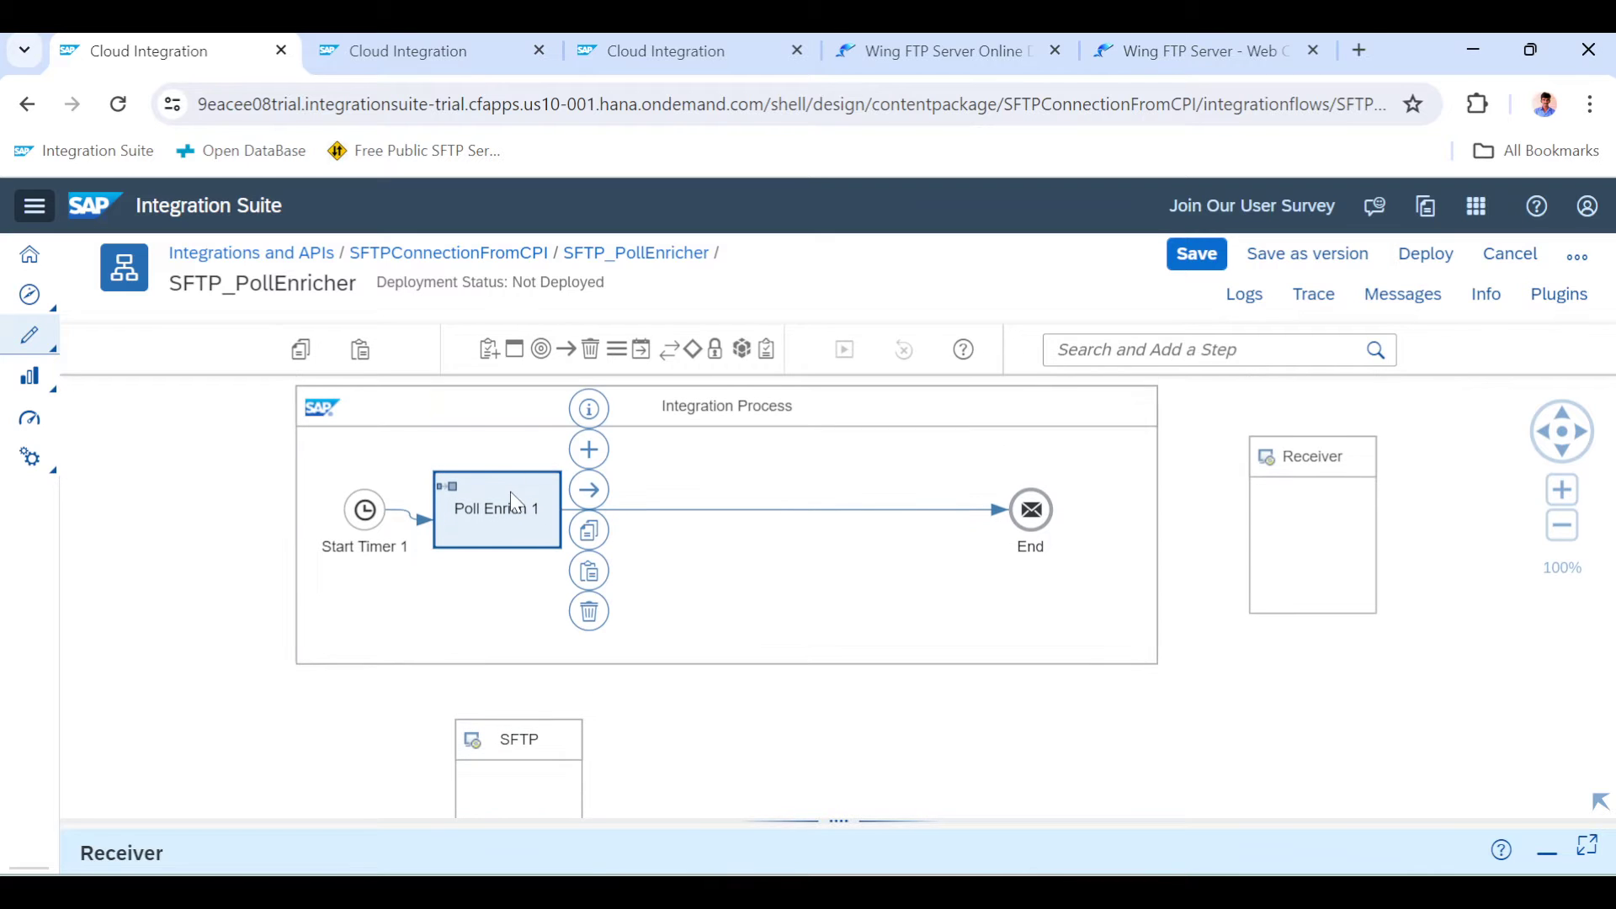
Add a participant named SFTP linked to Poll Enrich 1 over SFTP
{"action": "left_click_drag", "start_coordinate": [496, 508], "coordinate": [515, 739]}
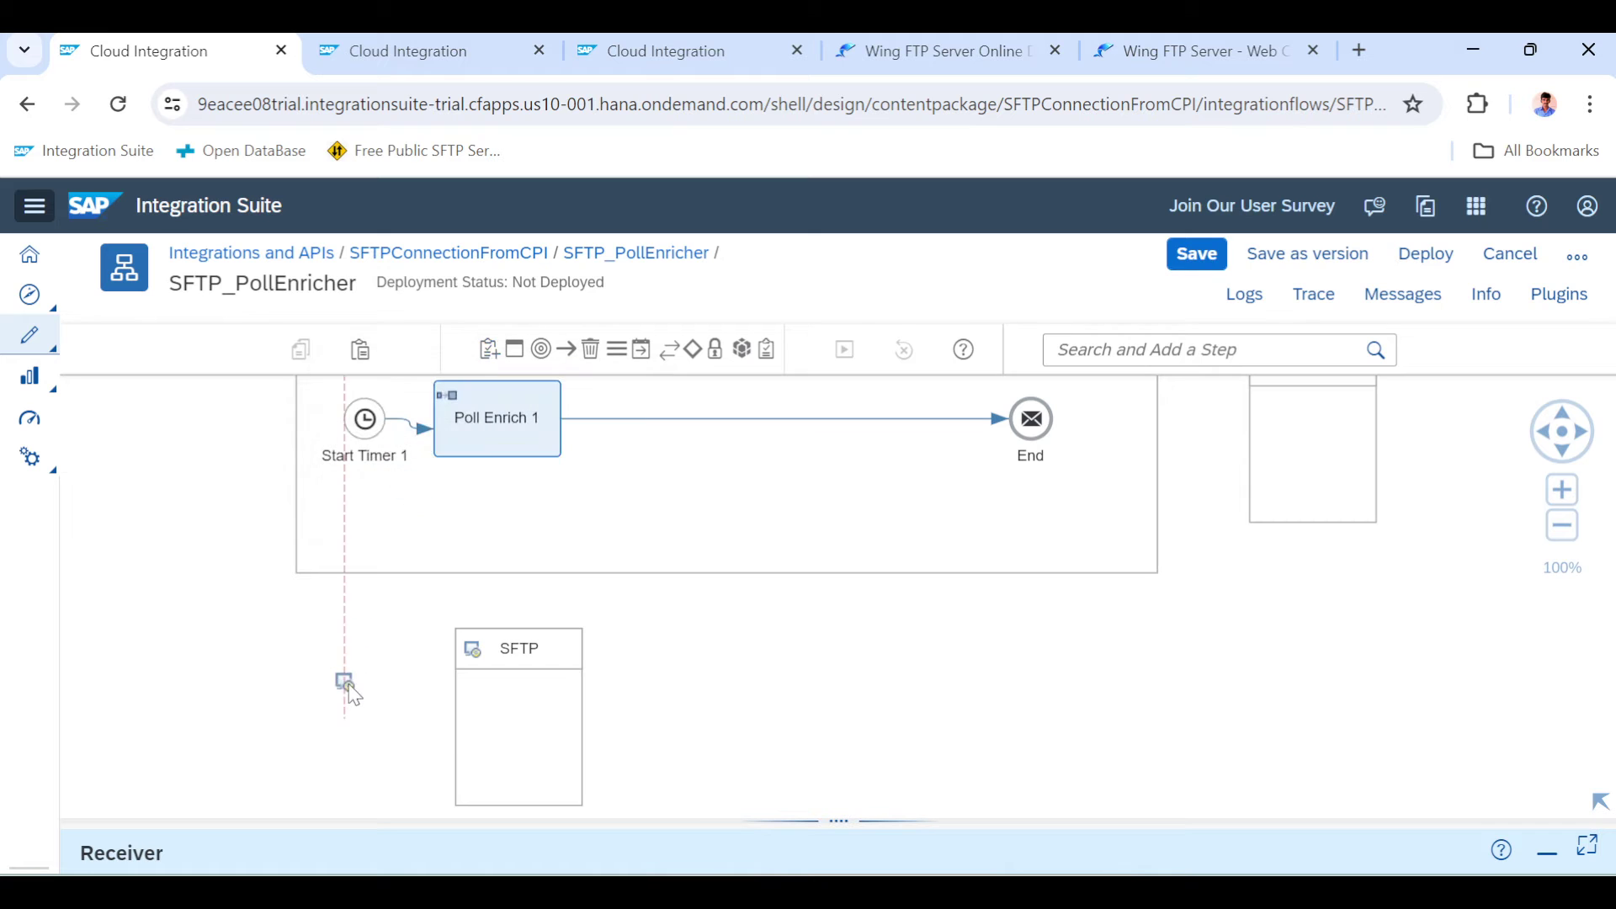
{"action": "left_click_drag", "start_coordinate": [344, 683], "coordinate": [496, 418]}
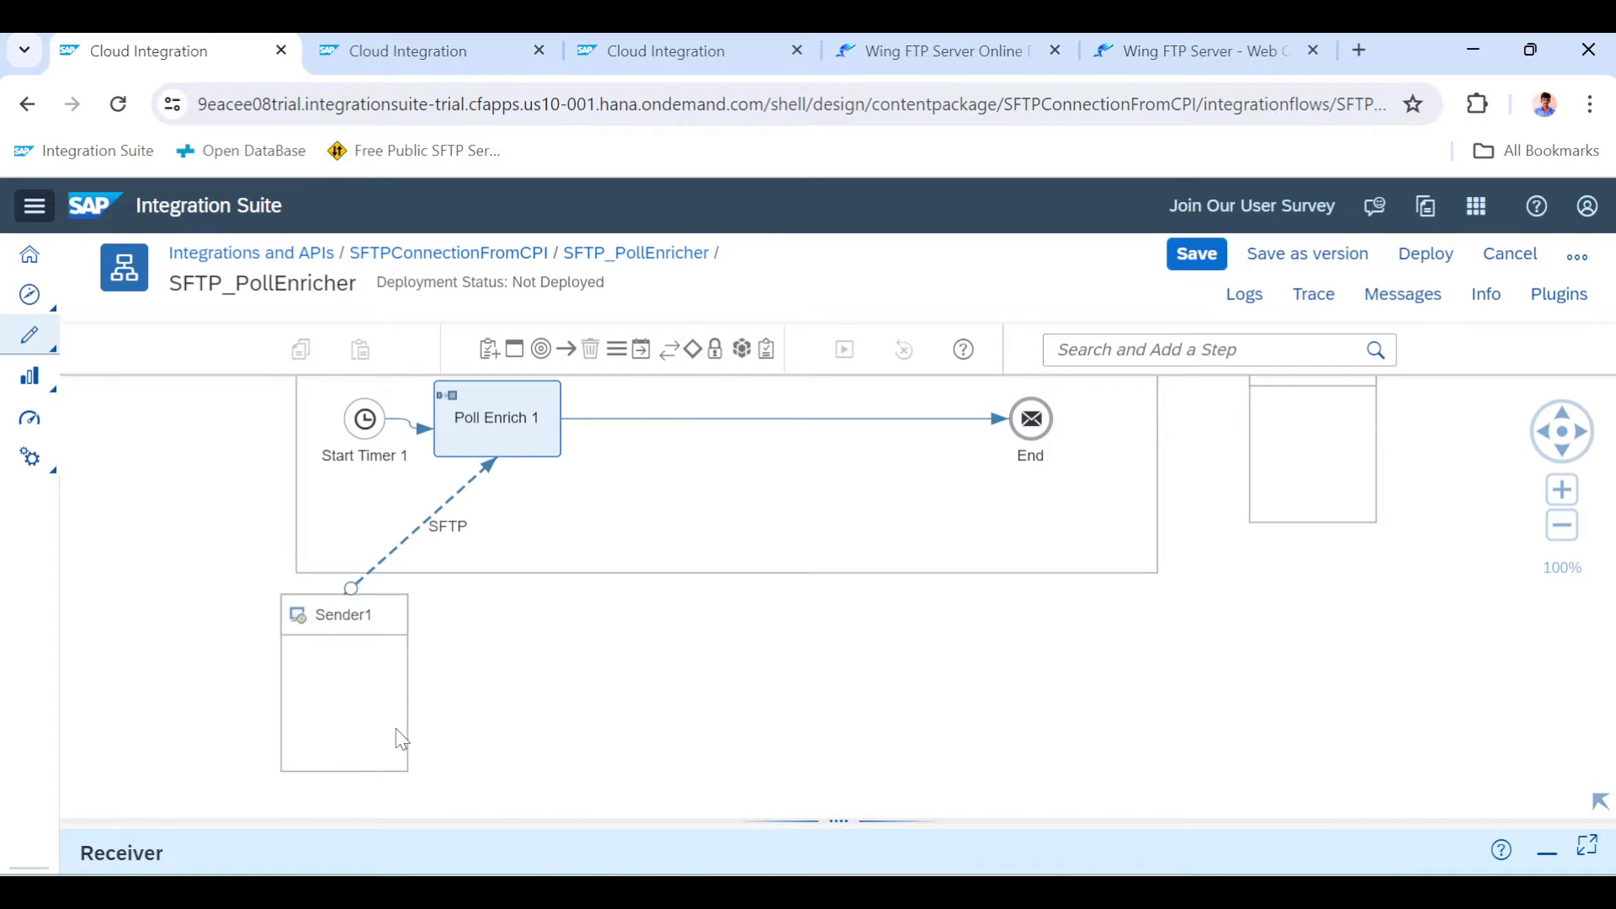
{"action": "left_click_drag", "start_coordinate": [344, 614], "coordinate": [541, 626]}
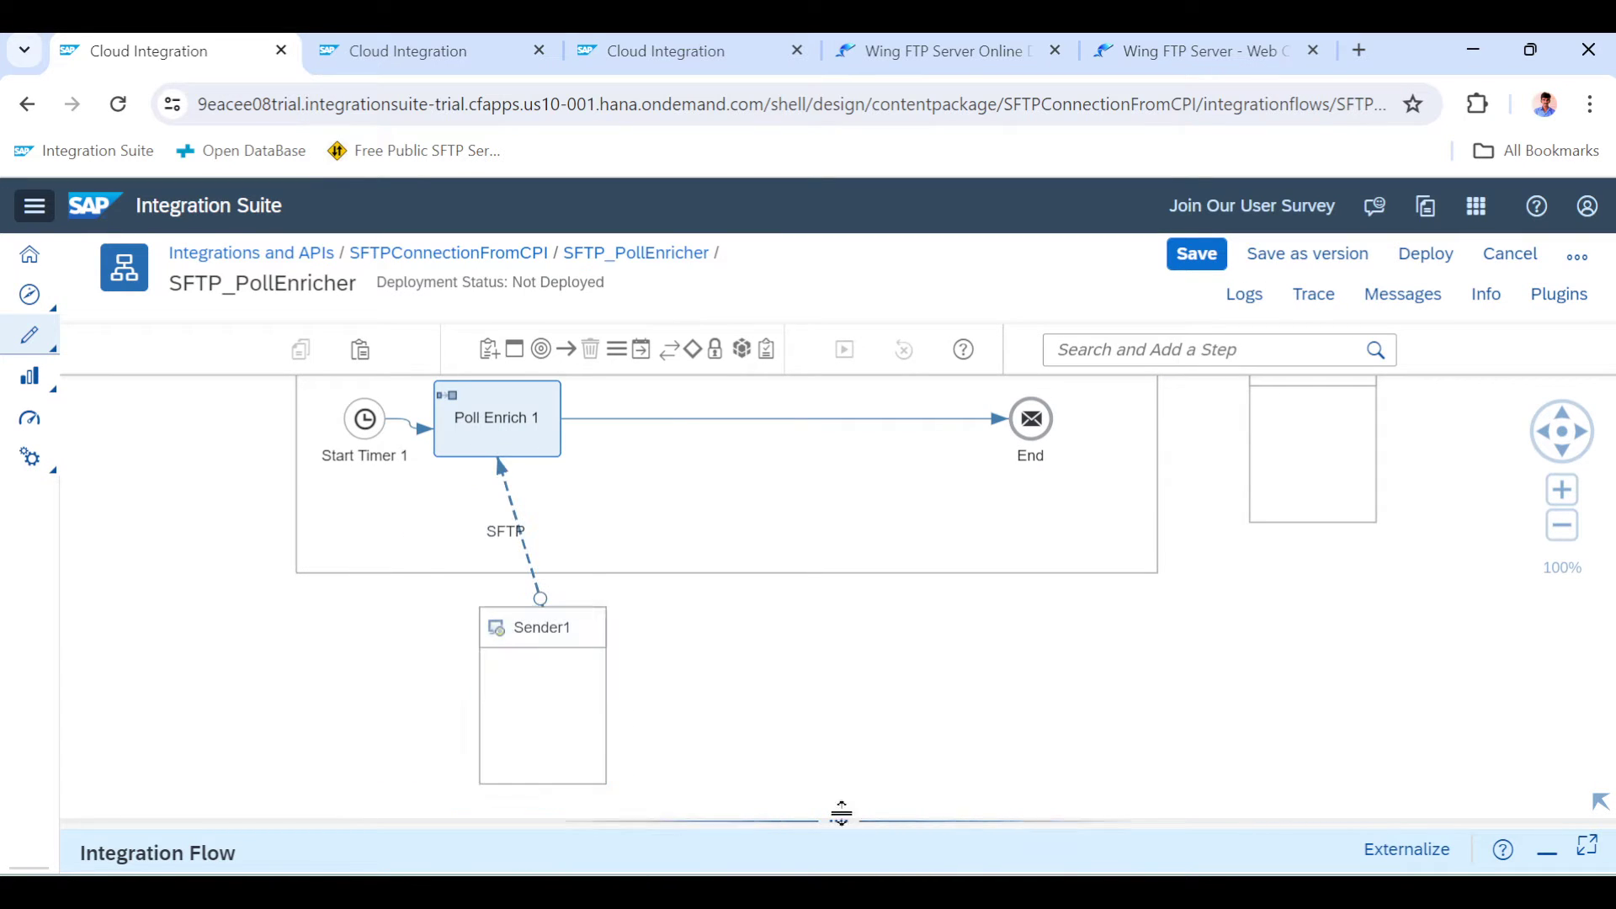
{"action": "left_click_drag", "start_coordinate": [841, 812], "coordinate": [840, 455]}
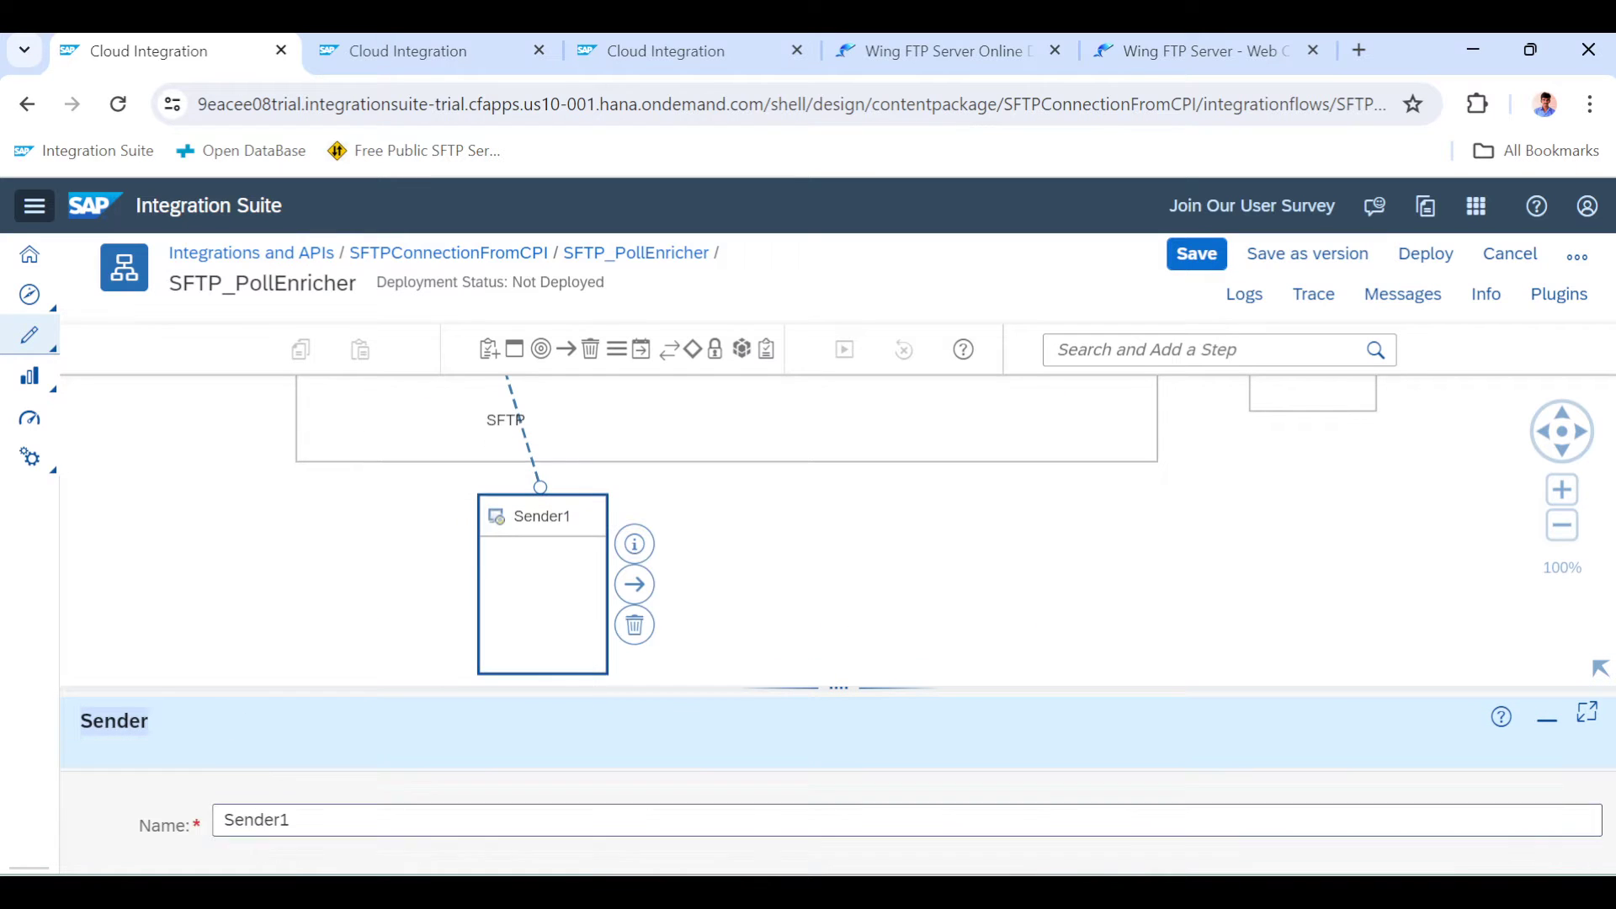
{"action": "type", "text": "SF"}
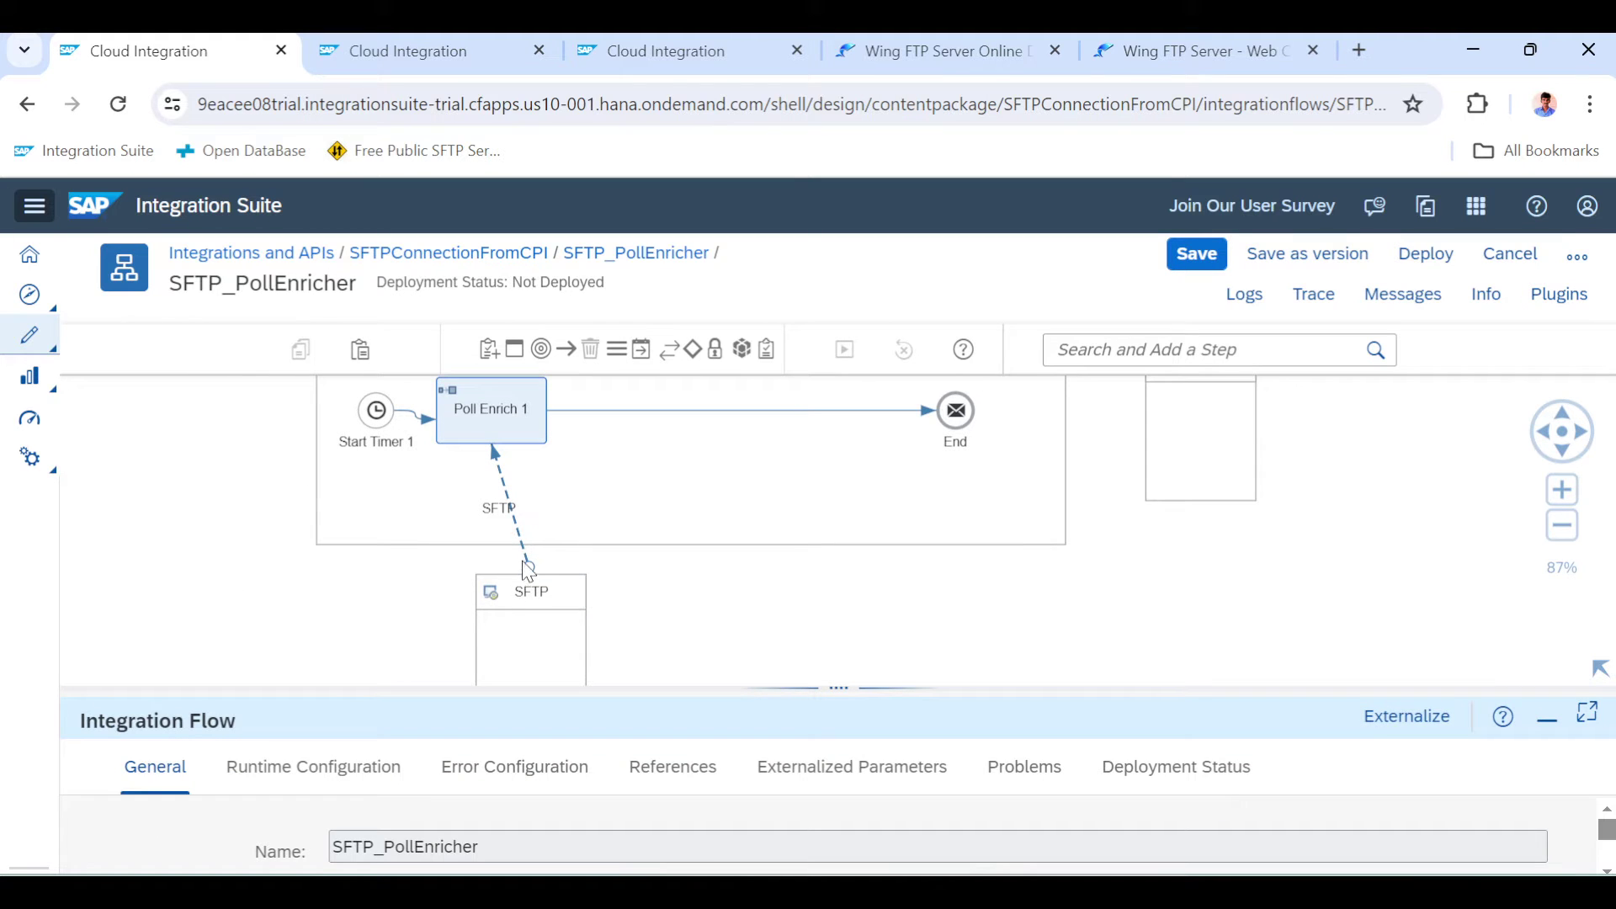
Set the SFTP adapter's source Directory to /download
{"action": "left_click", "coordinate": [531, 591]}
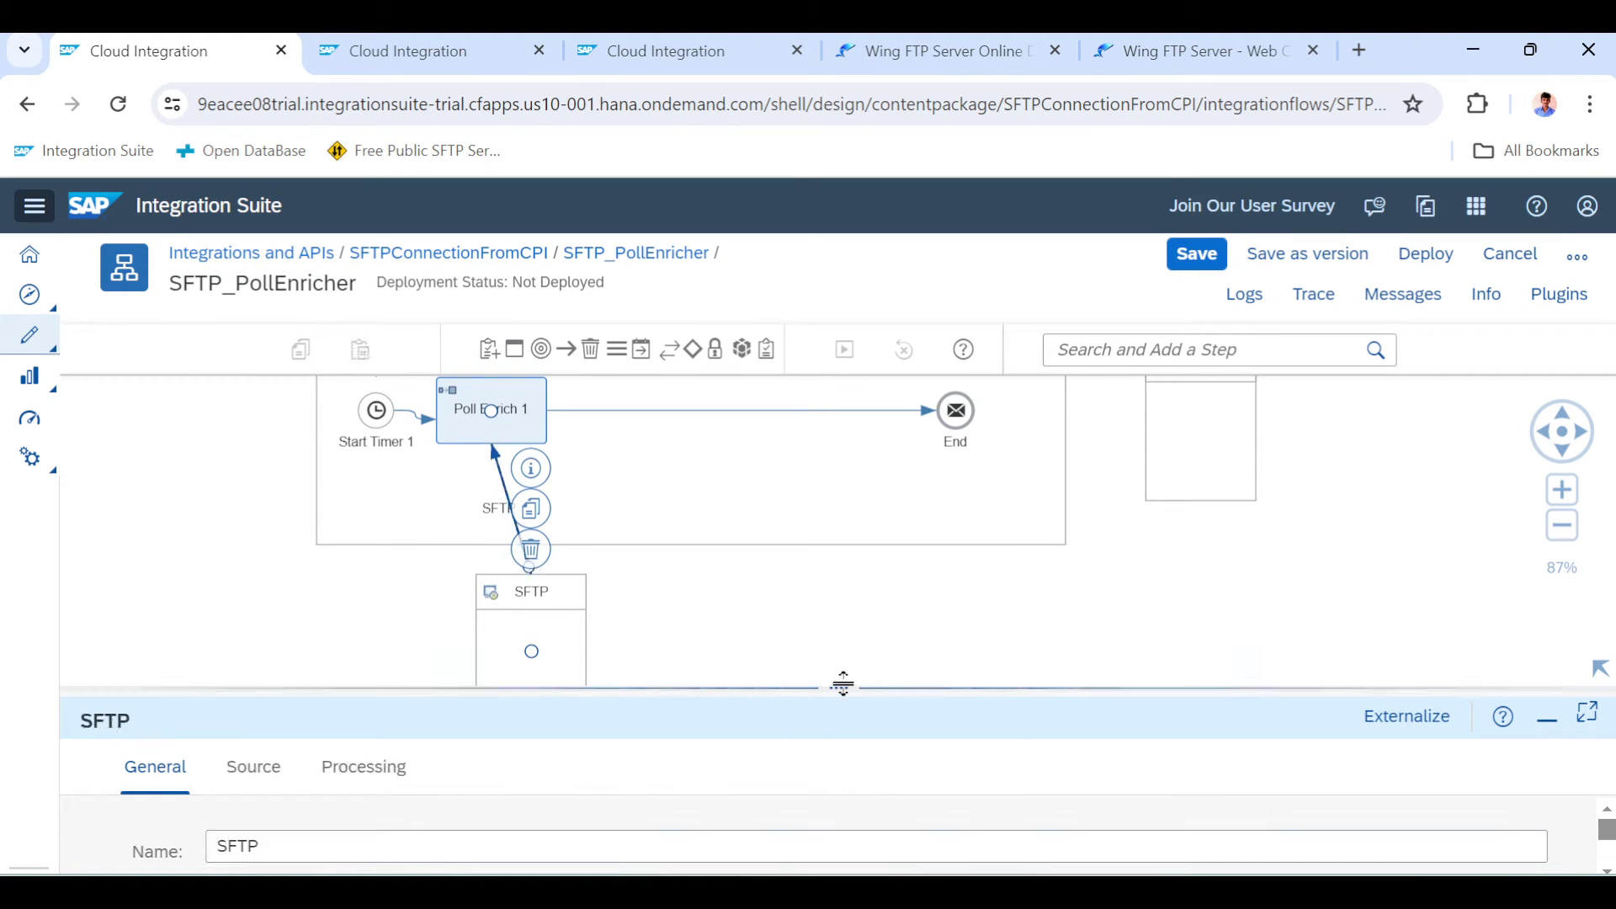
{"action": "left_click", "coordinate": [253, 506]}
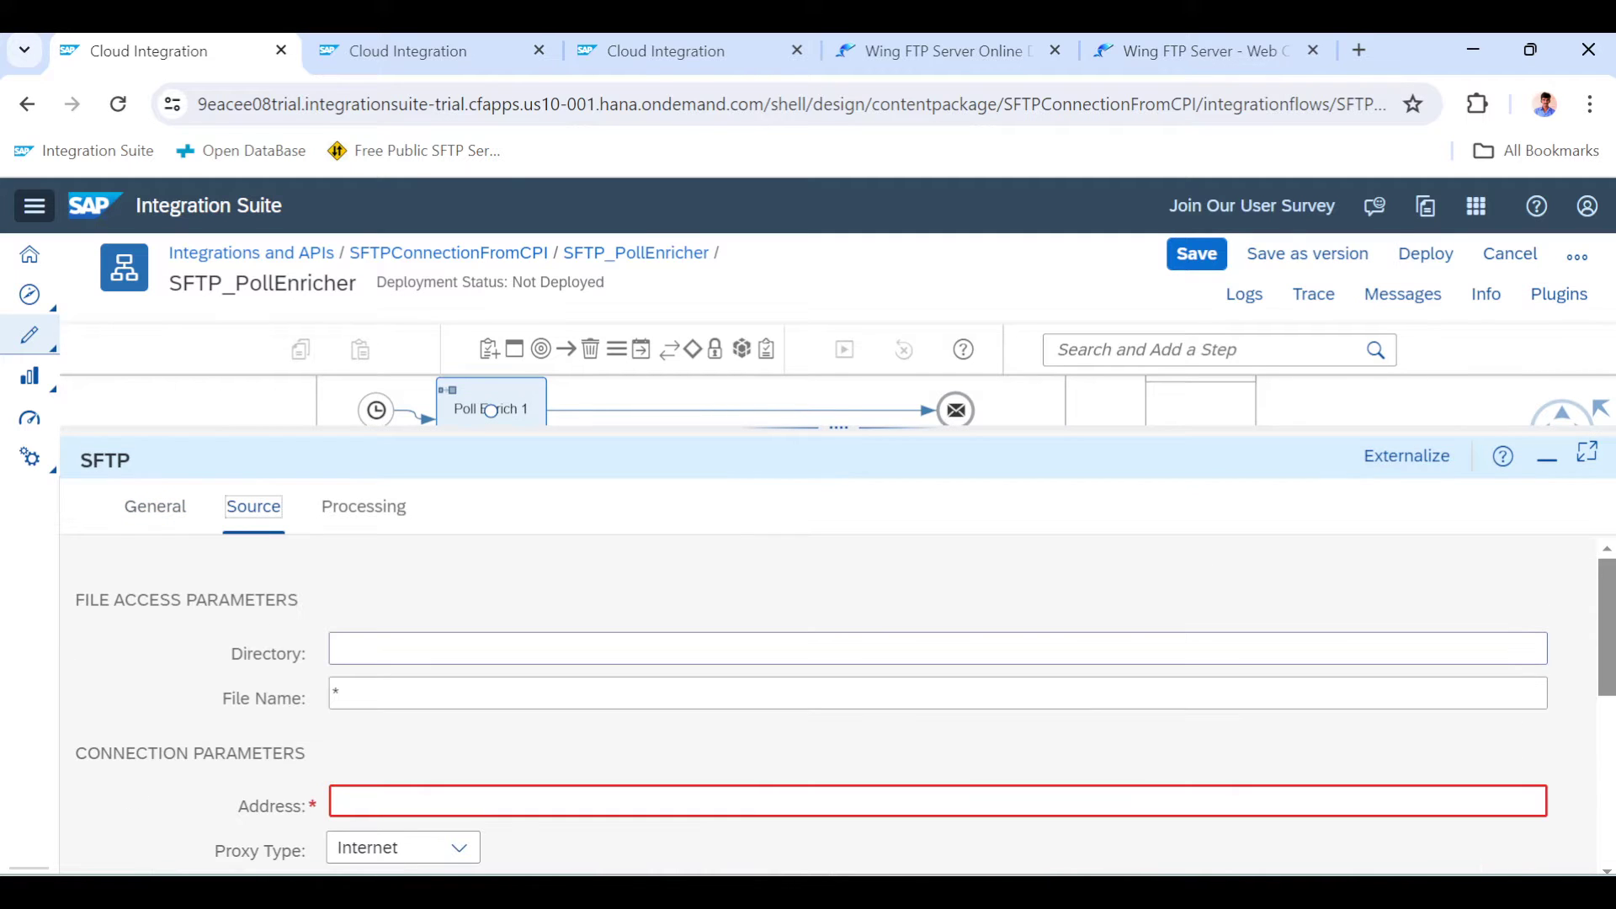
{"action": "type", "text": "/"}
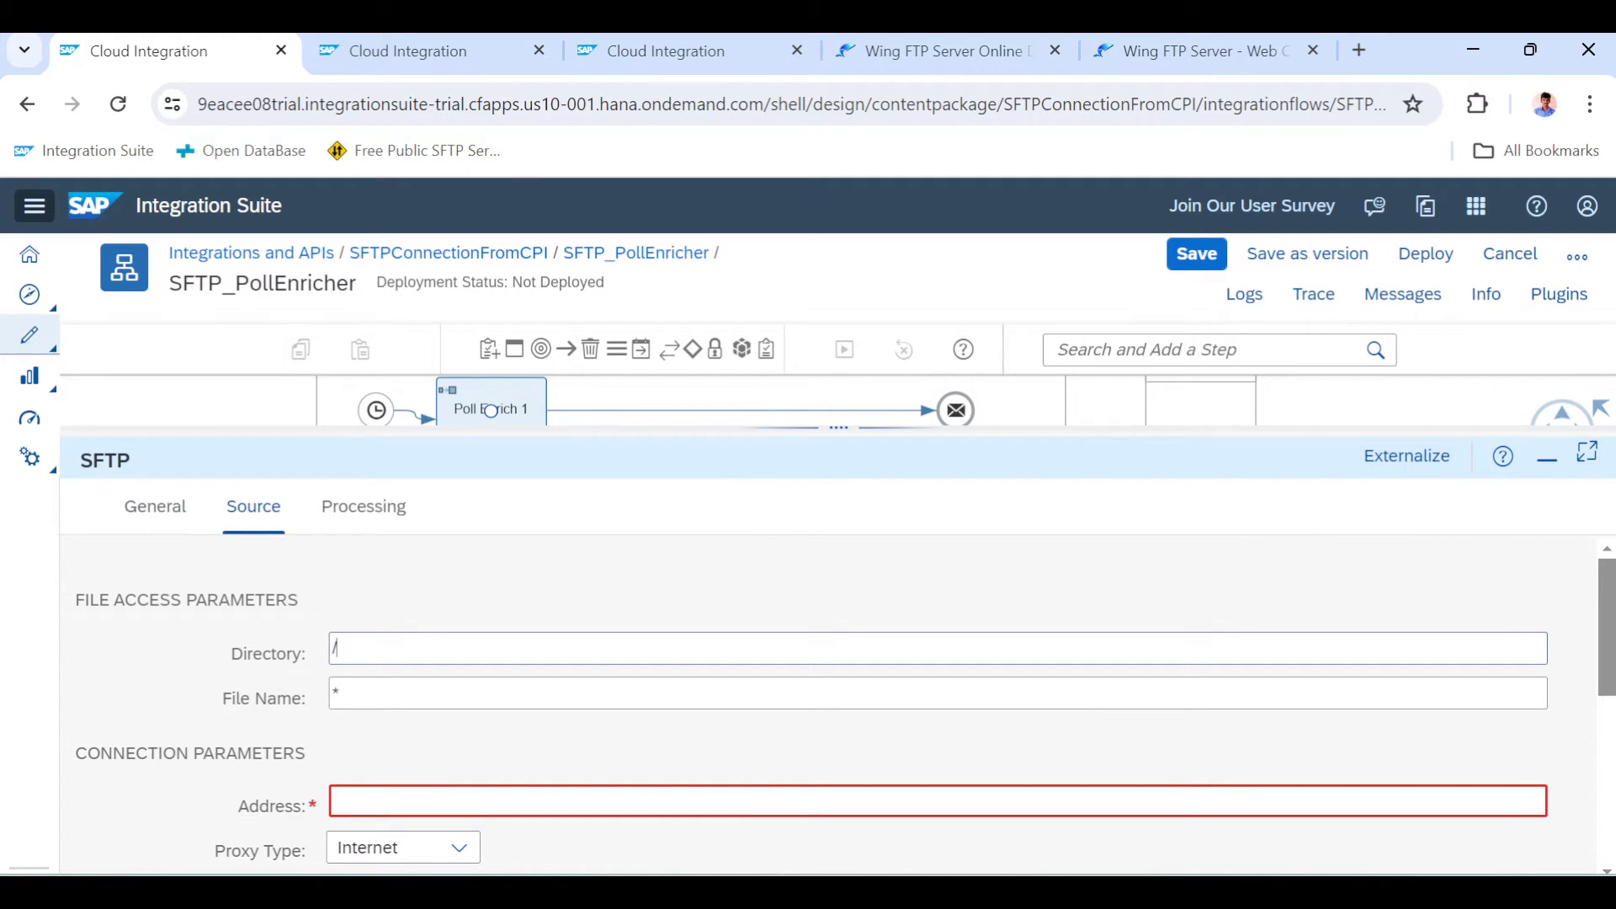
{"action": "left_click", "coordinate": [1196, 51]}
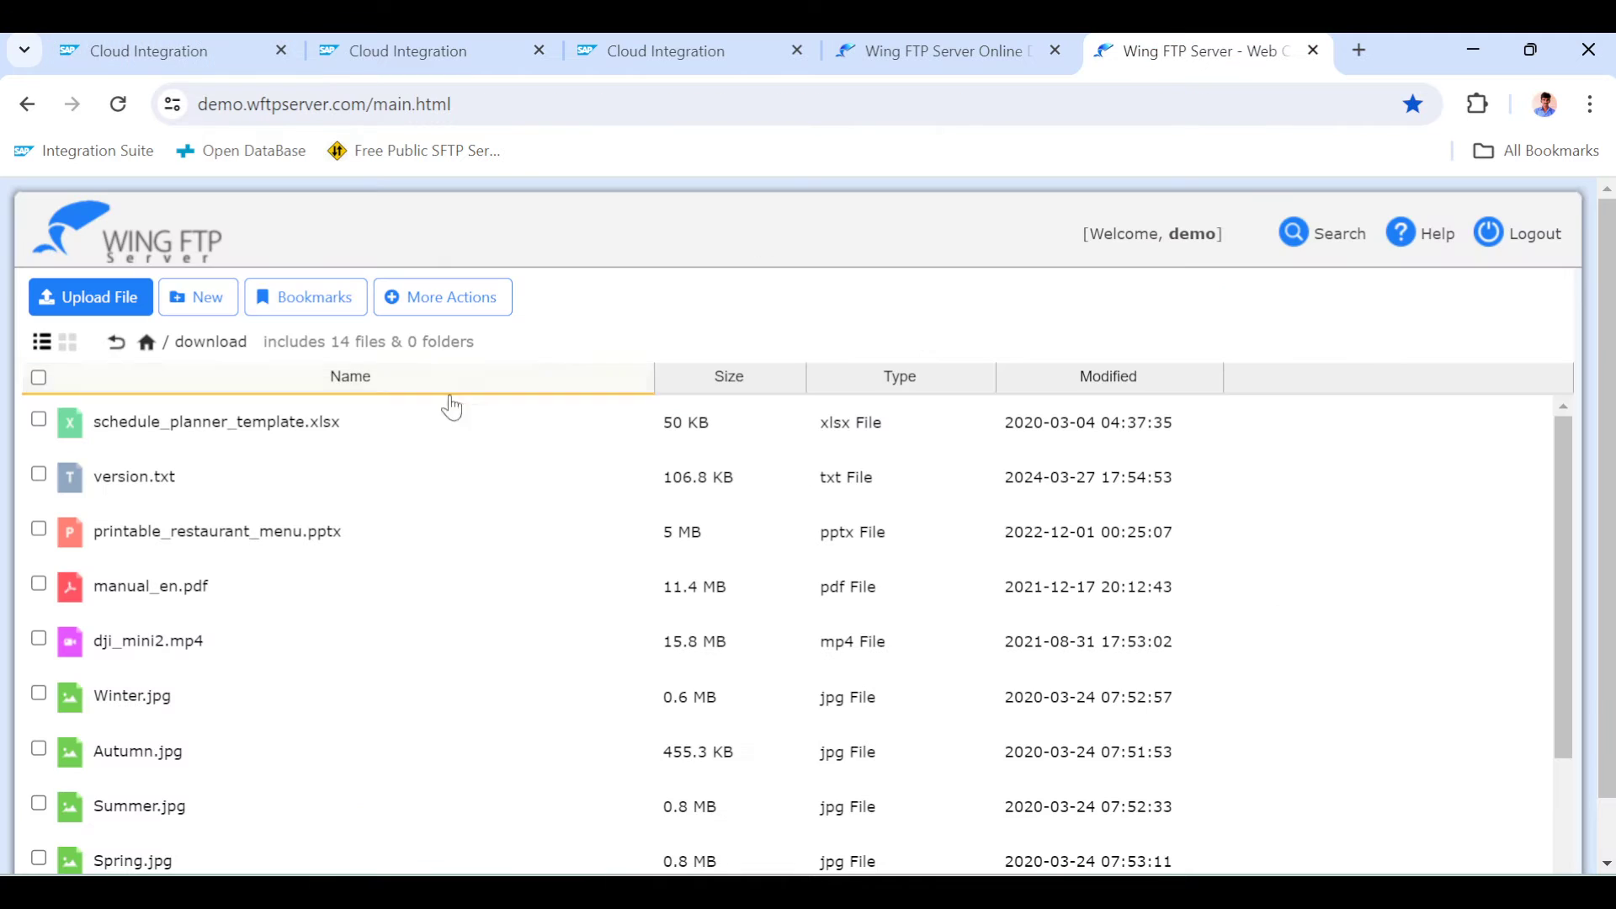
{"action": "mouse_move", "coordinate": [224, 385]}
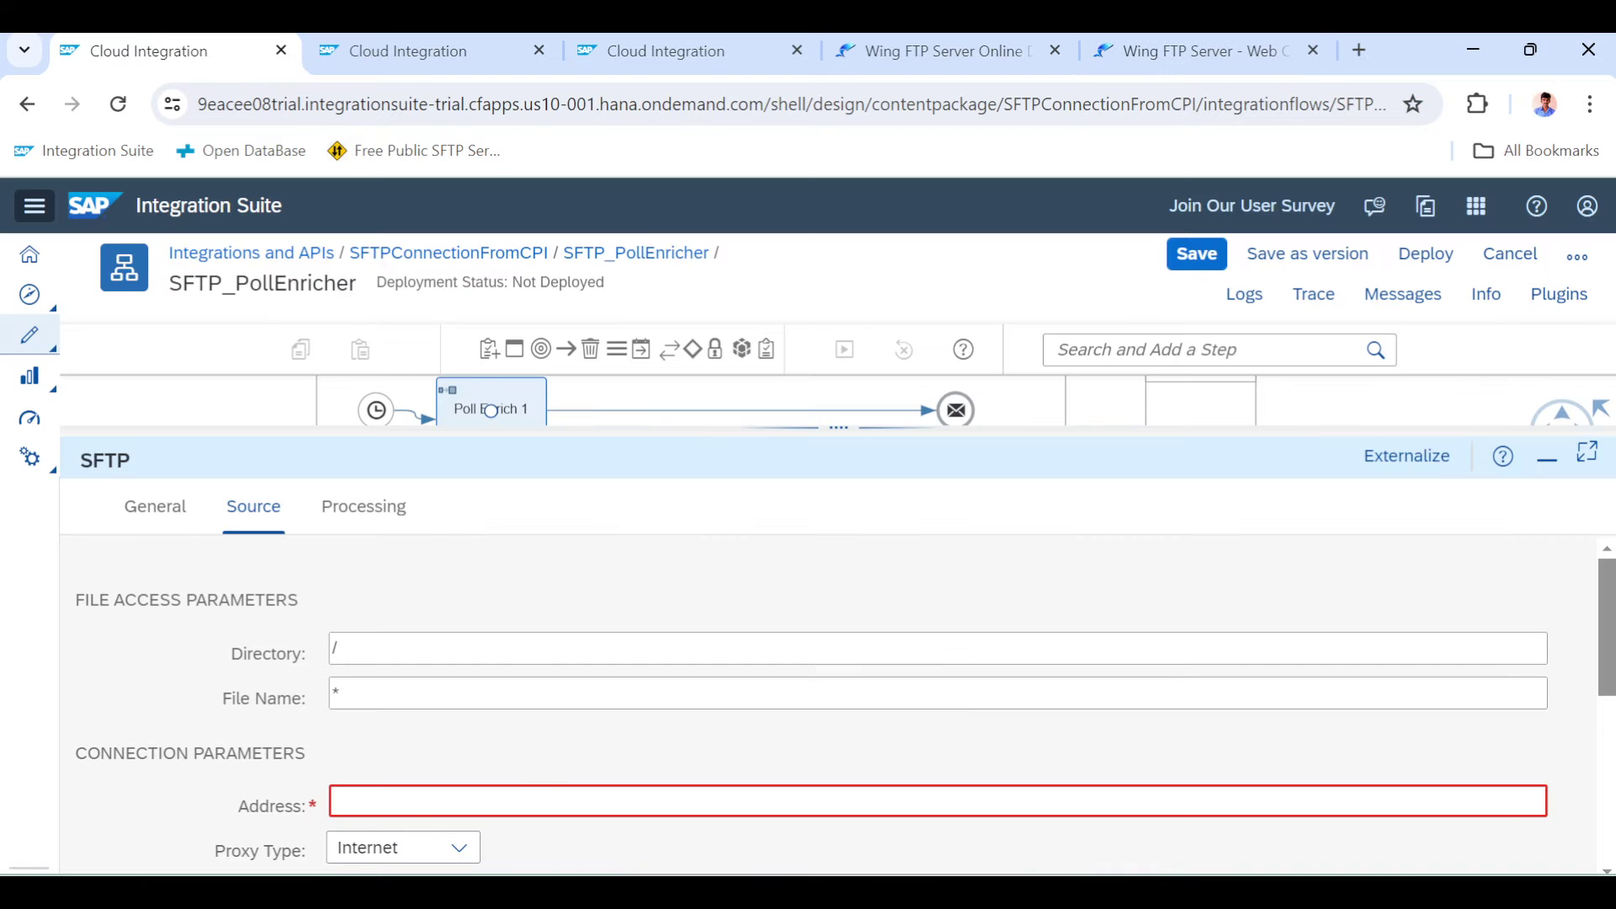
{"action": "mouse_move", "coordinate": [421, 686]}
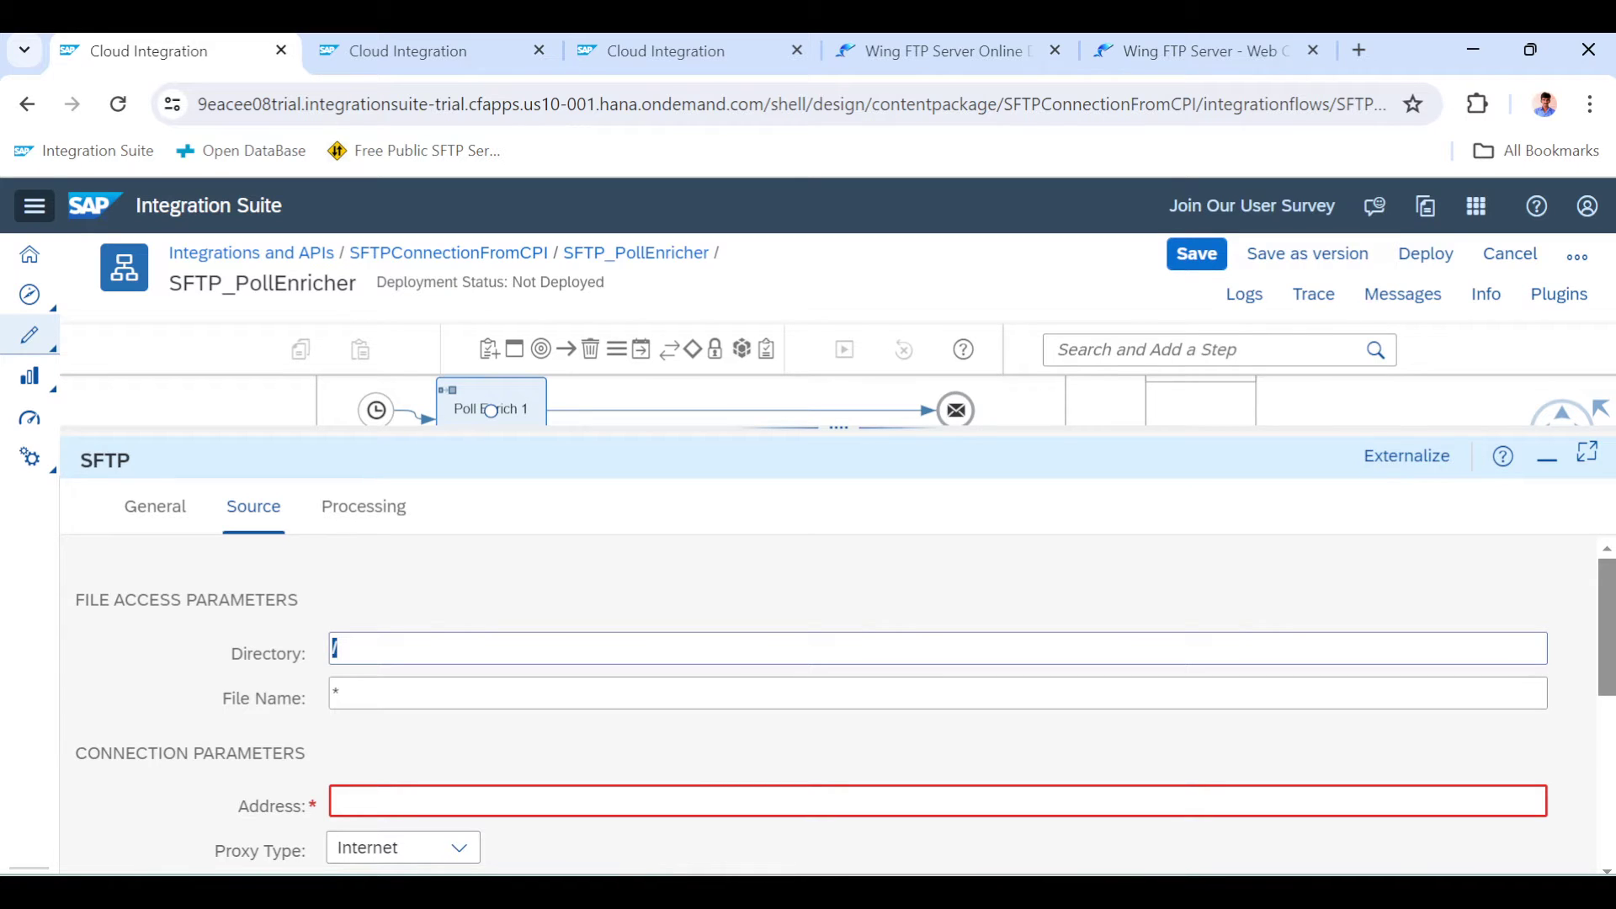
{"action": "type", "text": "down"}
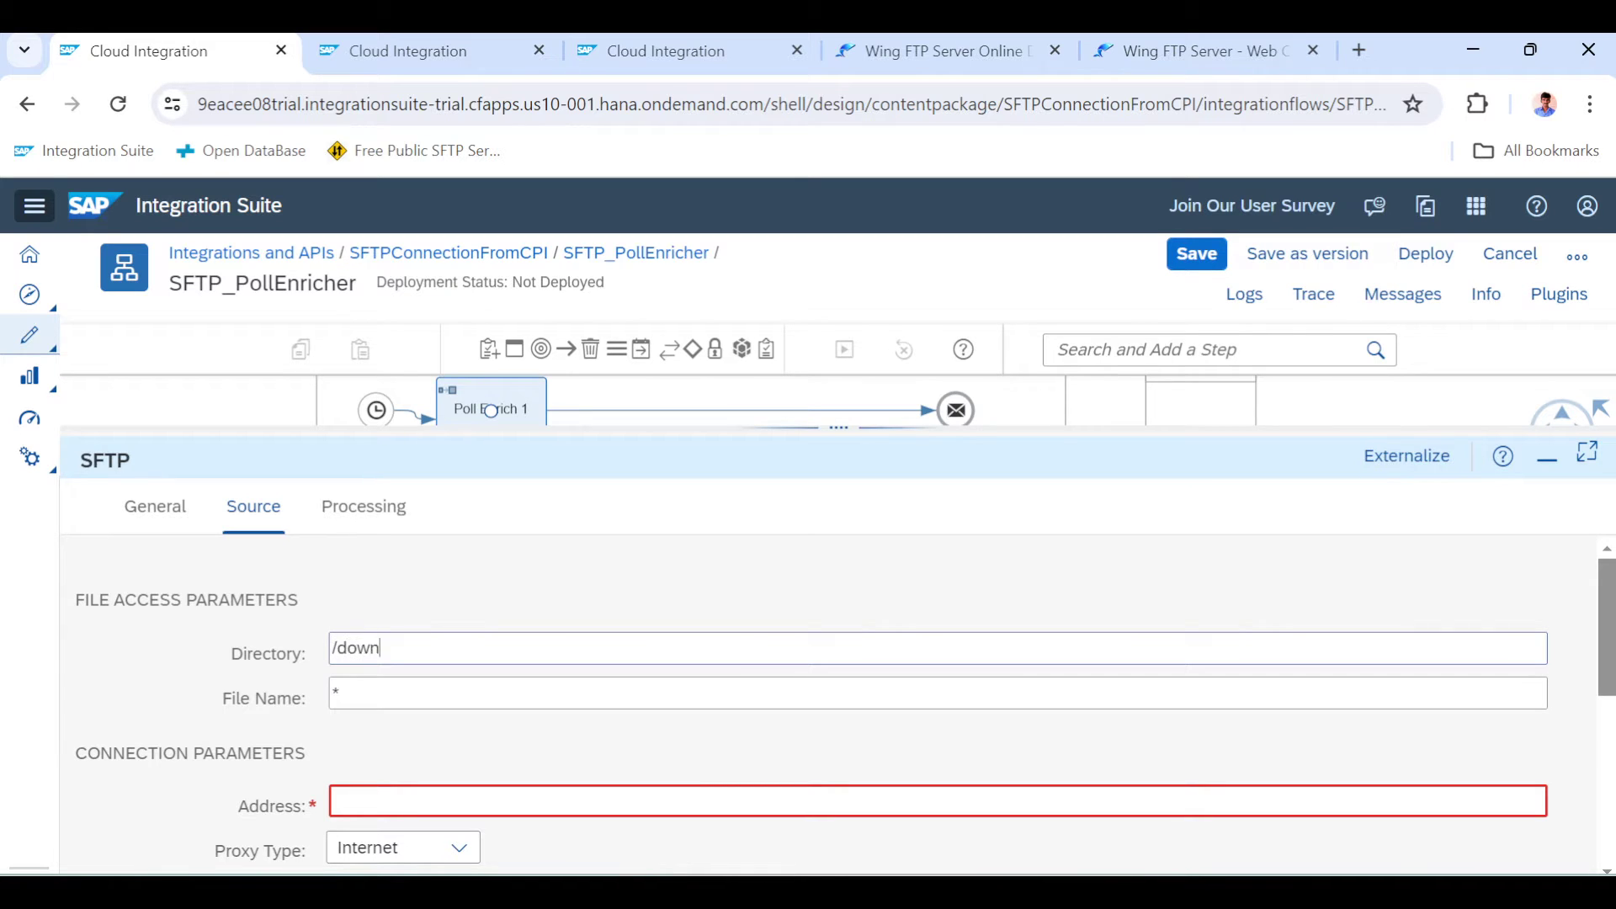
{"action": "type", "text": "load"}
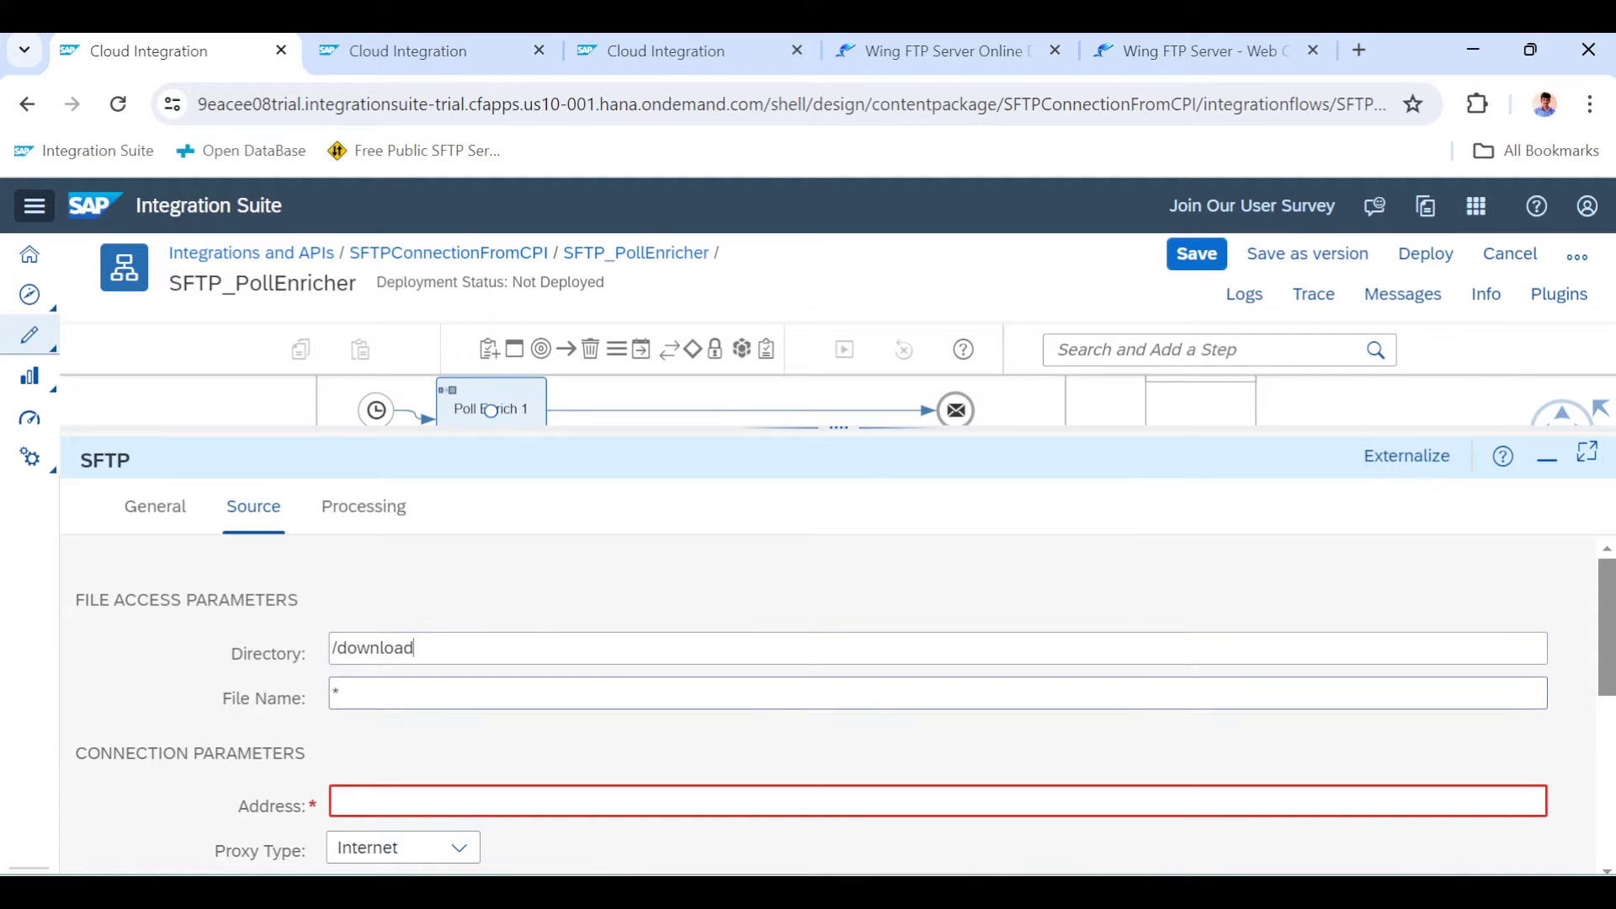
Look up the server's file names and set File Name to version.txt
{"action": "left_click", "coordinate": [1196, 50]}
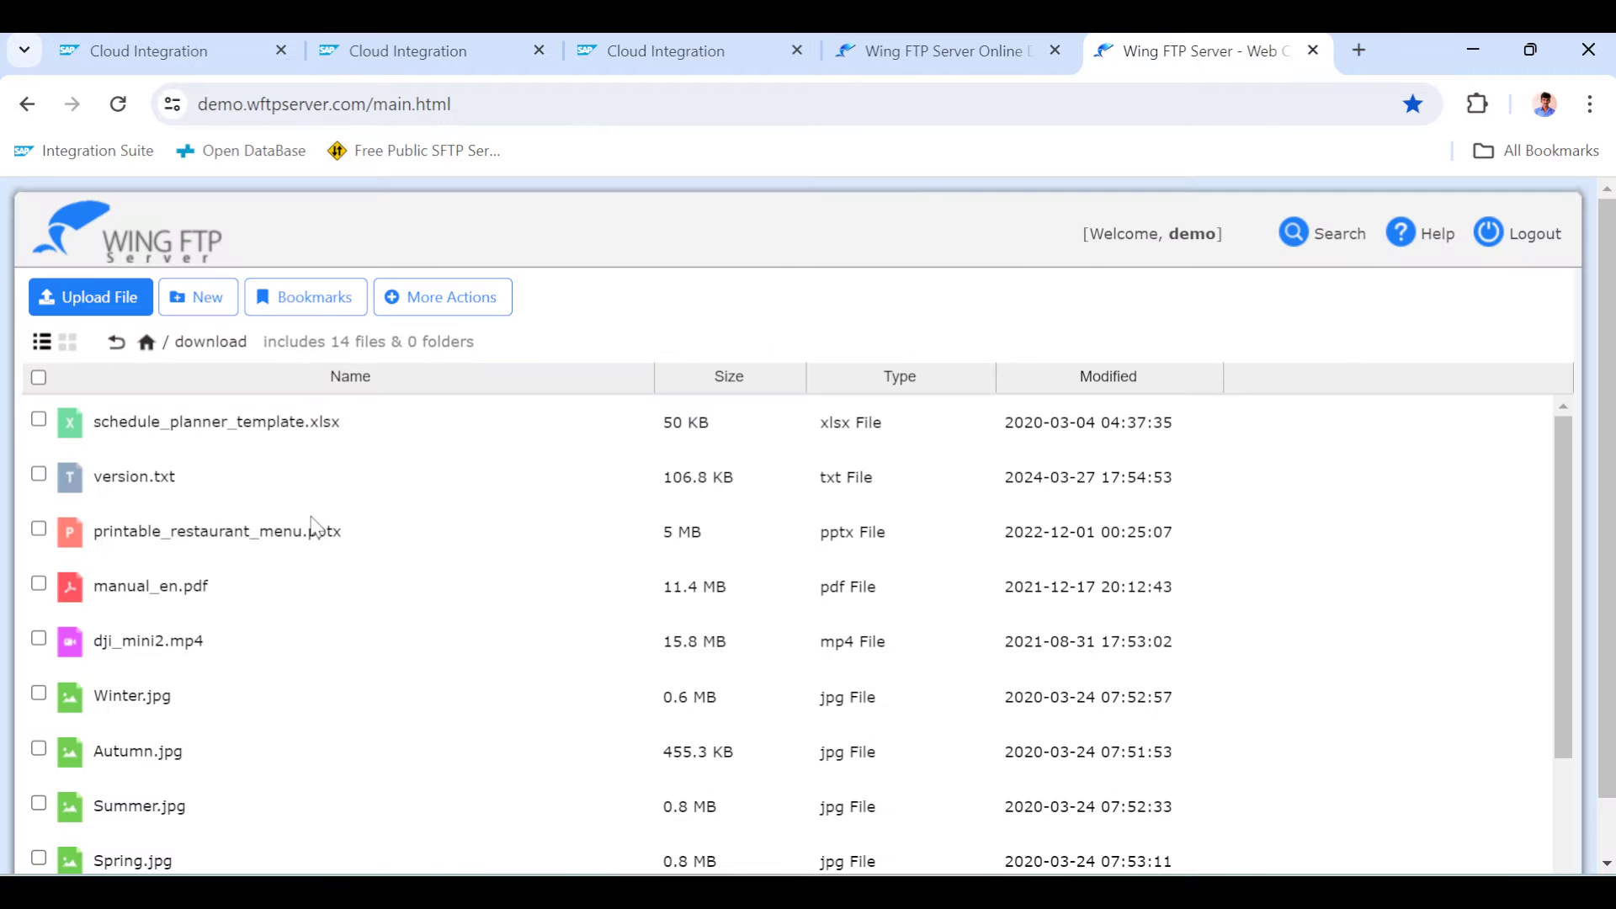
{"action": "mouse_move", "coordinate": [185, 490]}
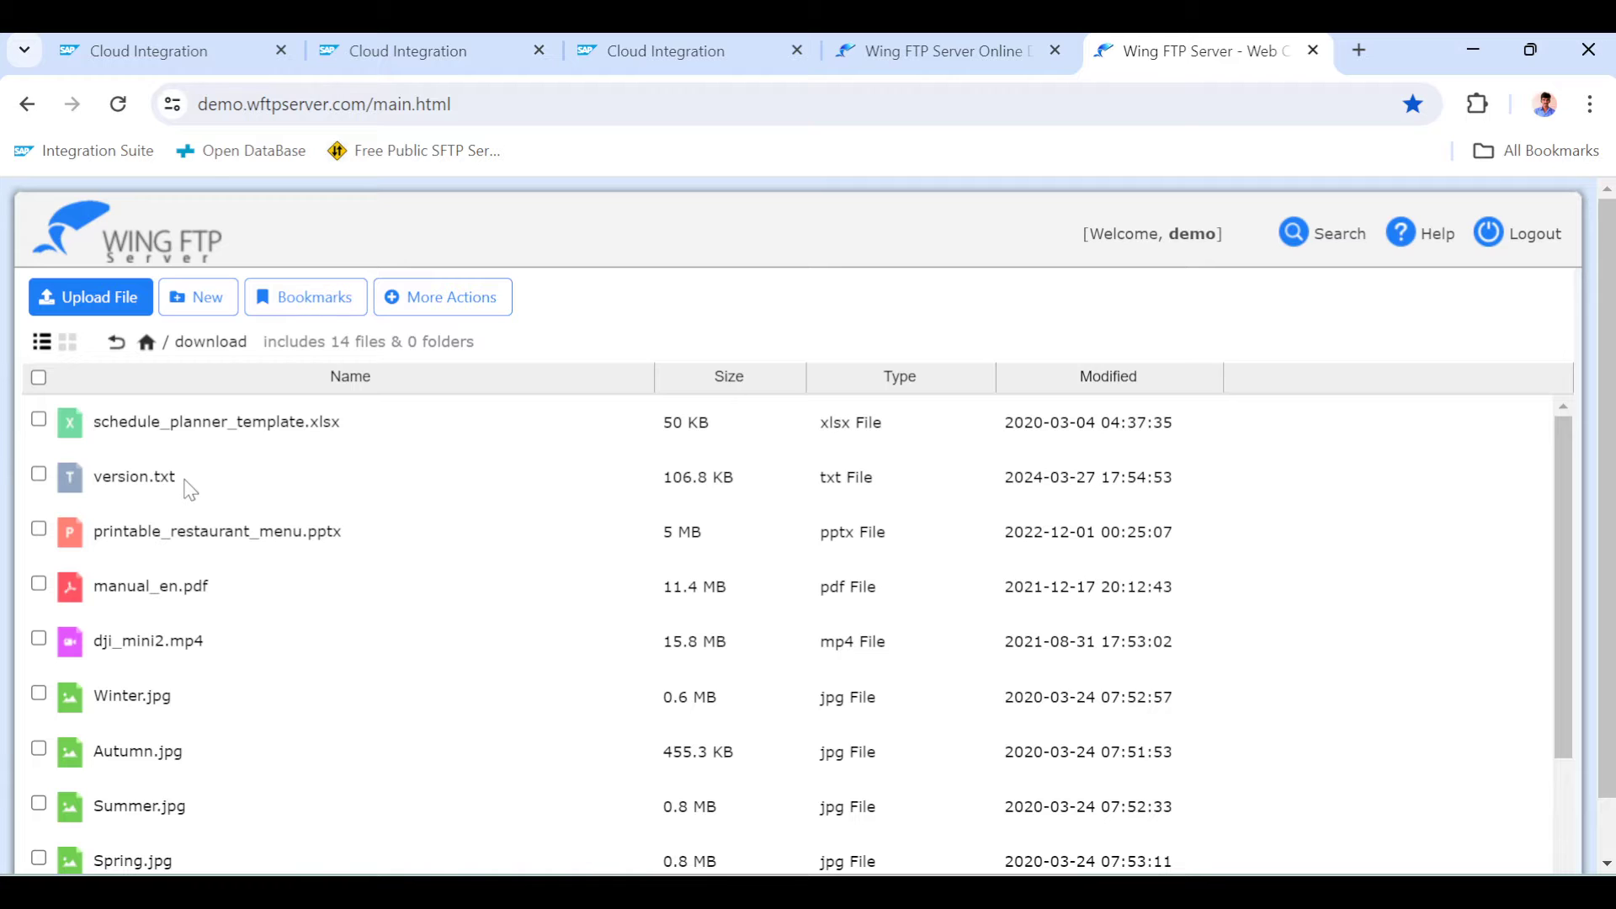
{"action": "left_click", "coordinate": [134, 477]}
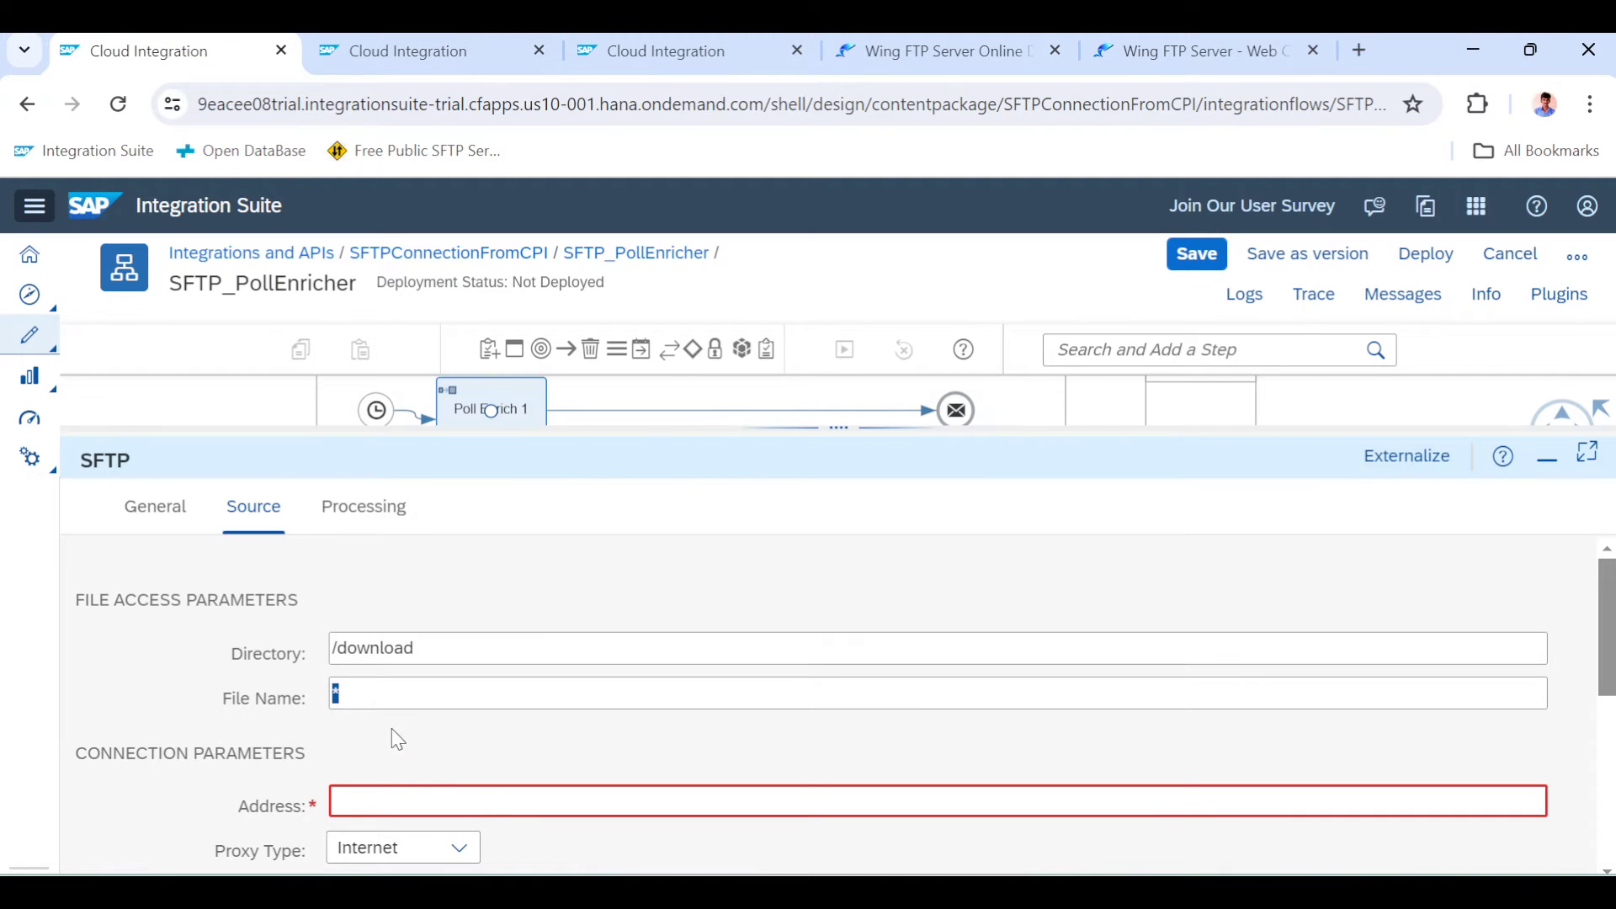
{"action": "type", "text": "version."}
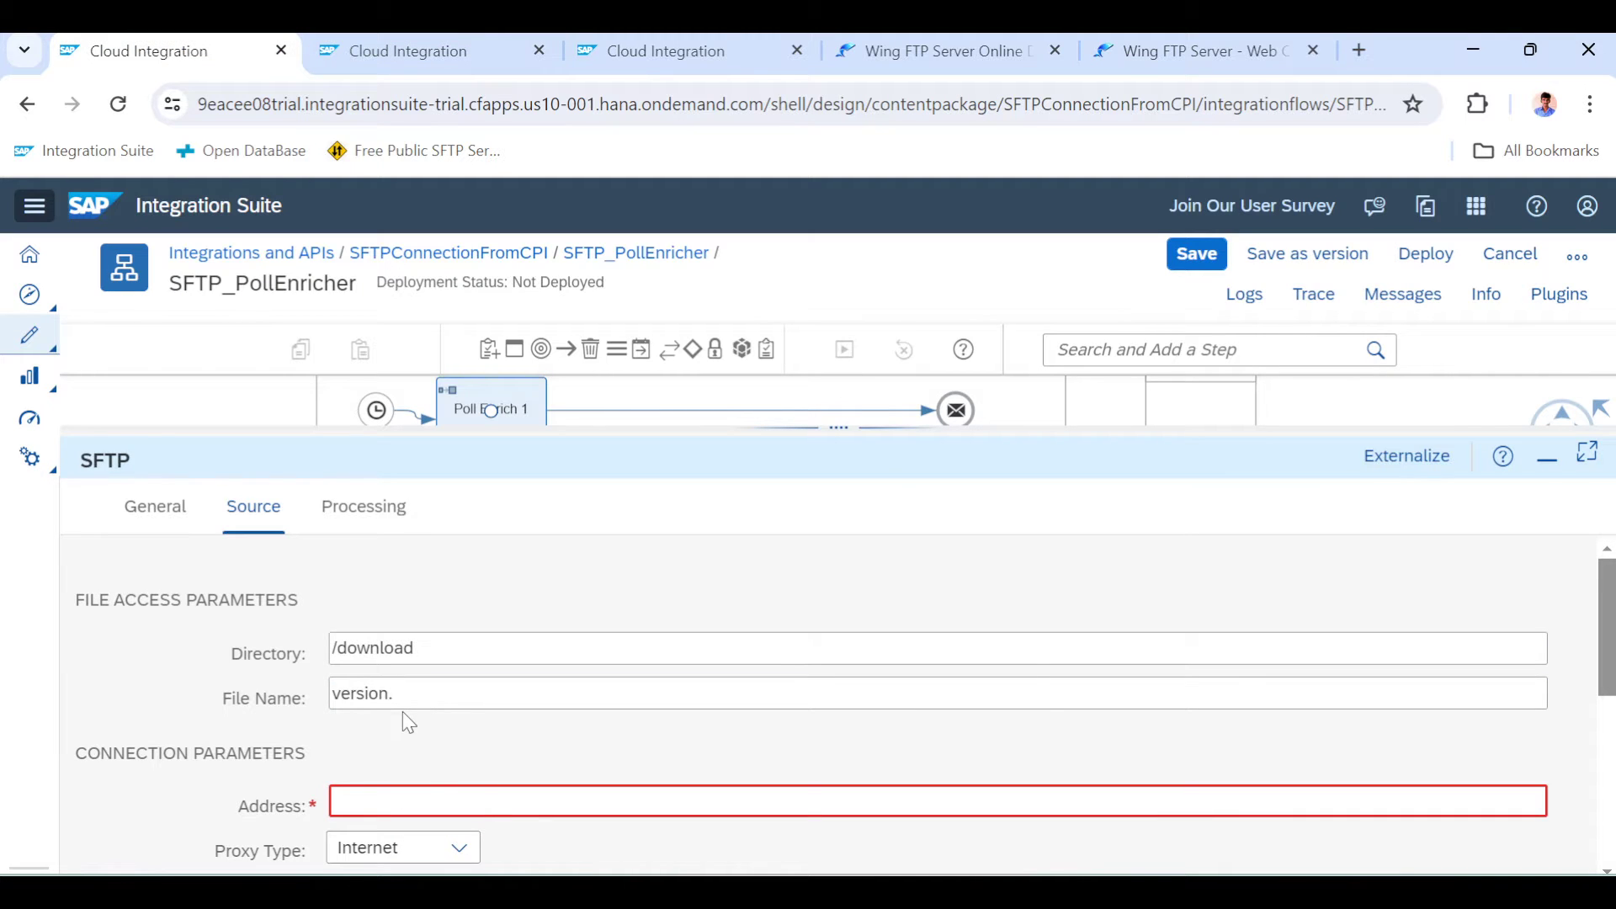
{"action": "type", "text": "txt"}
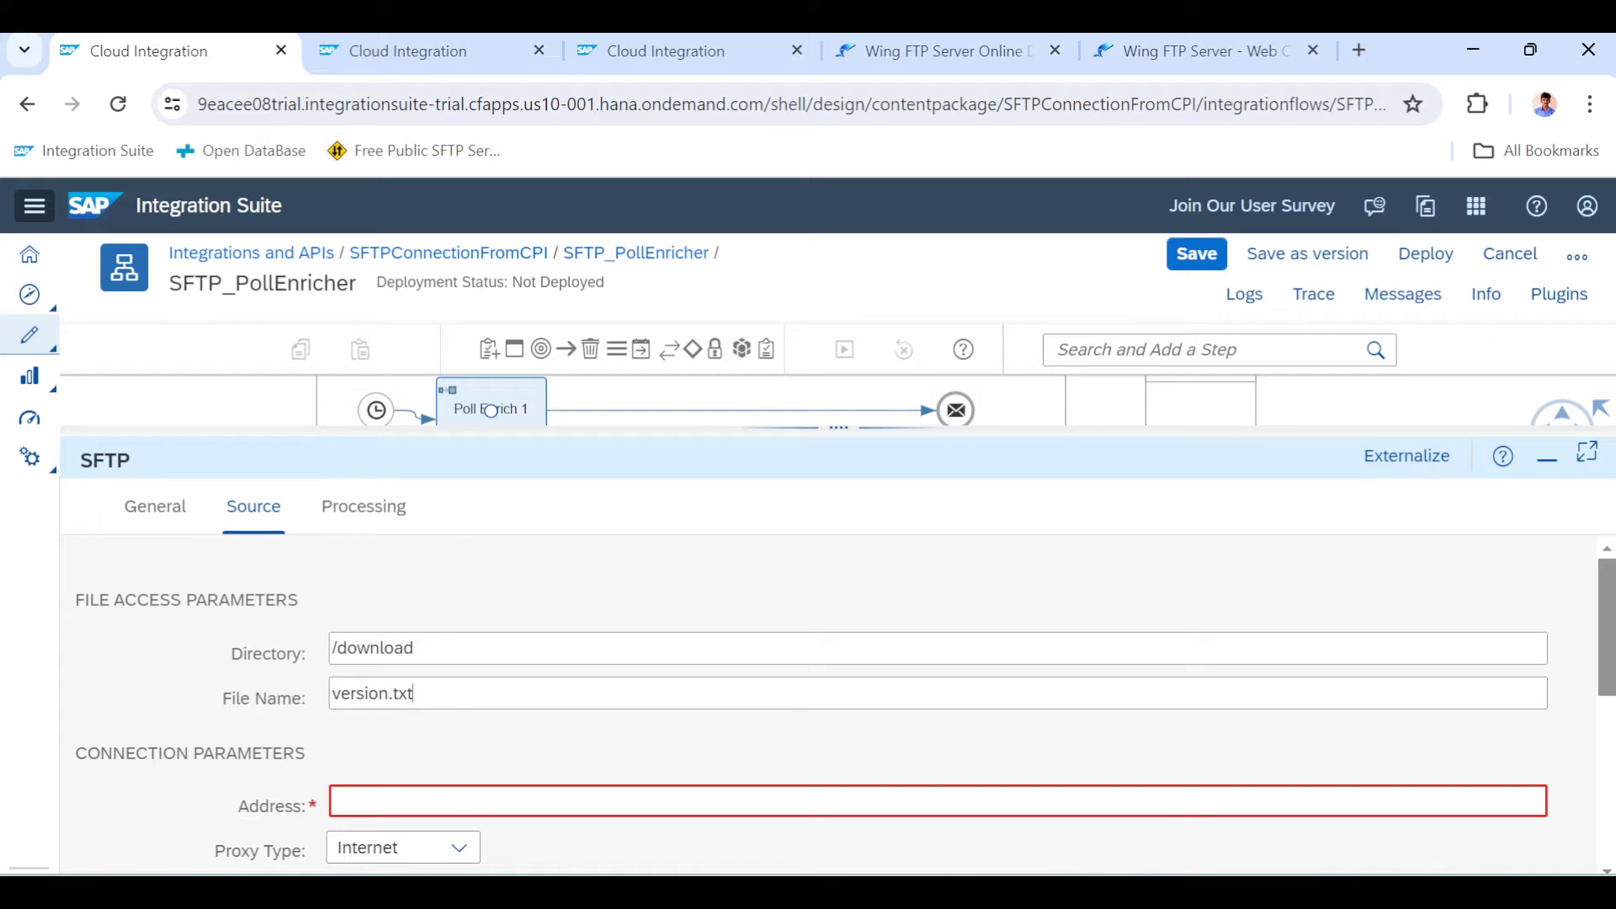
{"action": "scroll", "scroll_direction": "down", "scroll_amount": 3}
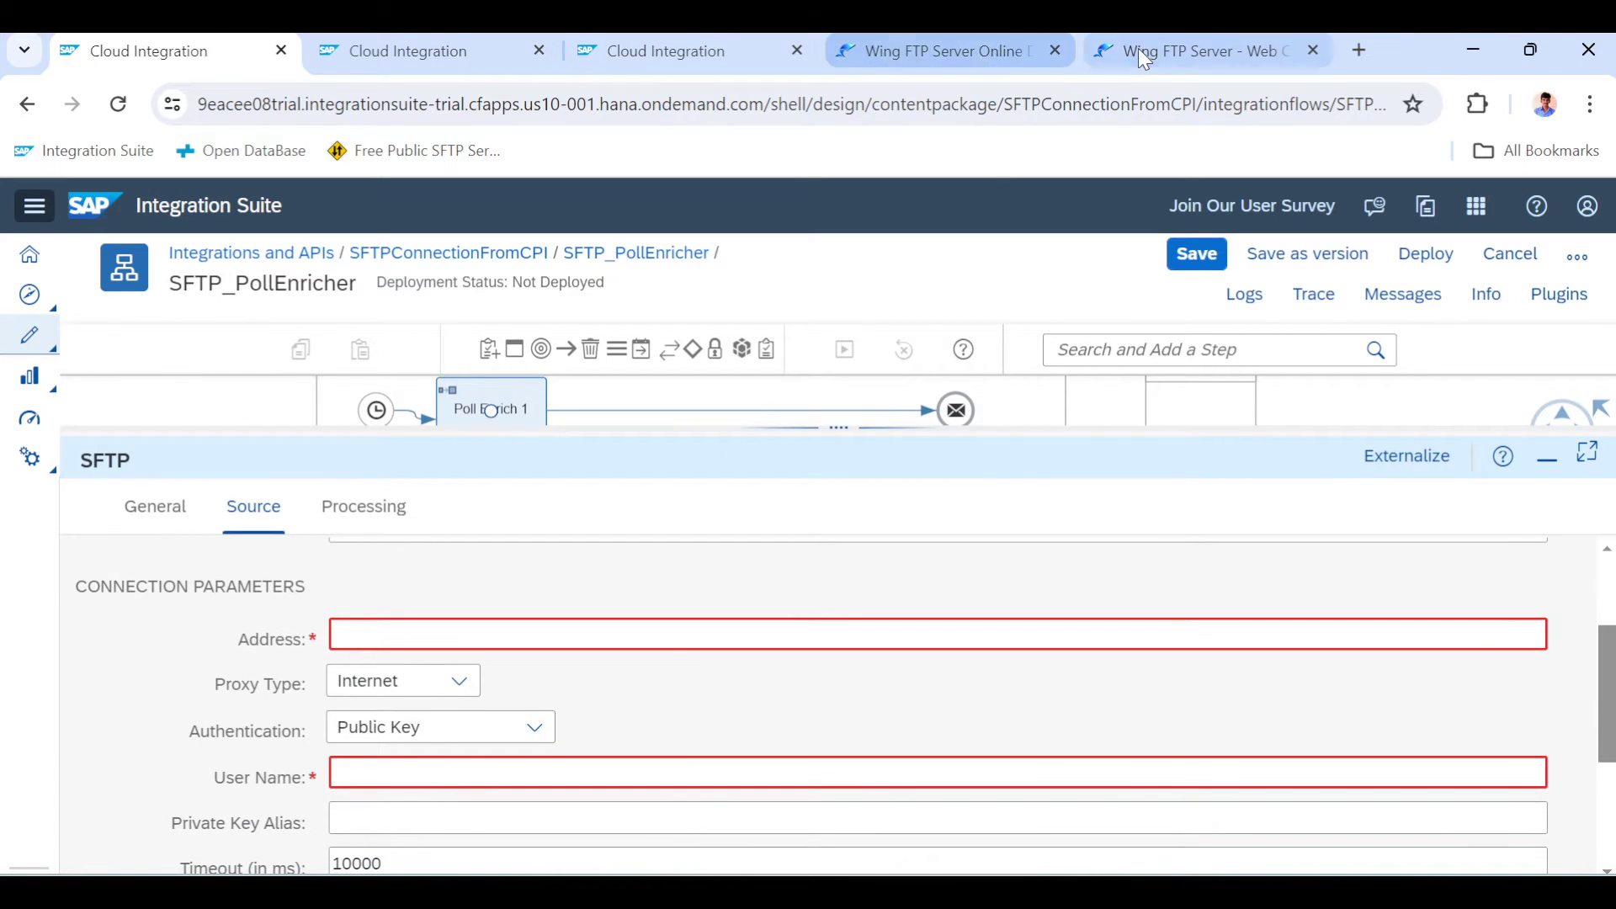
Close the version.txt preview in Wing FTP and select host name demo.wftpserver.com
{"action": "left_click", "coordinate": [1195, 50]}
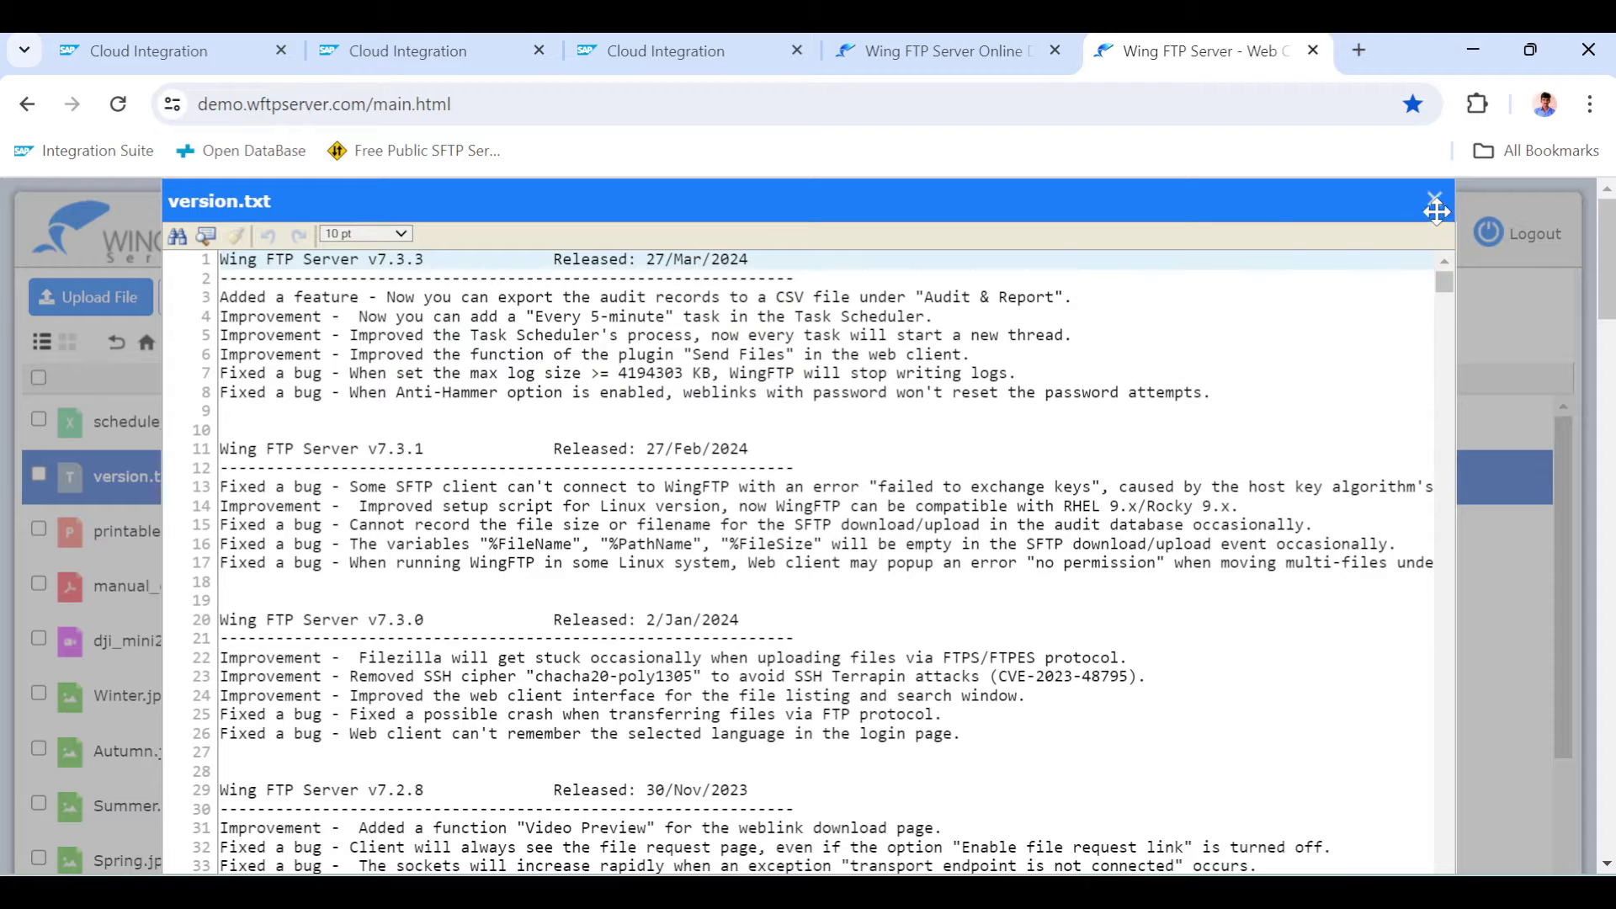
{"action": "left_click", "coordinate": [1433, 198]}
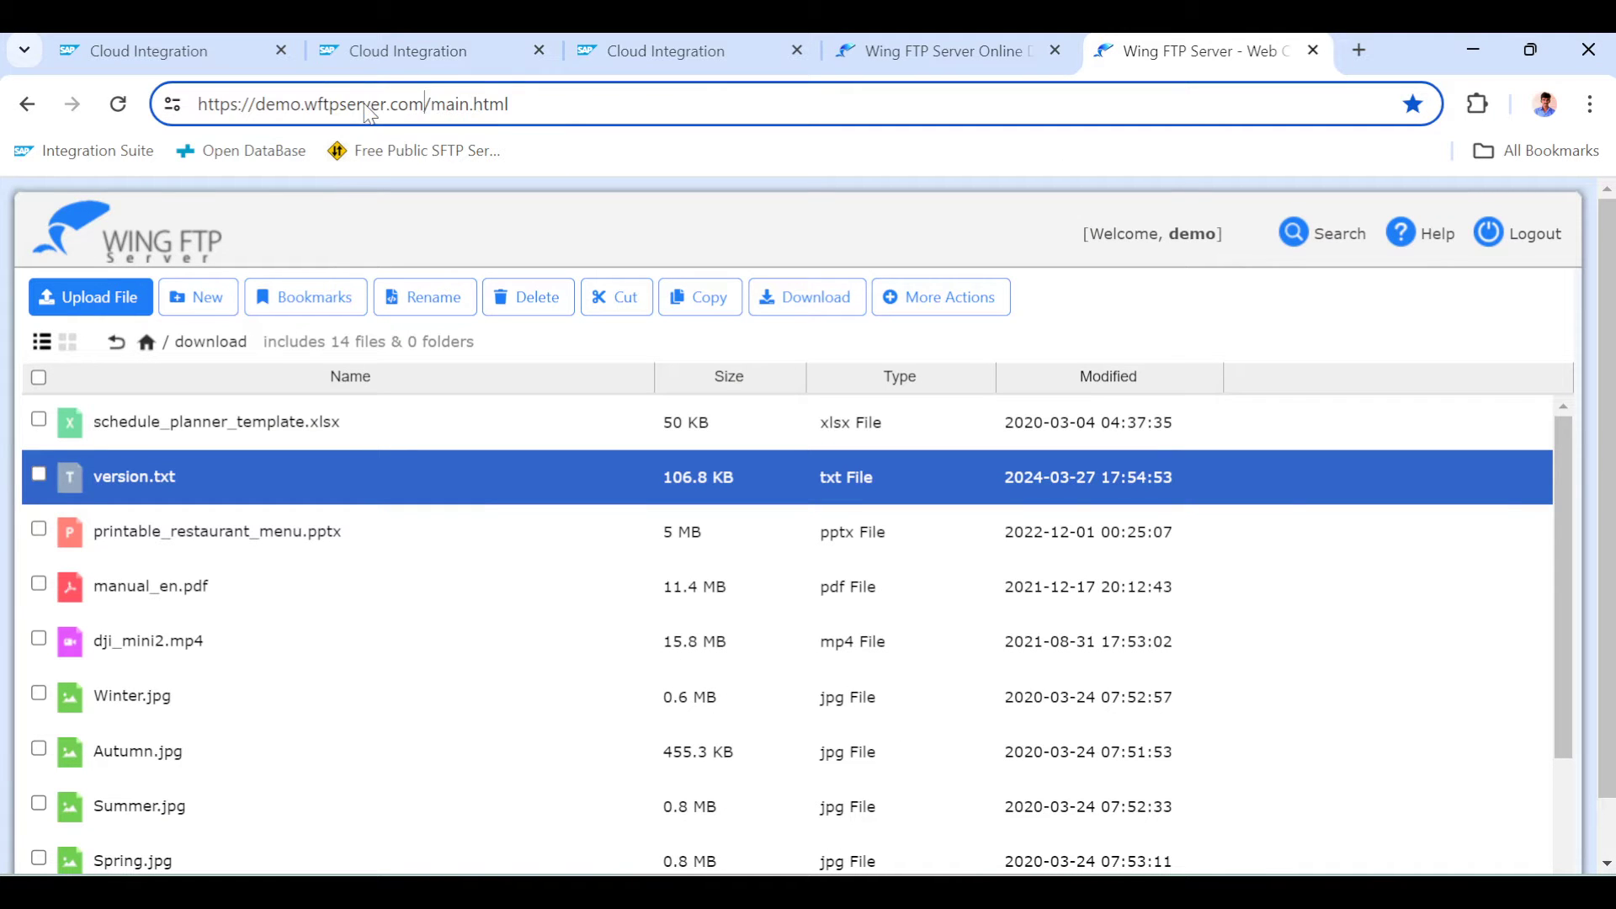
{"action": "double_click", "coordinate": [331, 103]}
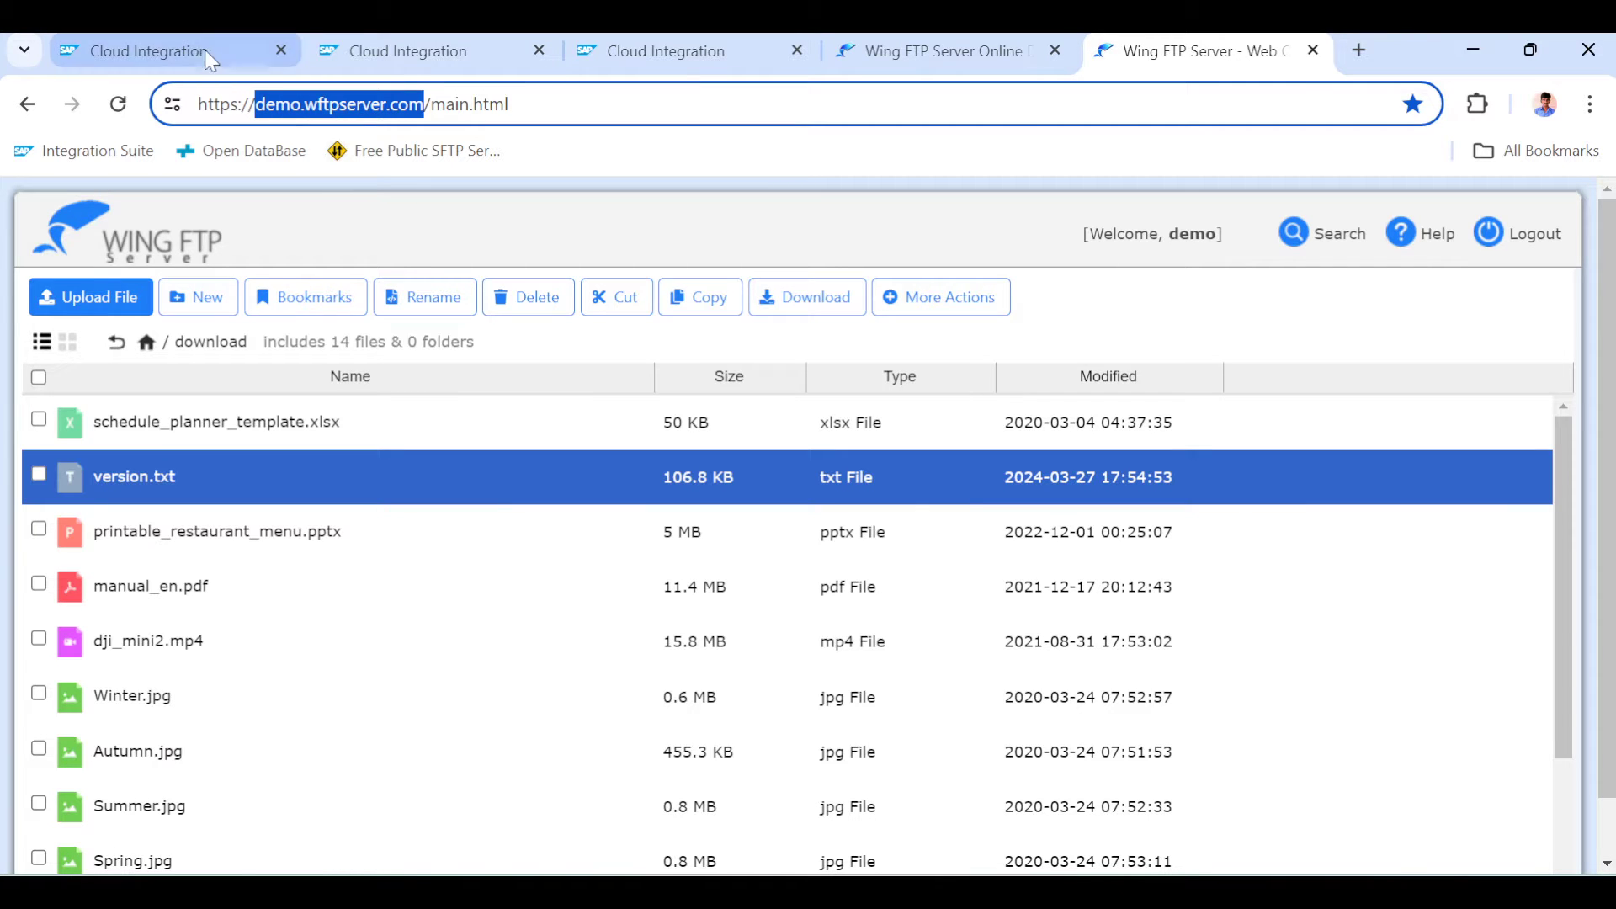
Set address demo.wftpserver.com:2222 with User Name/Password authentication and credential SFTP_Demo
{"action": "left_click", "coordinate": [134, 50]}
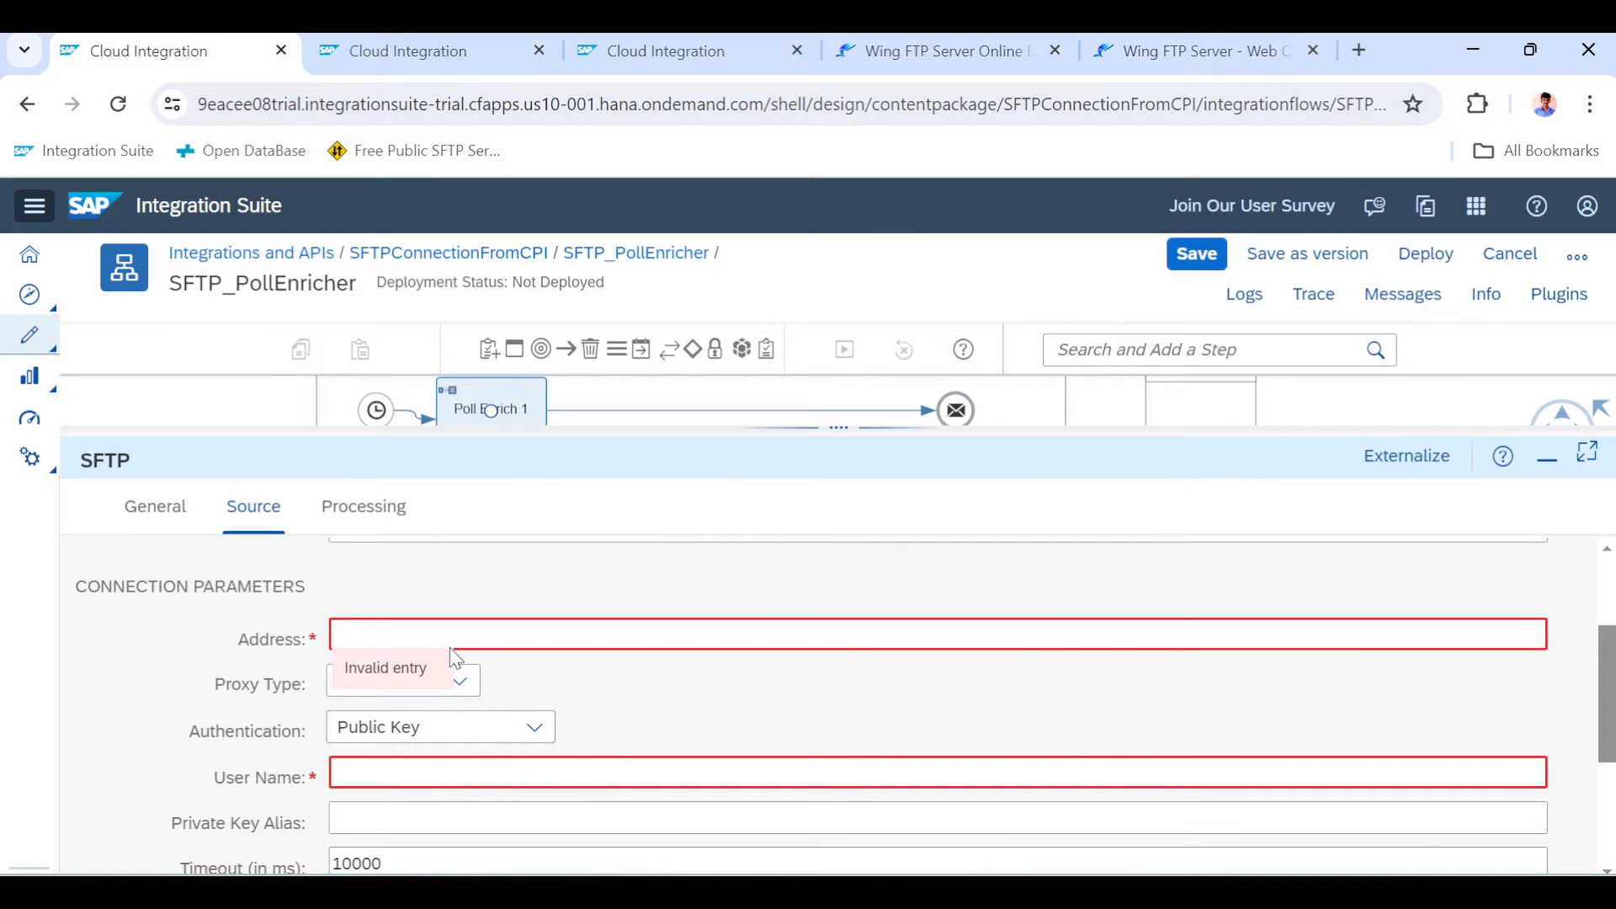
{"action": "type", "text": "demo.wftpserver.com:"}
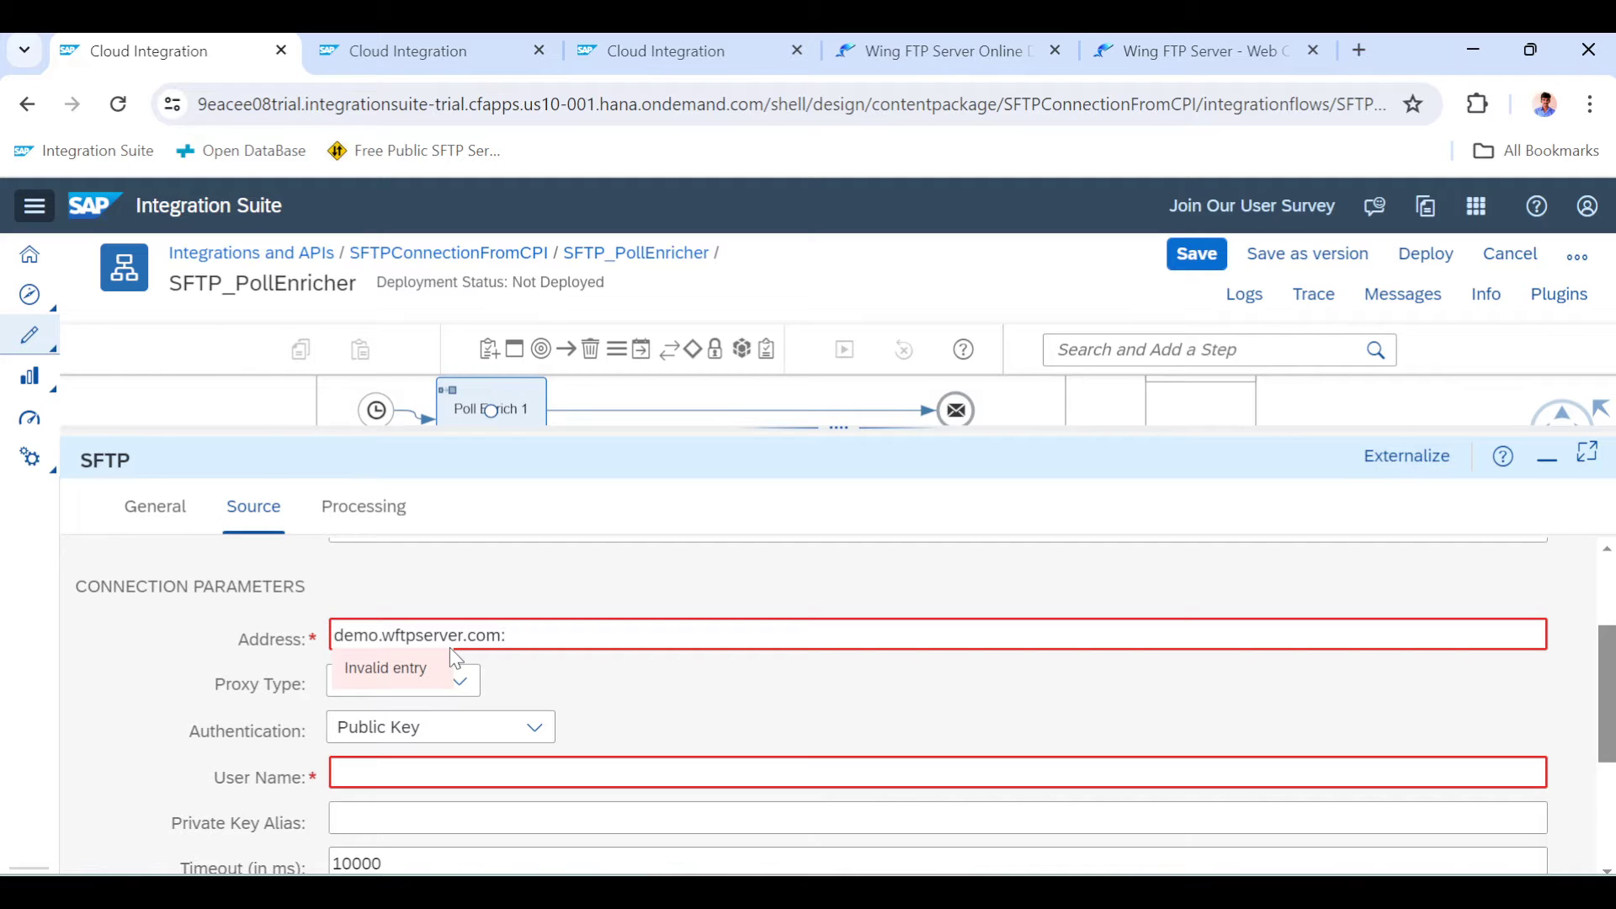
{"action": "scroll", "scroll_direction": "down", "scroll_amount": 3}
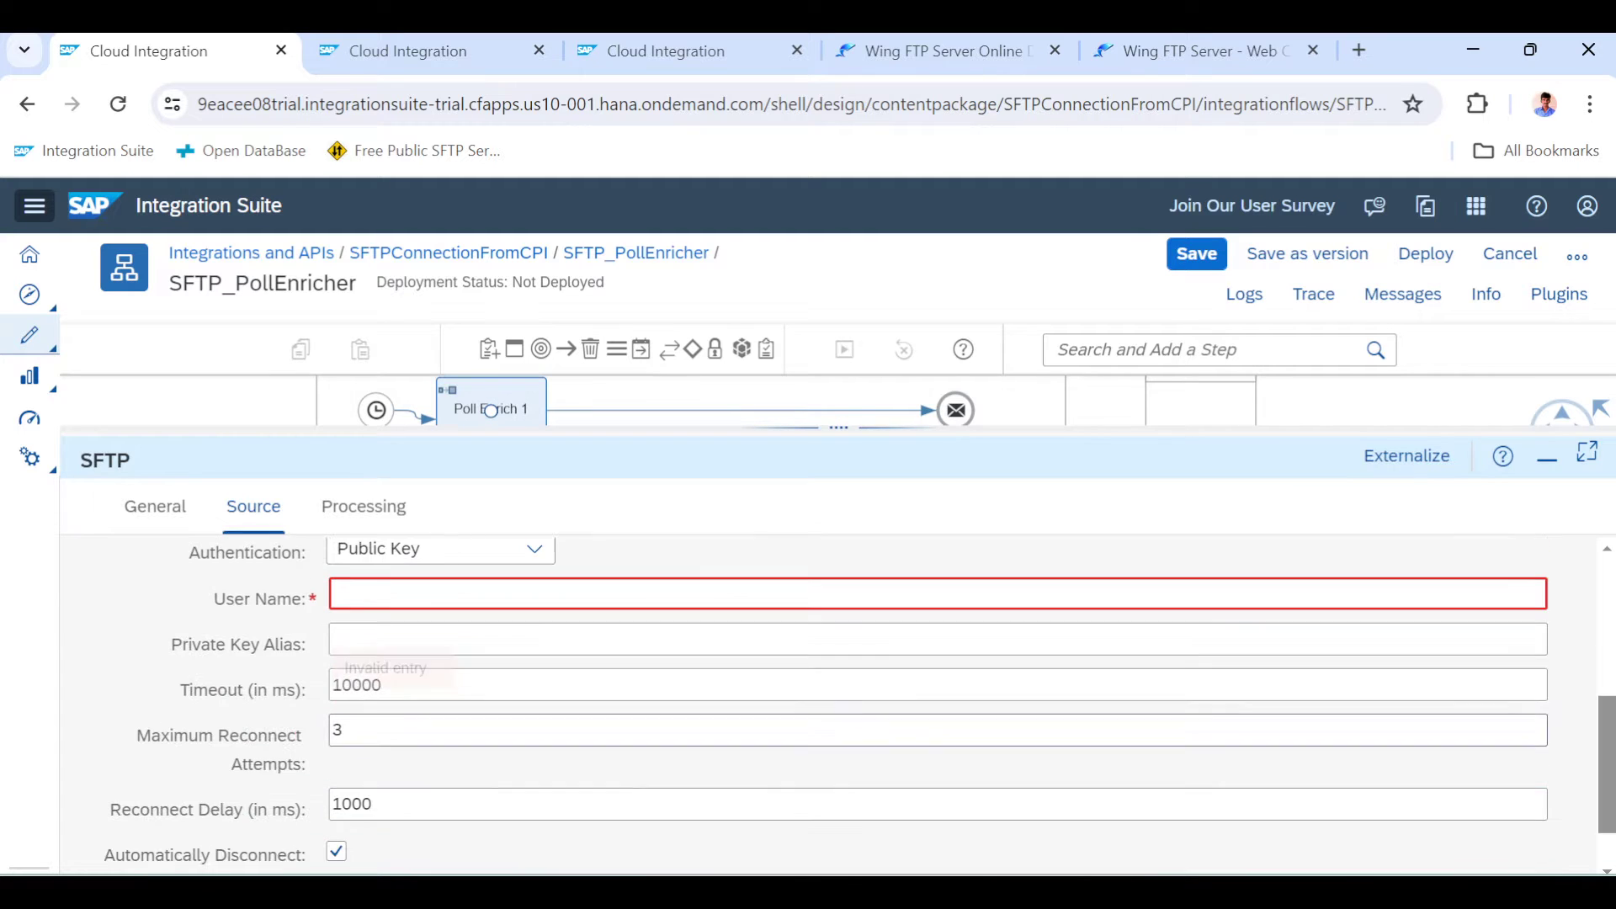
{"action": "left_click", "coordinate": [534, 636]}
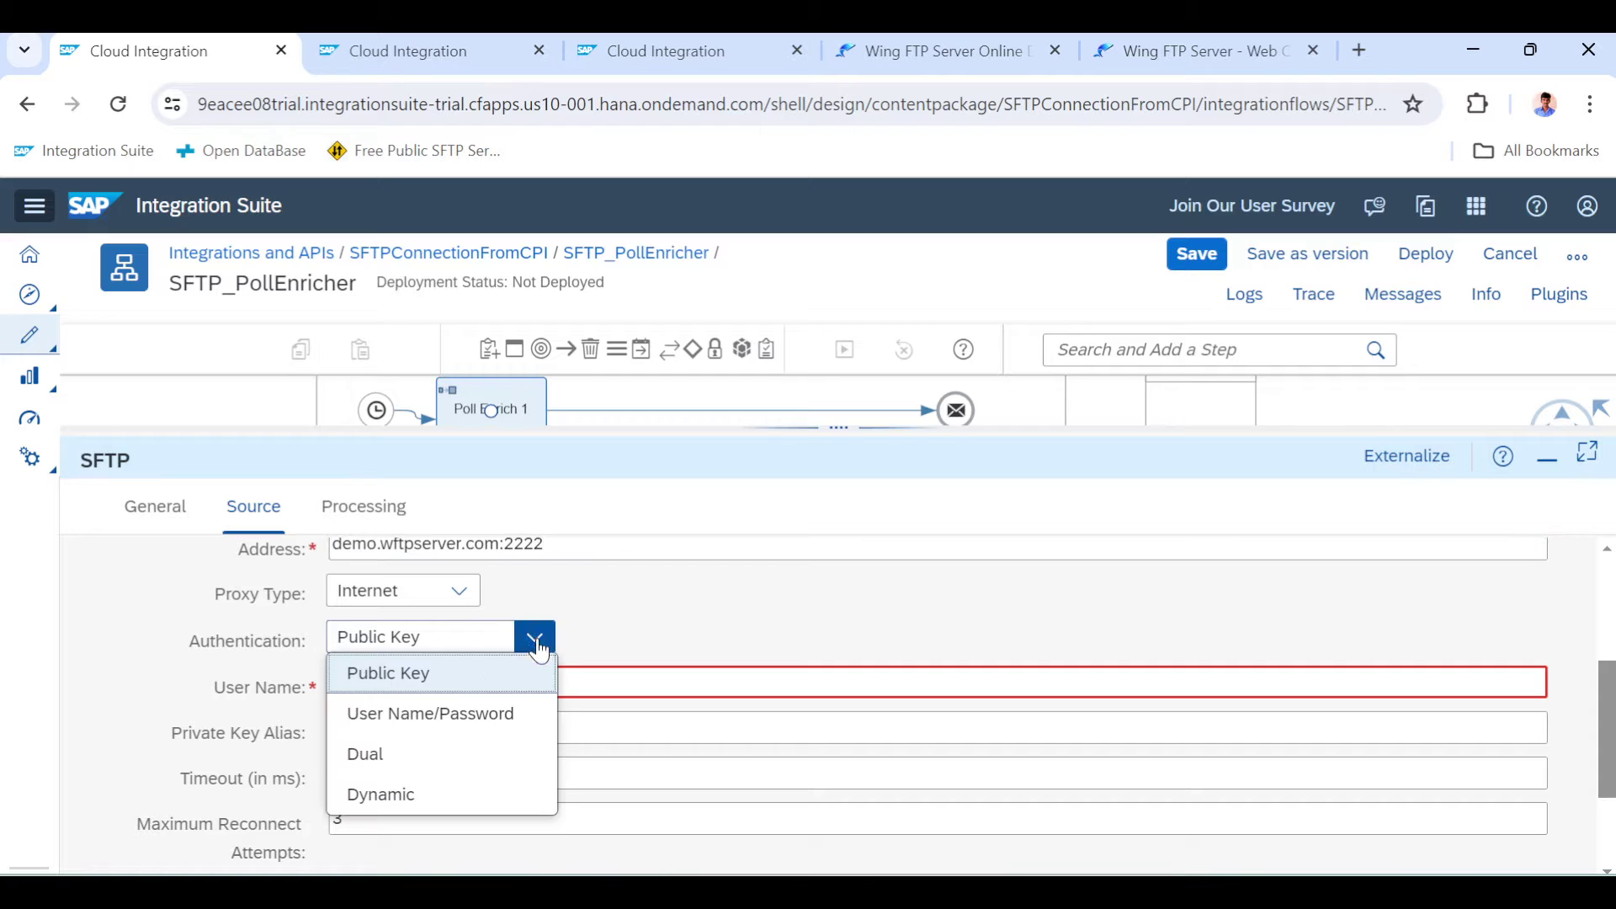
{"action": "left_click", "coordinate": [430, 713]}
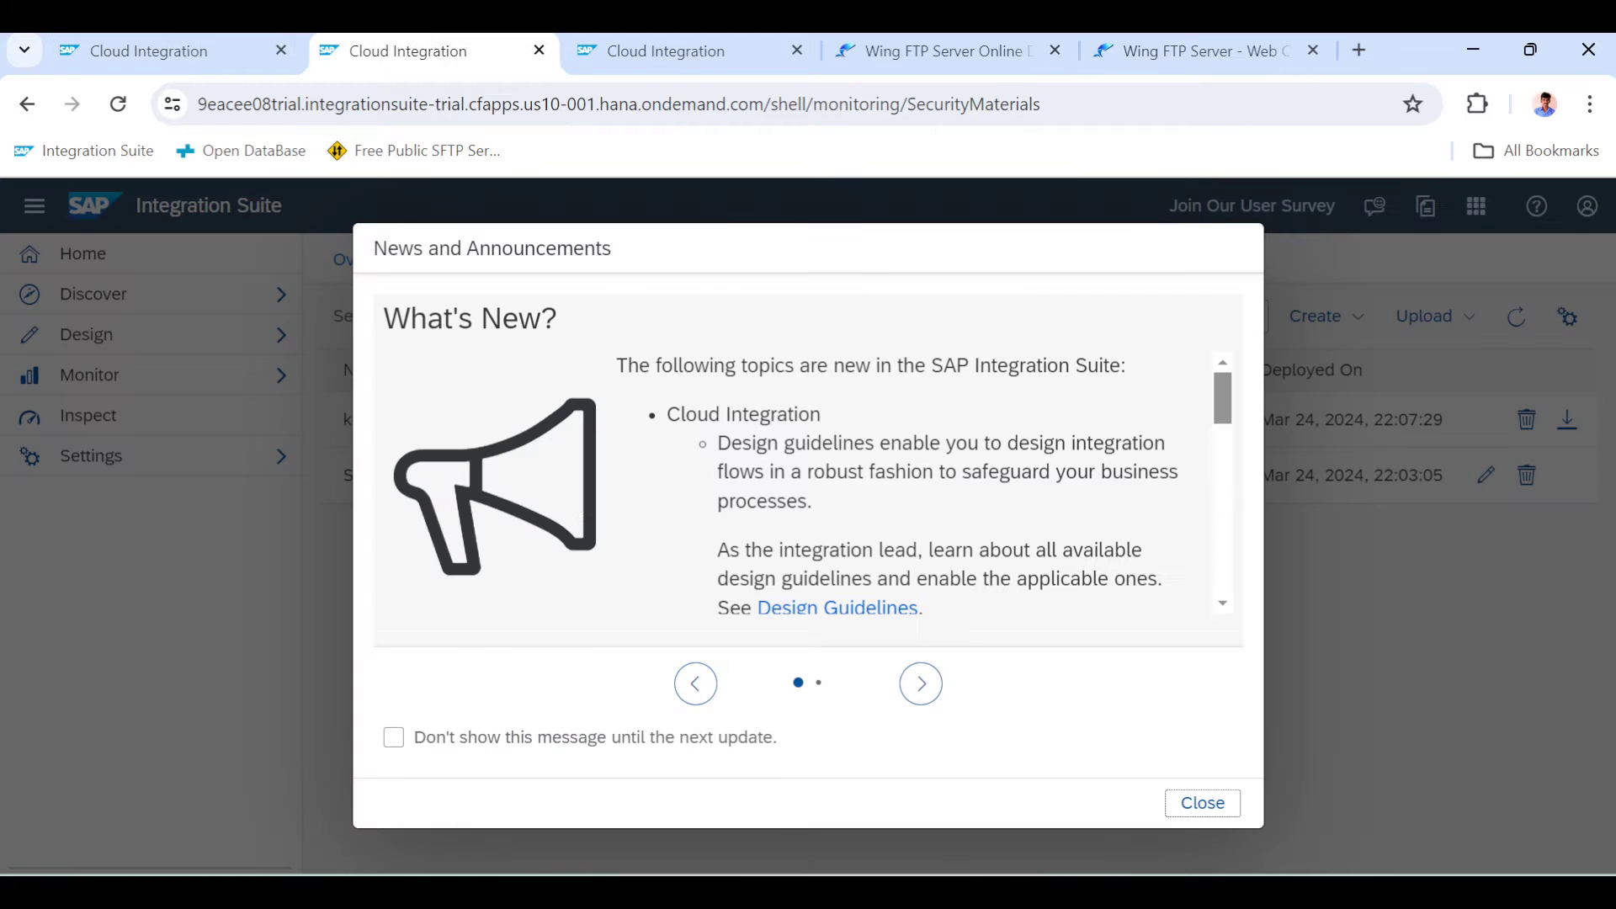
{"action": "left_click", "coordinate": [1202, 803]}
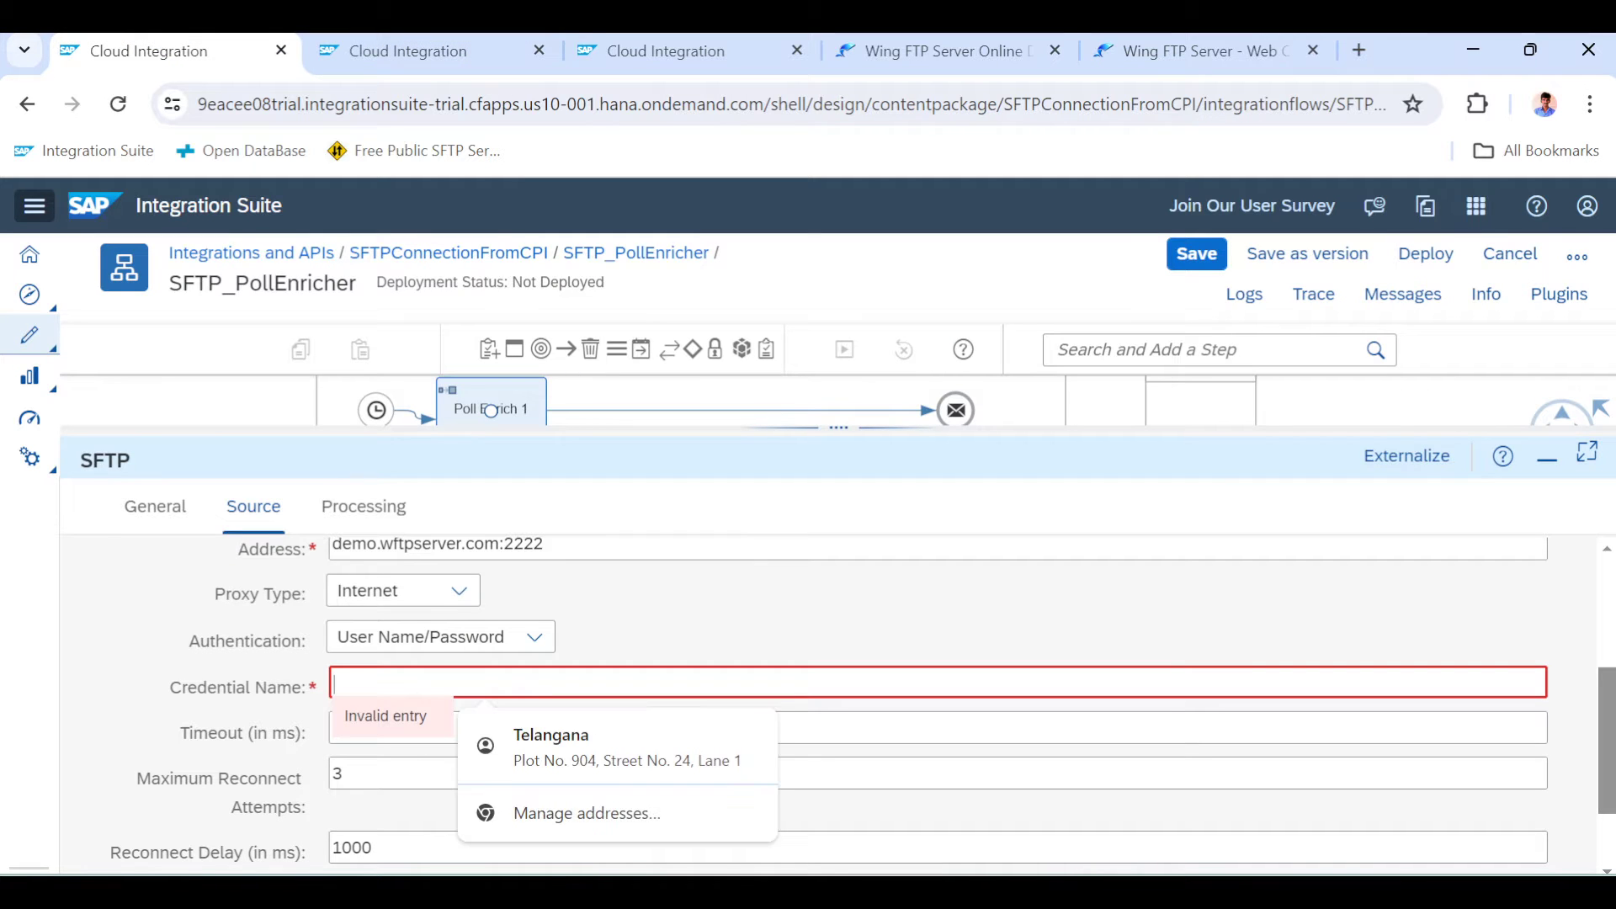
{"action": "type", "text": "SFTP_Demo"}
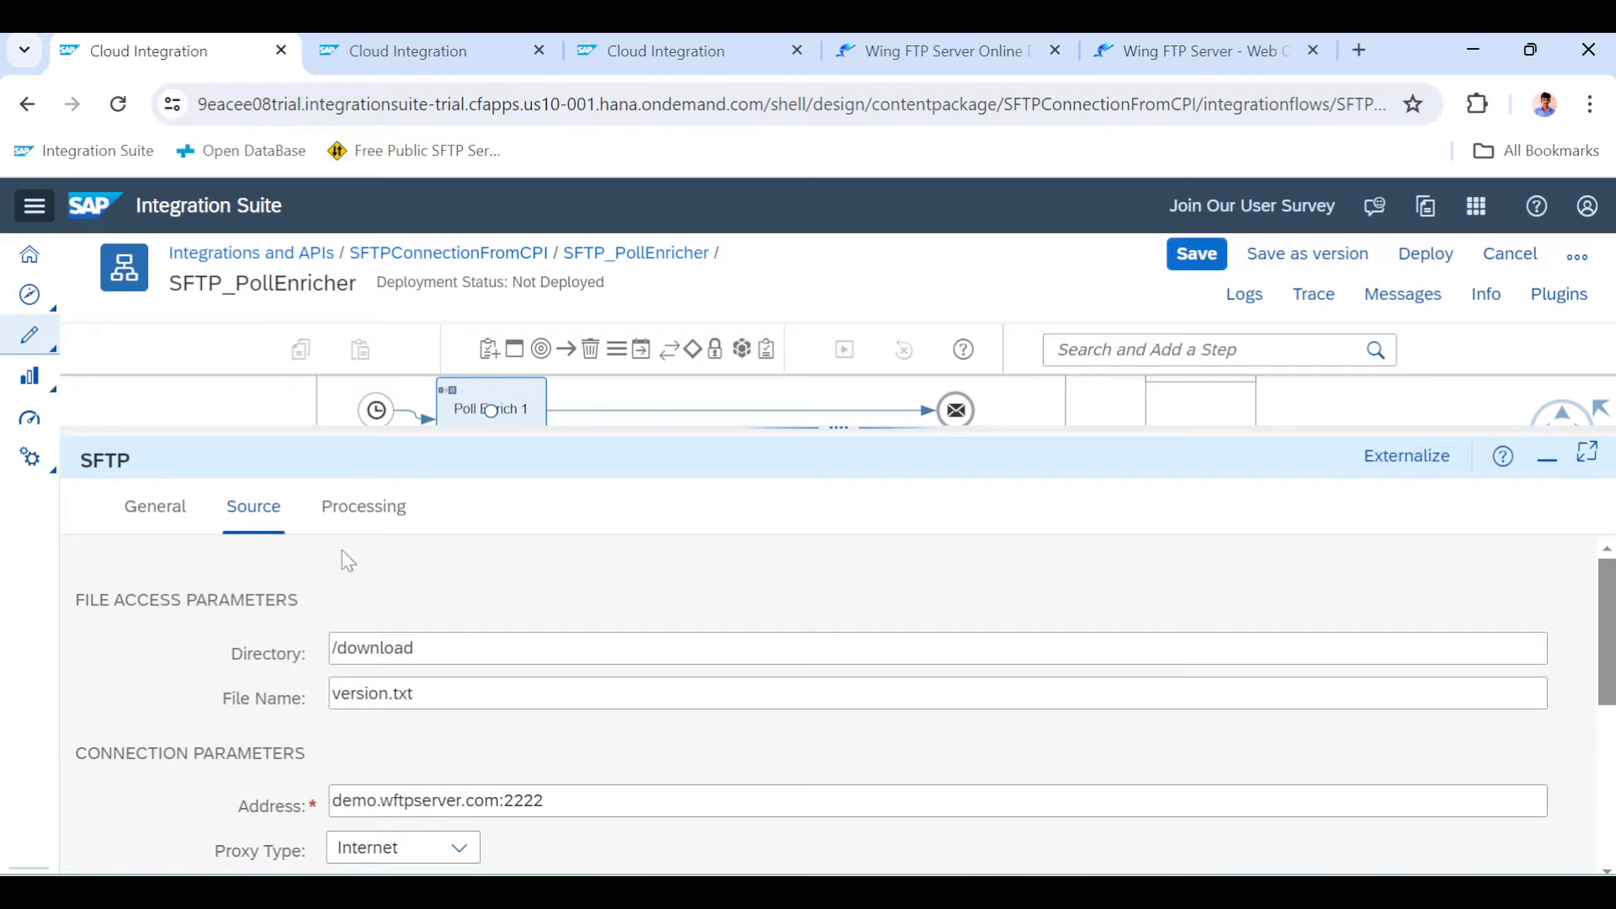
Set the adapter's post-processing to Keep File and Process Again
{"action": "left_click", "coordinate": [363, 506]}
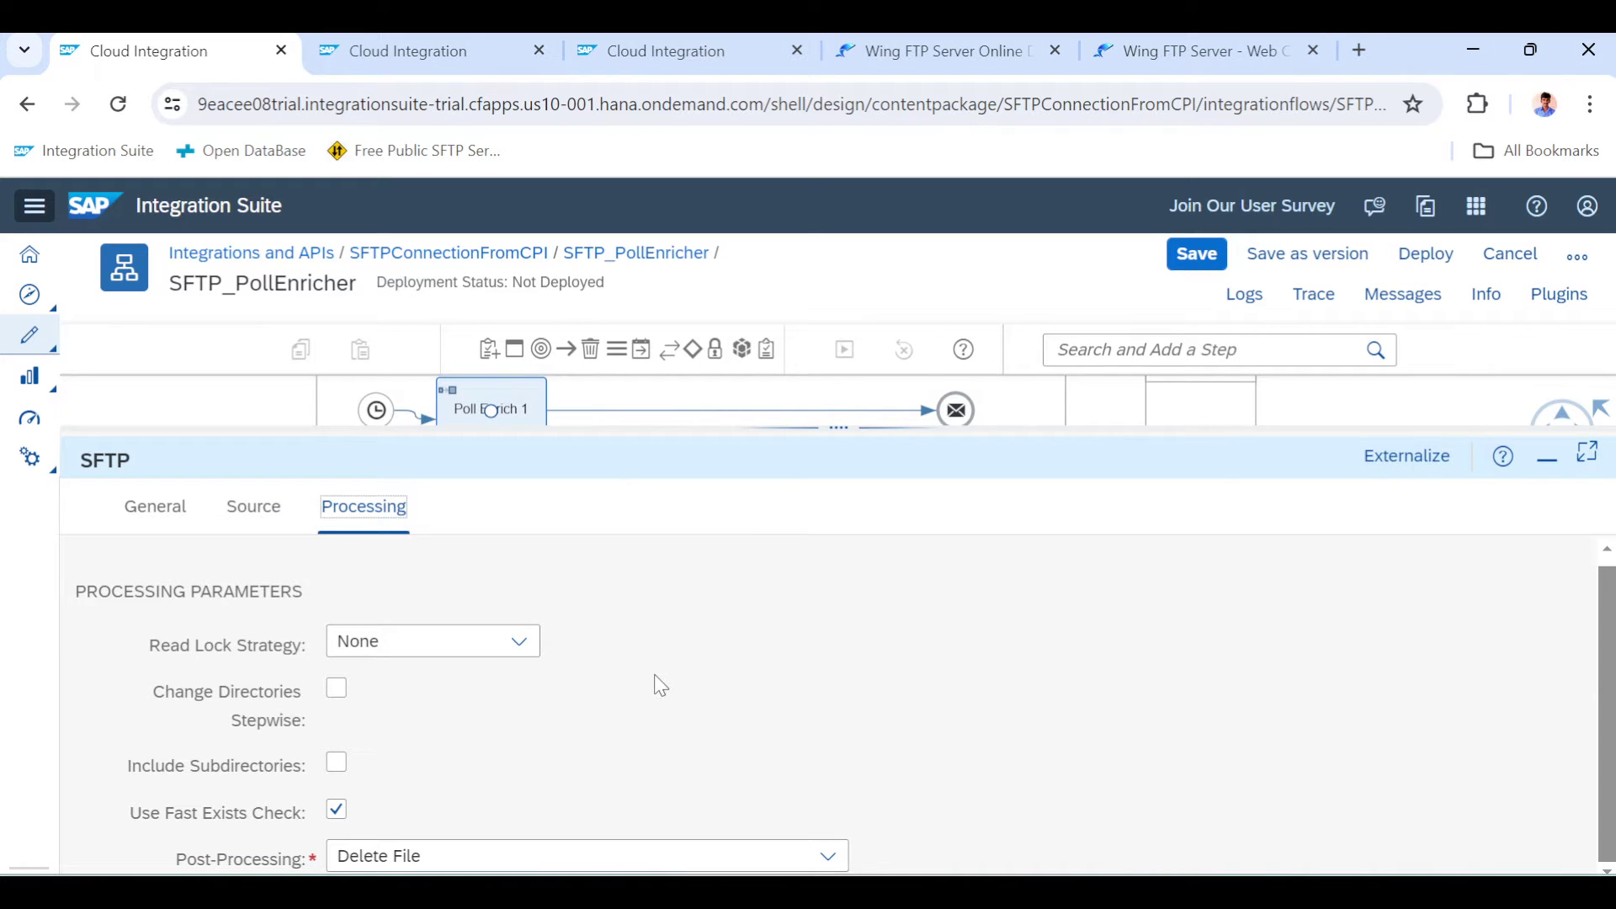
{"action": "left_click", "coordinate": [584, 855]}
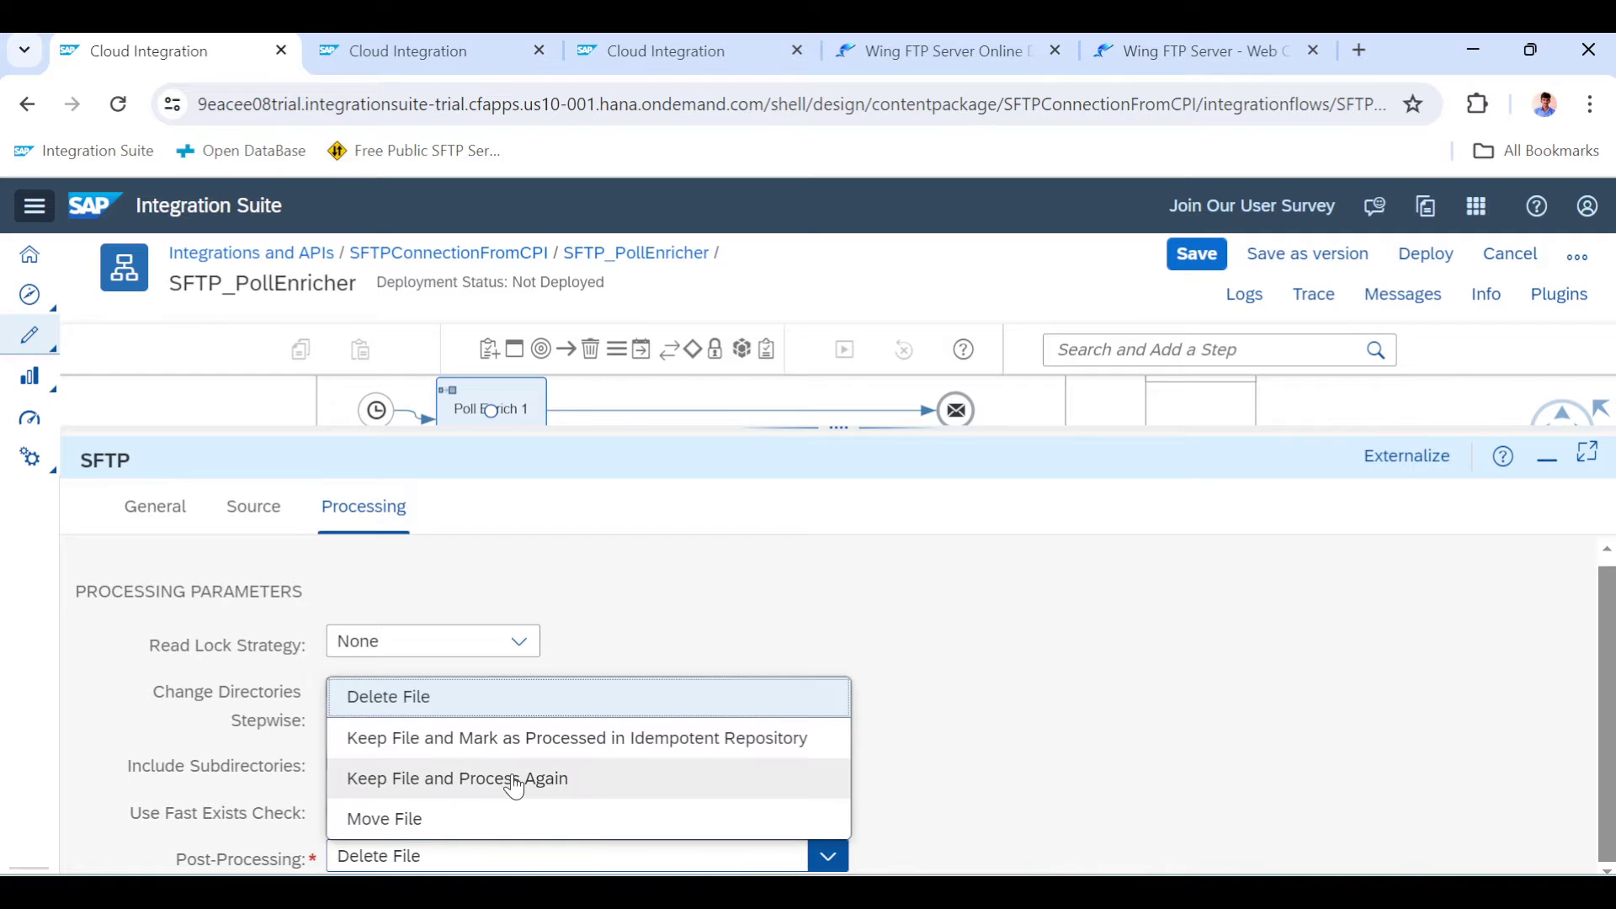
{"action": "left_click", "coordinate": [456, 778]}
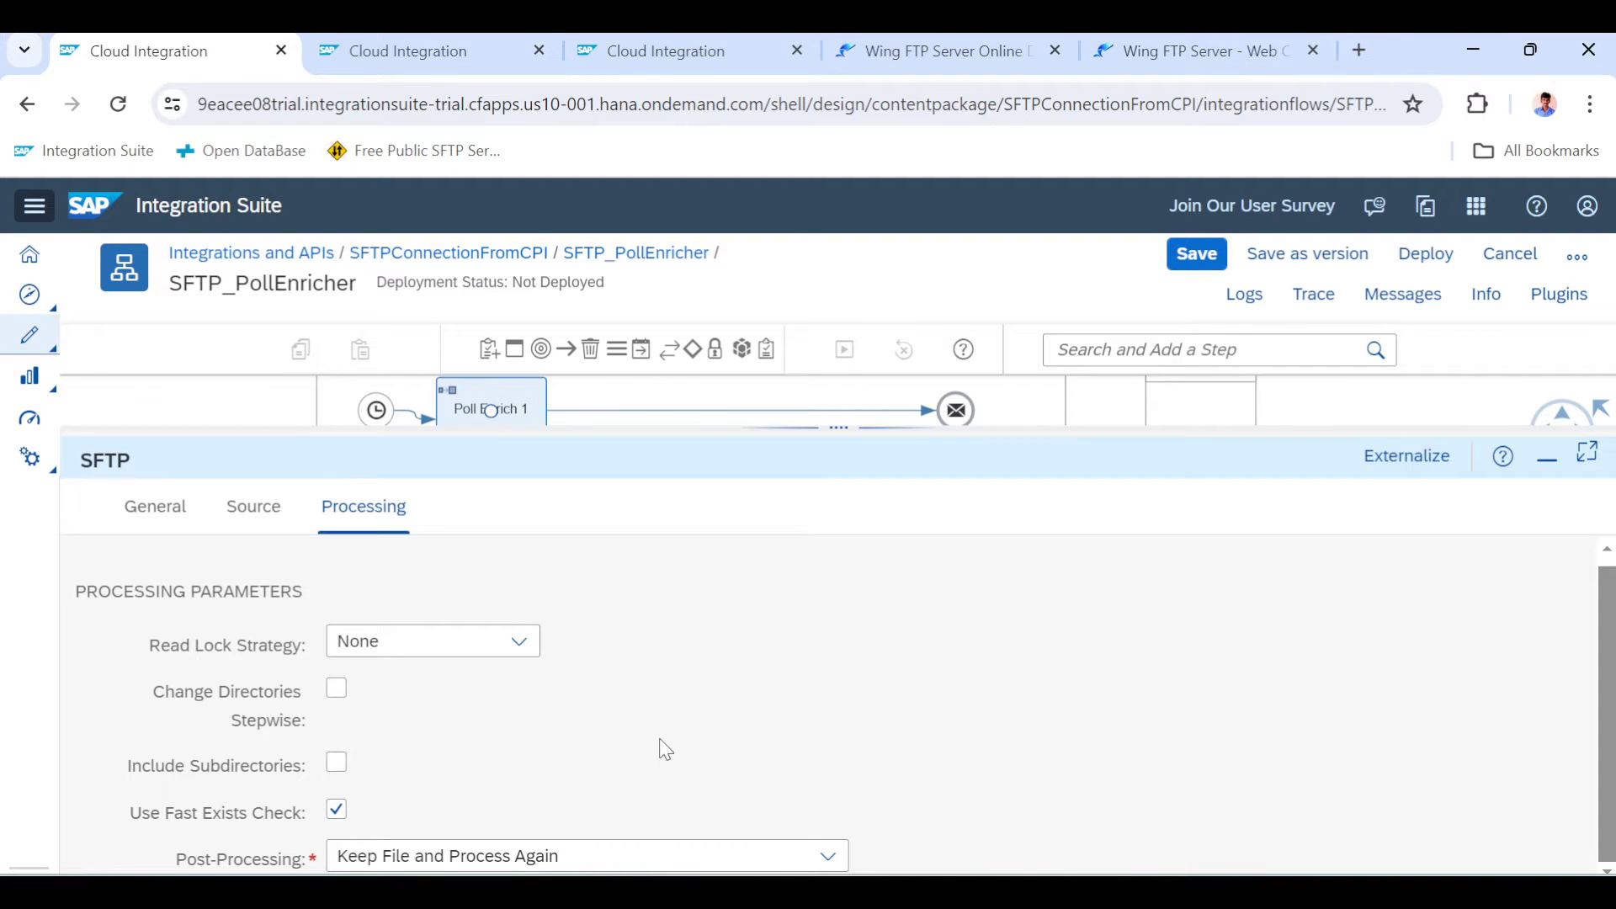
{"action": "mouse_move", "coordinate": [905, 134]}
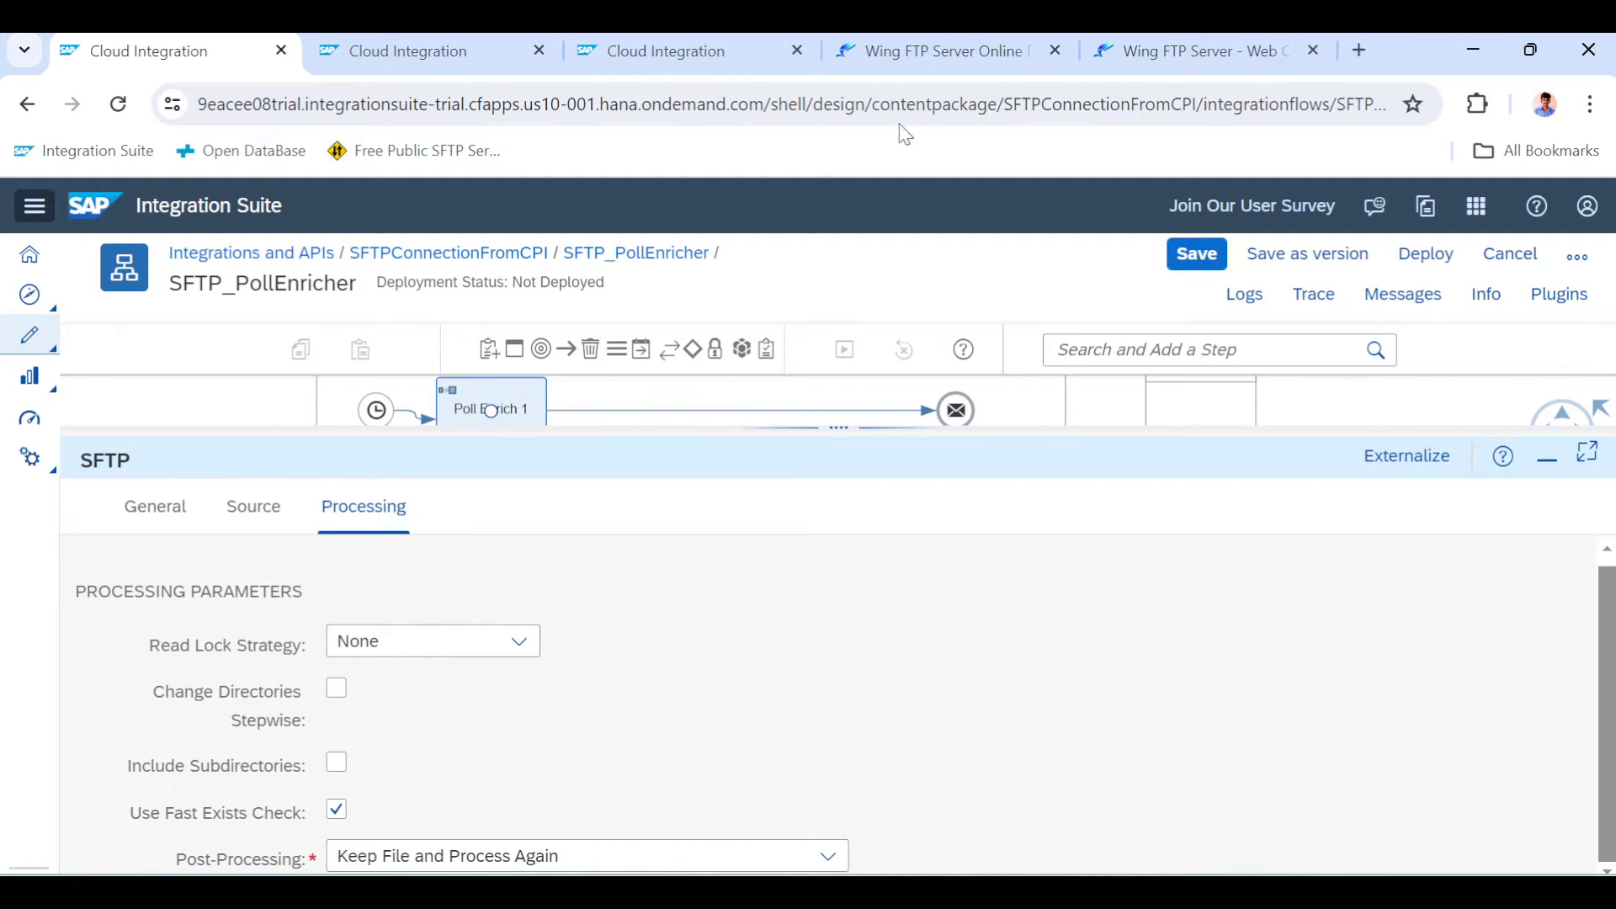
{"action": "left_click", "coordinate": [1196, 50]}
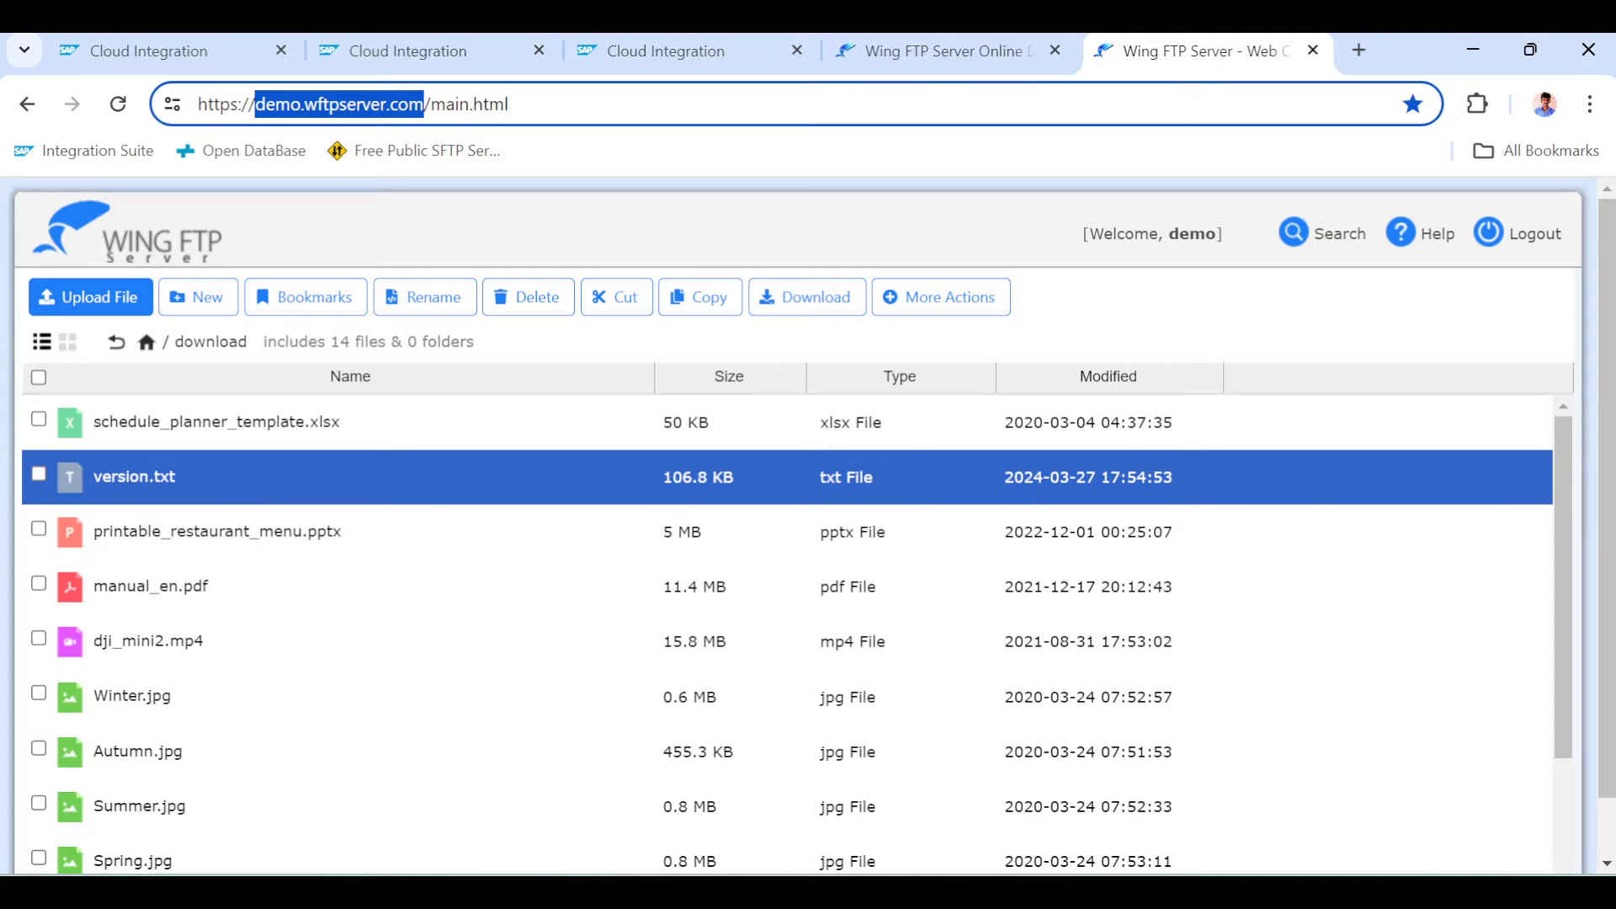
{"action": "mouse_move", "coordinate": [133, 51]}
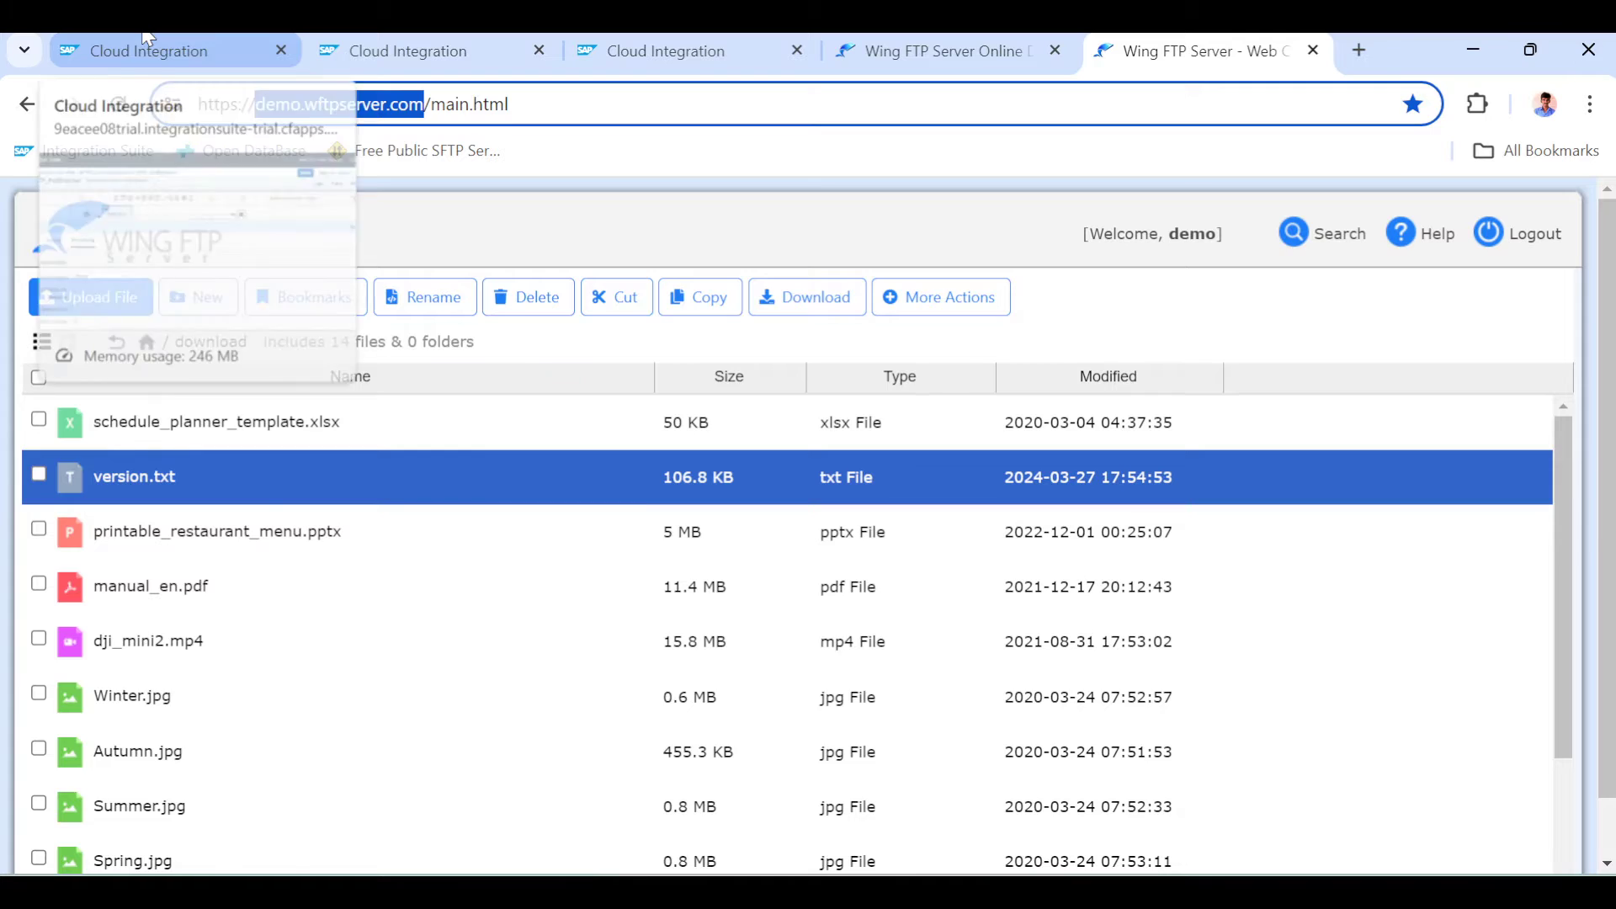
Return to the SFTP_PollEnricher flow editor from the Wing FTP tab
{"action": "left_click", "coordinate": [150, 50]}
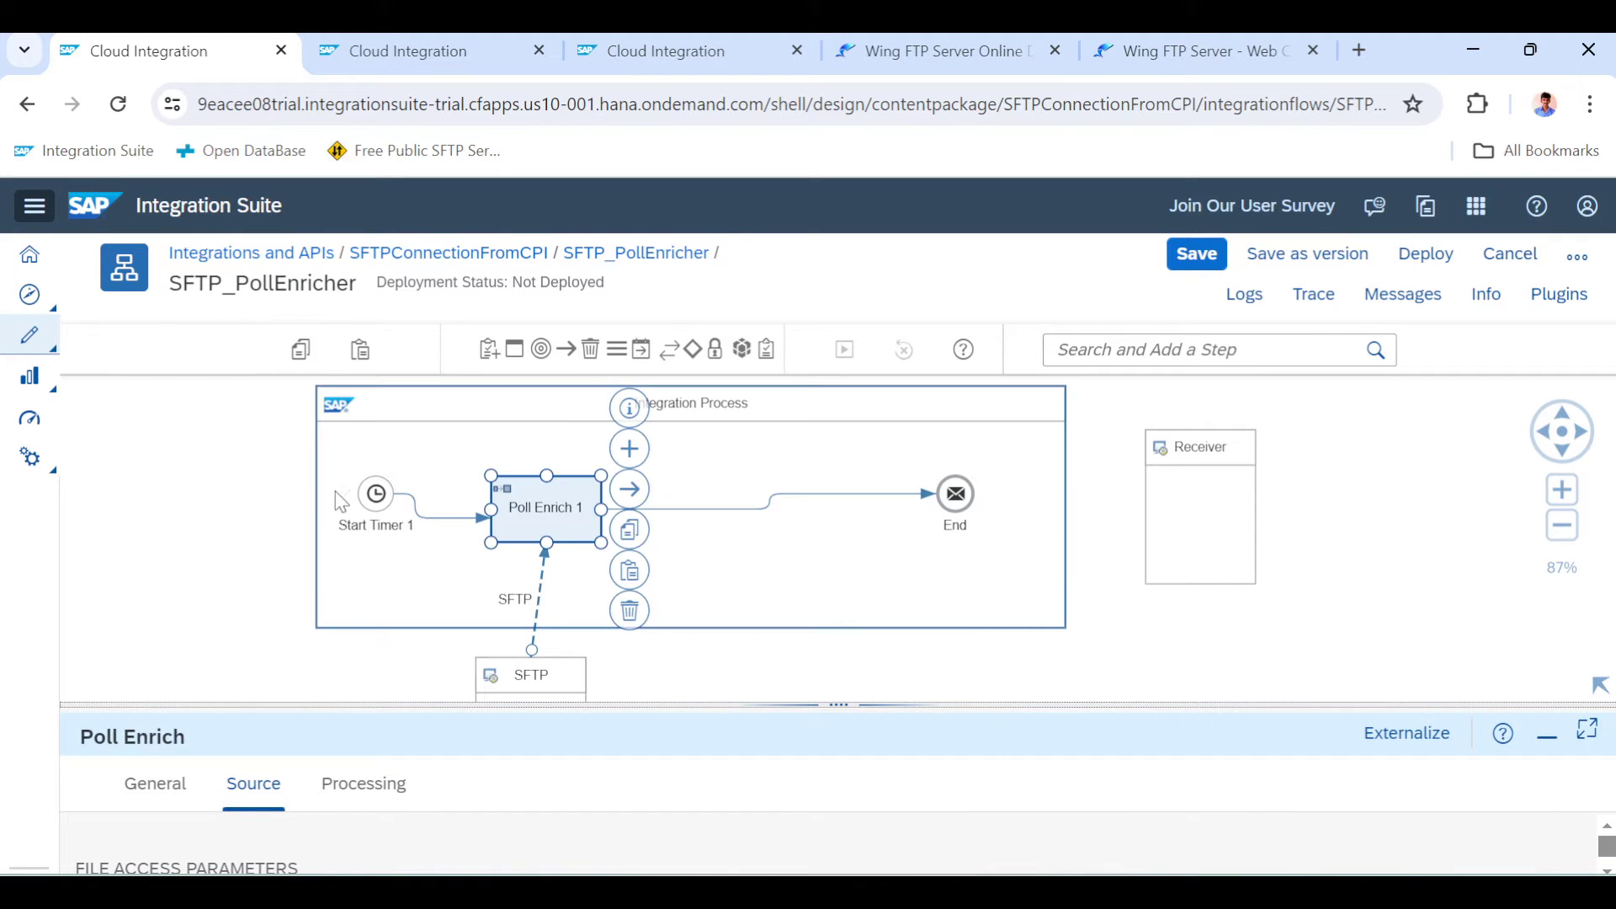
Add a sender participant connected over SFTP and view its Scheduler settings
{"action": "left_click", "coordinate": [154, 783]}
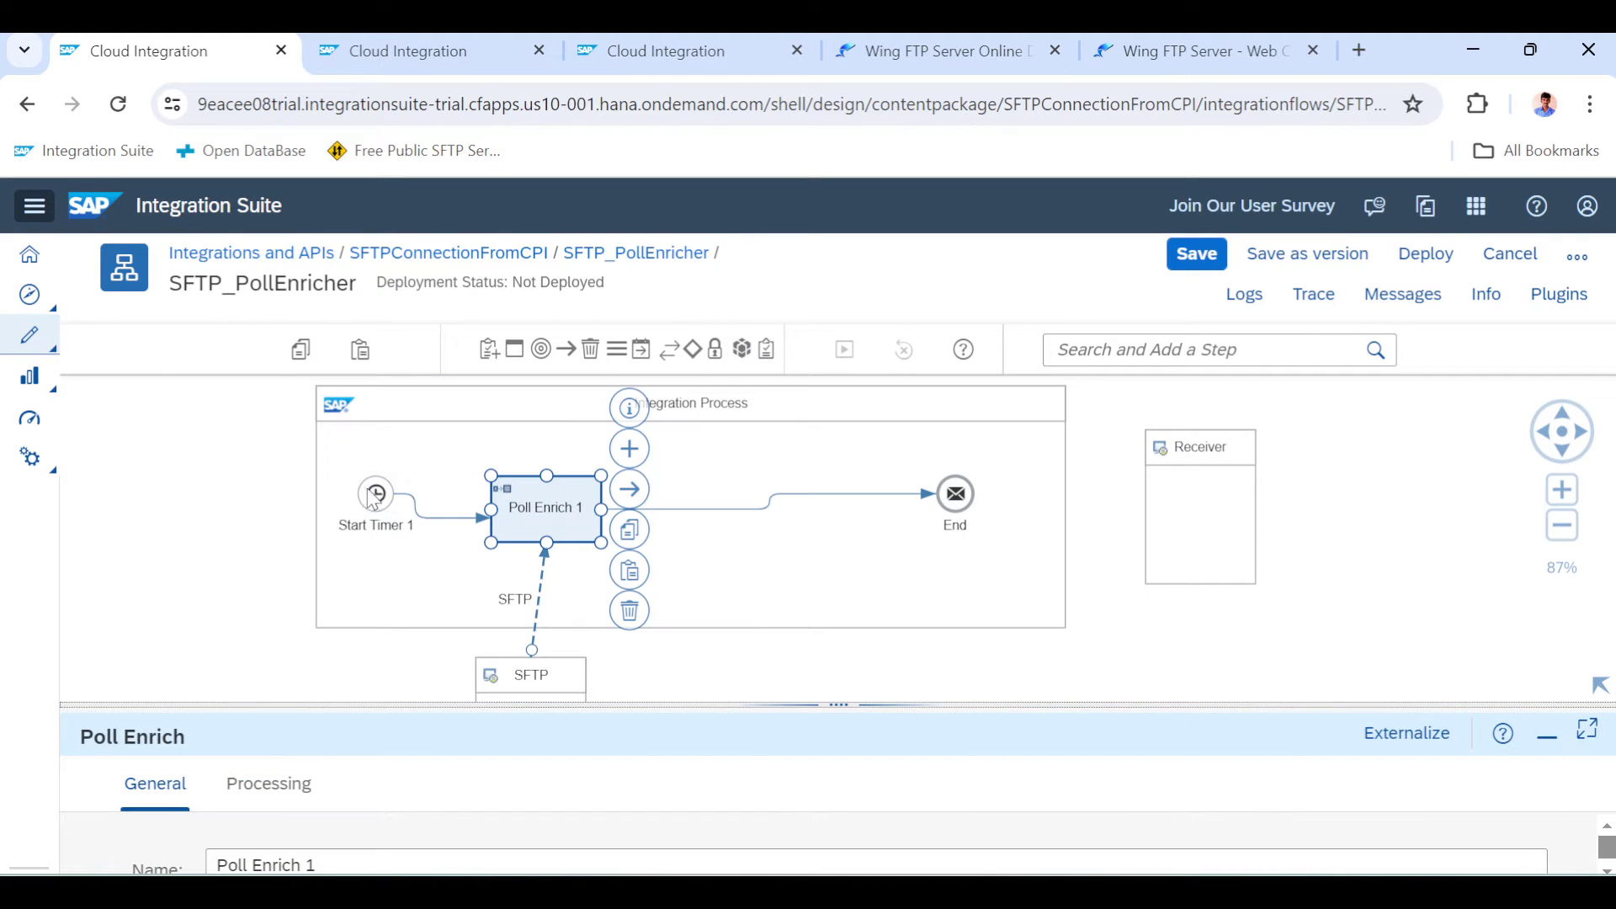
{"action": "mouse_move", "coordinate": [203, 509]}
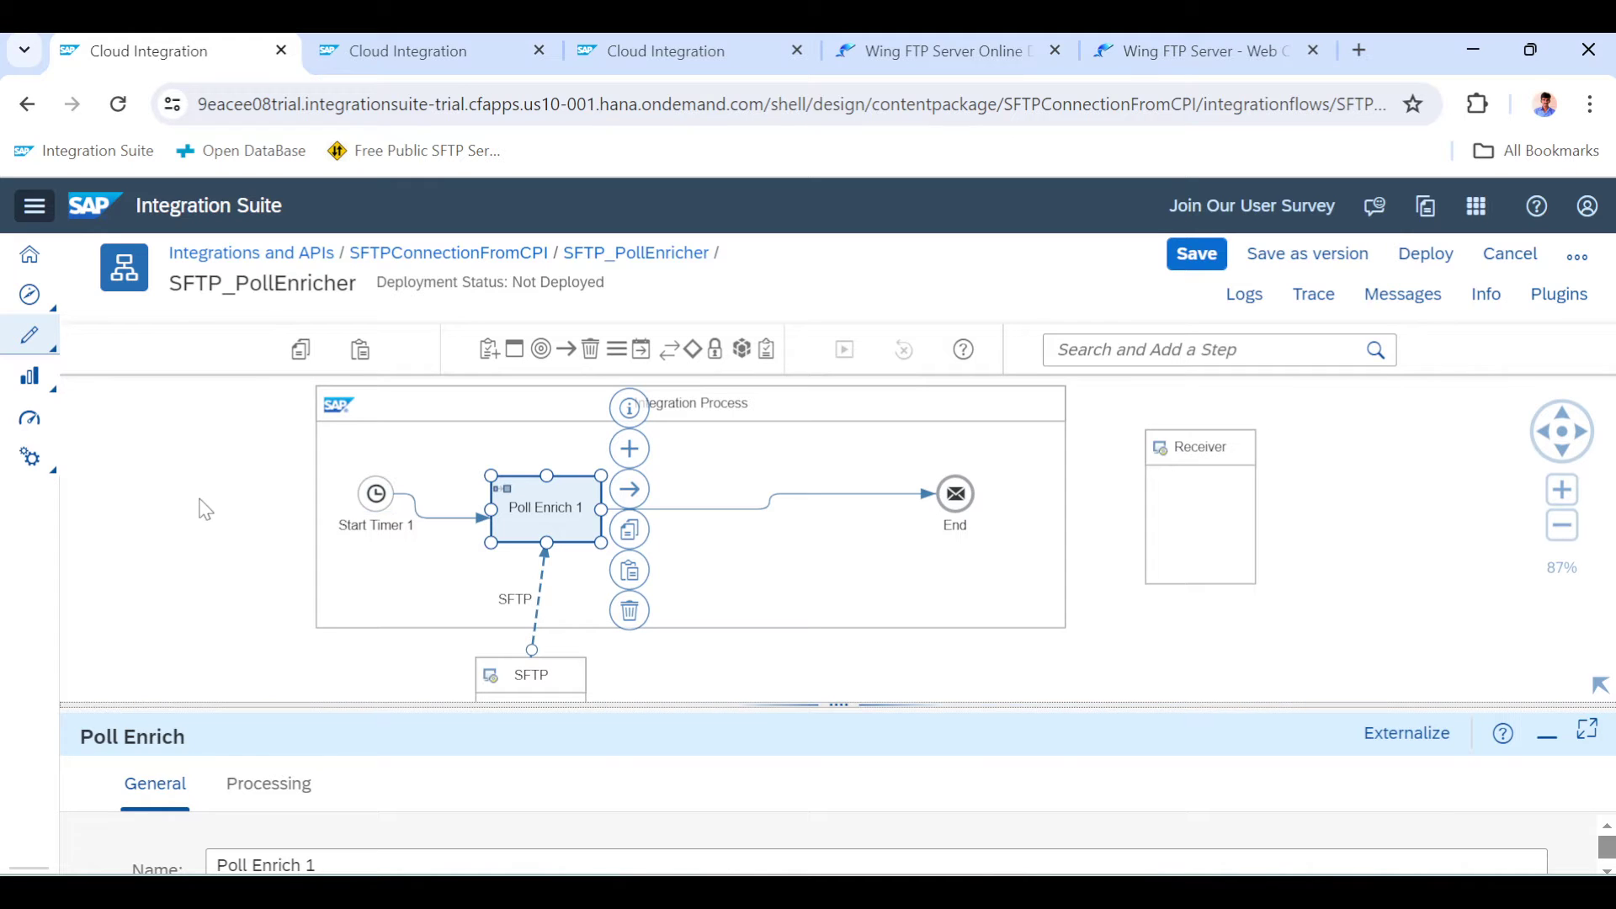
{"action": "mouse_move", "coordinate": [356, 505]}
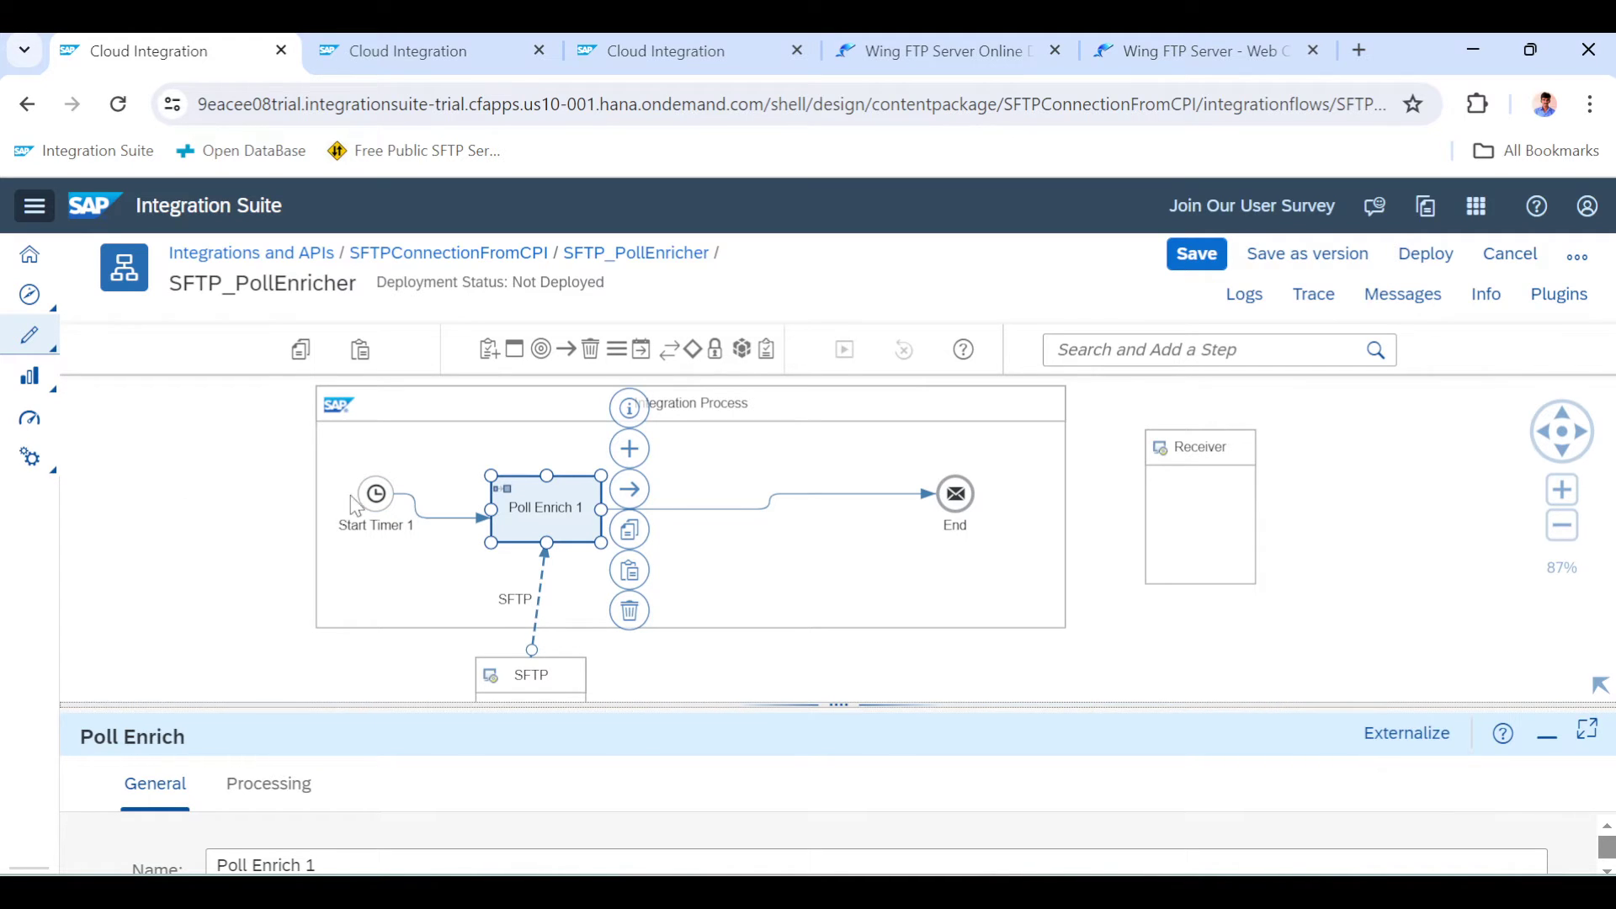
{"action": "mouse_move", "coordinate": [390, 624]}
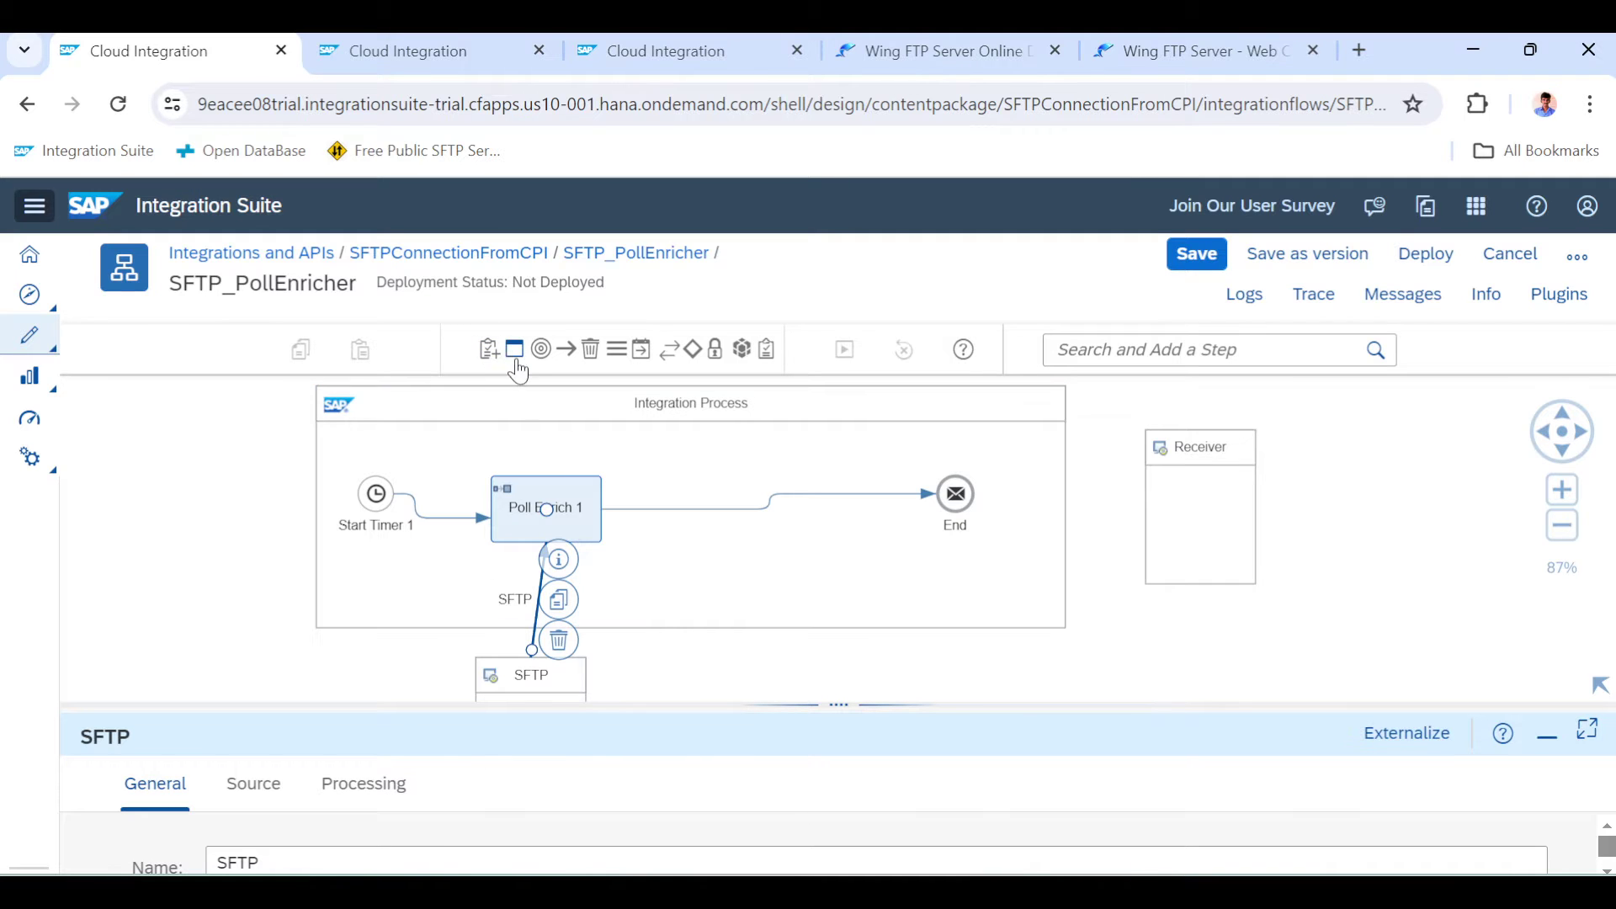
{"action": "left_click", "coordinate": [540, 348]}
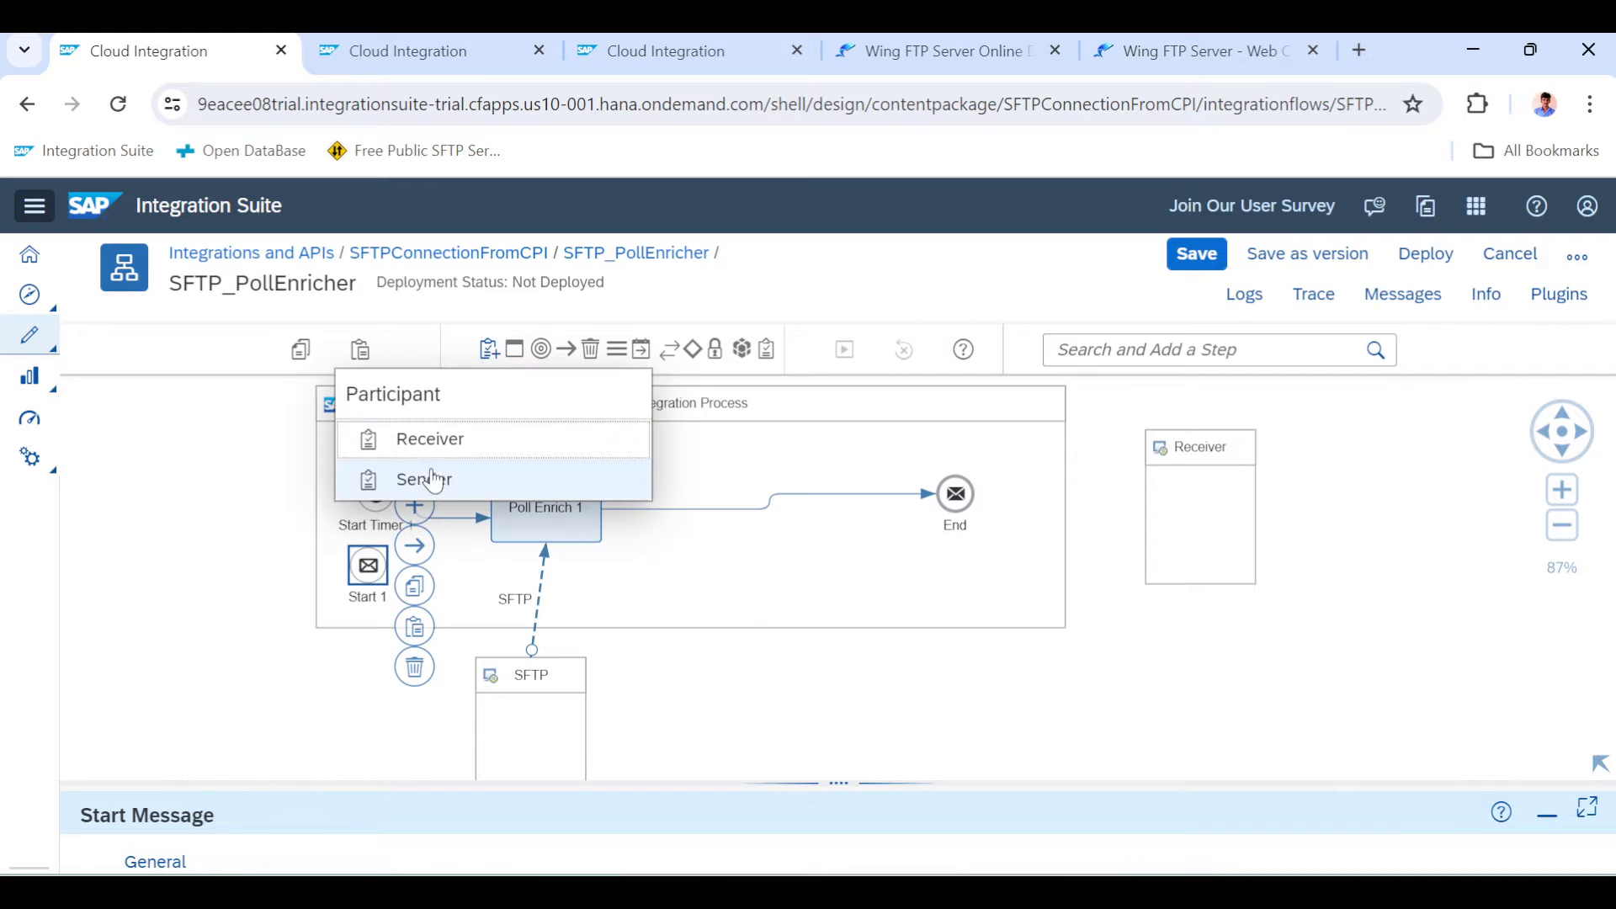
{"action": "left_click", "coordinate": [422, 478]}
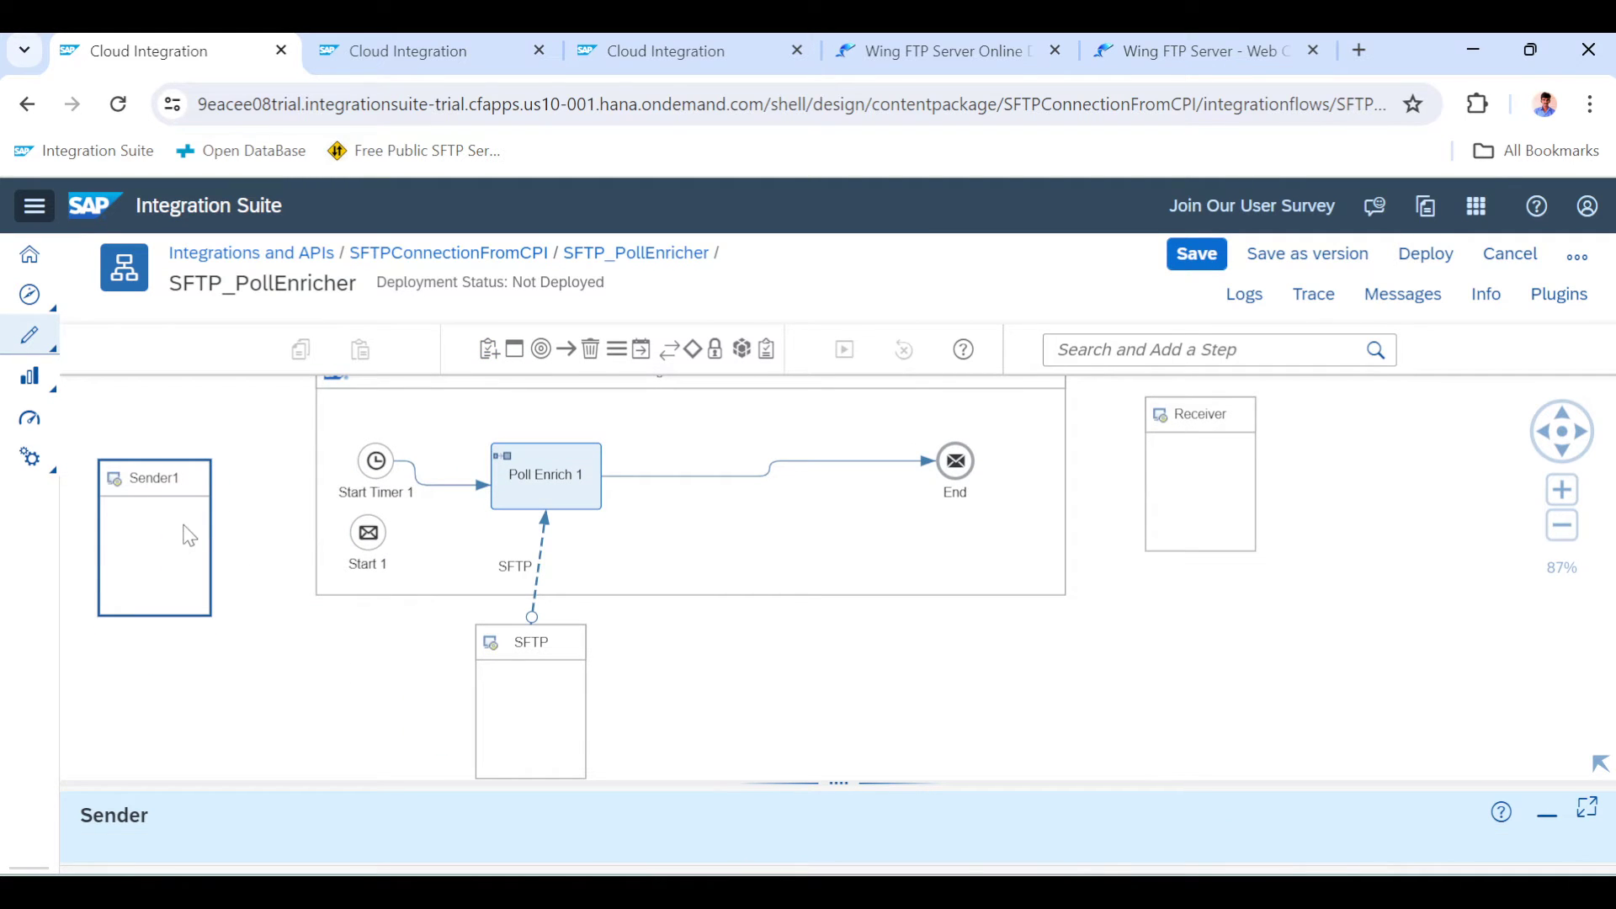
{"action": "left_click", "coordinate": [367, 533]}
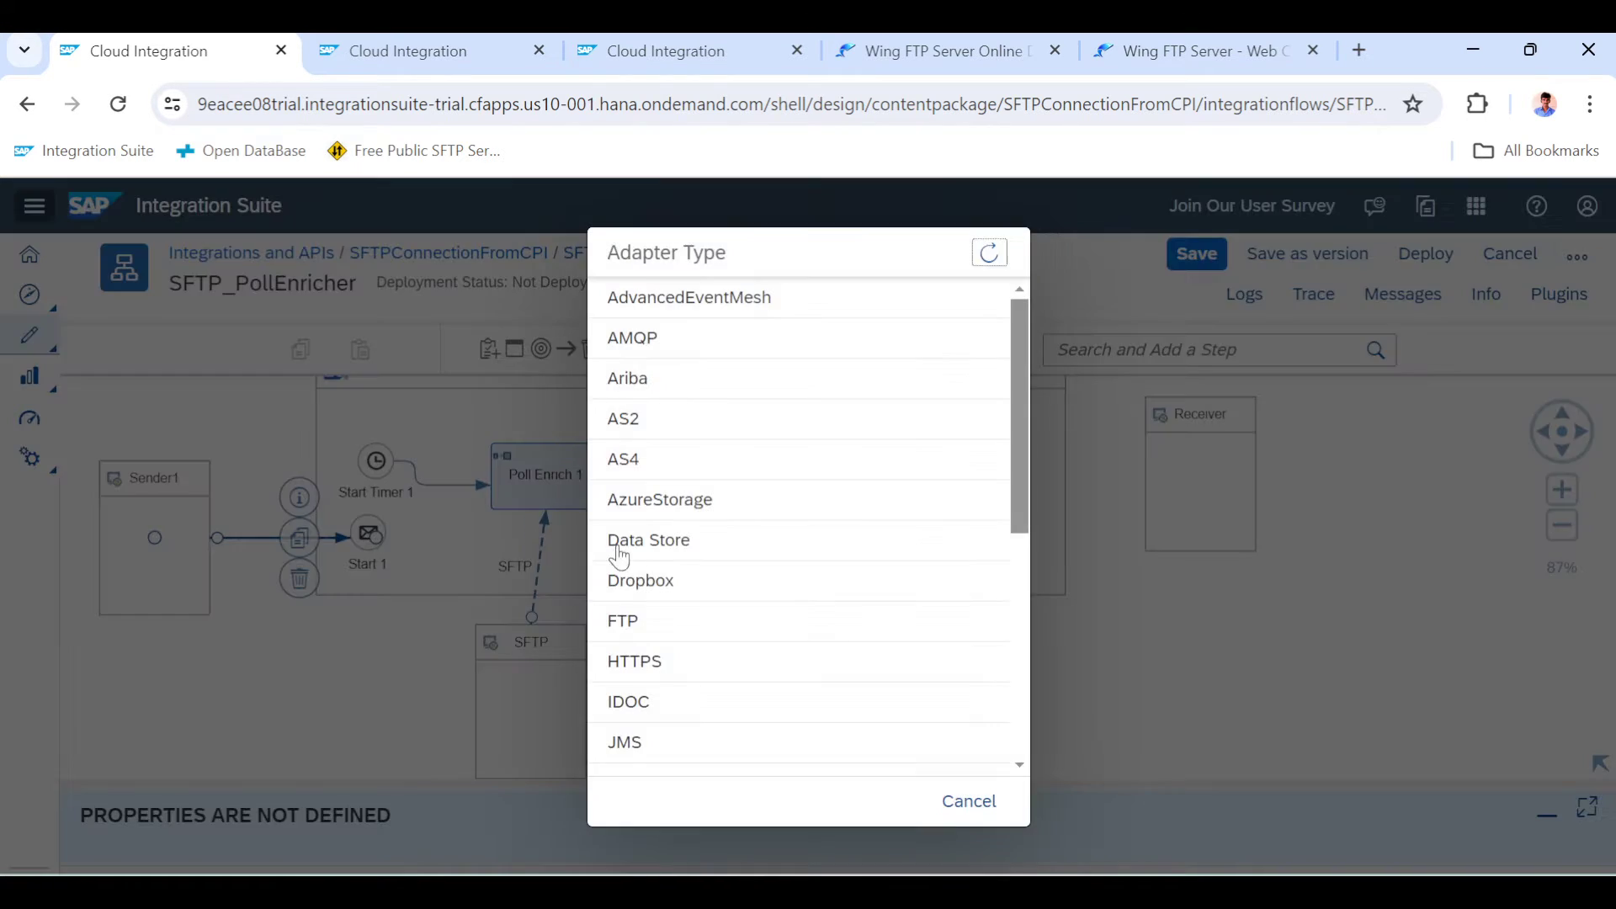
{"action": "scroll", "scroll_direction": "down", "scroll_amount": 3}
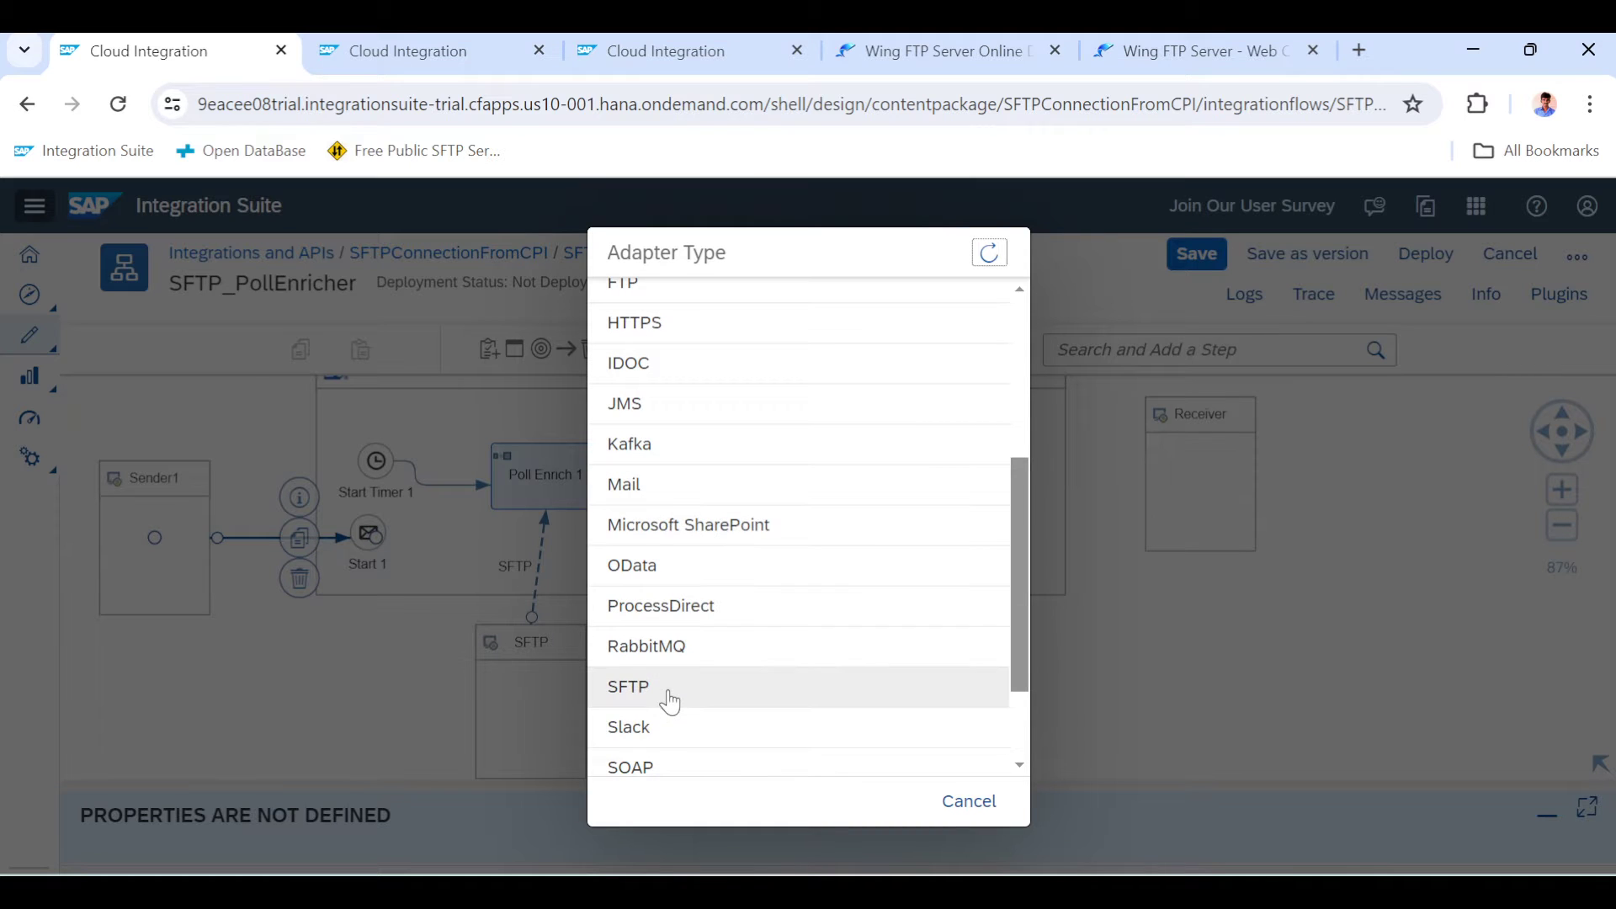
{"action": "left_click", "coordinate": [628, 687]}
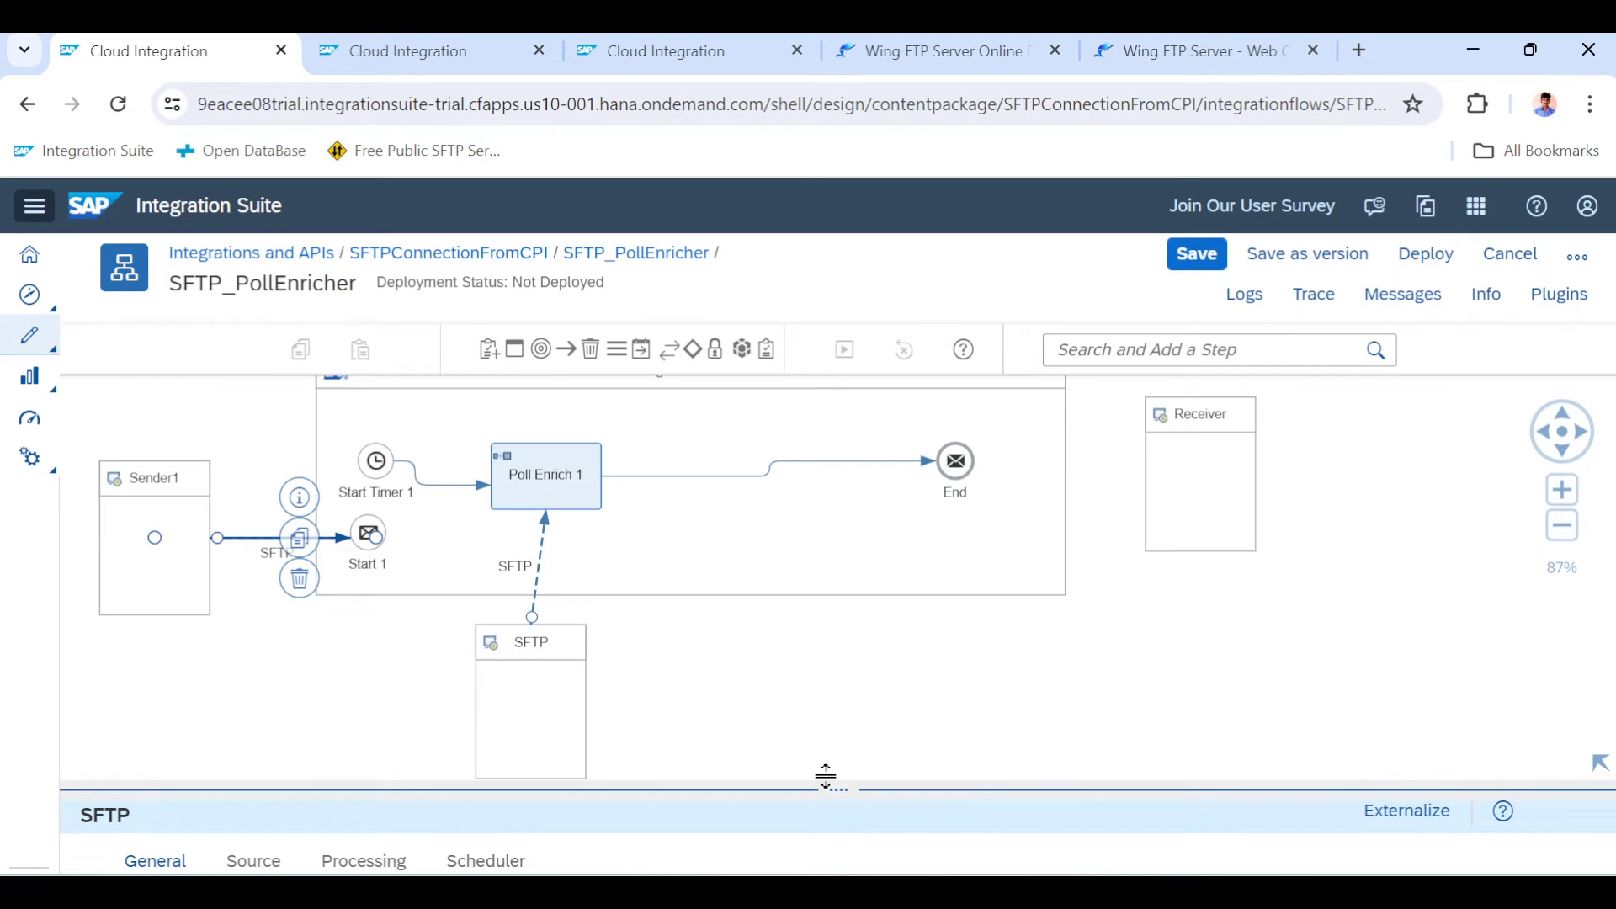
{"action": "left_click", "coordinate": [485, 727]}
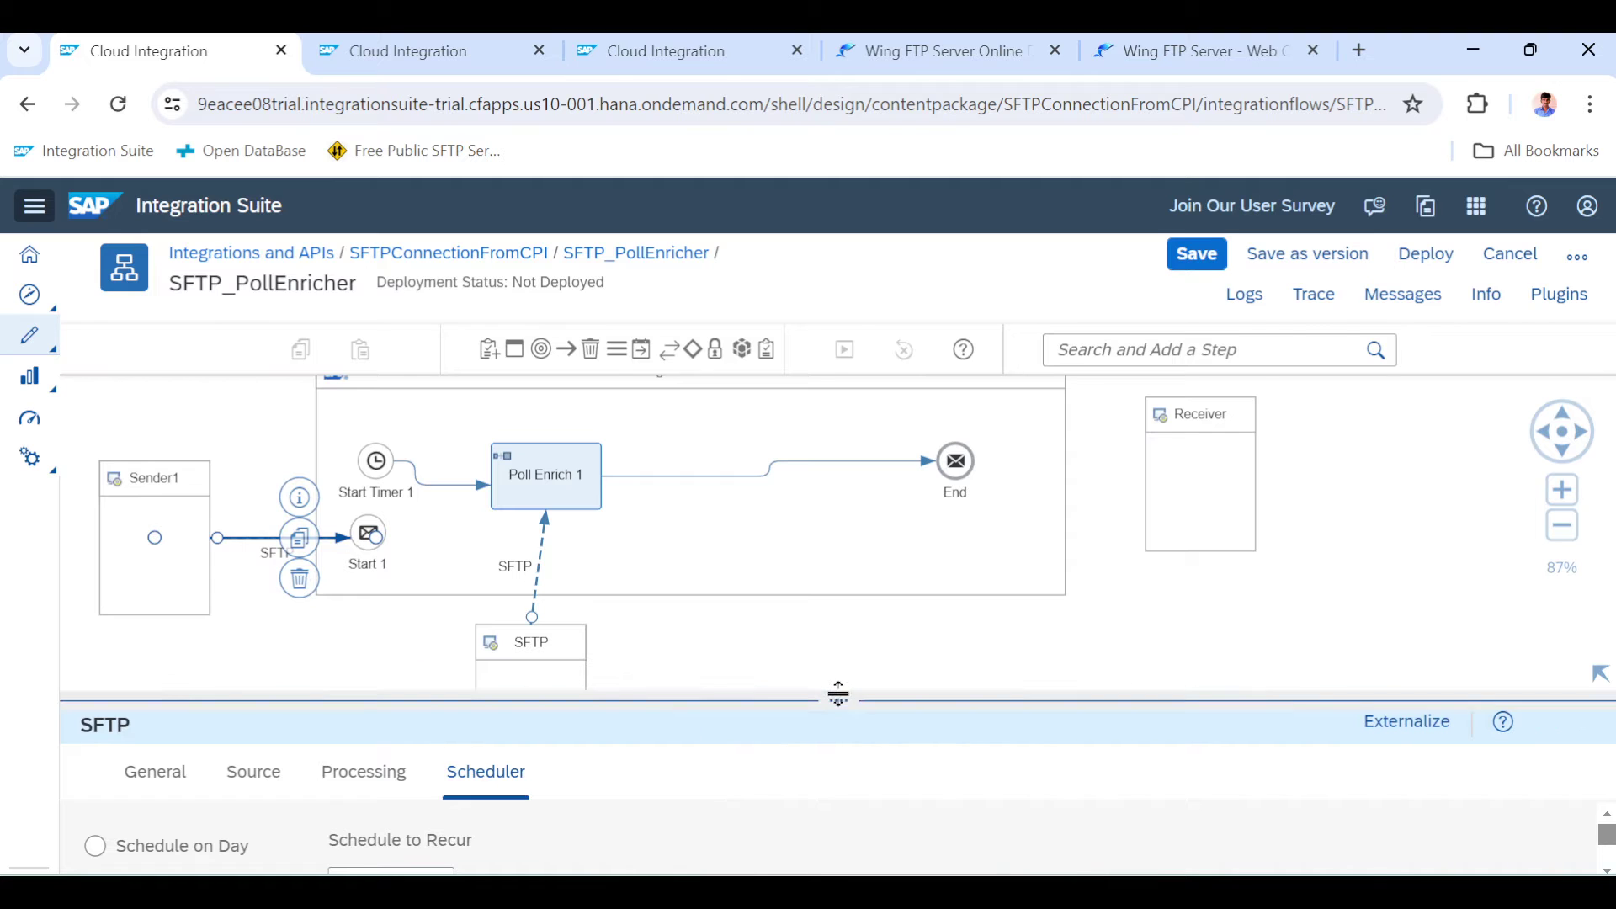
{"action": "left_click_drag", "start_coordinate": [838, 694], "coordinate": [866, 384]}
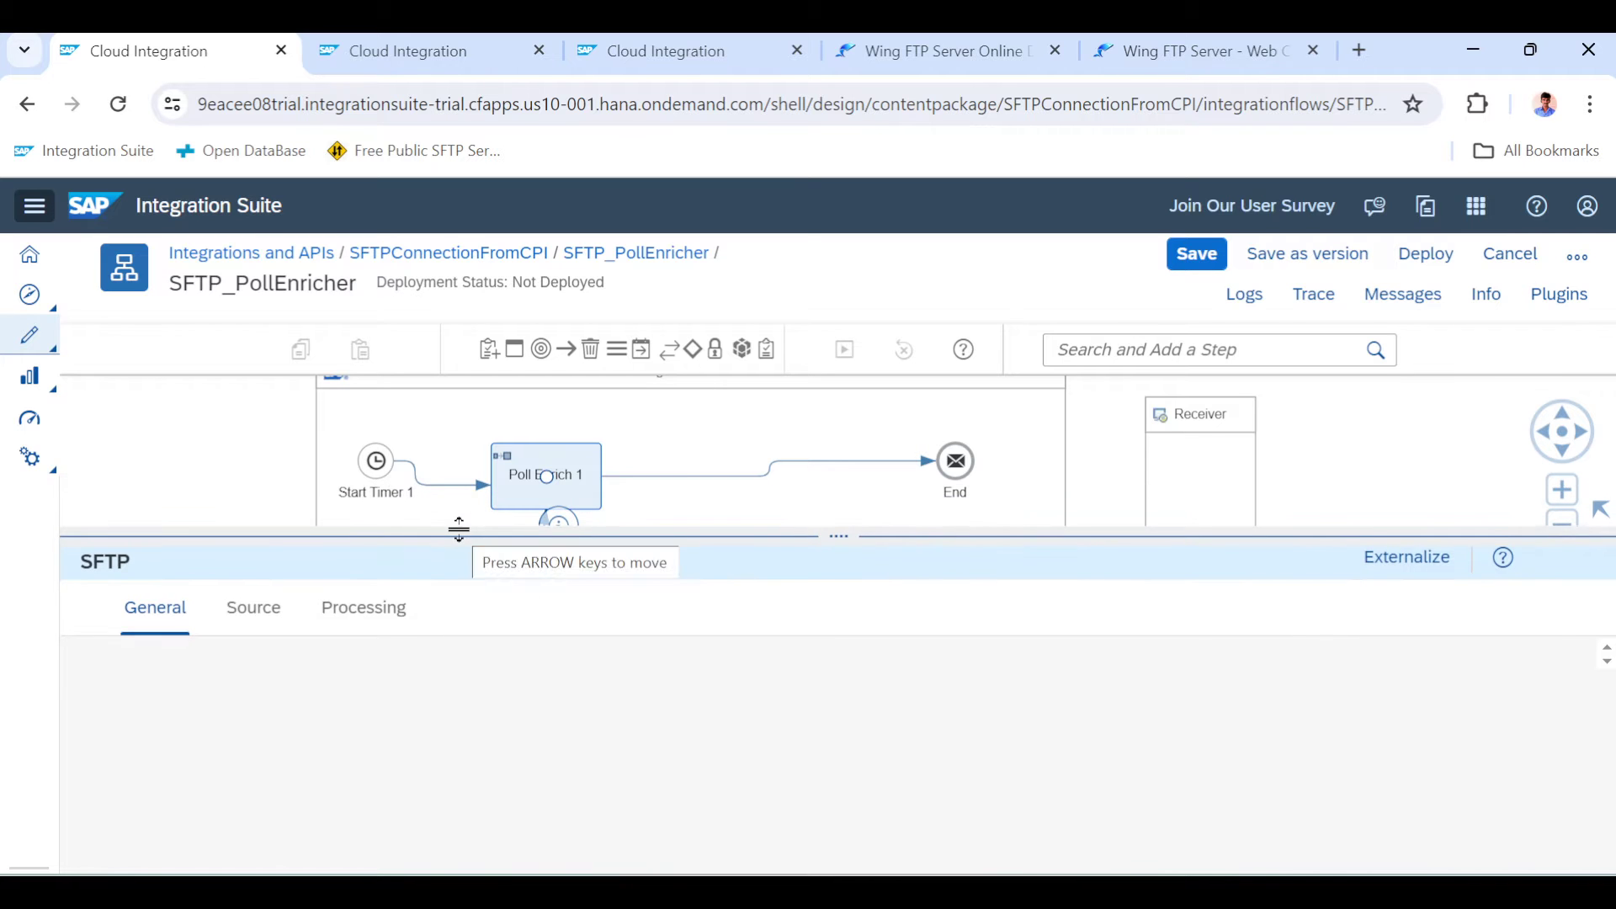
View the SFTP channel's Processing tab, then Start Timer 1's settings, glancing at Wing FTP
{"action": "left_click", "coordinate": [362, 607]}
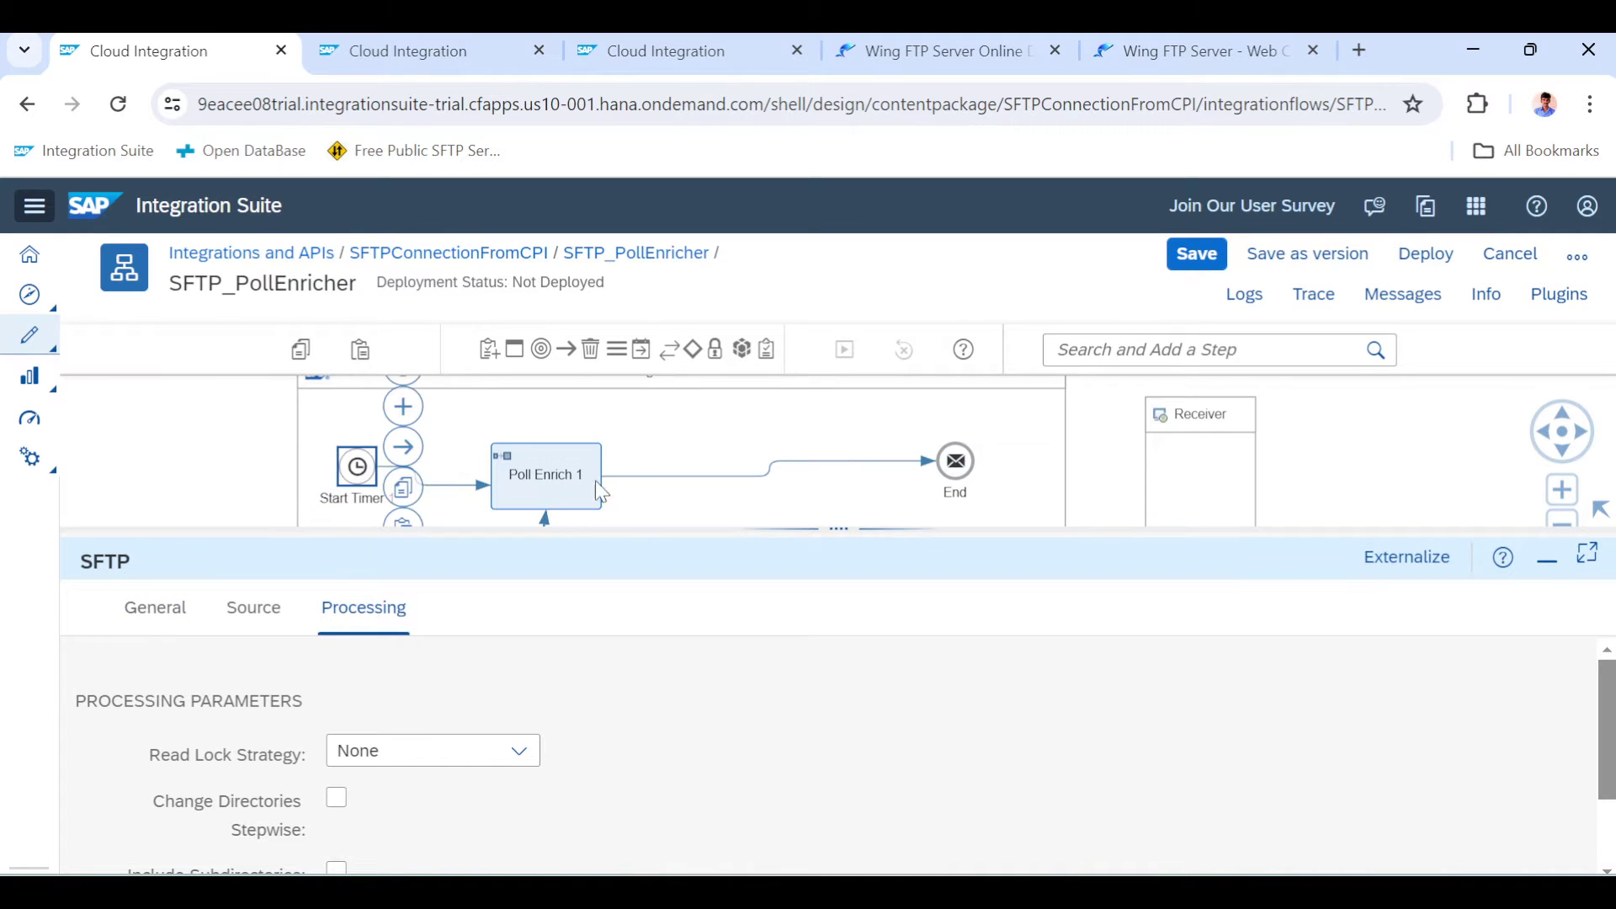
{"action": "left_click", "coordinate": [357, 465]}
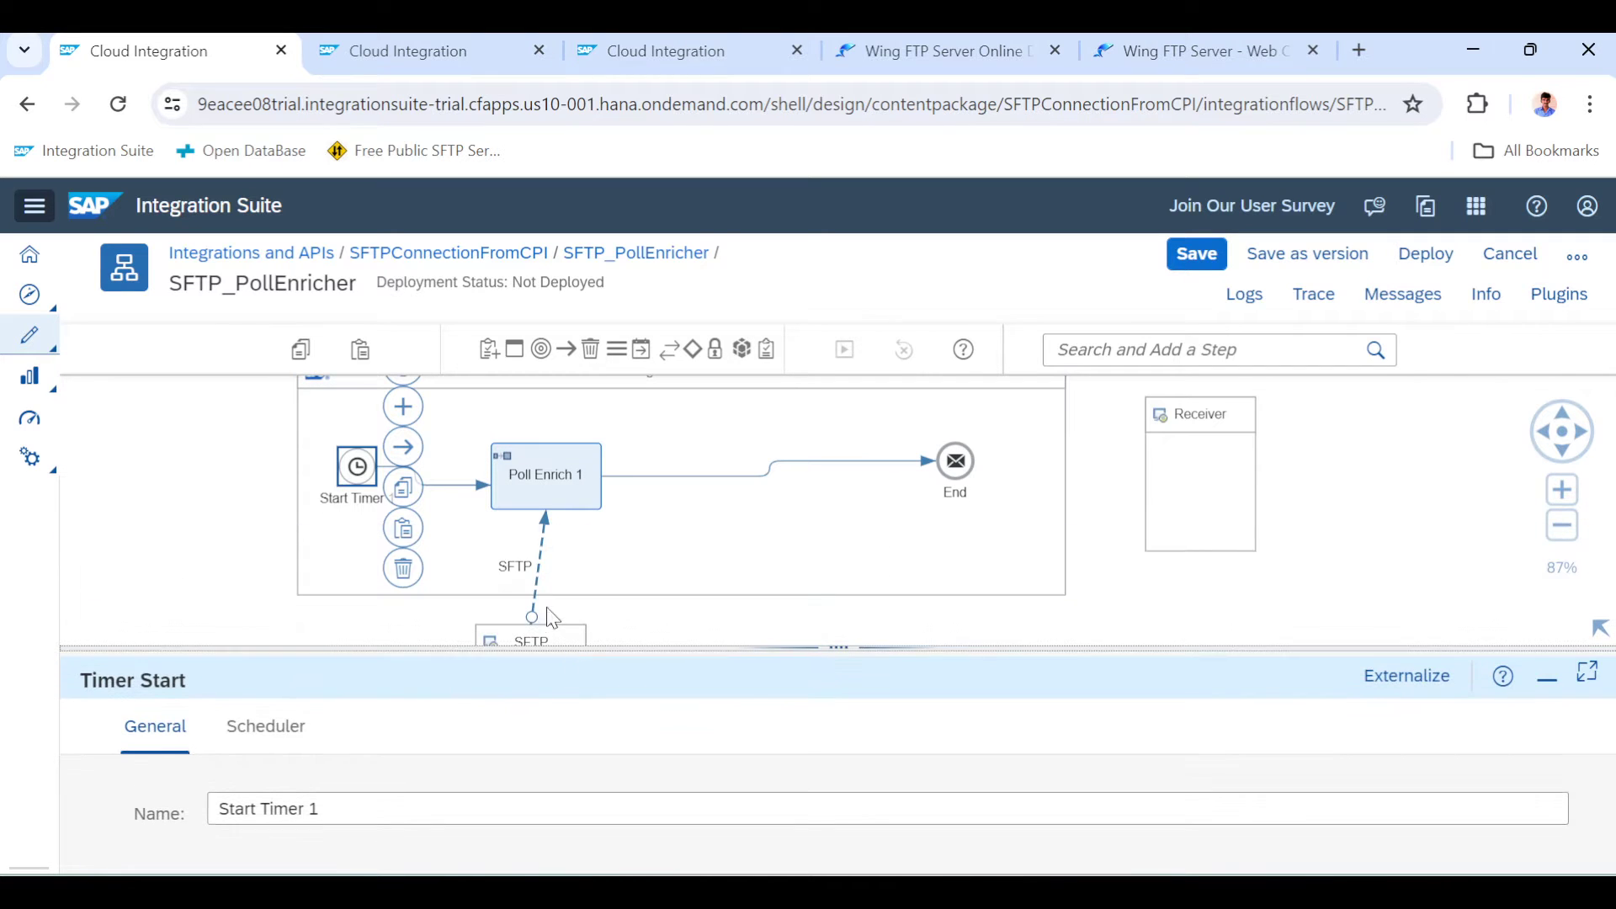
{"action": "left_click", "coordinate": [1196, 50]}
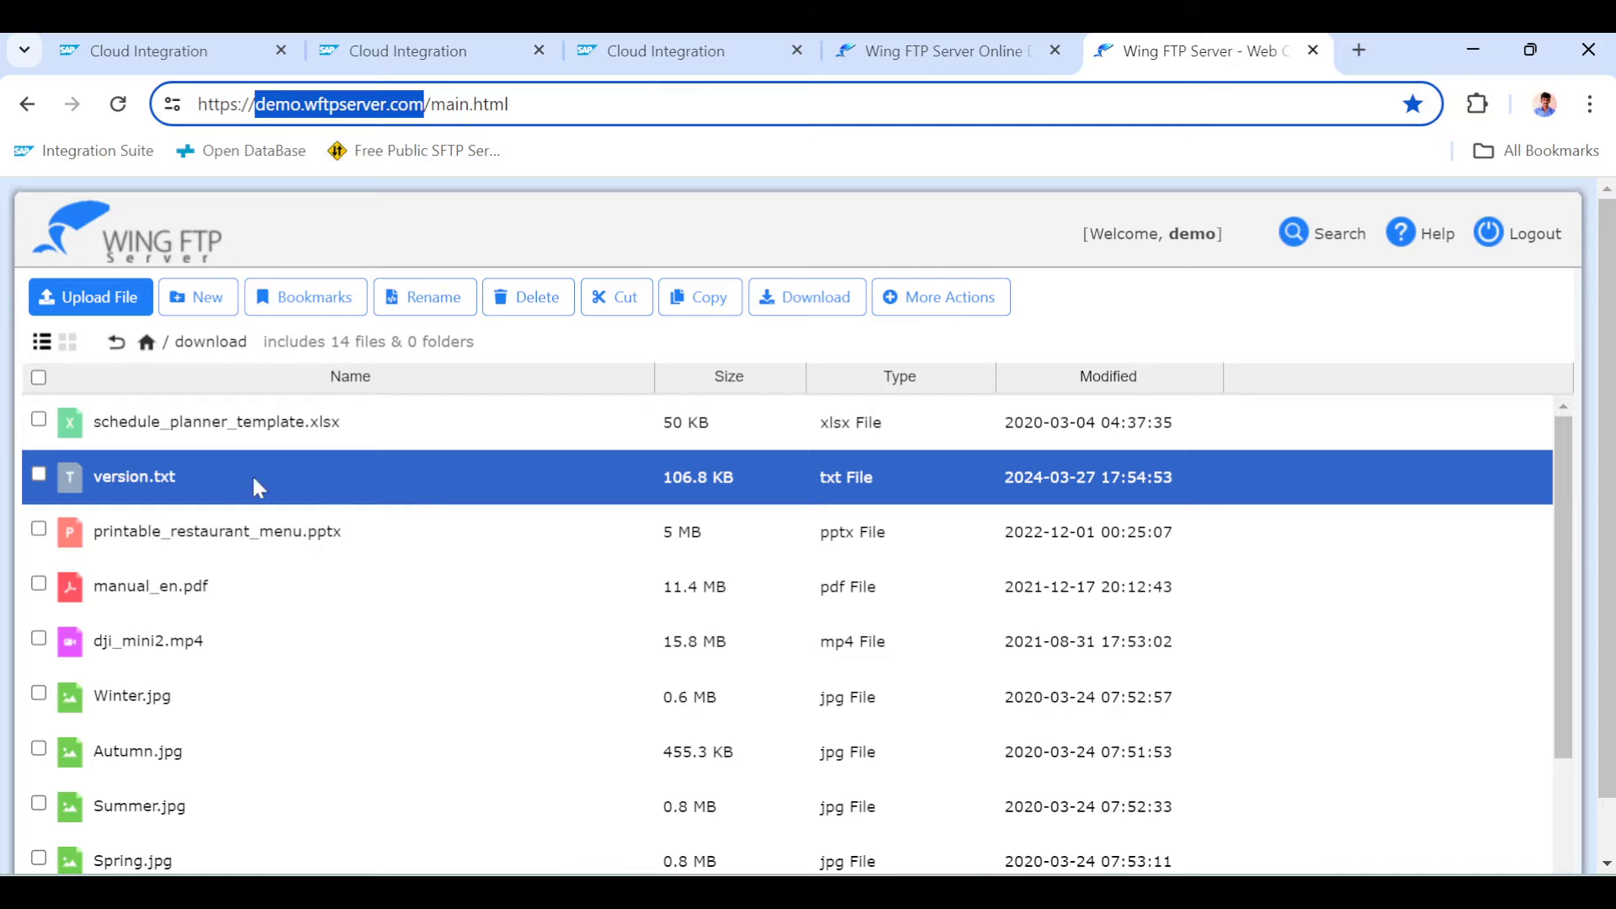
{"action": "left_click", "coordinate": [155, 51]}
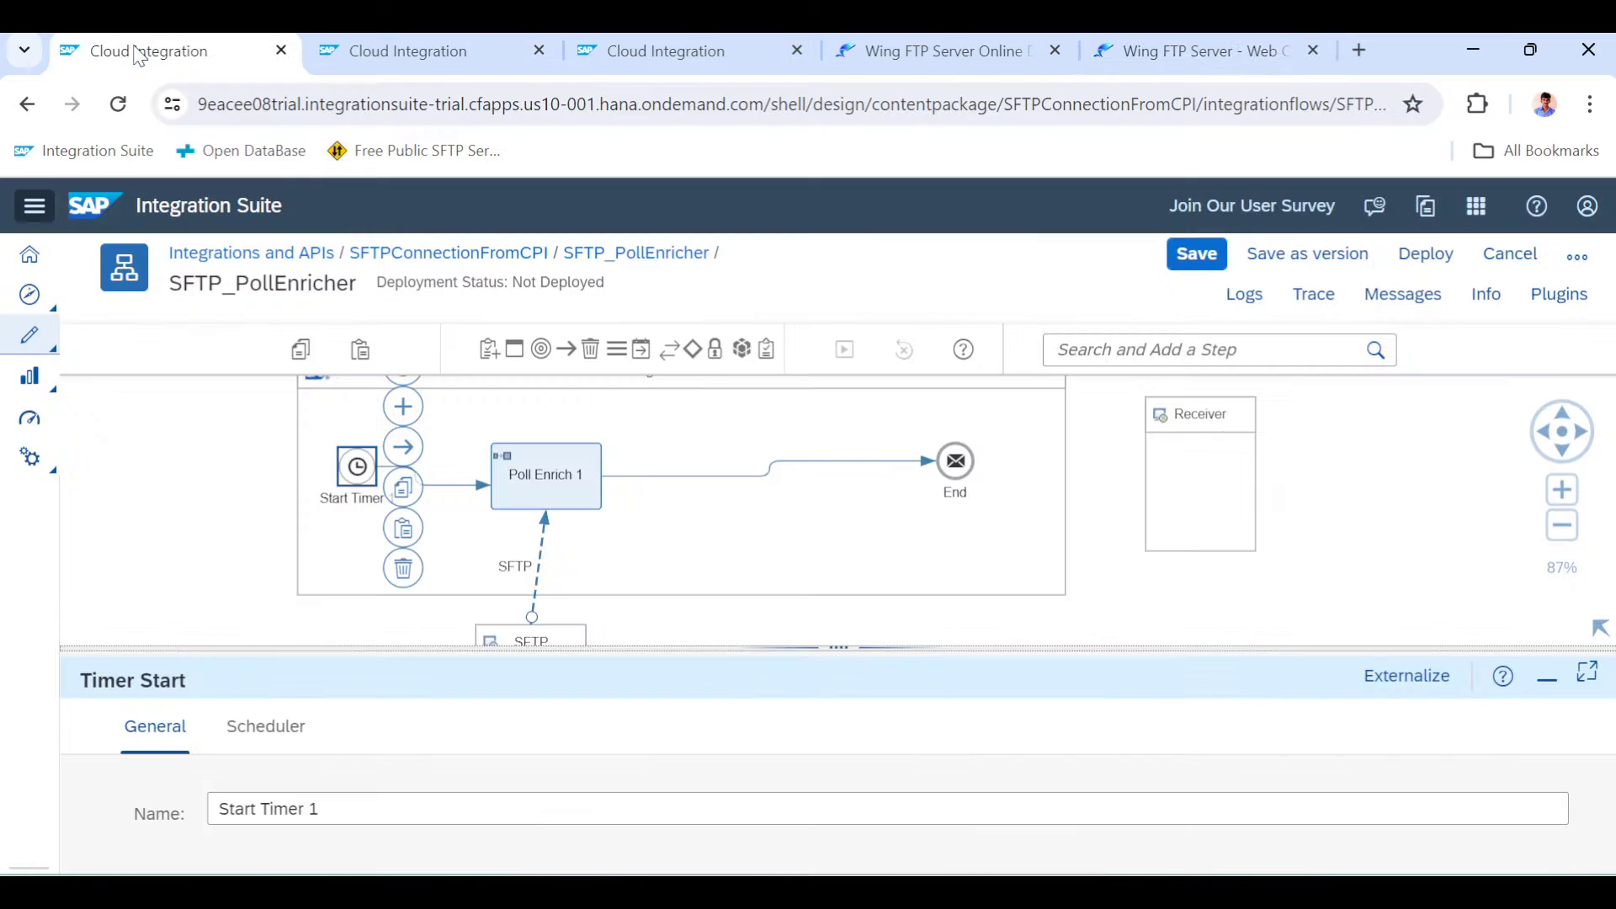
{"action": "mouse_move", "coordinate": [854, 403]}
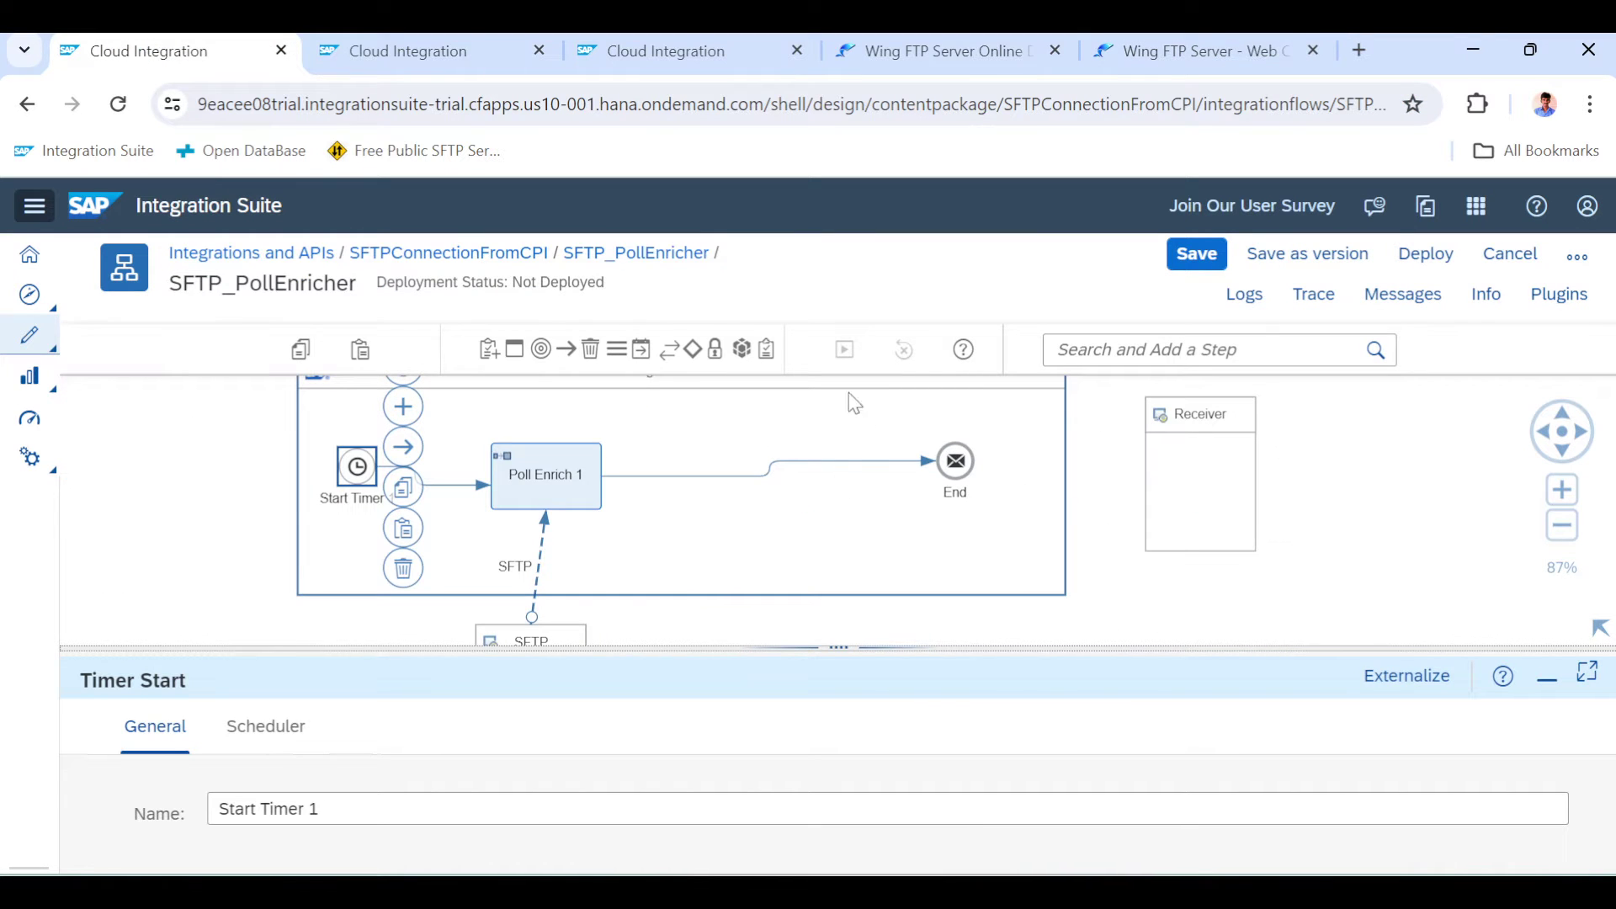
{"action": "mouse_move", "coordinate": [1018, 495]}
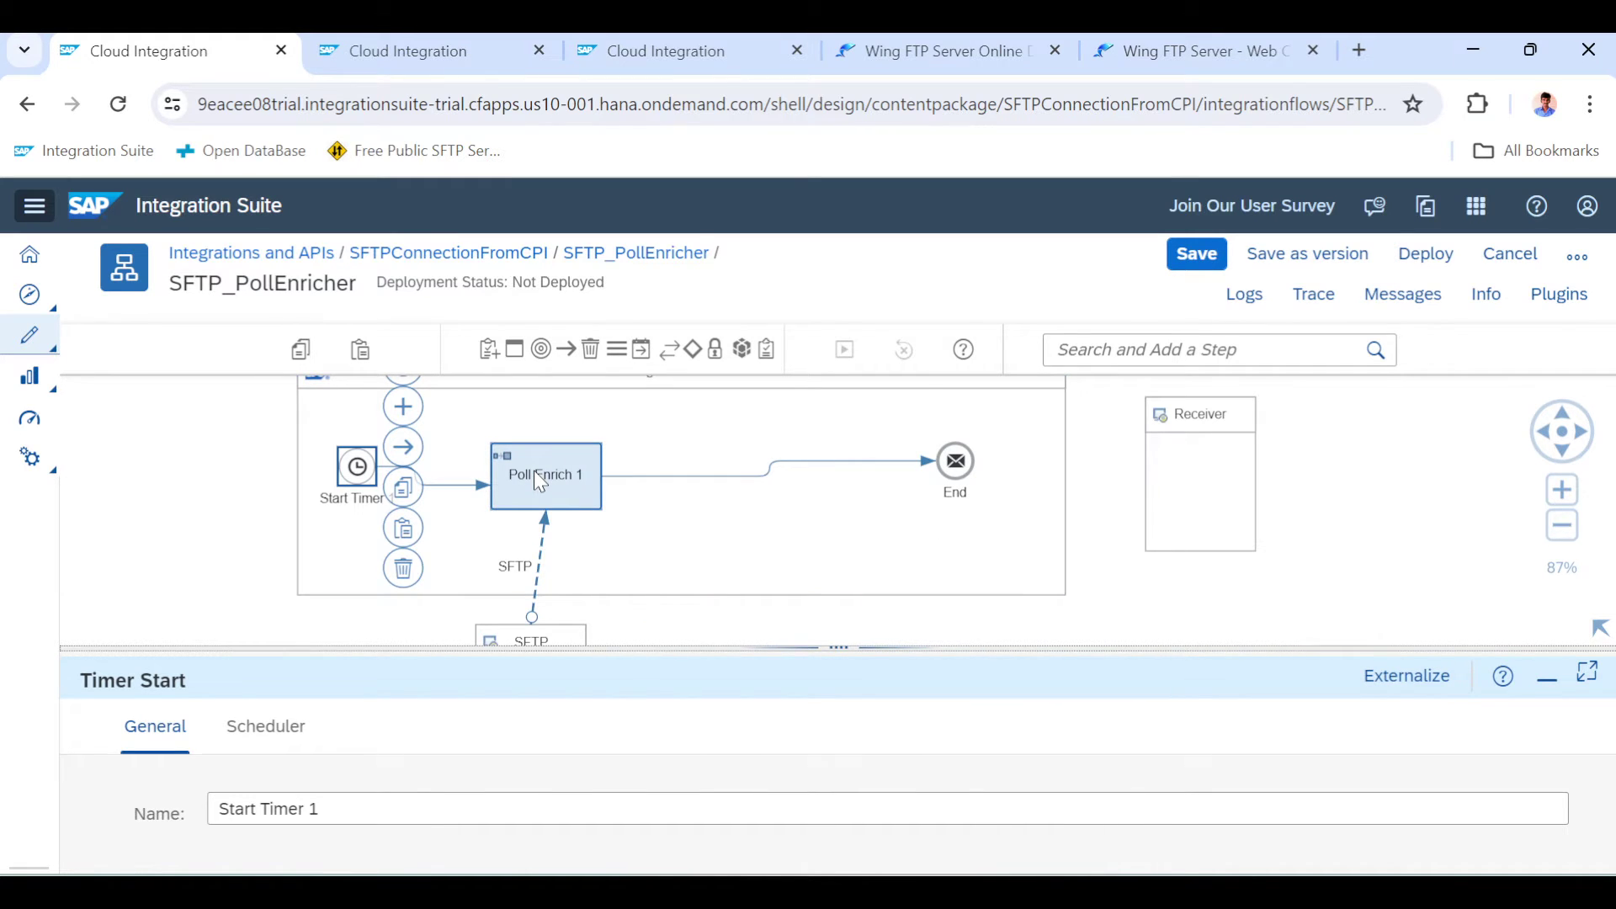
Save SFTP_PollEnricher, enable tracing, and deploy it to the Cloud Integration runtime
{"action": "left_click", "coordinate": [1195, 253]}
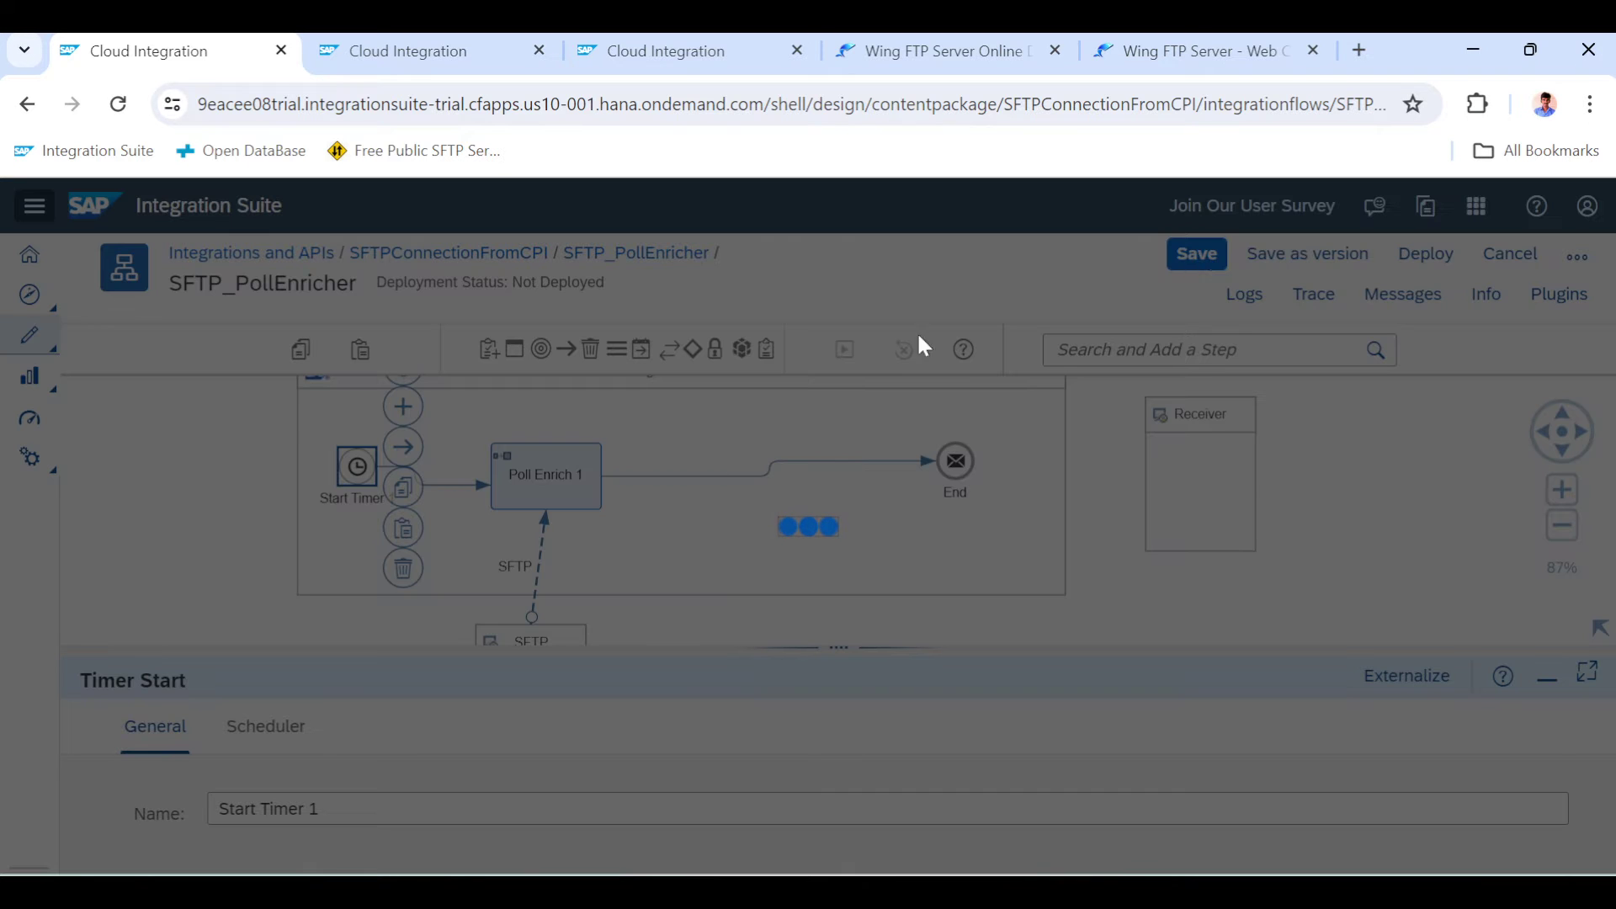
{"action": "left_click", "coordinate": [1195, 254]}
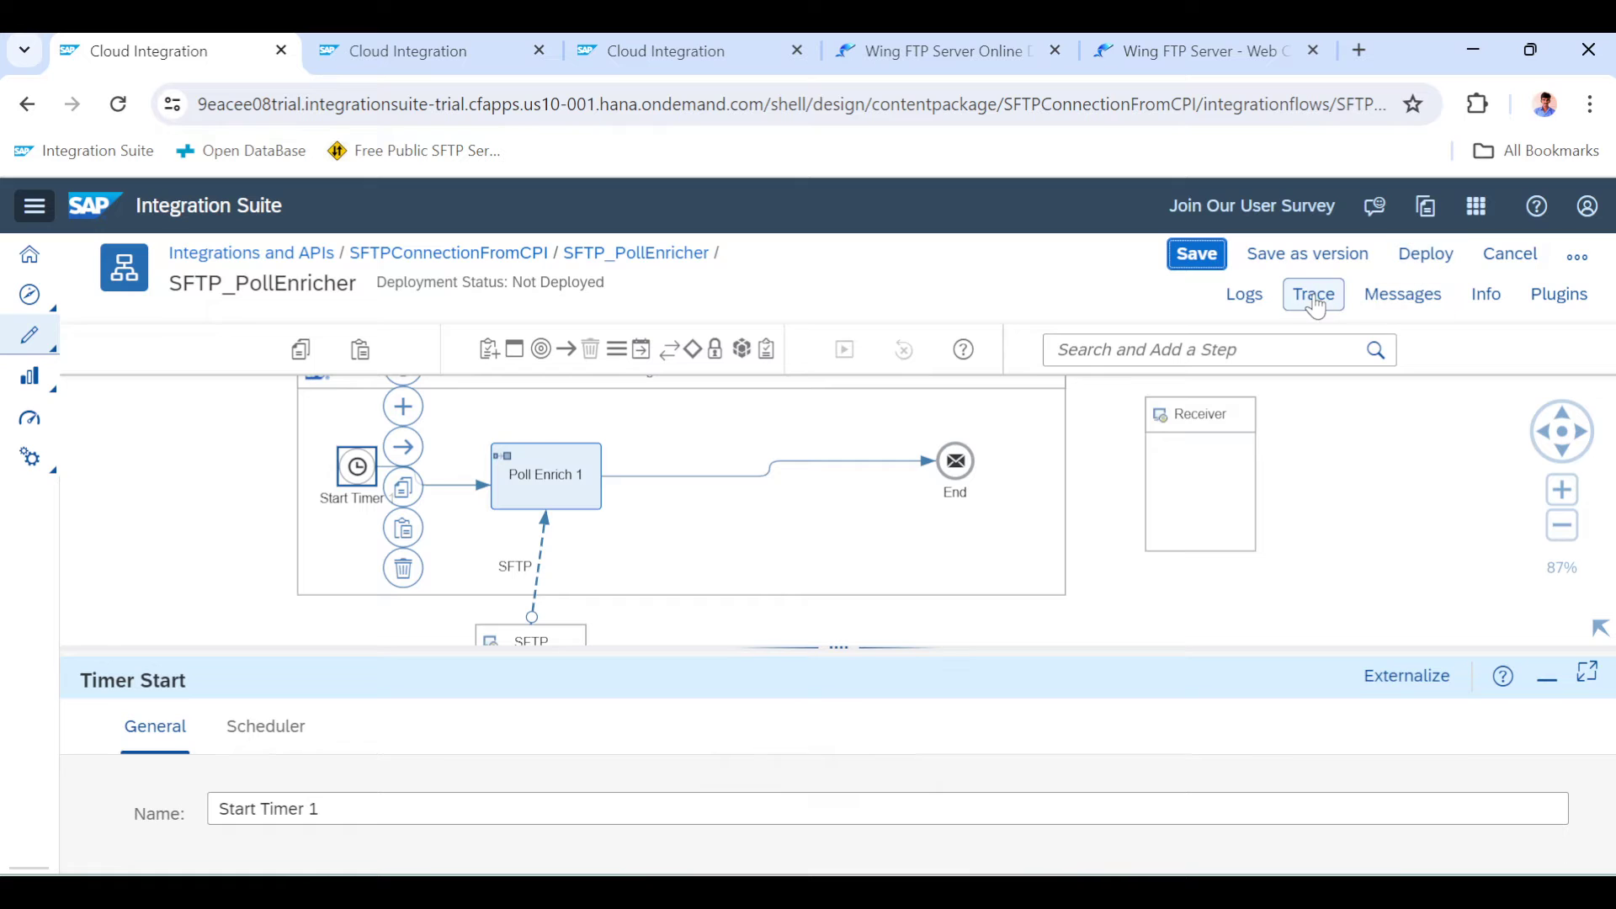
{"action": "left_click", "coordinate": [1313, 294]}
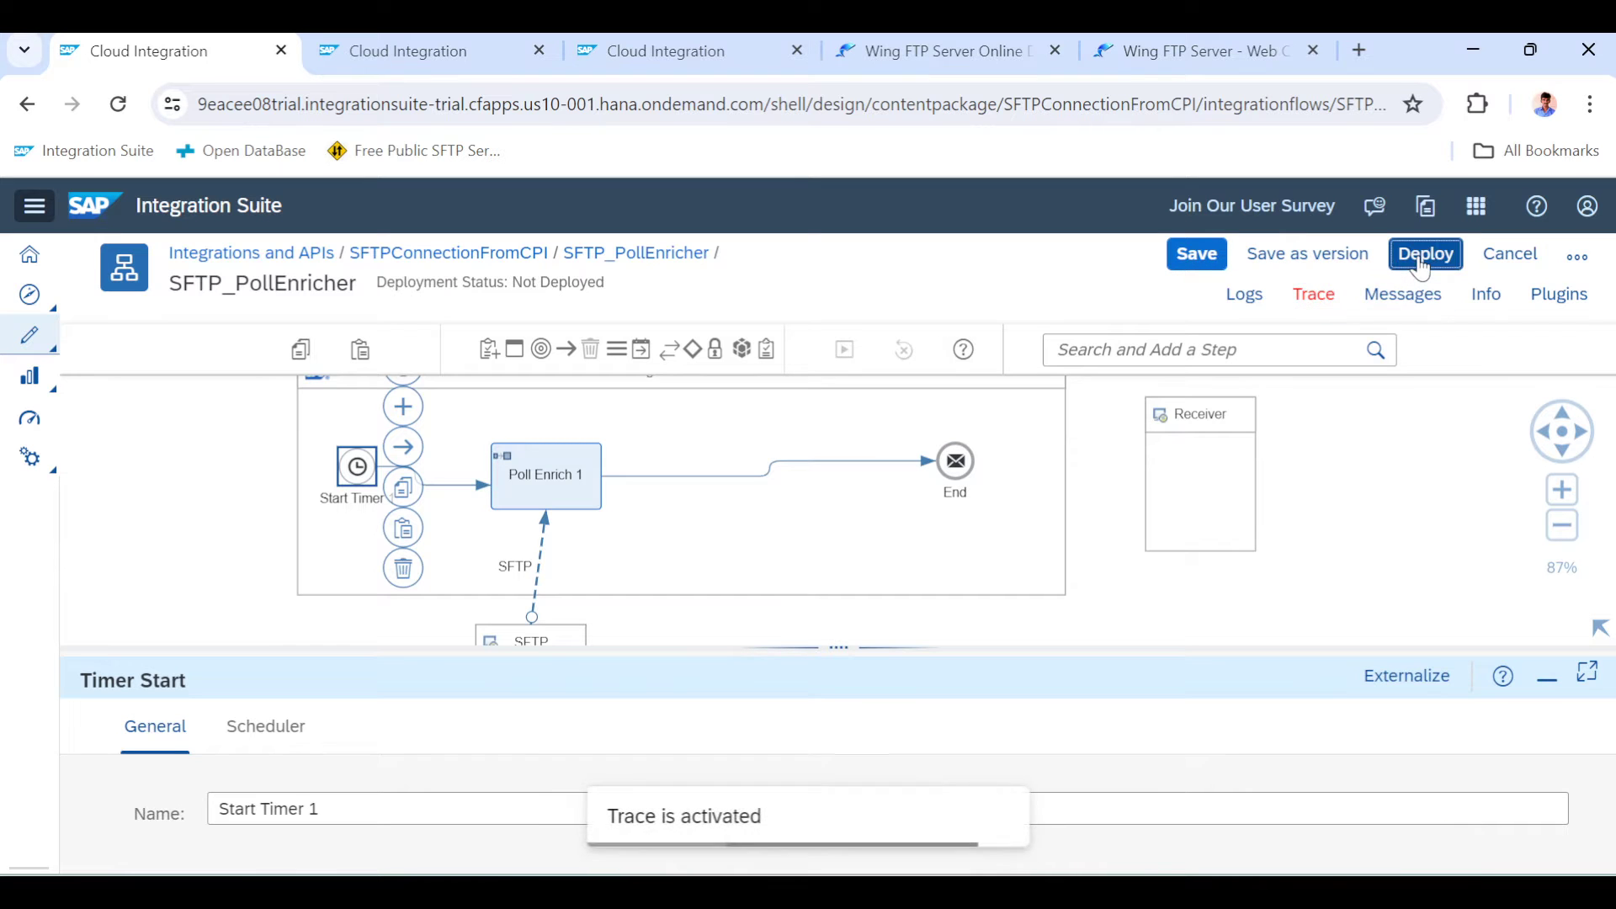
{"action": "left_click", "coordinate": [1425, 253]}
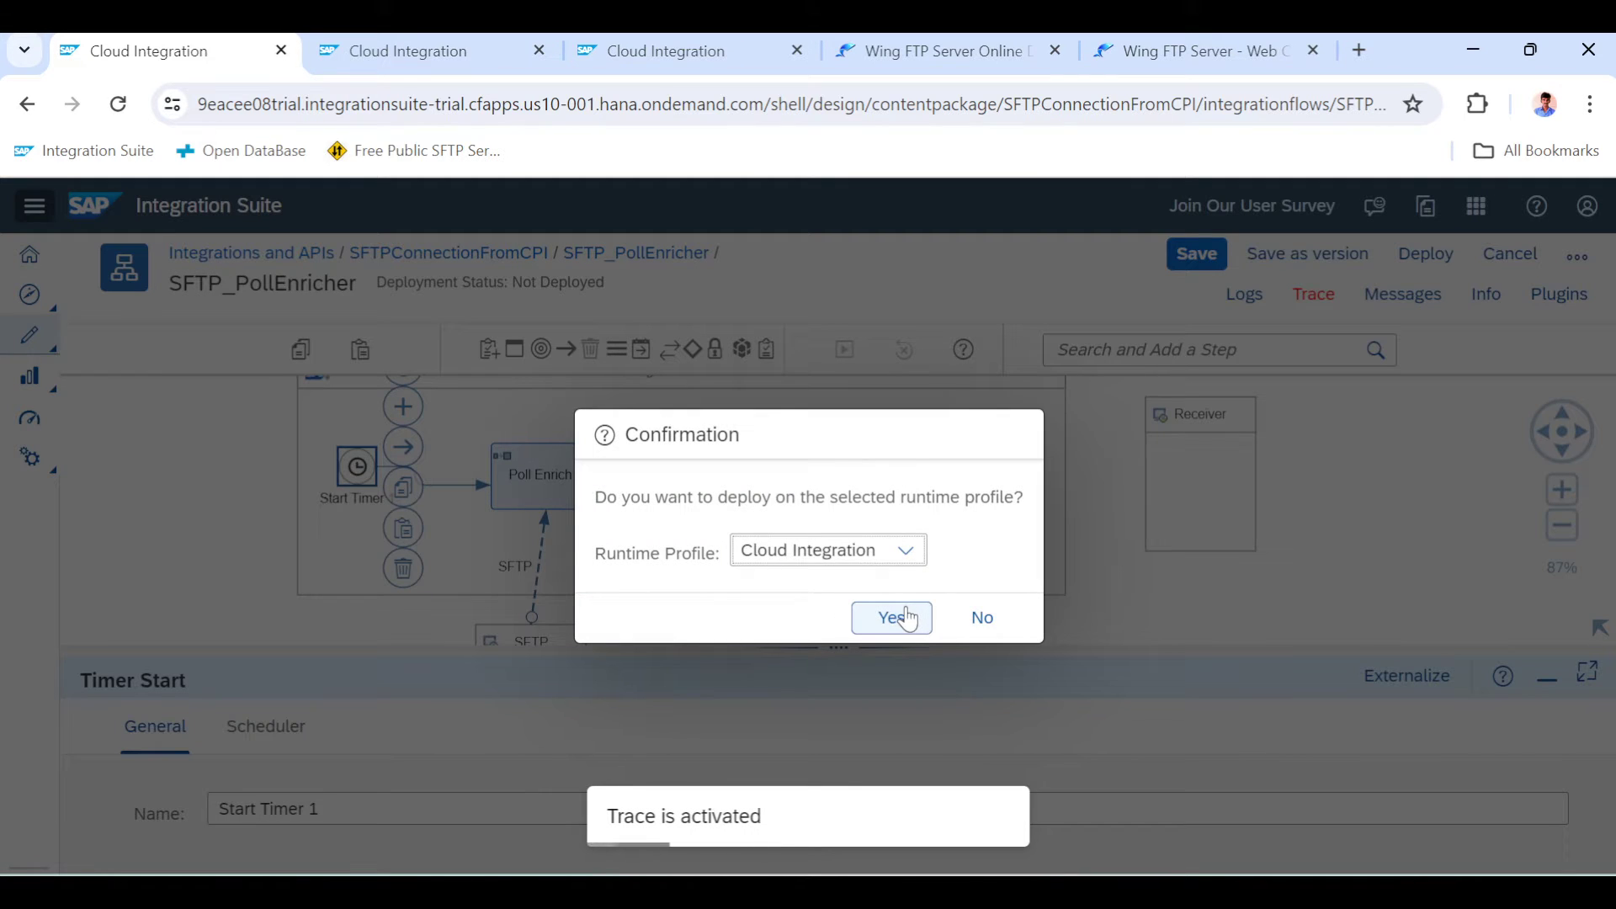
{"action": "left_click", "coordinate": [890, 617]}
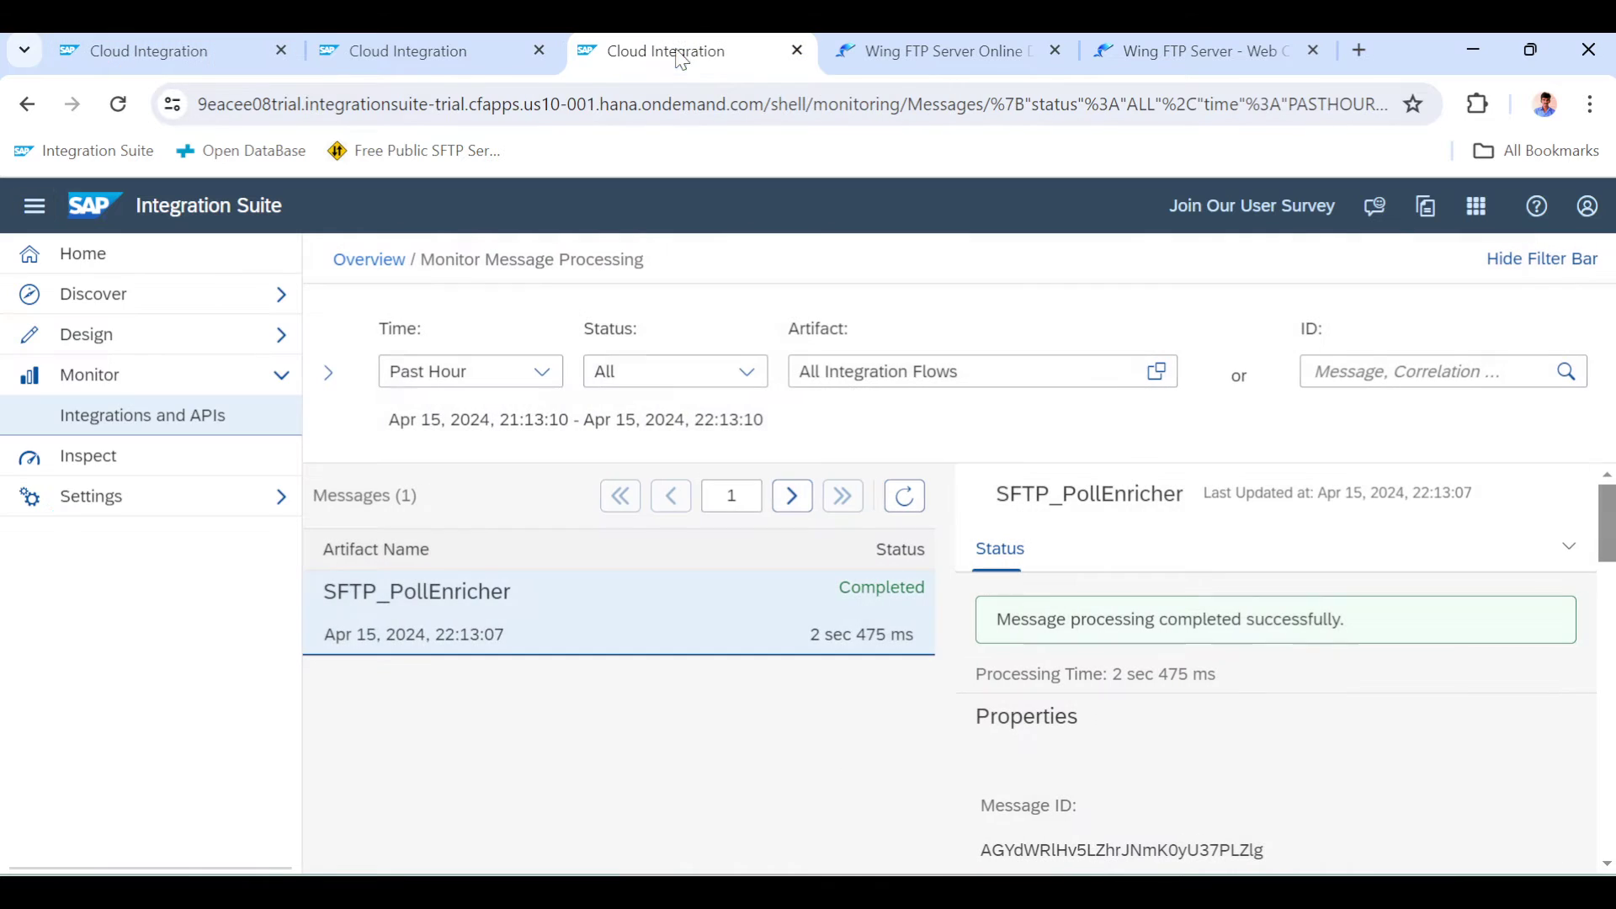
Open the completed SFTP_PollEnricher message's Trace log and its three-step processing run
{"action": "left_click", "coordinate": [1014, 547]}
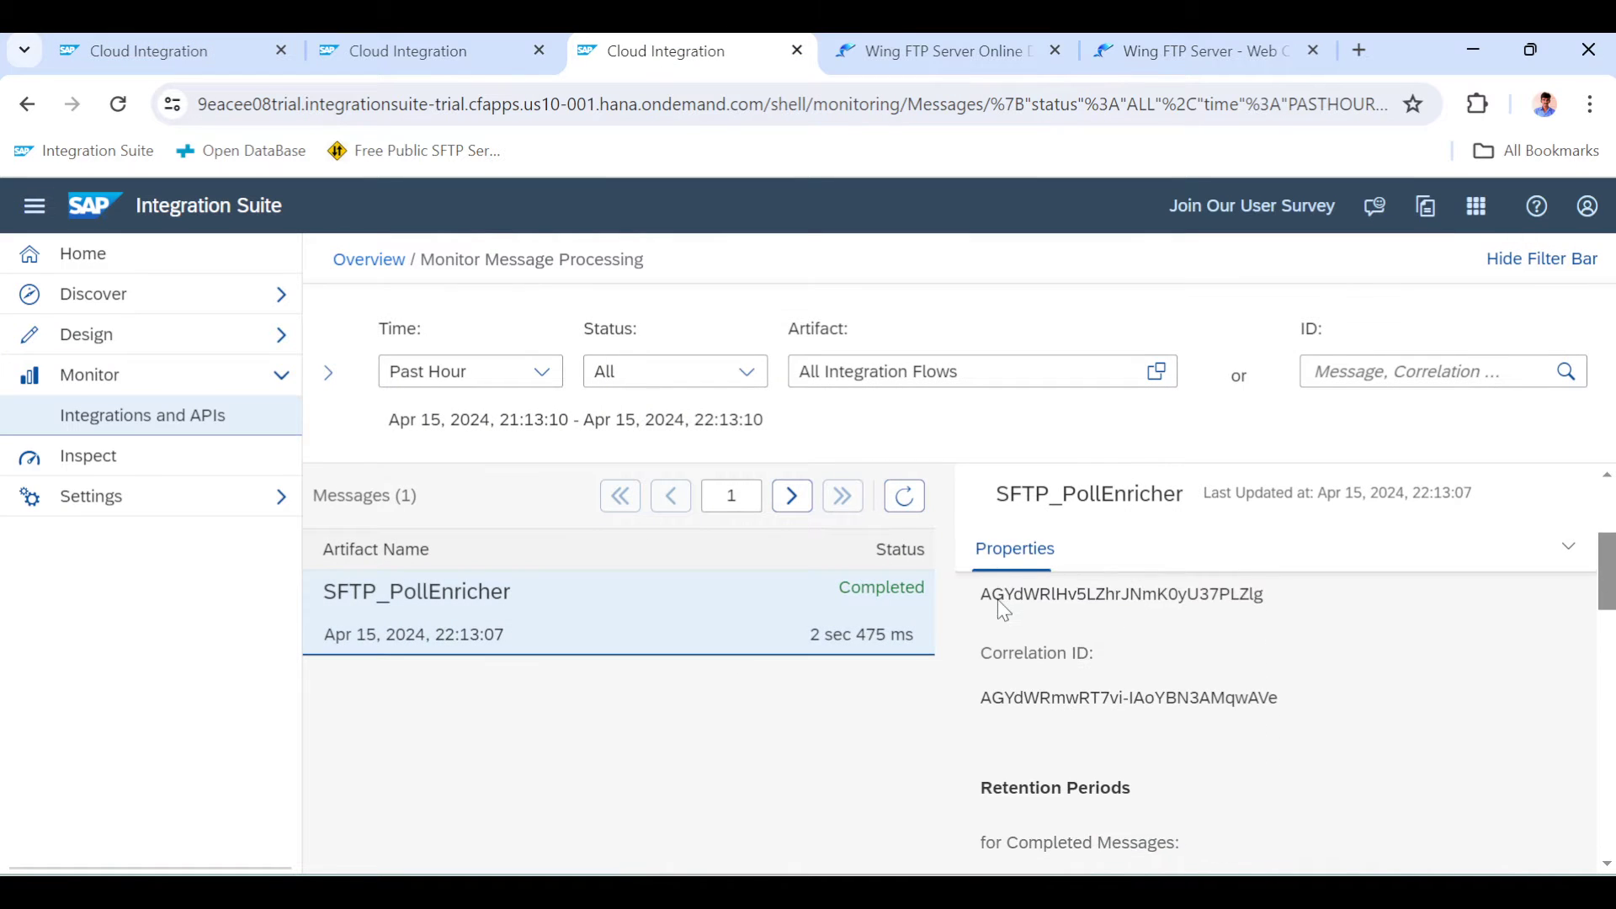
{"action": "scroll", "scroll_direction": "down", "scroll_amount": 3}
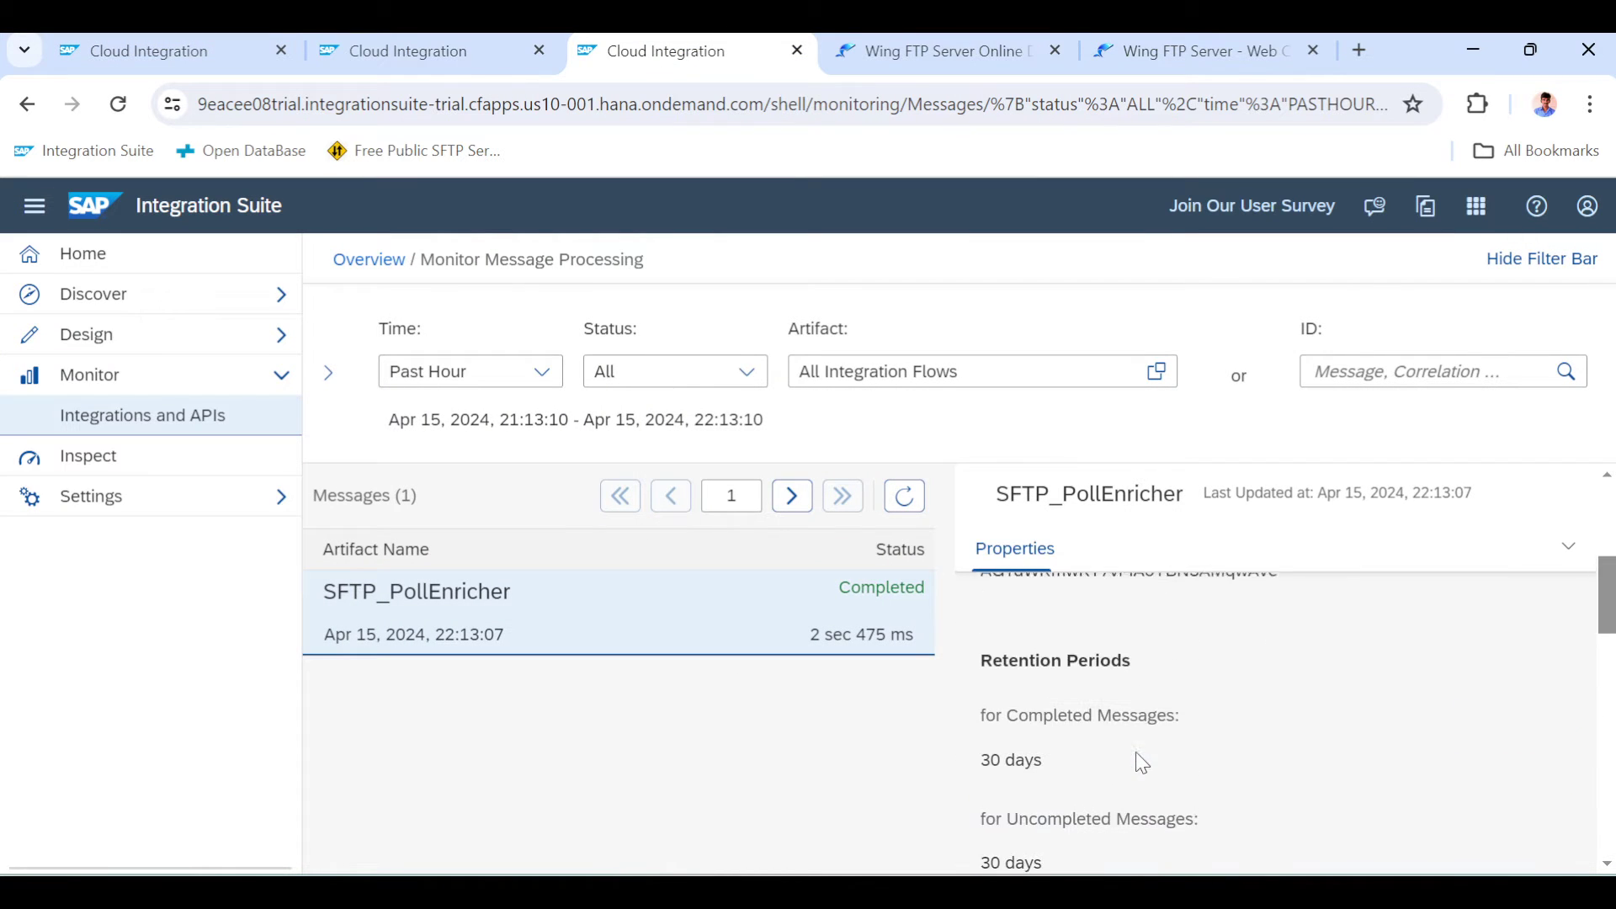
{"action": "left_click", "coordinate": [992, 548]}
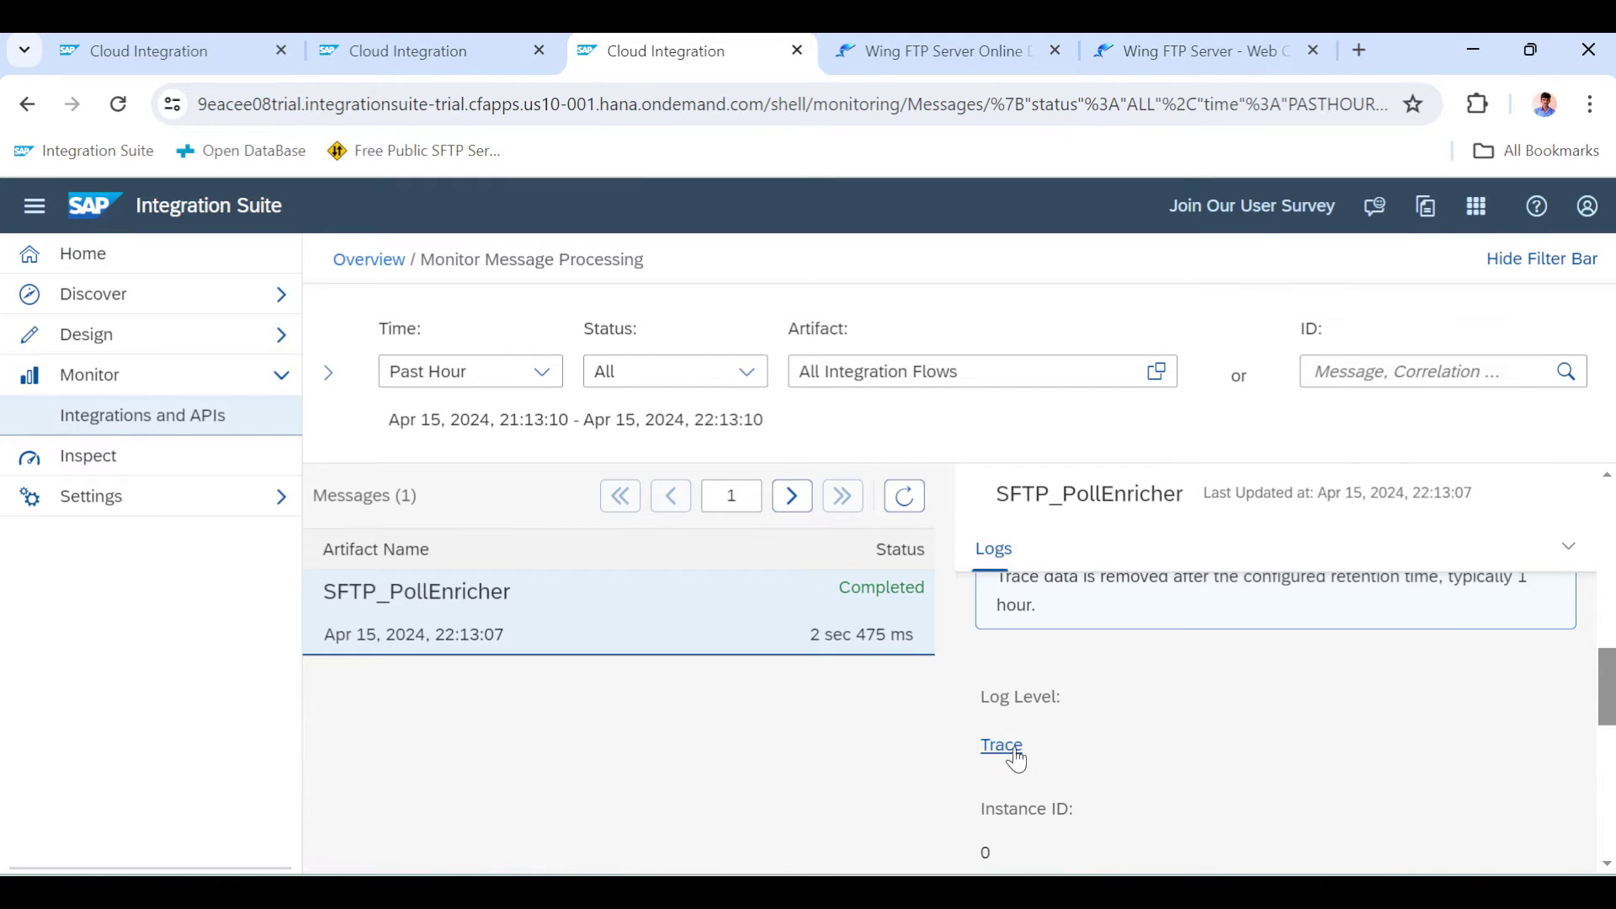
{"action": "left_click", "coordinate": [1000, 745]}
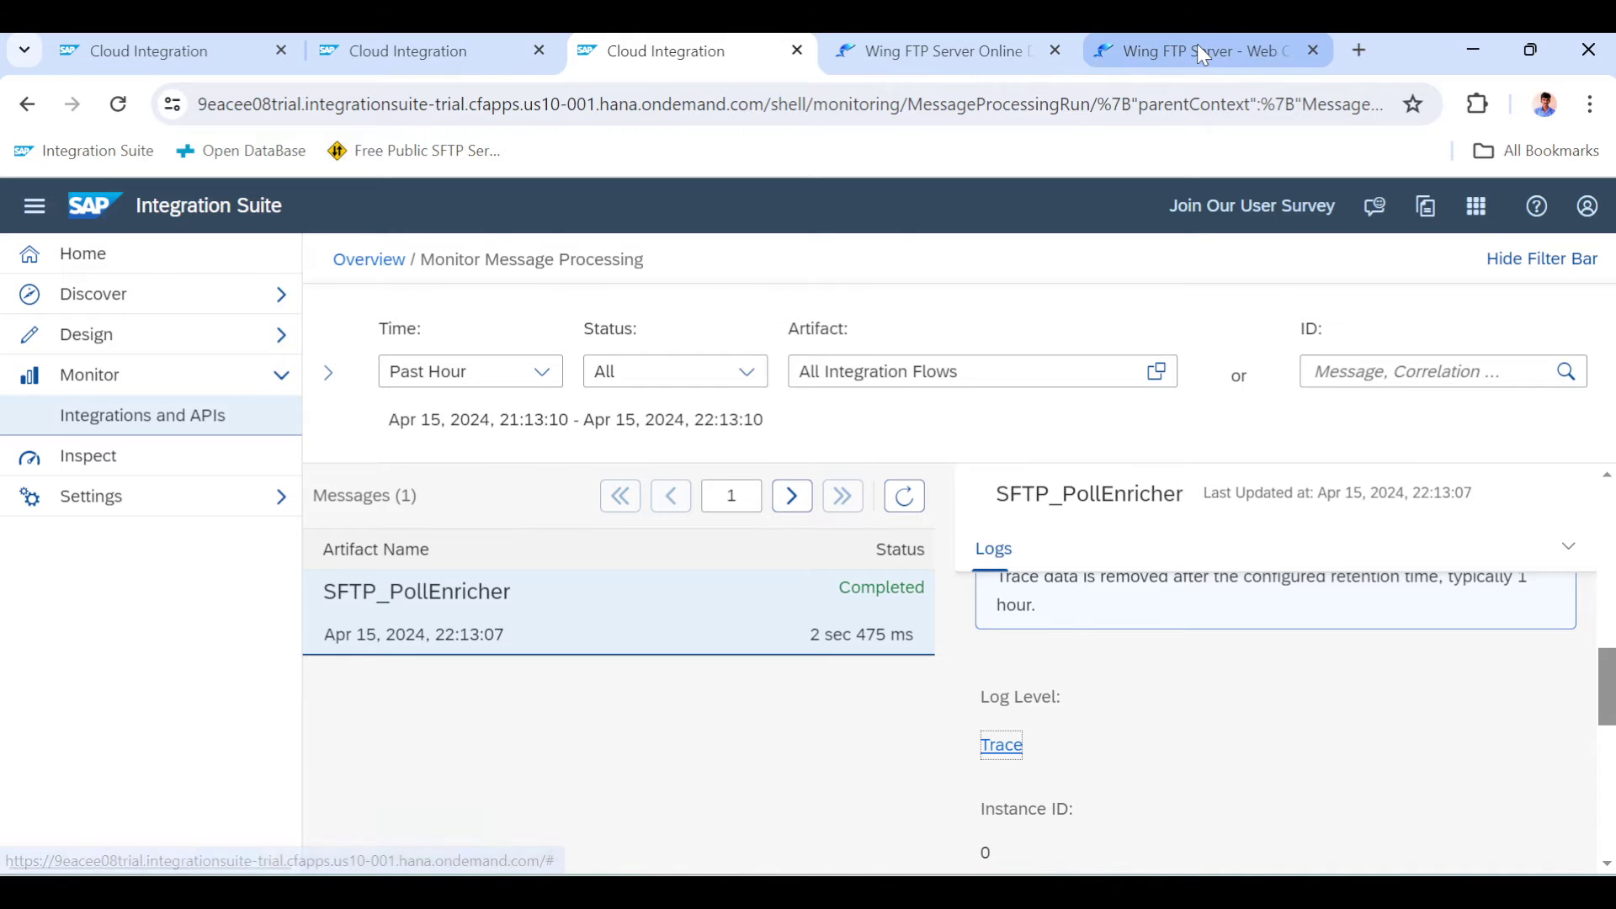
{"action": "left_click", "coordinate": [1195, 51]}
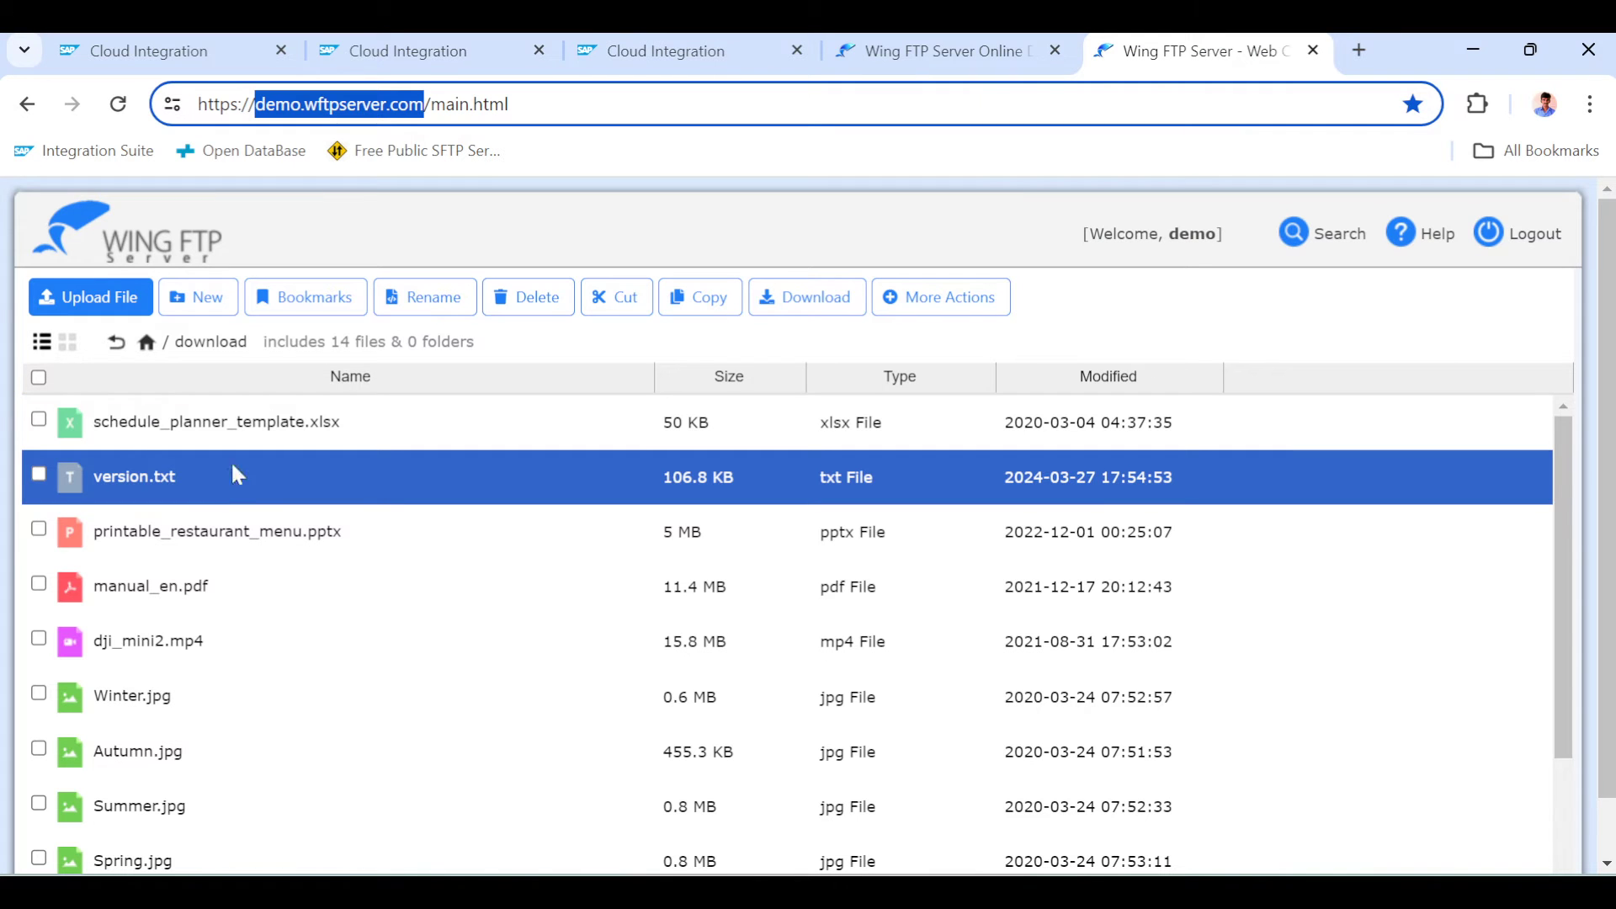
{"action": "left_click", "coordinate": [402, 51]}
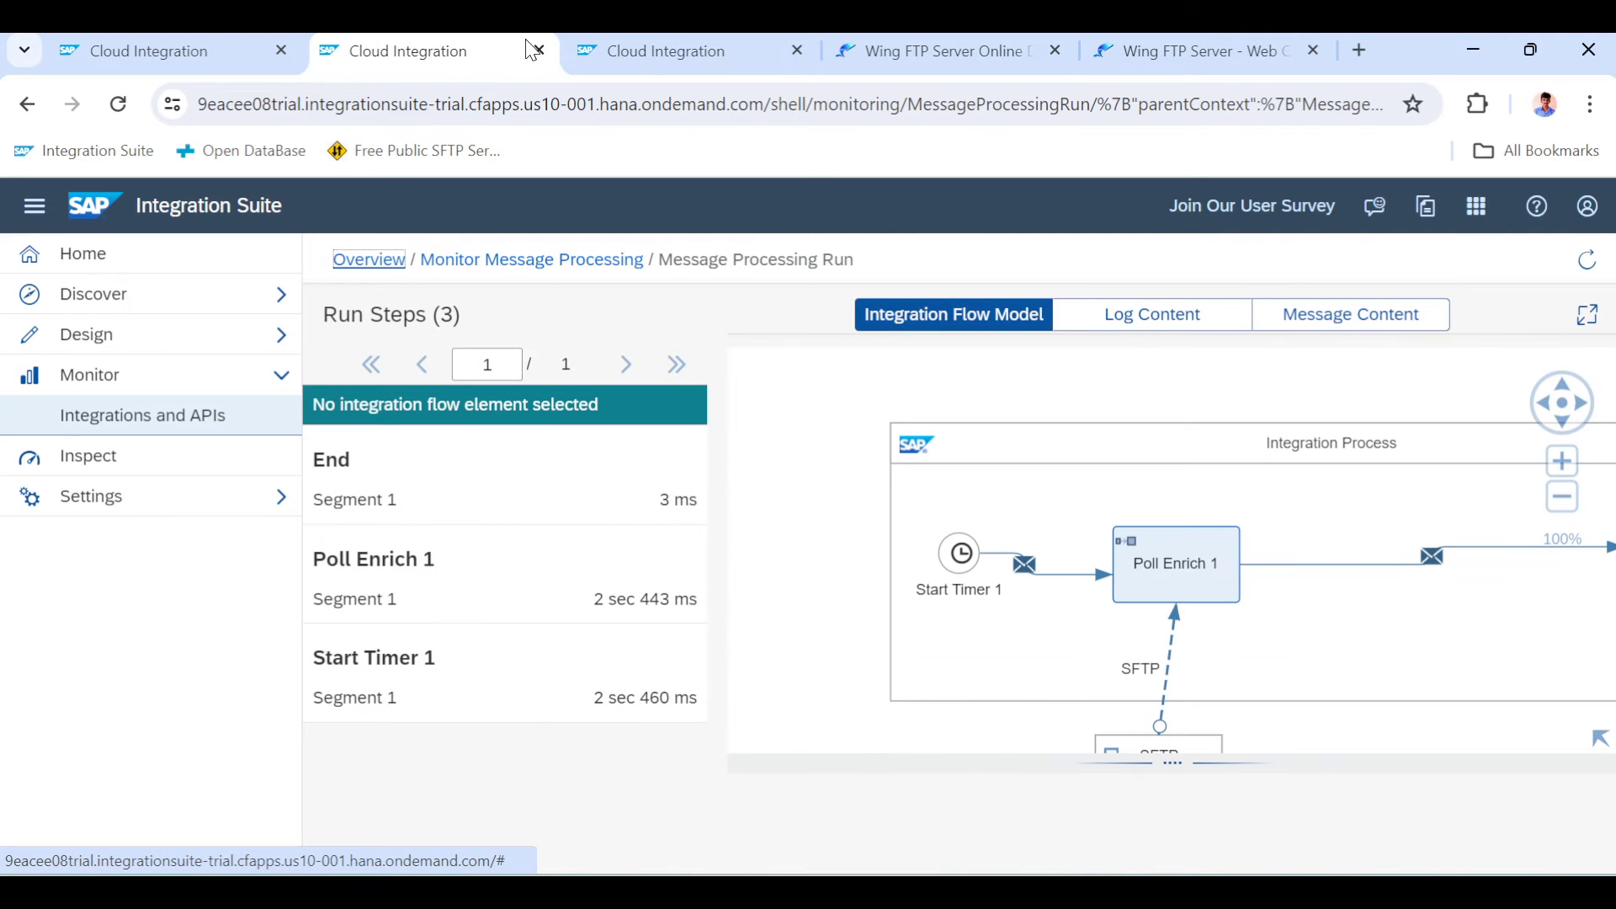
Inspect the message content at the Start Timer 1 and Poll Enrich 1 run steps
{"action": "left_click", "coordinate": [33, 206]}
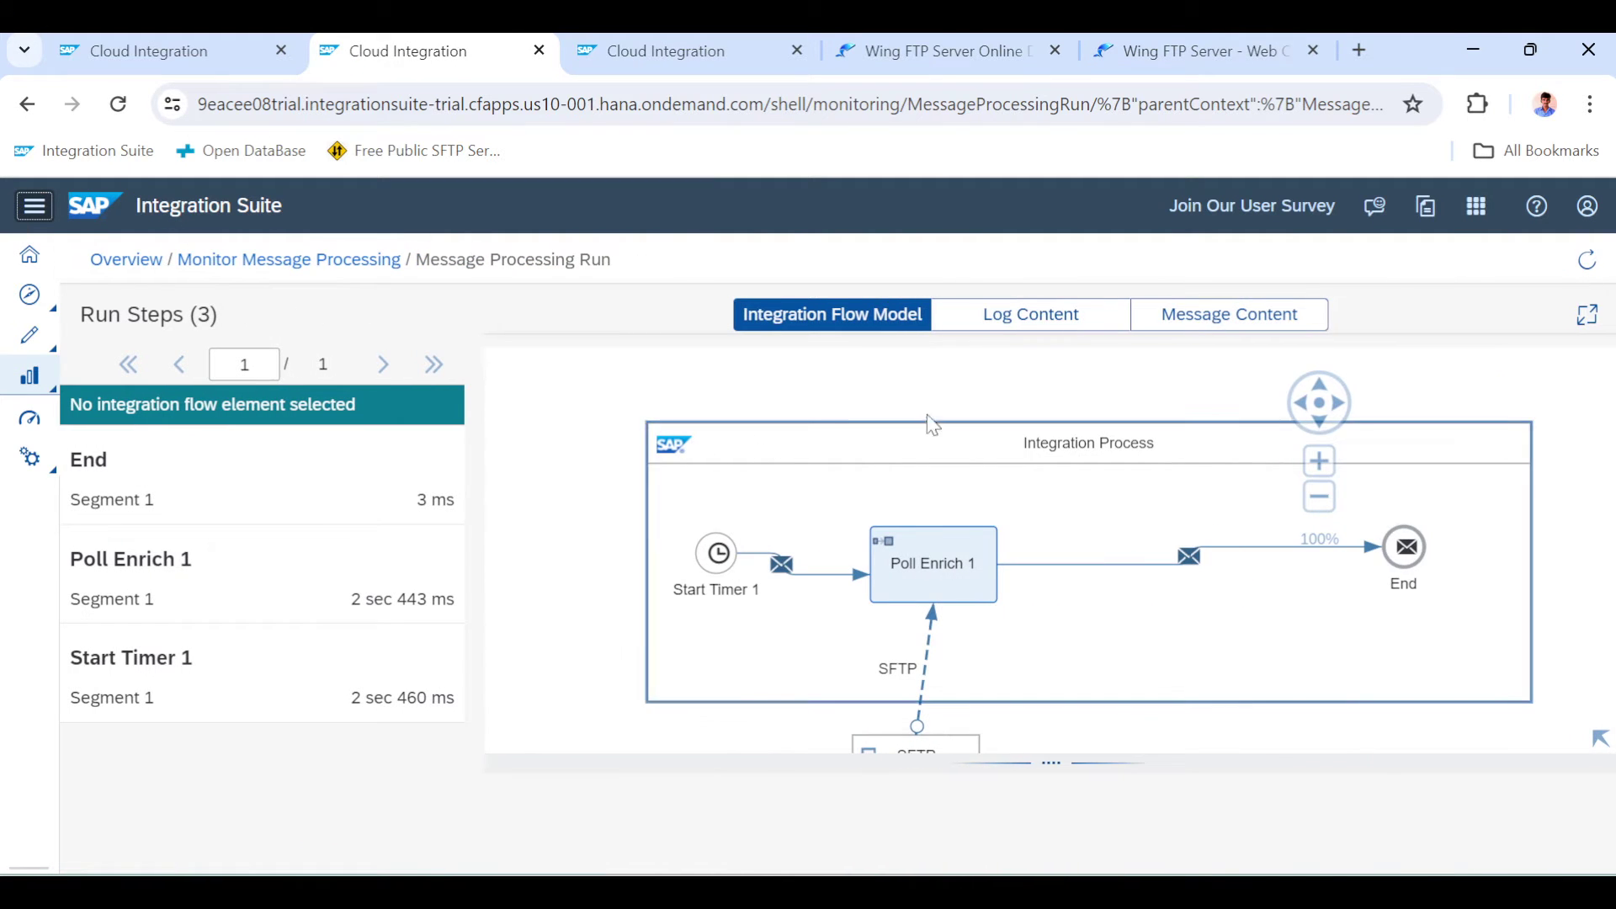
{"action": "left_click", "coordinate": [138, 657]}
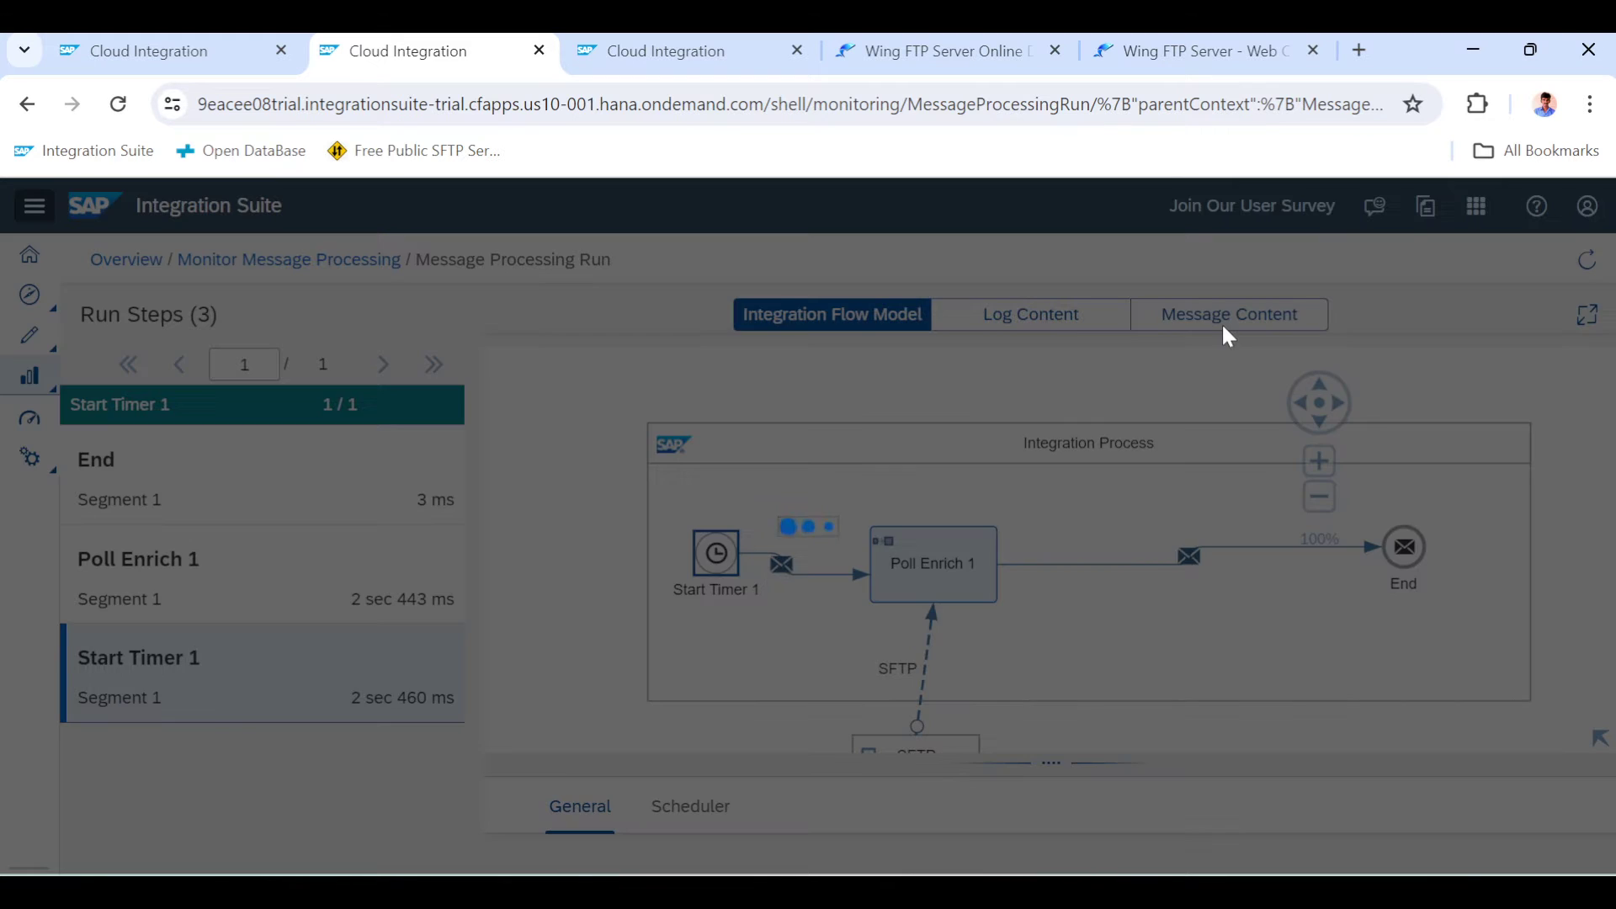
{"action": "left_click", "coordinate": [1227, 314]}
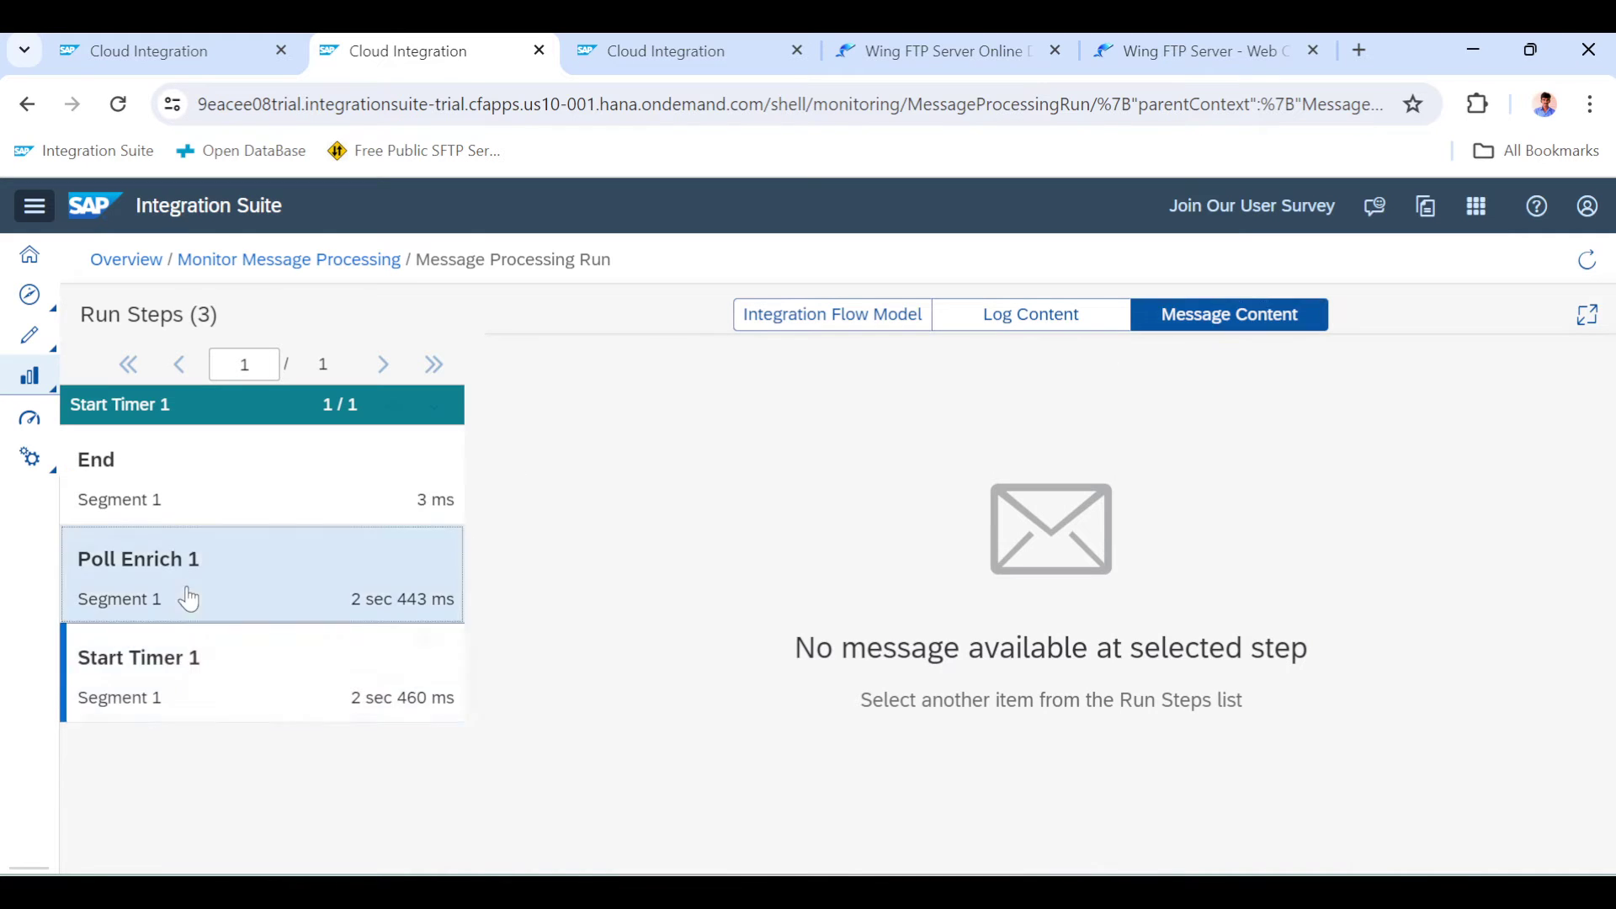
{"action": "left_click", "coordinate": [137, 574]}
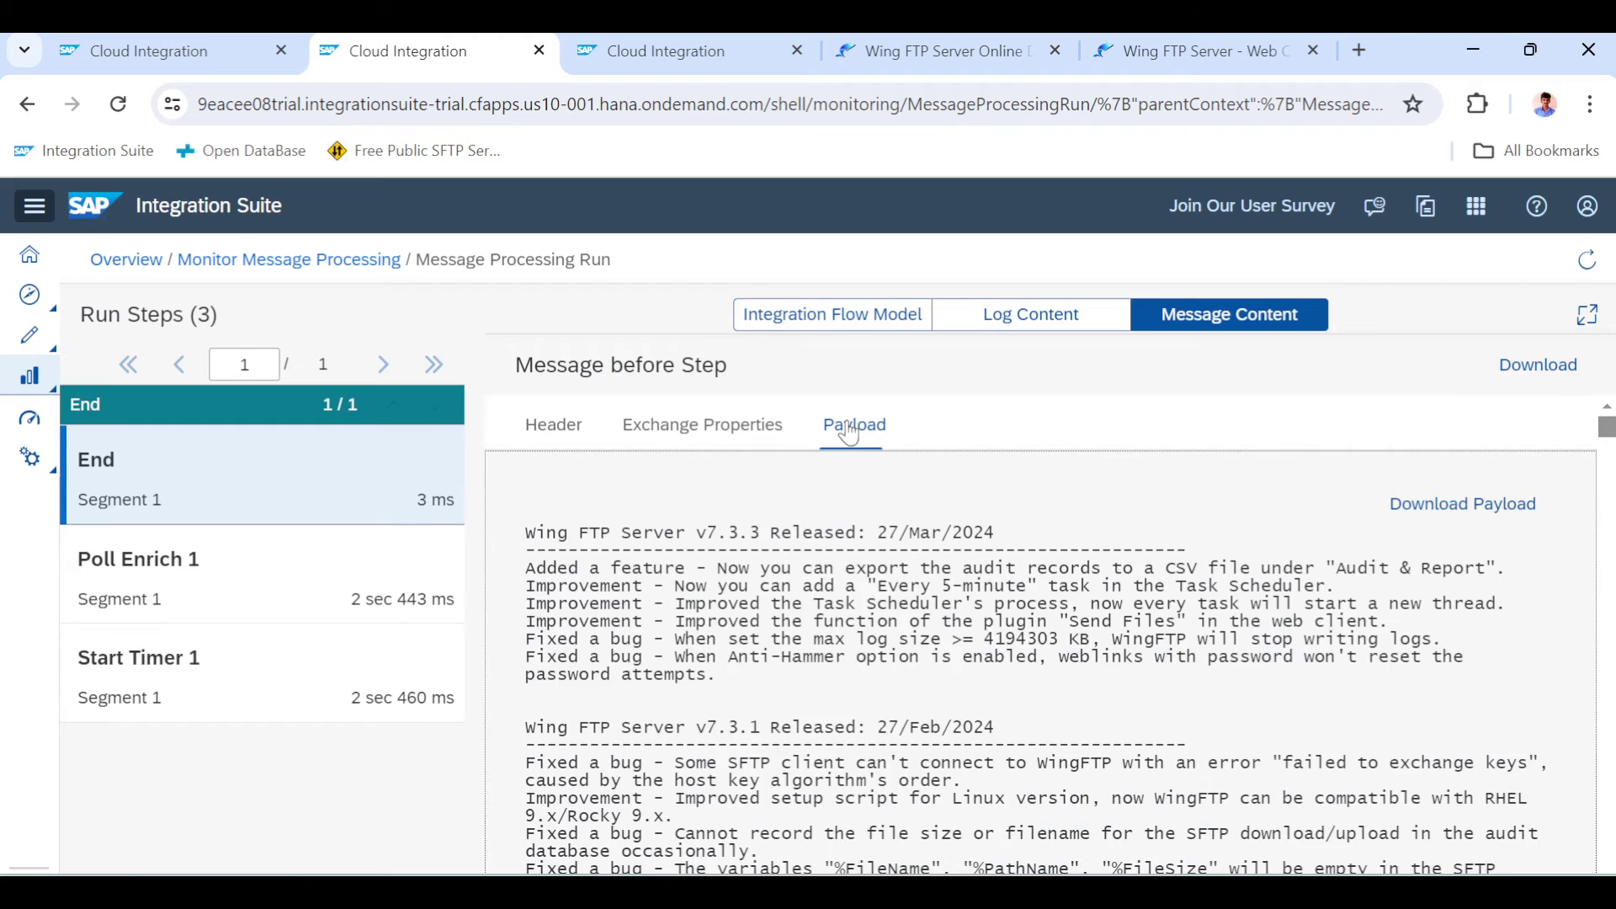
Check the exchange properties and headers, confirming CamelFileName is version.txt
{"action": "scroll", "scroll_direction": "down", "scroll_amount": 3}
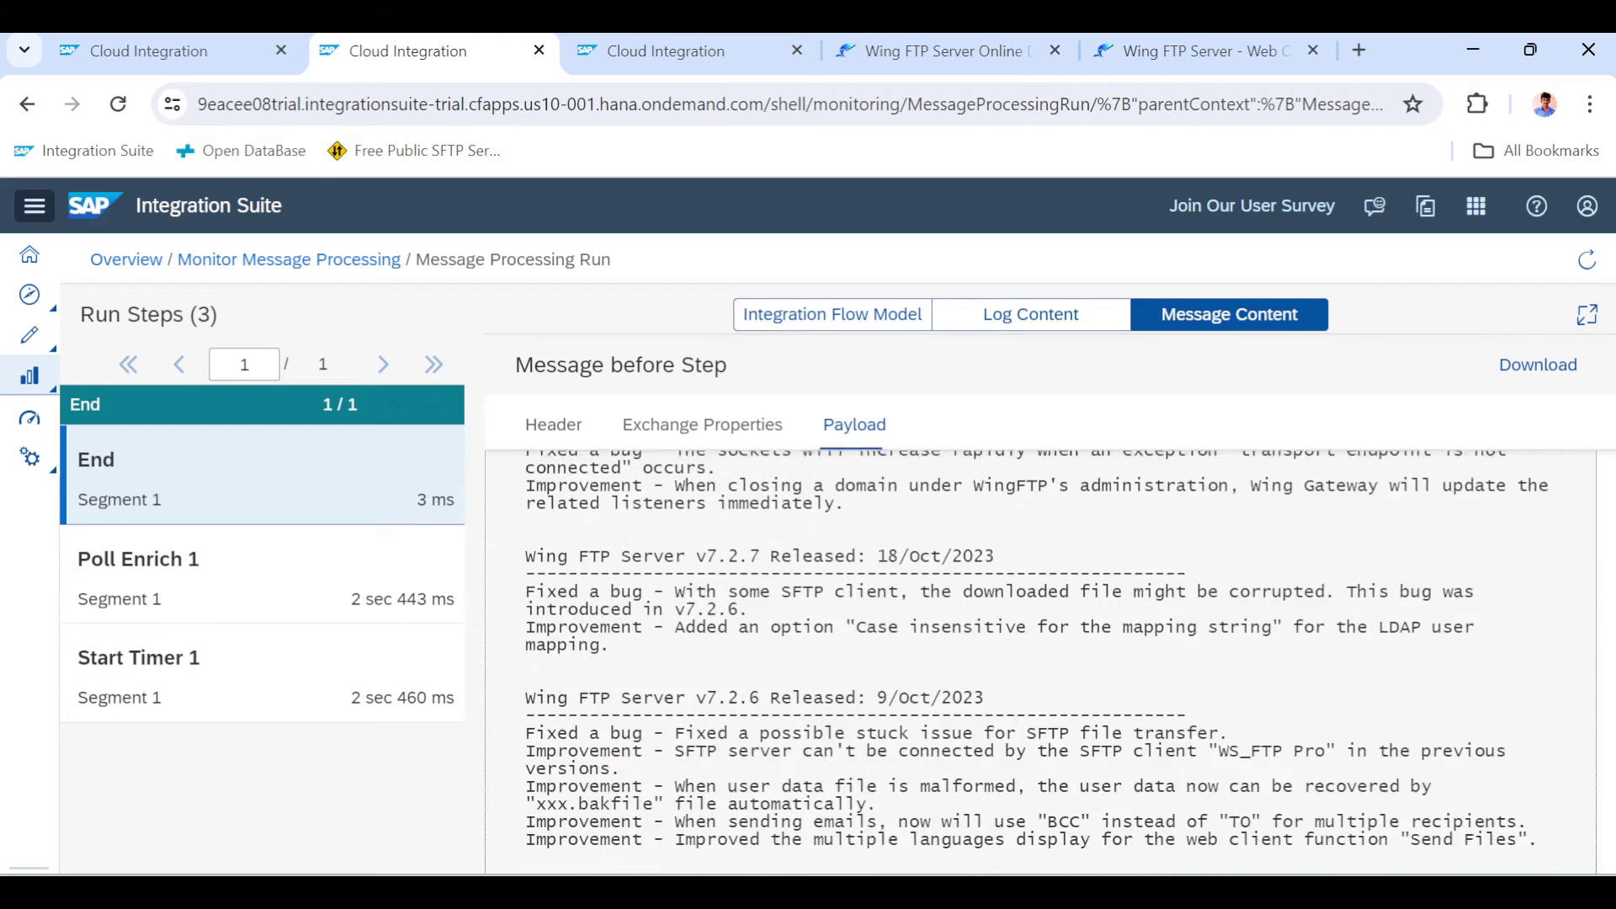
{"action": "left_click", "coordinate": [701, 424]}
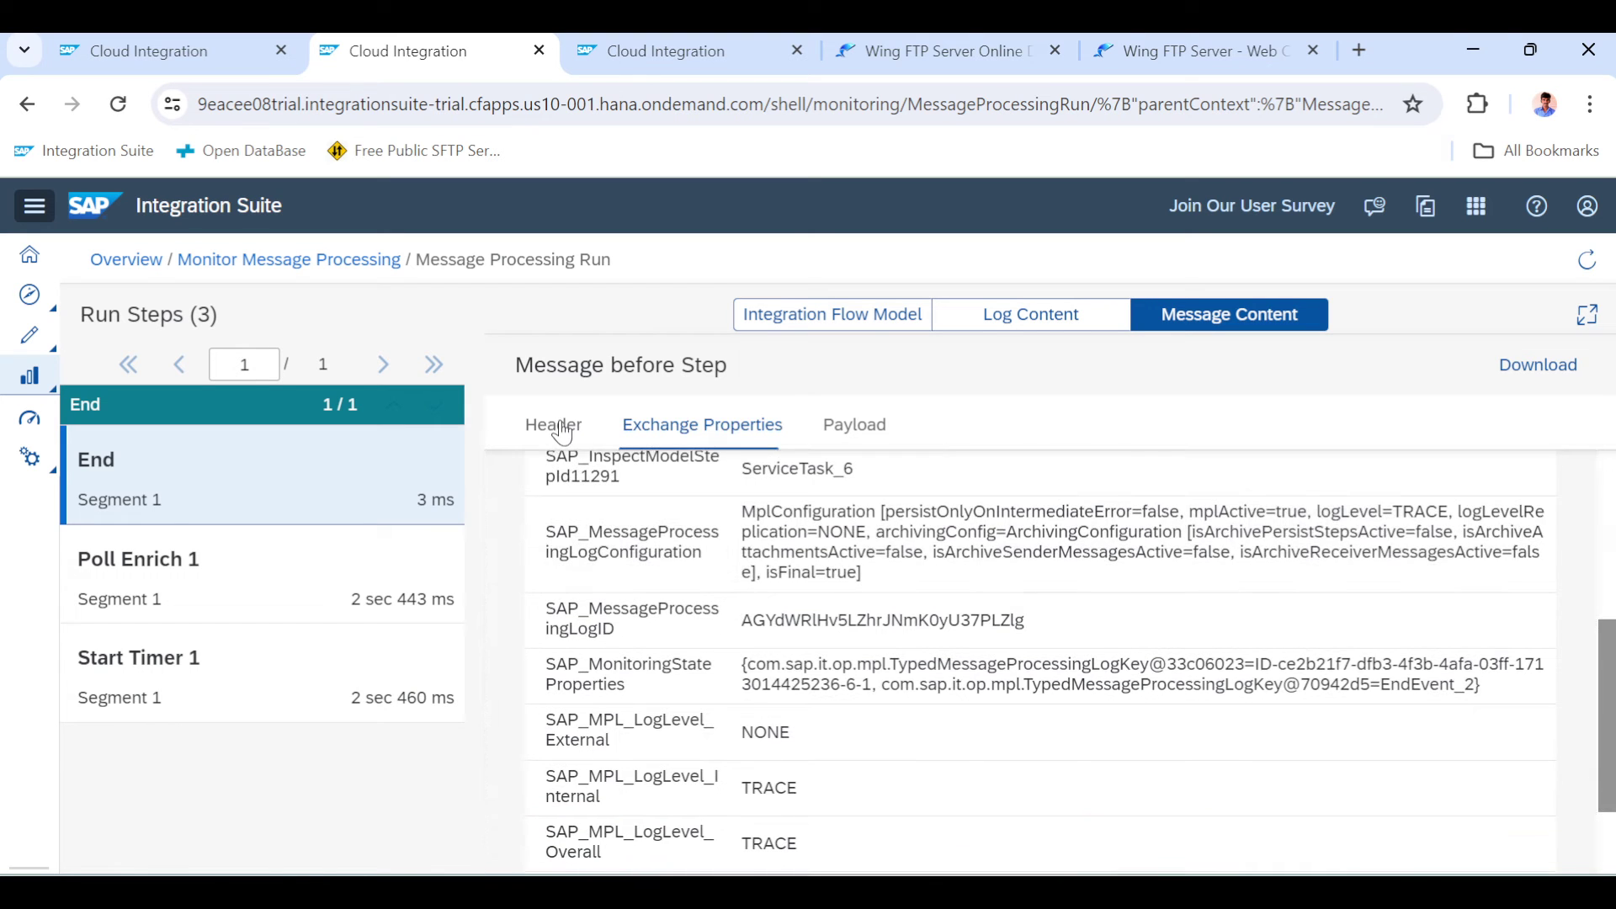
{"action": "left_click", "coordinate": [554, 423]}
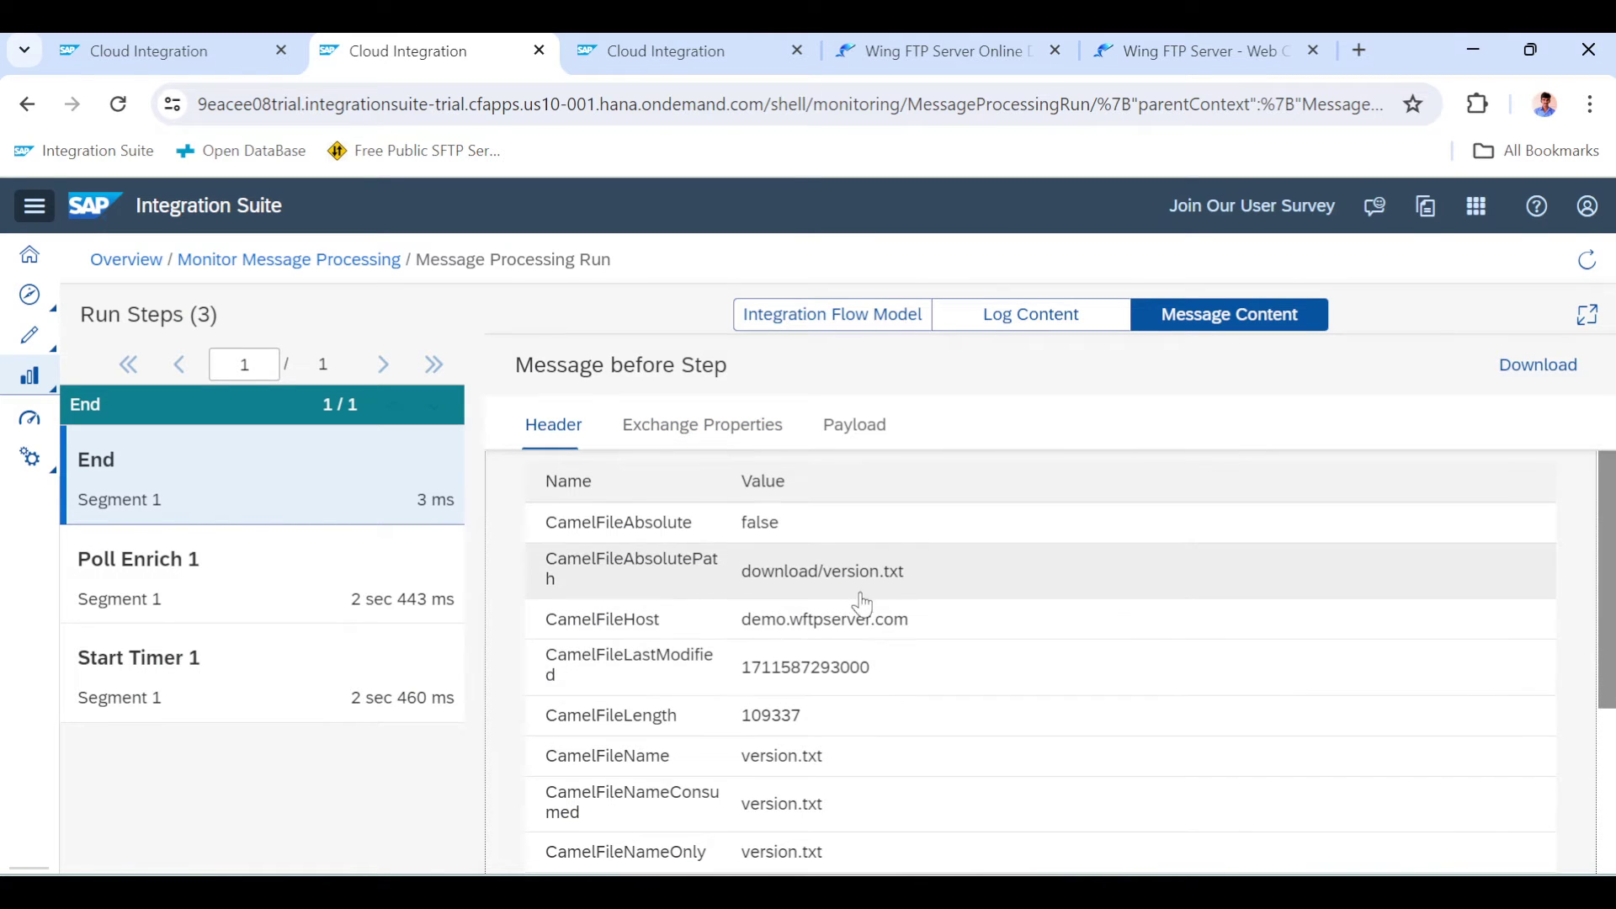
{"action": "mouse_move", "coordinate": [864, 579]}
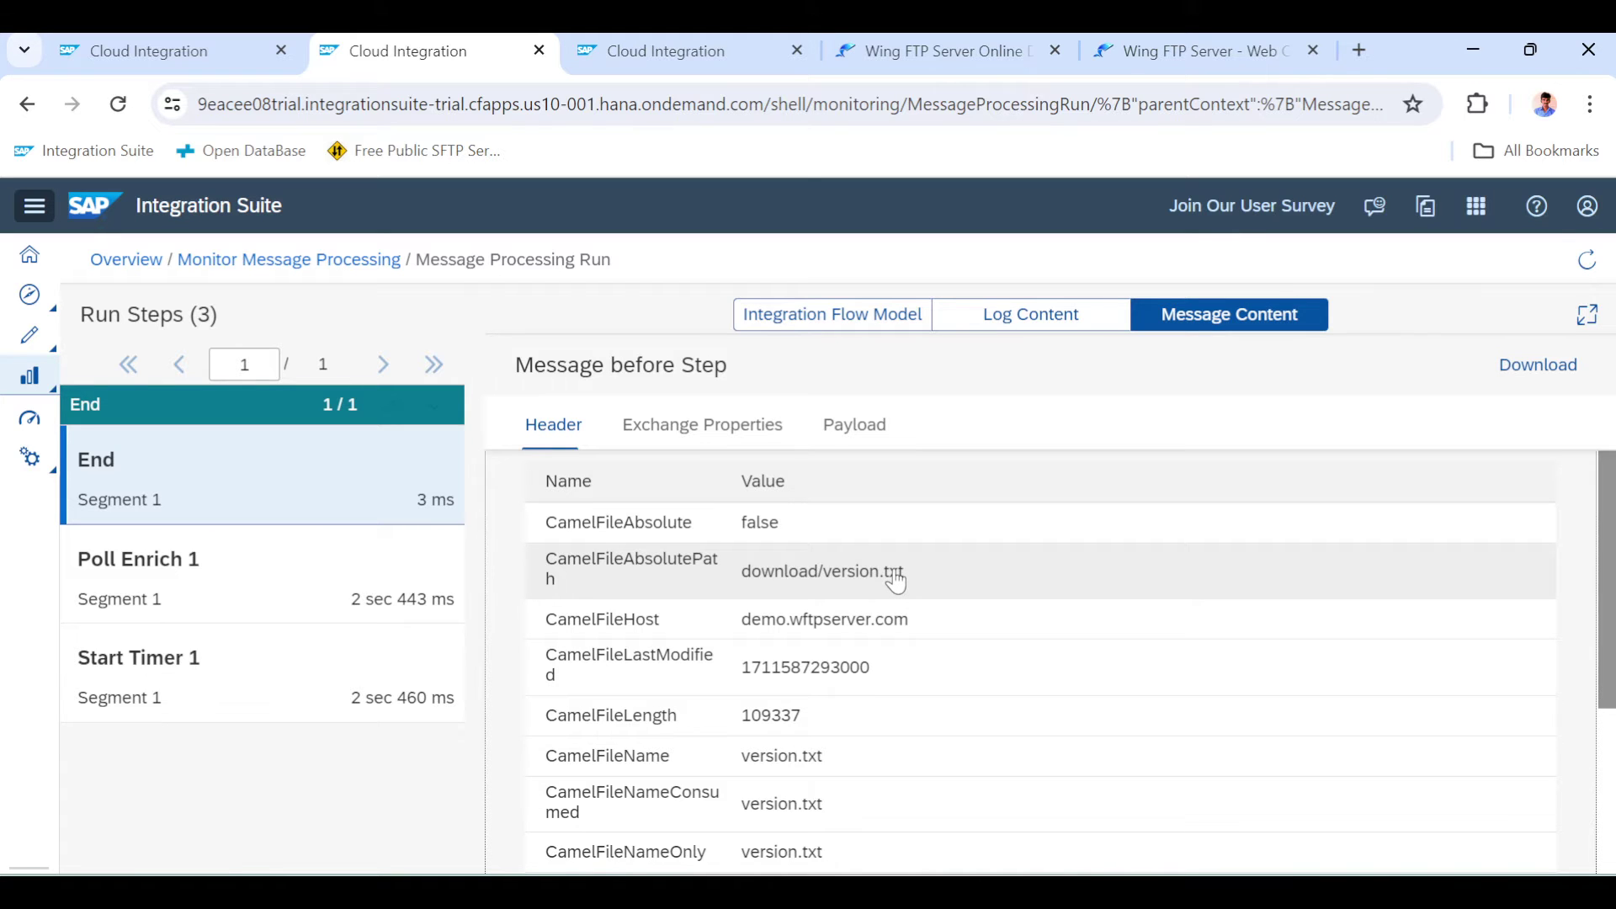
{"action": "scroll", "scroll_direction": "down", "scroll_amount": 3}
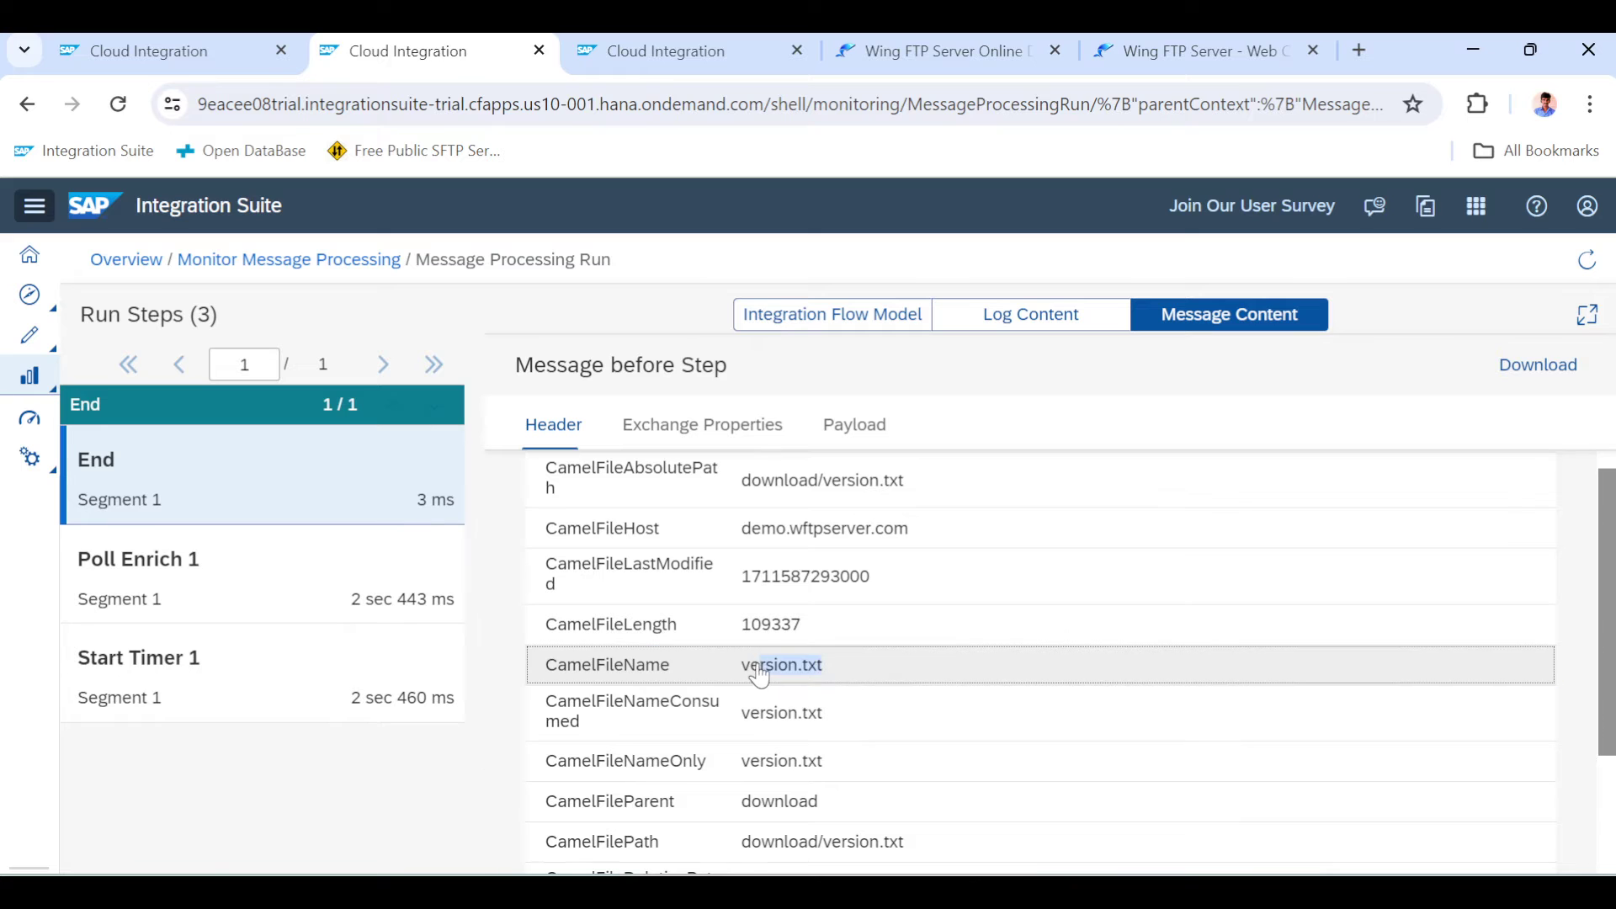
{"action": "double_click", "coordinate": [782, 665]}
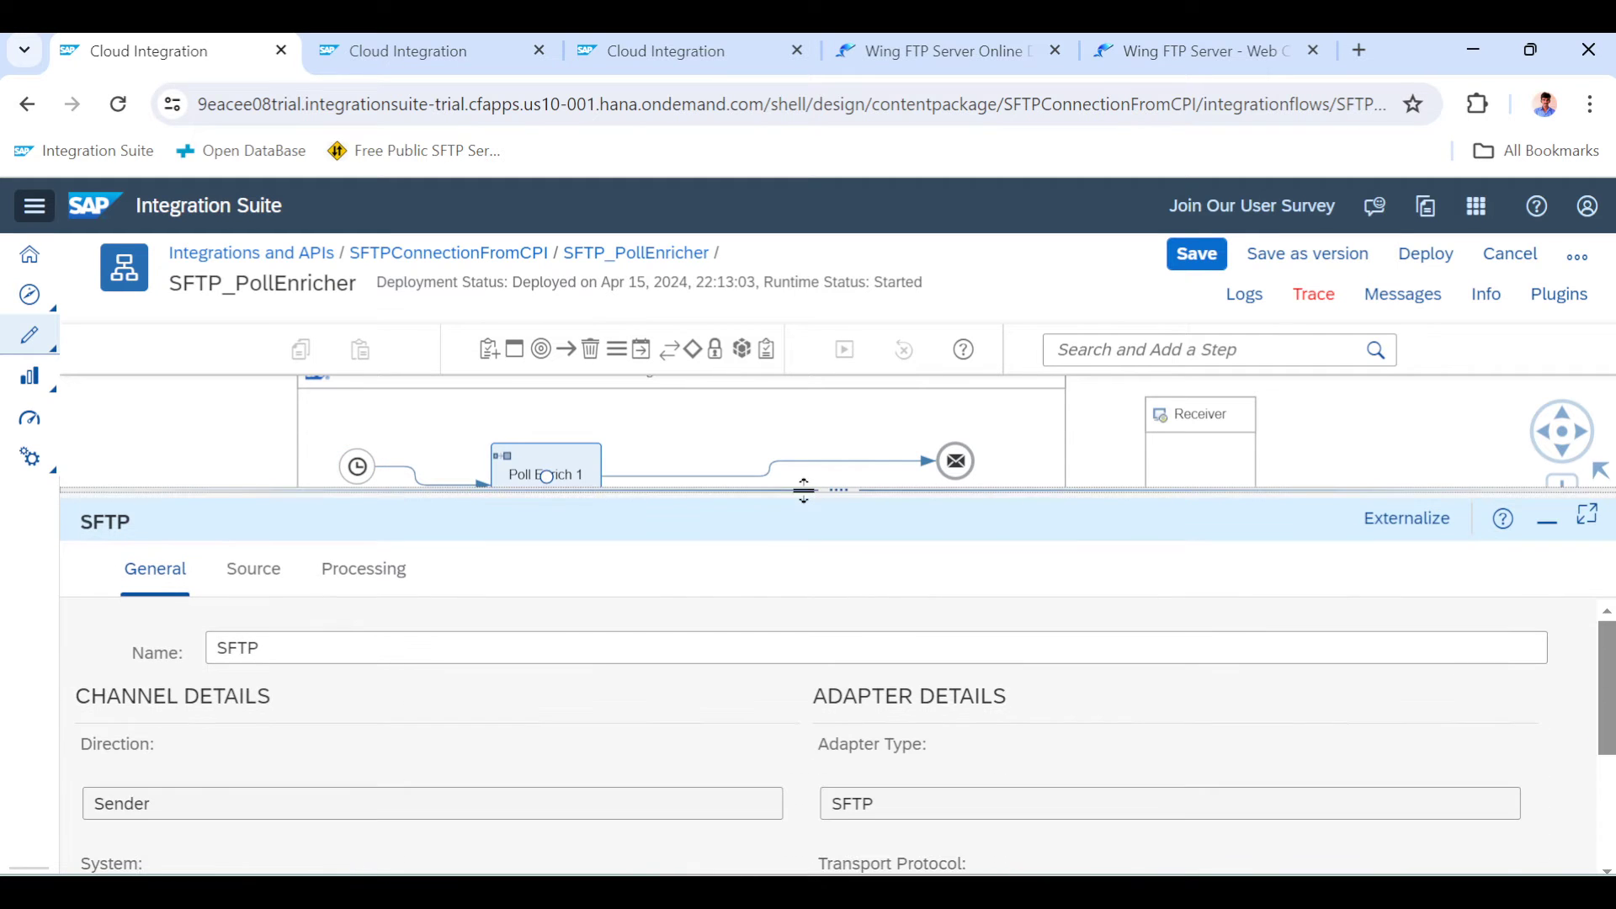
{"action": "left_click_drag", "start_coordinate": [804, 491], "coordinate": [840, 476]}
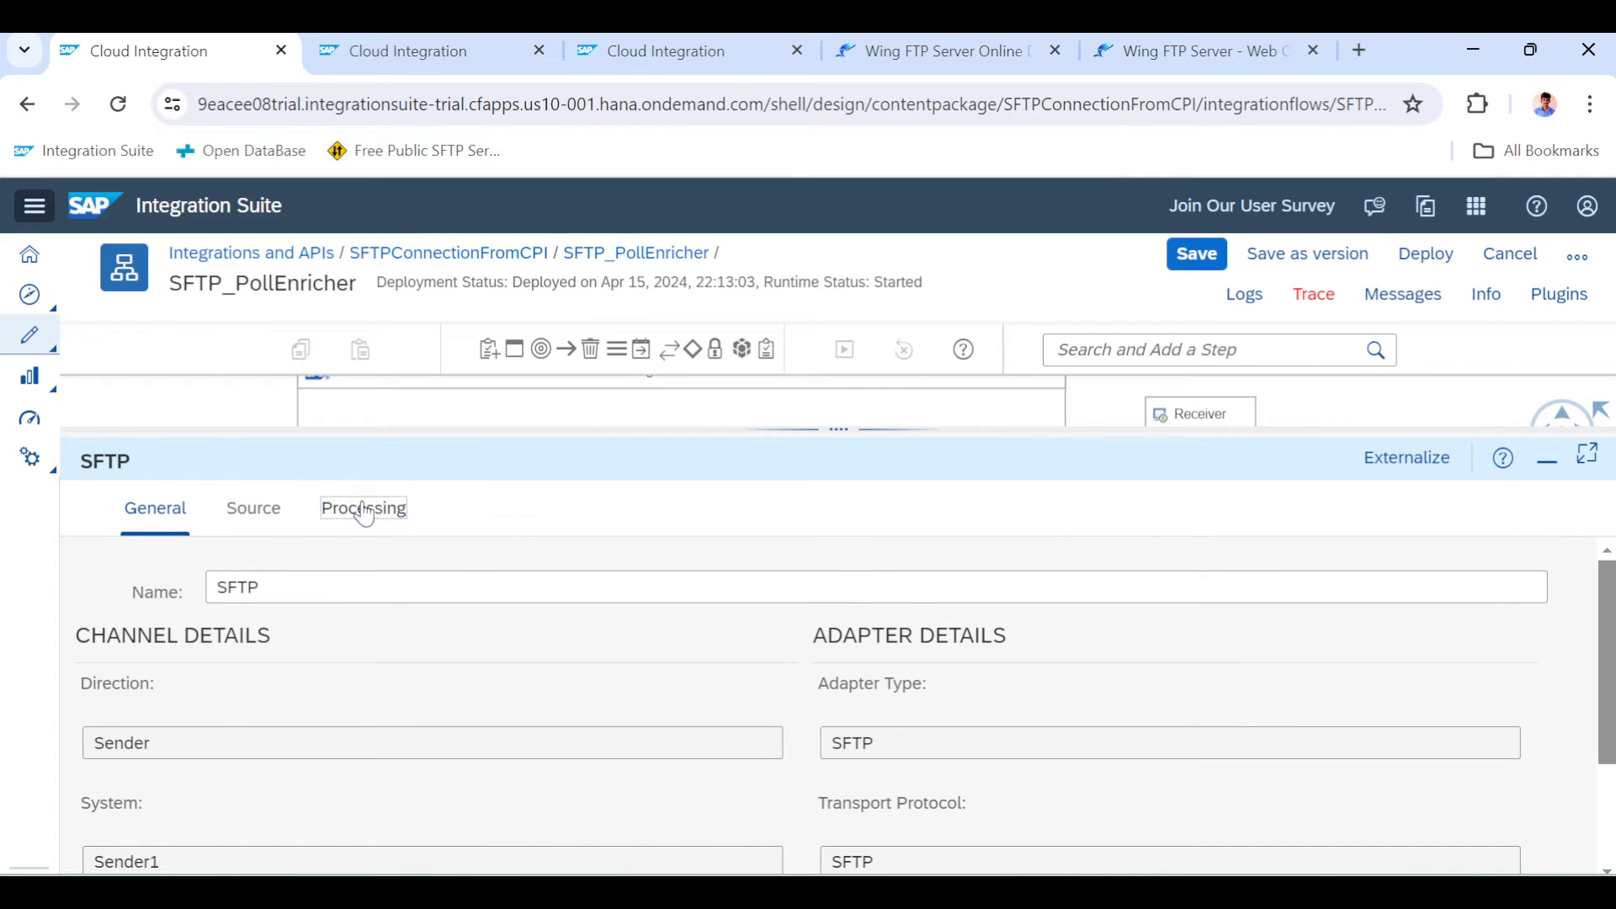
{"action": "left_click", "coordinate": [363, 509]}
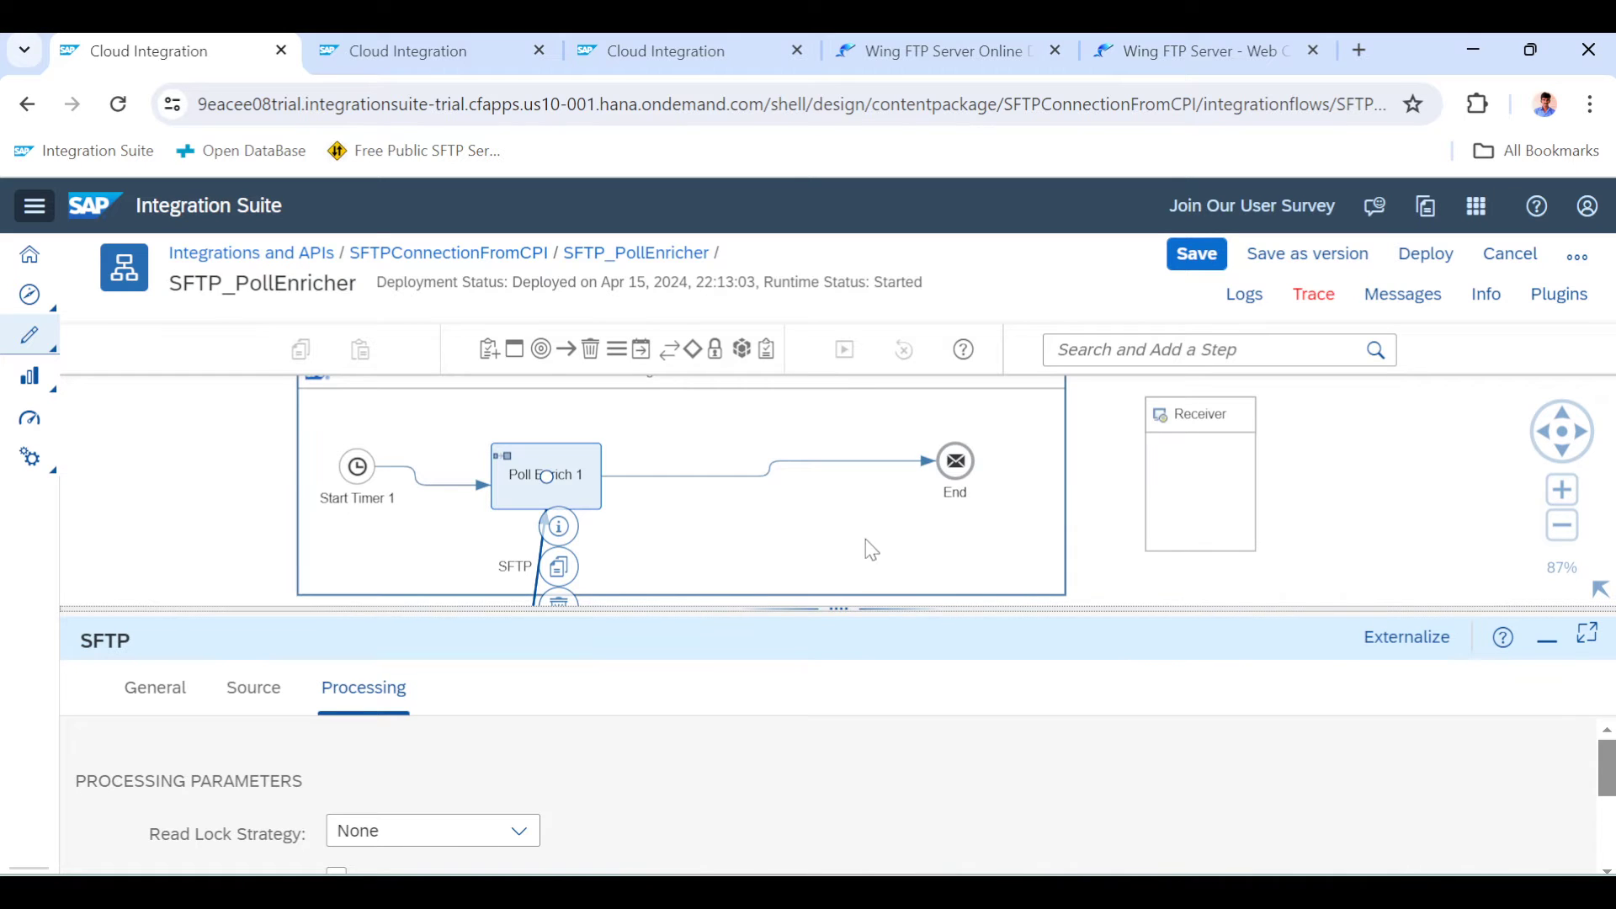
{"action": "left_click", "coordinate": [1212, 51]}
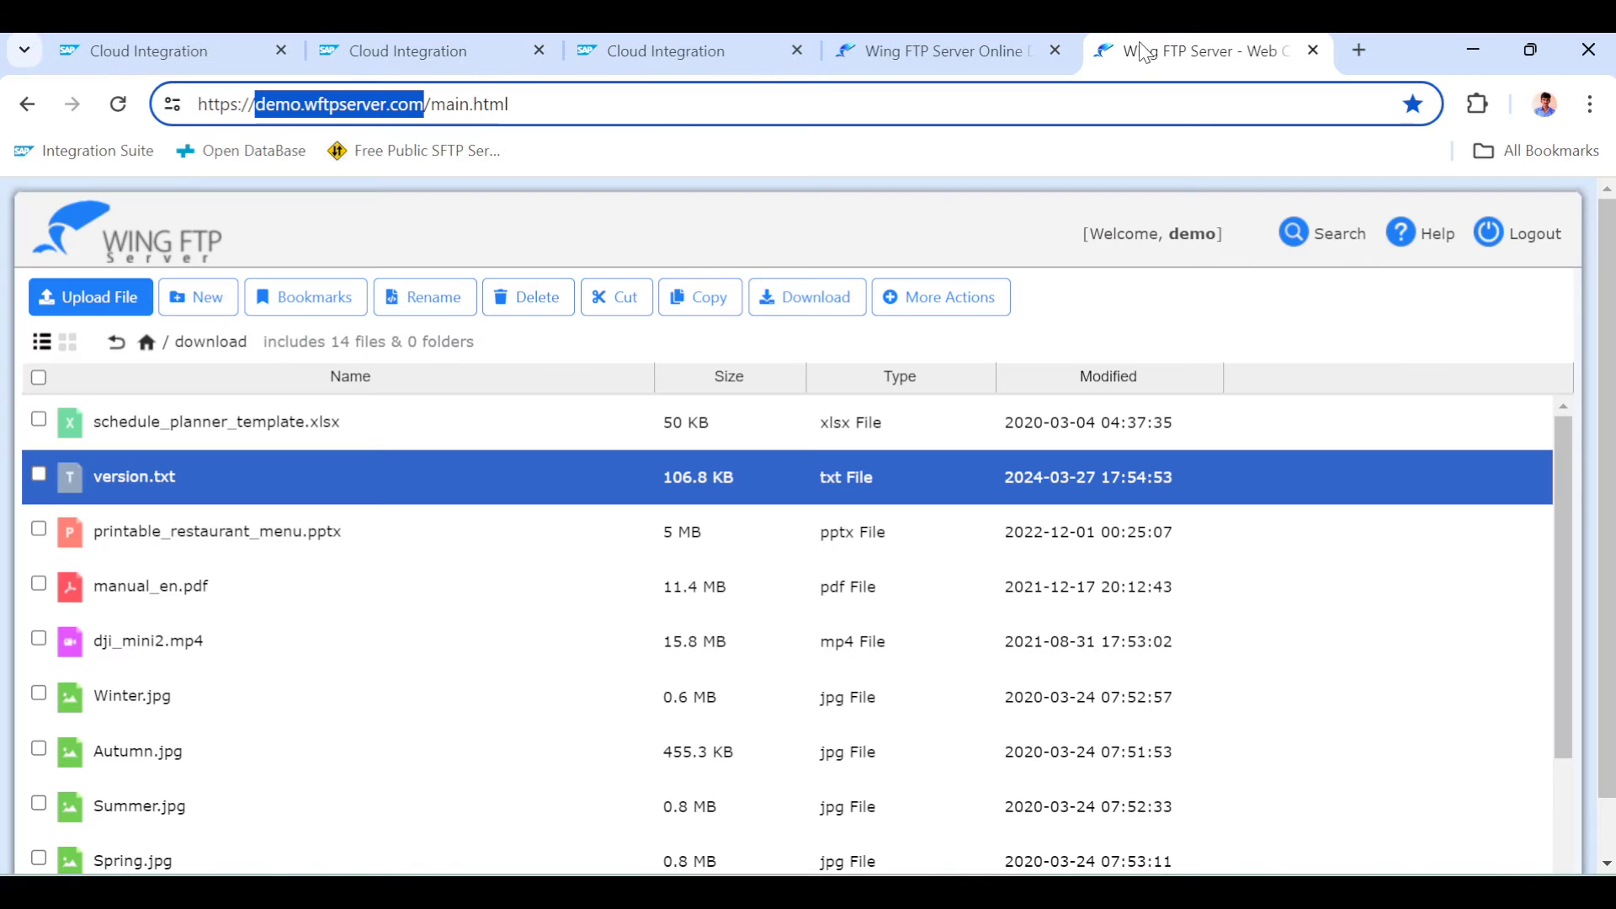
{"action": "left_click", "coordinate": [160, 51]}
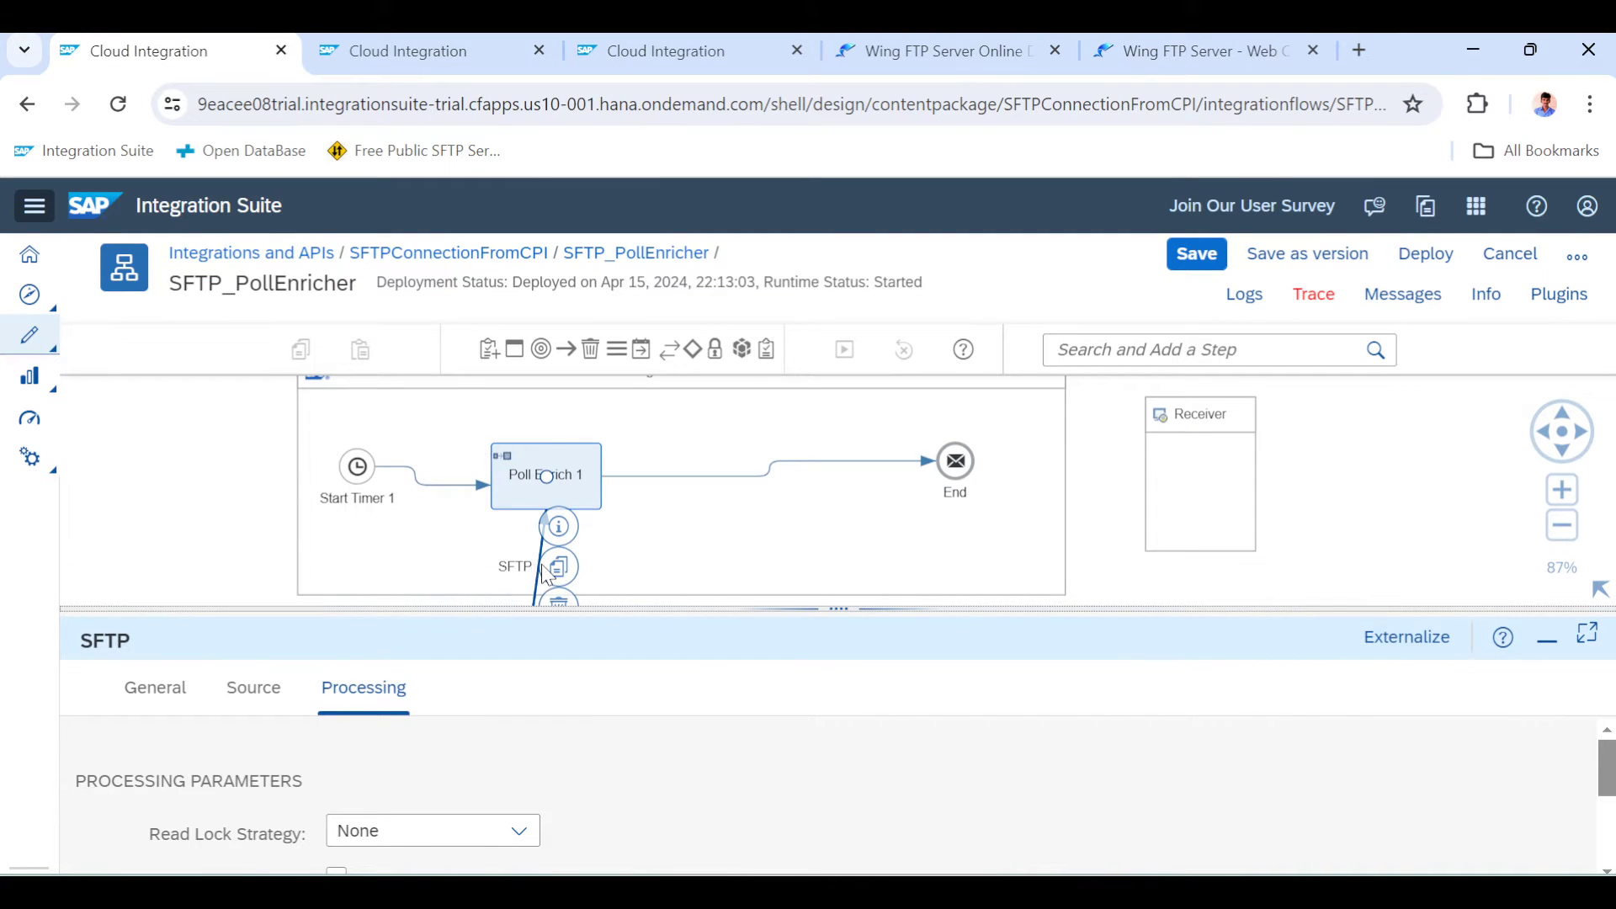
{"action": "mouse_move", "coordinate": [491, 561]}
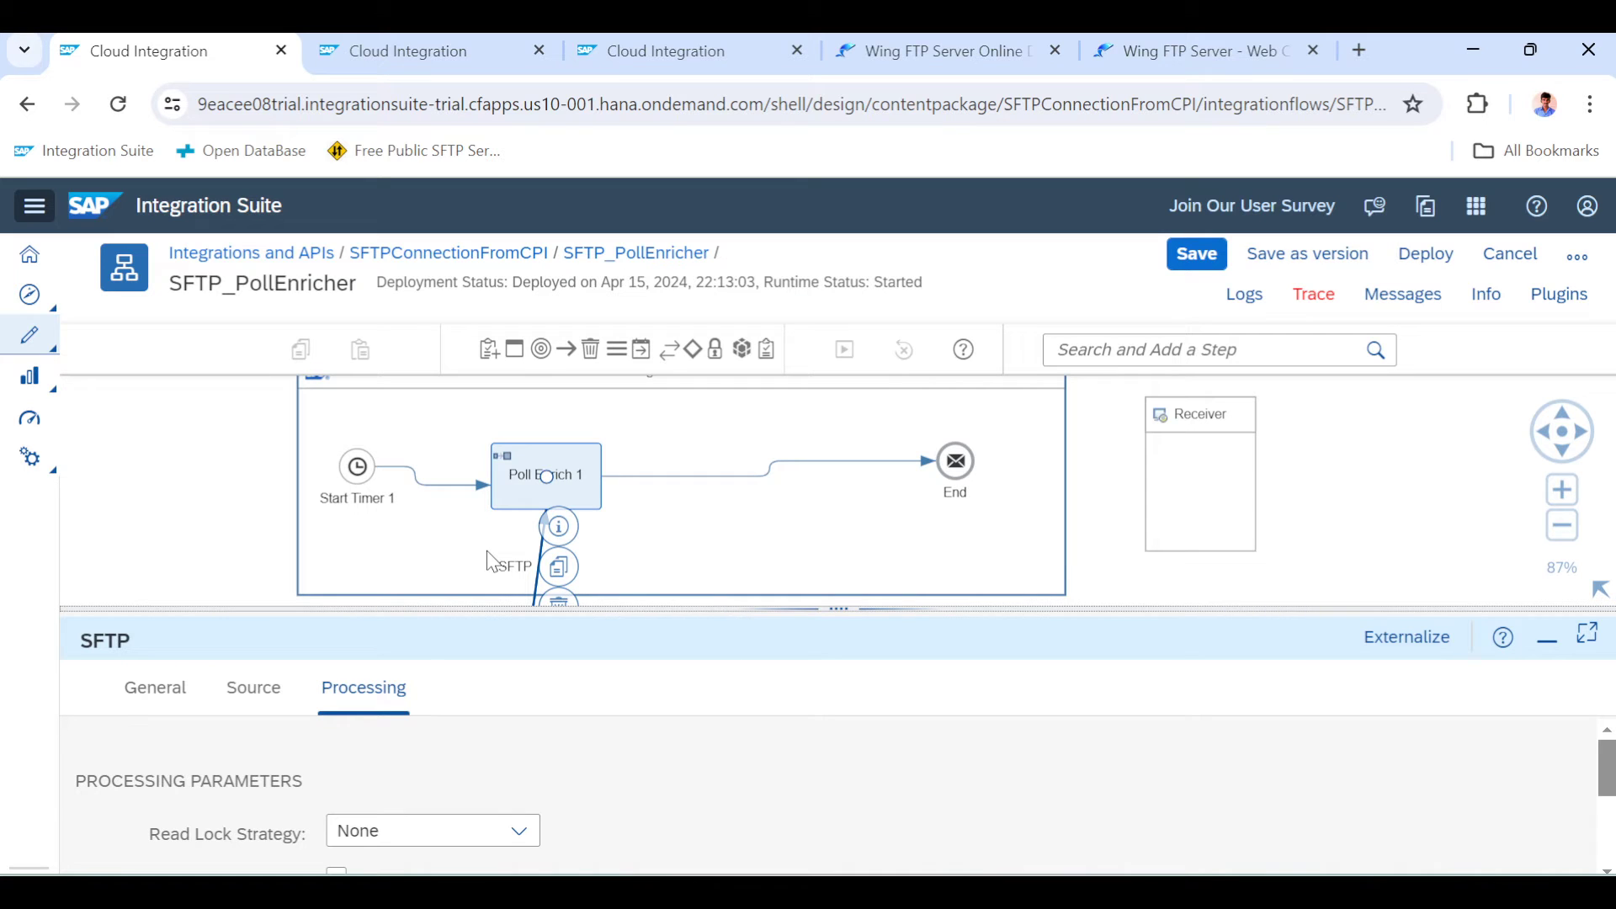
{"action": "mouse_move", "coordinate": [832, 583]}
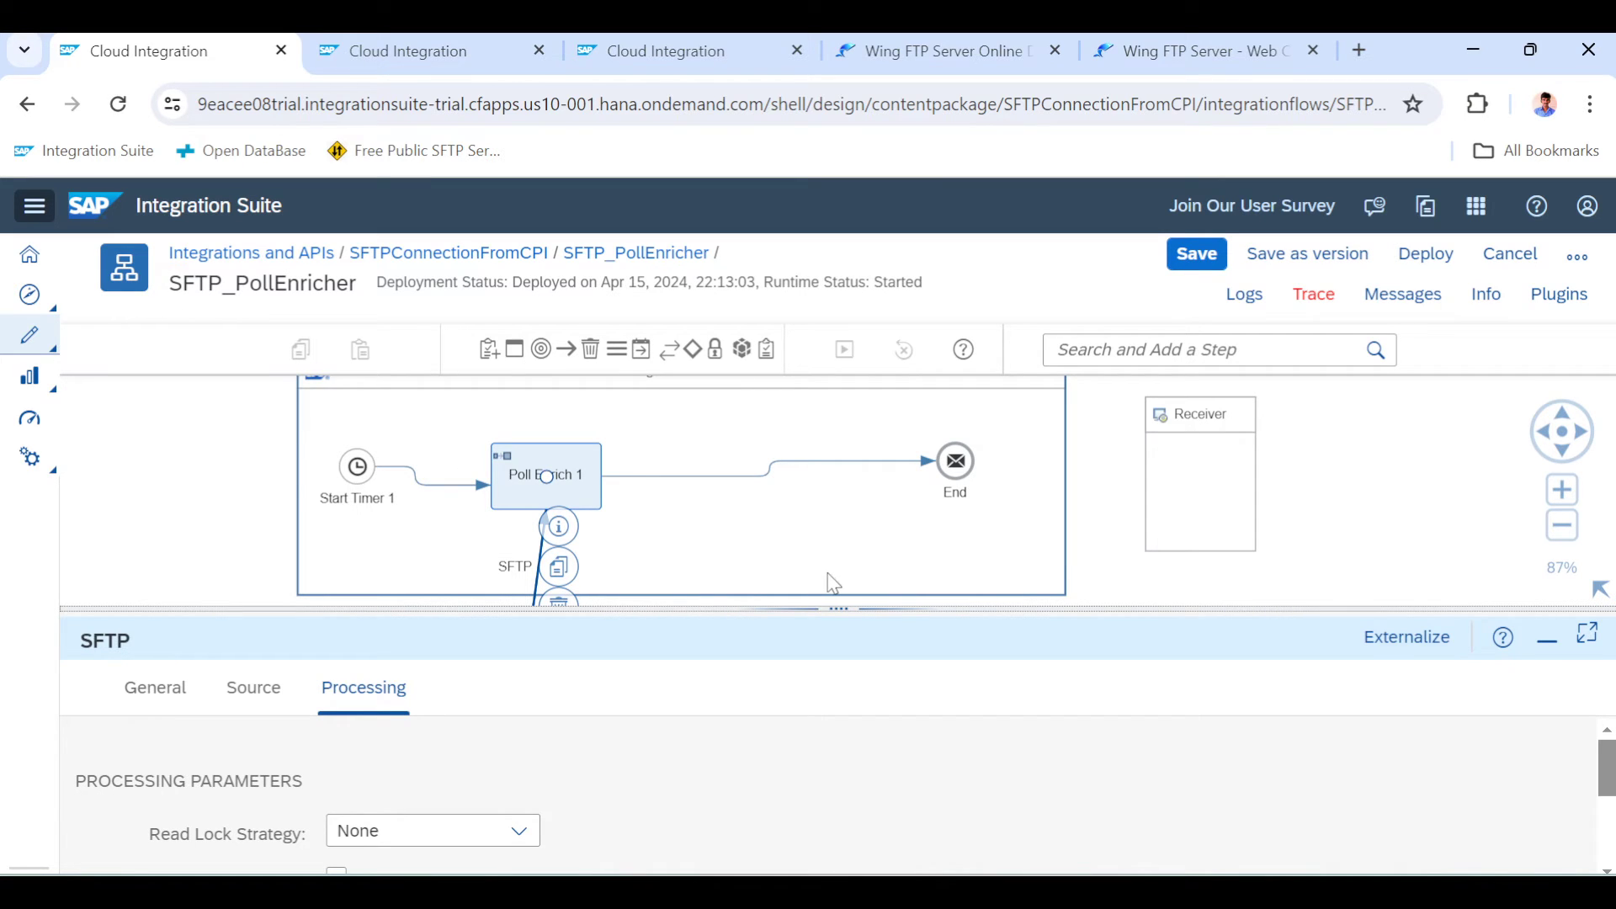
{"action": "mouse_move", "coordinate": [506, 584]}
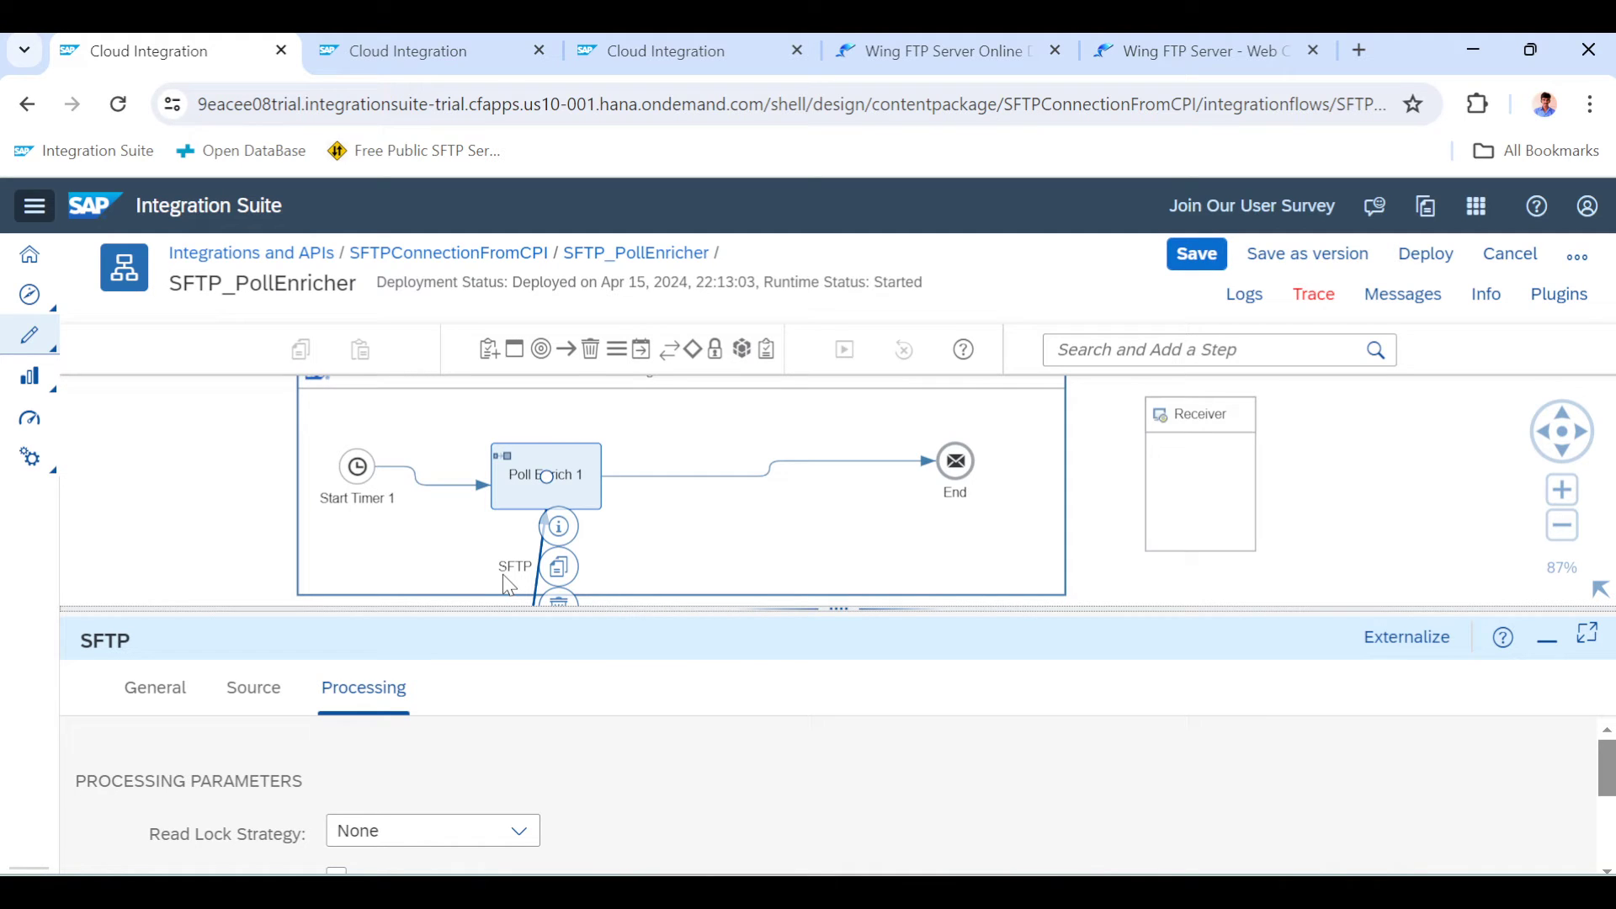
{"action": "mouse_move", "coordinate": [1588, 103]}
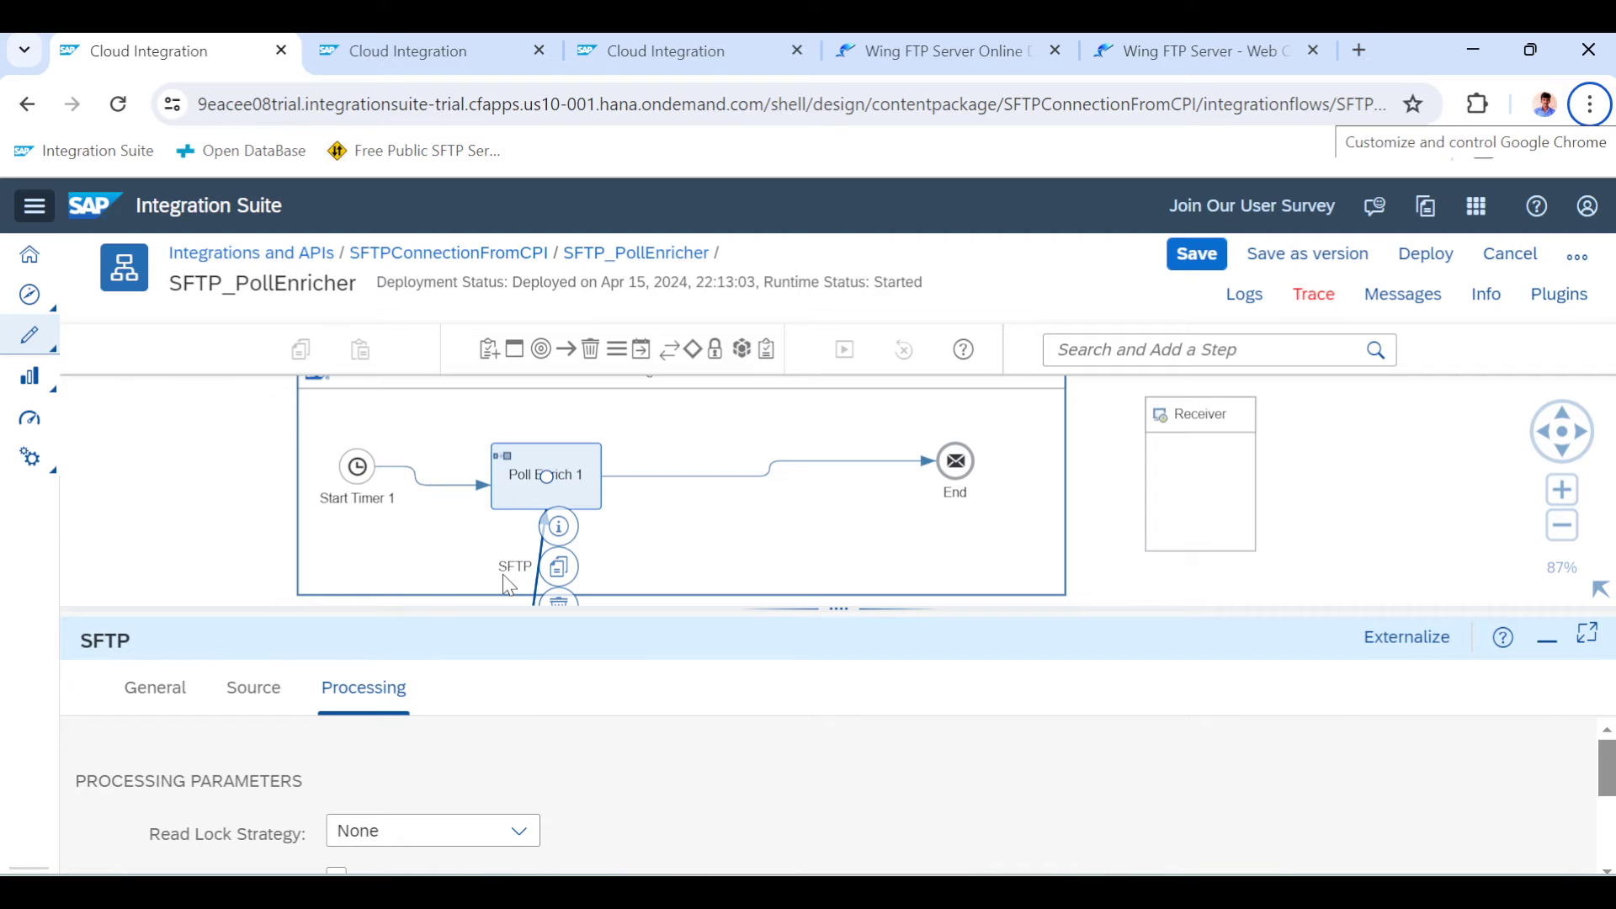
{"action": "mouse_move", "coordinate": [319, 447]}
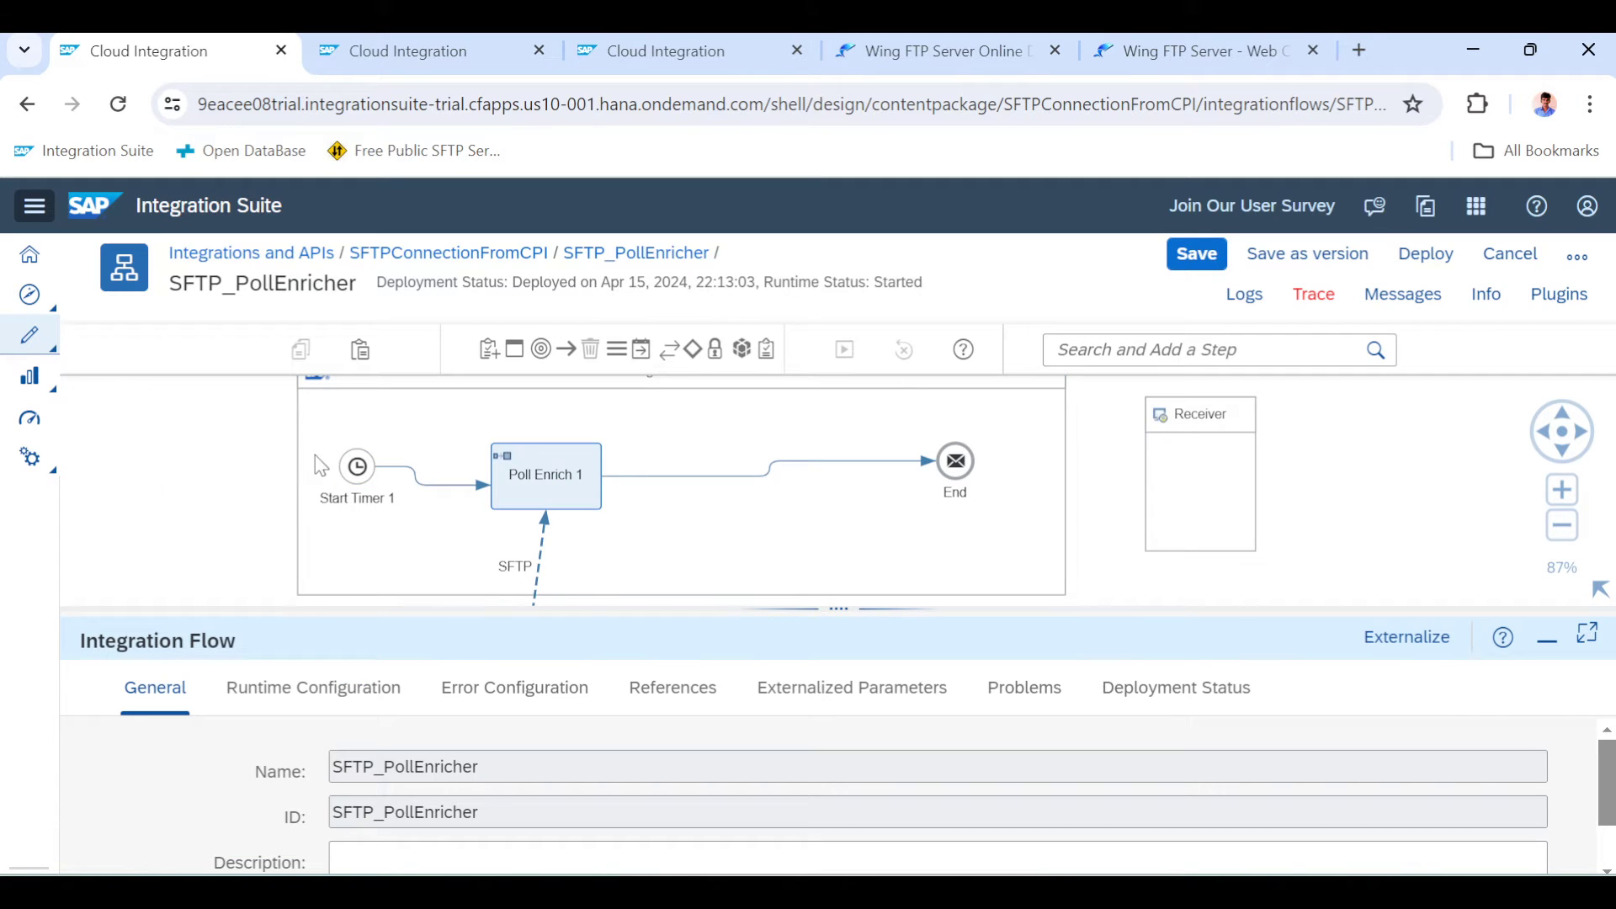
{"action": "mouse_move", "coordinate": [293, 492]}
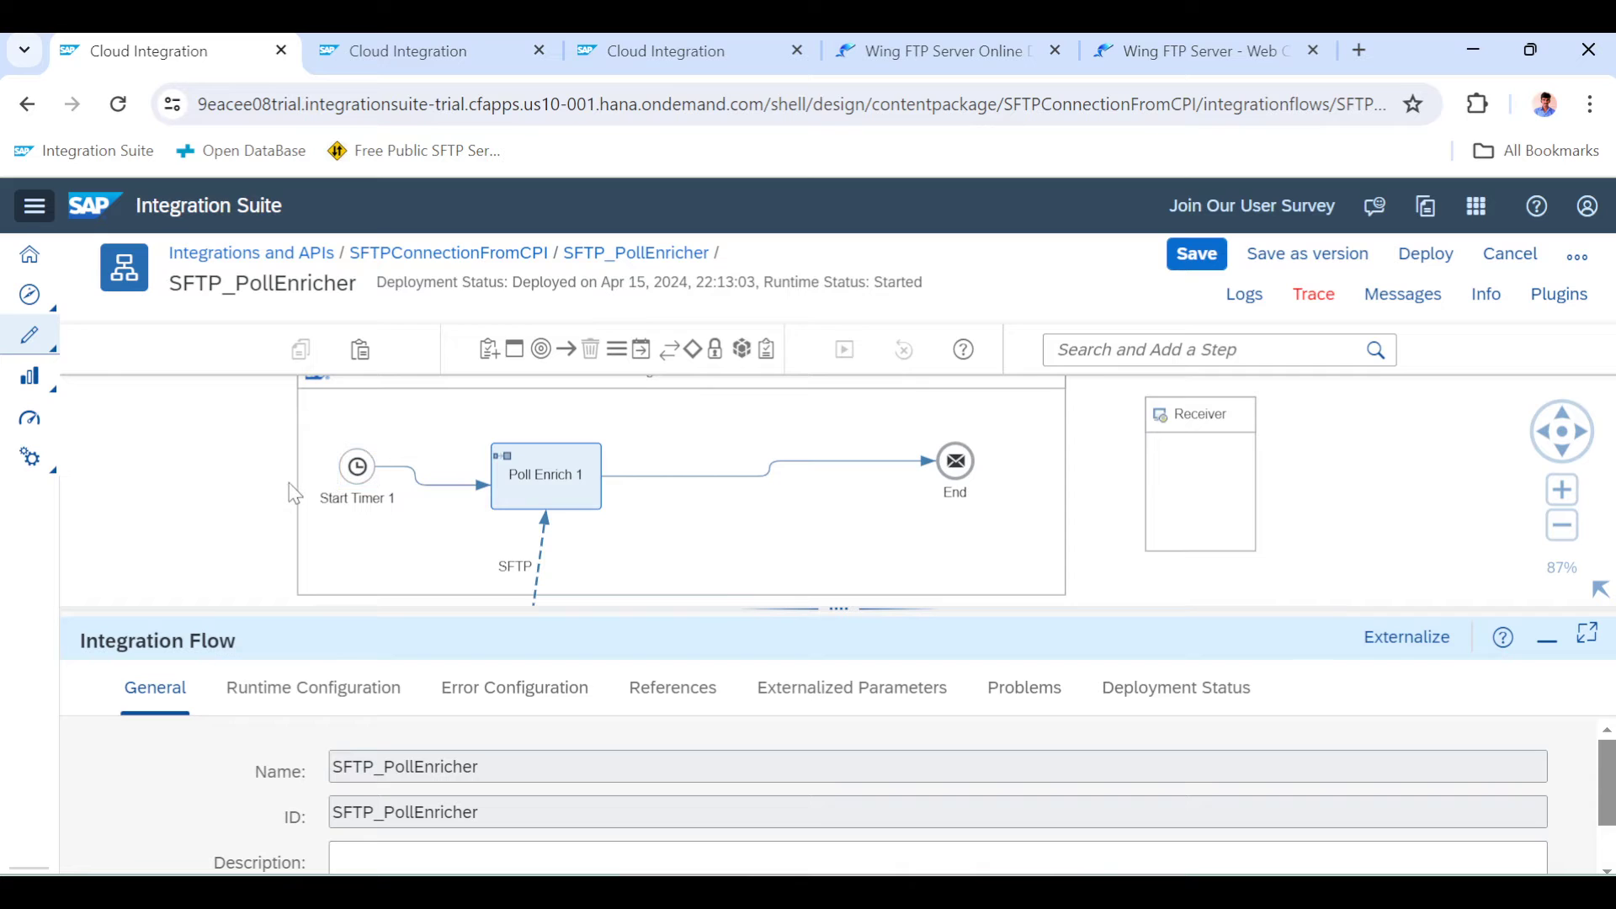
{"action": "mouse_move", "coordinate": [520, 556]}
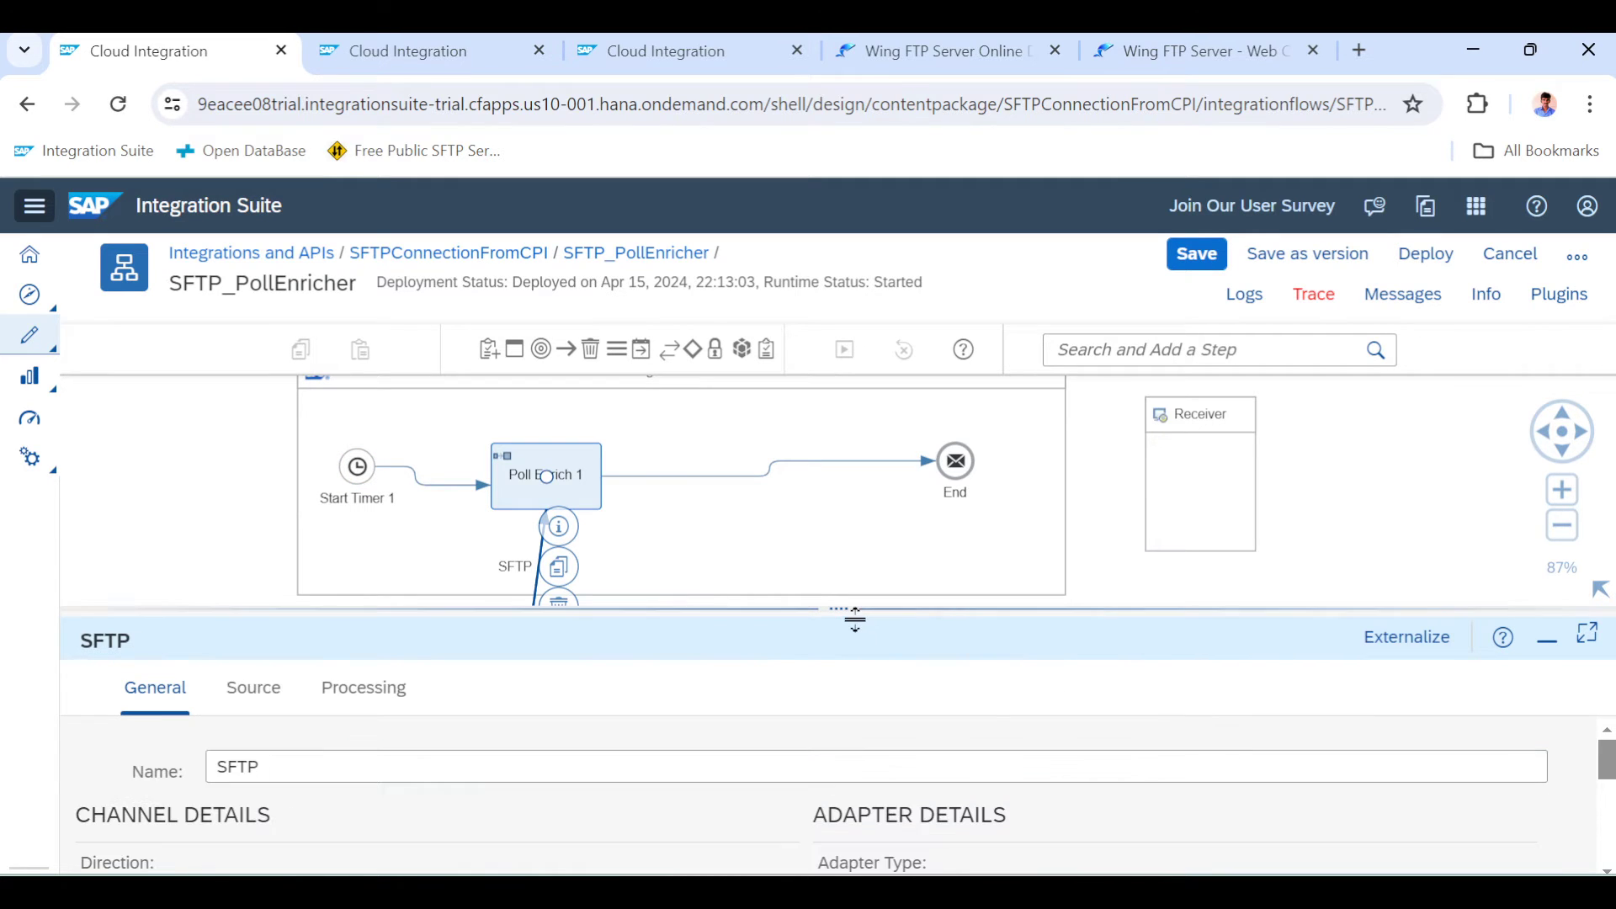
Show the SFTP Source settings and browse the 14 files in Wing FTP's download folder
{"action": "left_click", "coordinate": [252, 475]}
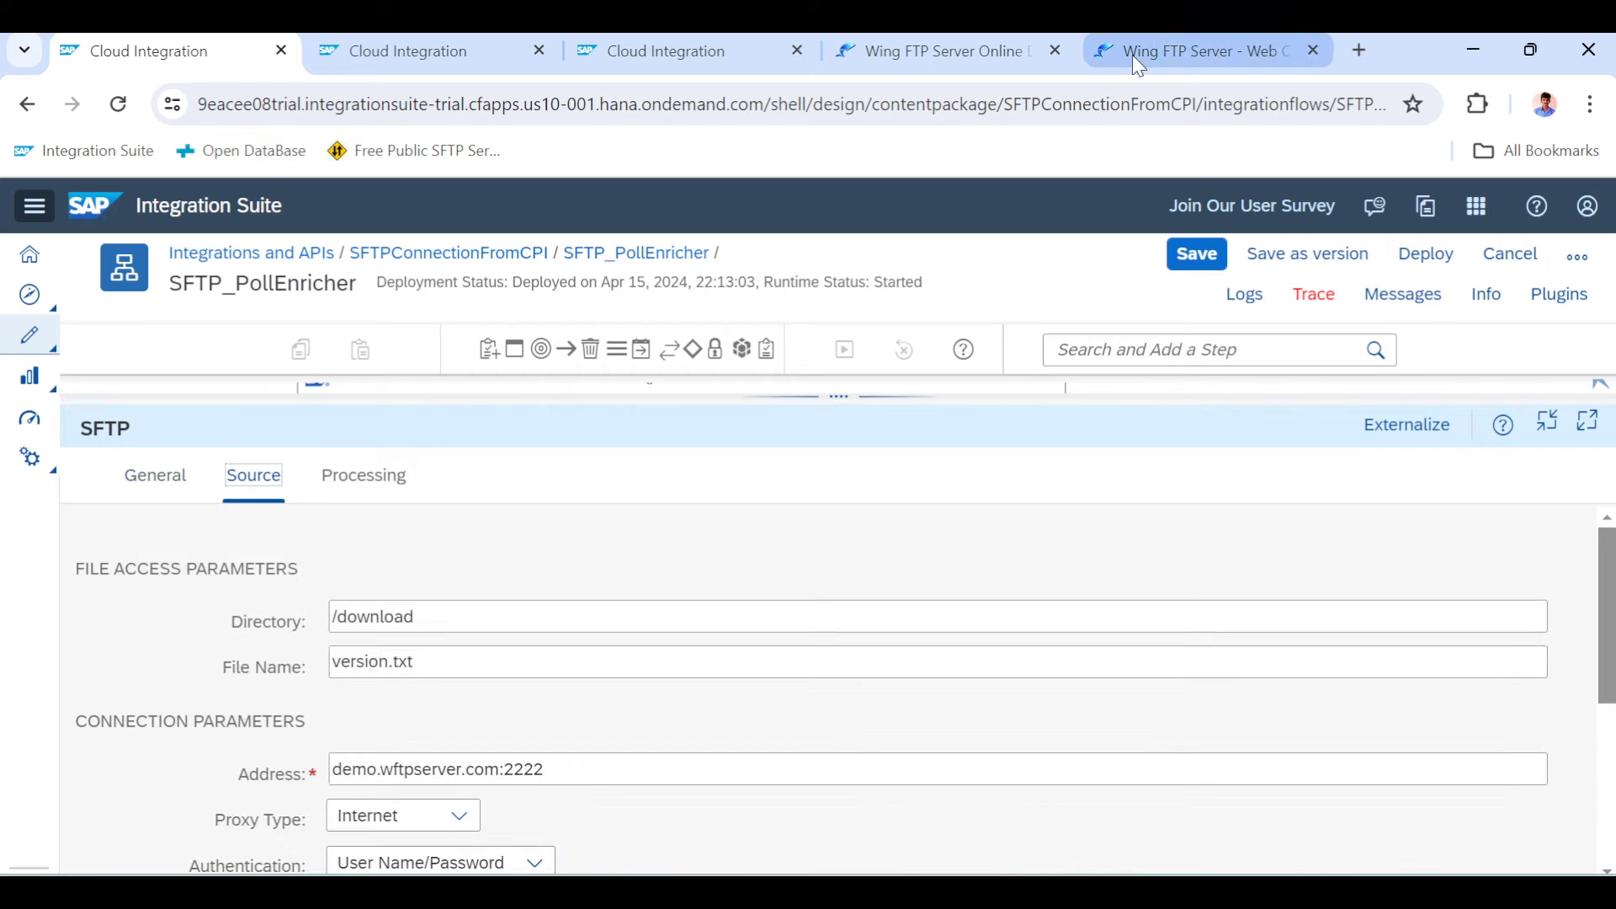
{"action": "left_click", "coordinate": [1195, 51]}
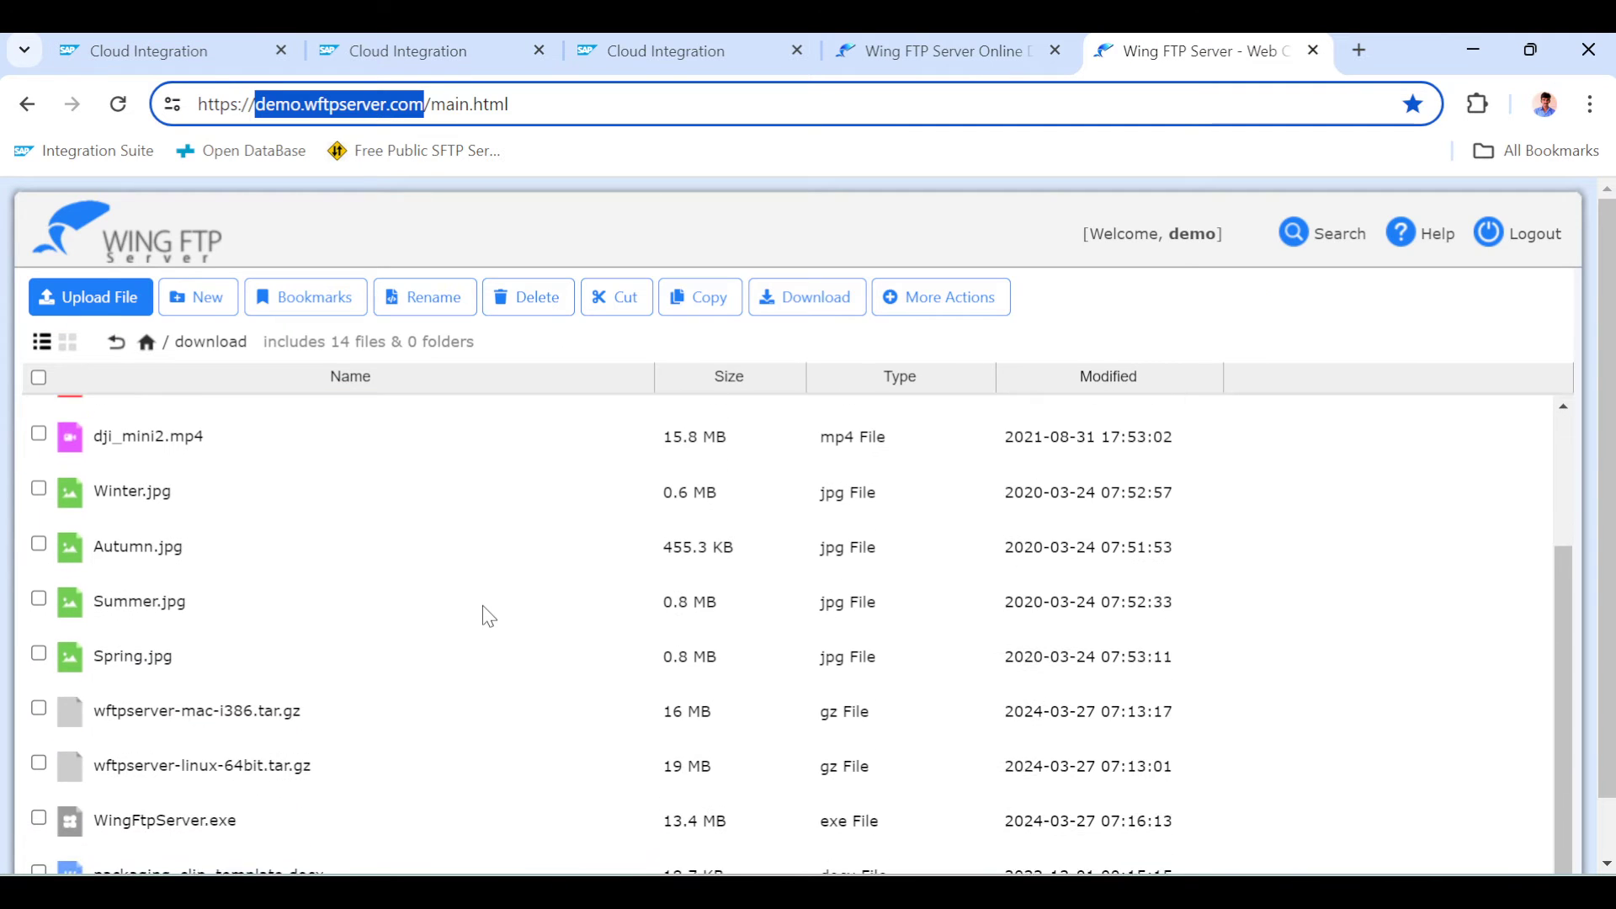
{"action": "scroll", "scroll_direction": "down", "scroll_amount": 3}
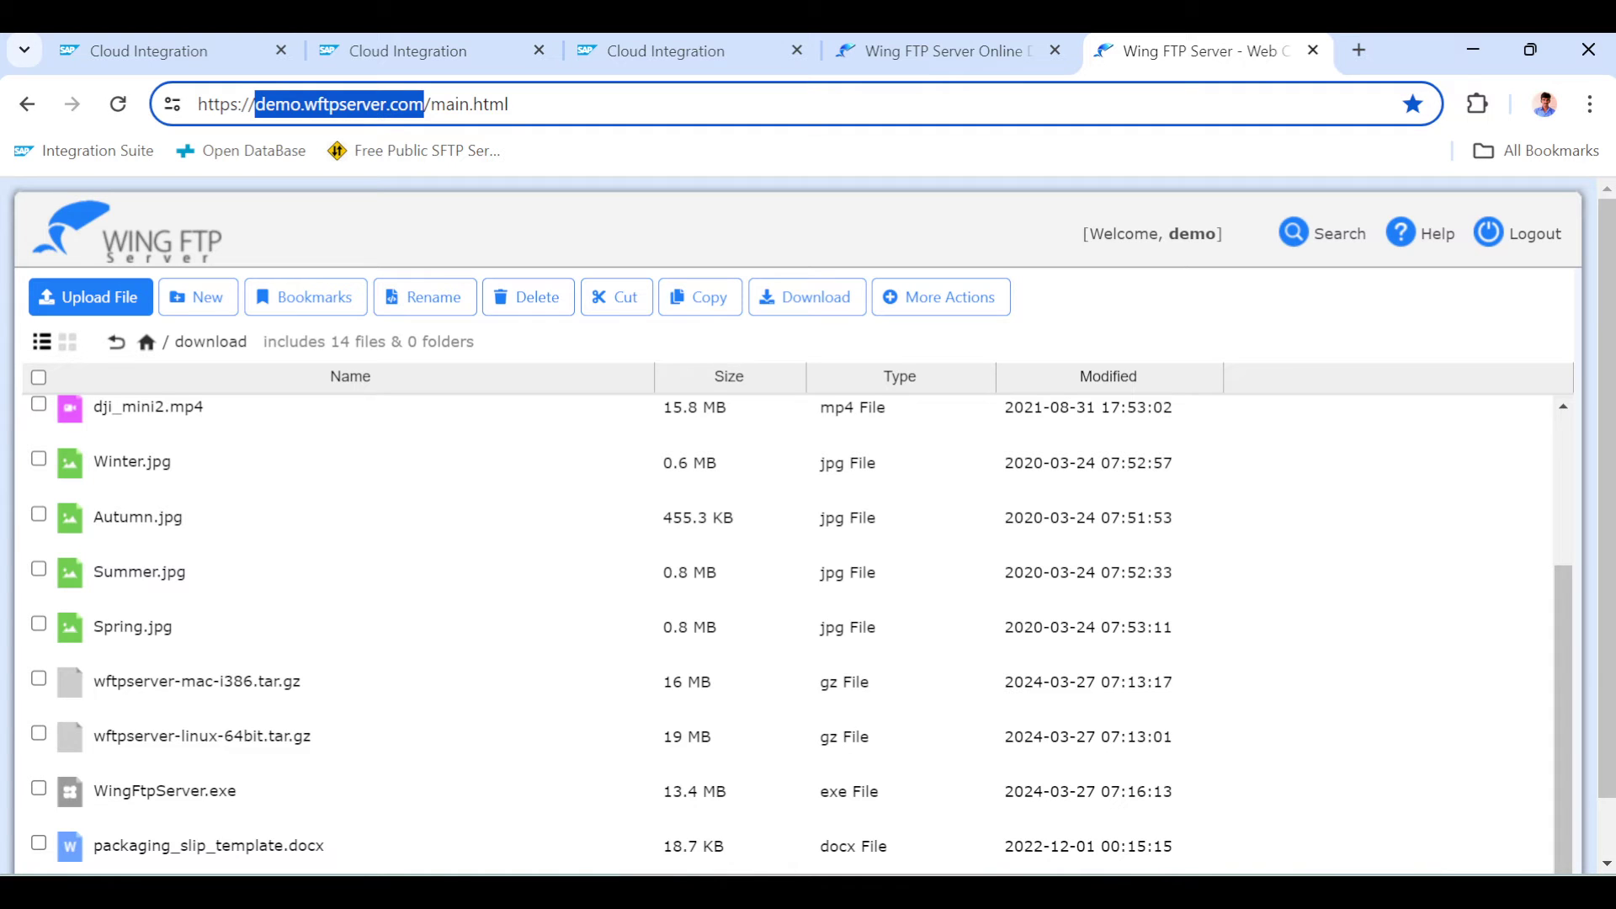
{"action": "scroll", "scroll_direction": "down", "scroll_amount": 3}
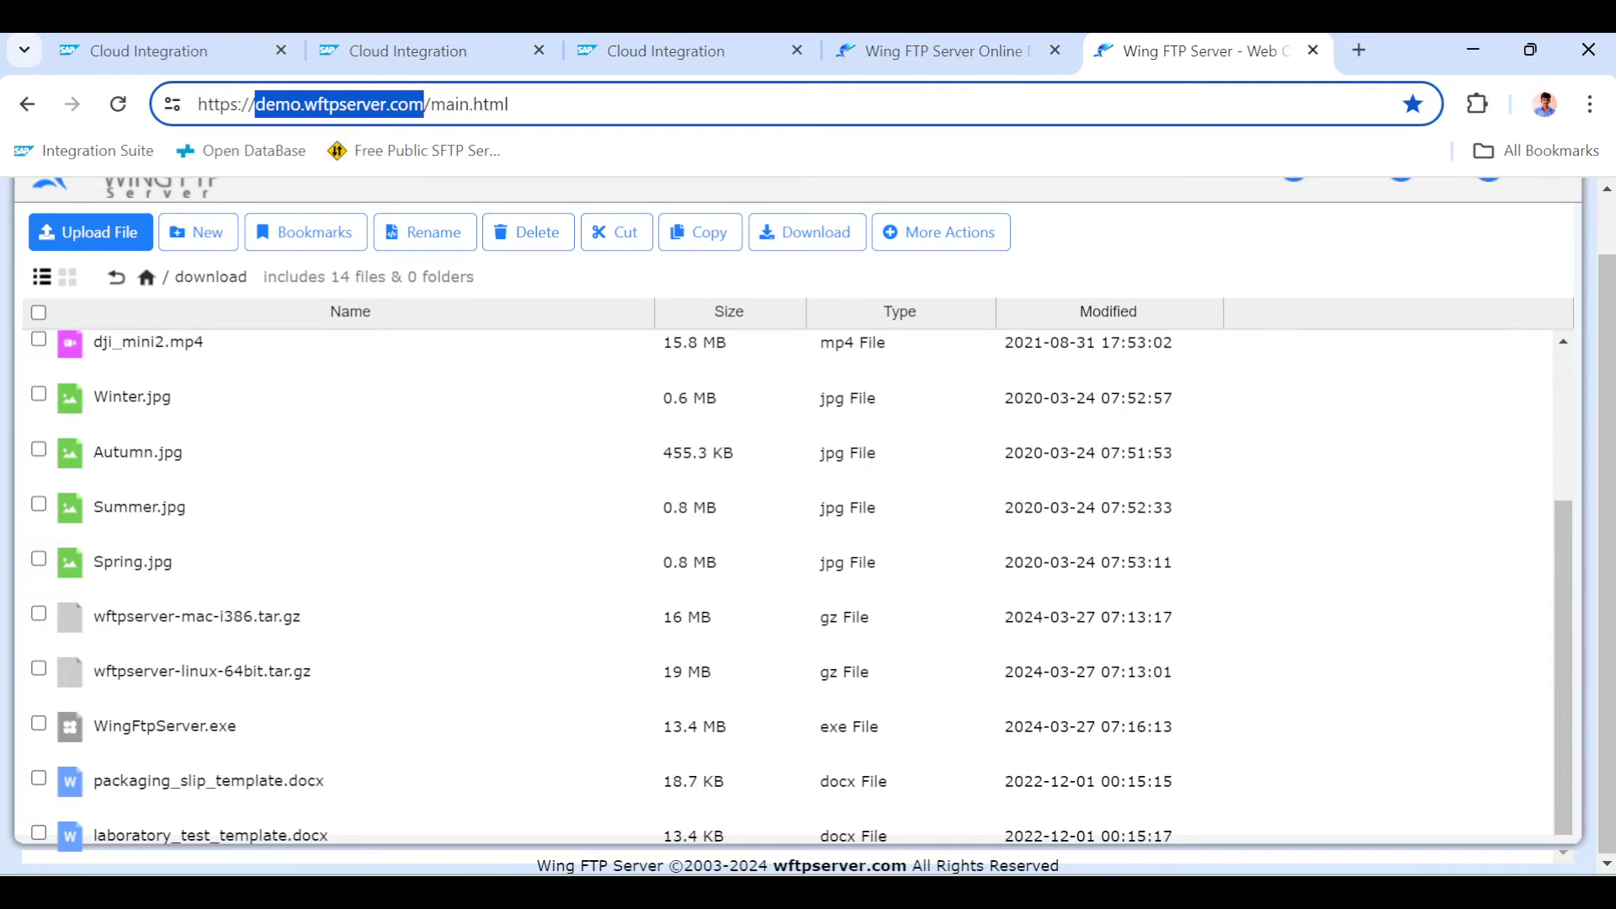
{"action": "mouse_move", "coordinate": [213, 564]}
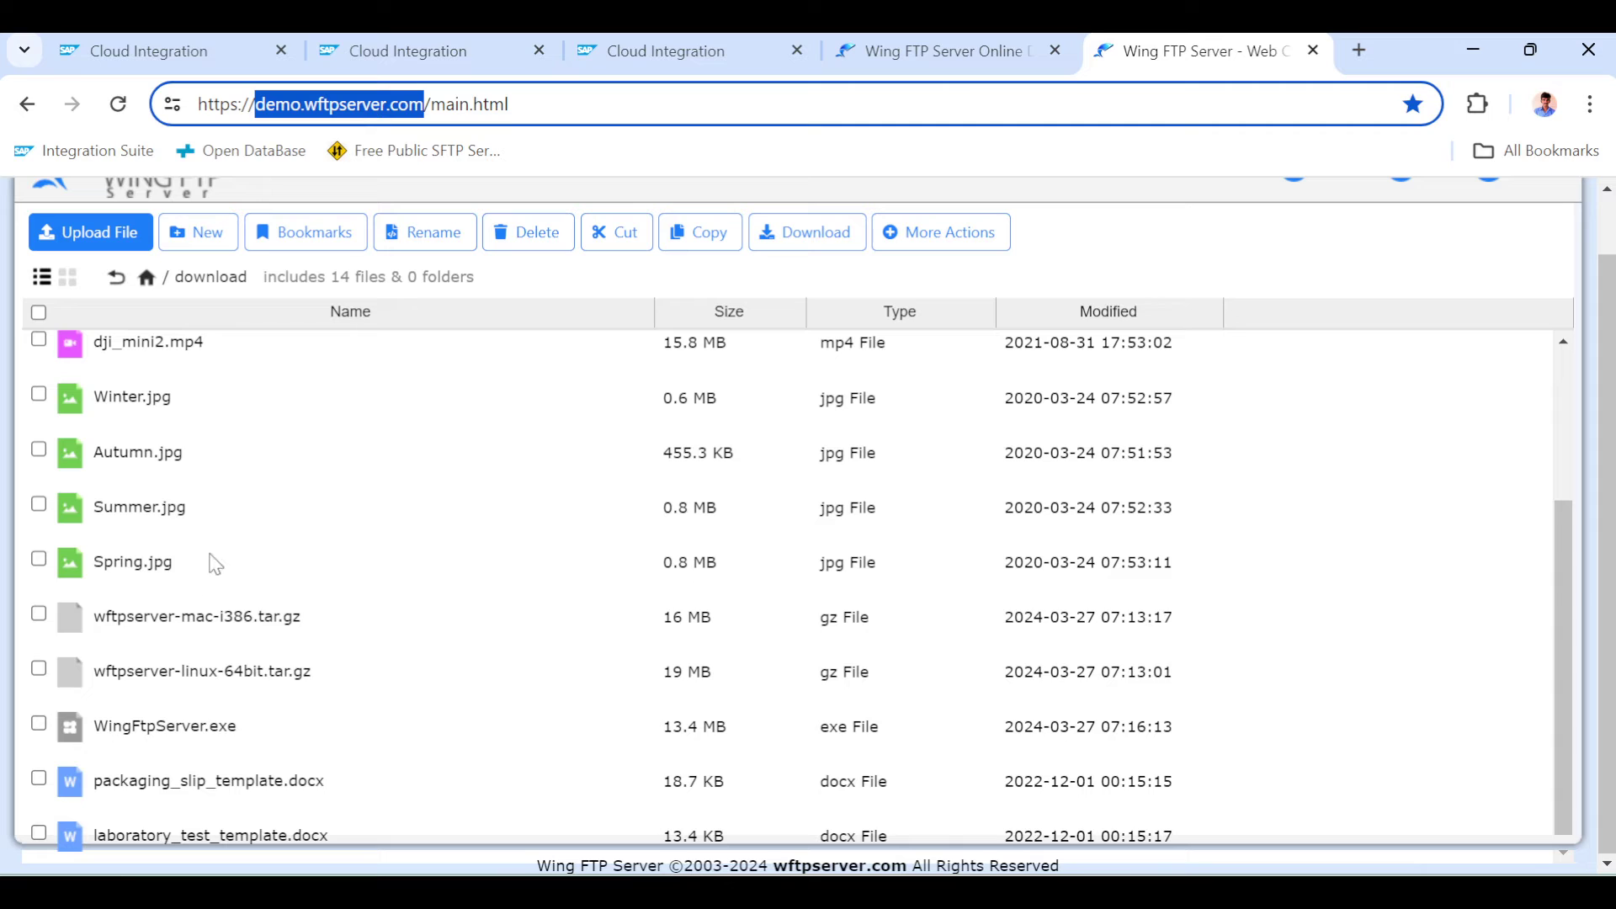
{"action": "mouse_move", "coordinate": [181, 647]}
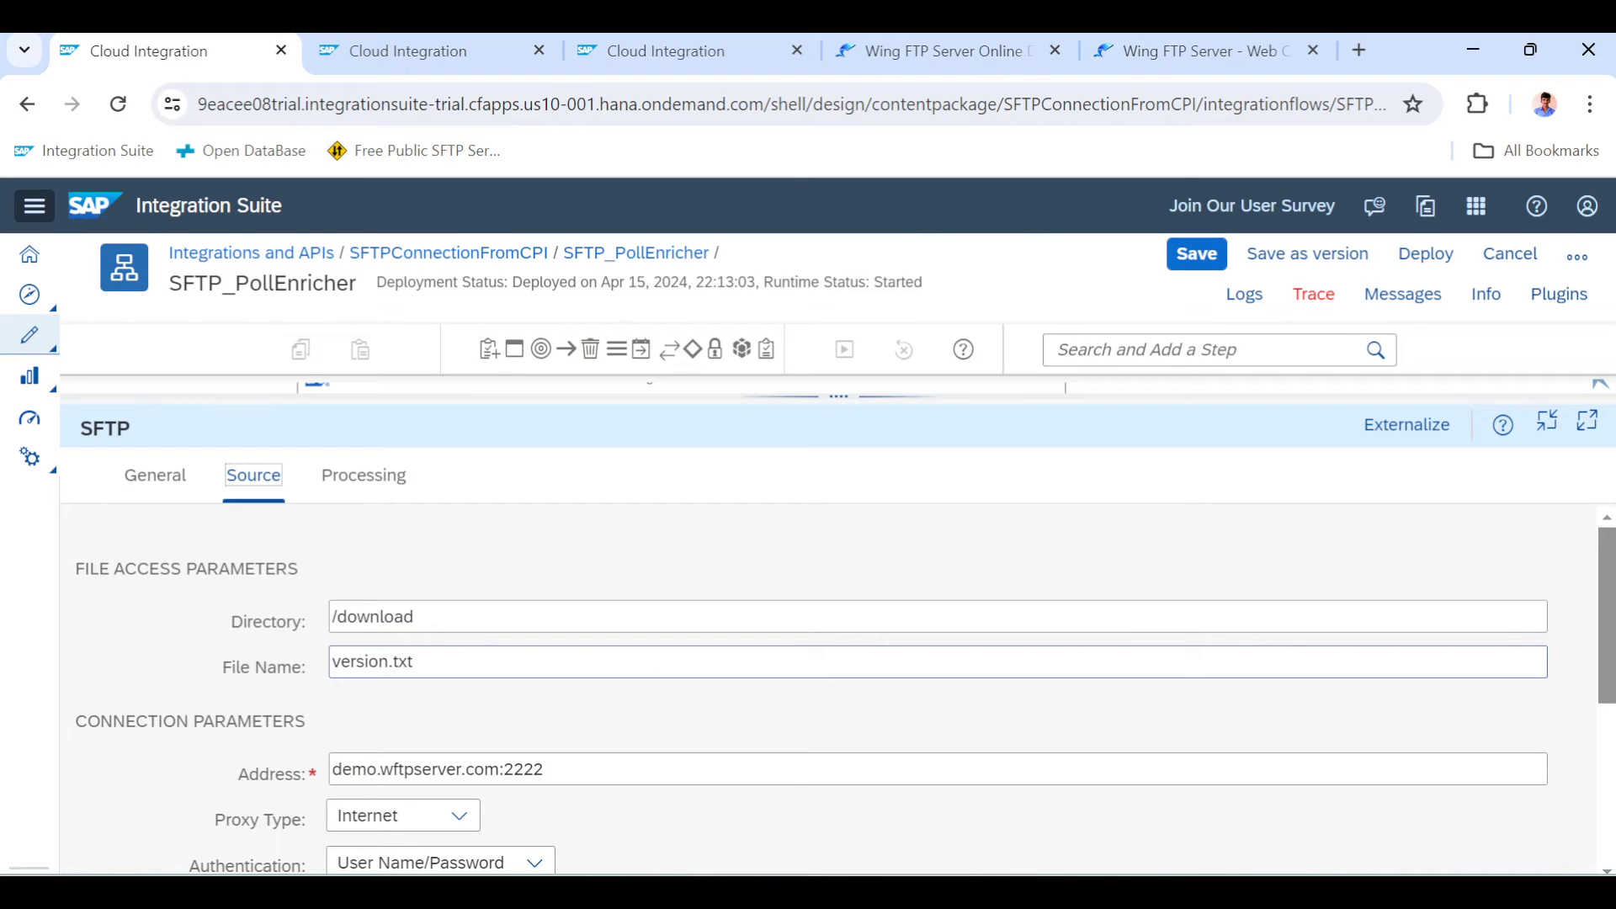
Set the SFTP channel's File Name to wftp*.gz, comparing against the server's archive names
{"action": "type", "text": "w"}
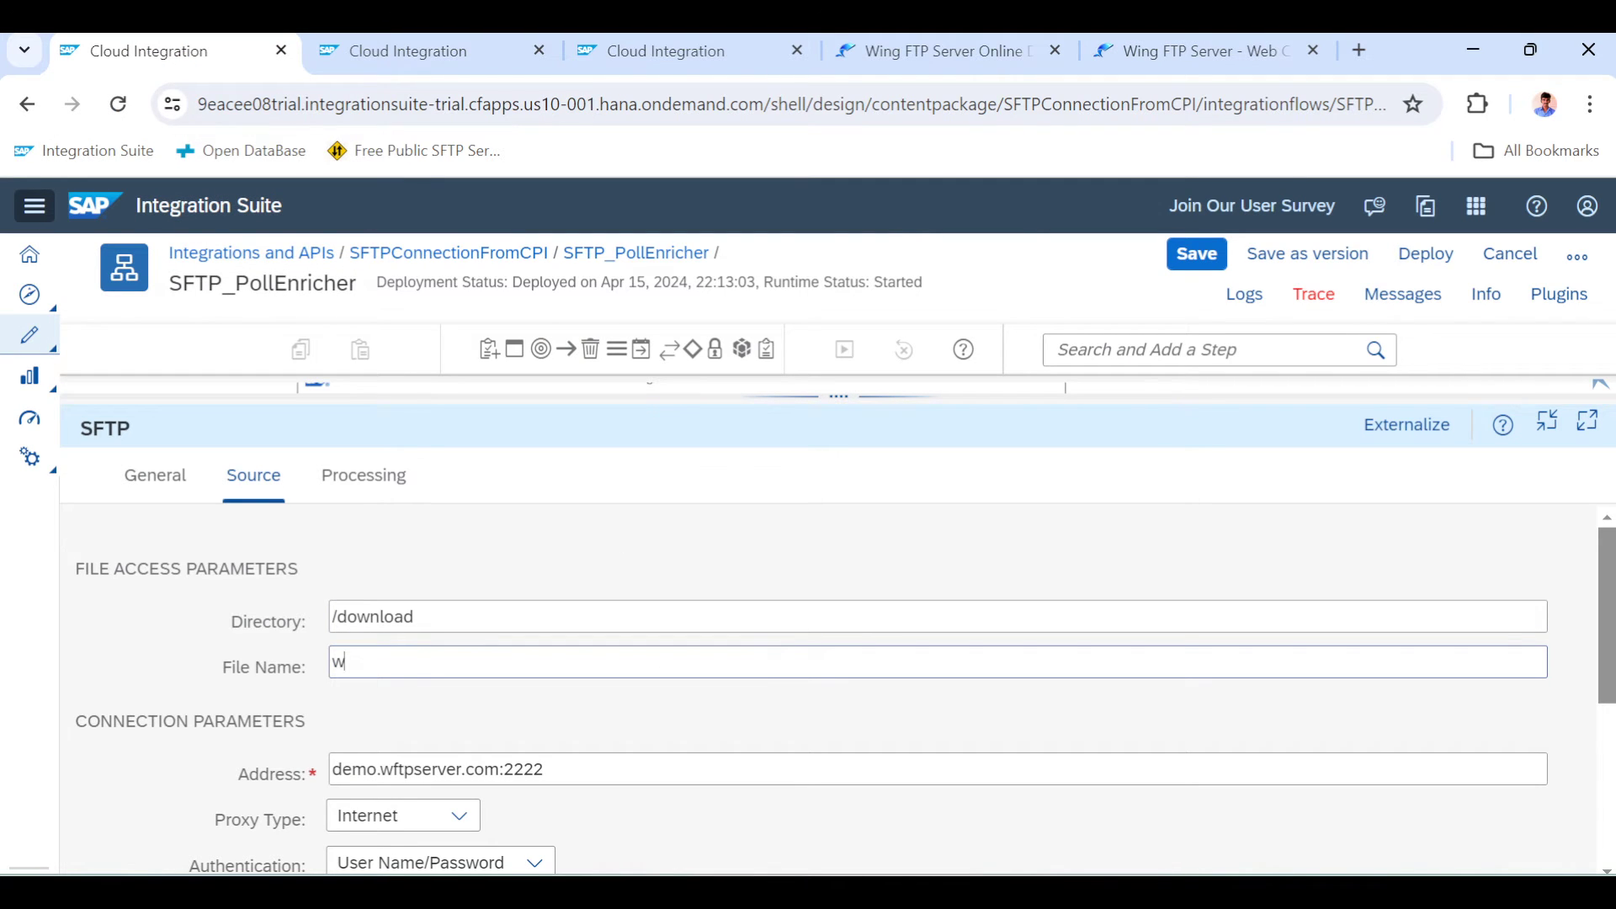
{"action": "type", "text": "ftp*"}
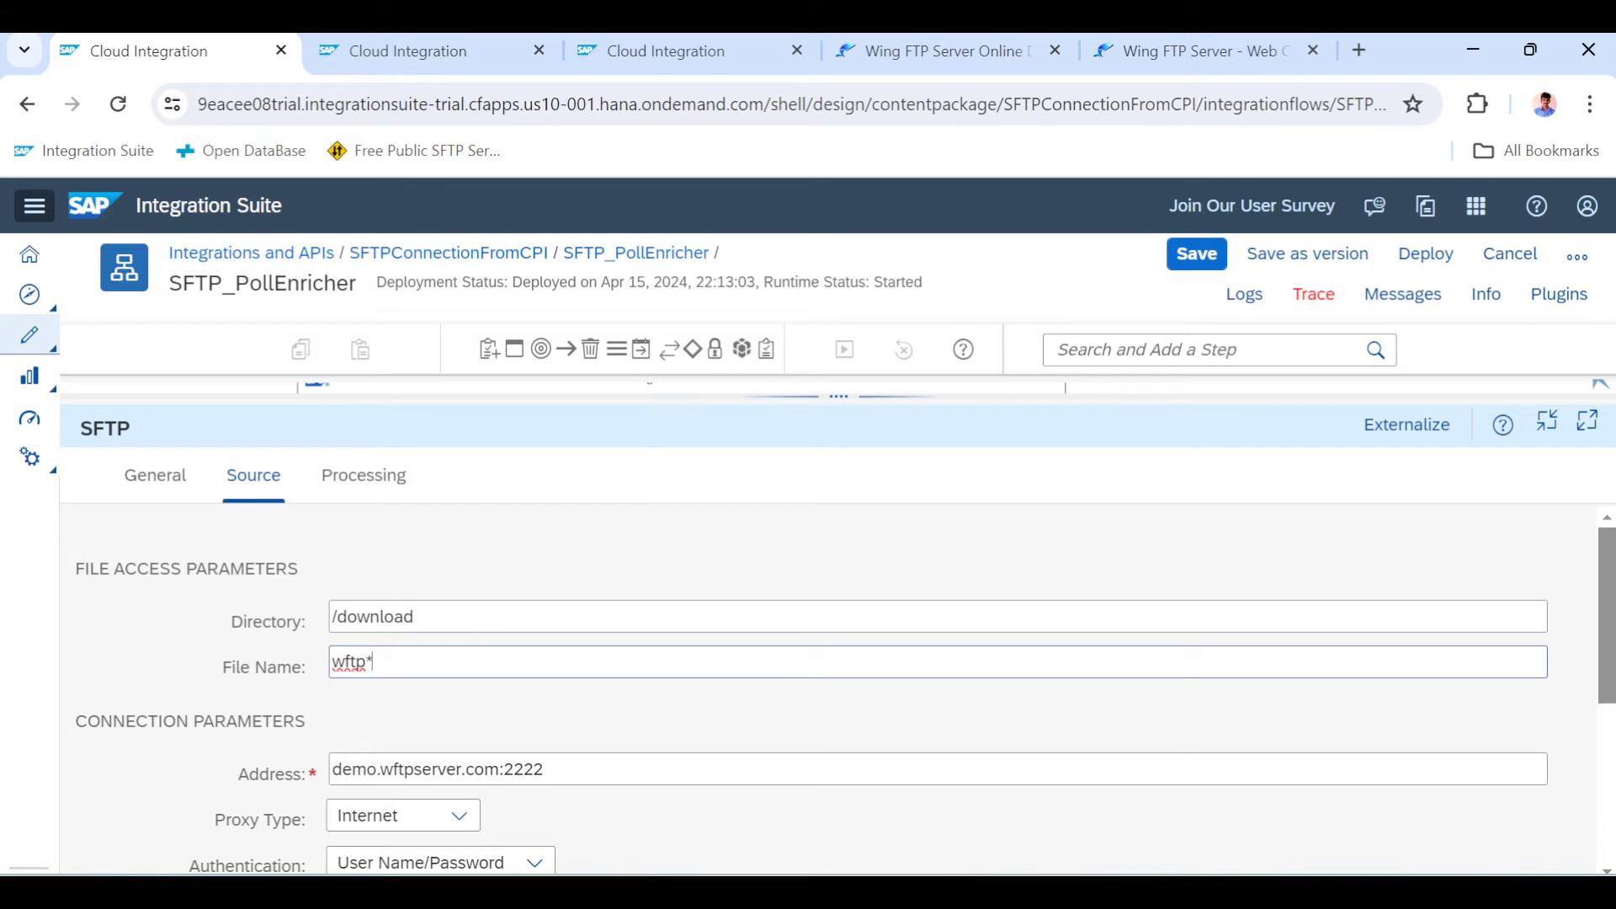
{"action": "type", "text": "."}
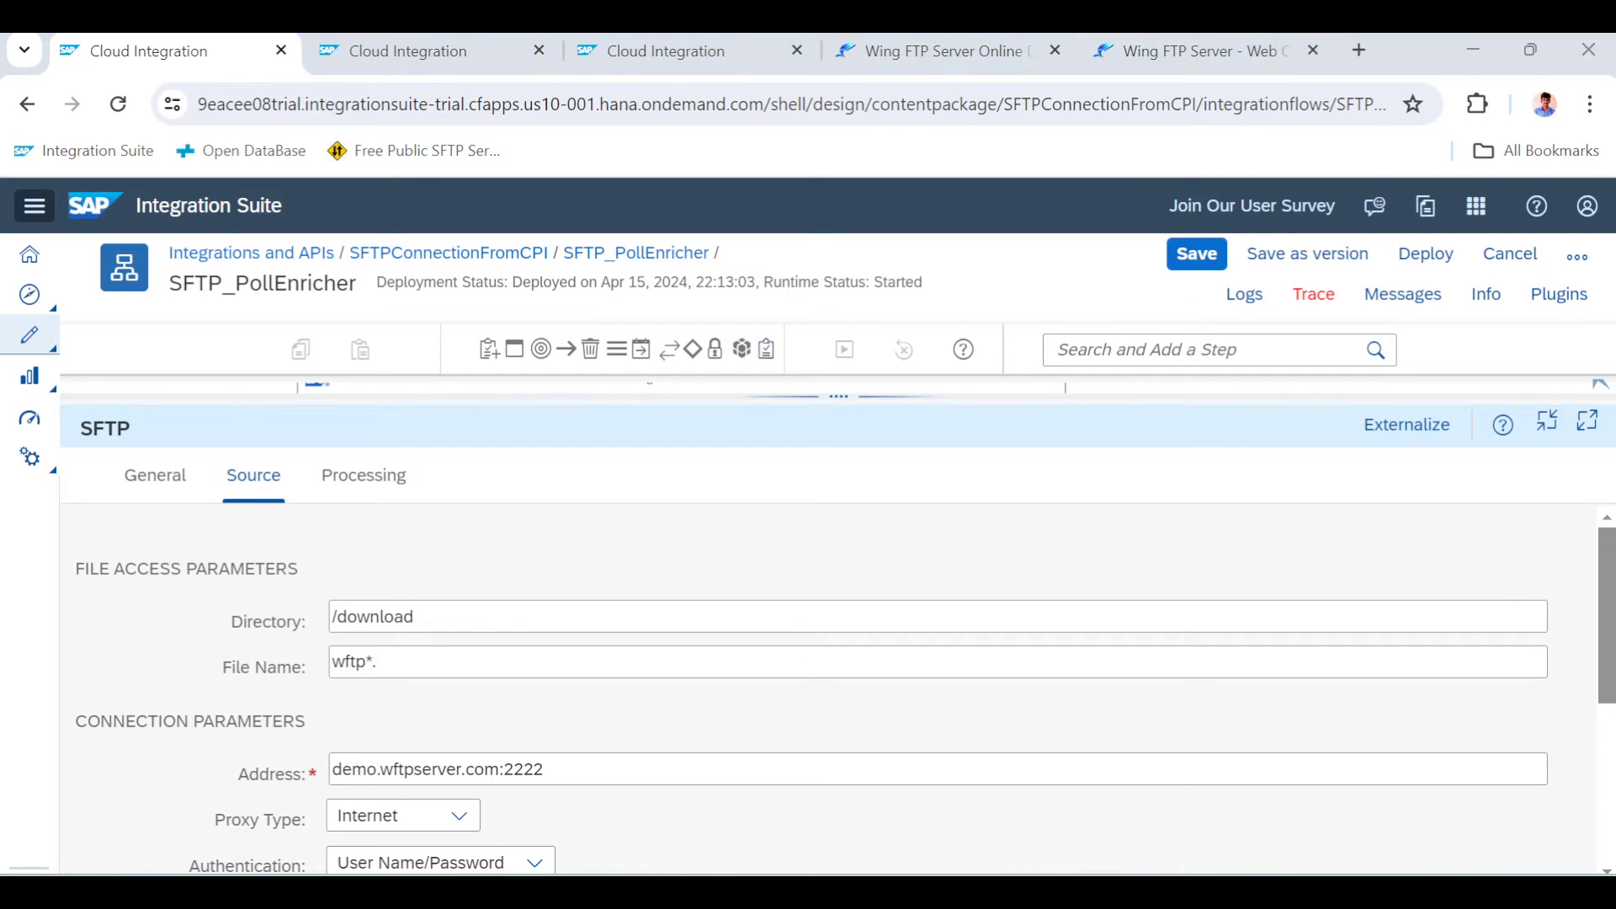
{"action": "left_click", "coordinate": [1195, 50]}
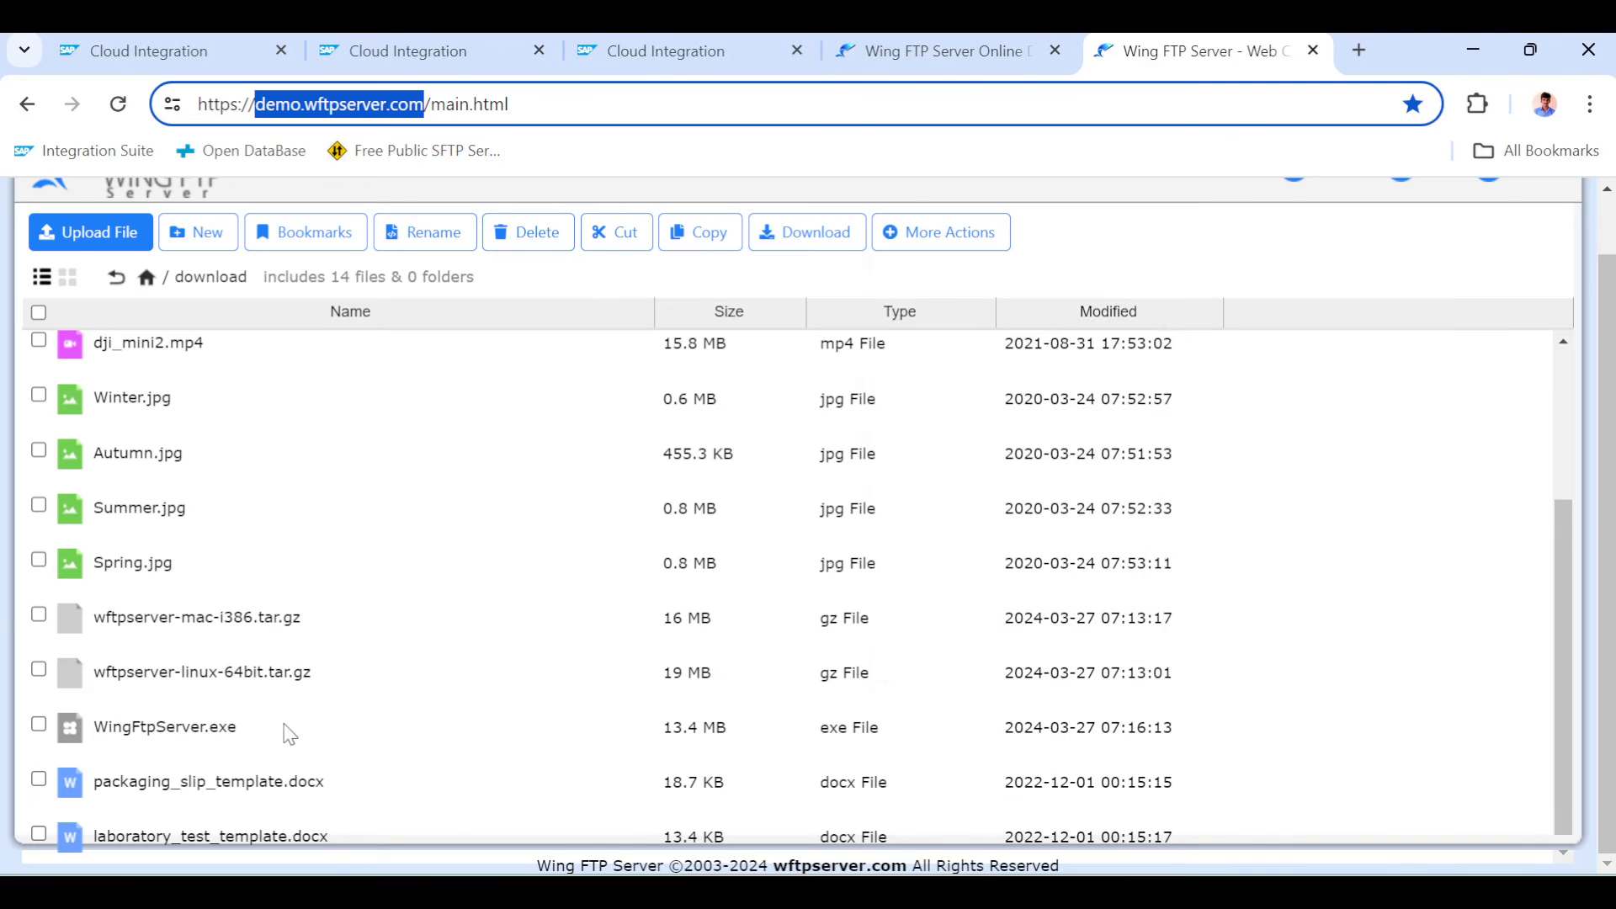
{"action": "left_click", "coordinate": [134, 51]}
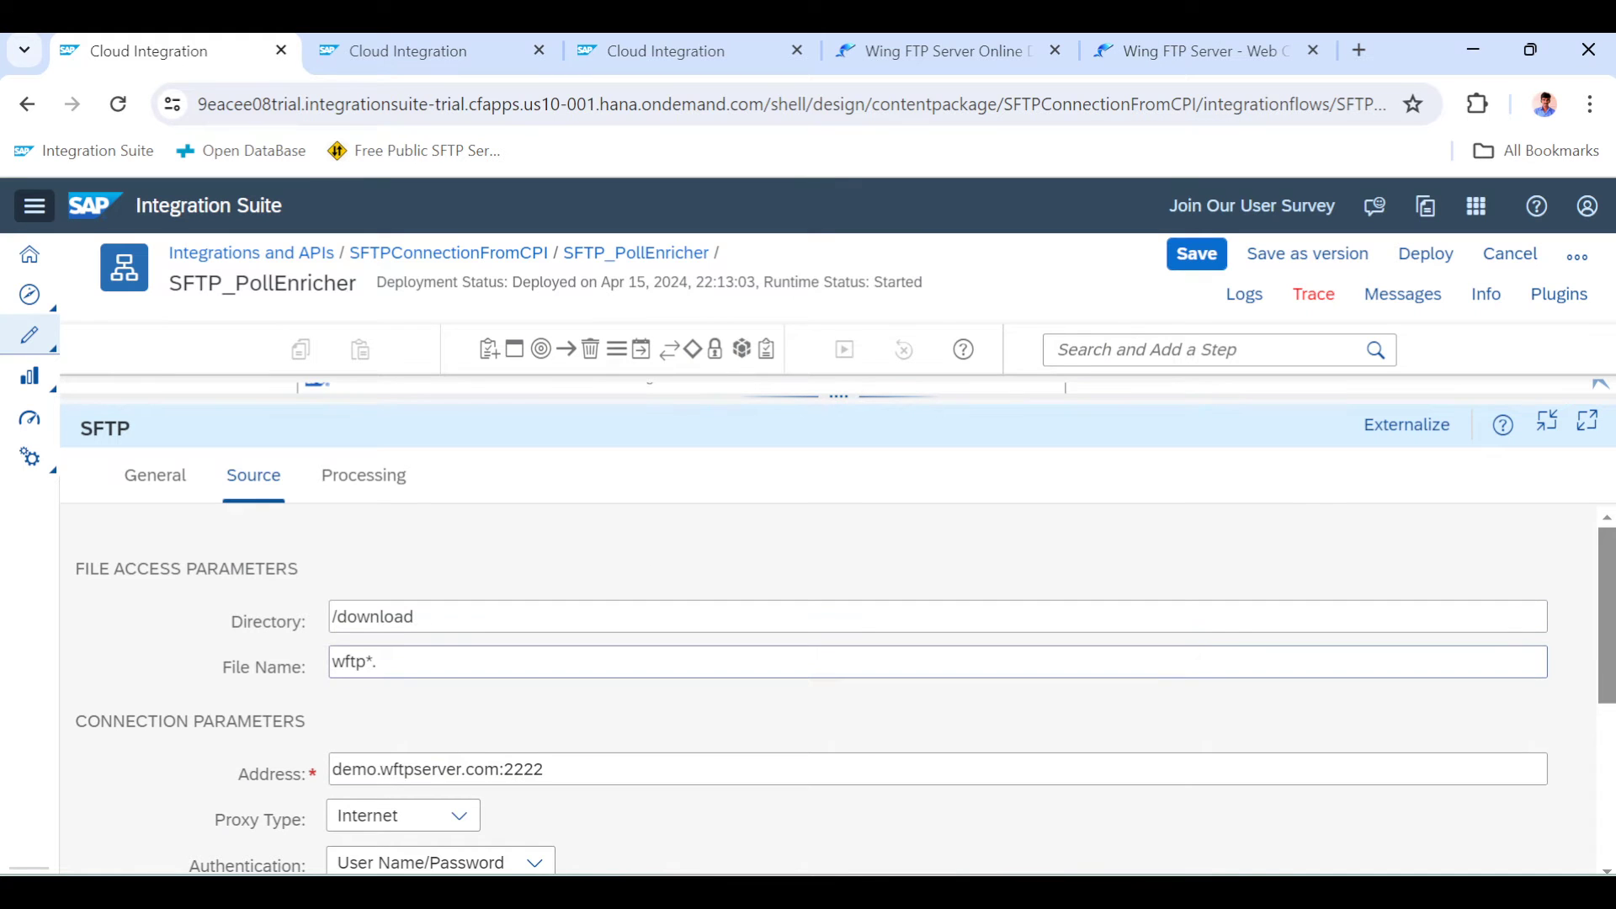
{"action": "type", "text": "g"}
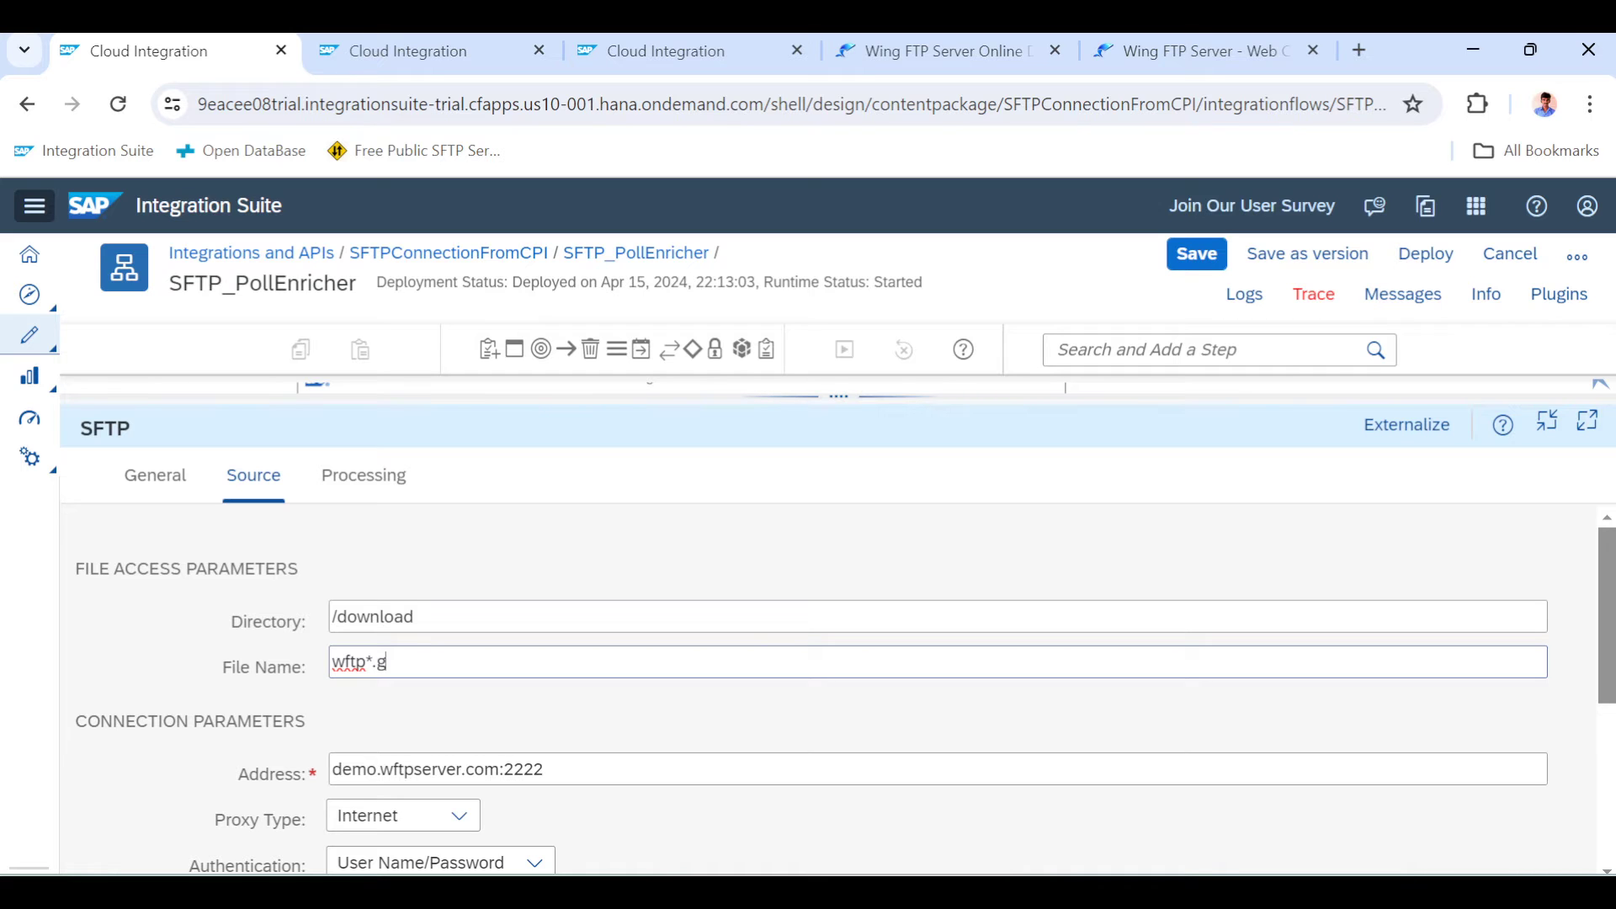
{"action": "type", "text": "z"}
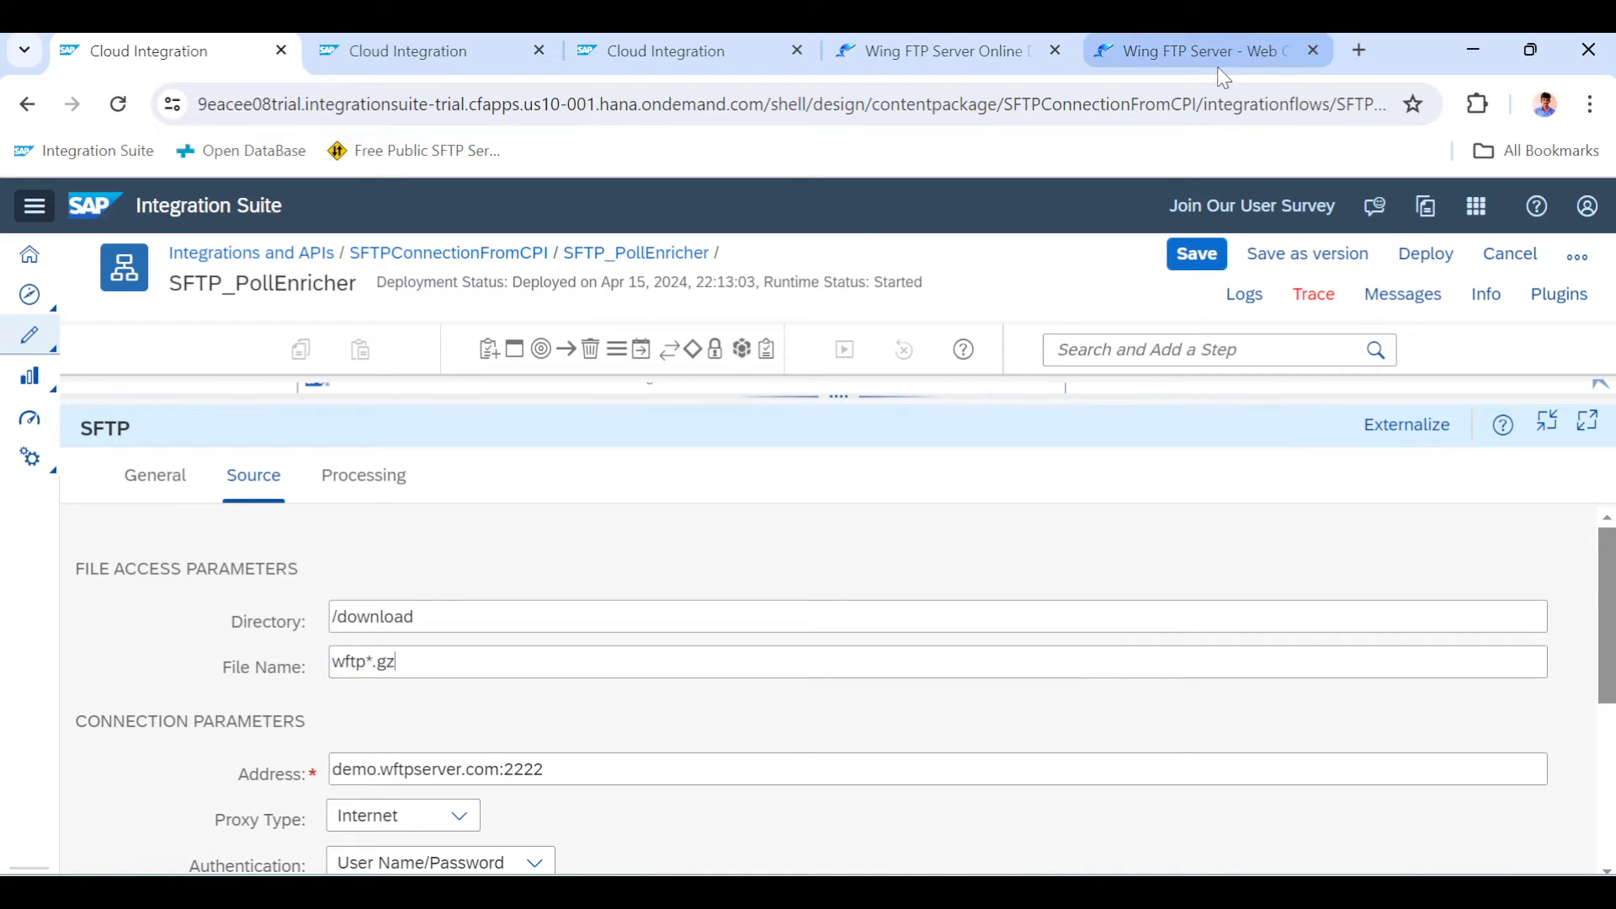
{"action": "left_click", "coordinate": [1195, 51]}
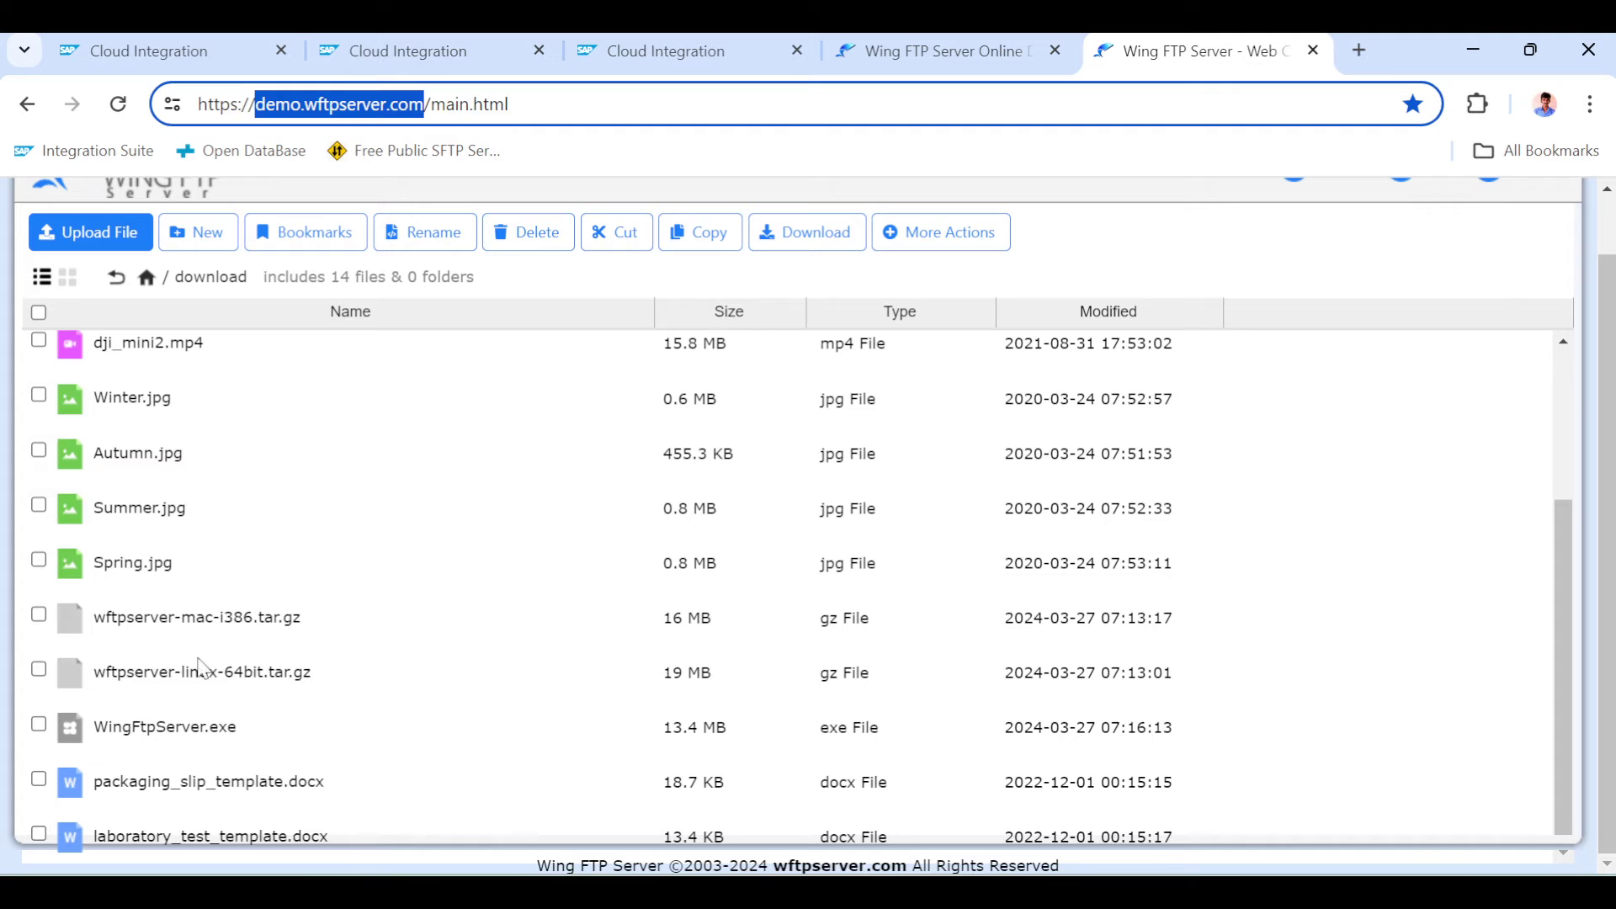
{"action": "left_click", "coordinate": [144, 50]}
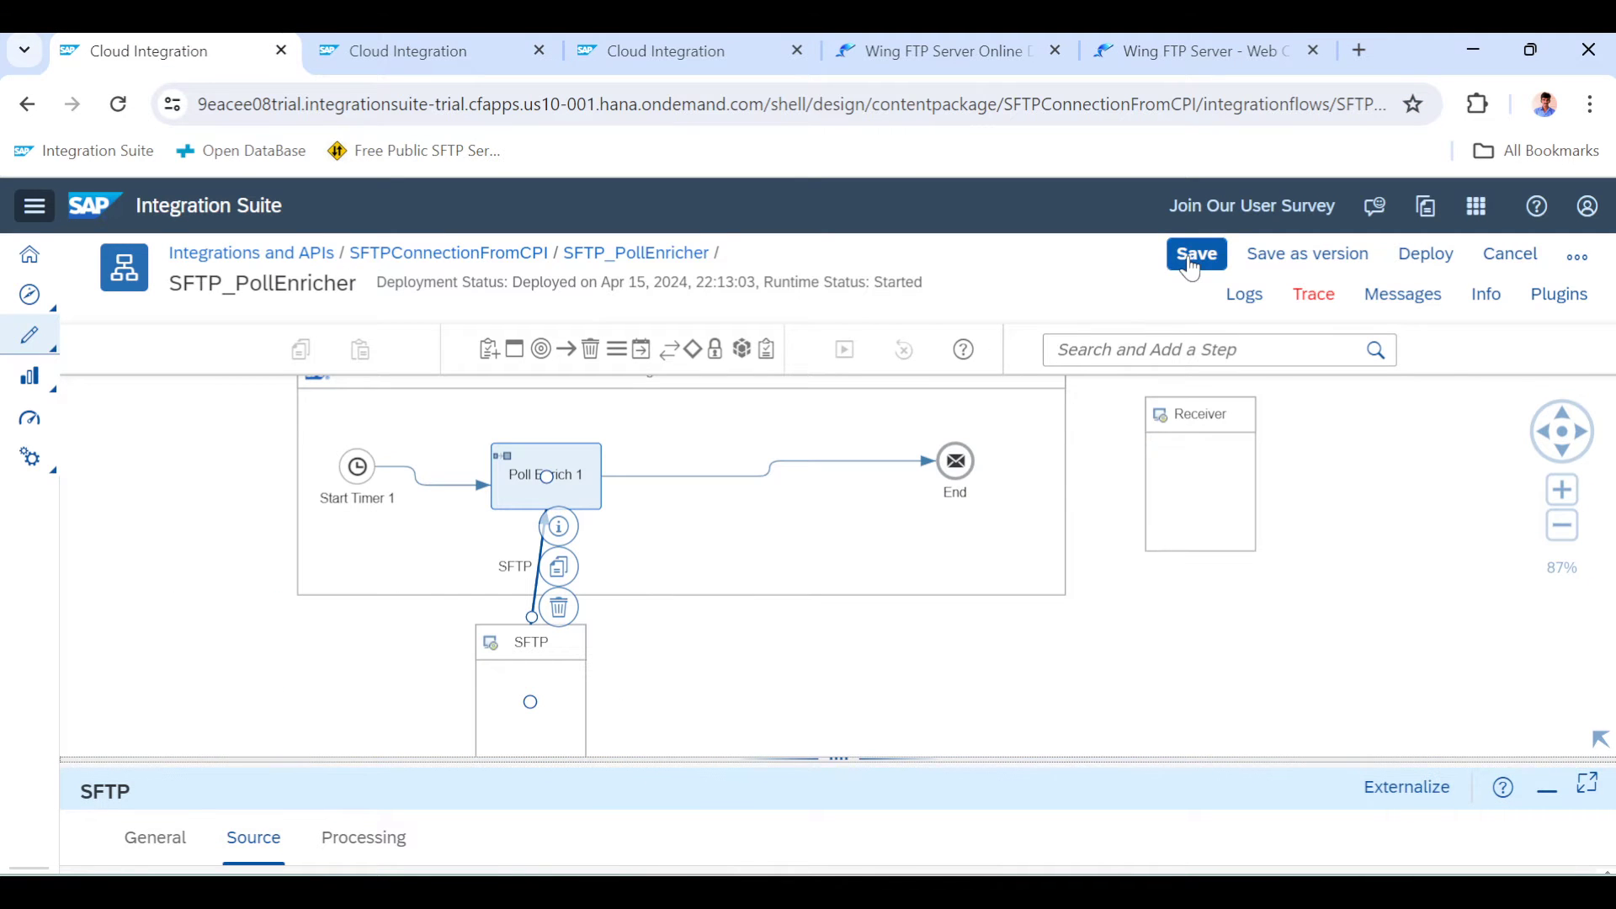
Save SFTP_PollEnricher and deploy it to the Cloud Integration runtime profile
{"action": "left_click", "coordinate": [1194, 254]}
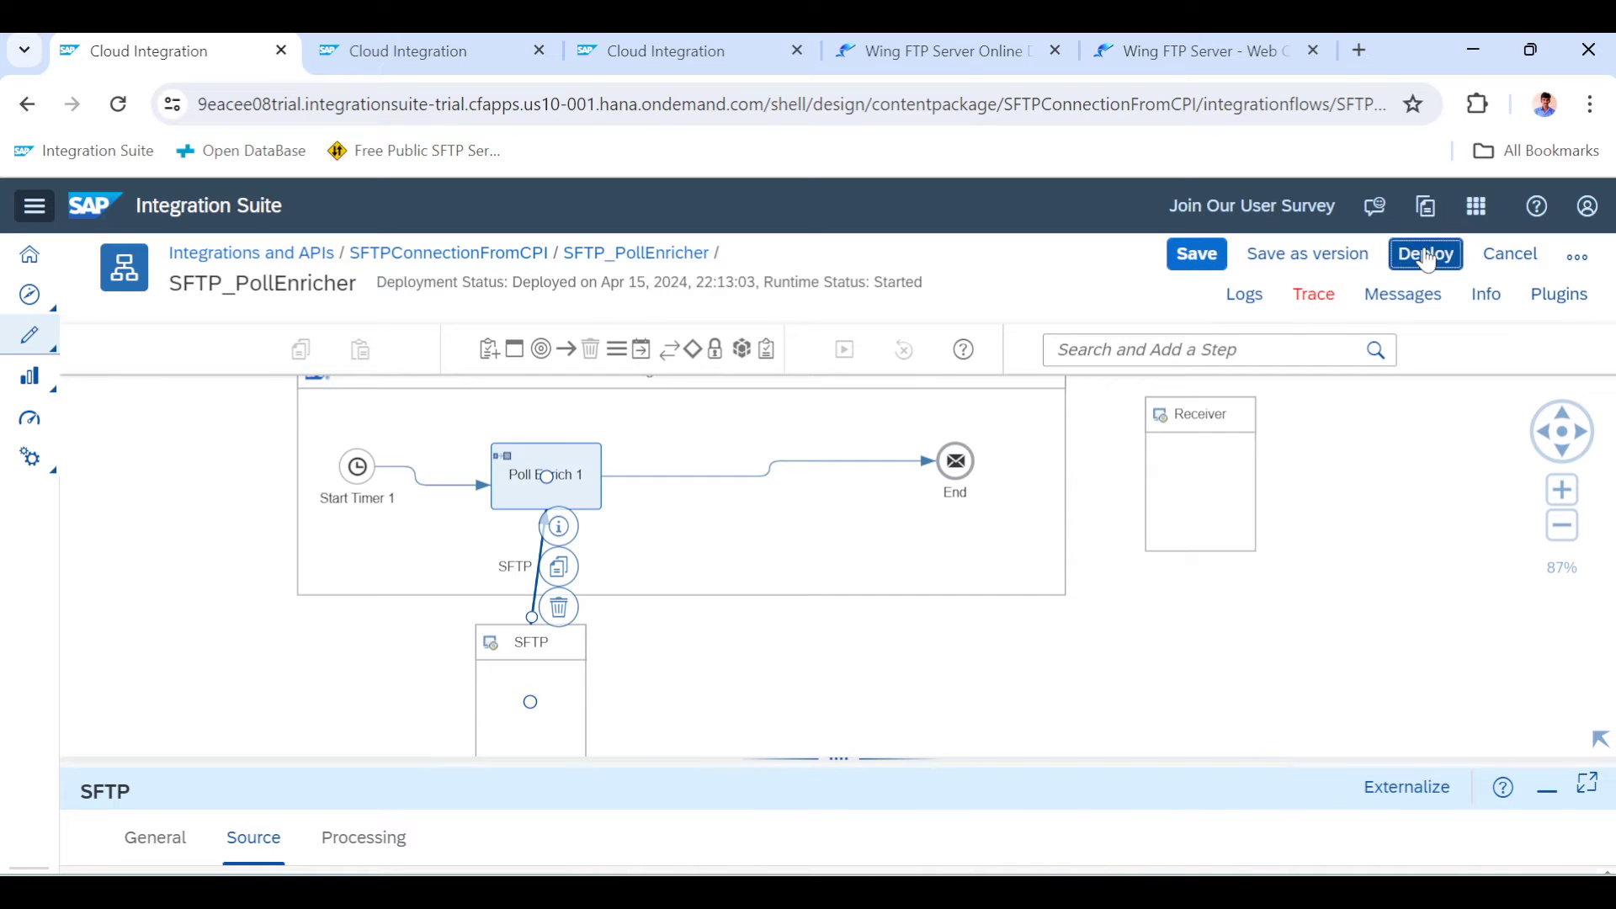
{"action": "left_click", "coordinate": [1426, 253]}
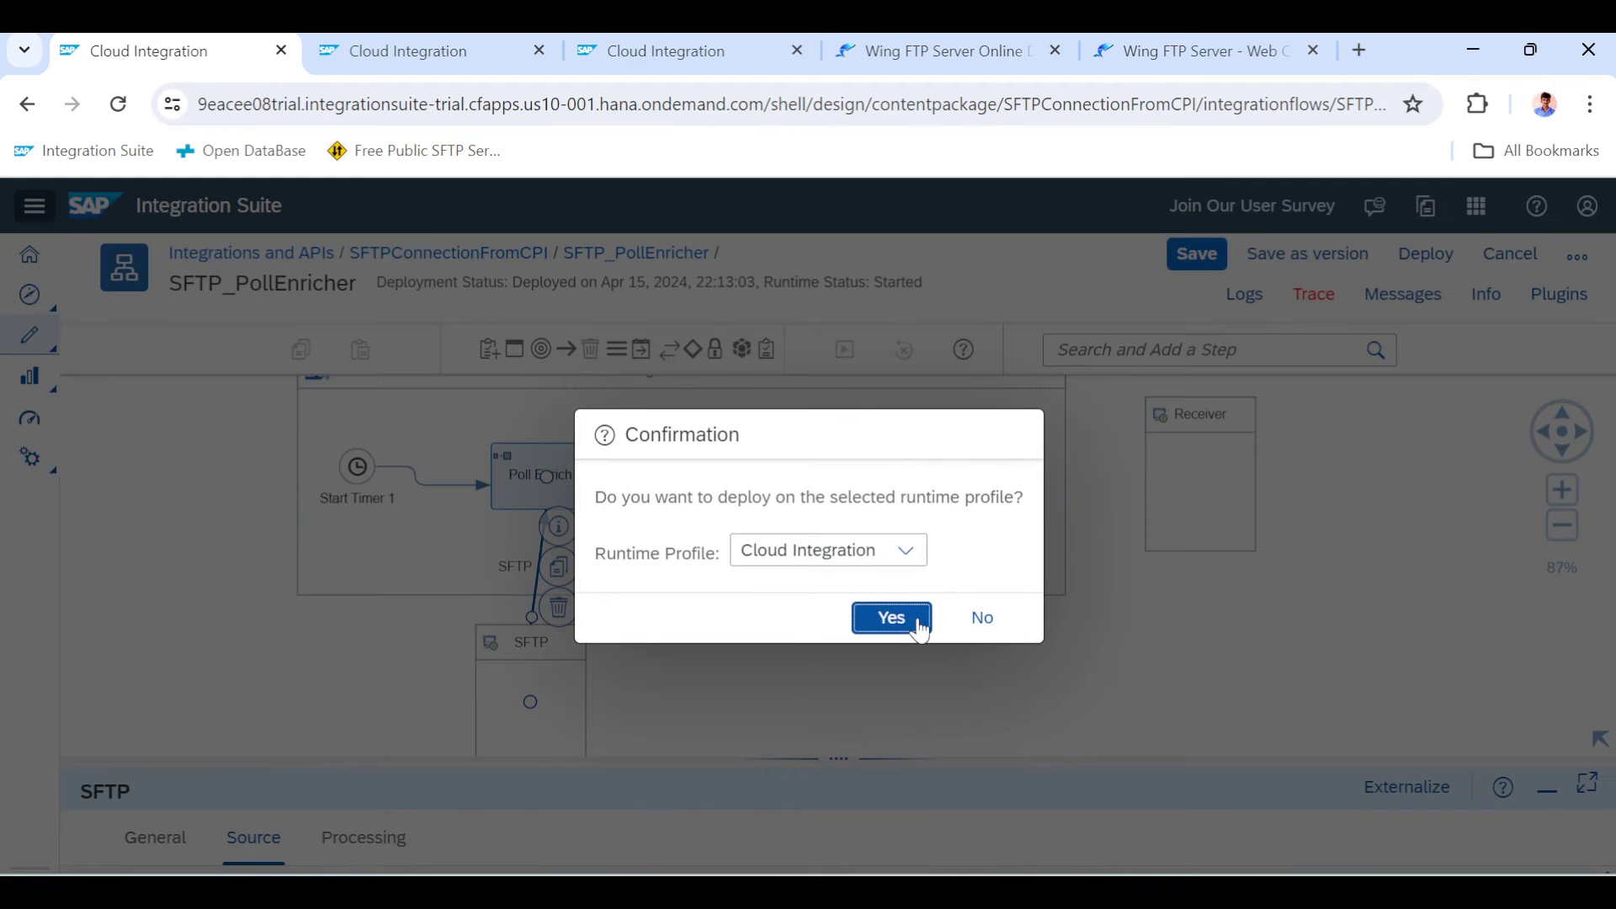
{"action": "left_click", "coordinate": [889, 616]}
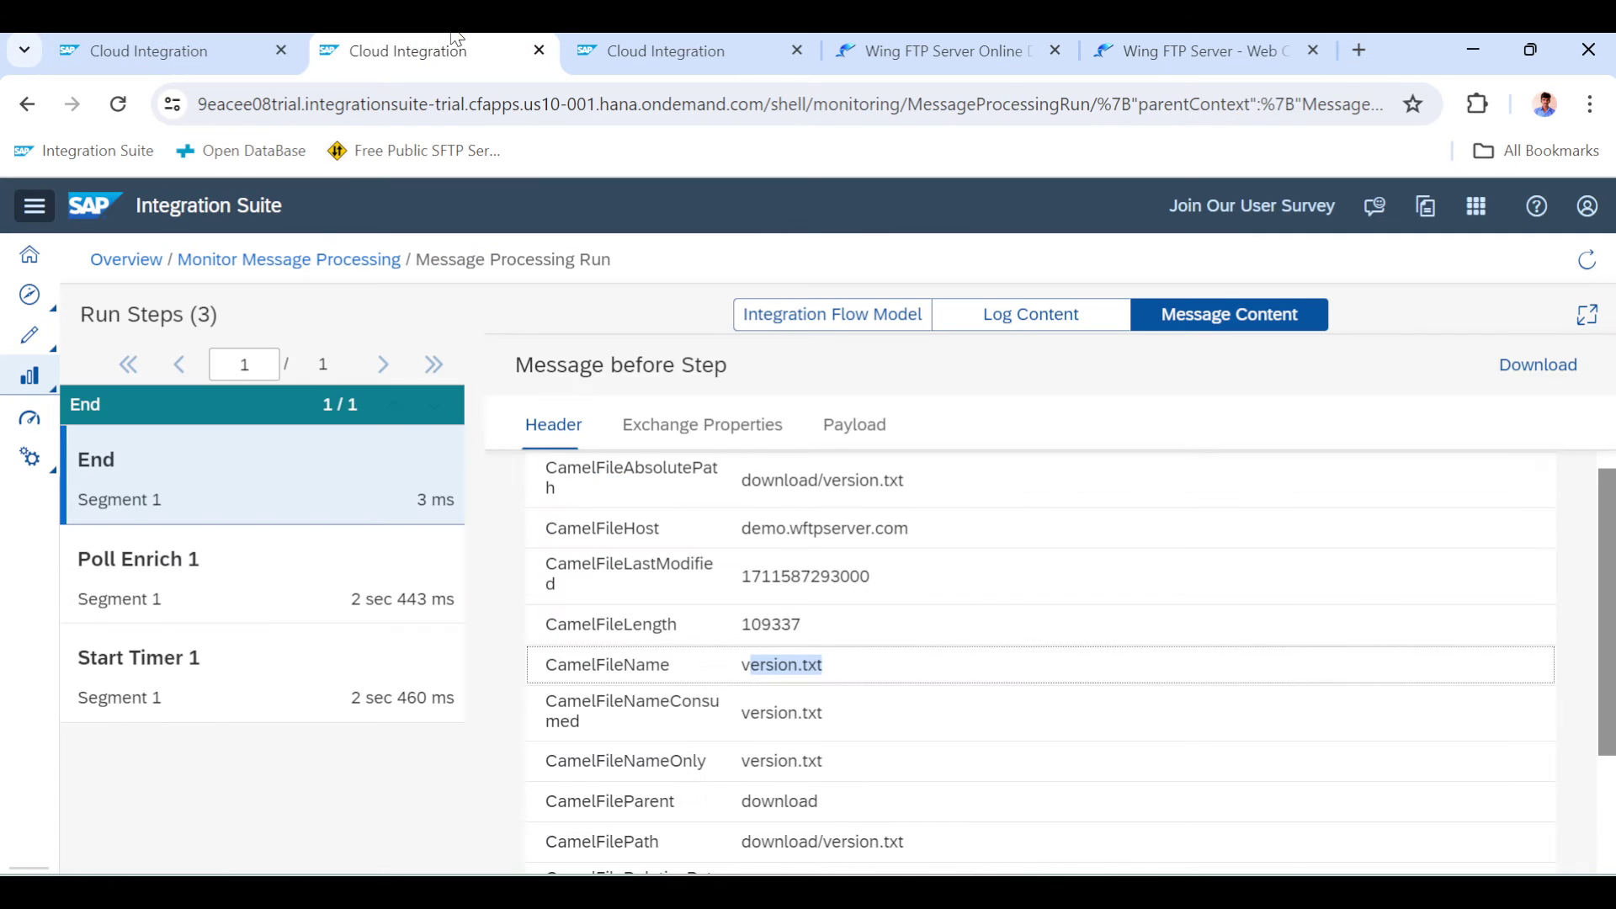
{"action": "mouse_move", "coordinate": [289, 259]}
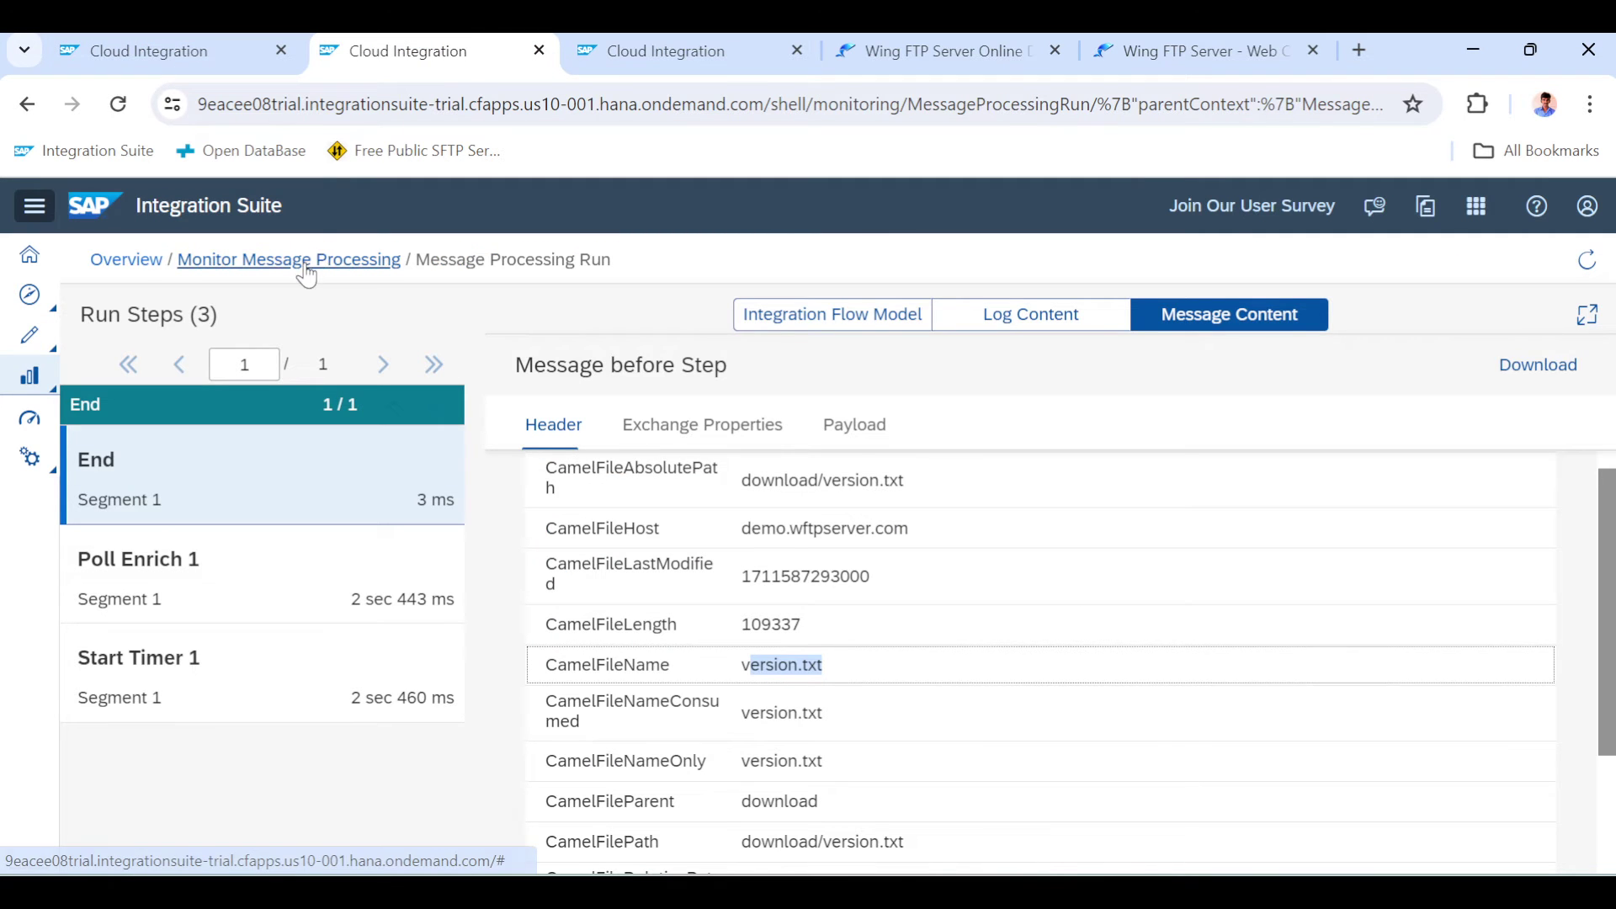
Return to the message monitor and refresh until the 22:16:01 message appears
{"action": "left_click", "coordinate": [289, 259]}
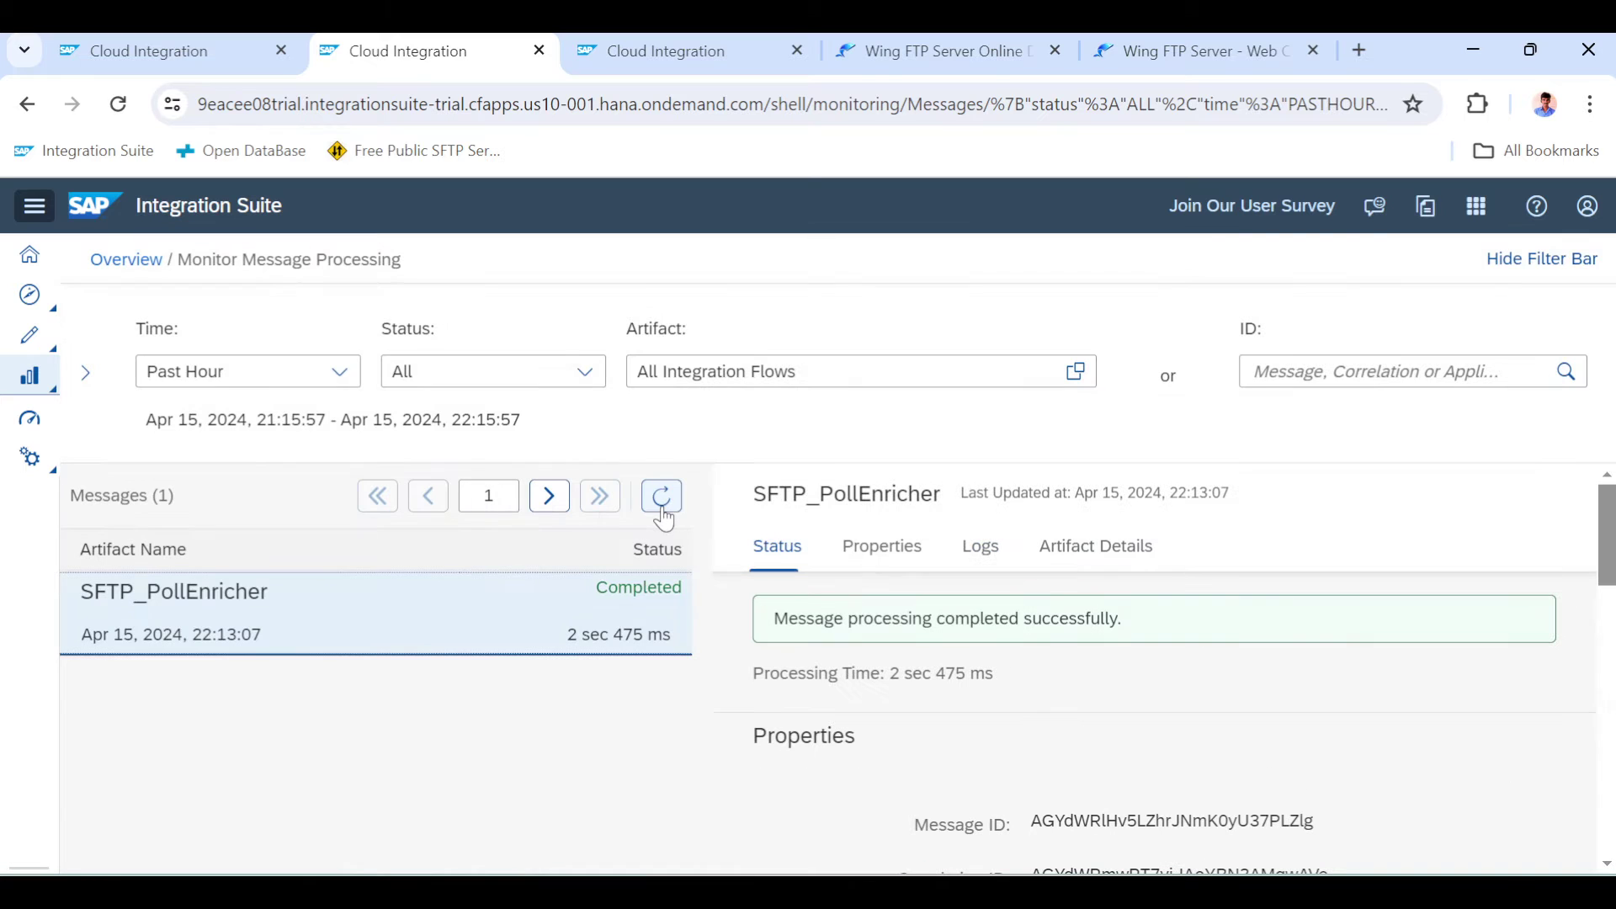
{"action": "left_click", "coordinate": [661, 496]}
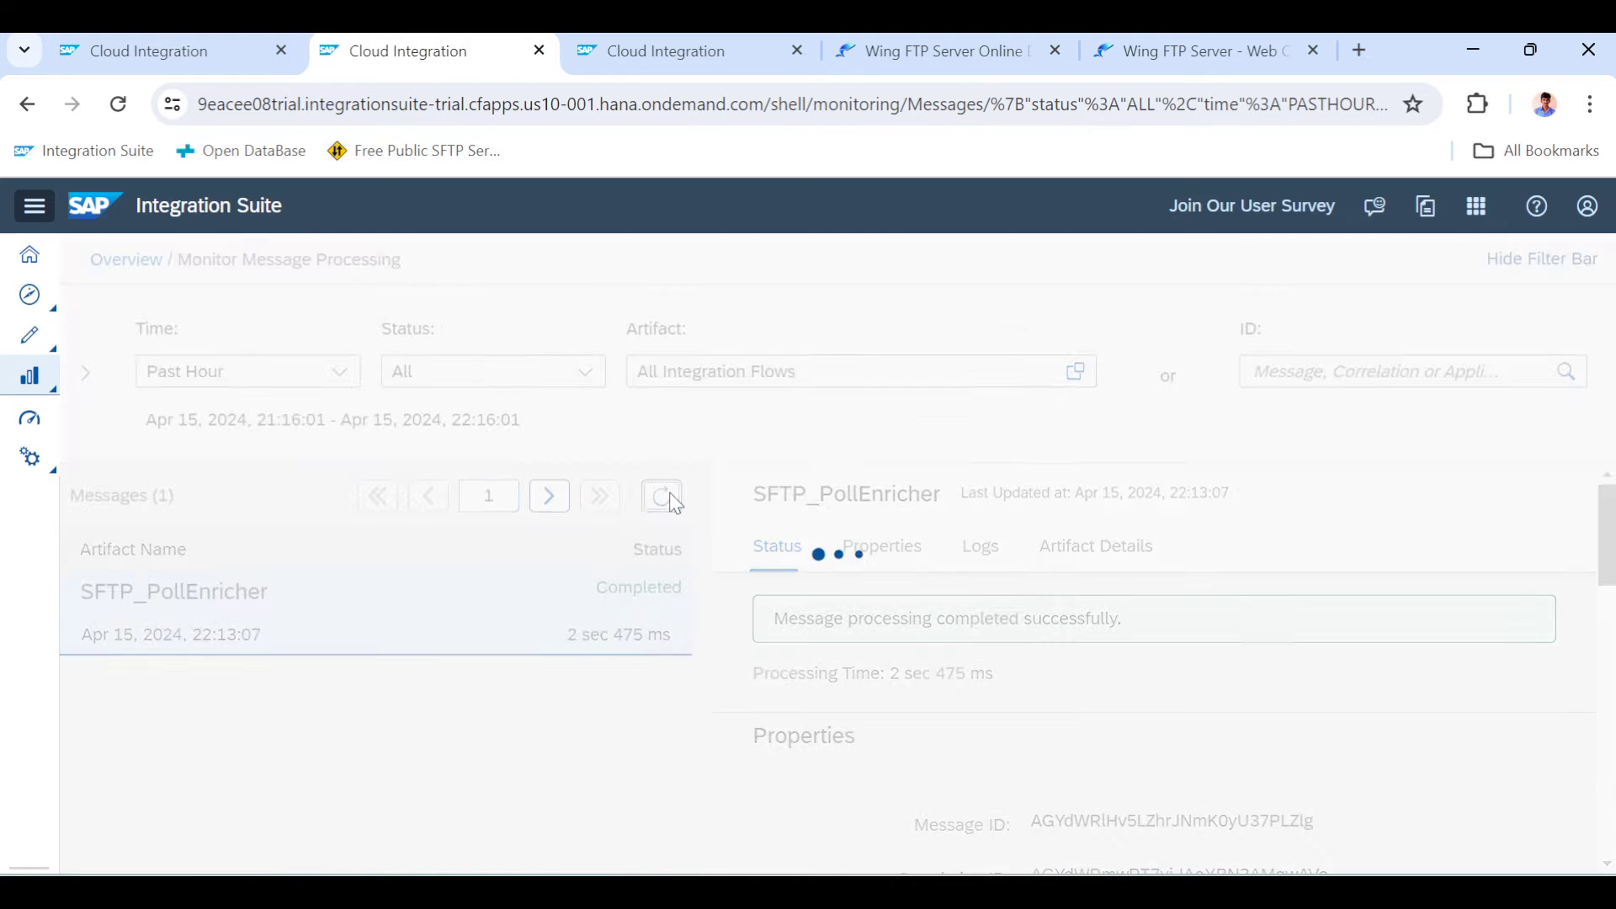
{"action": "left_click", "coordinate": [660, 496]}
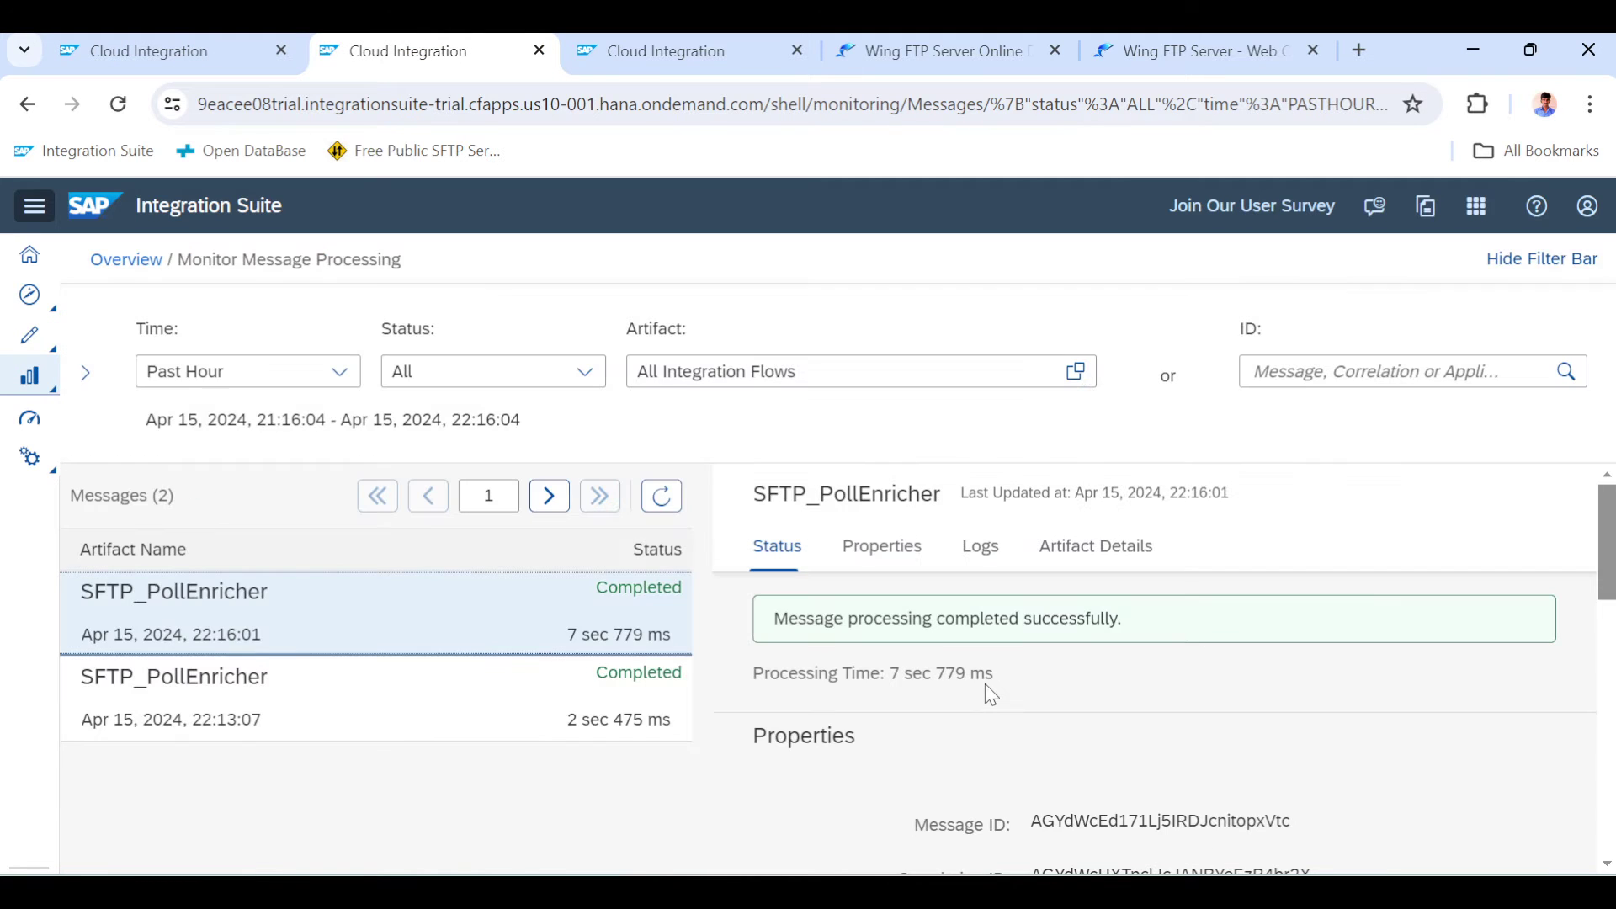
Confirm the newest run's CamelFileName header is wftpserver-mac-i386.tar.gz, then view the server listing
{"action": "left_click", "coordinate": [978, 546]}
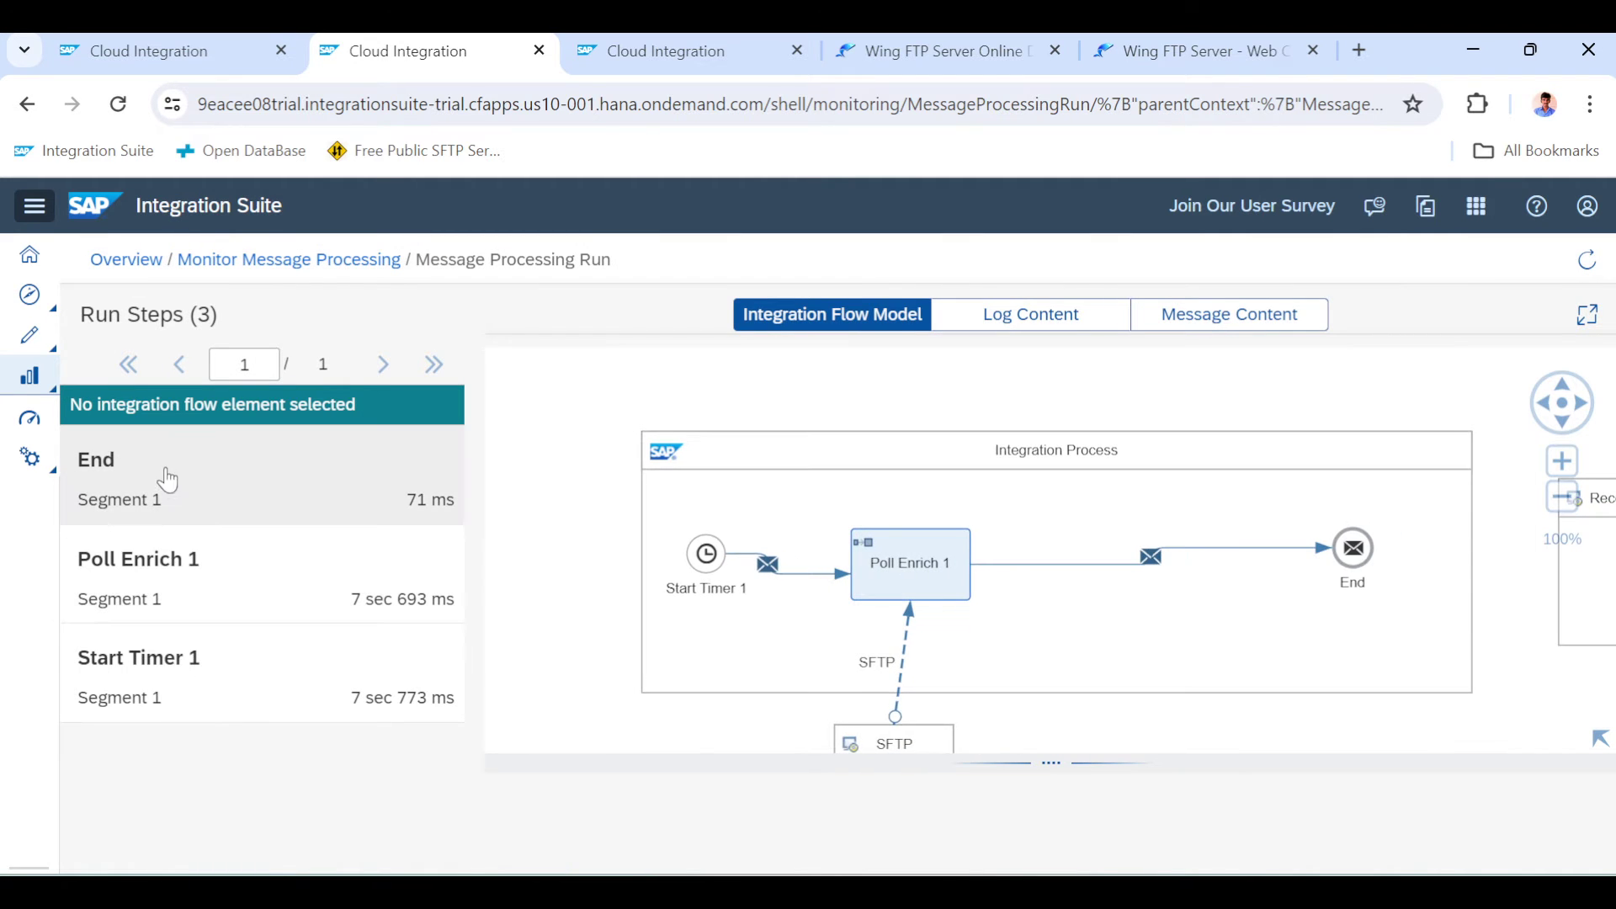
{"action": "left_click", "coordinate": [1227, 313]}
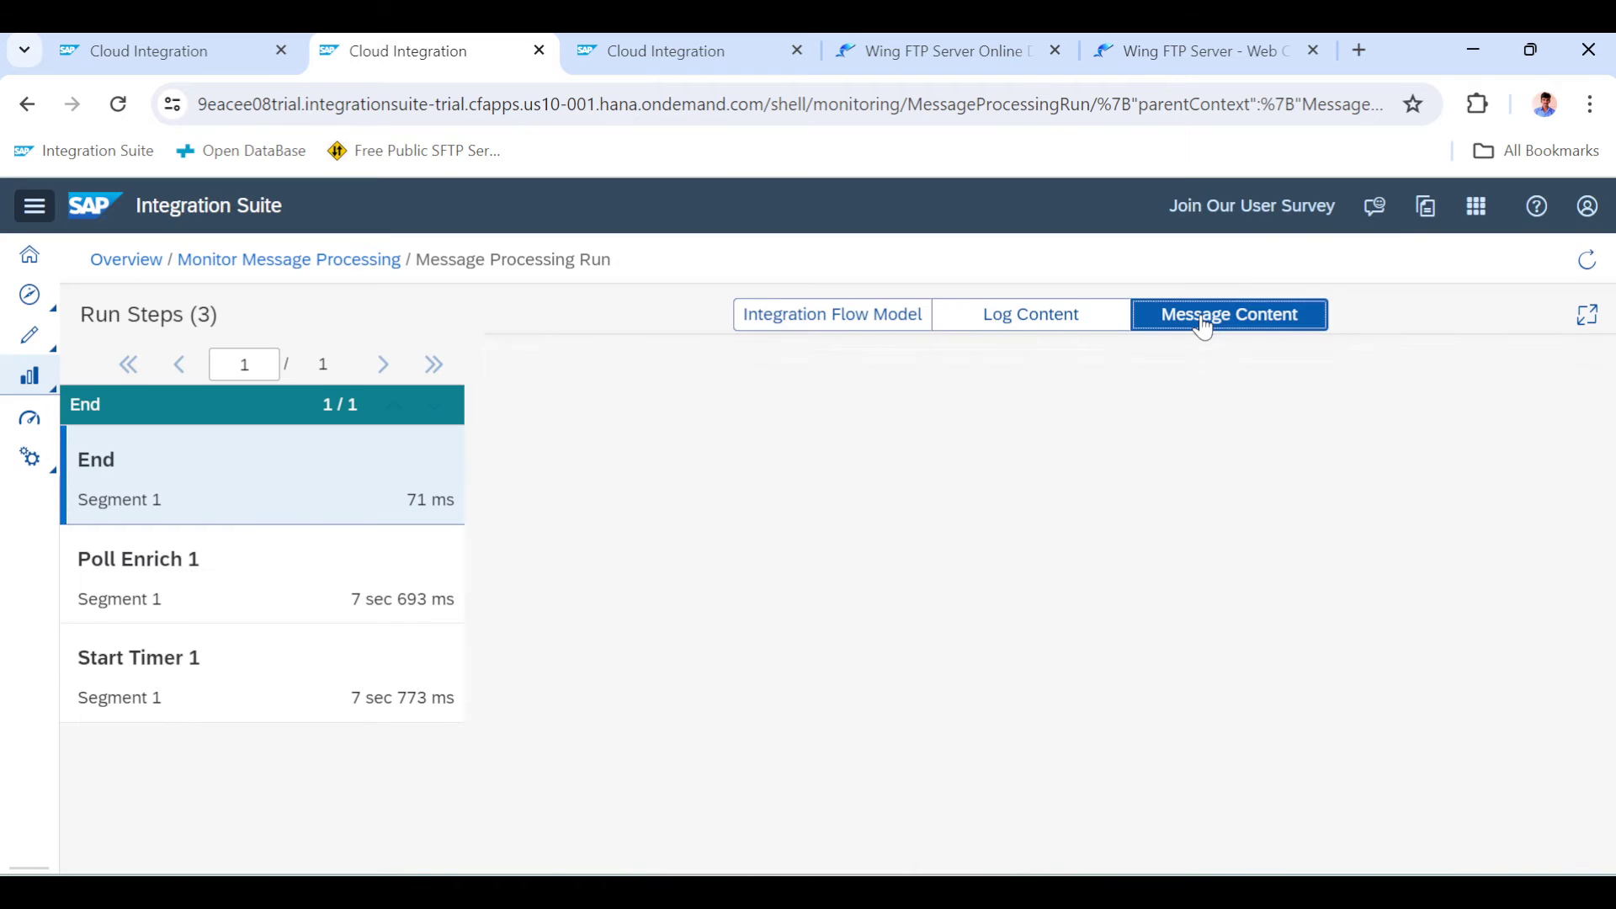
{"action": "left_click", "coordinate": [1226, 314]}
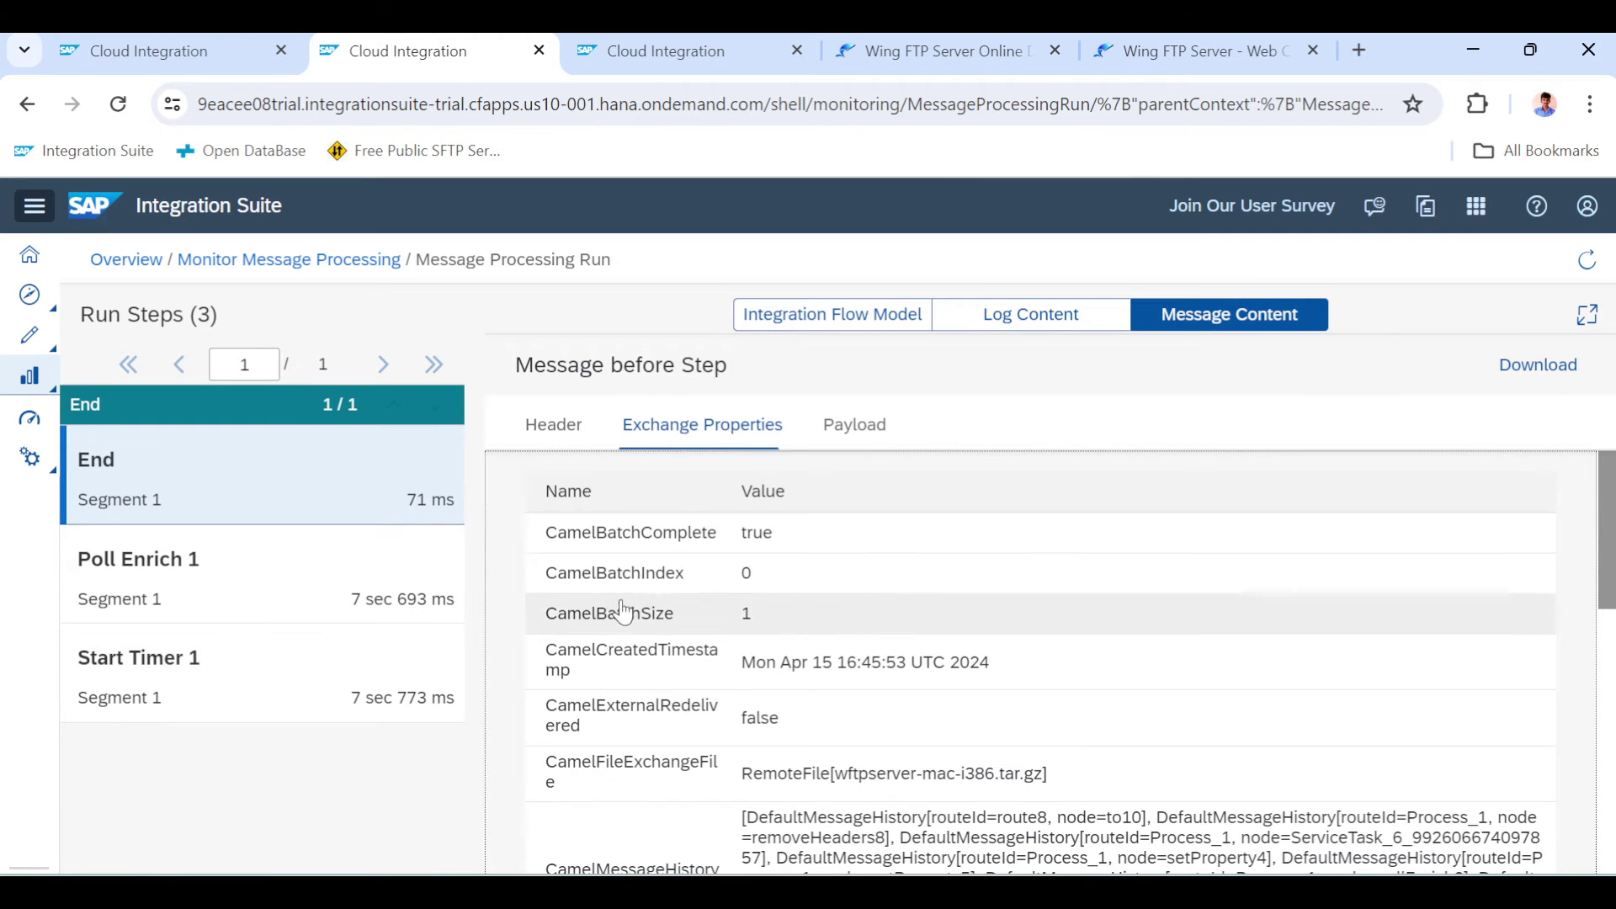
{"action": "left_click", "coordinate": [552, 423]}
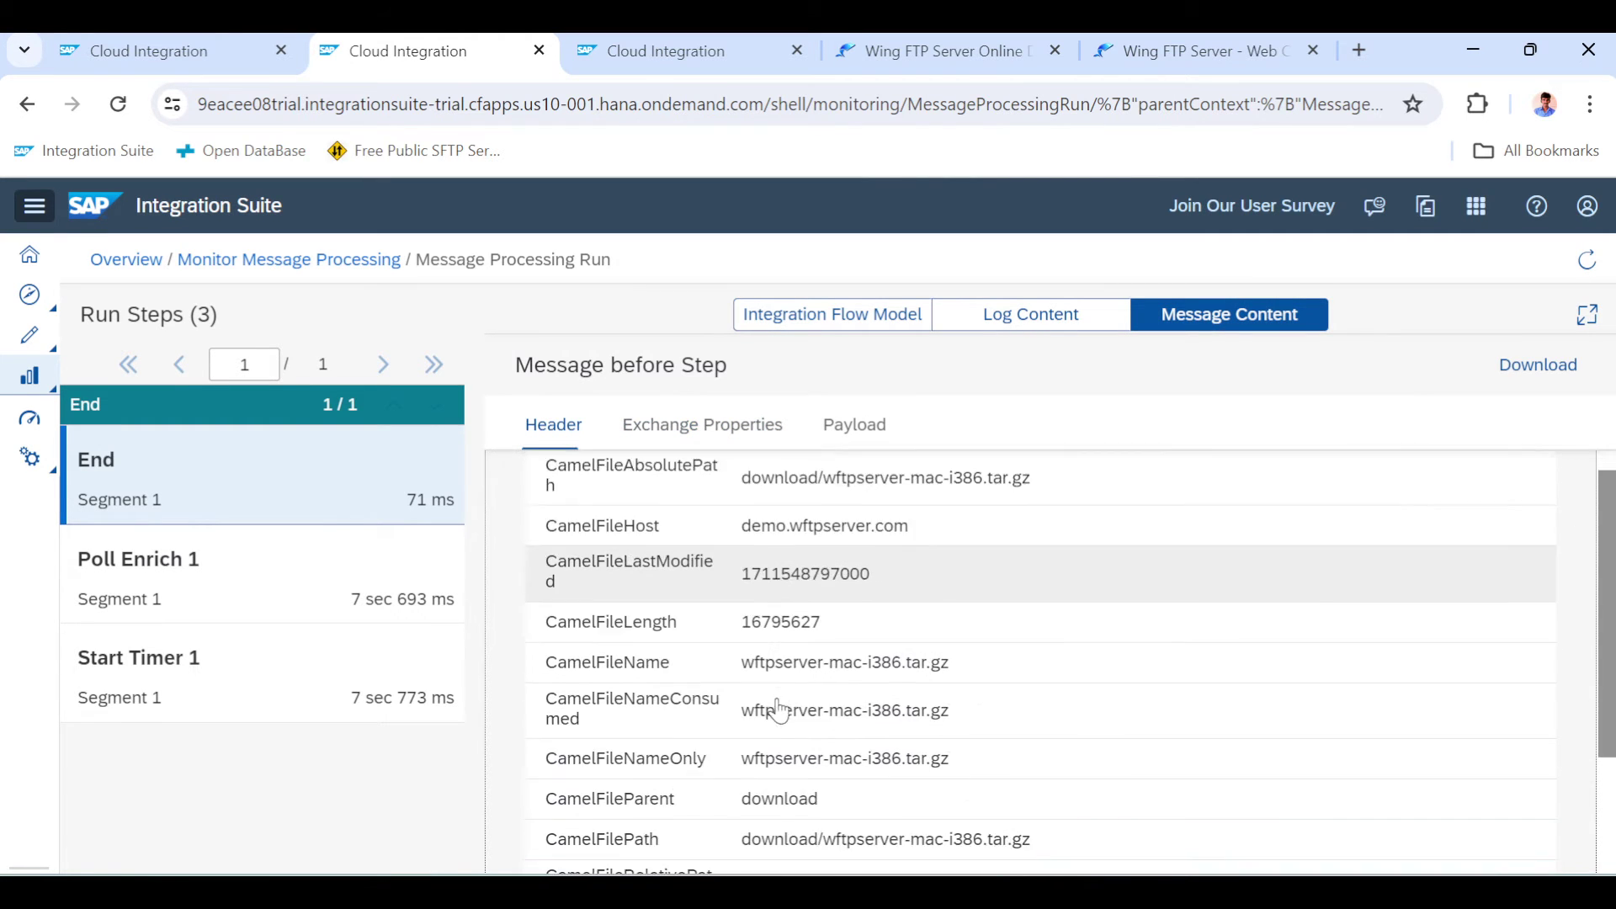
{"action": "scroll", "scroll_direction": "down", "scroll_amount": 3}
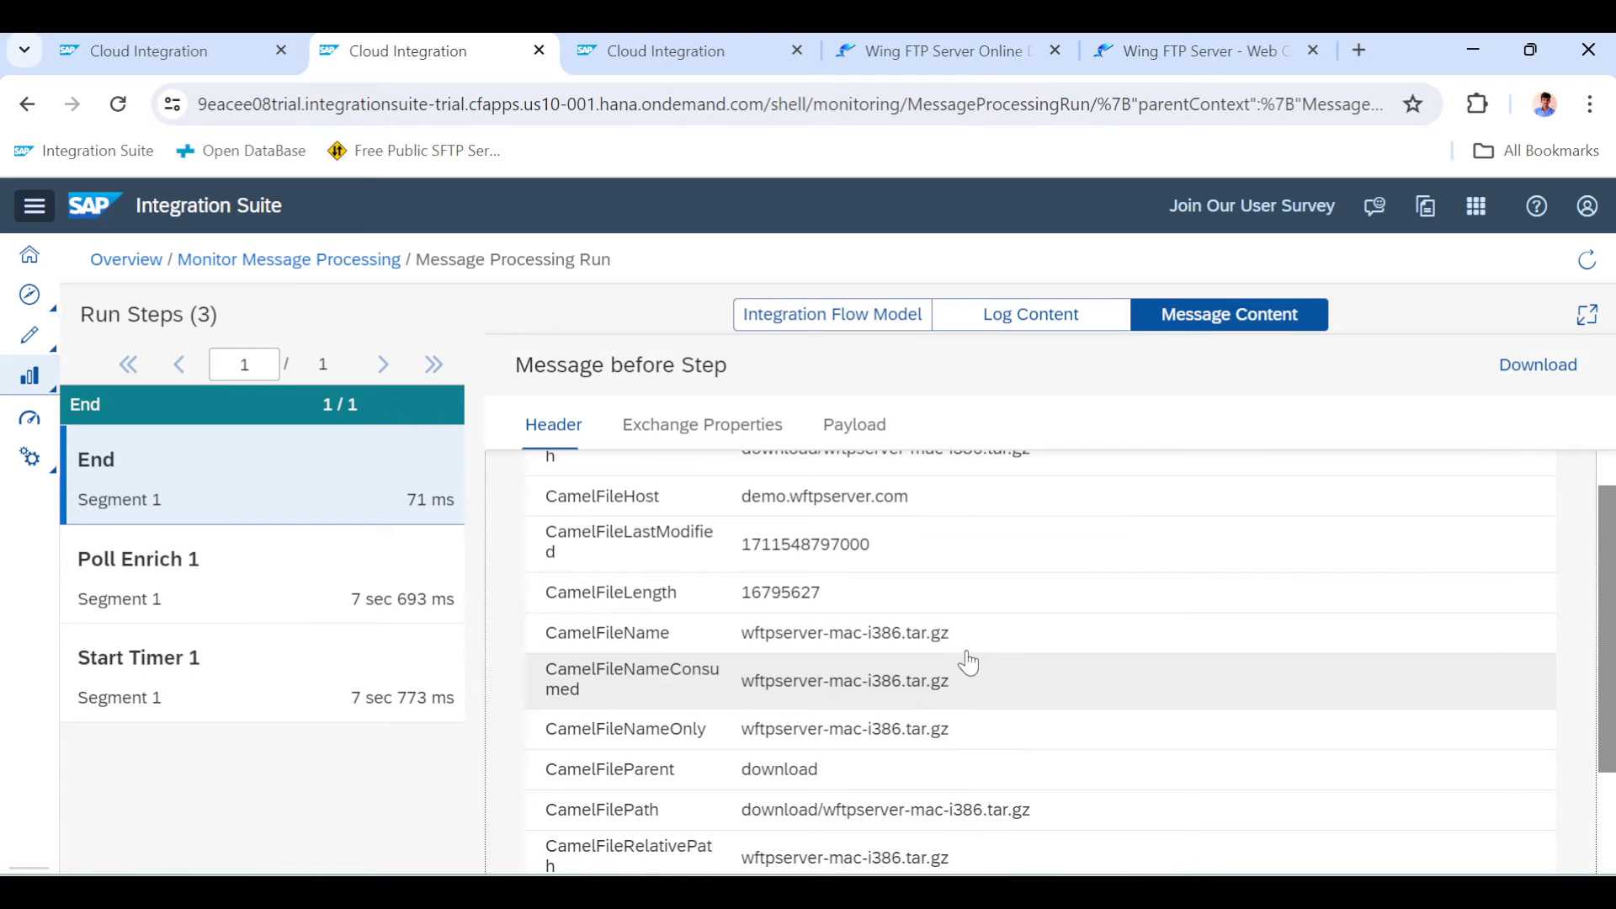
{"action": "double_click", "coordinate": [844, 633]}
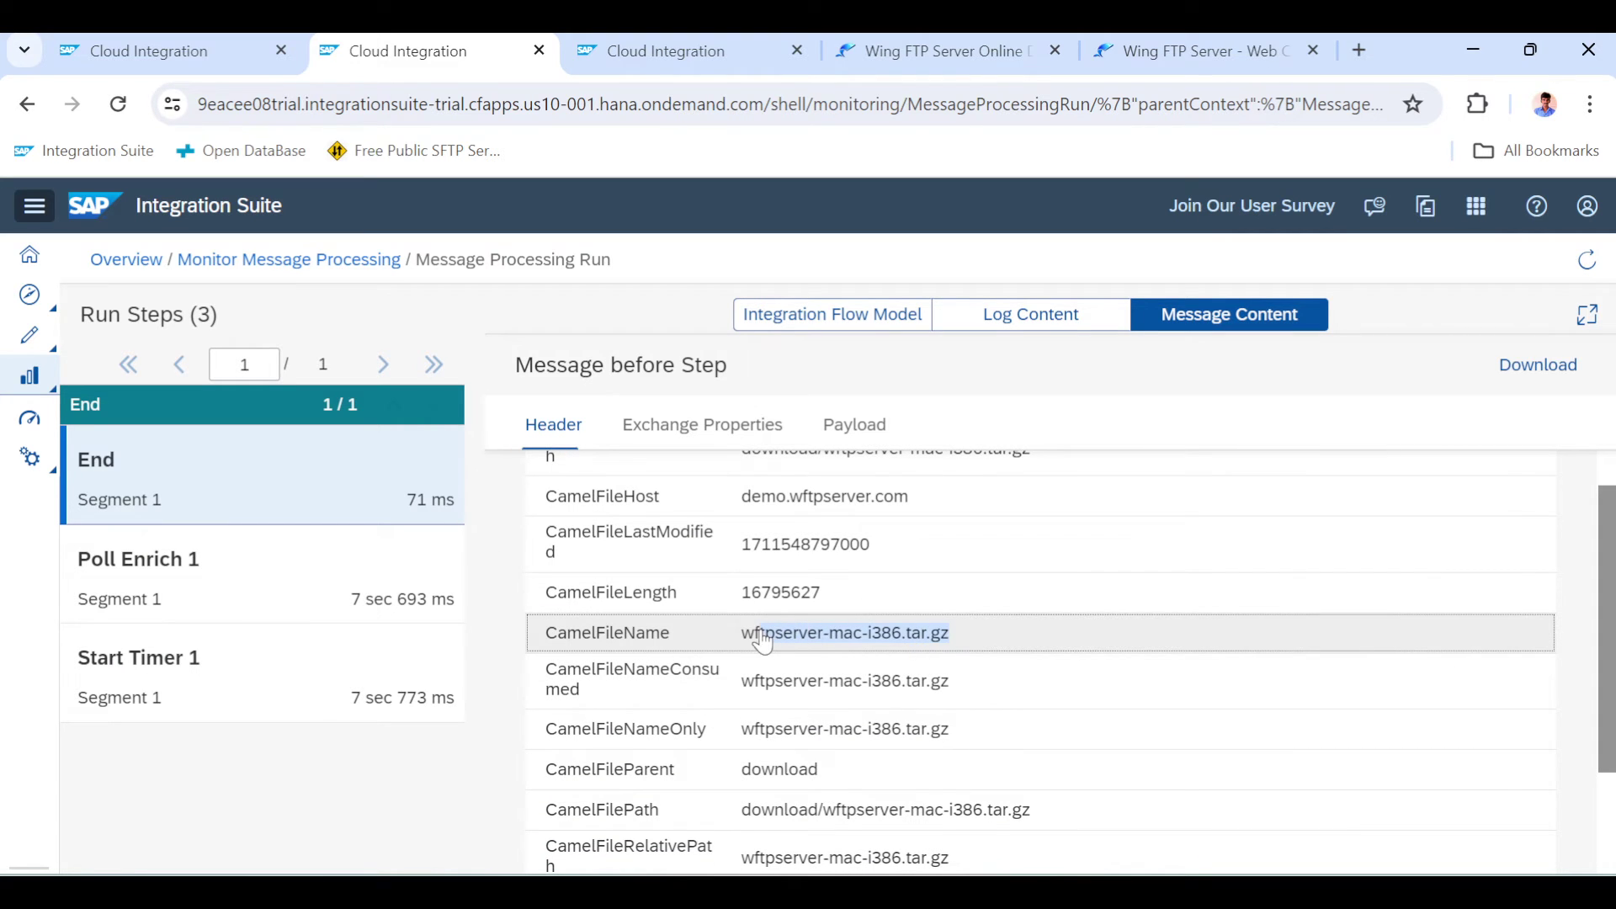
{"action": "left_click", "coordinate": [1199, 51]}
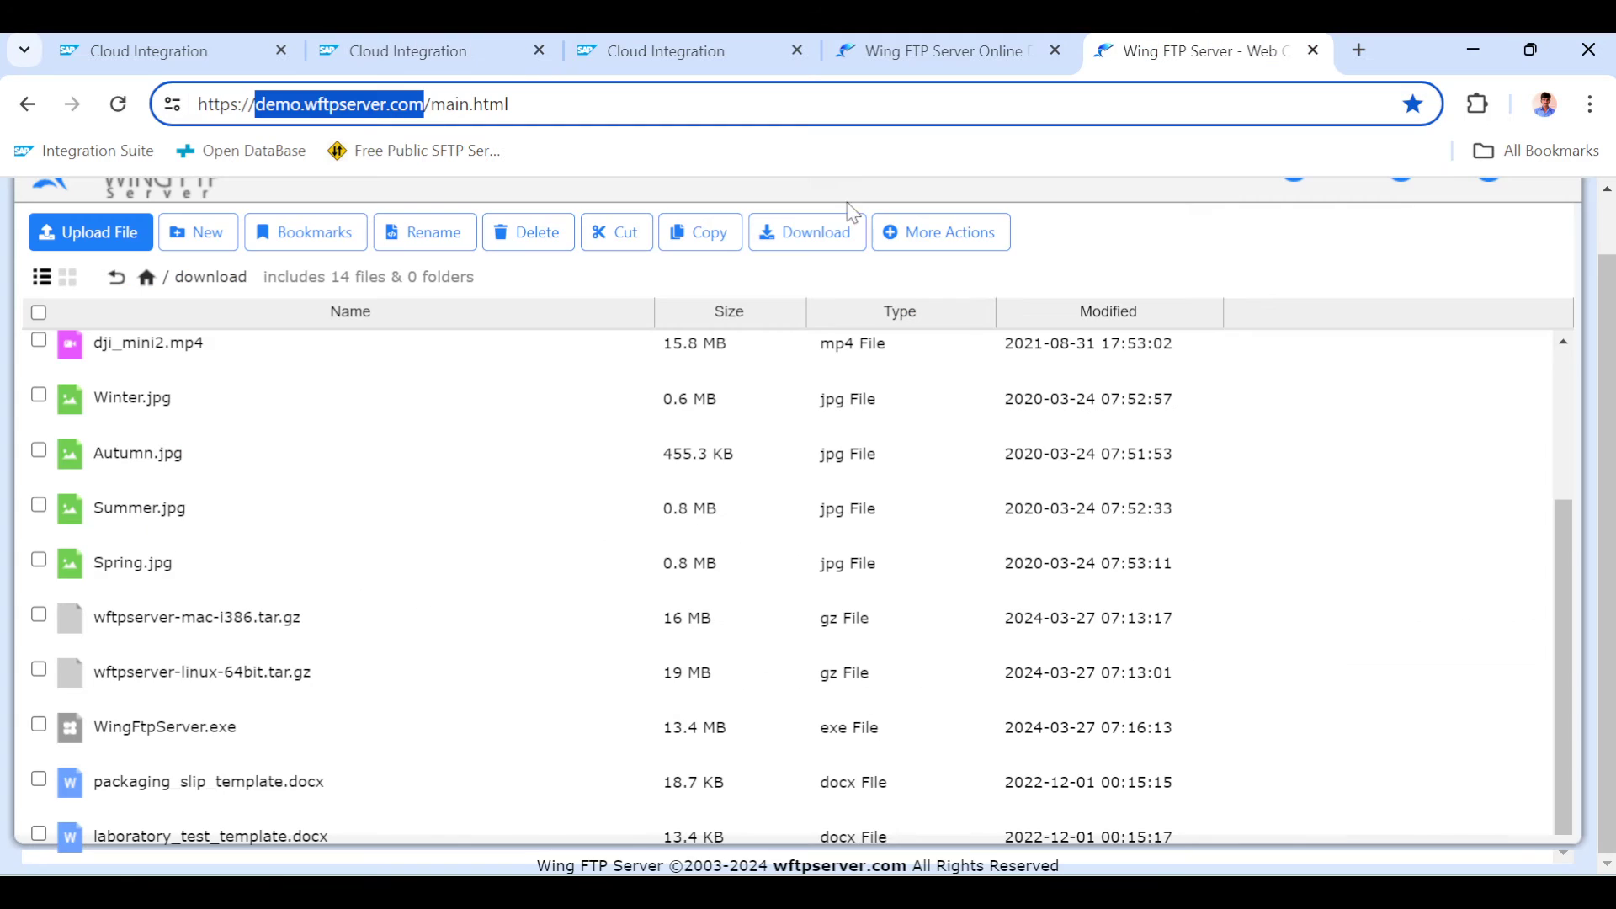
{"action": "mouse_move", "coordinate": [237, 643]}
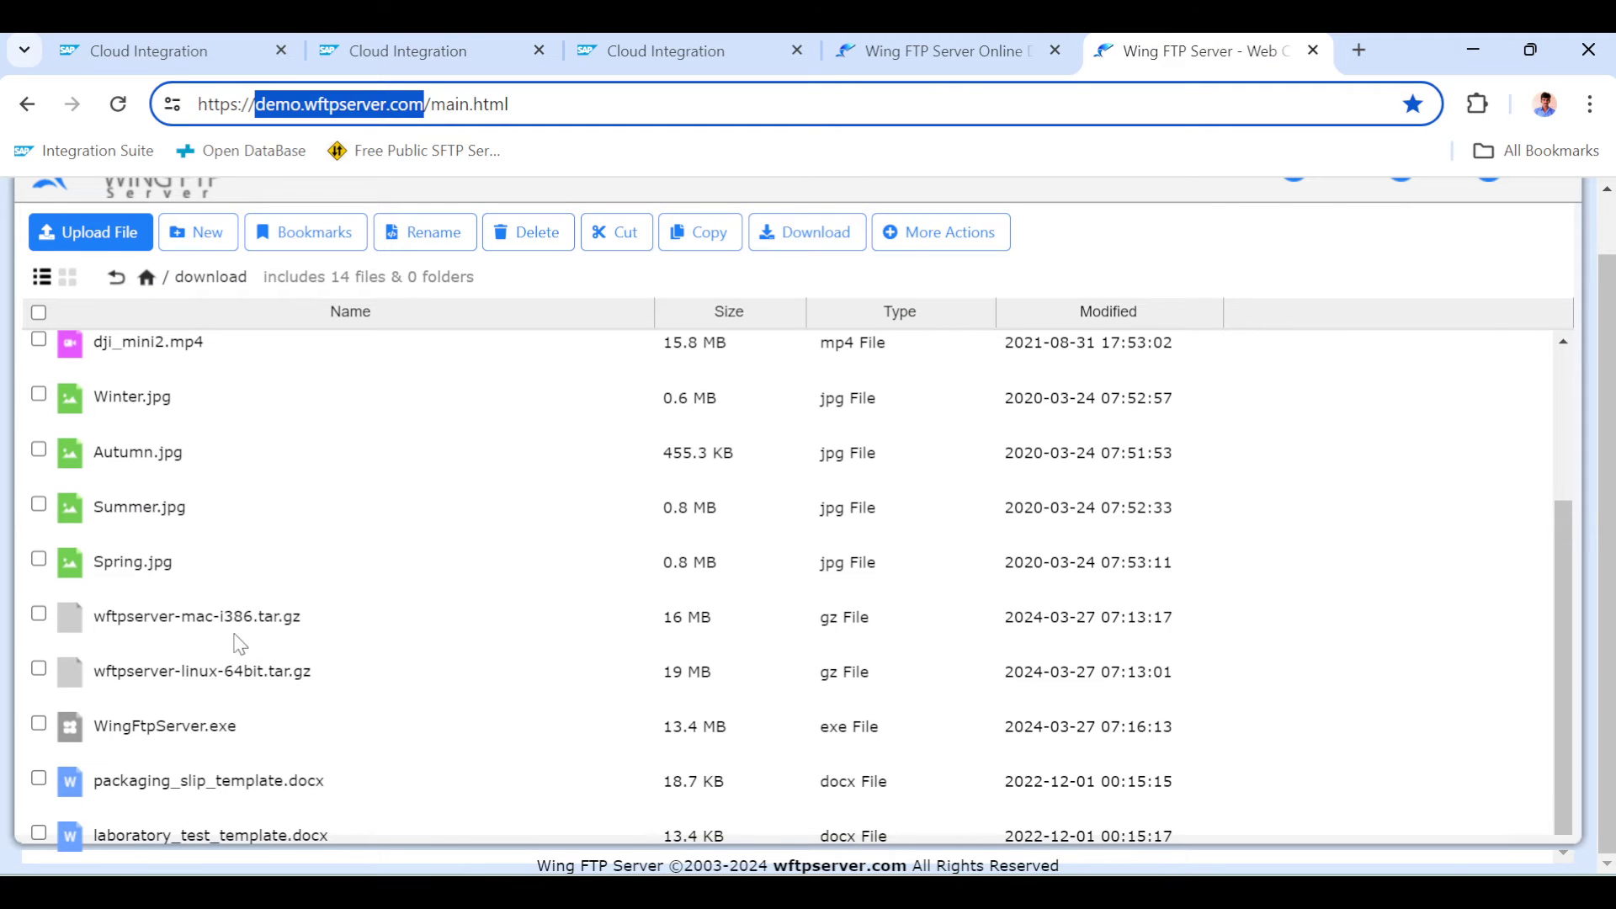
Redeploy SFTP_PollEnricher on the Cloud Integration runtime and acknowledge the deployment notice
{"action": "left_click", "coordinate": [160, 51]}
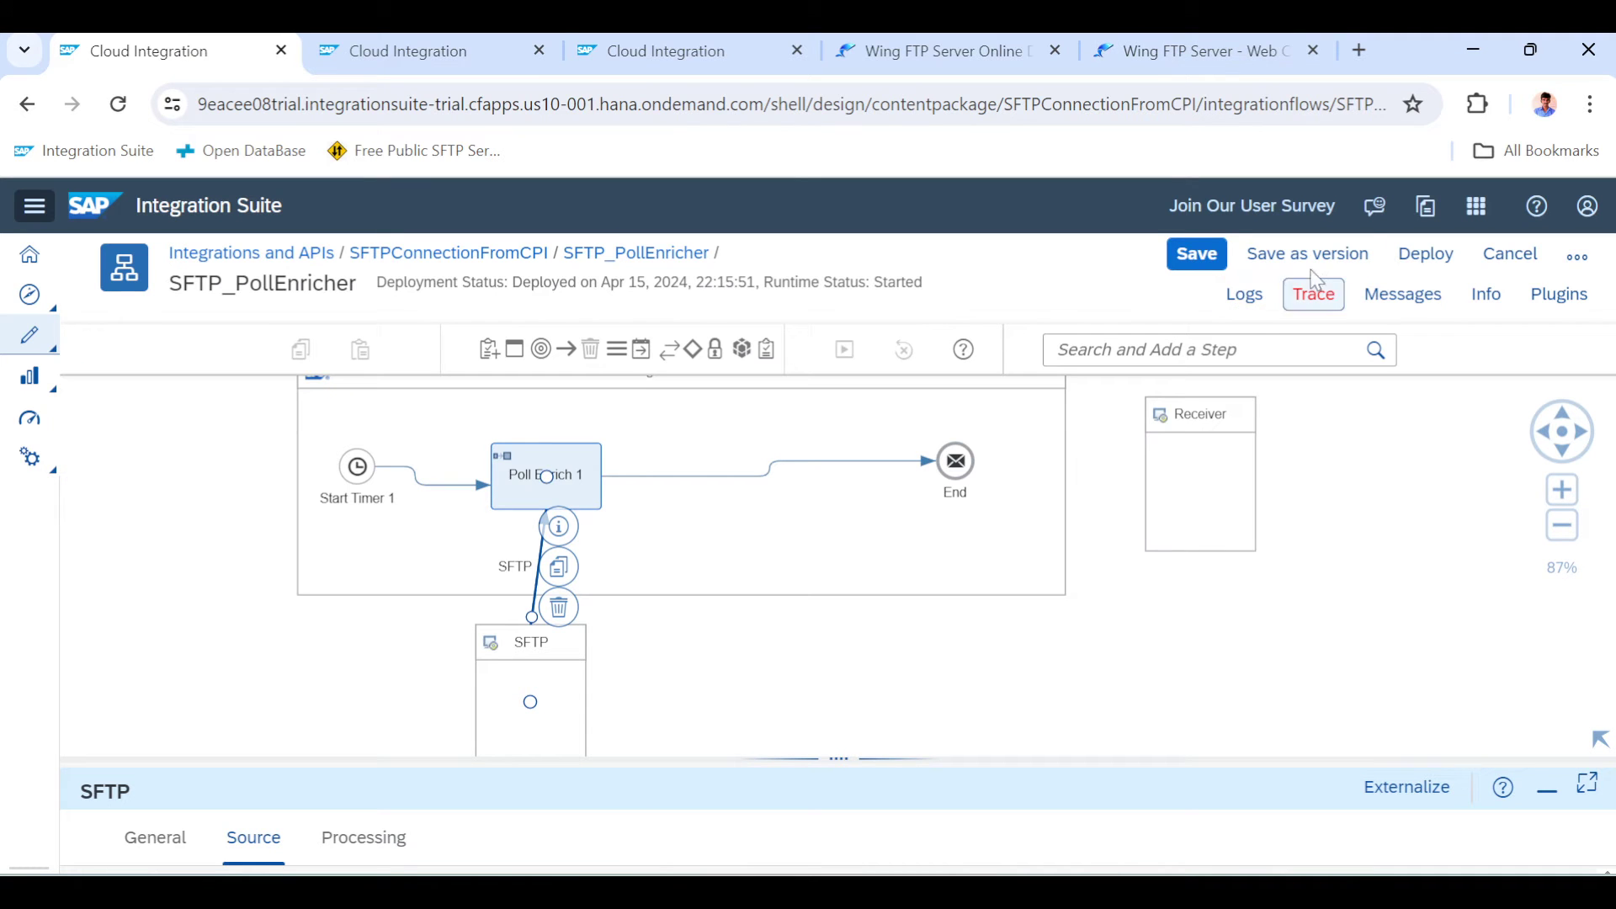
{"action": "left_click", "coordinate": [1426, 253]}
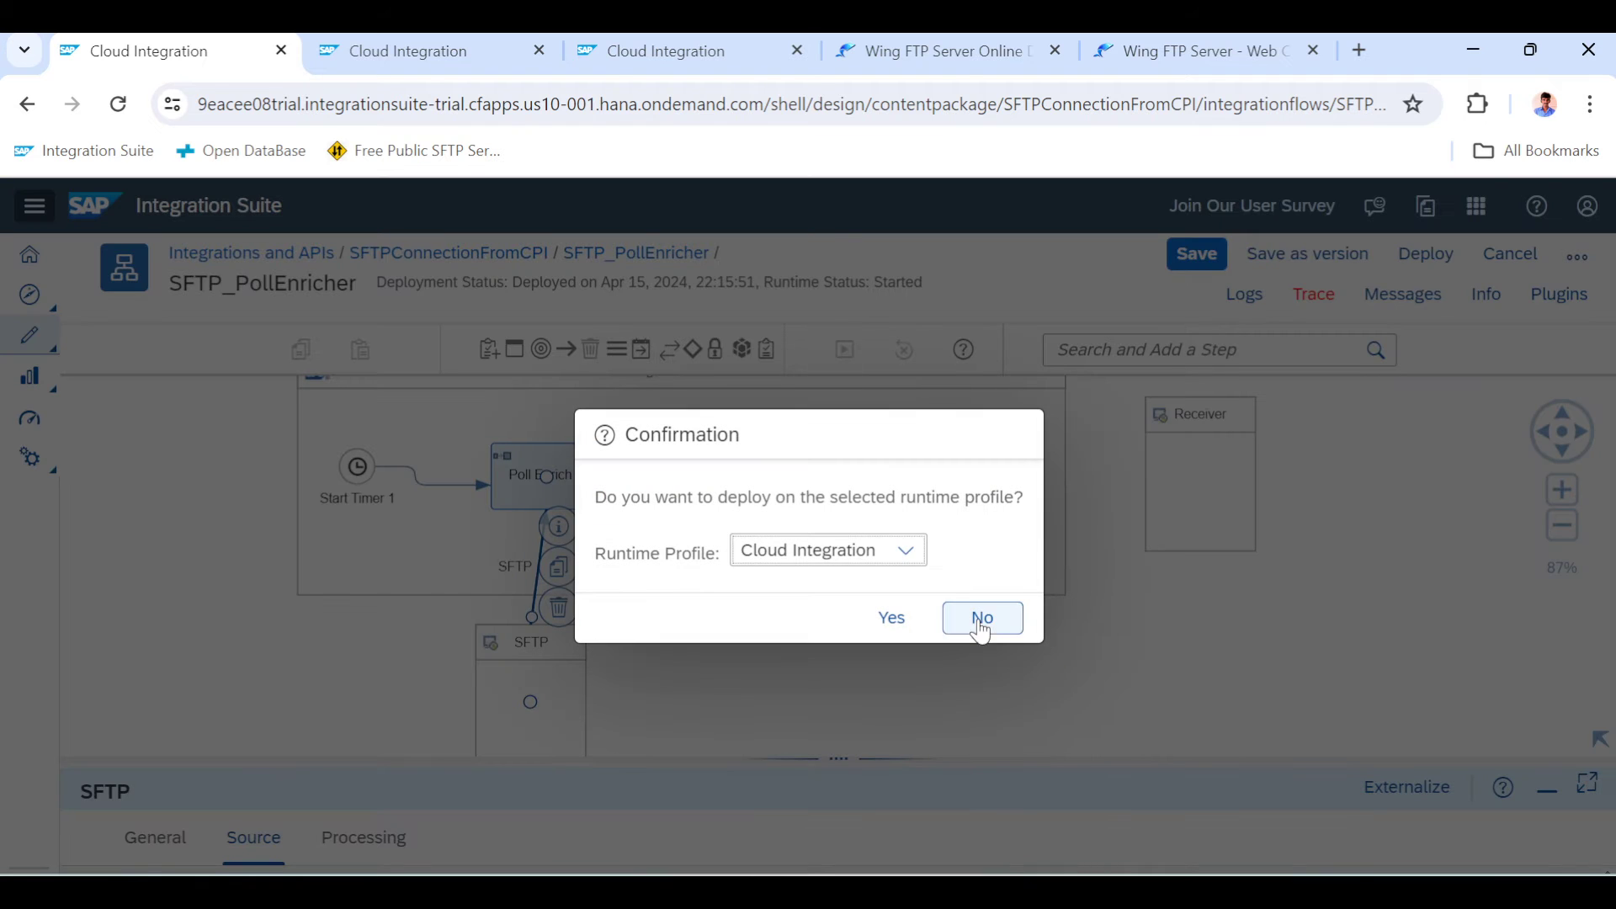
{"action": "left_click", "coordinate": [980, 617]}
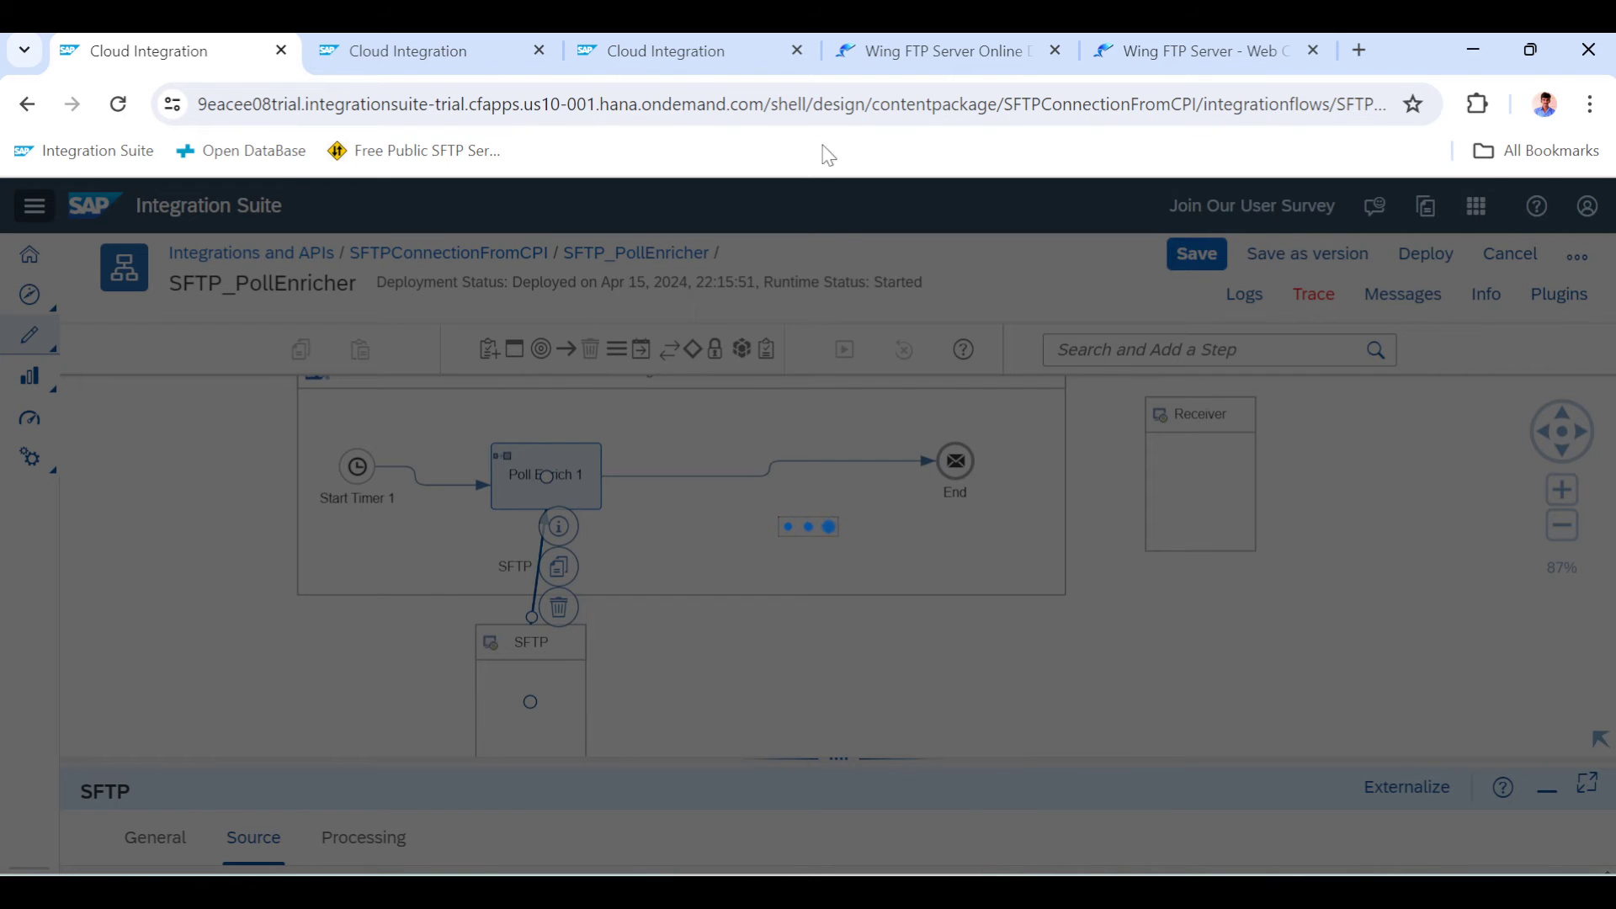
{"action": "left_click", "coordinate": [1196, 50]}
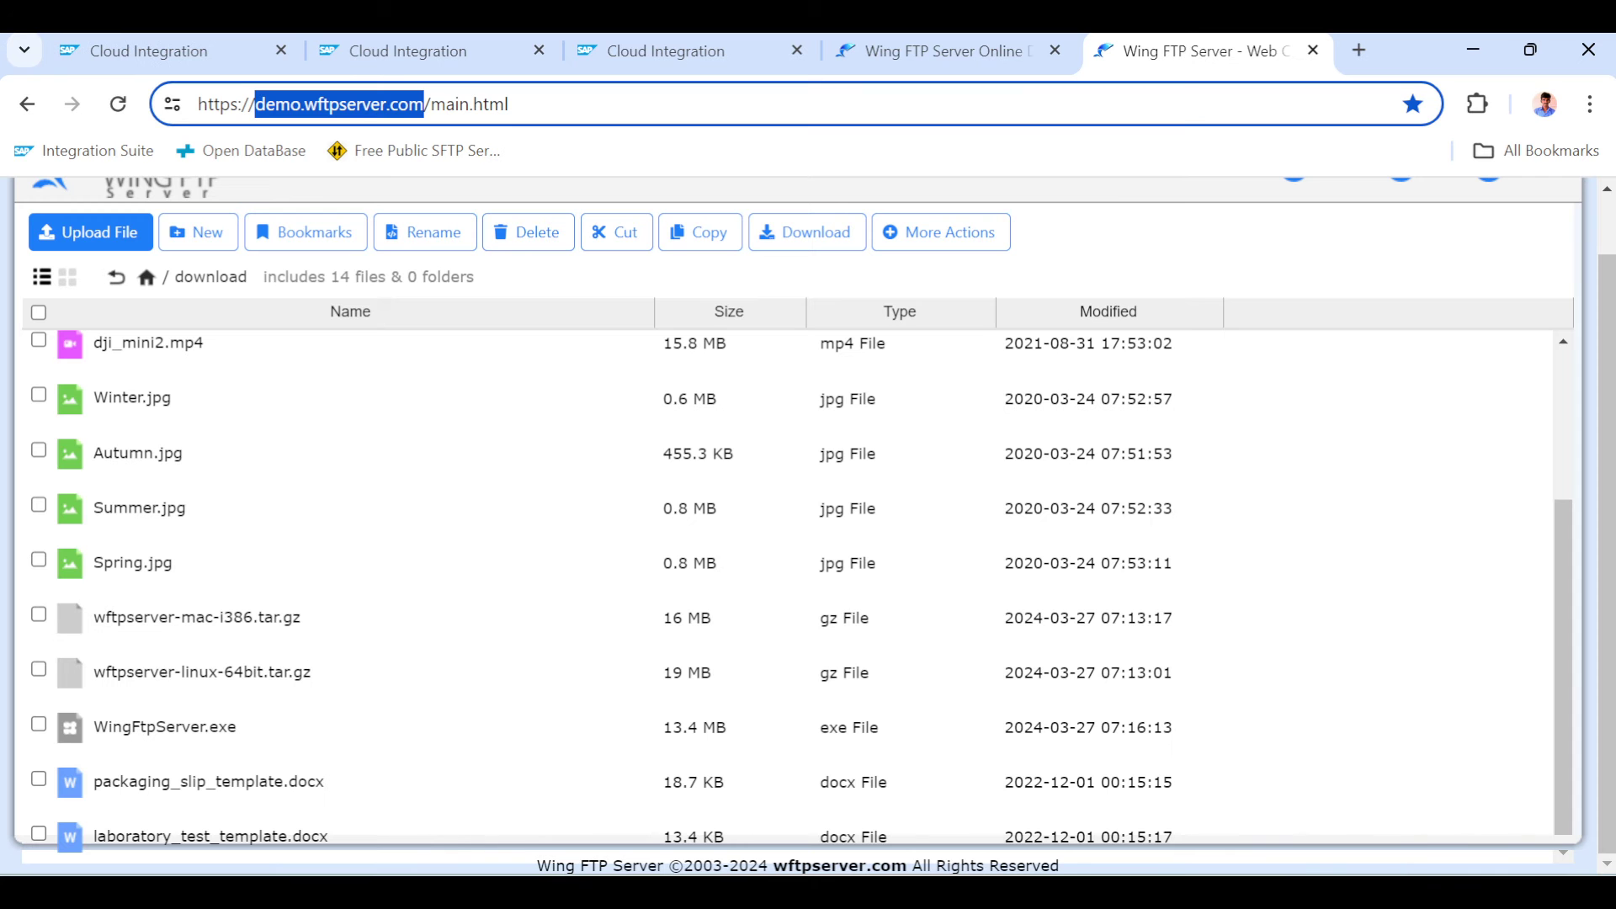
{"action": "mouse_move", "coordinate": [256, 694]}
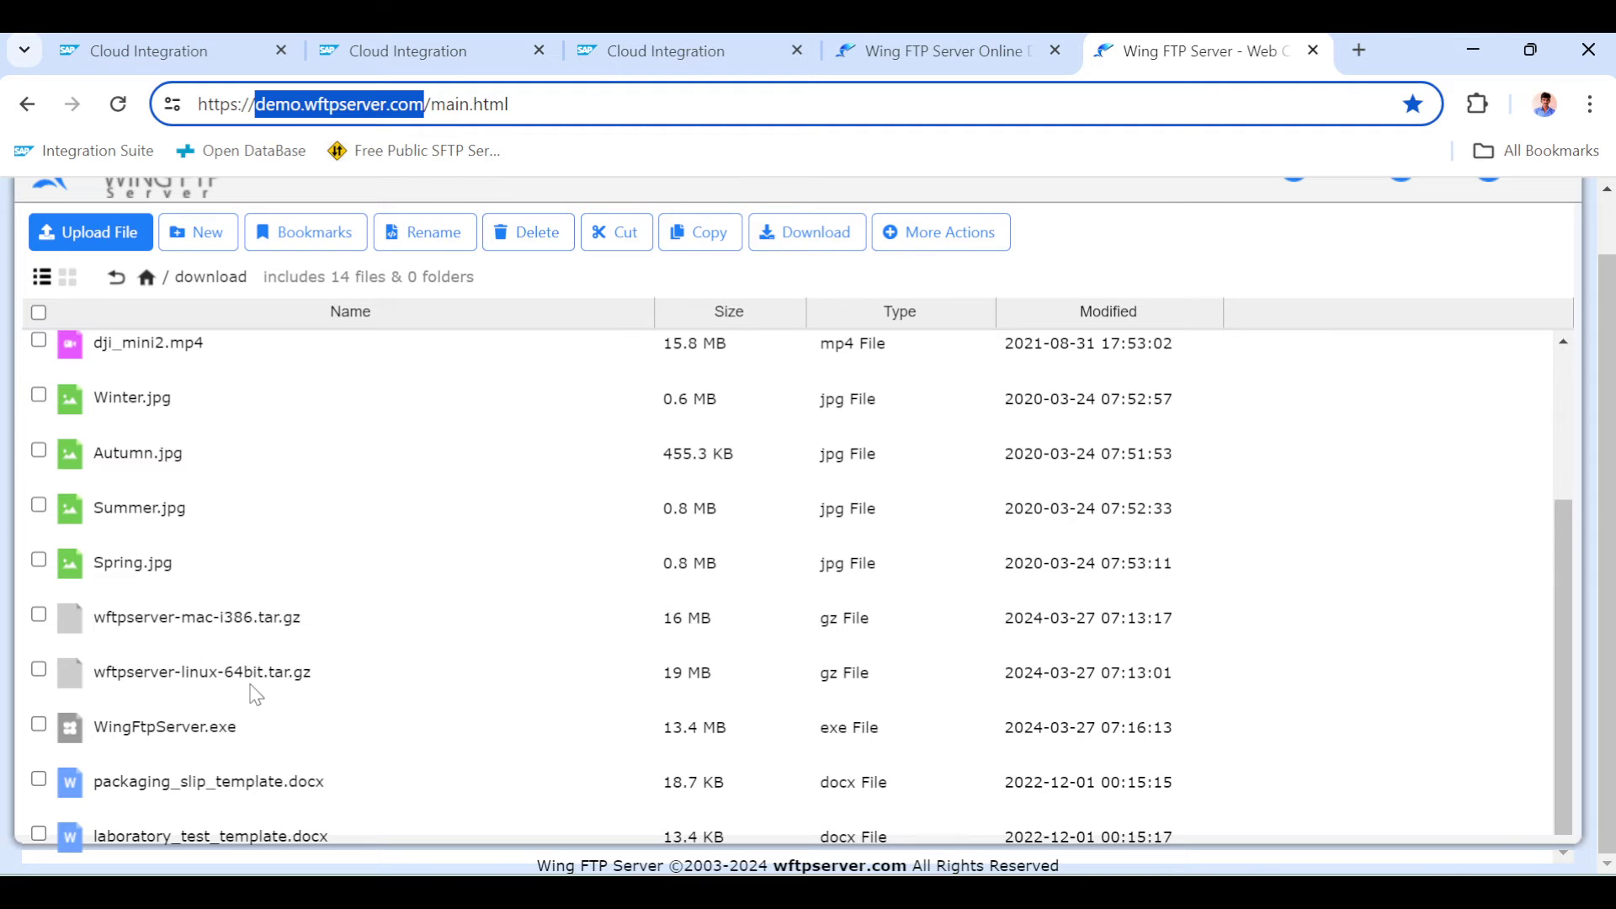
{"action": "left_click", "coordinate": [165, 50]}
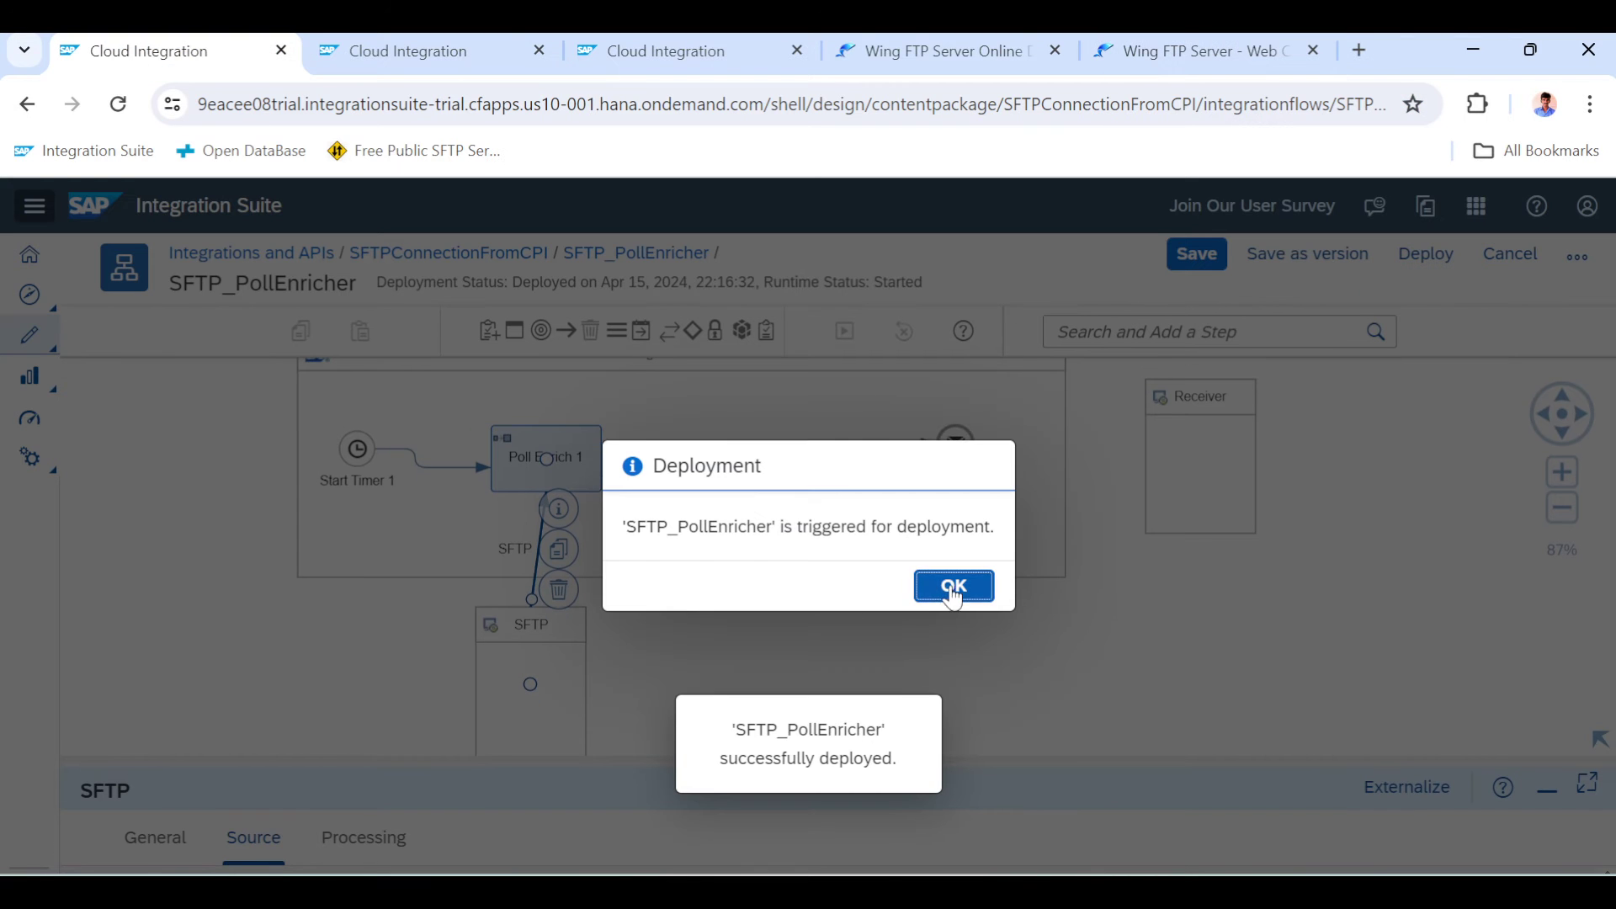
{"action": "left_click", "coordinate": [951, 586]}
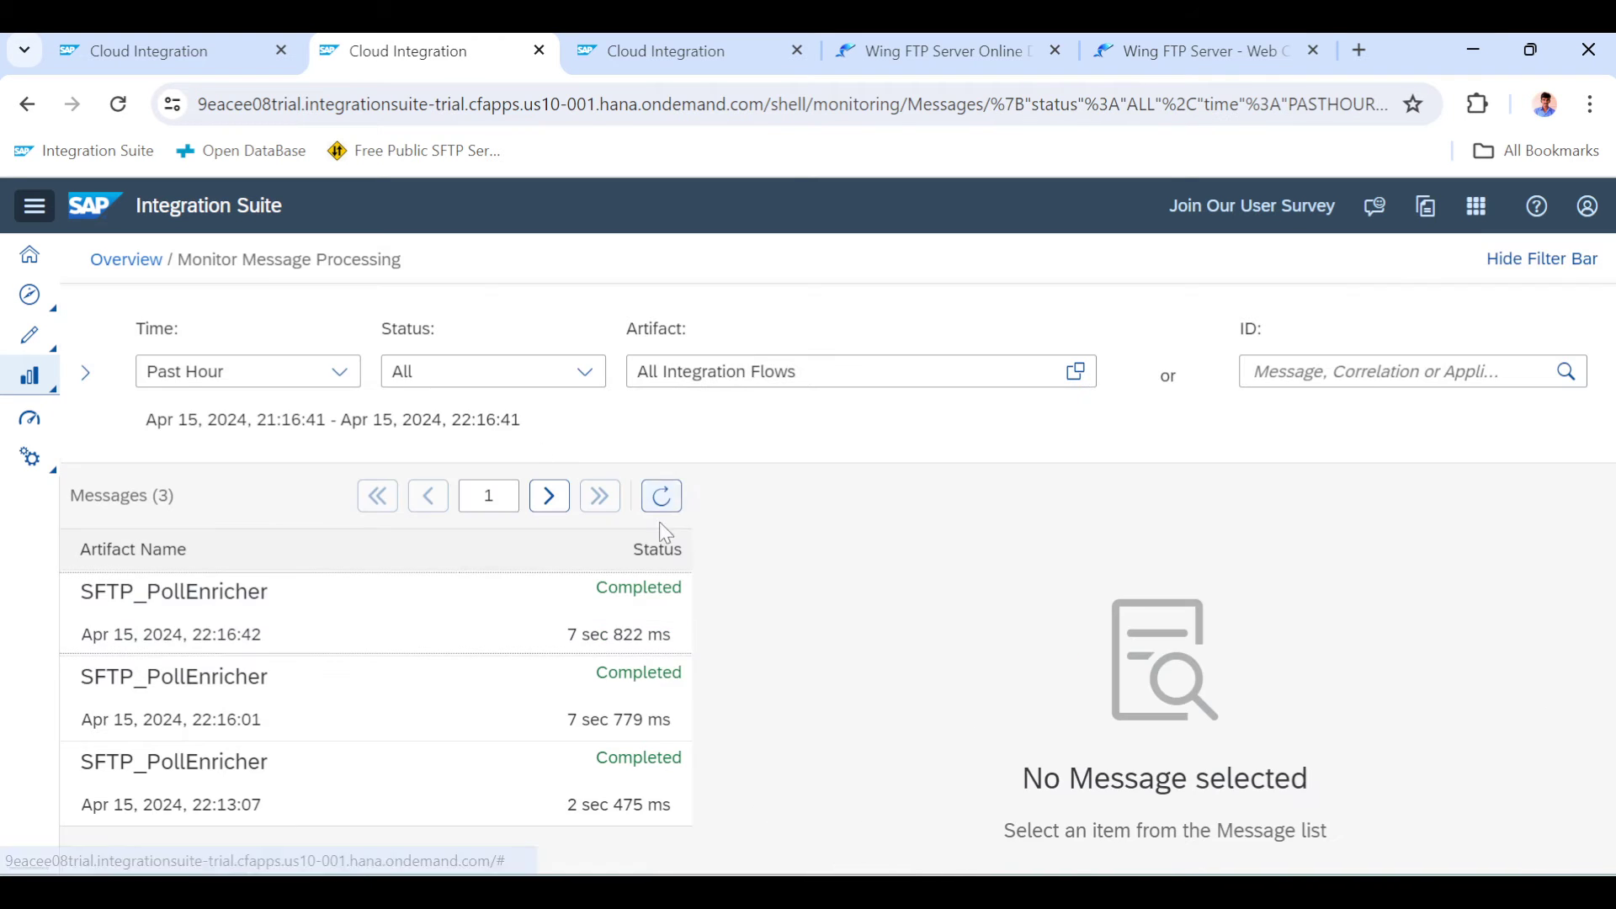
Open the 22:16:42 message's processing run and view the End step's message content
{"action": "left_click", "coordinate": [173, 610]}
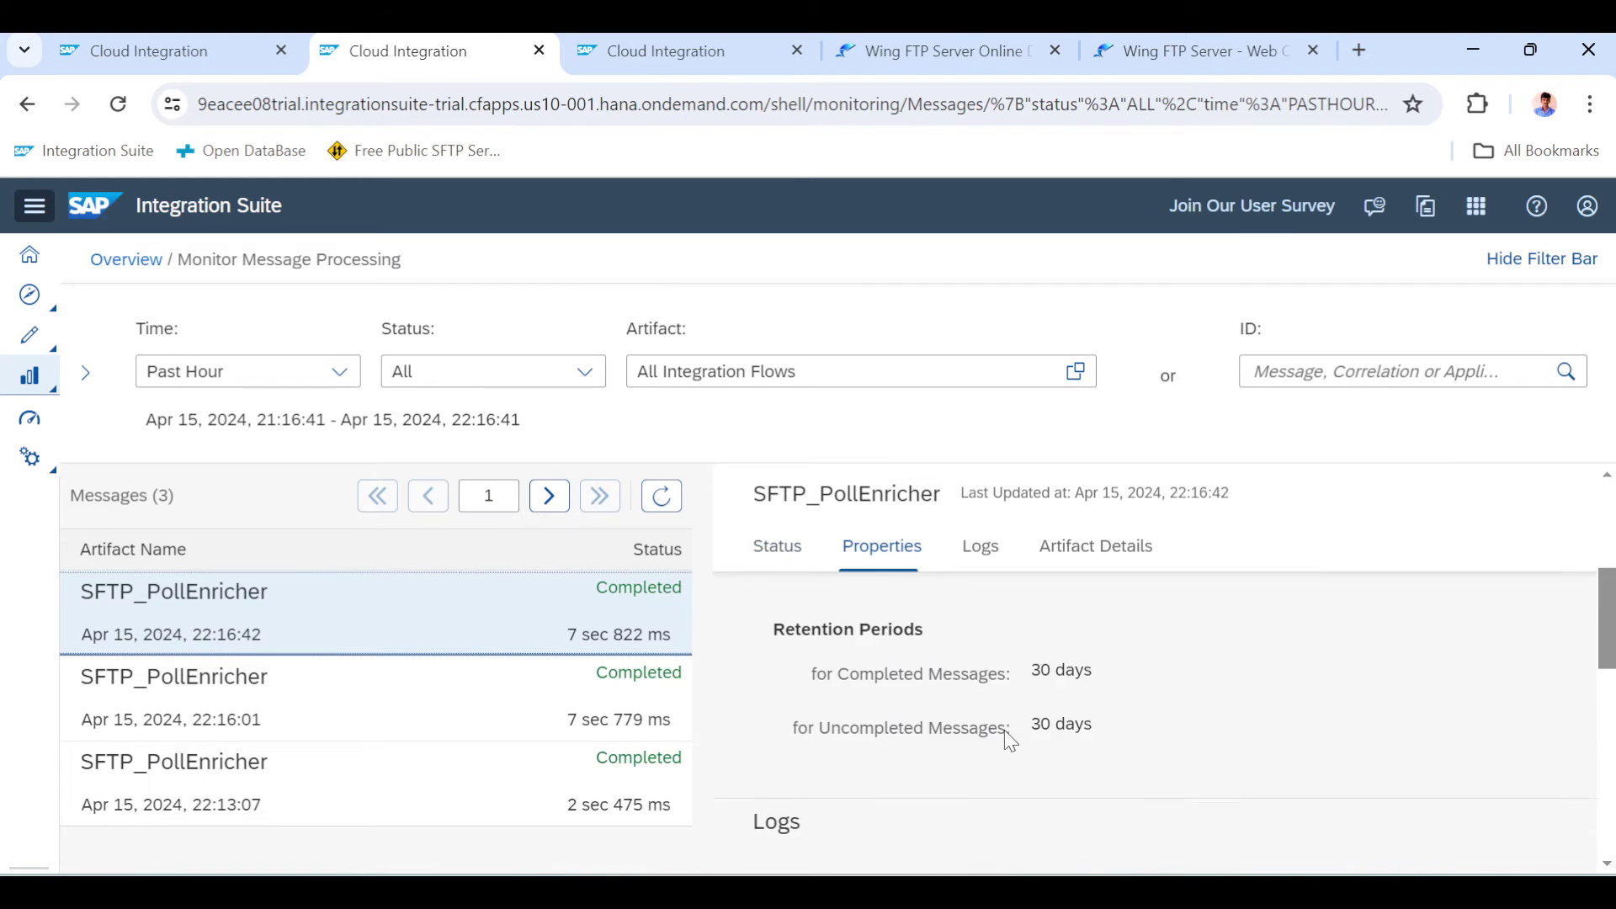
{"action": "left_click", "coordinate": [173, 592]}
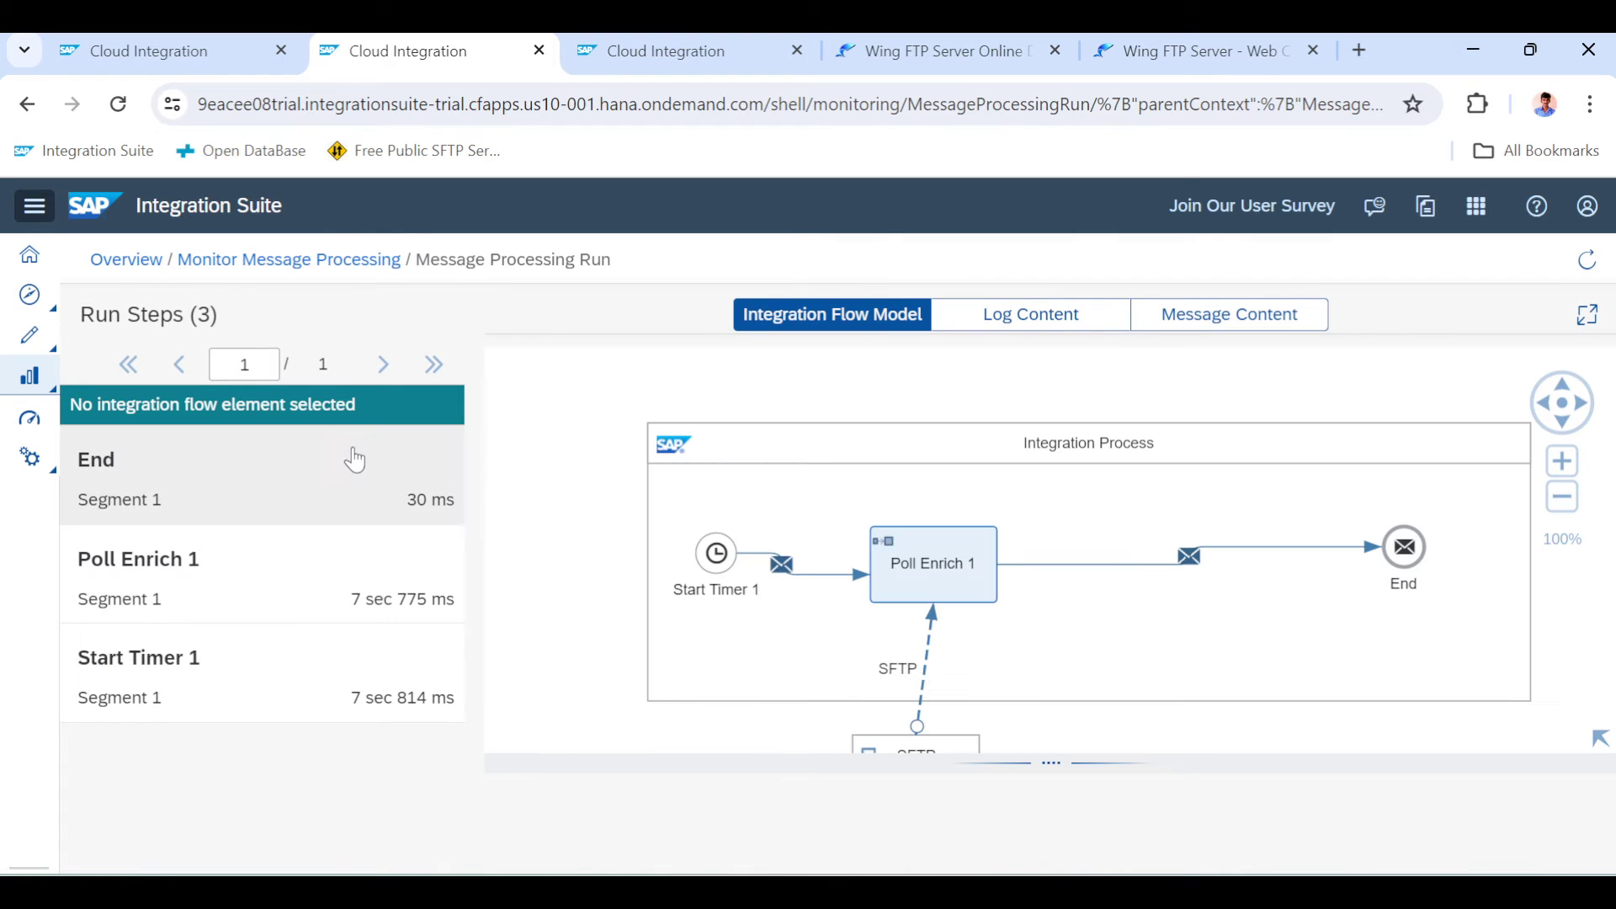
{"action": "left_click", "coordinate": [1227, 314]}
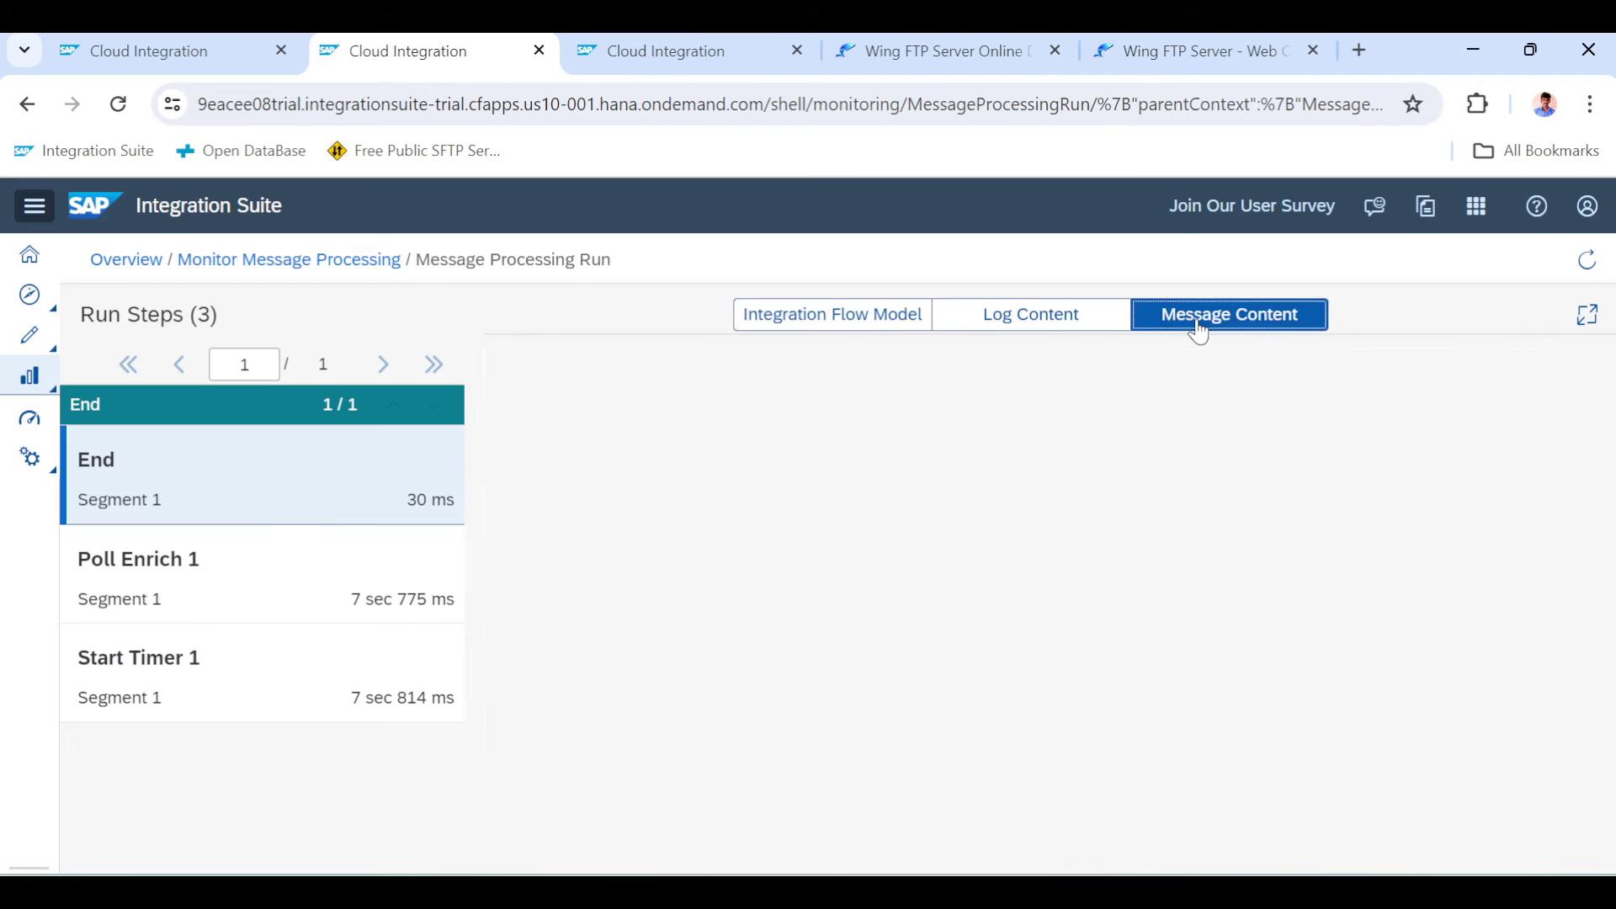
{"action": "left_click", "coordinate": [1227, 314]}
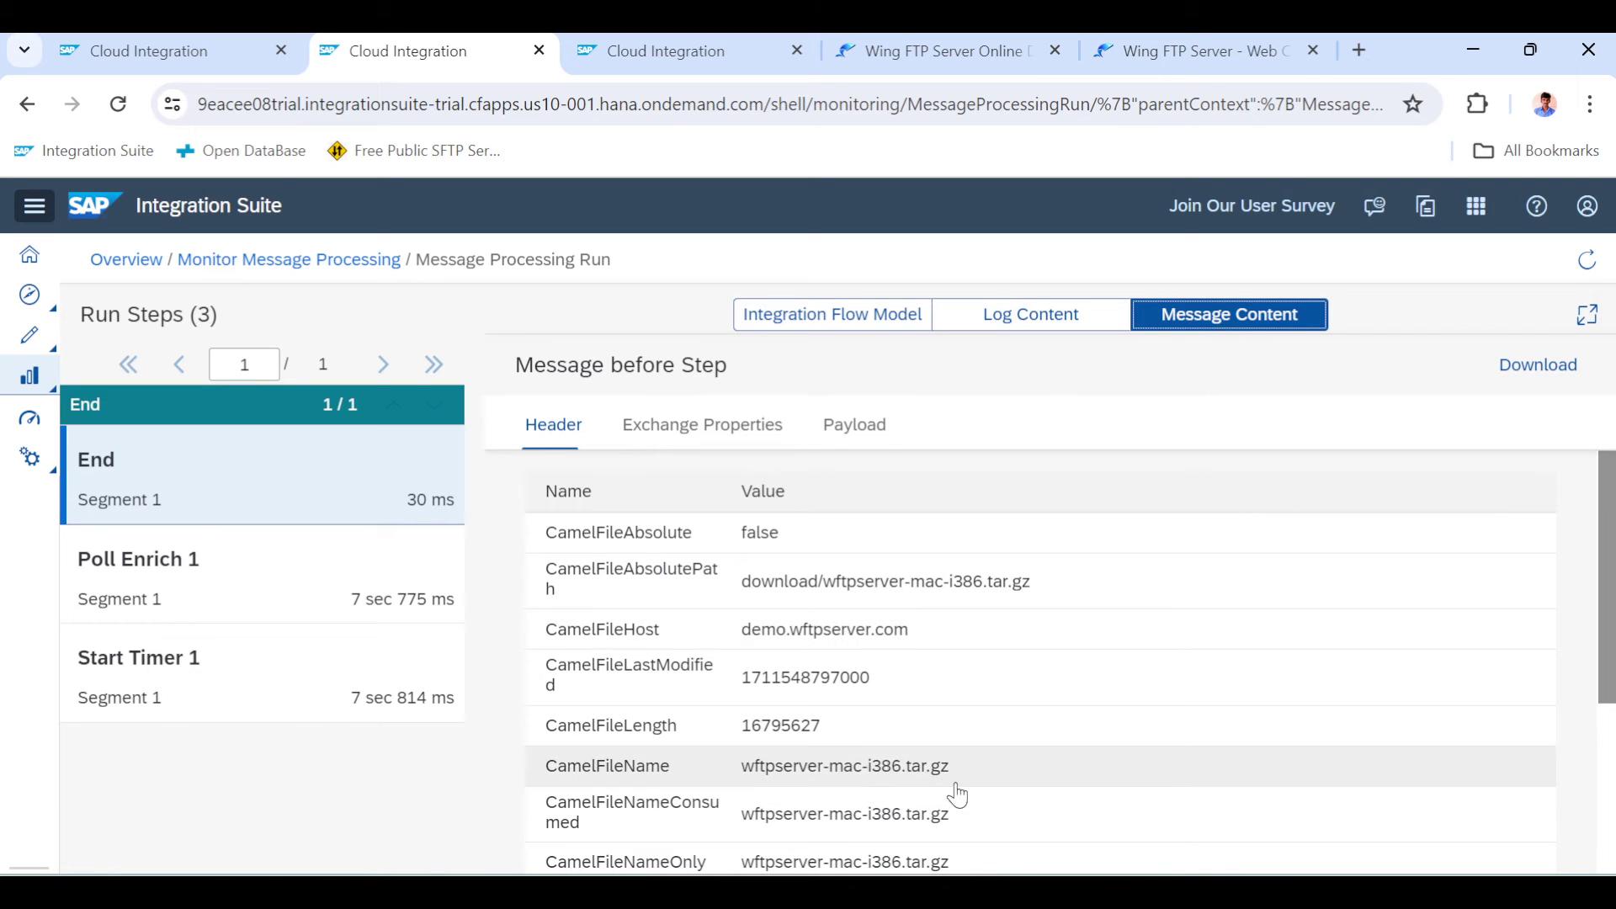
{"action": "scroll", "scroll_direction": "down", "scroll_amount": 3}
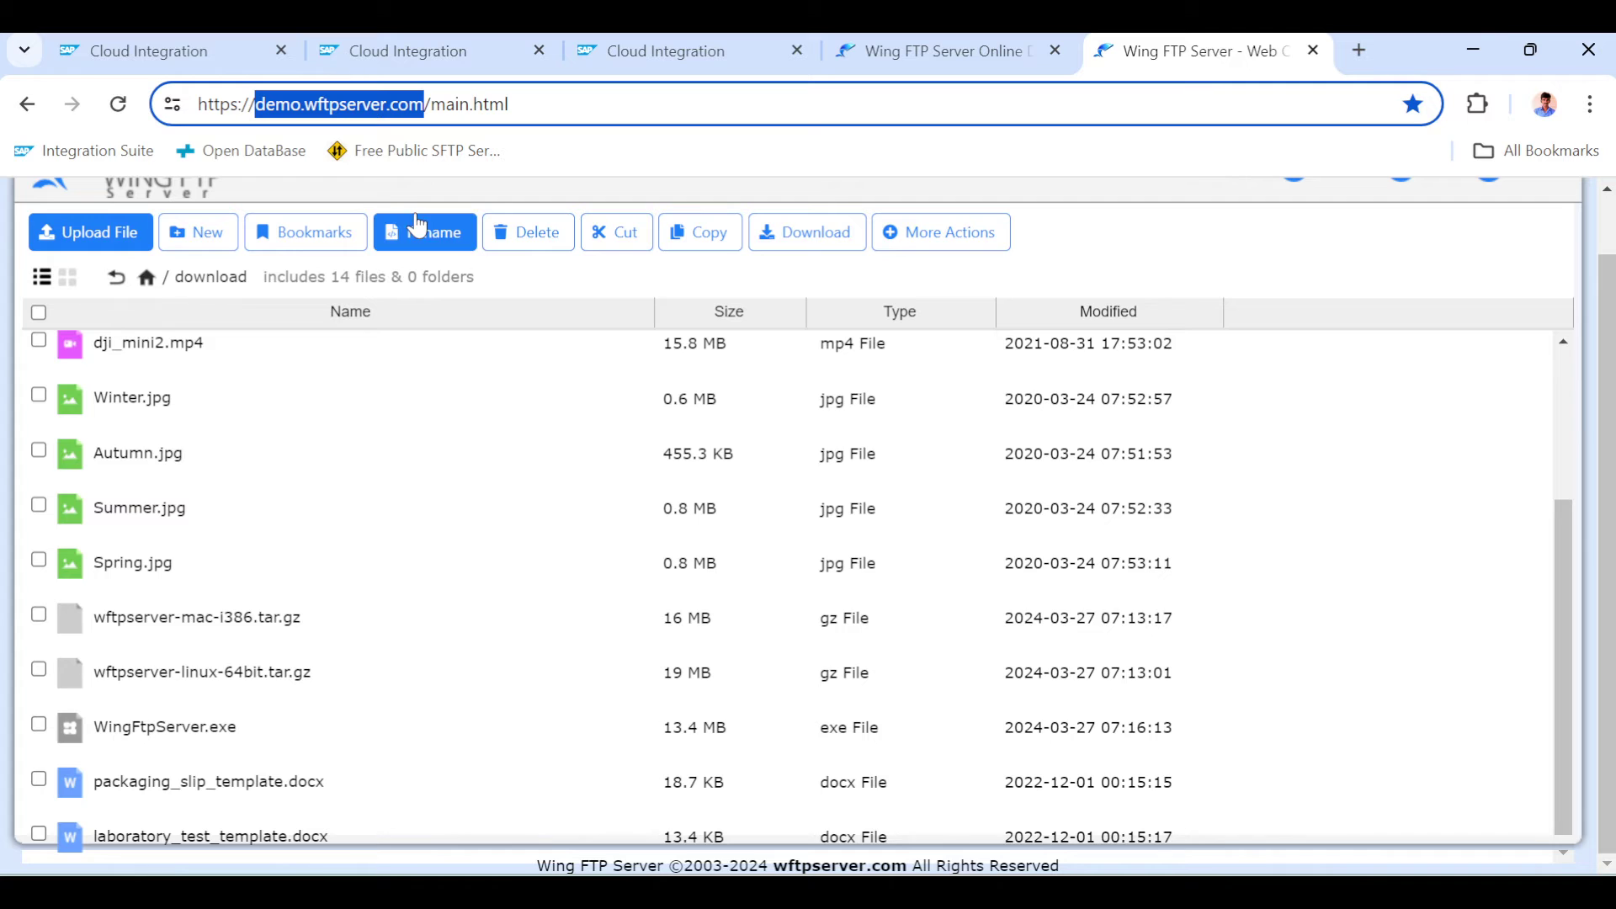
Set the SFTP adapter's Post-Processing option to Delete File
{"action": "left_click", "coordinate": [155, 50]}
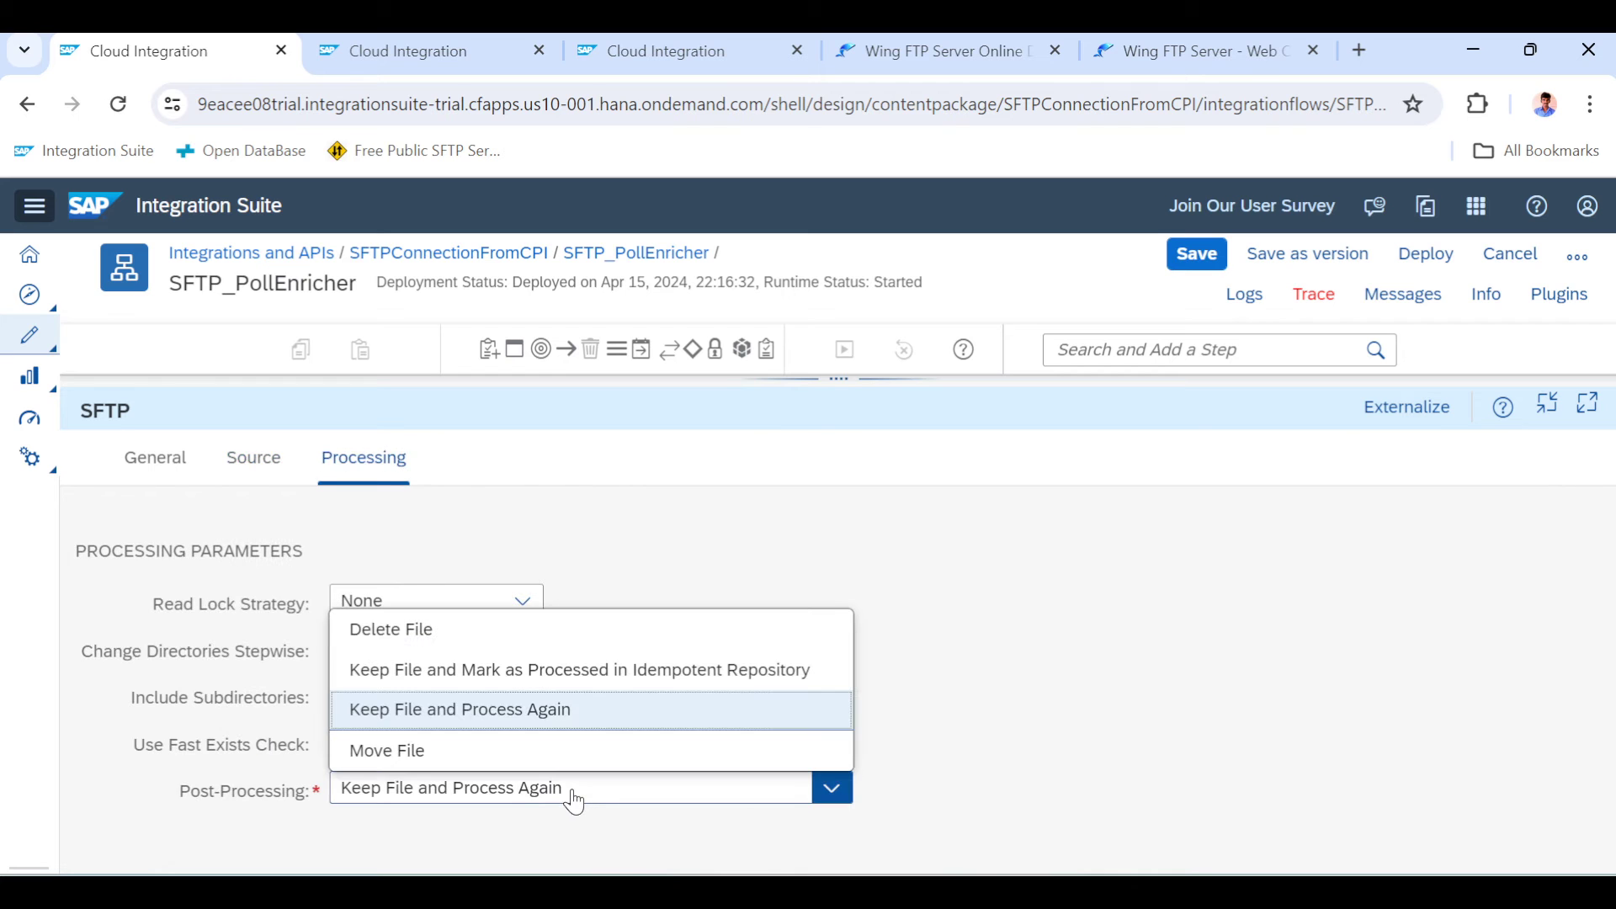
{"action": "left_click", "coordinate": [391, 629]}
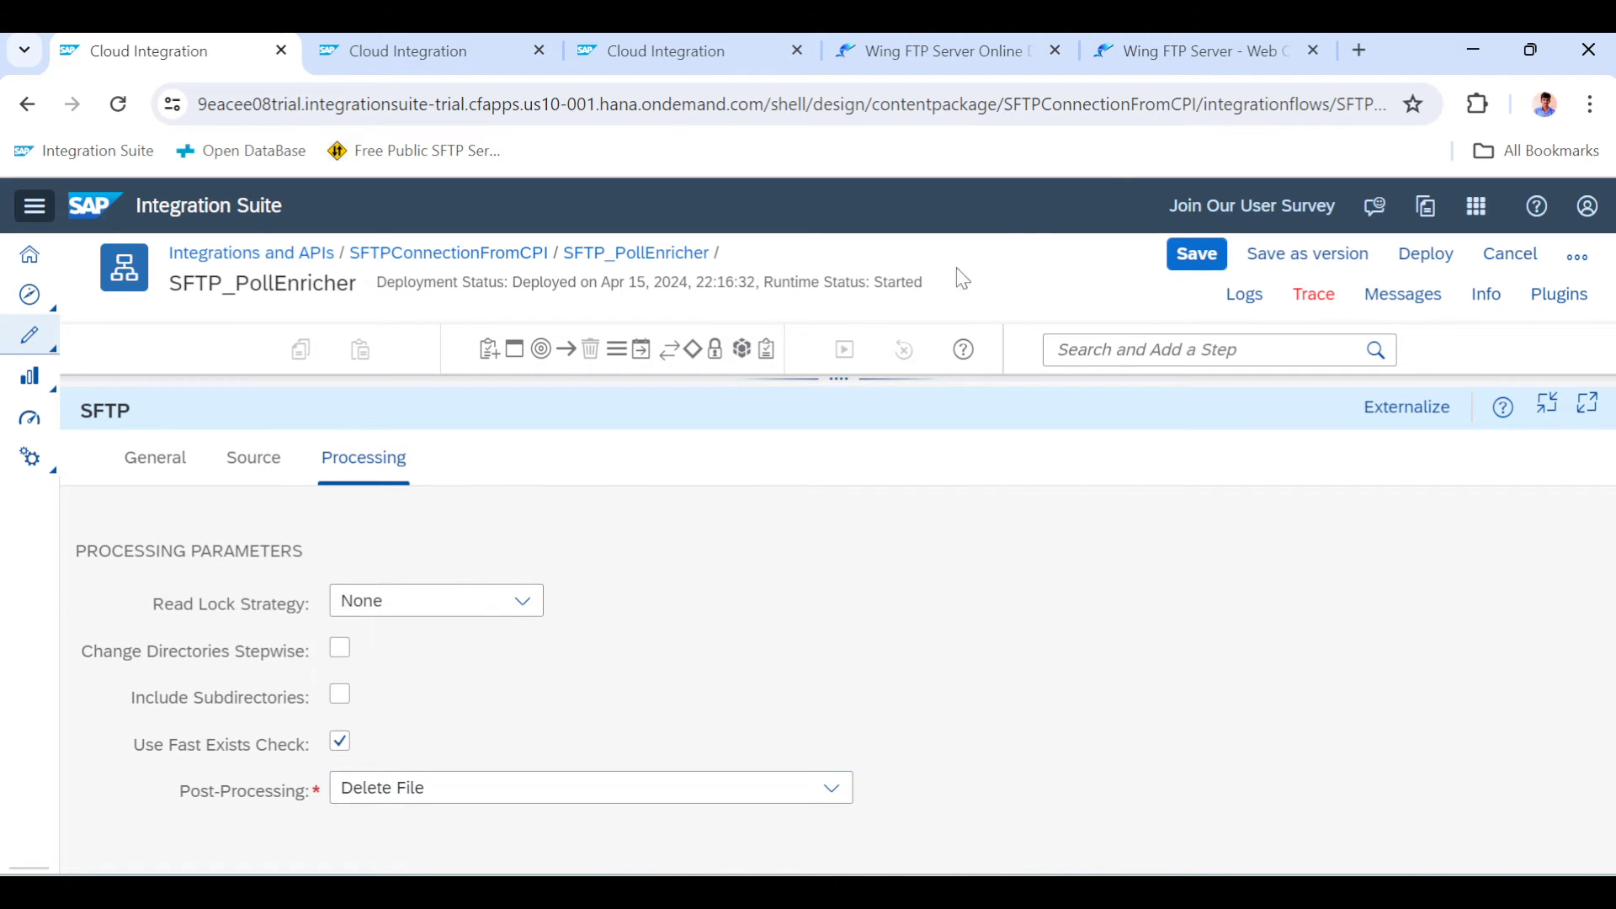
Review the Wing FTP Server download folder's 14 files, including wftpserver-mac-i386.tar.gz
{"action": "left_click", "coordinate": [1195, 50]}
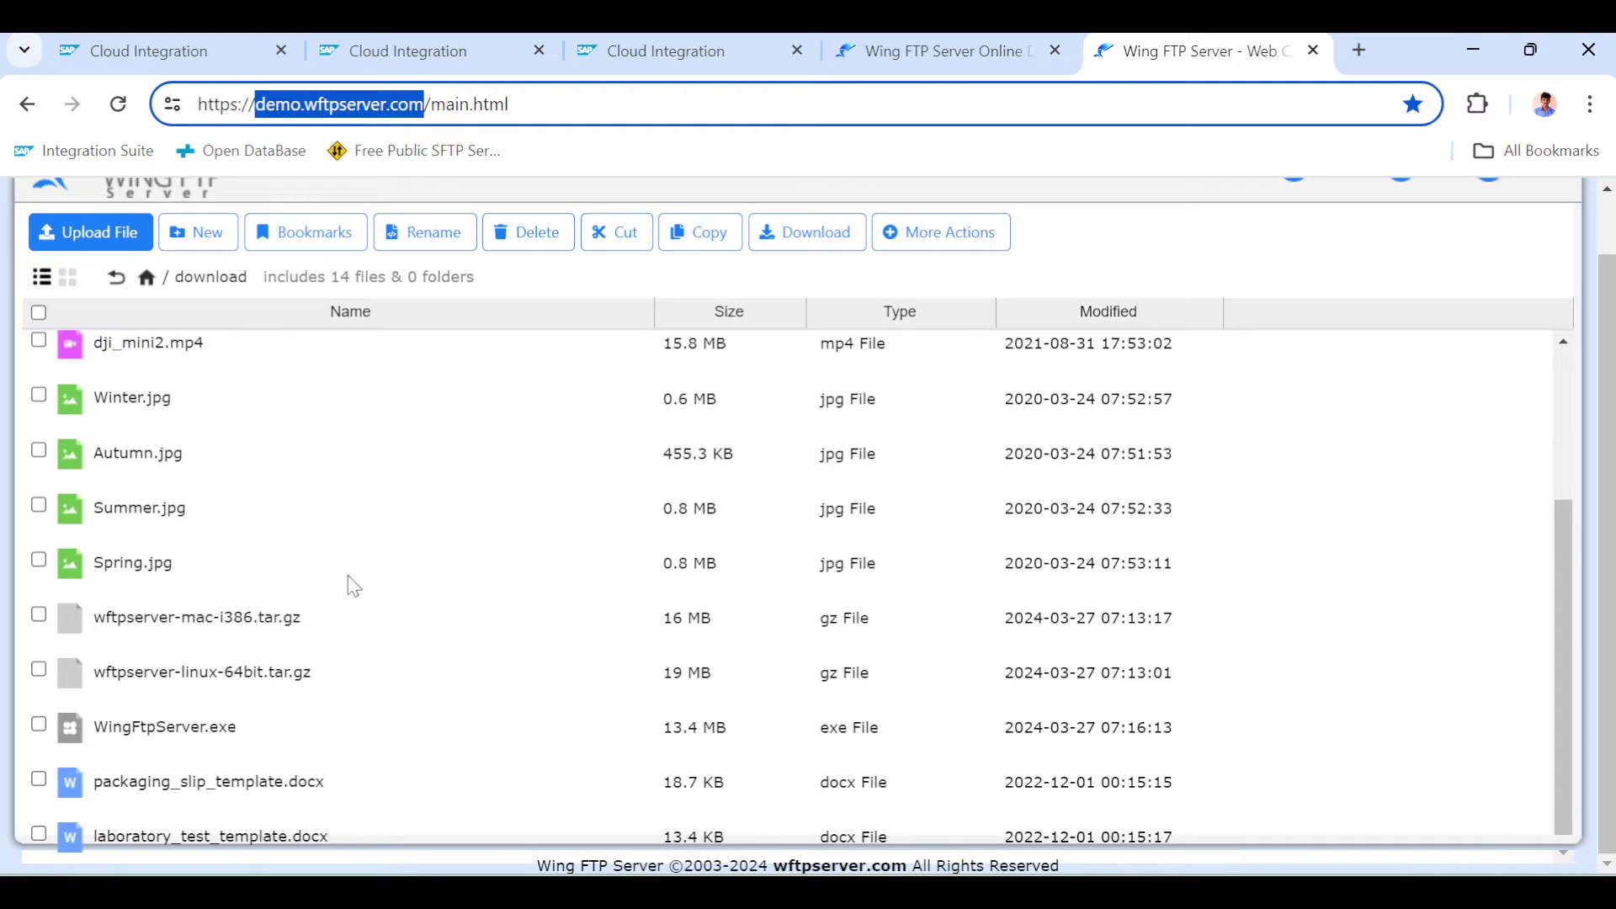
{"action": "mouse_move", "coordinate": [59, 625]}
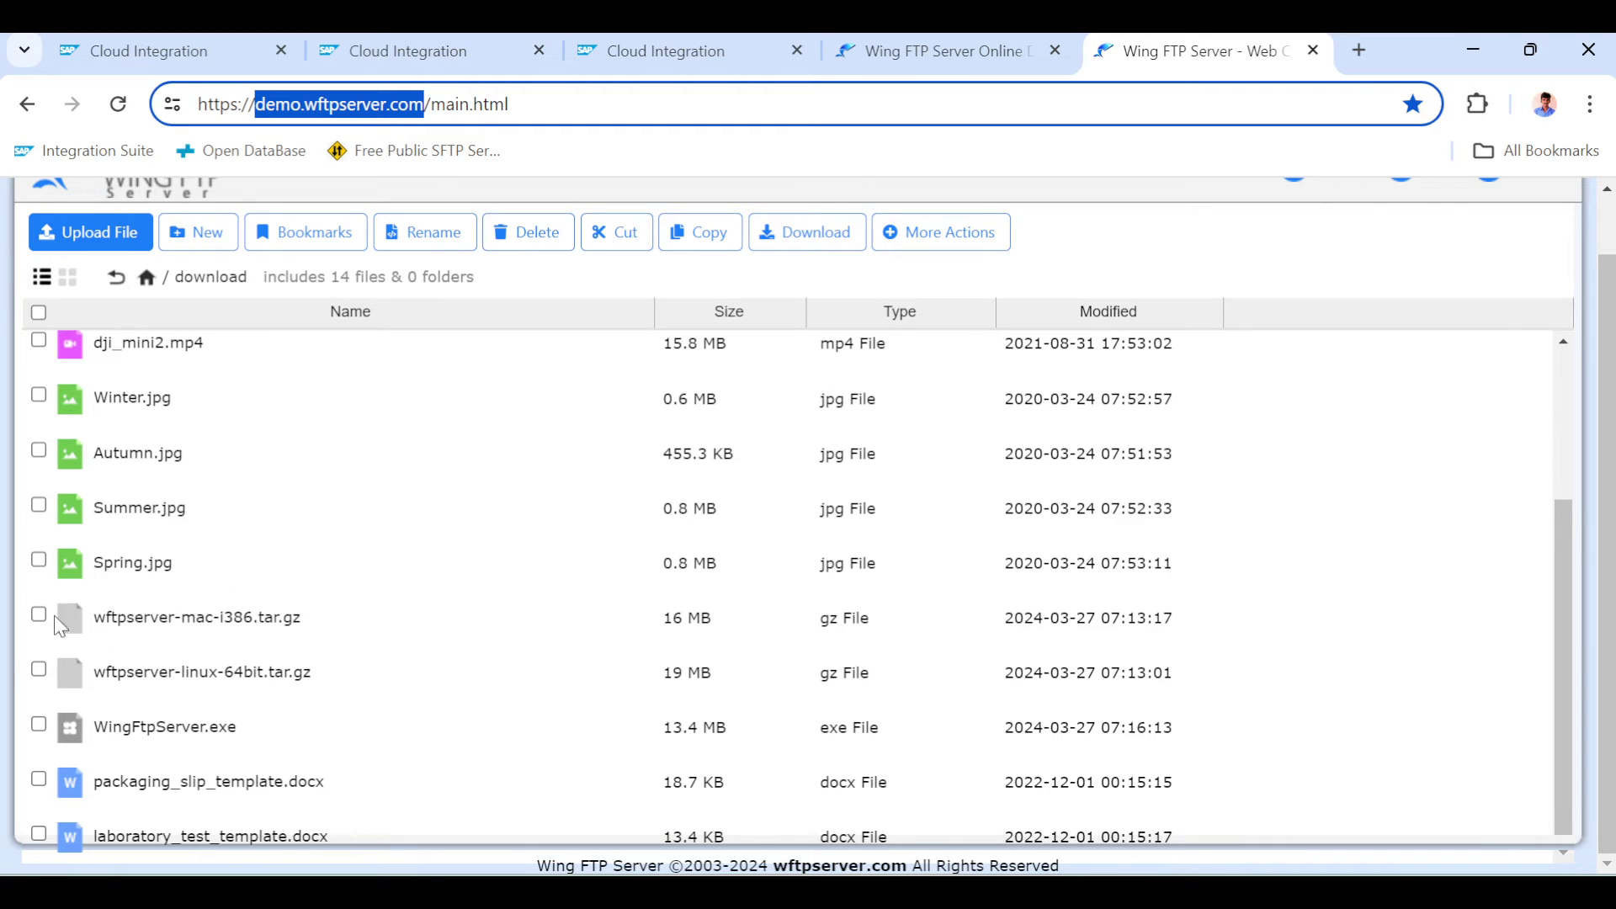
{"action": "mouse_move", "coordinate": [131, 606]}
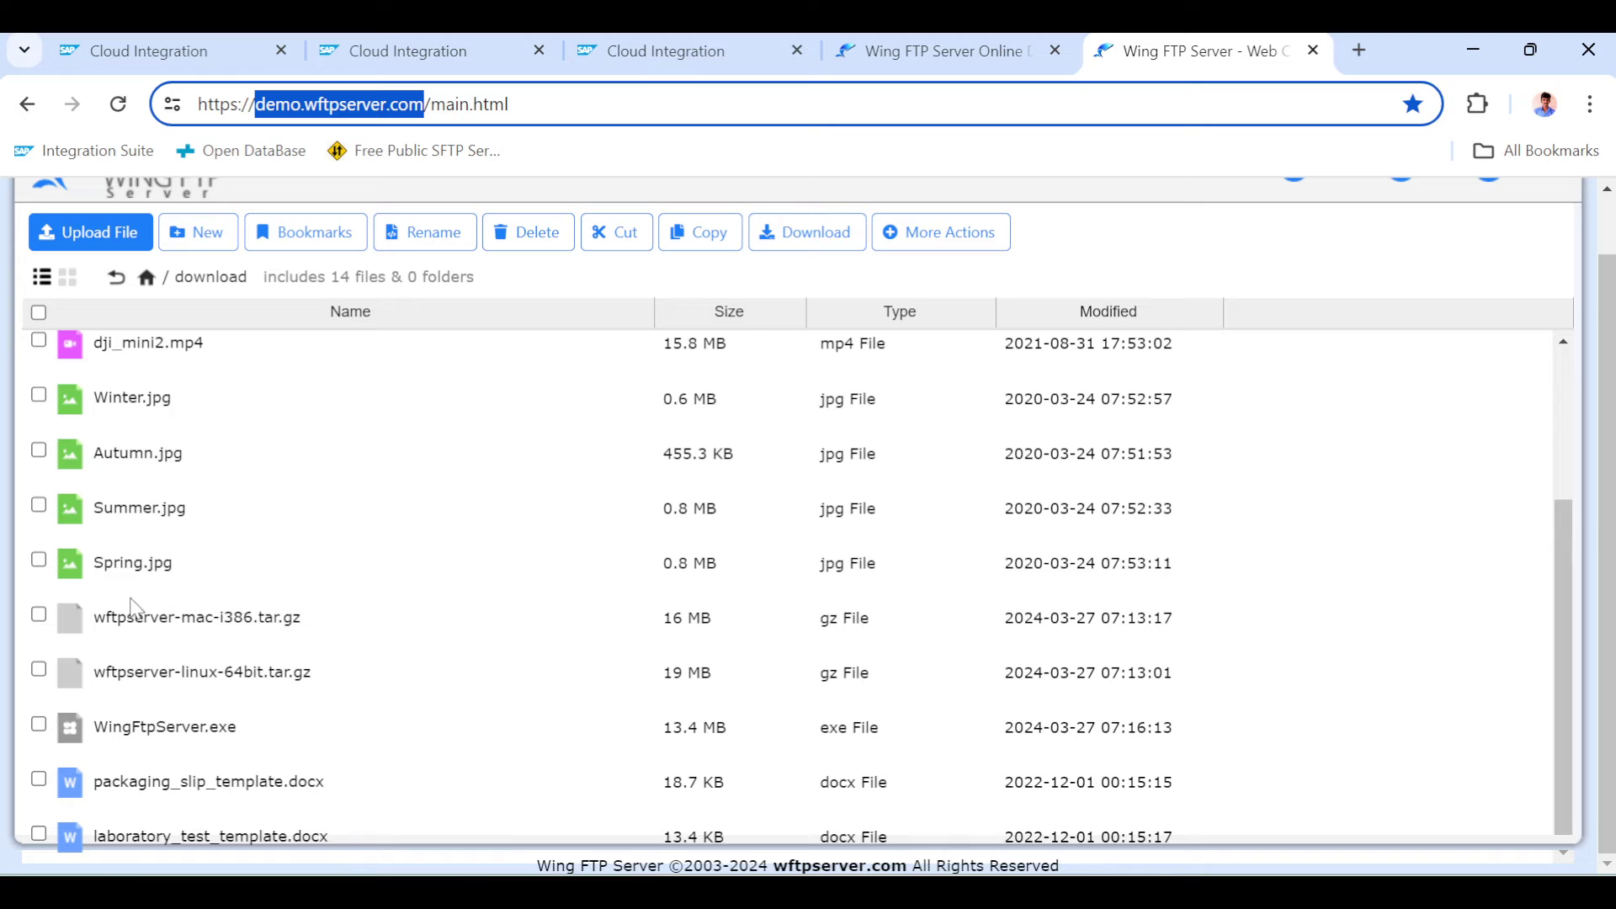
{"action": "mouse_move", "coordinate": [258, 583]}
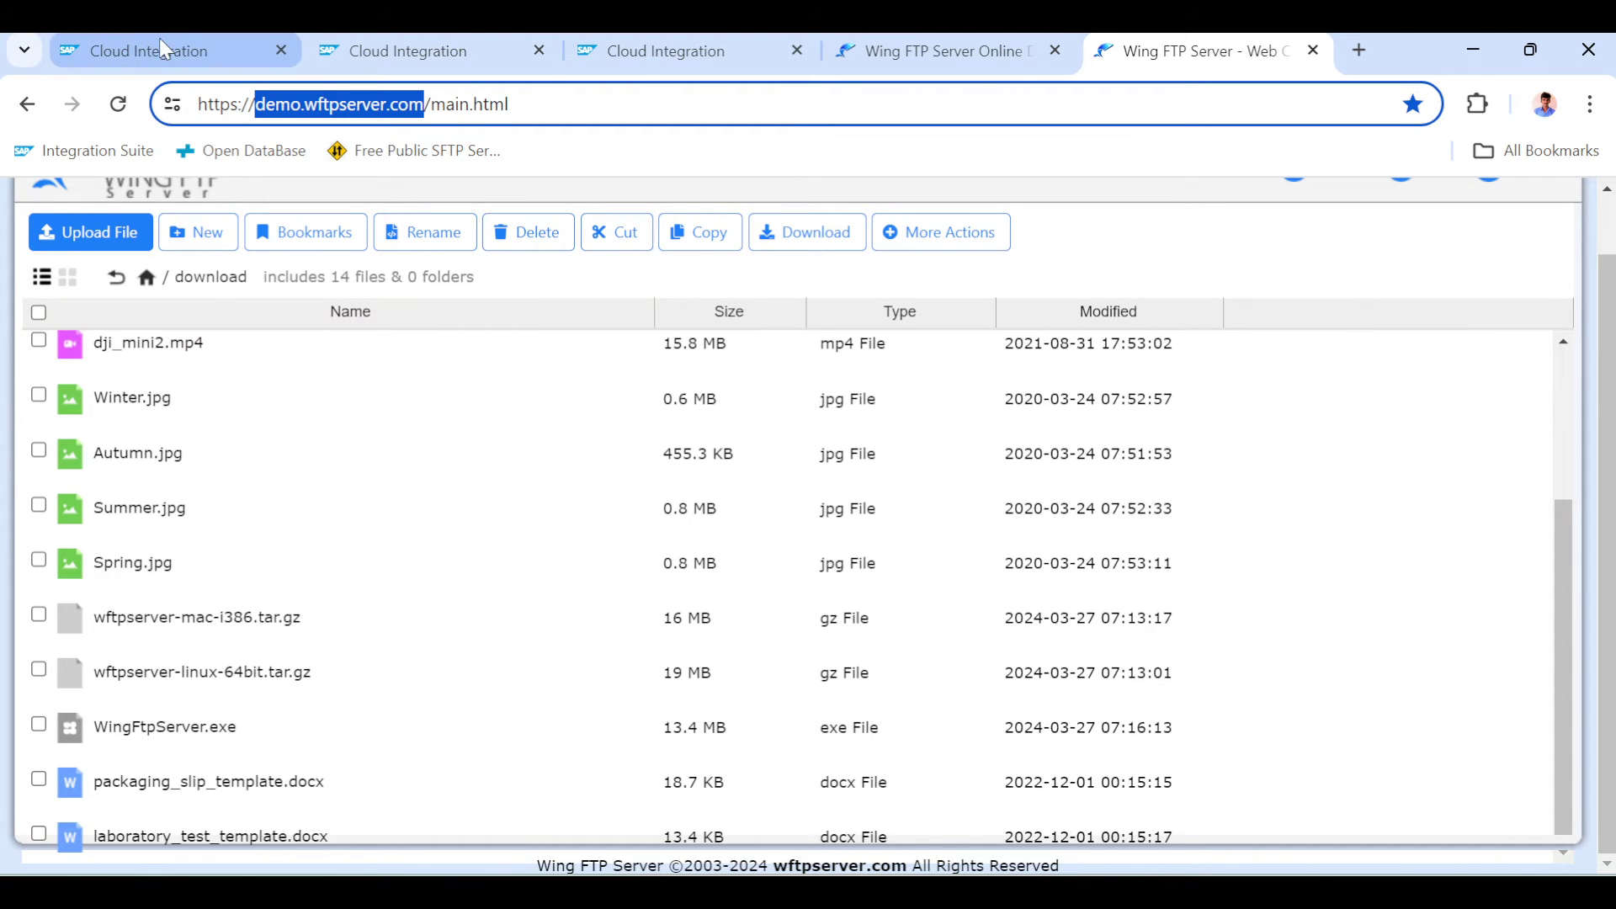
Add a Sender1 participant and connect it to the Start 1 event
{"action": "left_click", "coordinate": [685, 50]}
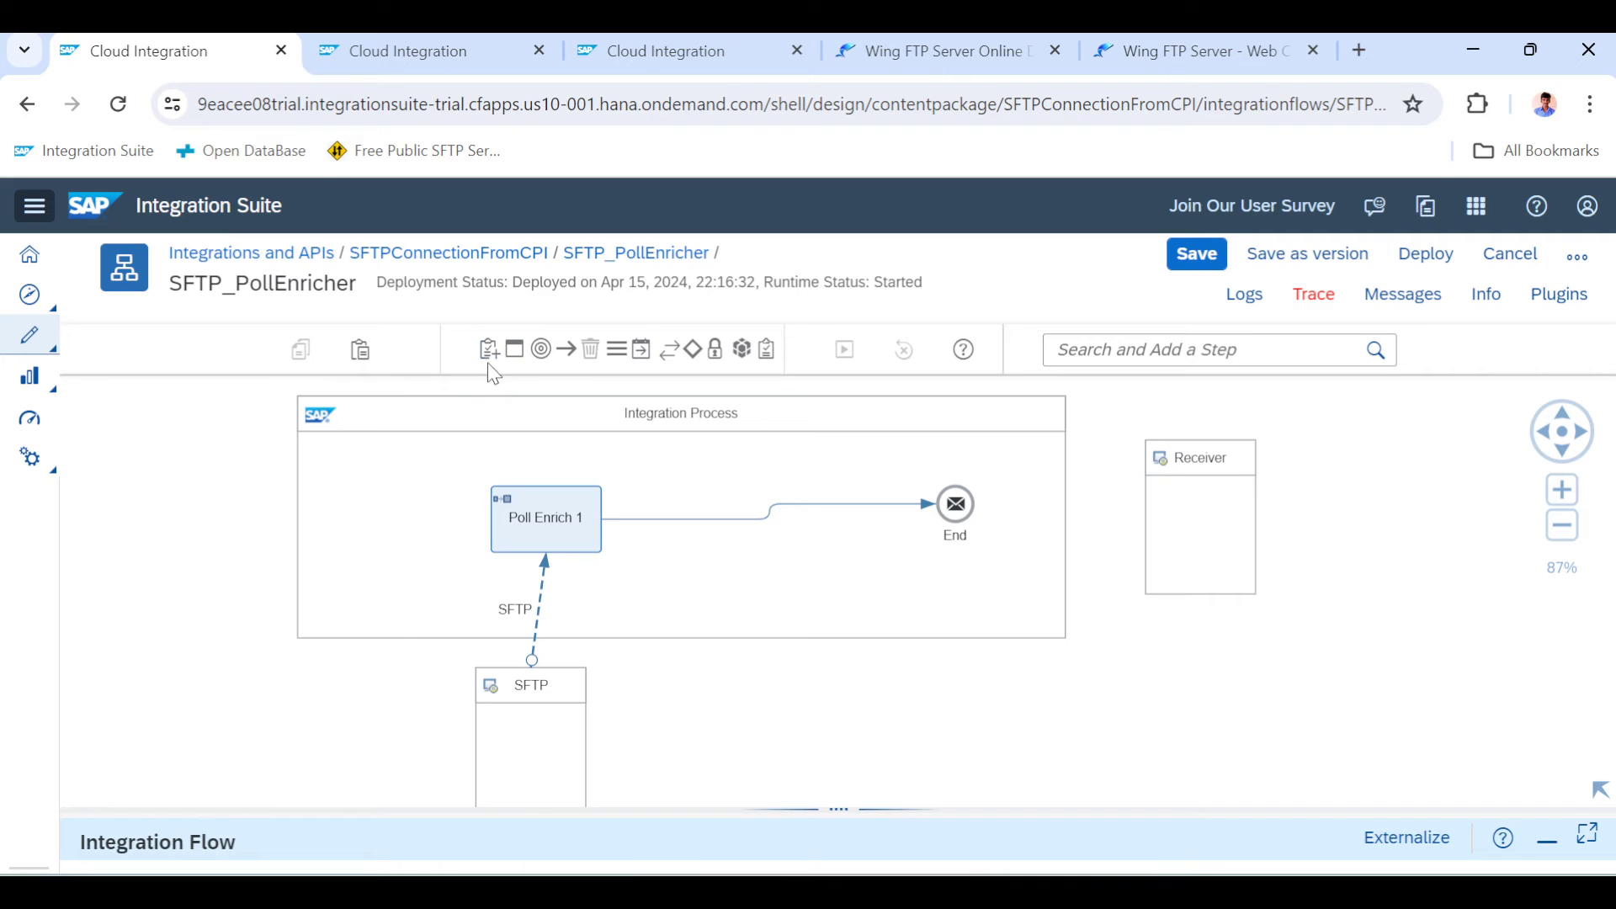
{"action": "mouse_move", "coordinate": [431, 450]}
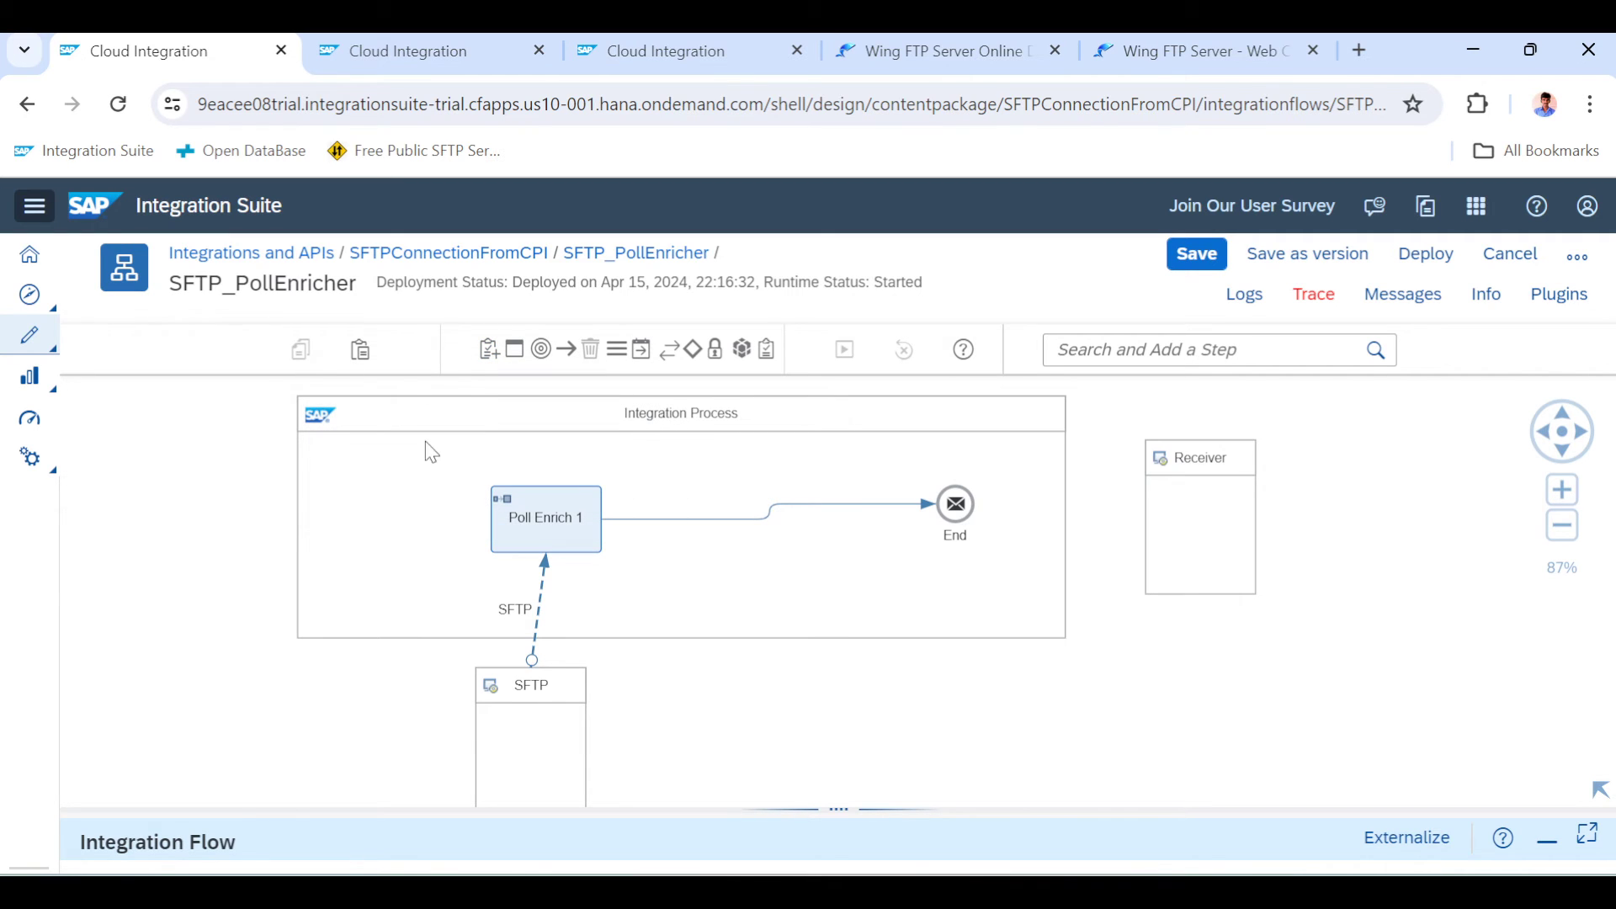
{"action": "left_click", "coordinate": [488, 349]}
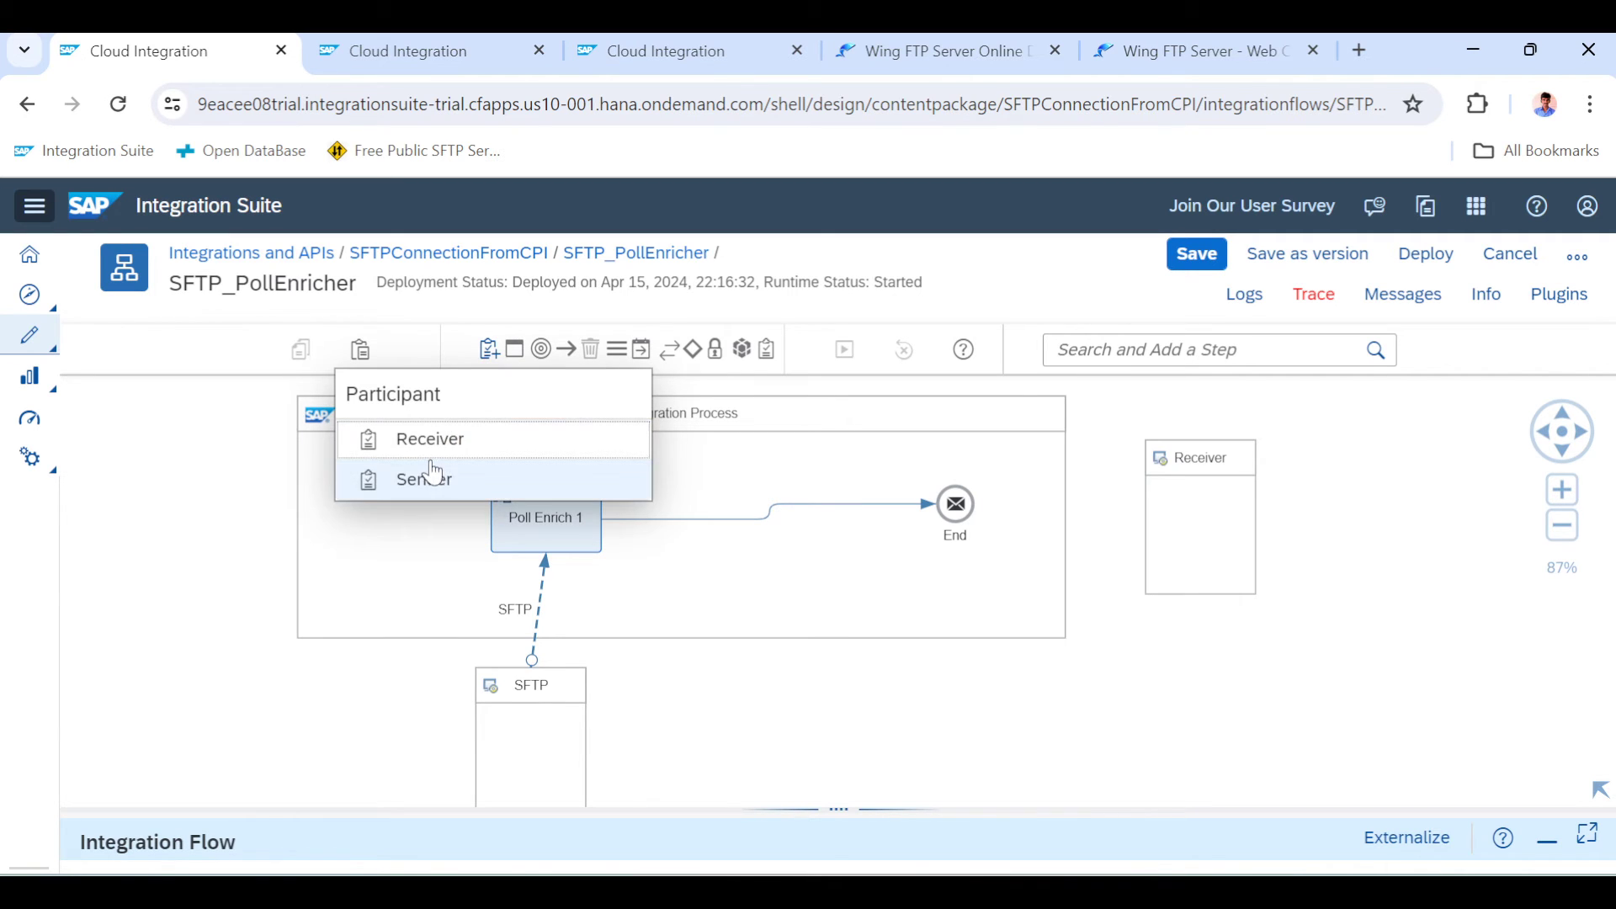
{"action": "left_click", "coordinate": [423, 478]}
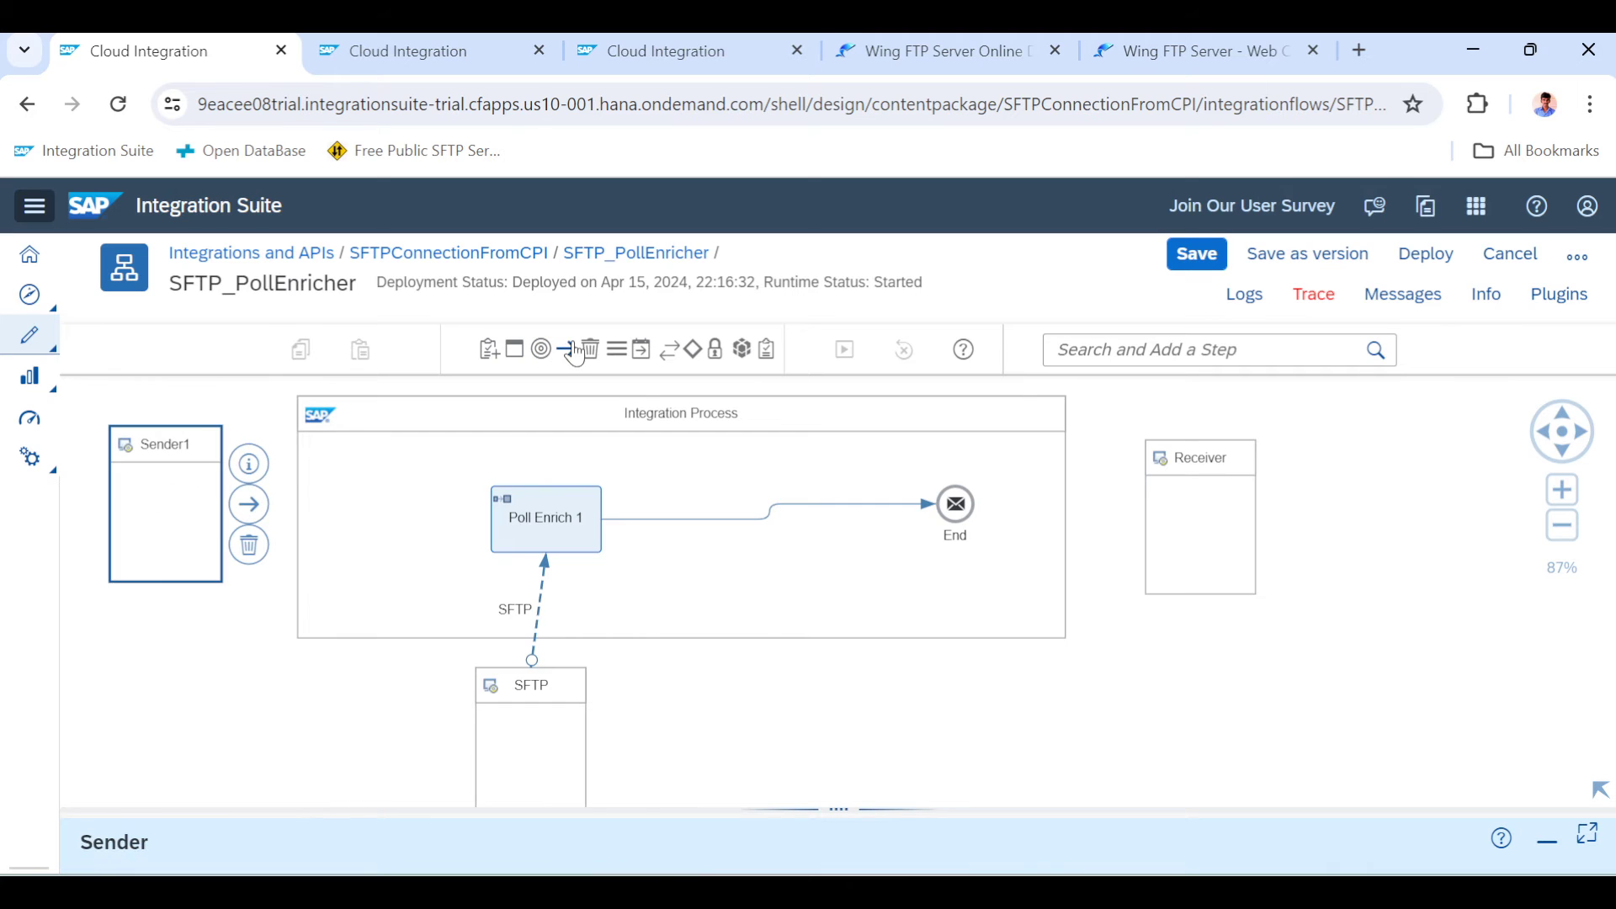
{"action": "left_click", "coordinate": [540, 349]}
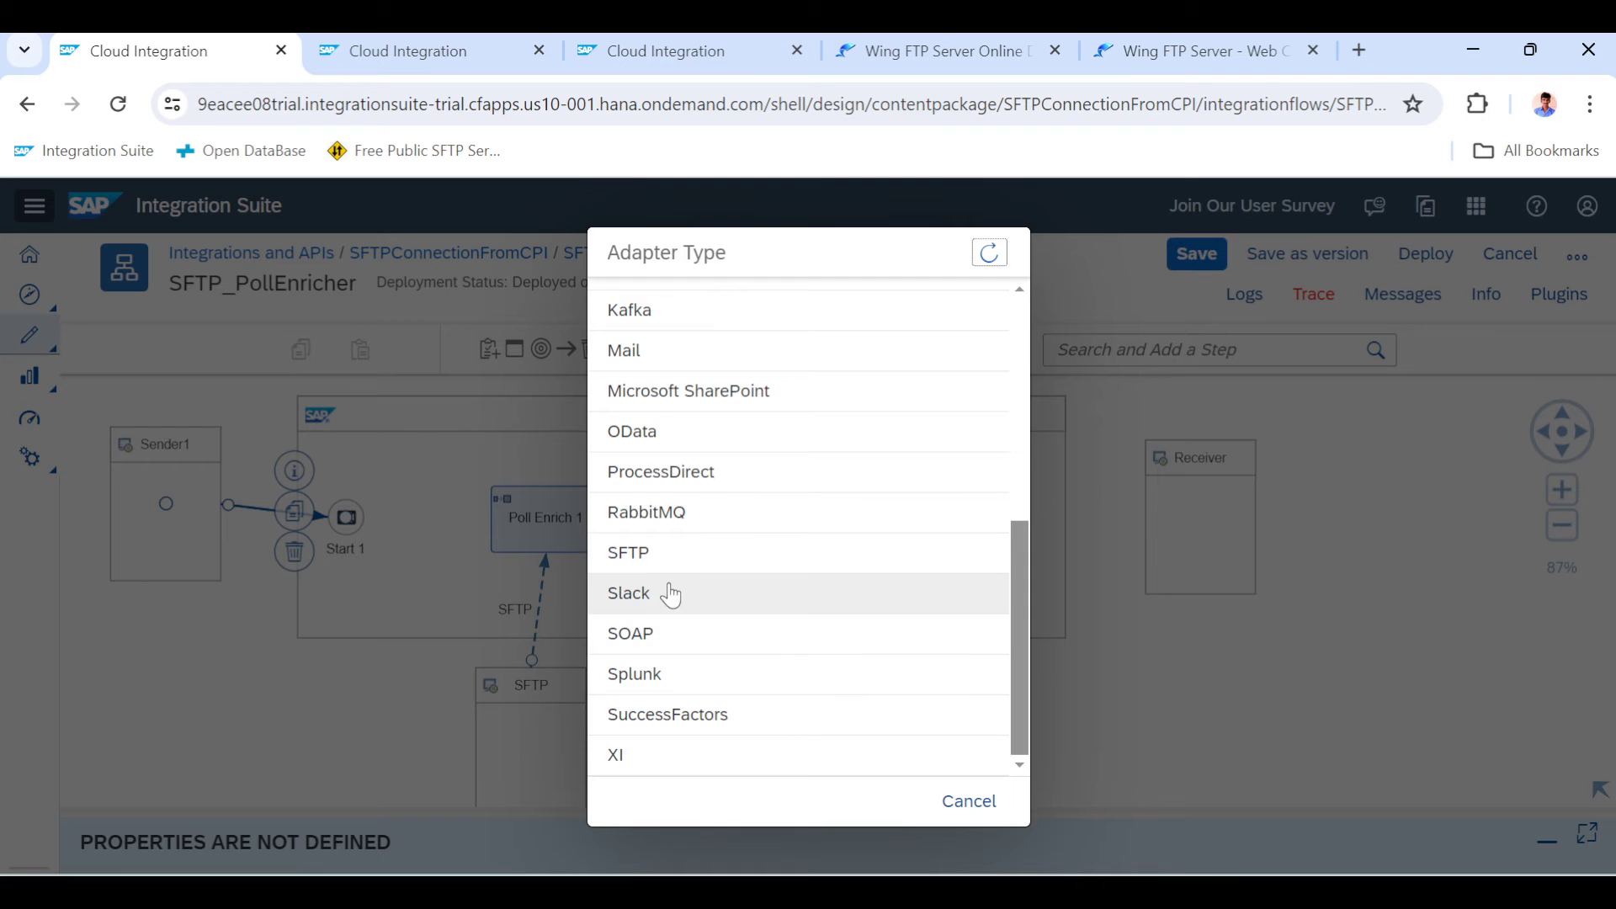
Choose the SFTP adapter and set the source directory to /download
{"action": "left_click", "coordinate": [967, 801]}
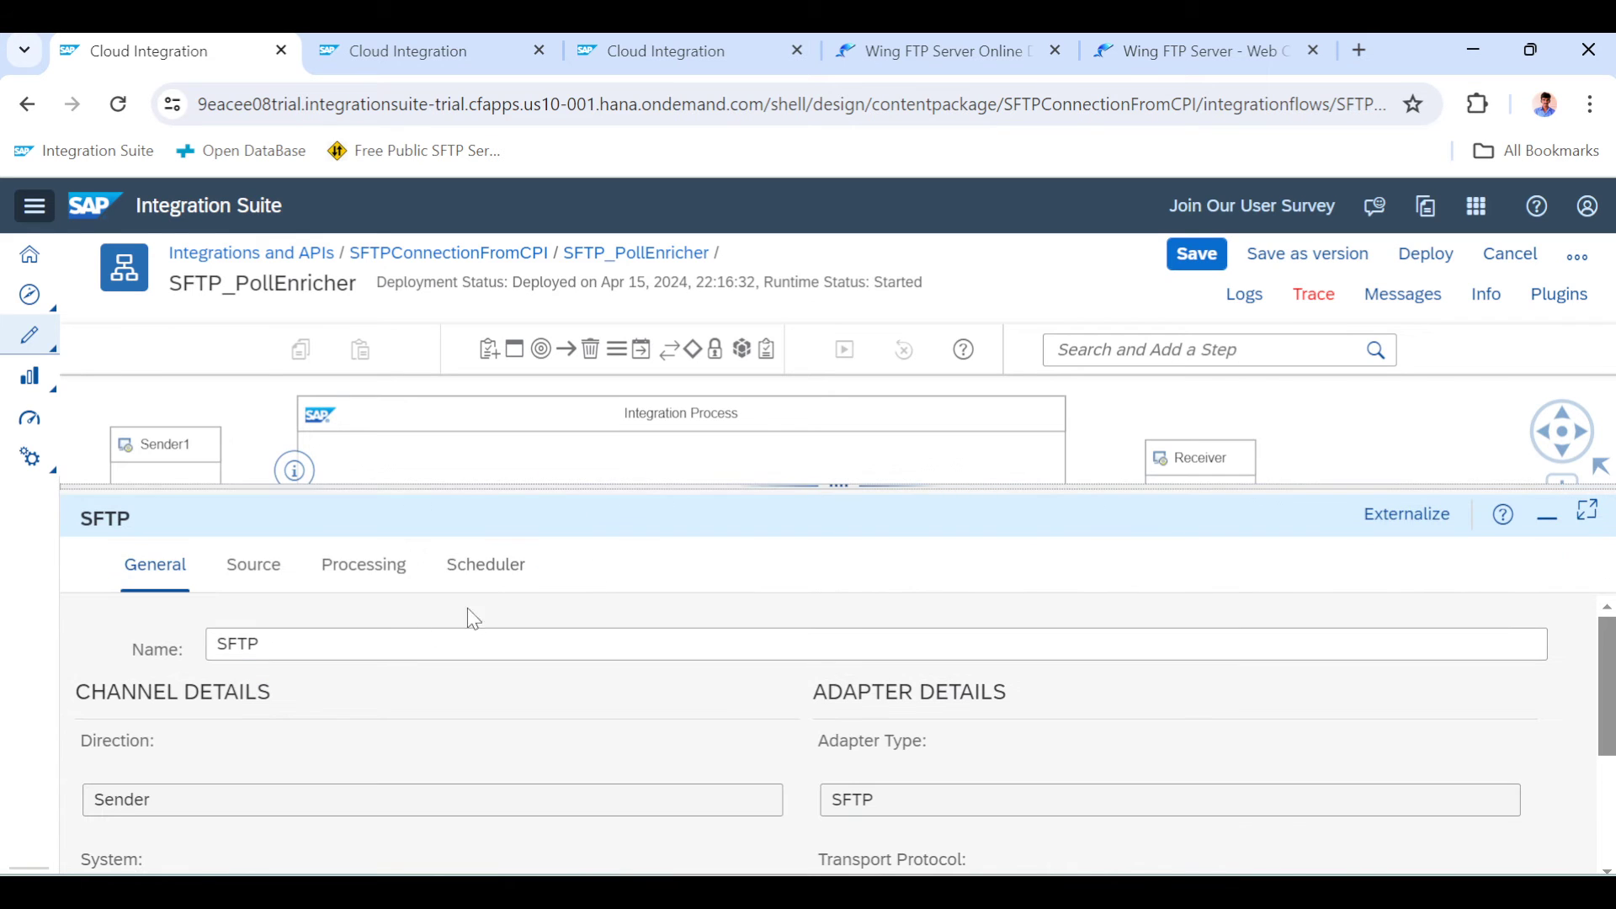
{"action": "left_click", "coordinate": [253, 564]}
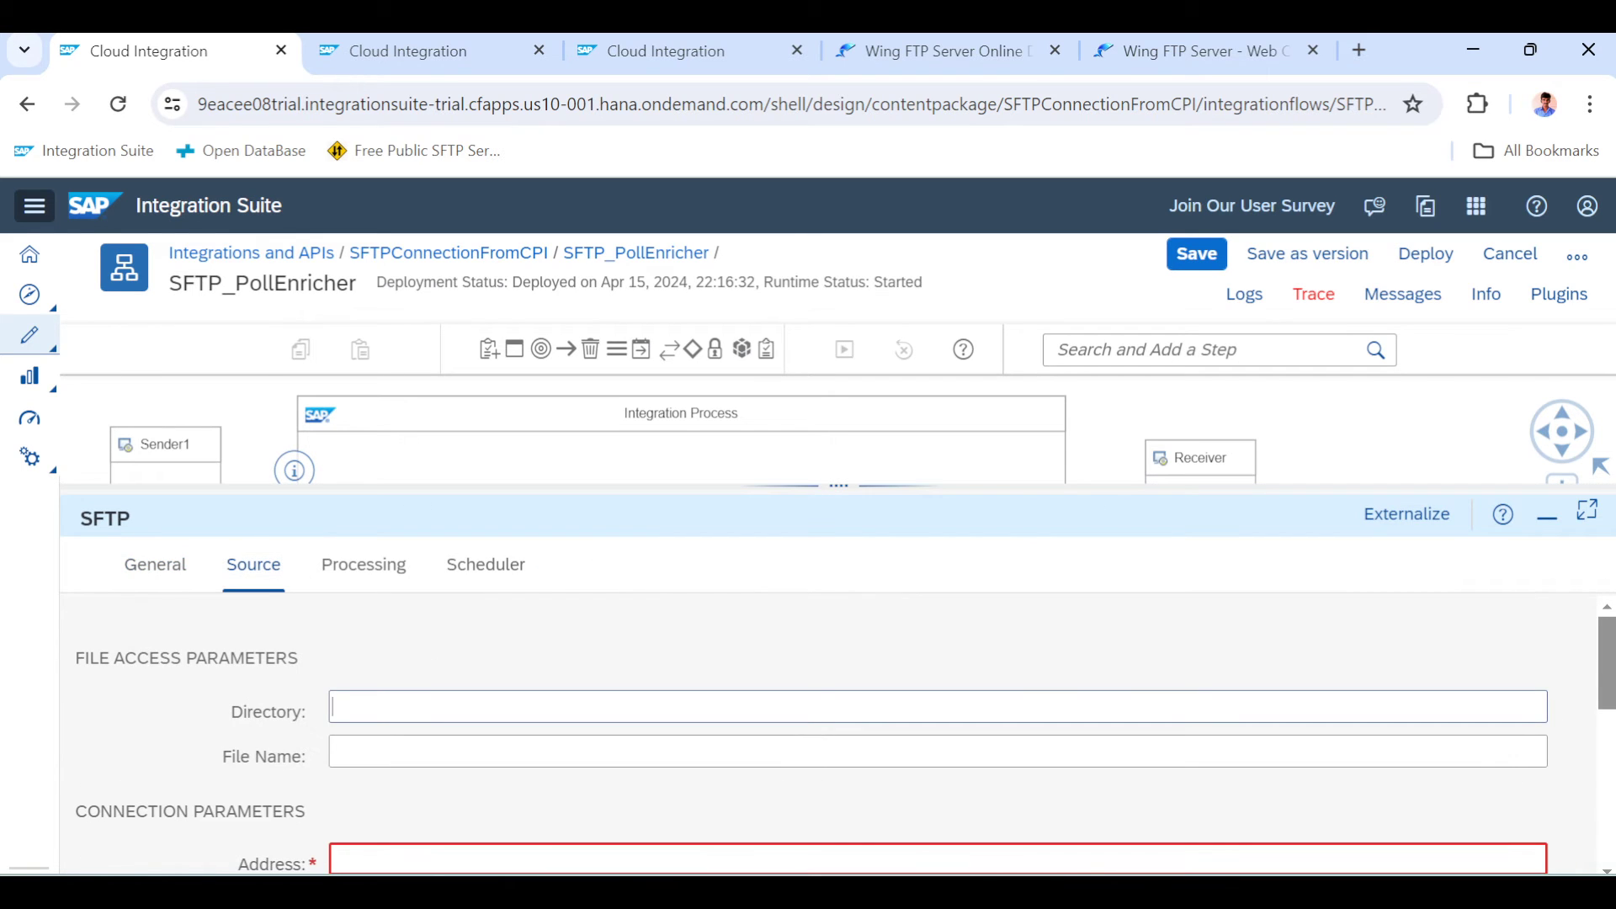
{"action": "type", "text": "/download"}
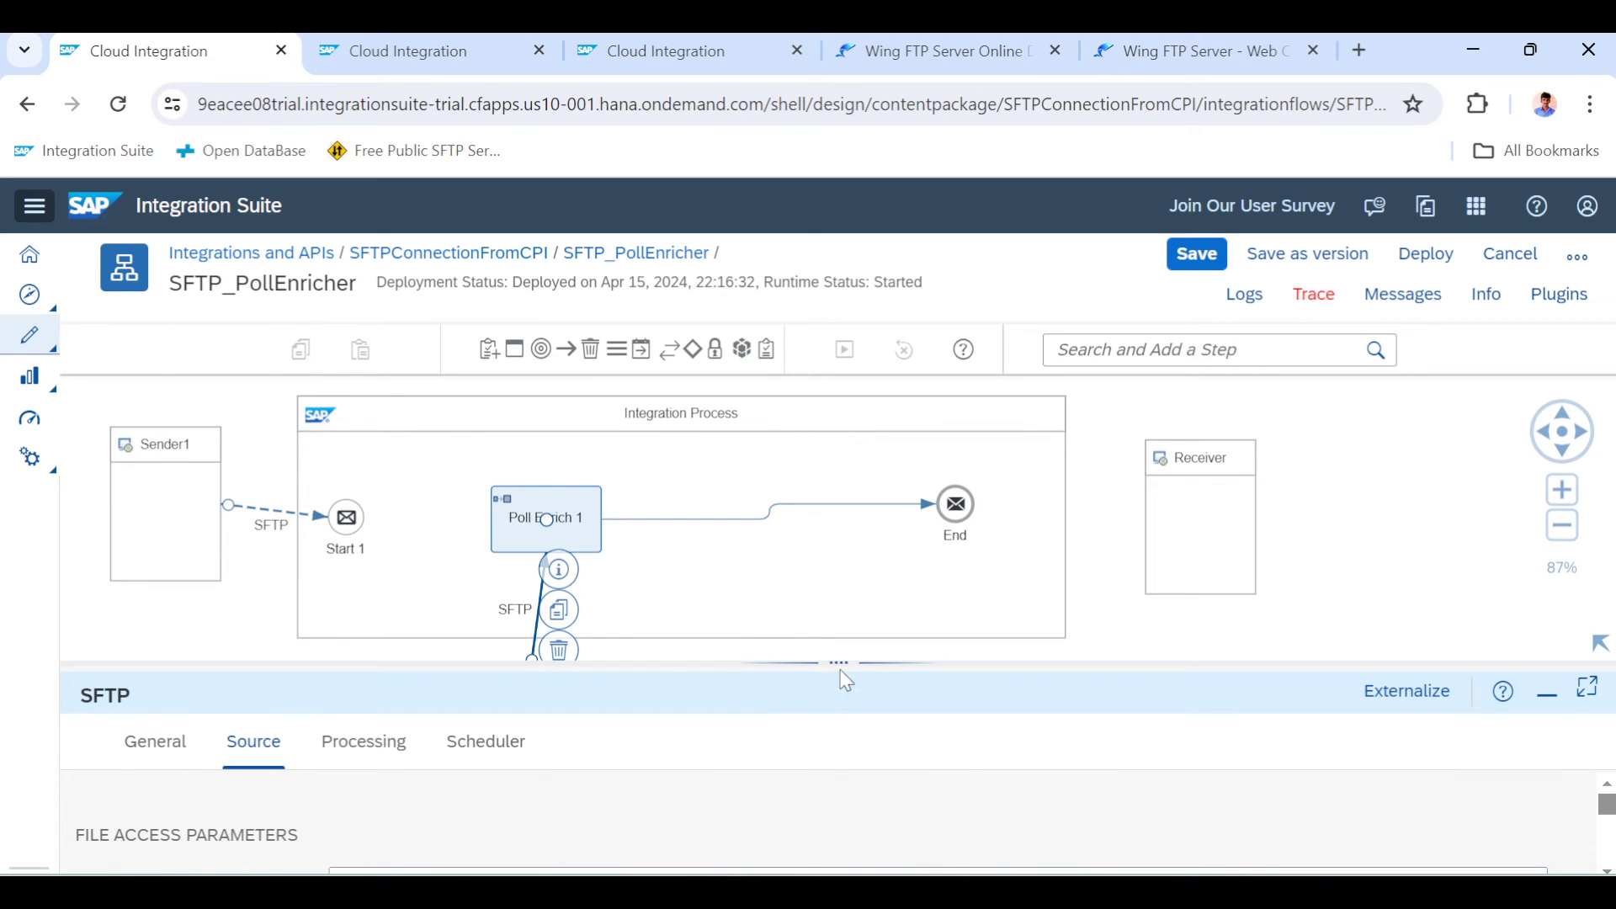
{"action": "left_click", "coordinate": [363, 458]}
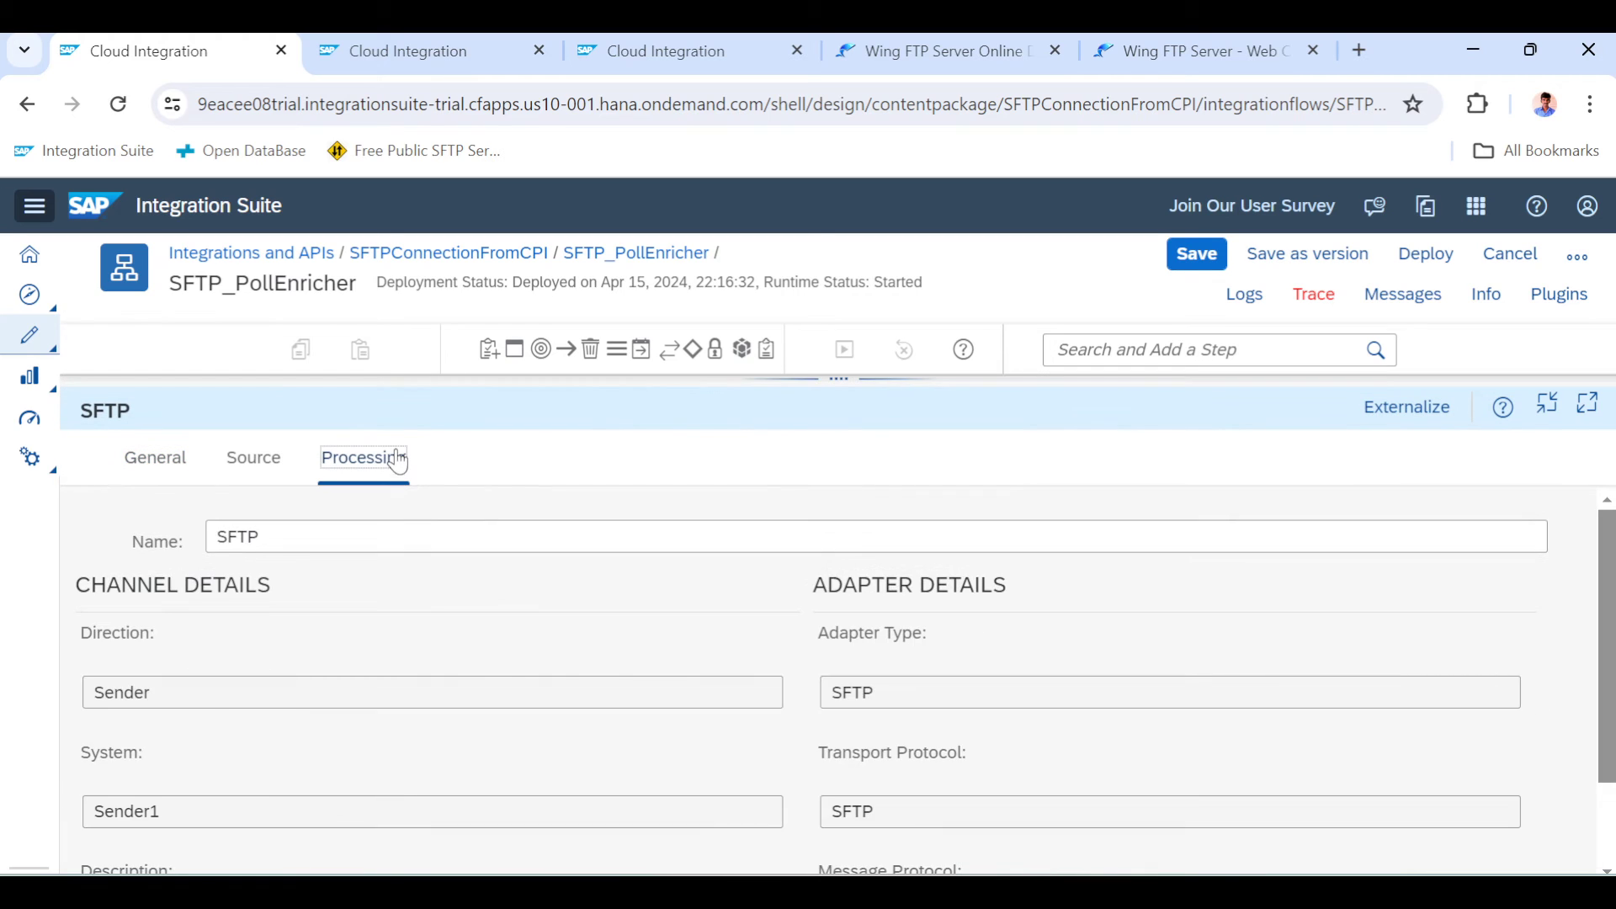
{"action": "left_click", "coordinate": [252, 458]}
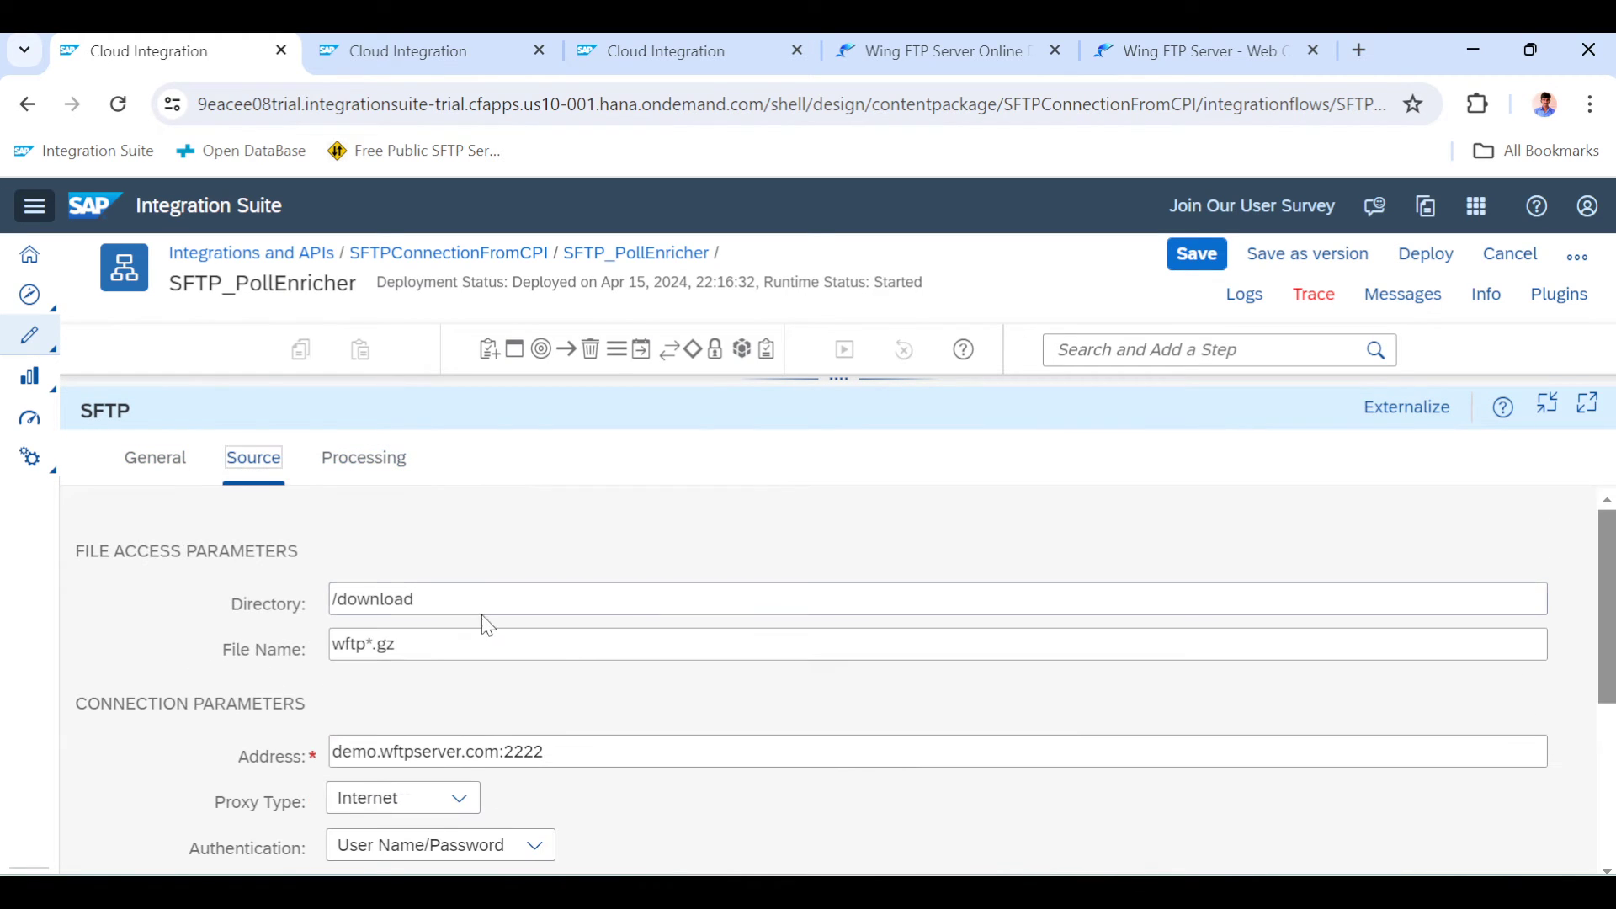
{"action": "double_click", "coordinate": [364, 644]}
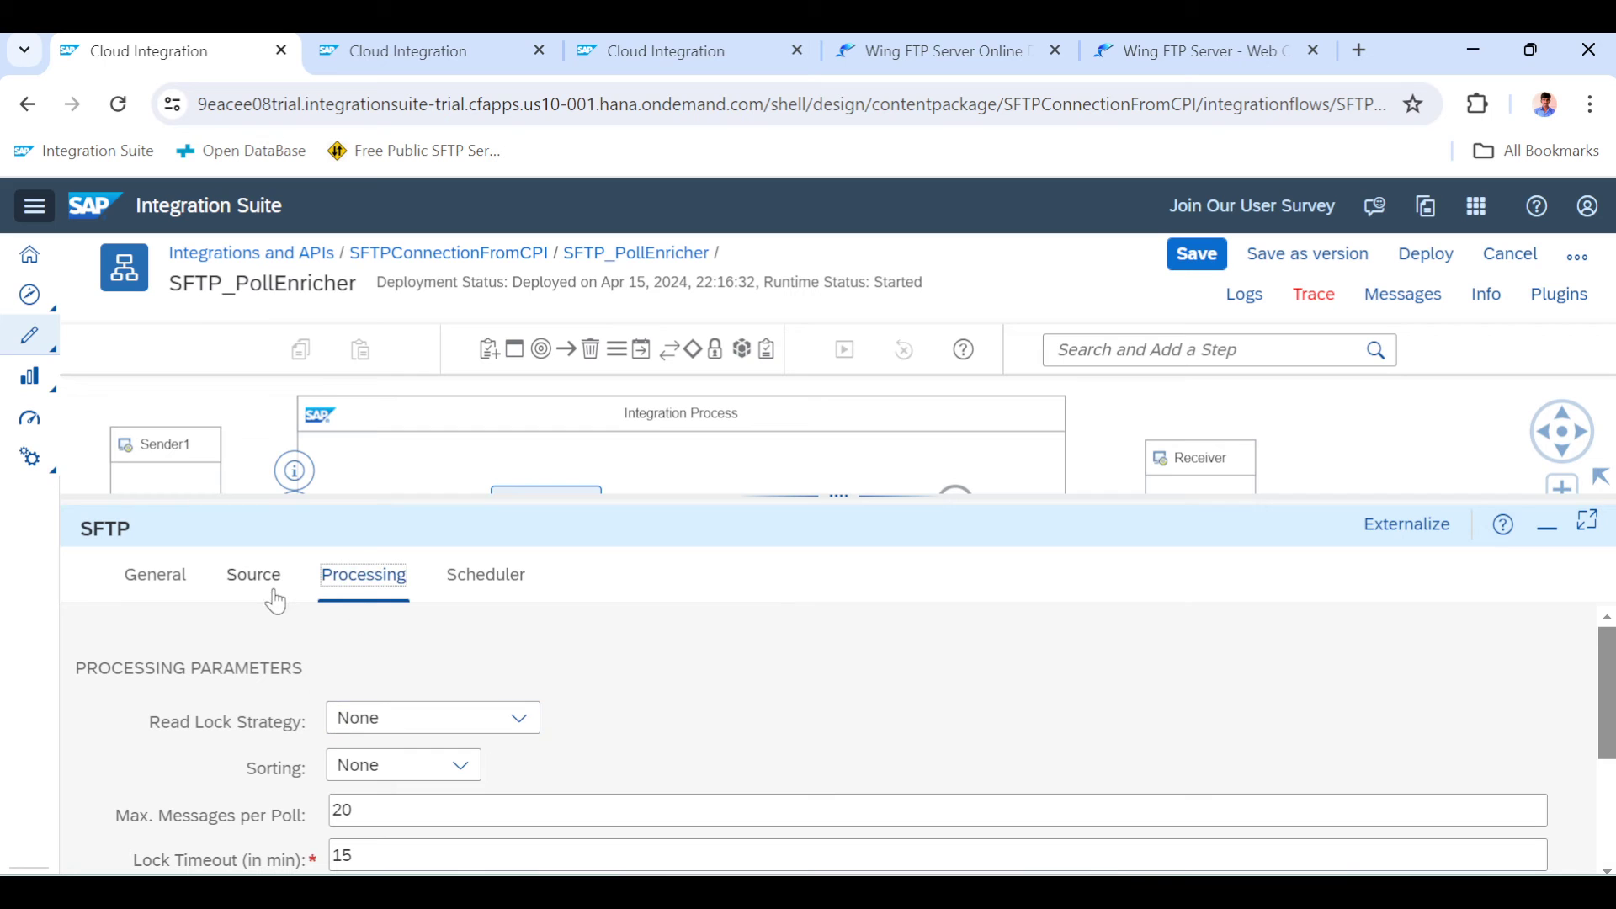
{"action": "left_click", "coordinate": [253, 574]}
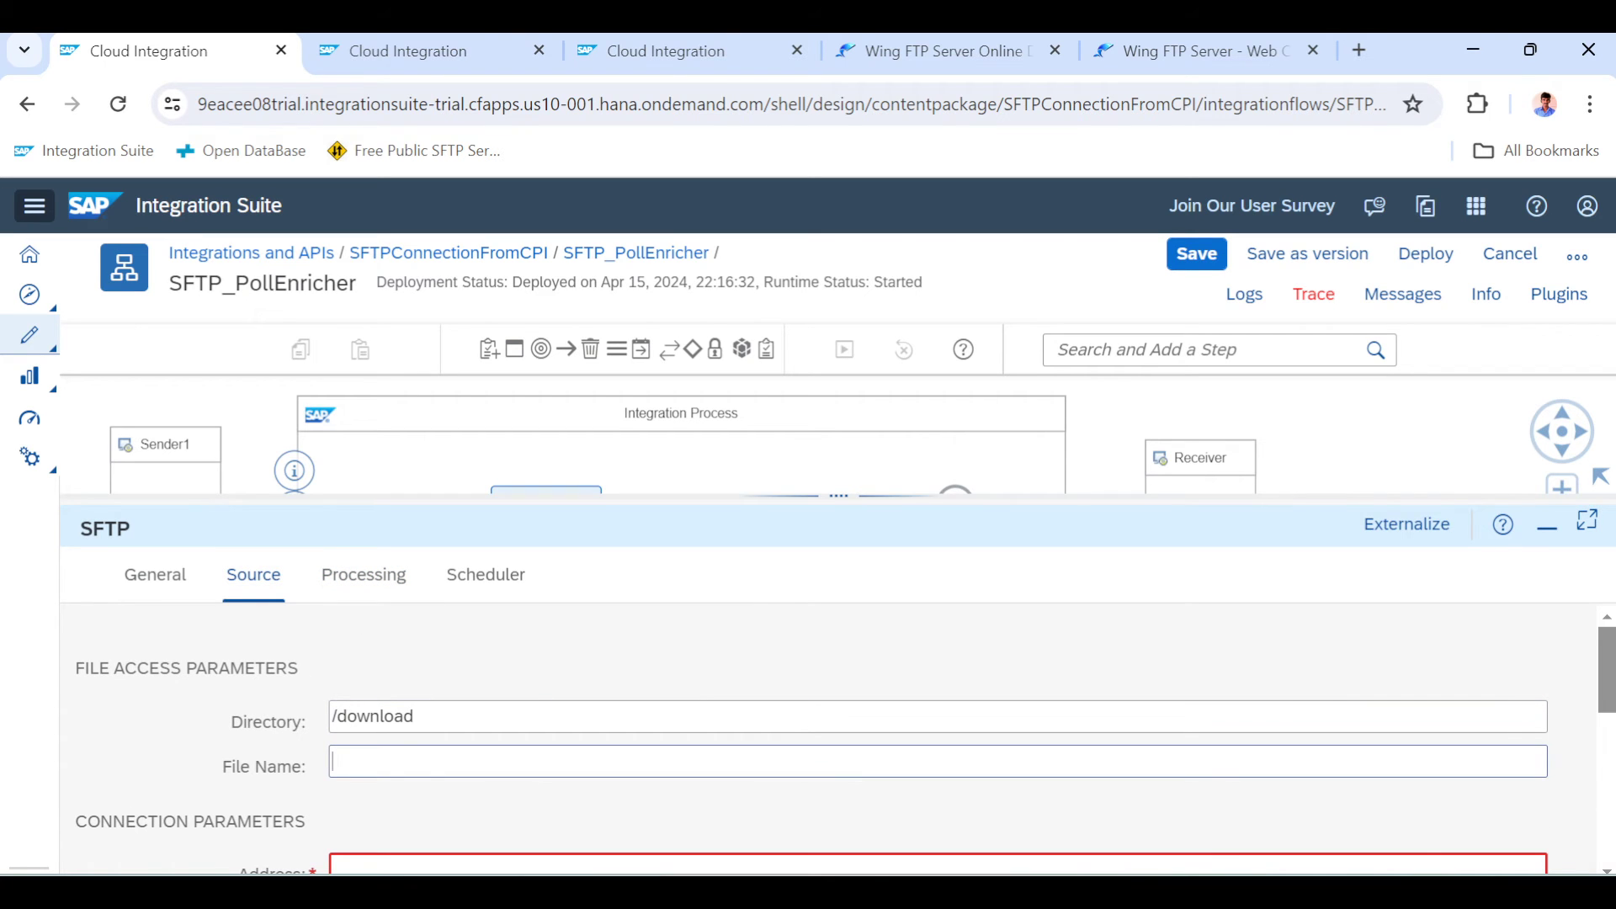
{"action": "left_click_drag", "start_coordinate": [776, 510], "coordinate": [776, 660]}
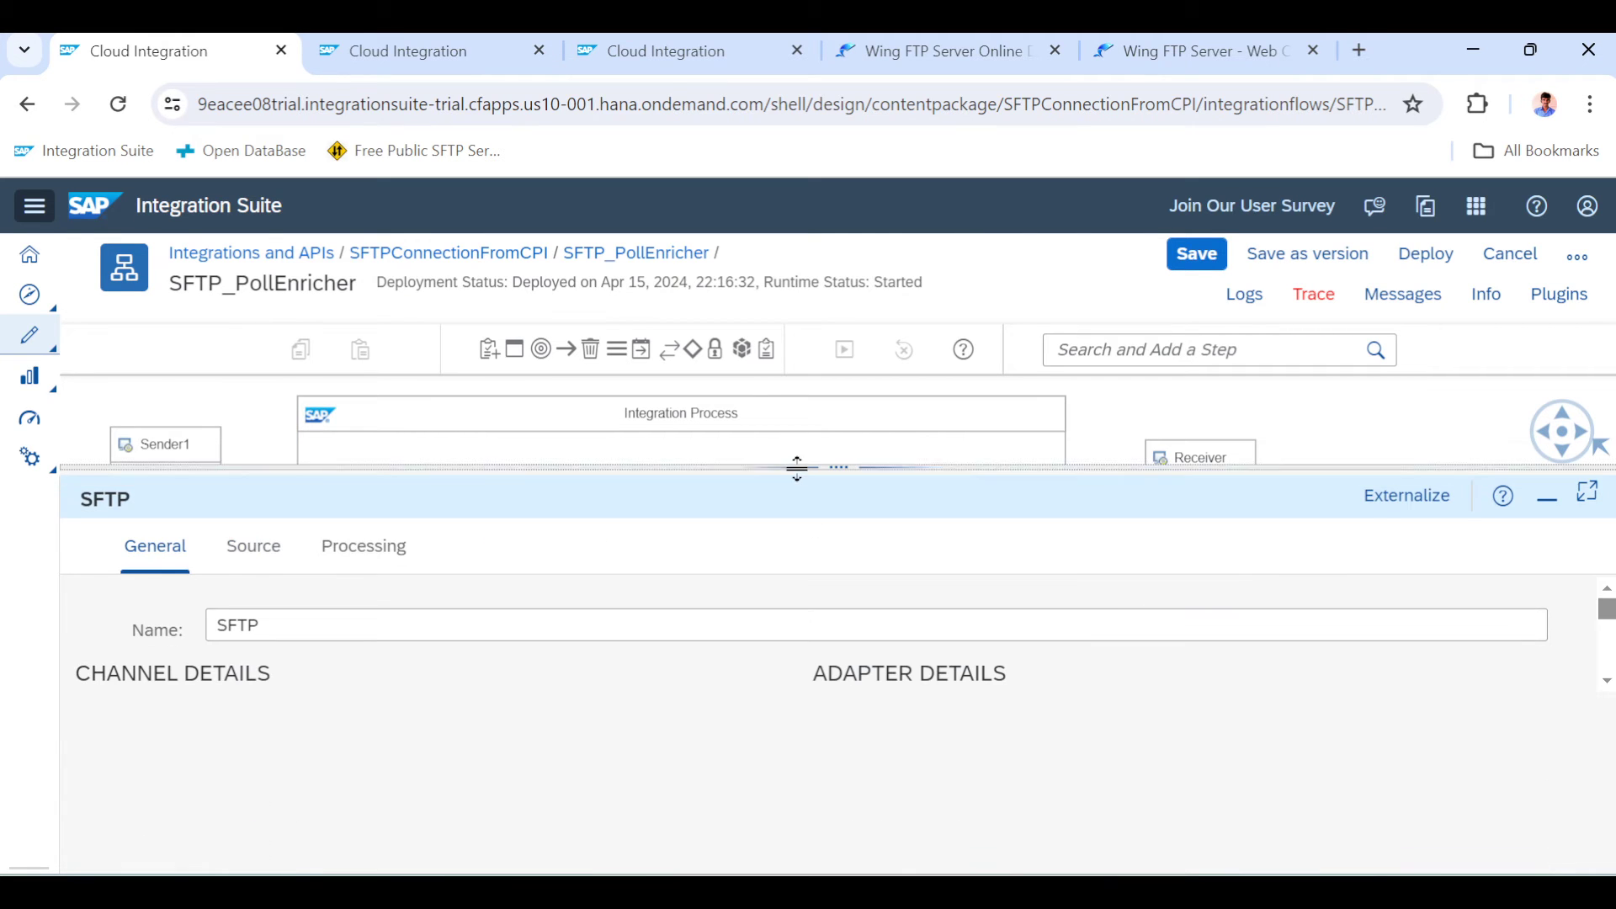
Set the SFTP address to demo.wftpserver.com:2222
{"action": "left_click", "coordinate": [253, 545]}
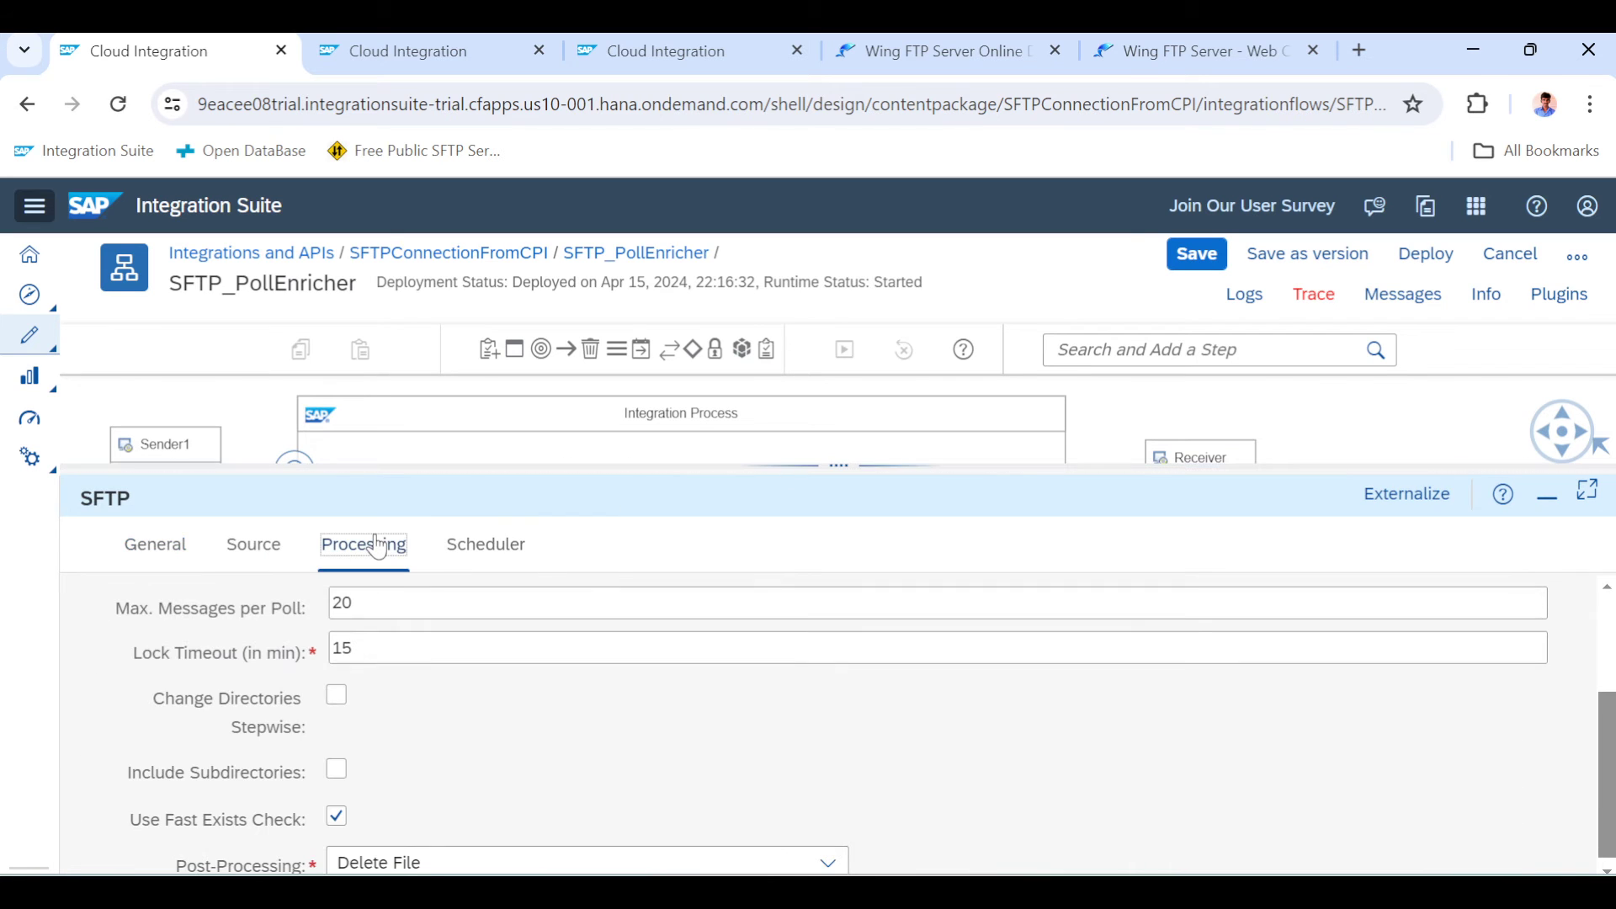
{"action": "left_click", "coordinate": [253, 545]}
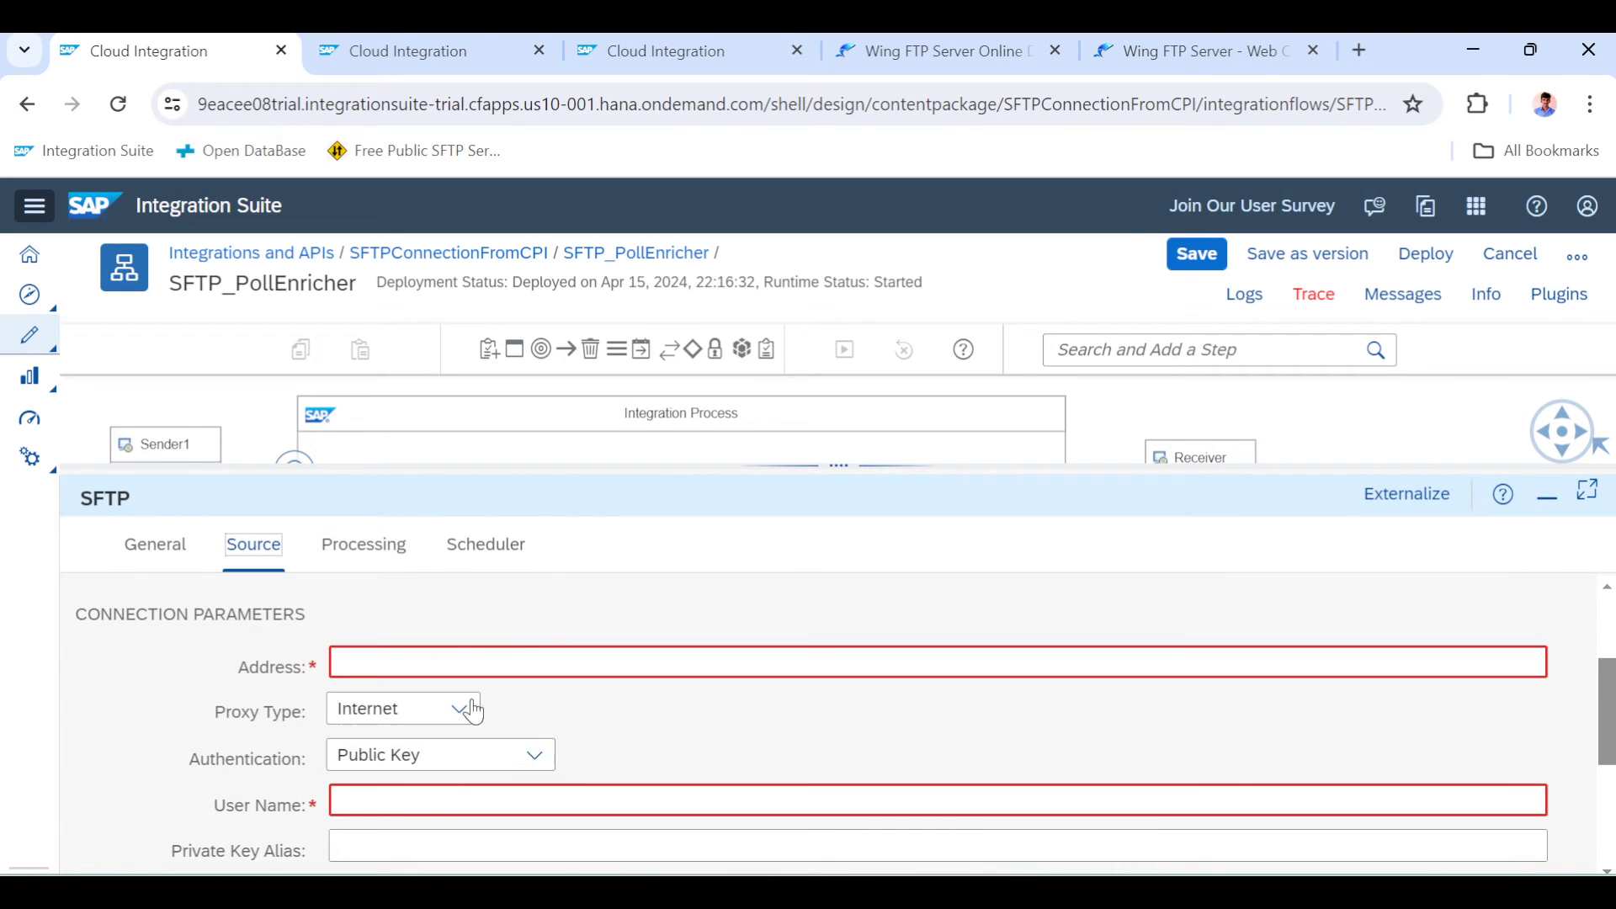
{"action": "type", "text": "demo.wftpserver.com:2222"}
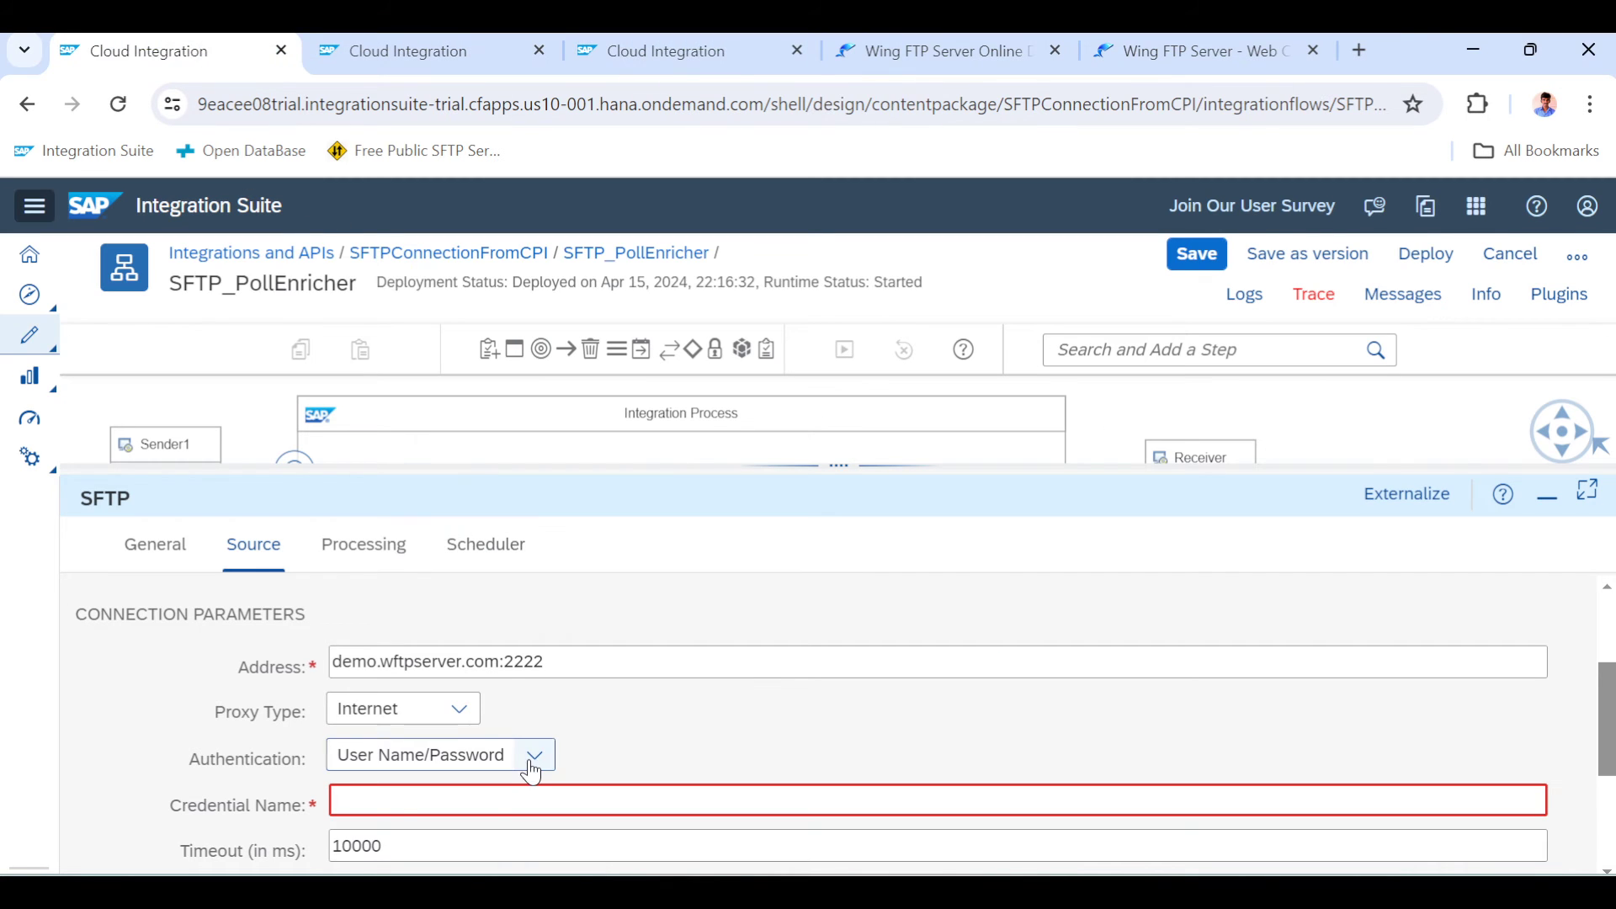
{"action": "scroll", "scroll_direction": "down", "scroll_amount": 3}
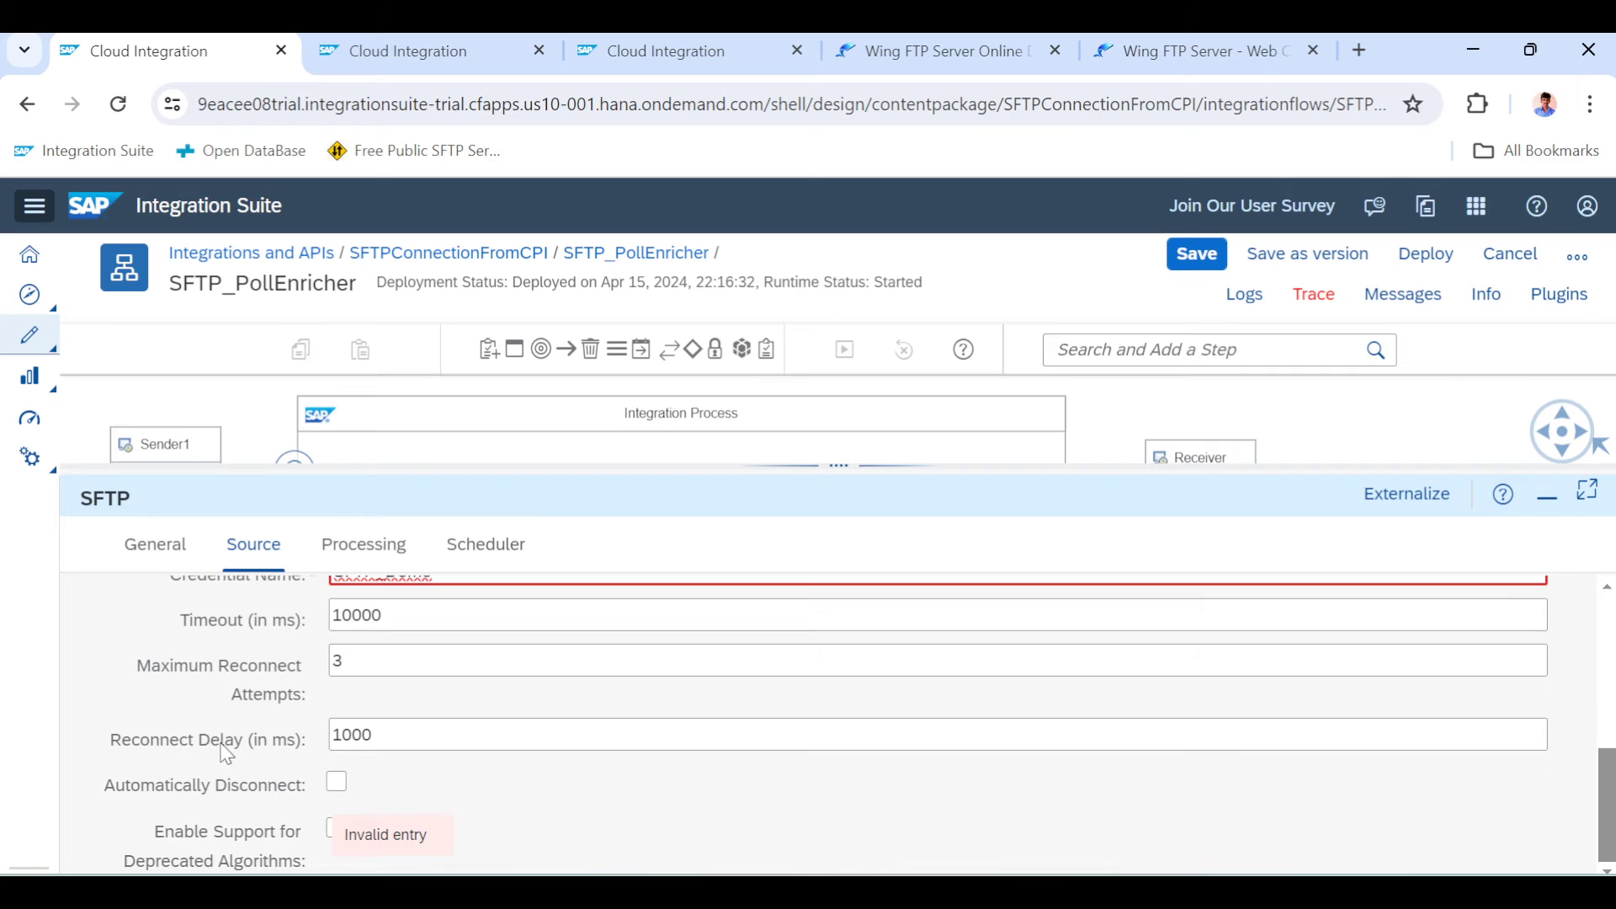
Set post-processing to Keep File and Process Again
{"action": "left_click", "coordinate": [363, 544]}
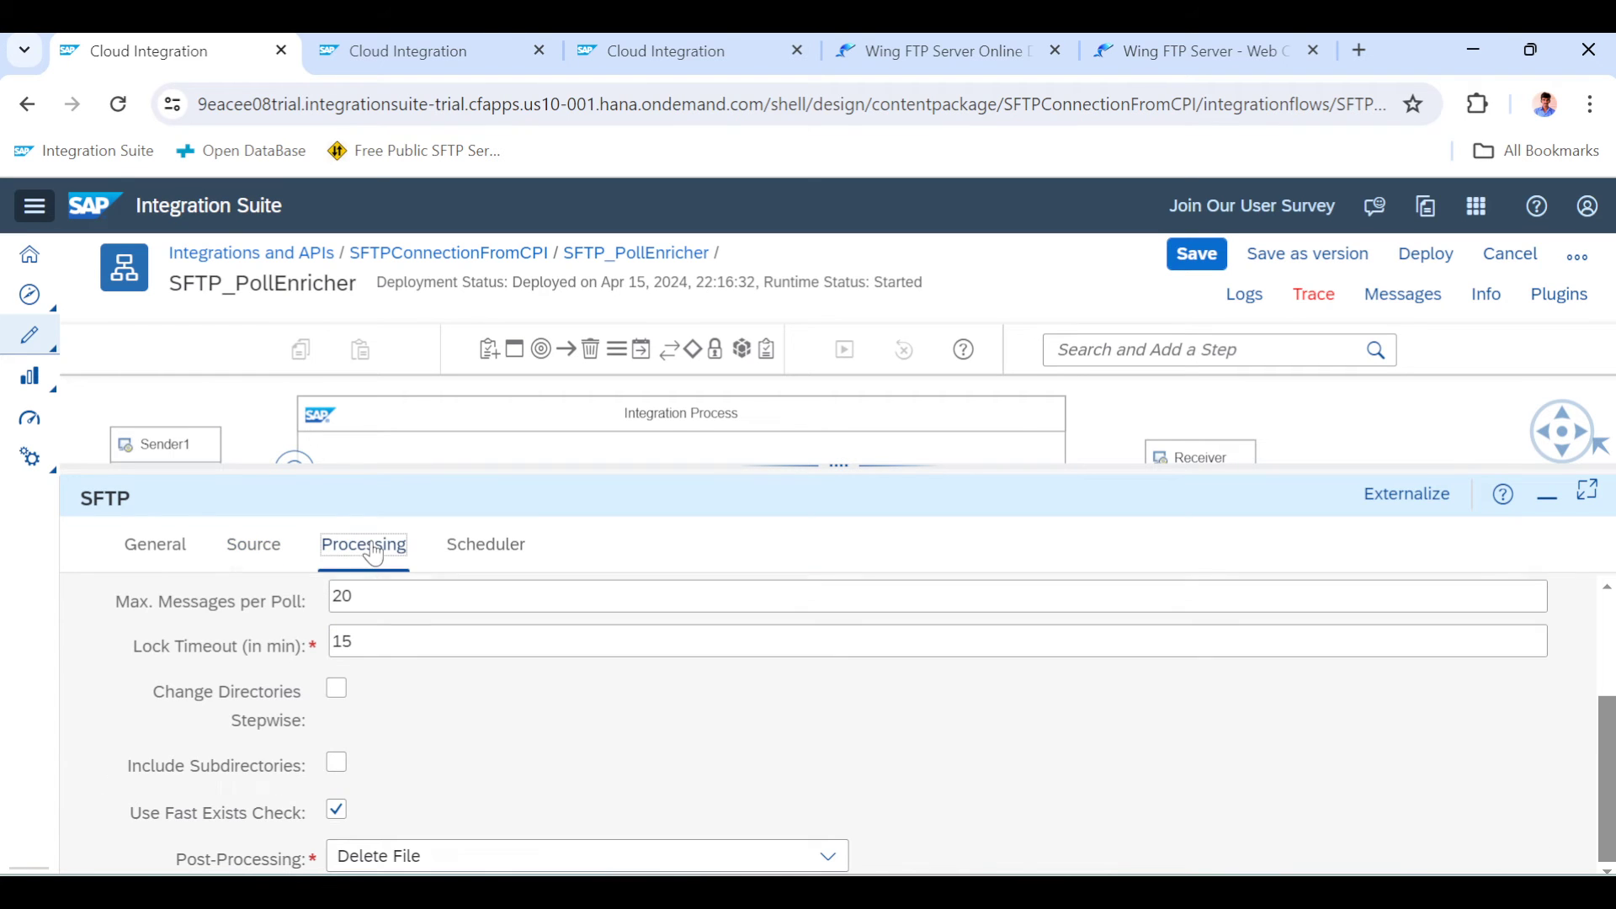
{"action": "left_click", "coordinate": [587, 855]}
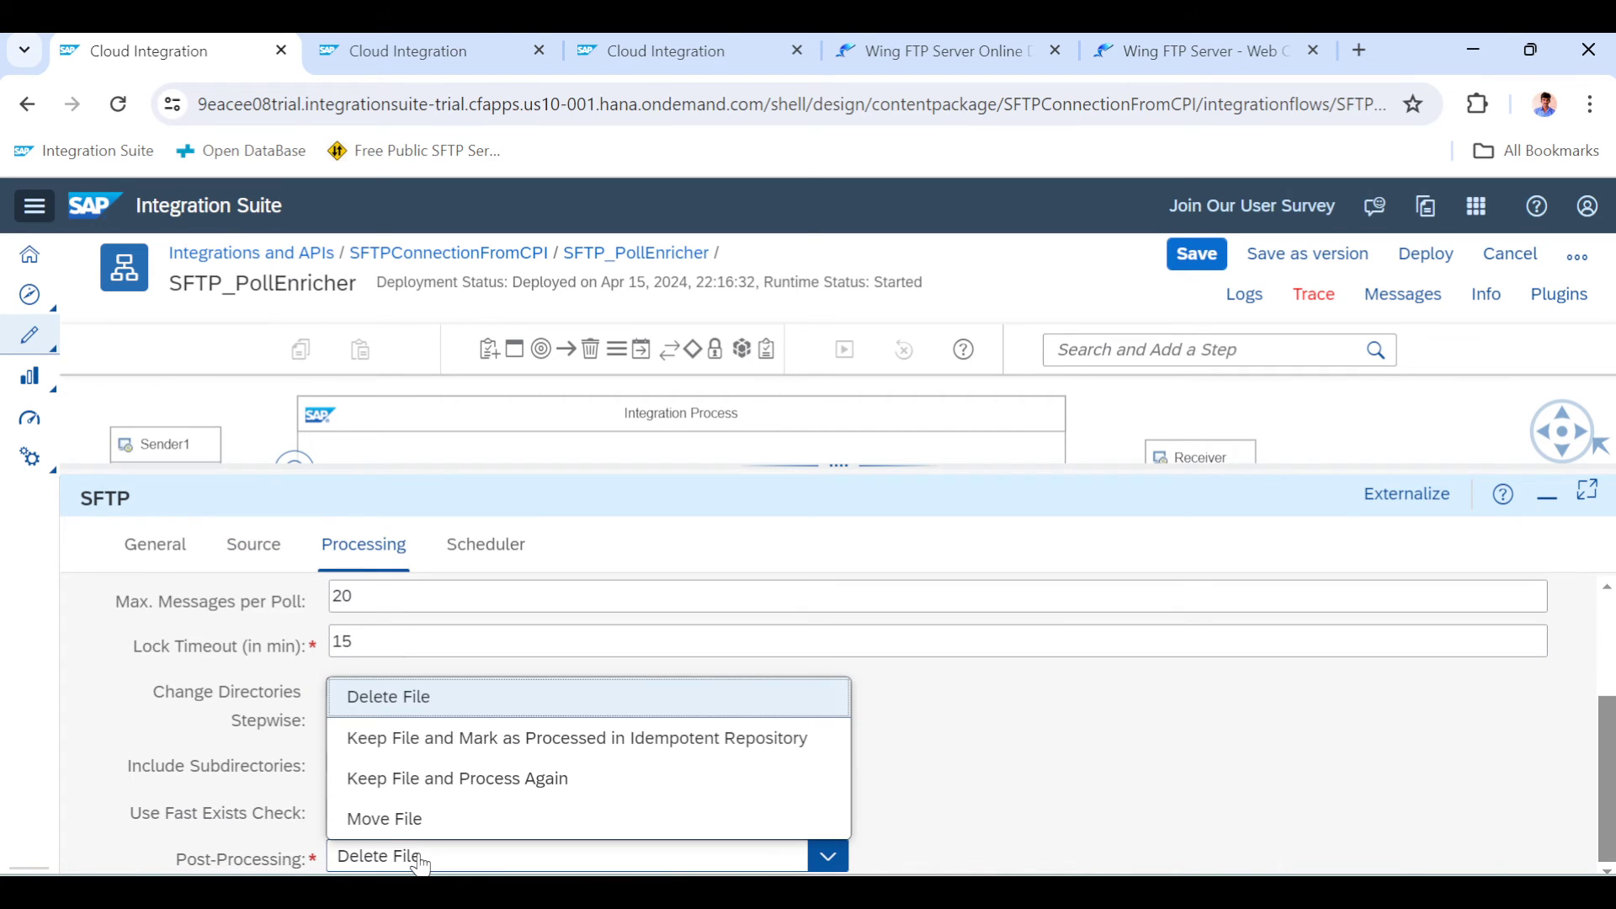
{"action": "left_click", "coordinate": [456, 777]}
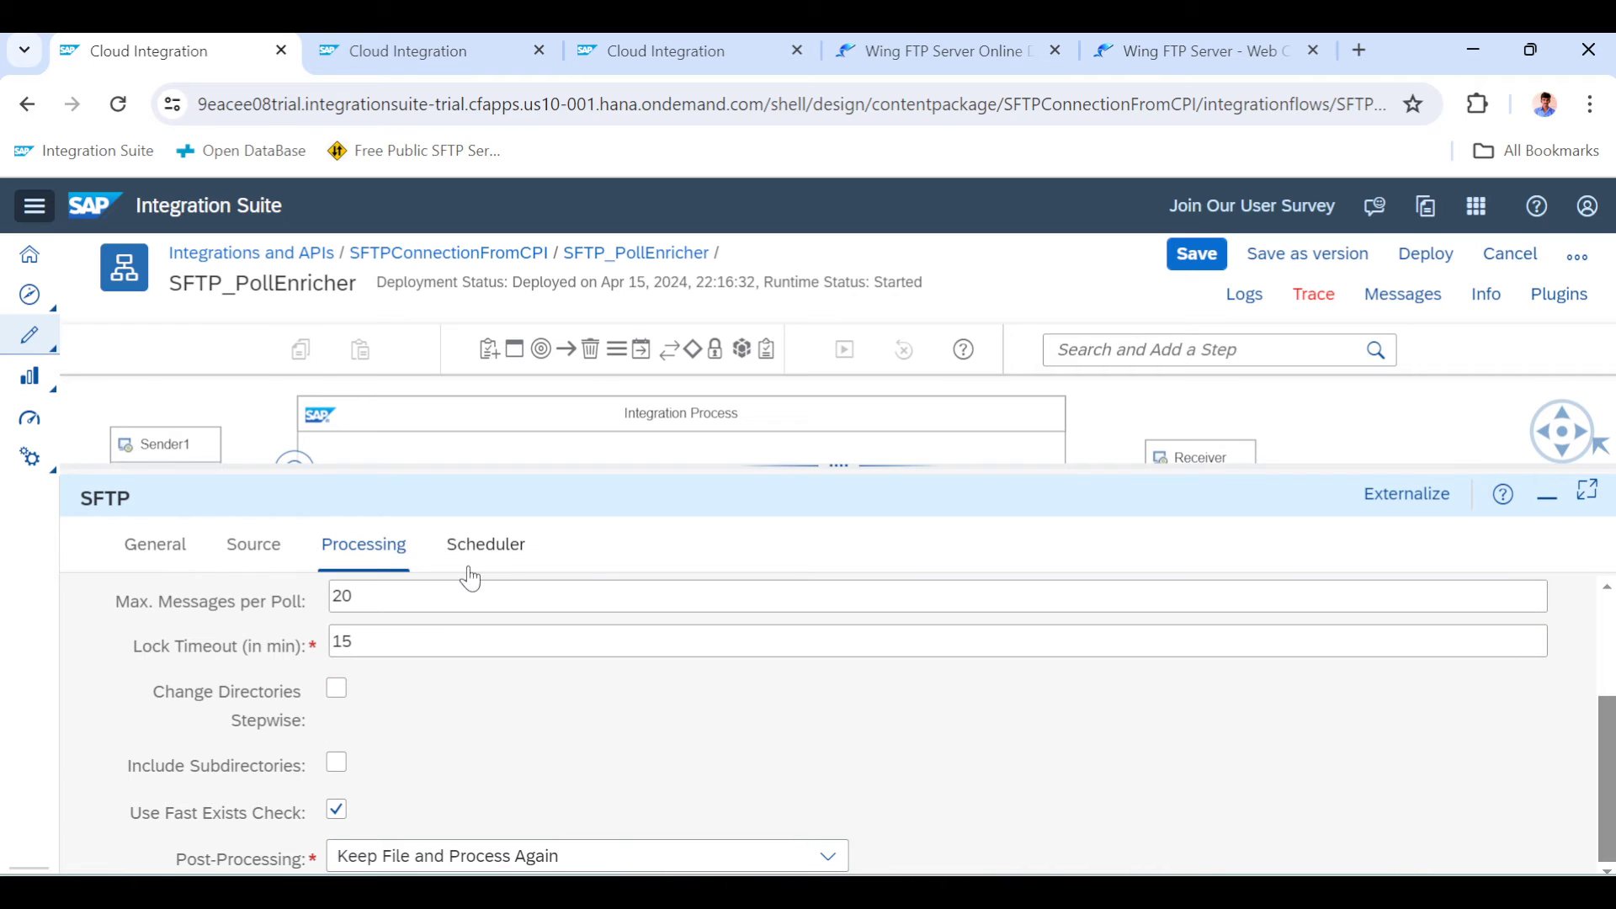
{"action": "left_click", "coordinate": [485, 545]}
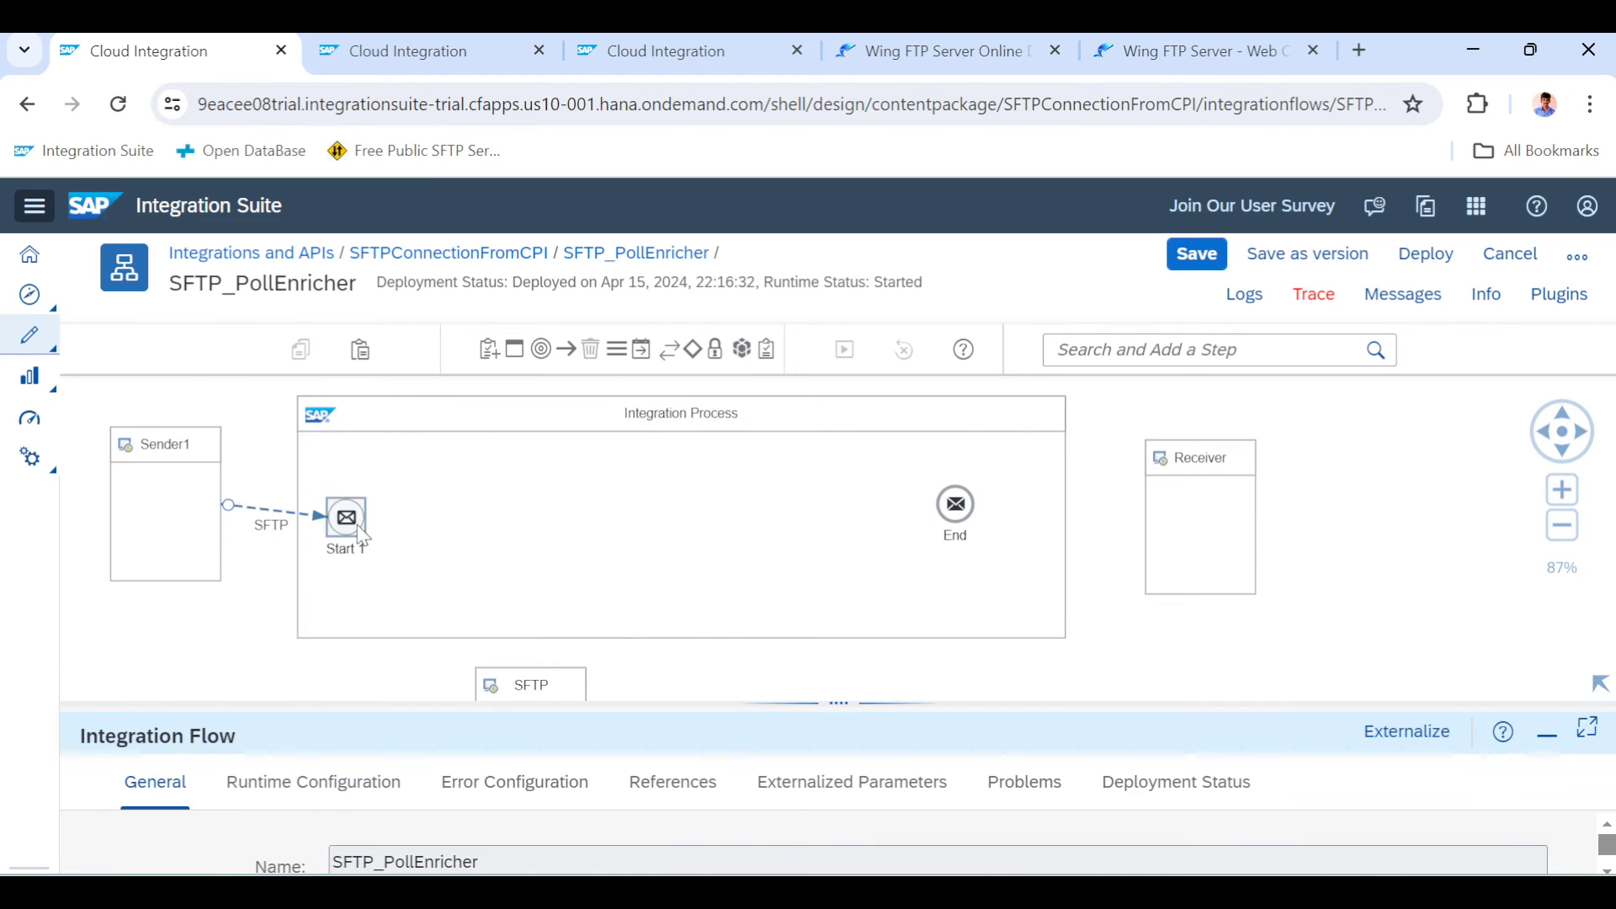
Link Start 1 onward to the next step in the integration process
{"action": "left_click", "coordinate": [346, 515]}
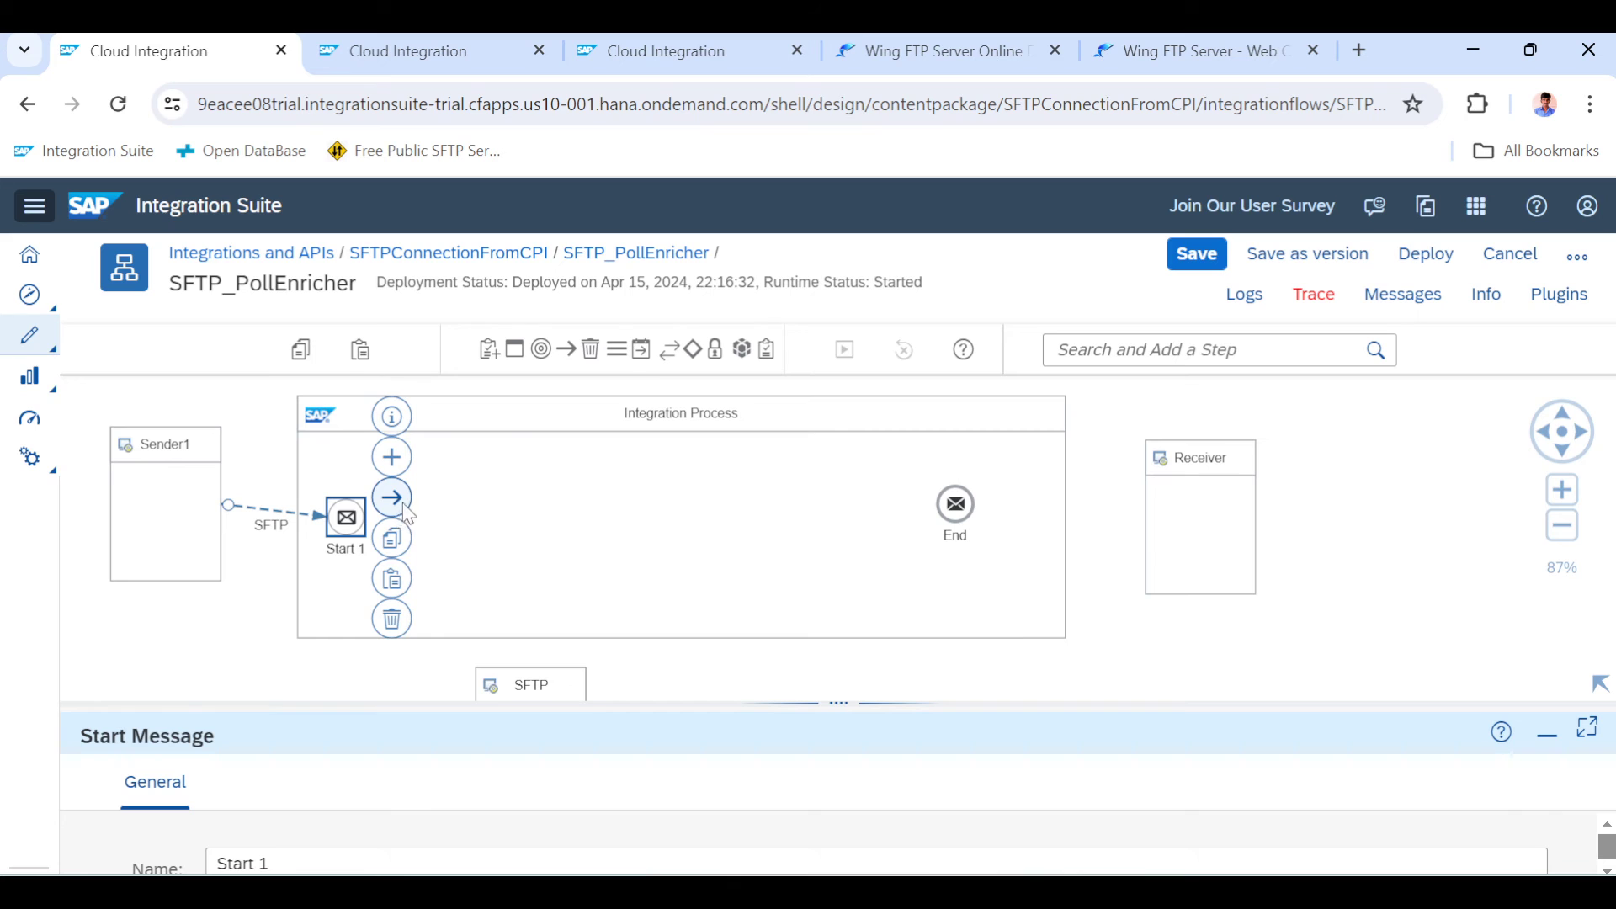
{"action": "mouse_move", "coordinate": [420, 479]}
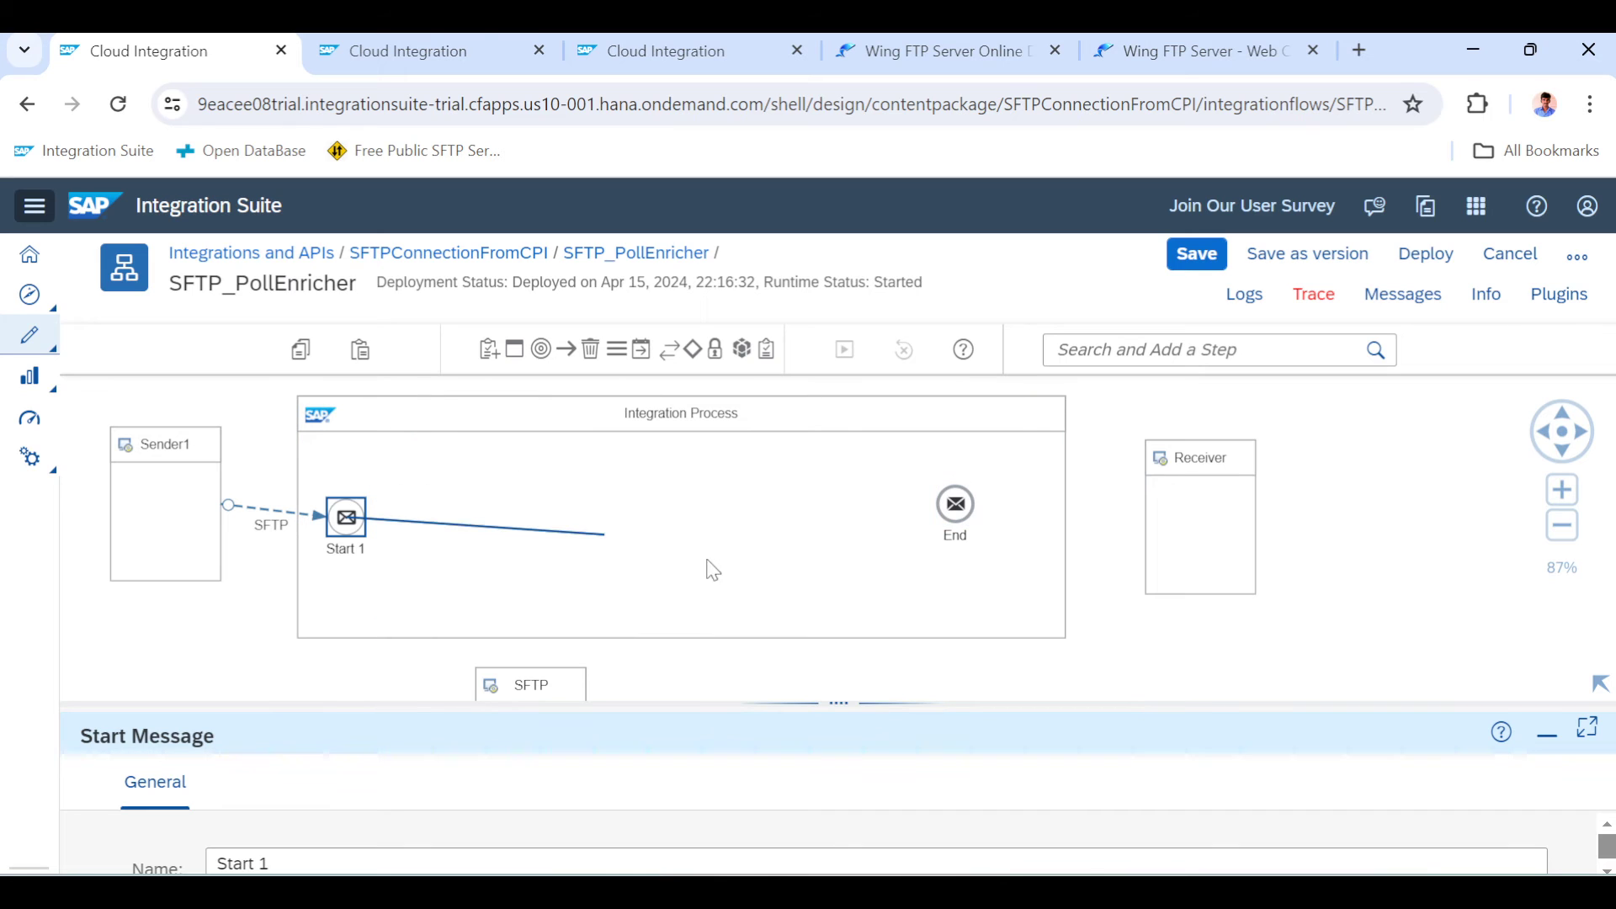
{"action": "left_click", "coordinate": [649, 505]}
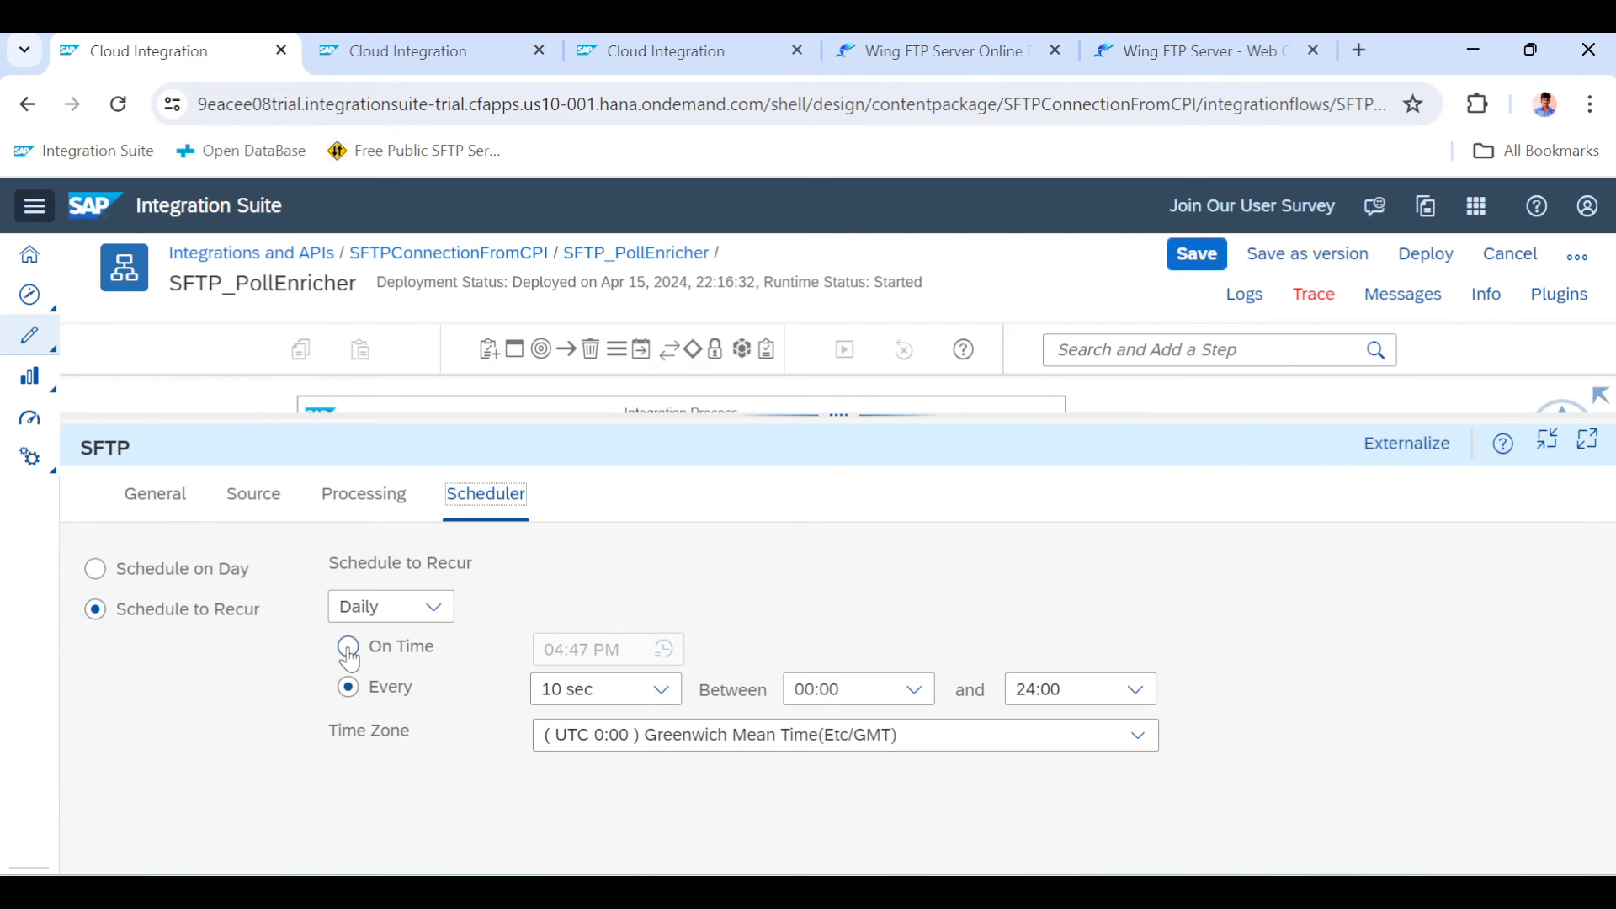
Schedule the SFTP channel to run once on a single day at 10:20 PM
{"action": "left_click", "coordinate": [390, 606]}
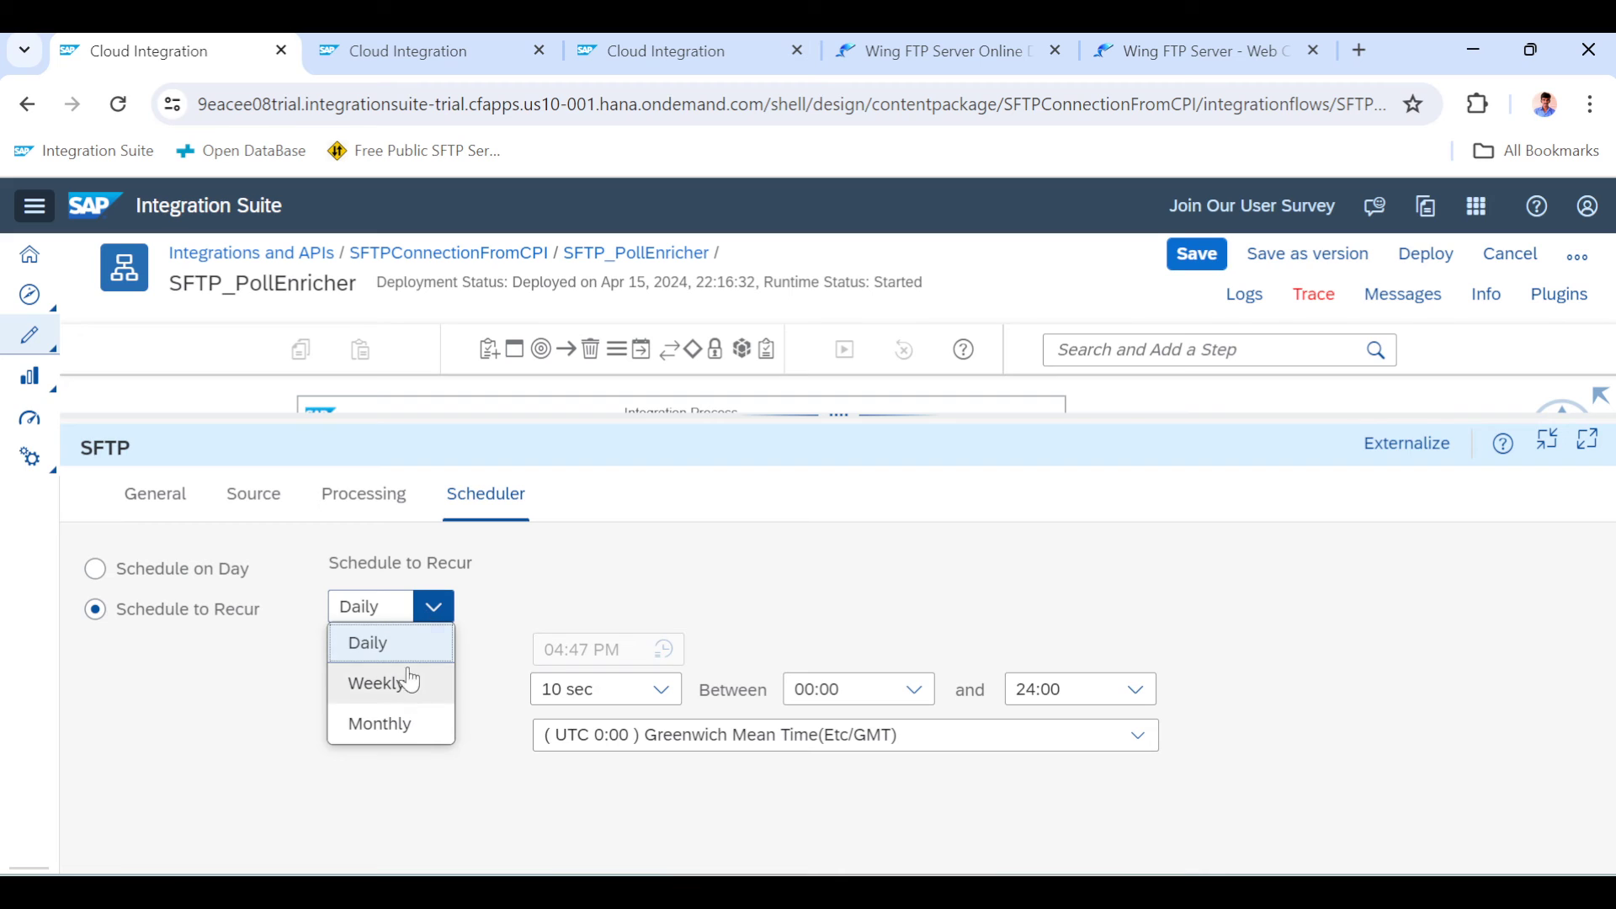
{"action": "mouse_move", "coordinate": [96, 568]}
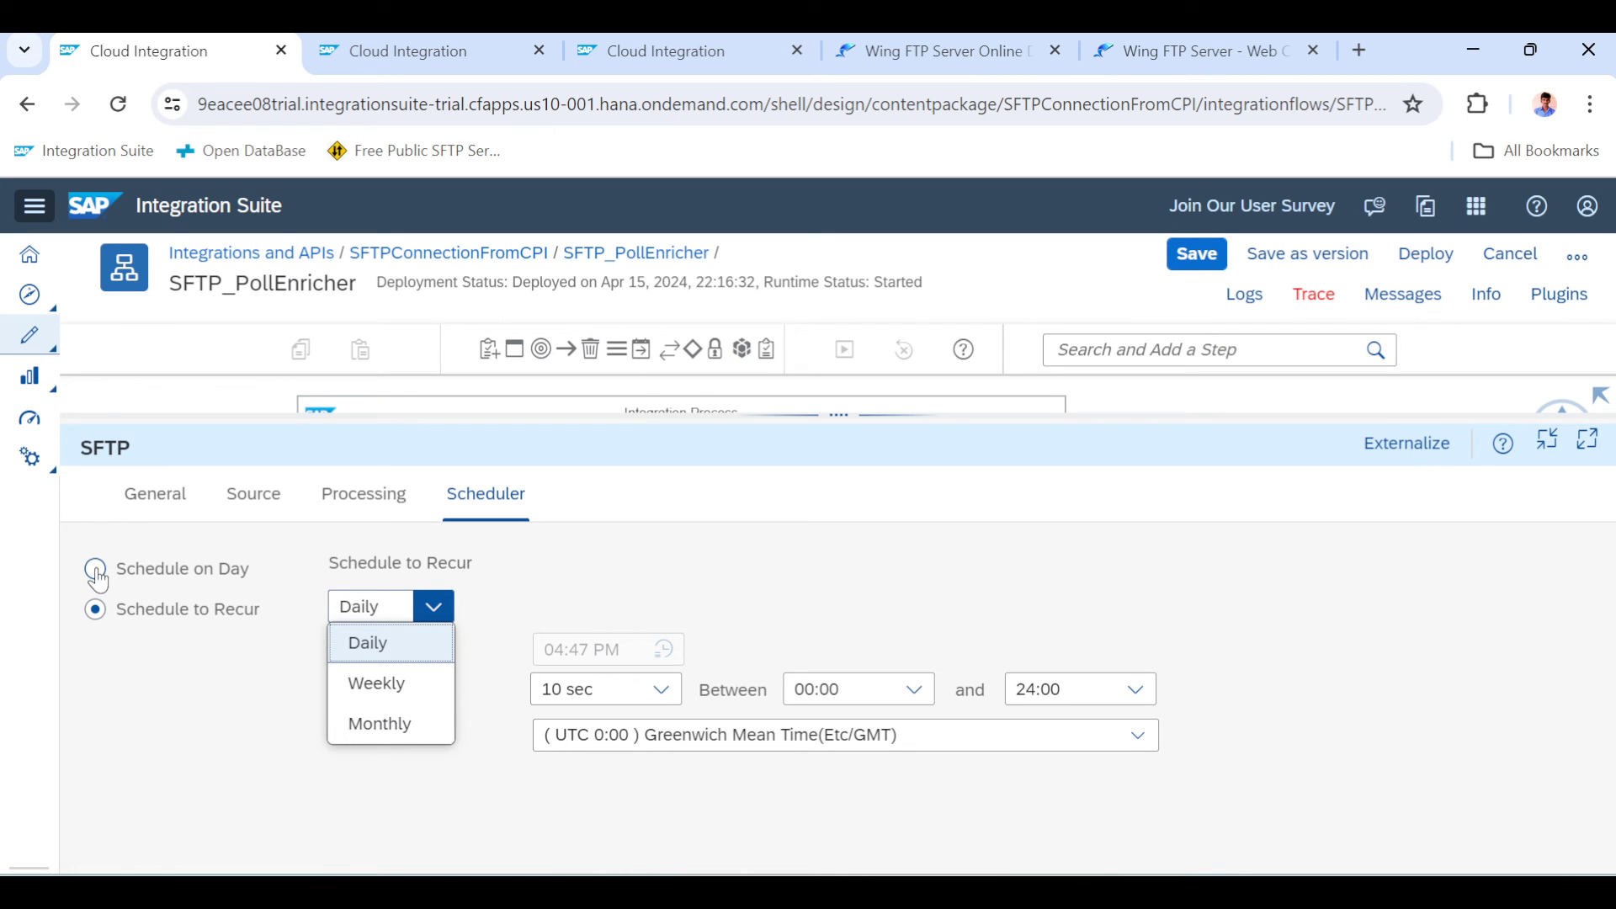
{"action": "left_click", "coordinate": [93, 568]}
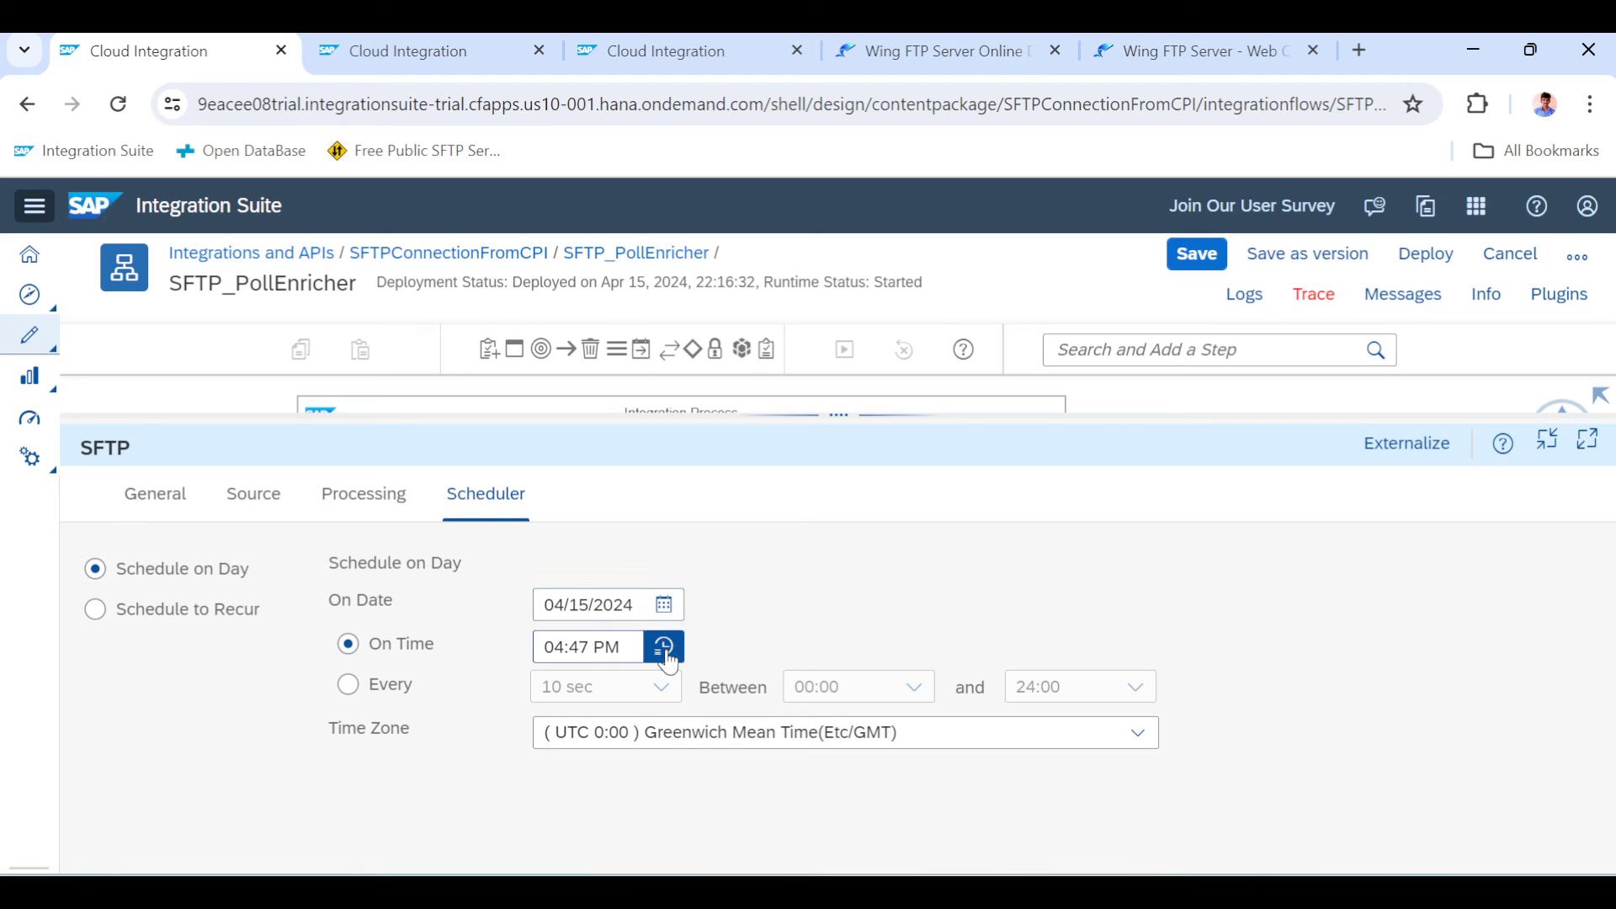
{"action": "left_click", "coordinate": [665, 647]}
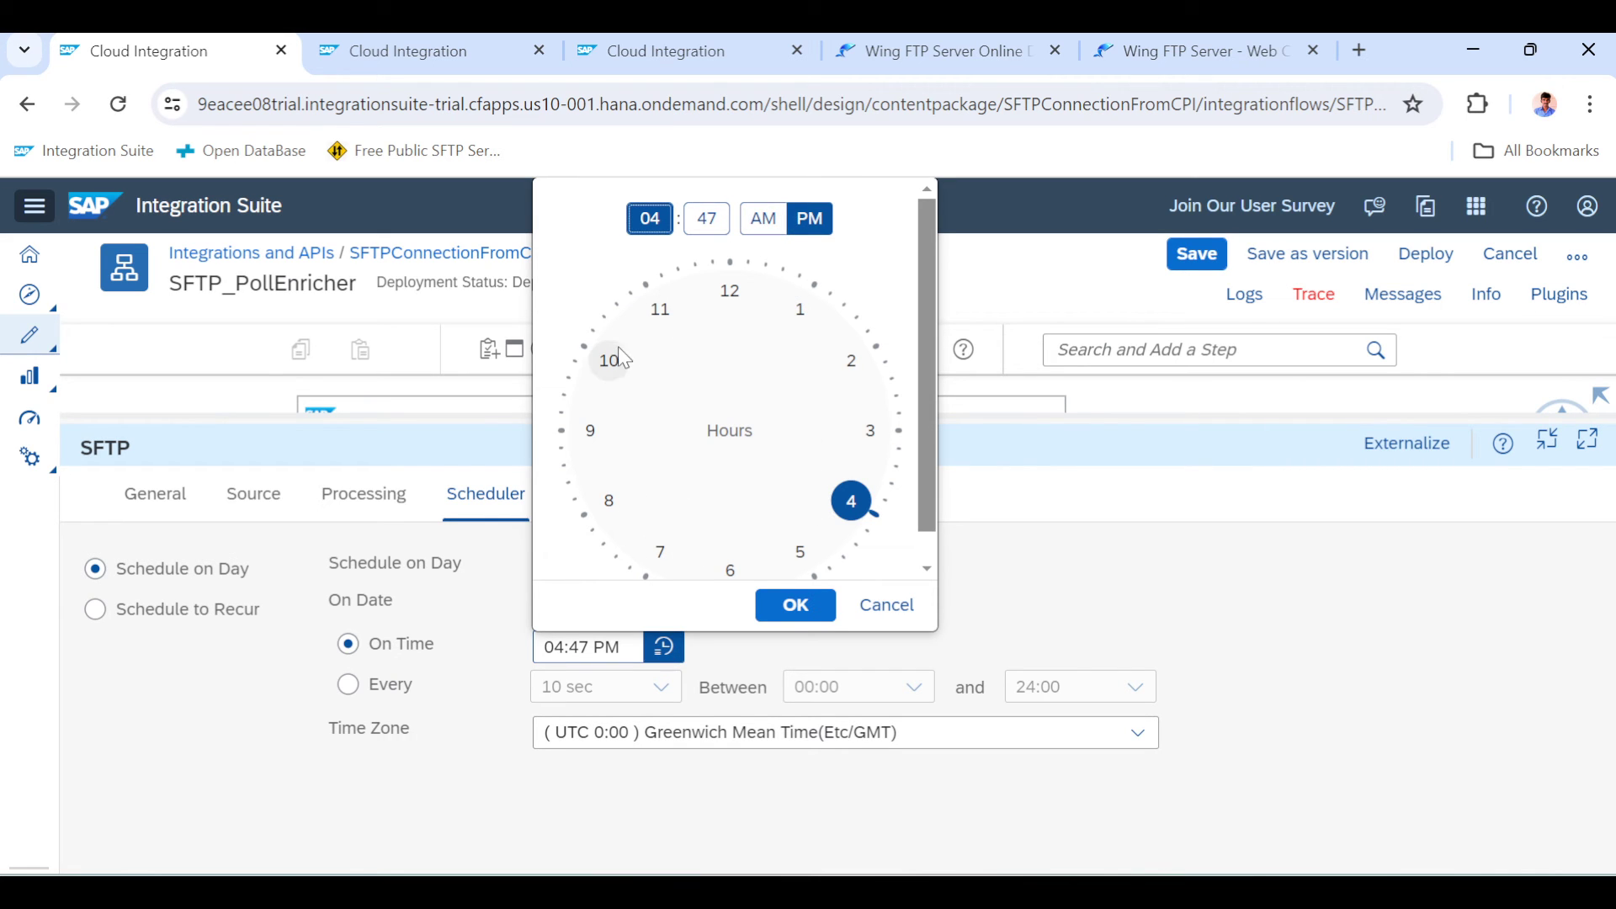
{"action": "left_click", "coordinate": [706, 217]}
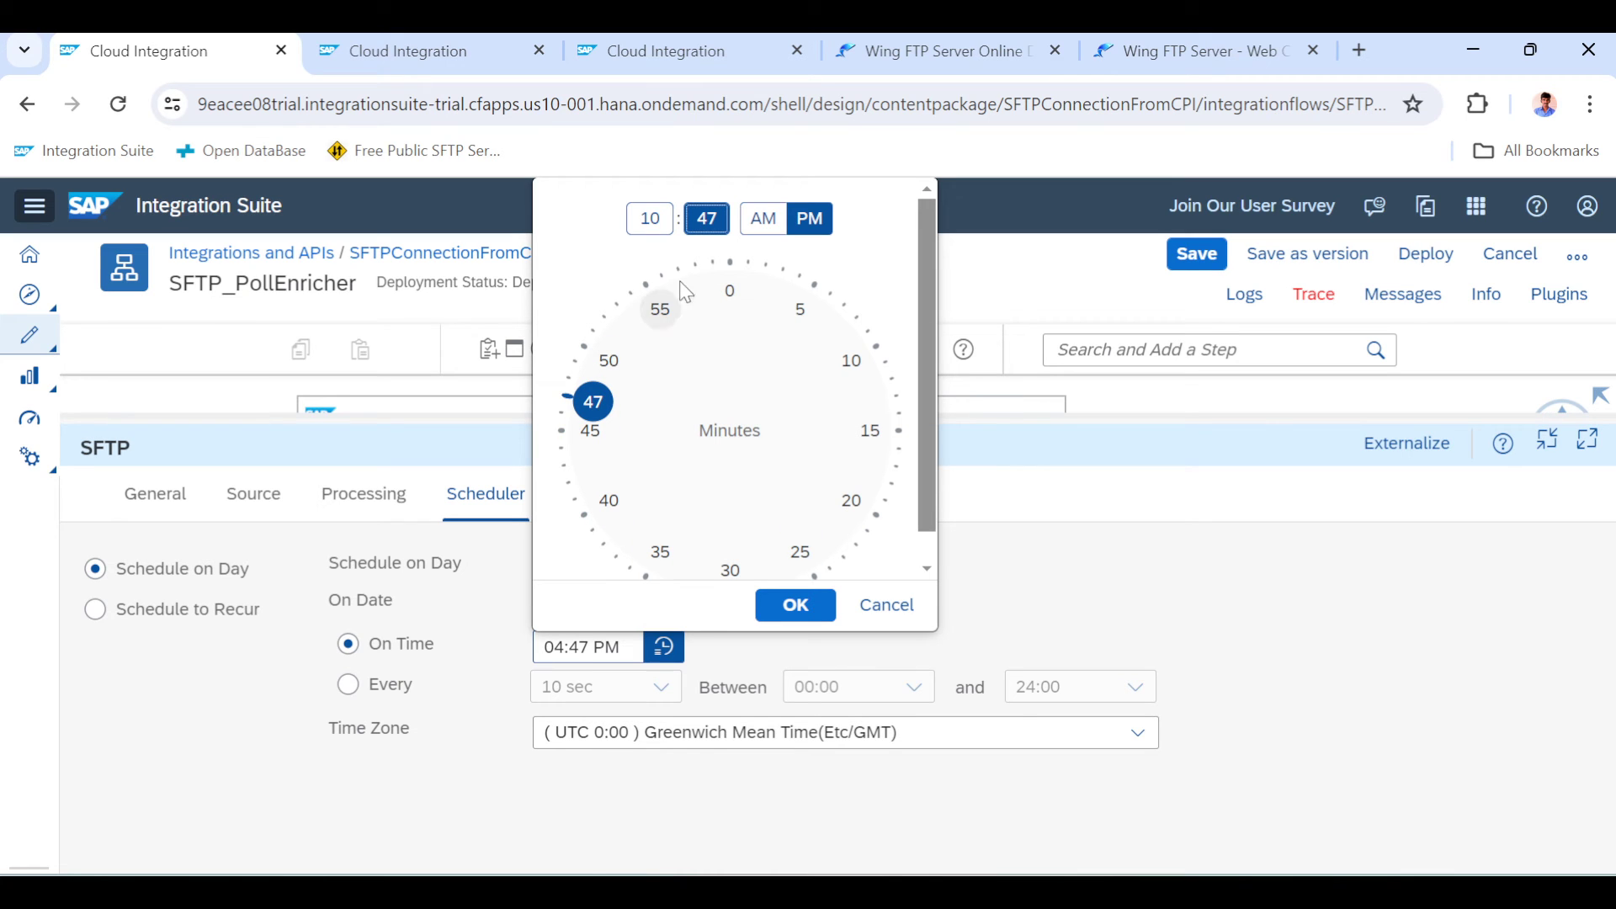
{"action": "mouse_move", "coordinate": [881, 515]}
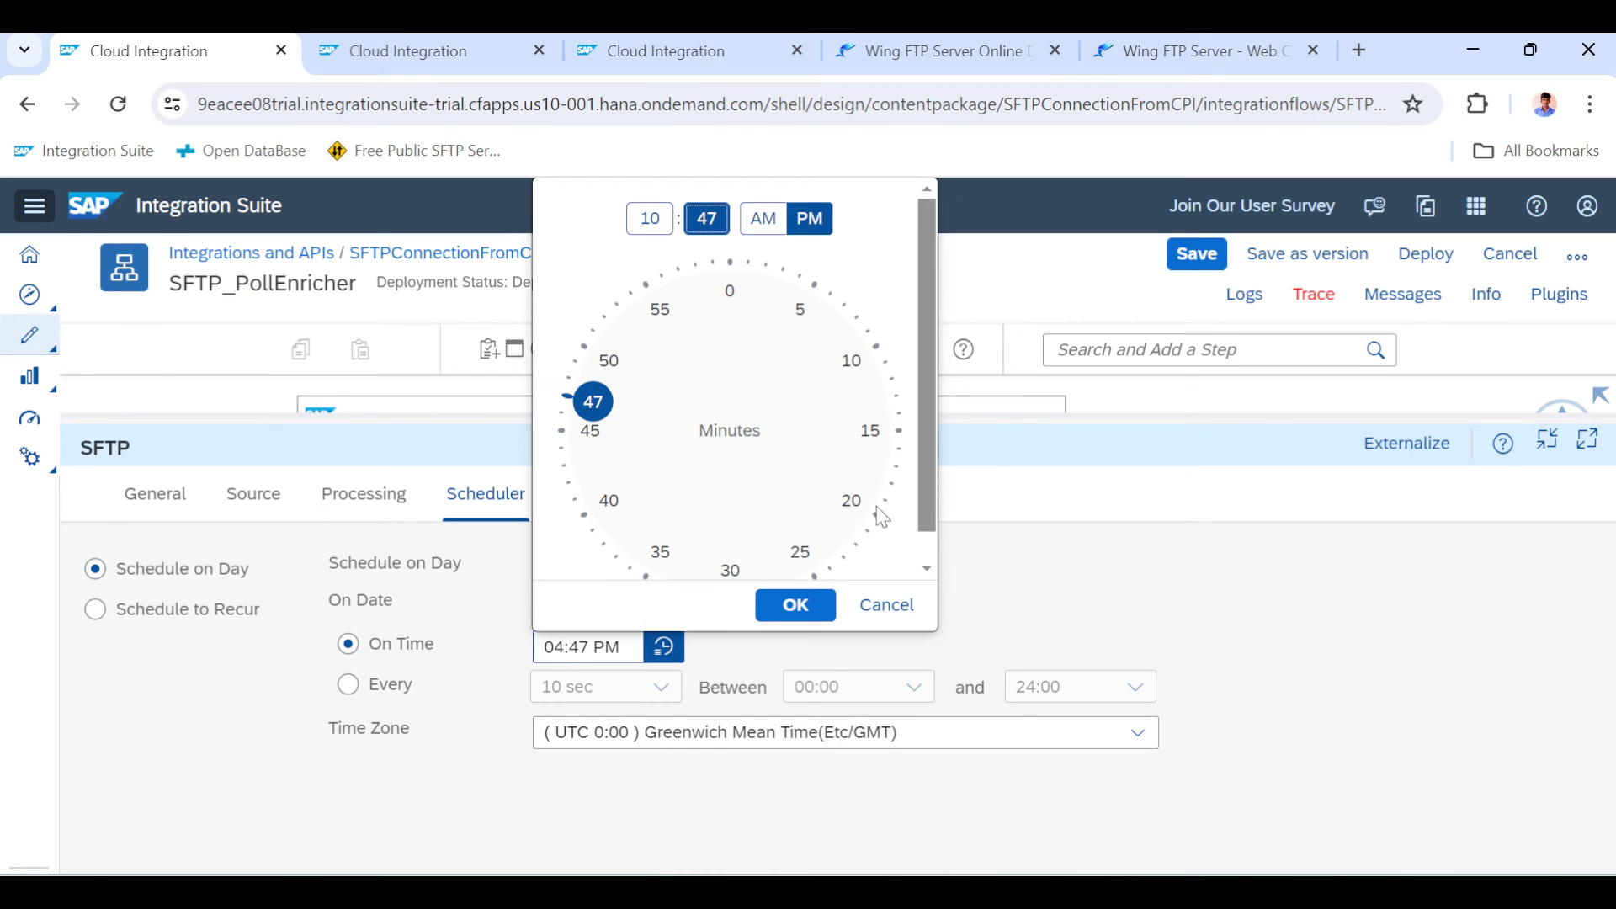
{"action": "left_click", "coordinate": [851, 500]}
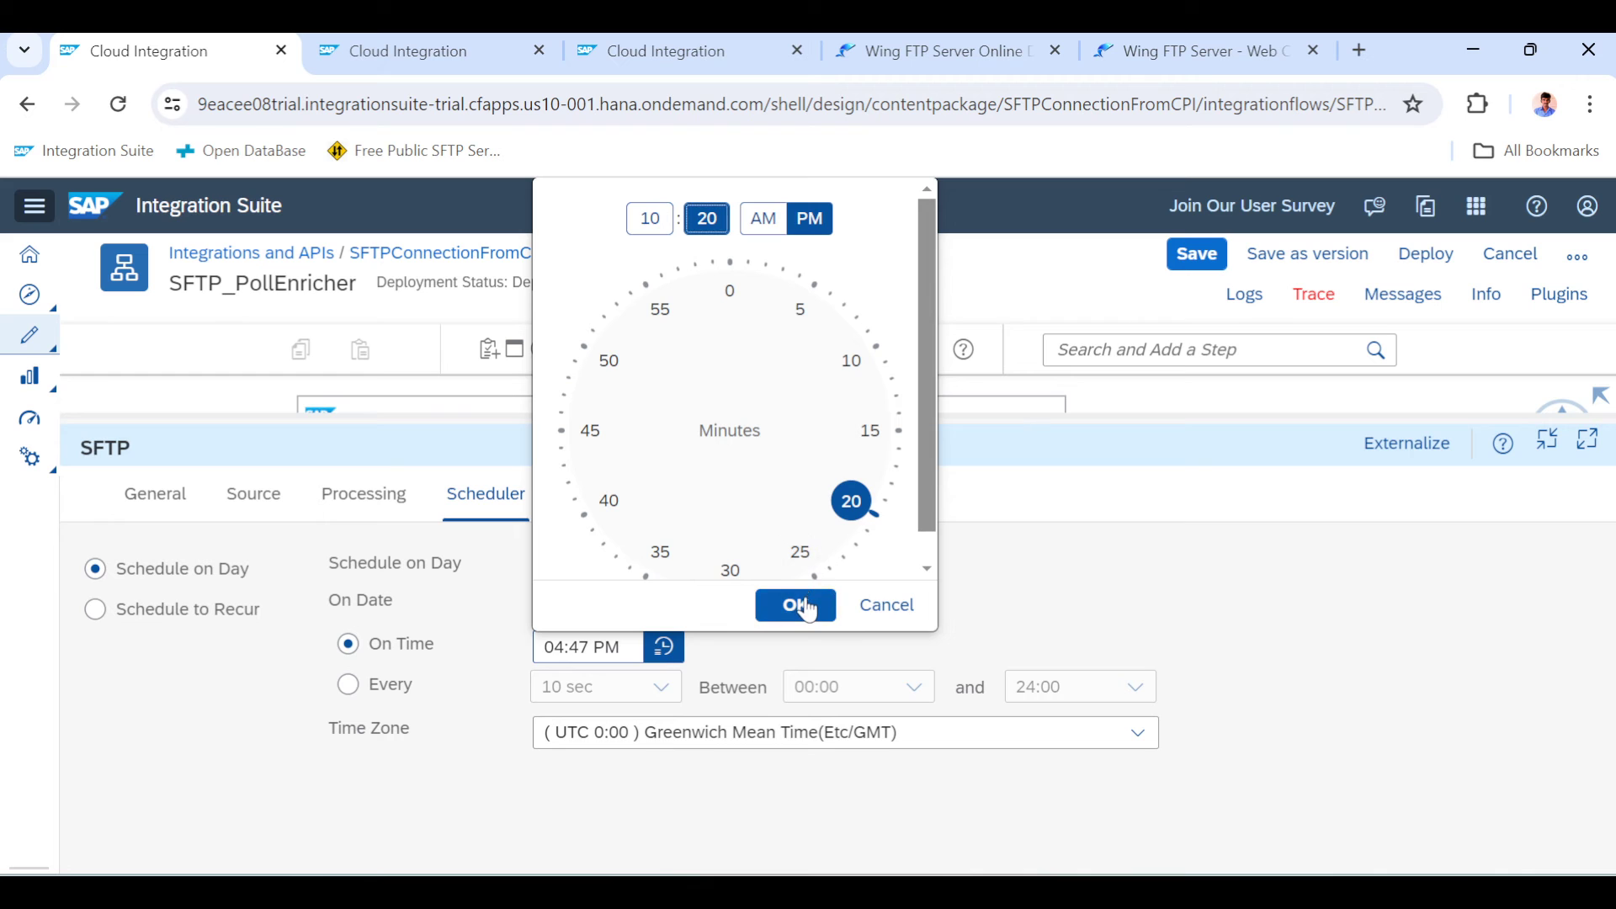
Save SFTP_PollEnricher and deploy it on the Cloud Integration runtime profile
{"action": "left_click", "coordinate": [795, 606]}
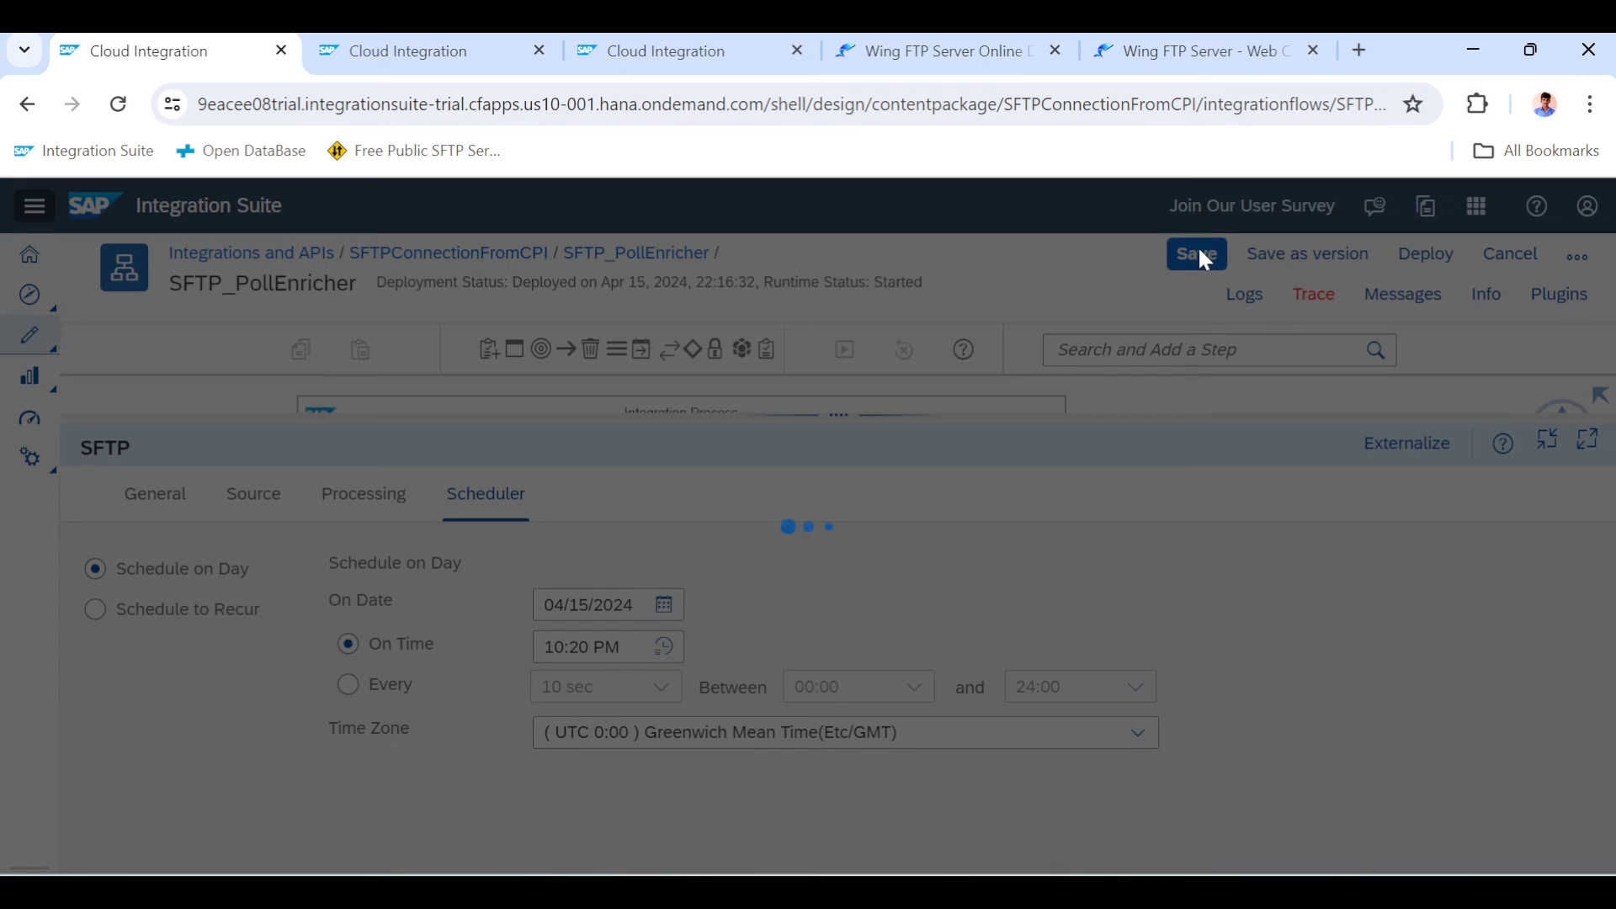
{"action": "left_click", "coordinate": [1194, 254]}
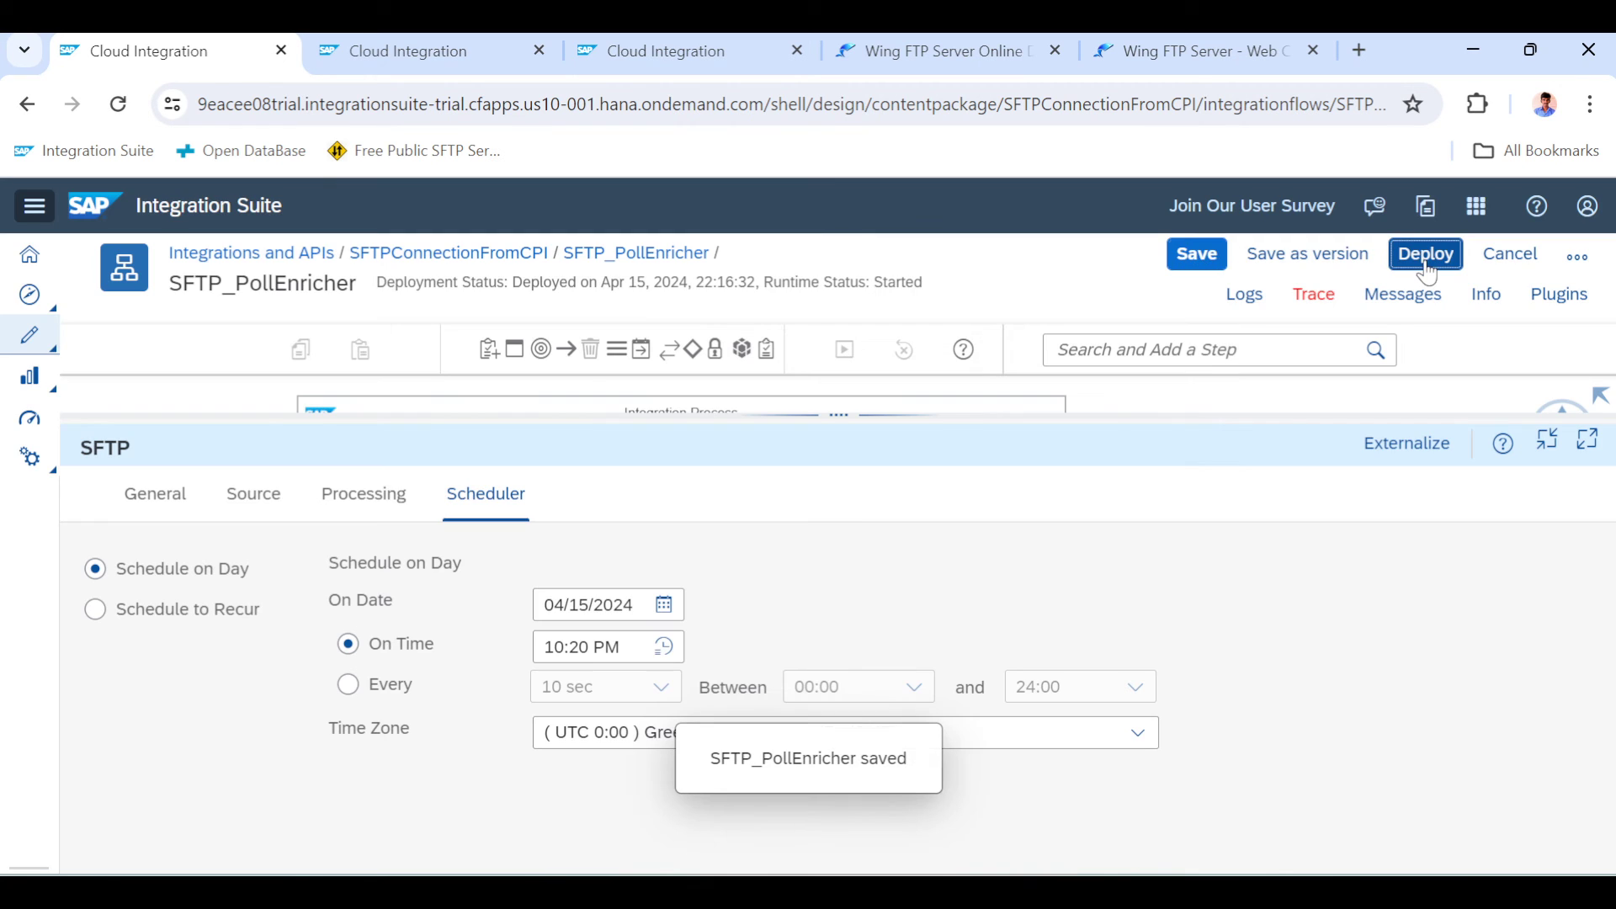
{"action": "left_click", "coordinate": [1425, 253]}
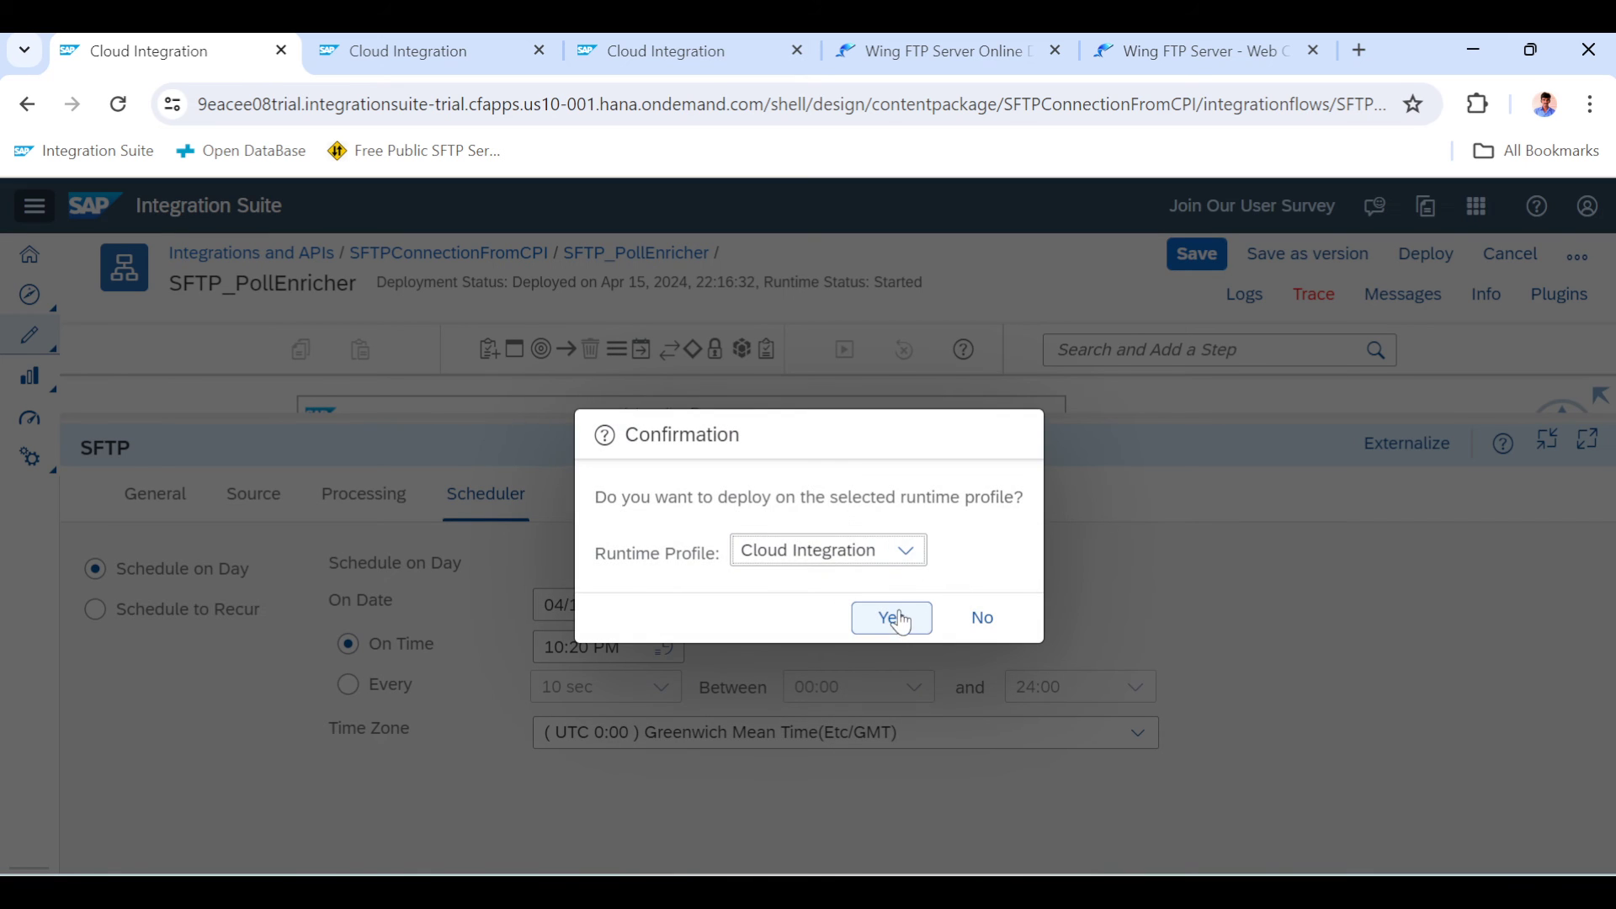
{"action": "left_click", "coordinate": [891, 617]}
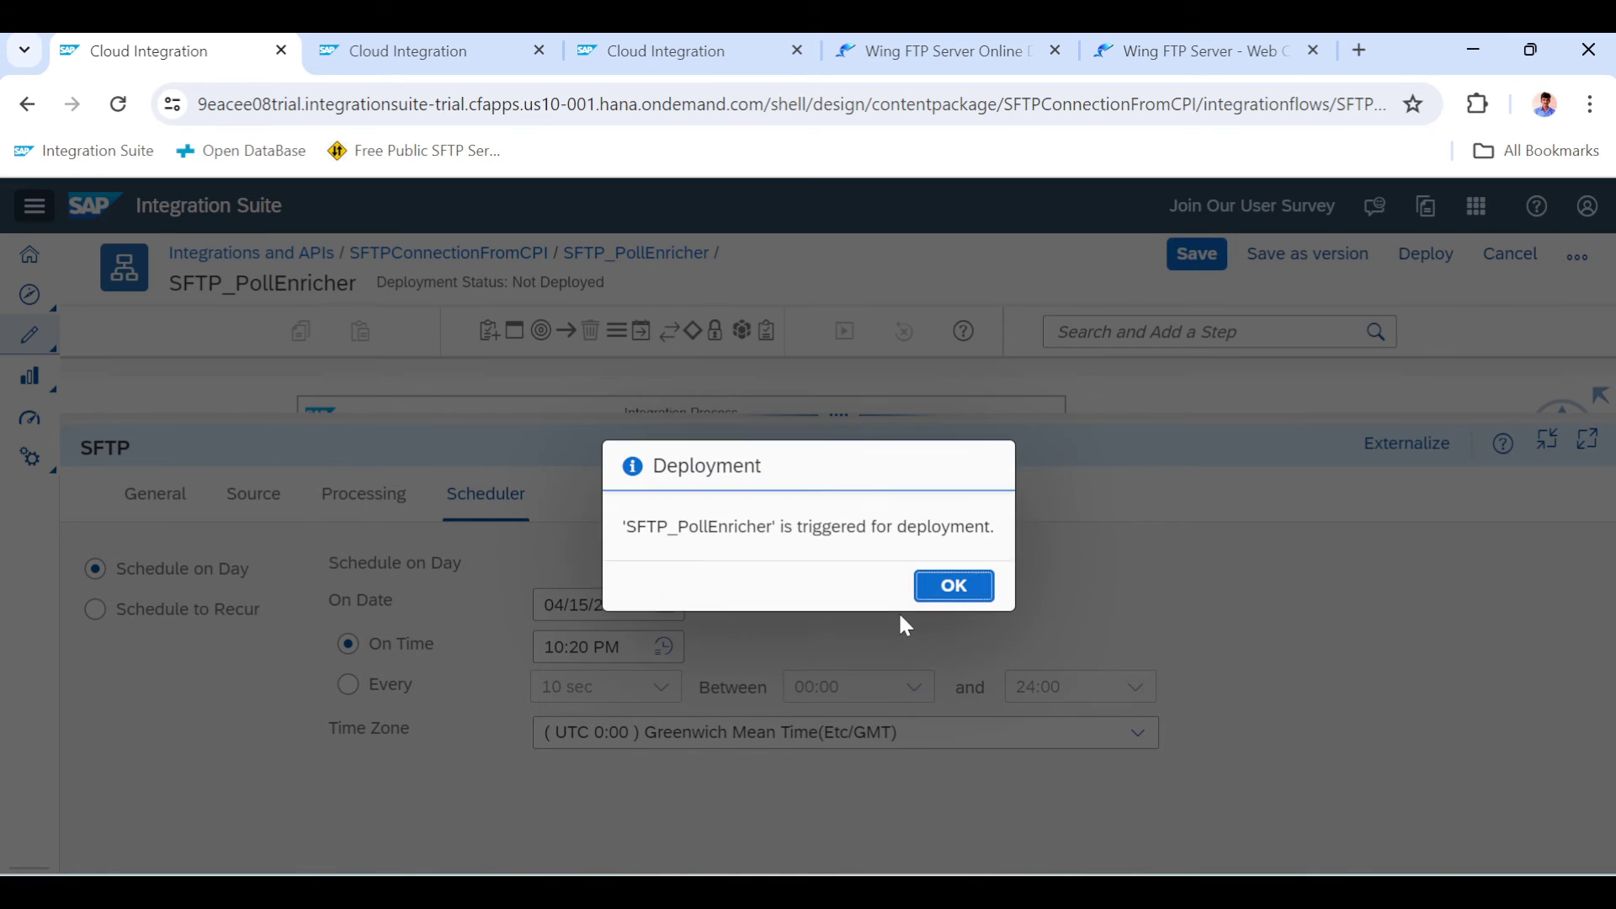
{"action": "left_click", "coordinate": [952, 586]}
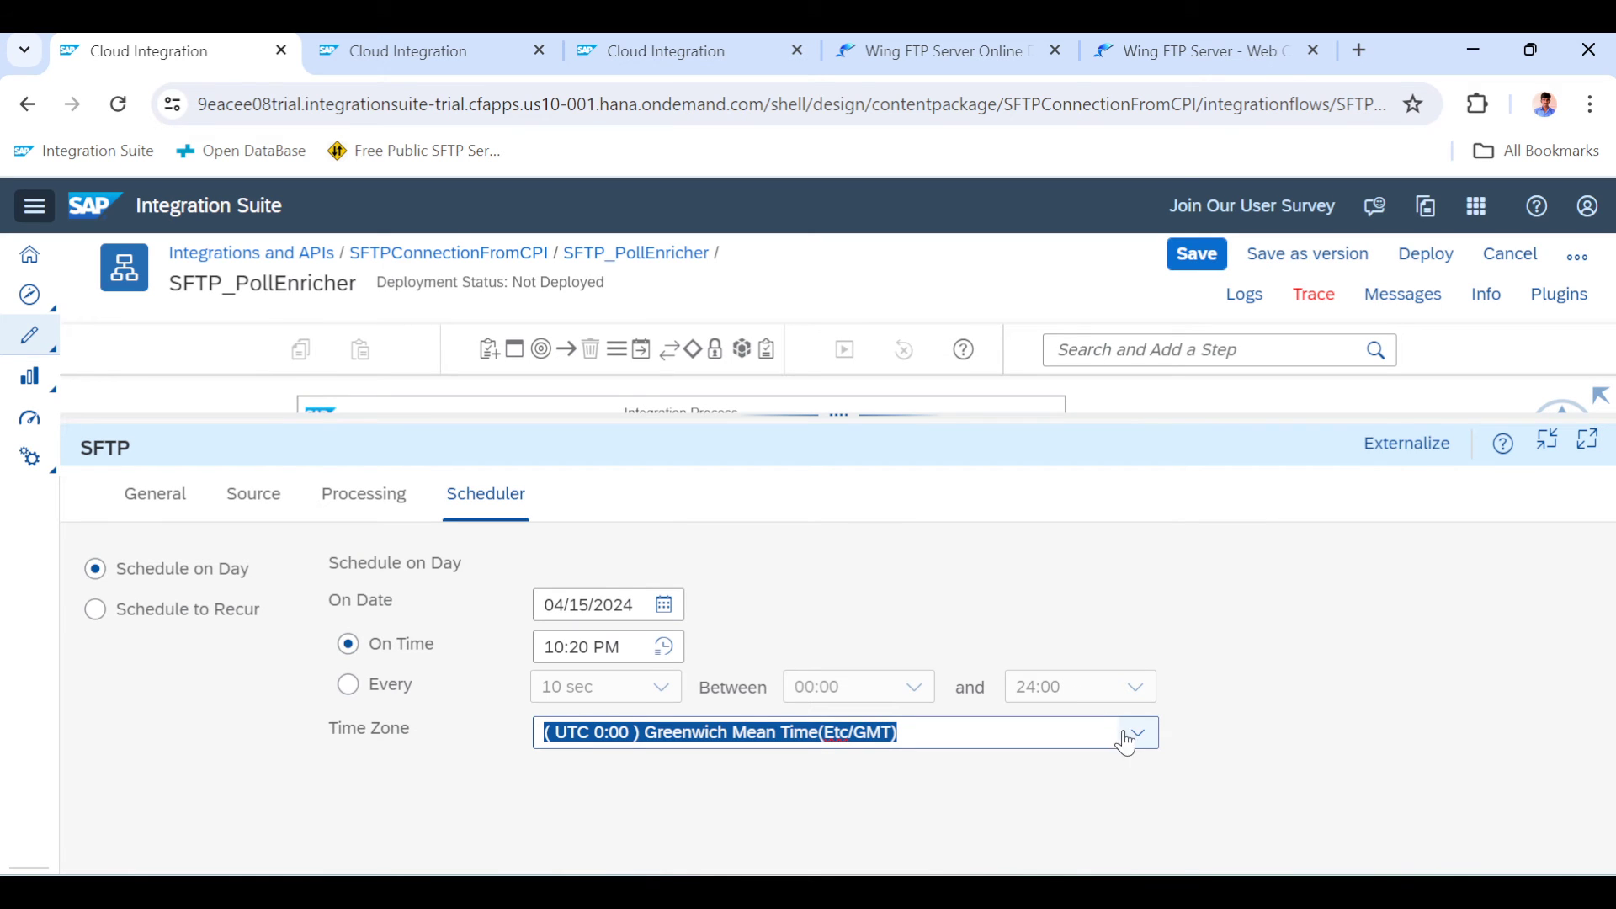
Set the scheduler time zone to India Standard Time (Asia/Calcutta) and save
{"action": "left_click", "coordinate": [1136, 734]}
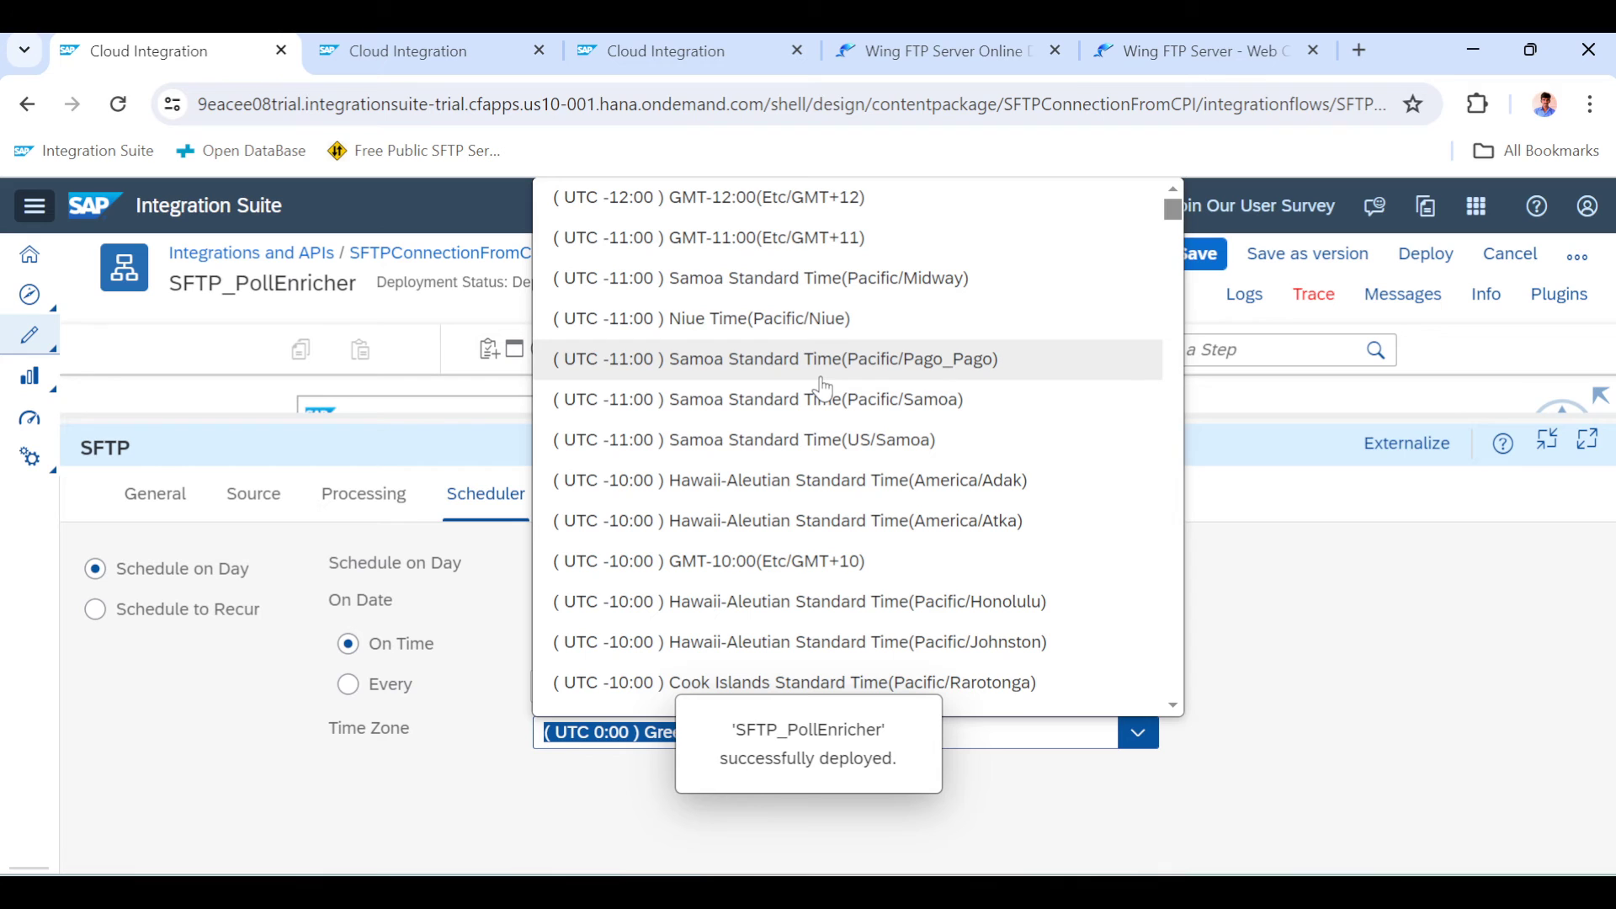
{"action": "type", "text": "ist"}
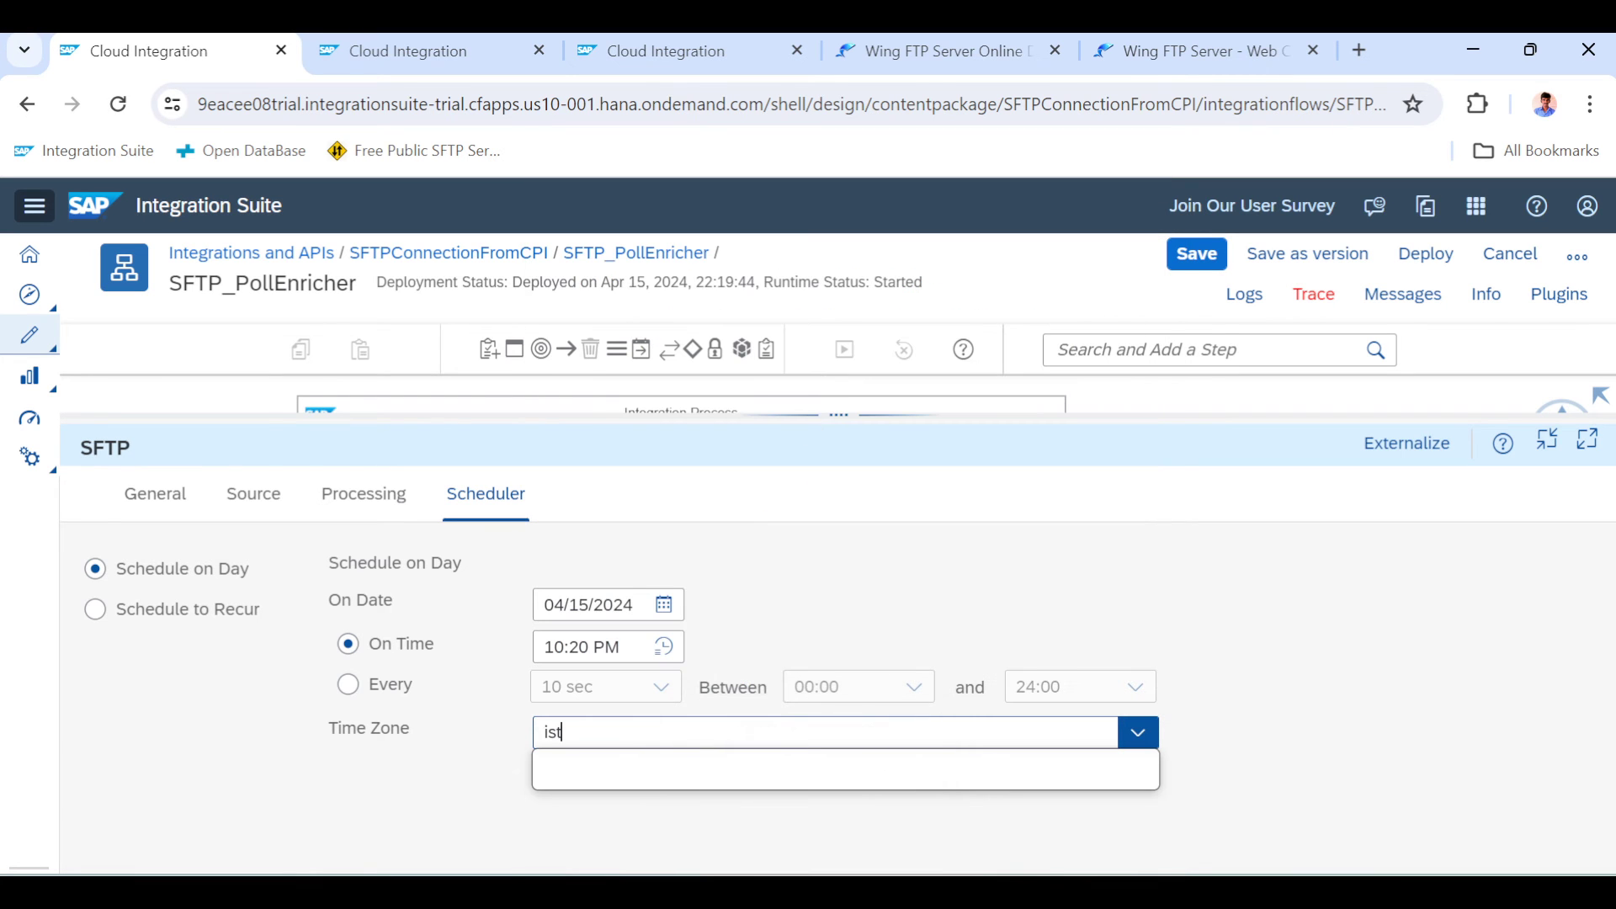
{"action": "type", "text": "iin"}
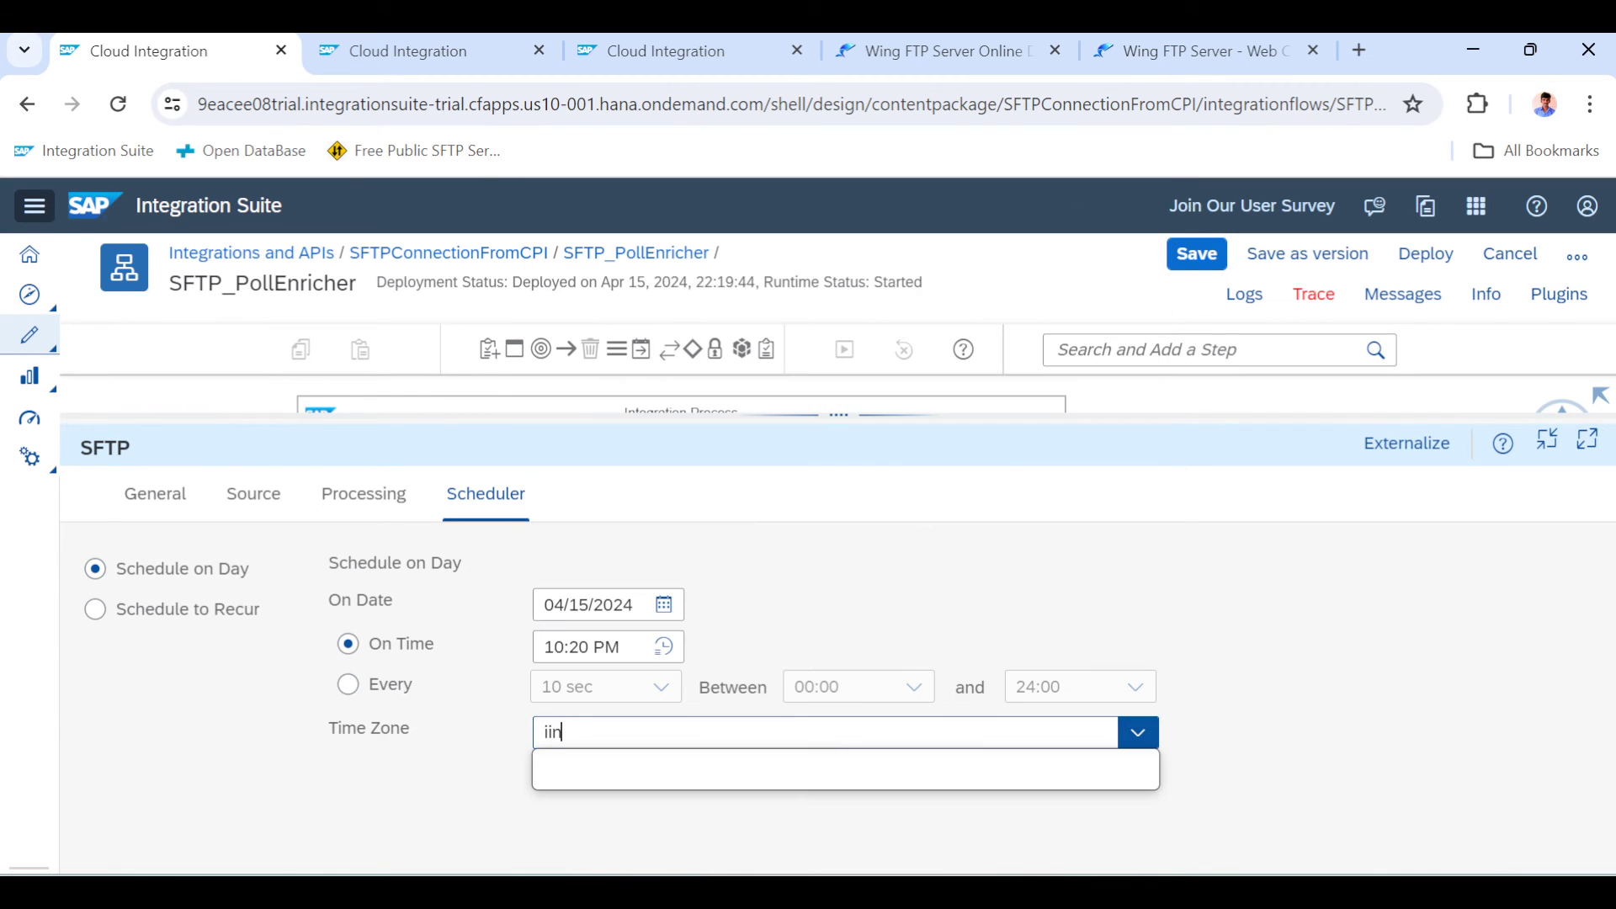
{"action": "key", "text": "Backspace"}
{"action": "type", "text": "d"}
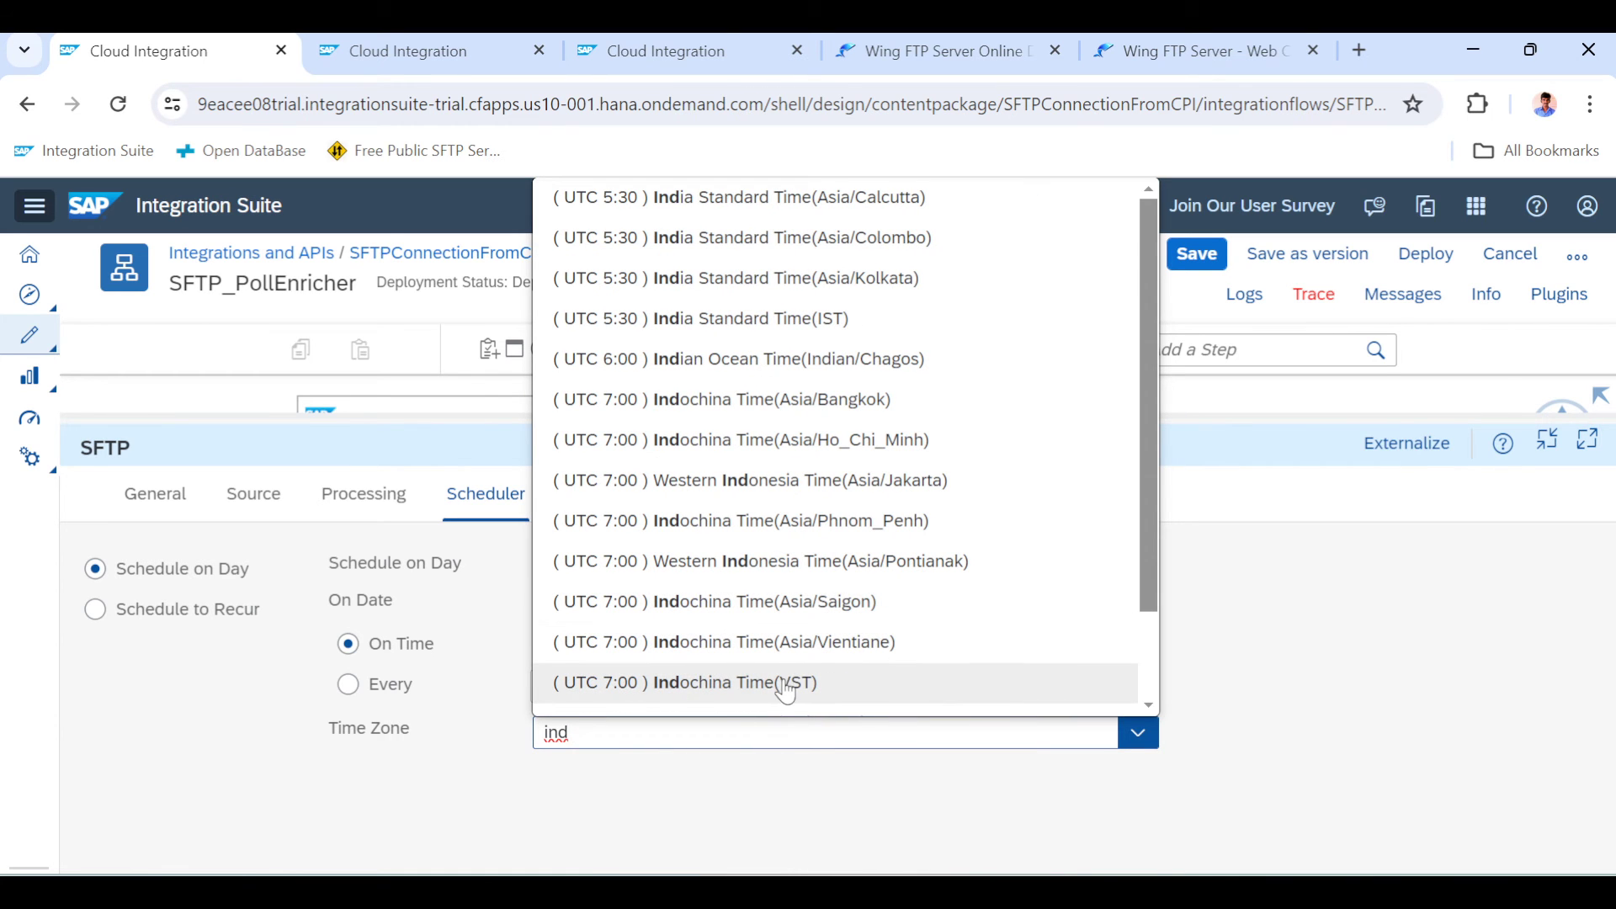
{"action": "mouse_move", "coordinate": [825, 197]}
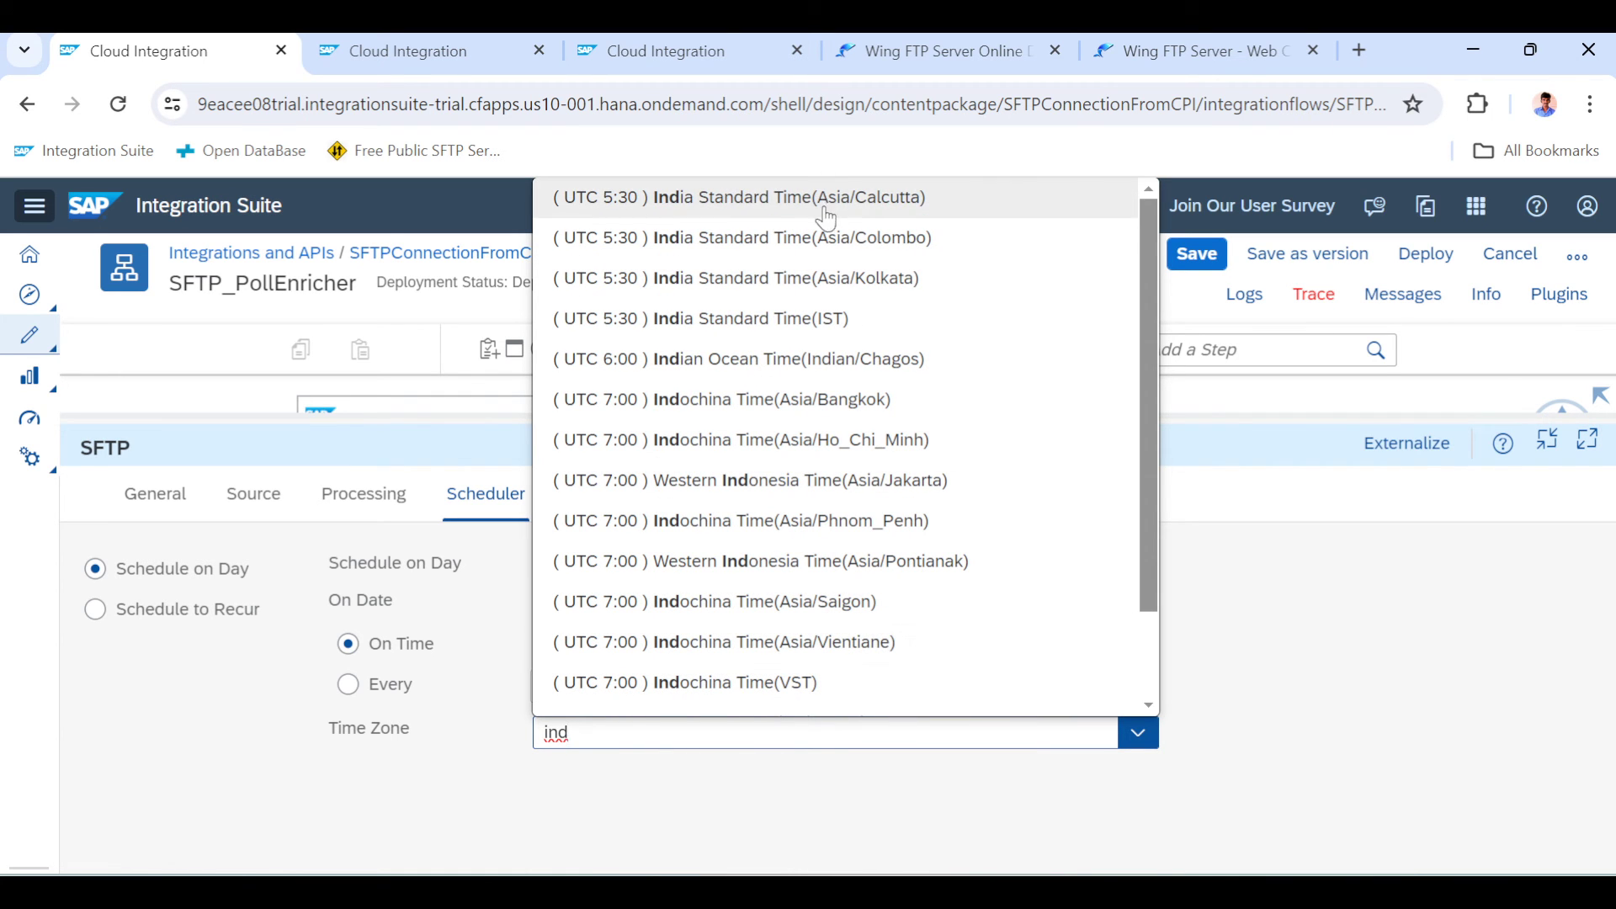
{"action": "left_click", "coordinate": [738, 197]}
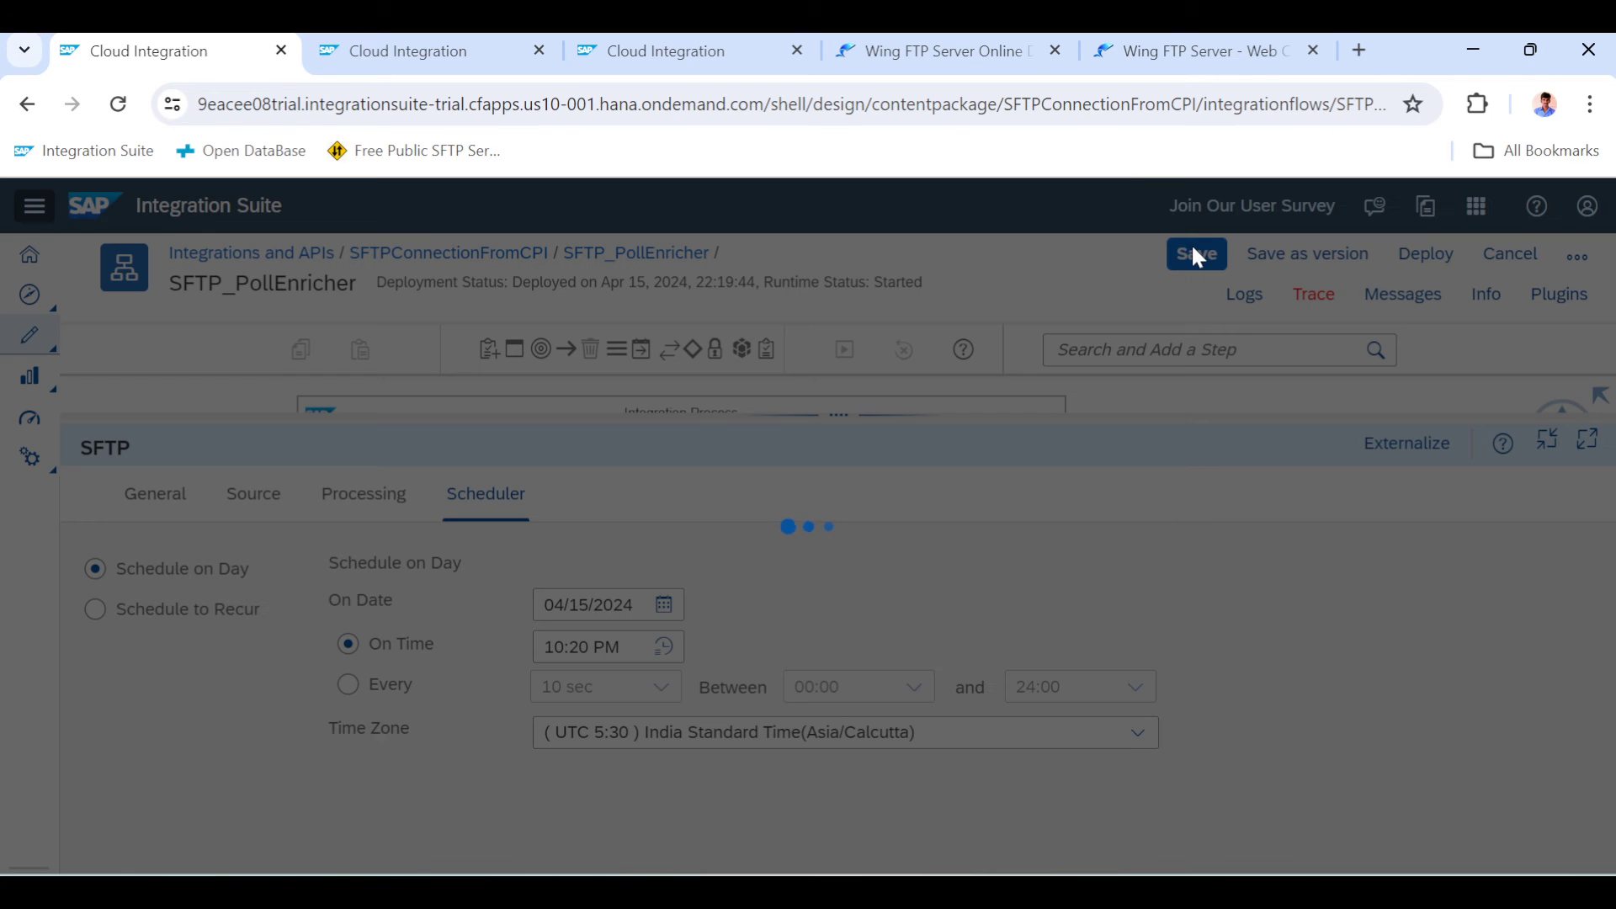
{"action": "left_click", "coordinate": [664, 647]}
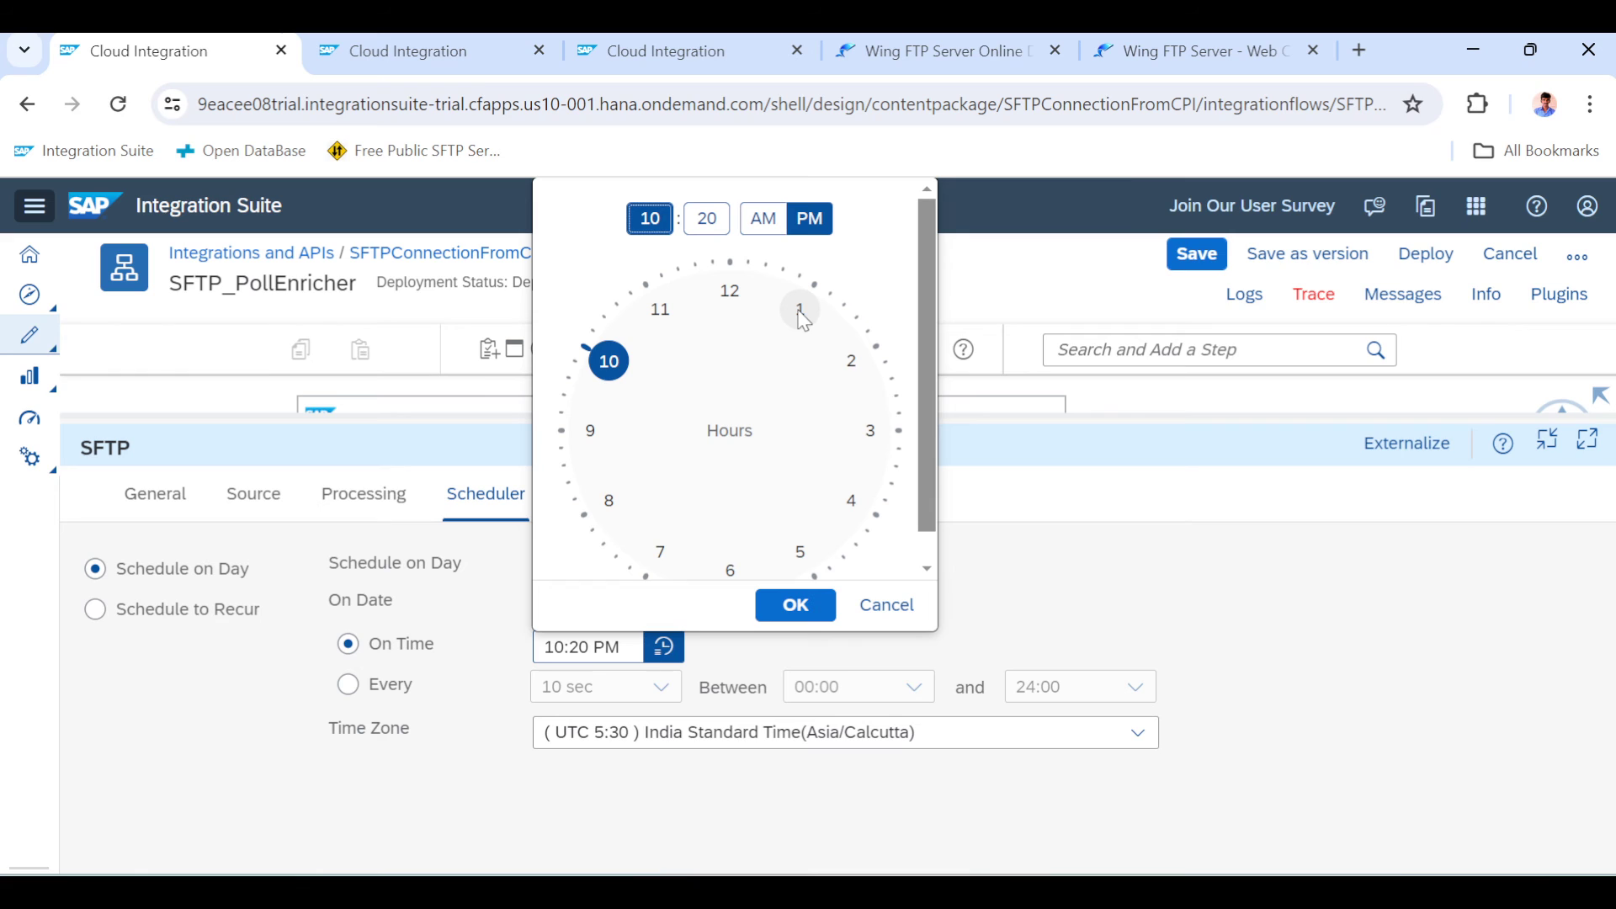
Change the one-time start time from 10:20 PM to 10:22 PM
{"action": "left_click", "coordinate": [706, 219]}
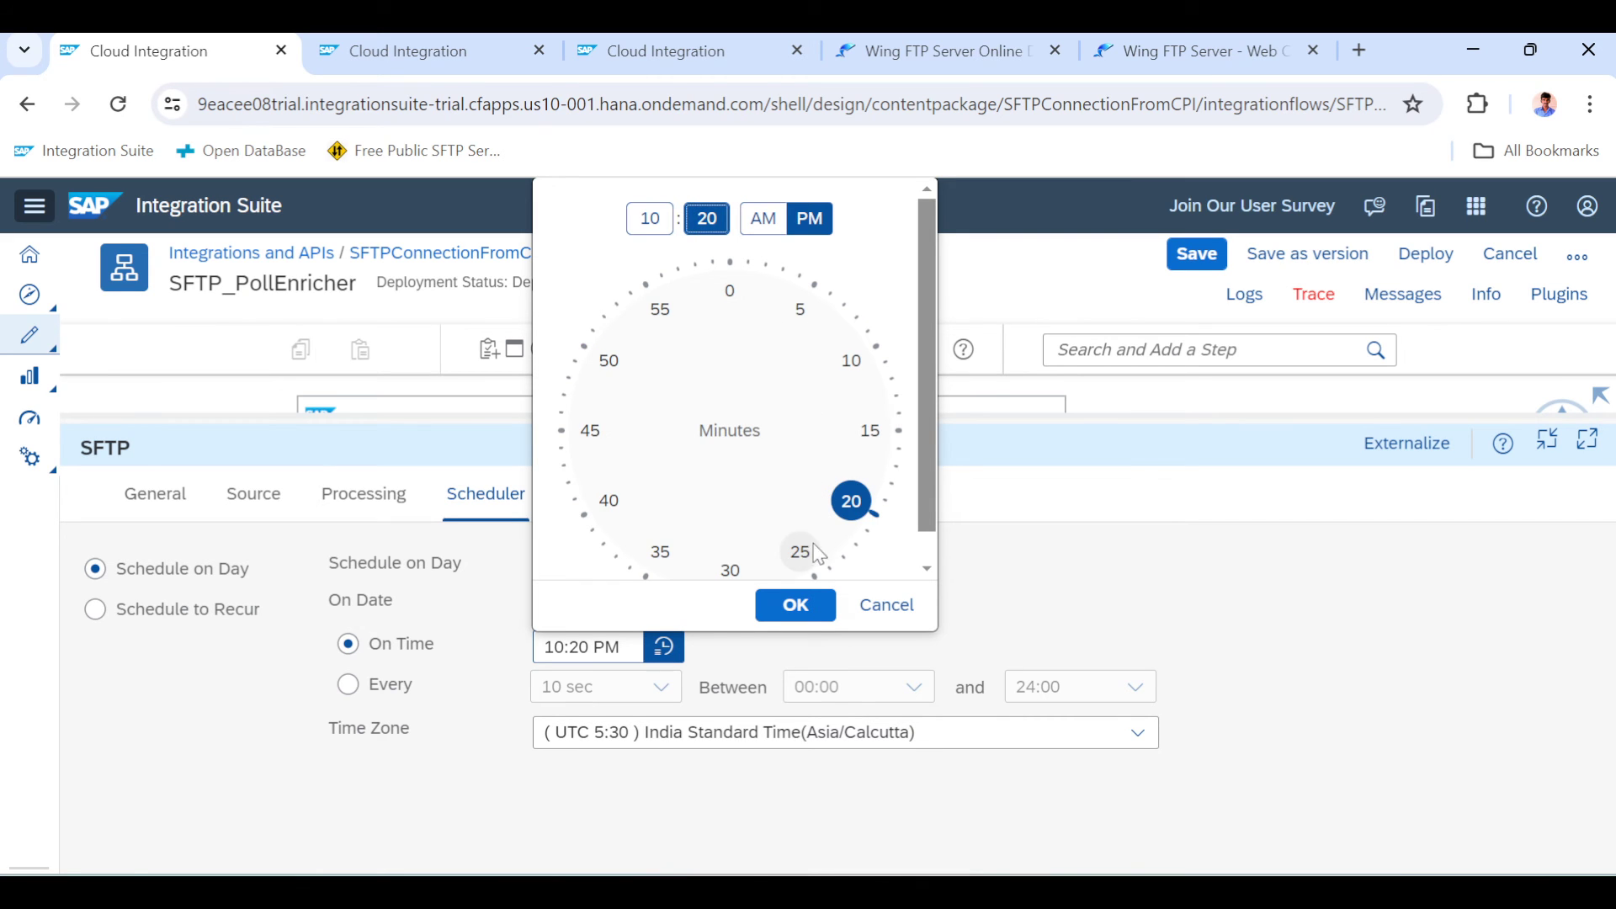
{"action": "mouse_move", "coordinate": [853, 564]}
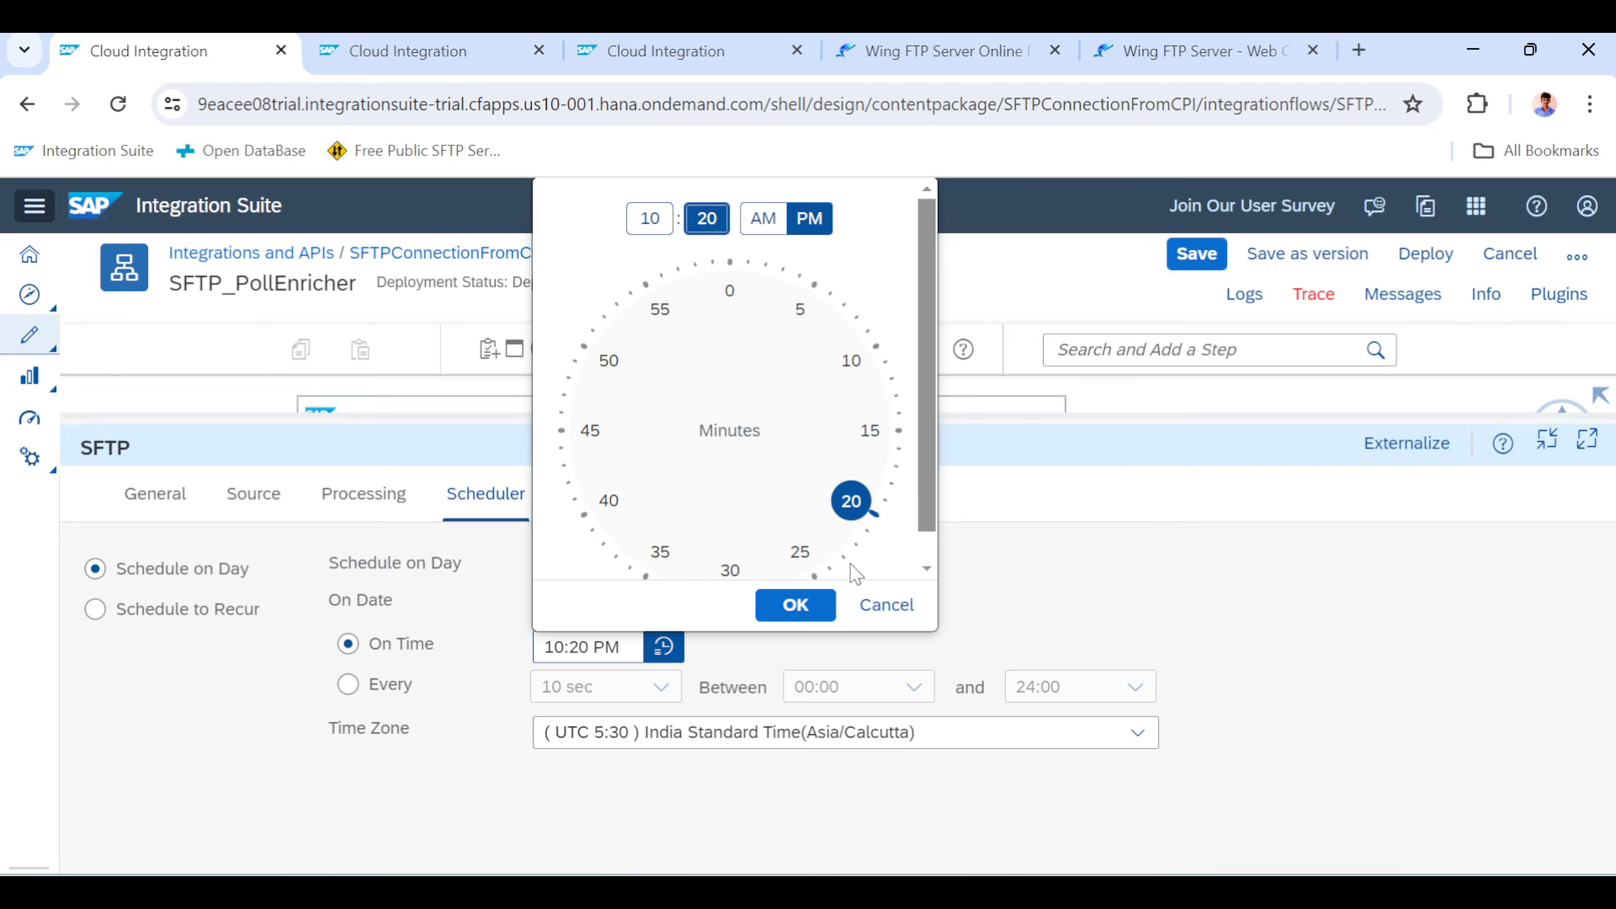
{"action": "left_click", "coordinate": [794, 605]}
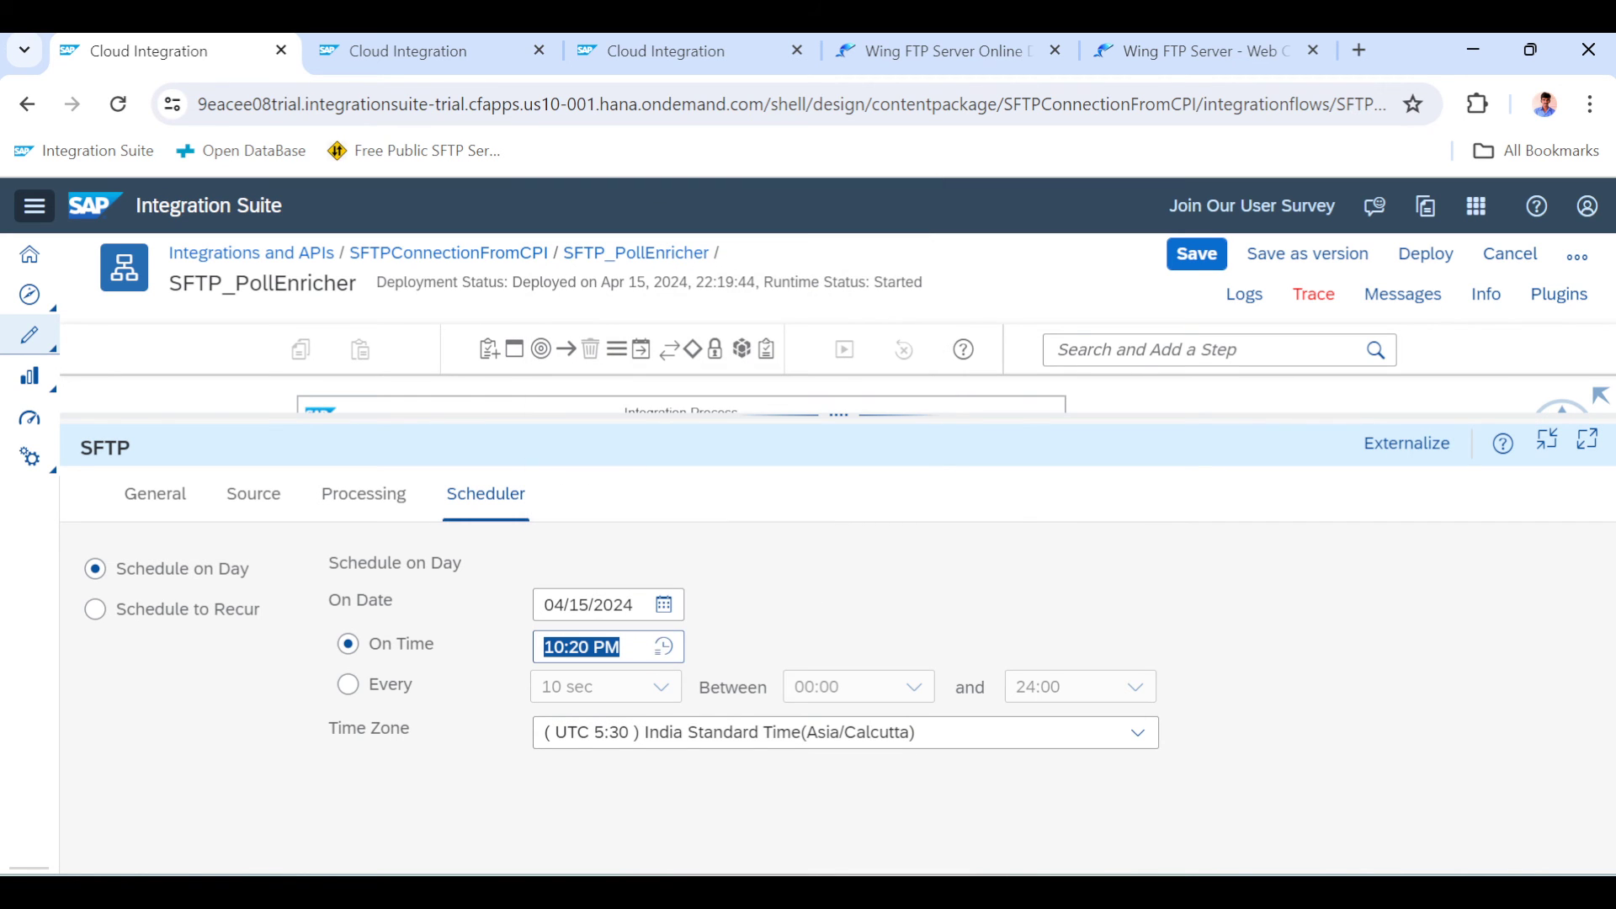
{"action": "left_click", "coordinate": [665, 647]}
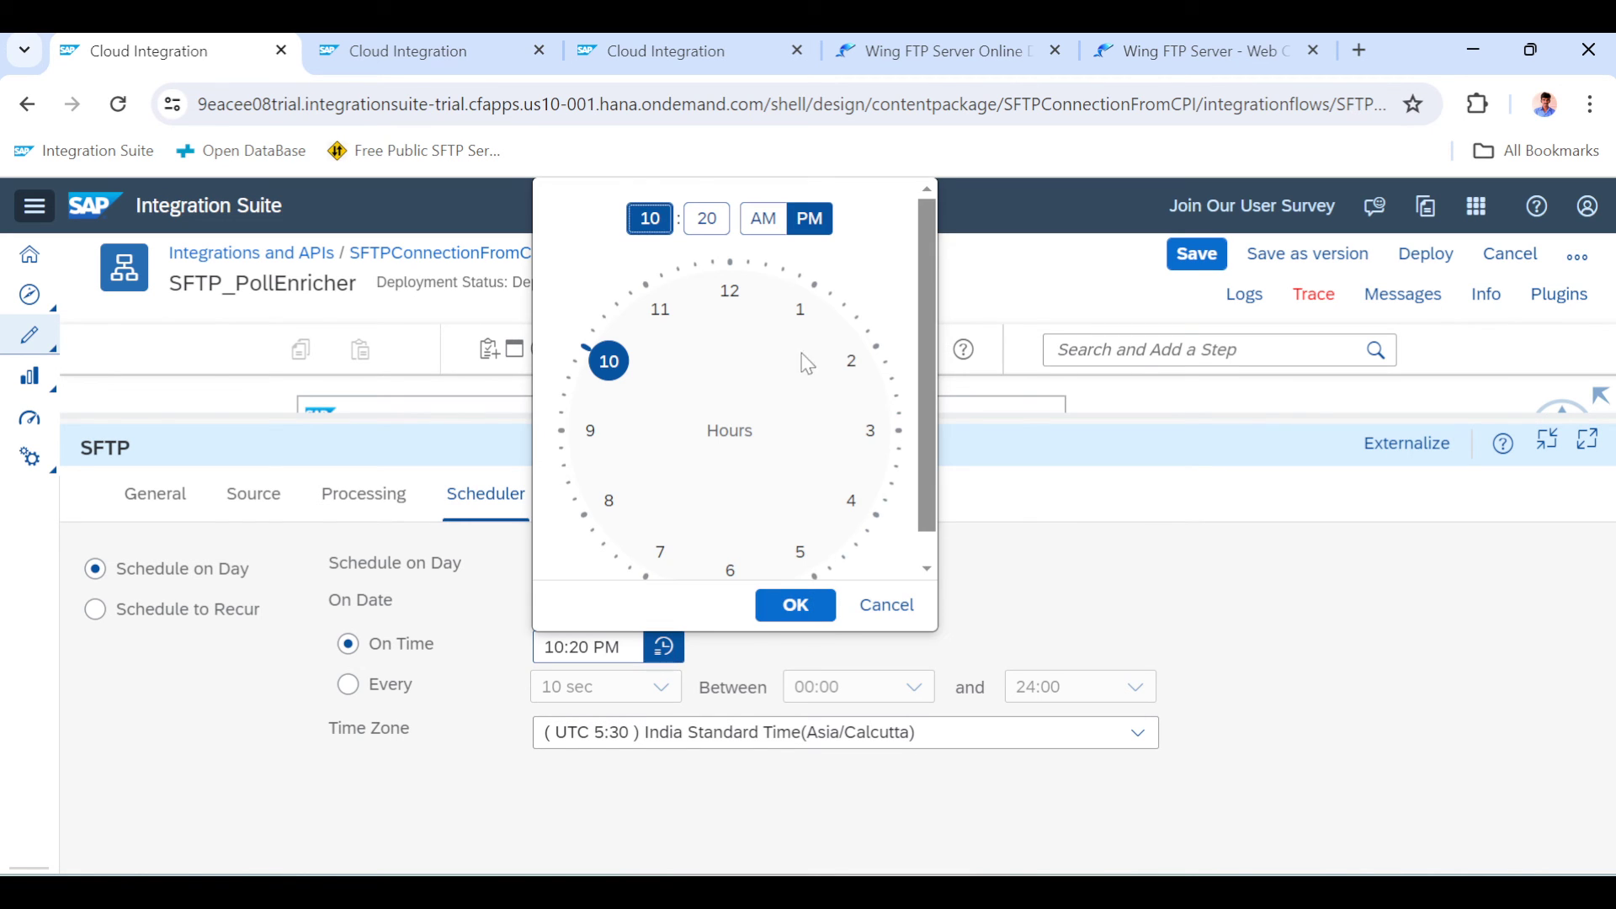
{"action": "left_click", "coordinate": [707, 217]}
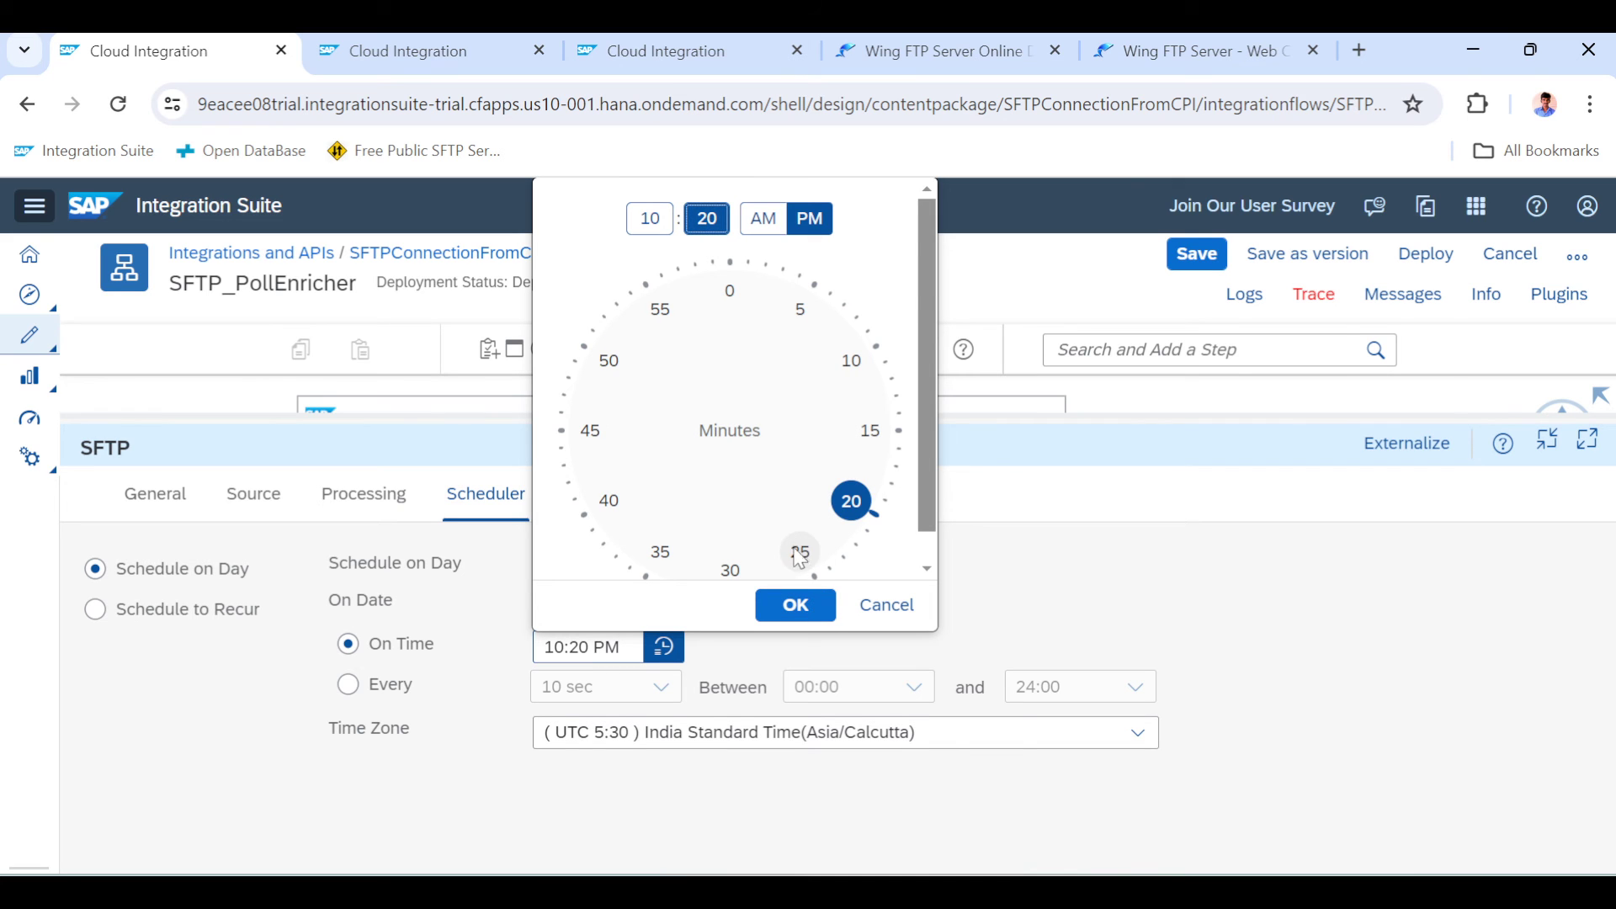
{"action": "left_click", "coordinate": [794, 605]}
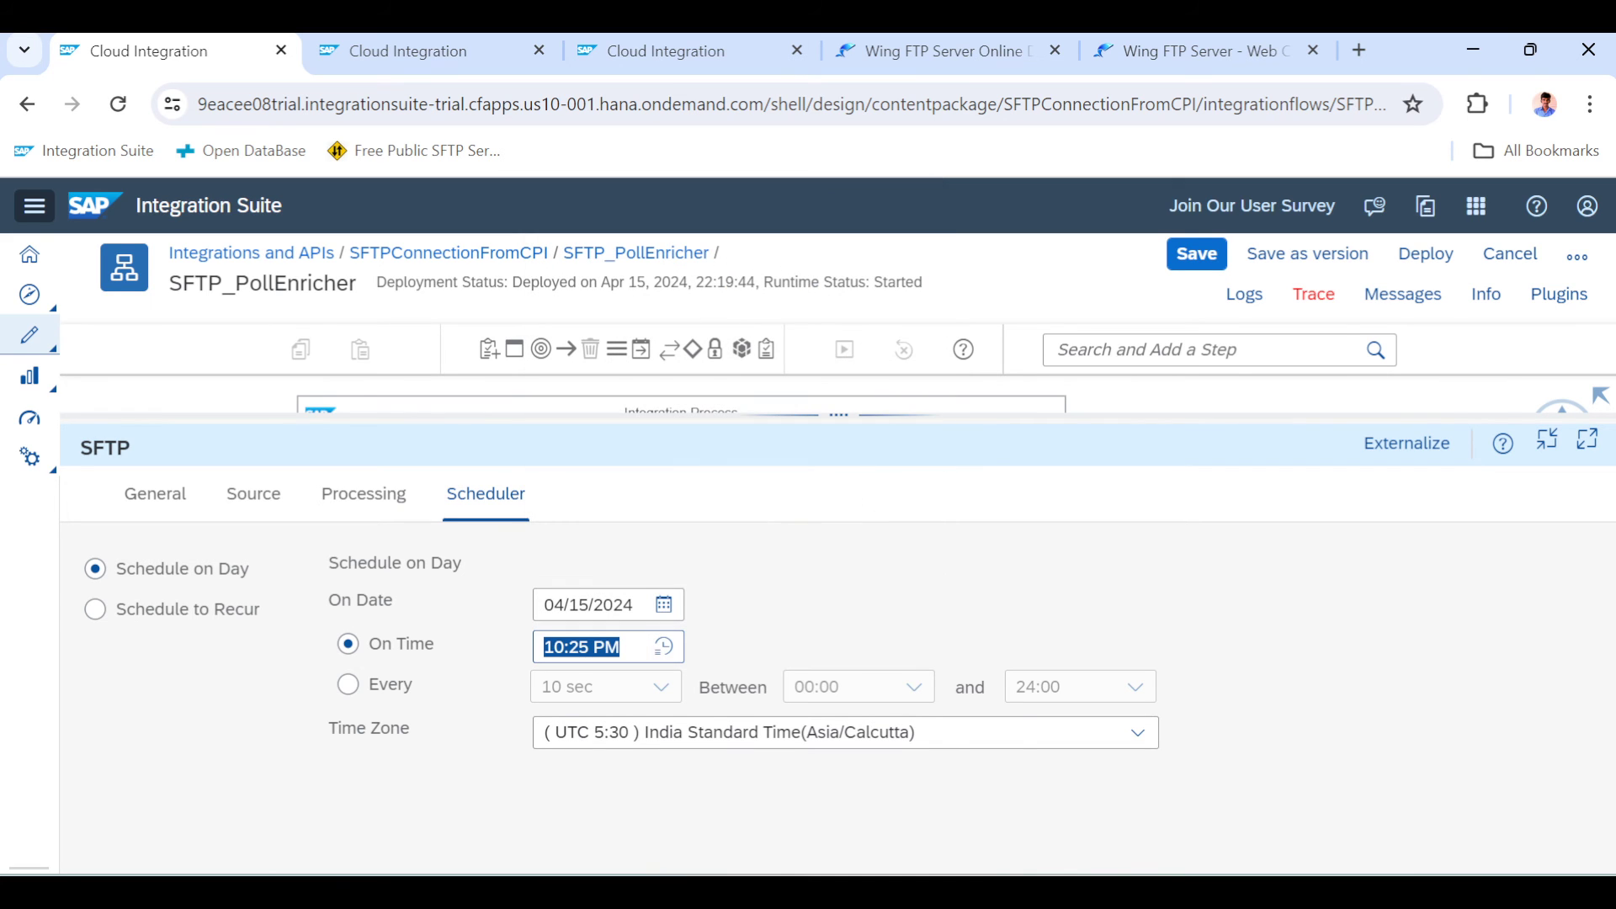
{"action": "left_click", "coordinate": [582, 647]}
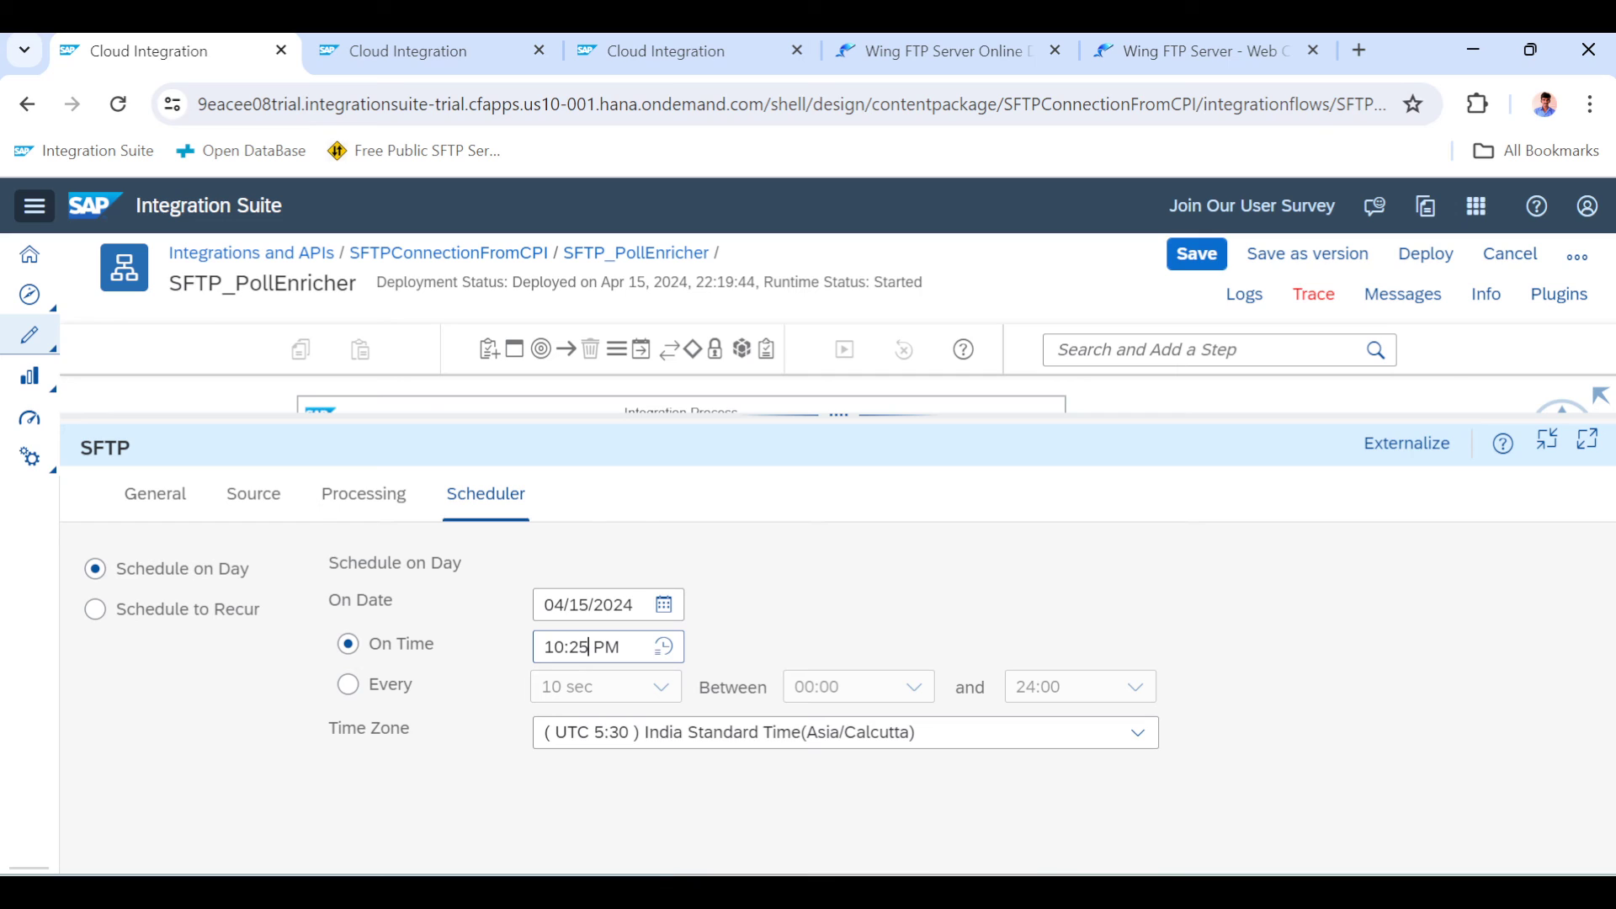
{"action": "key", "text": "Backspace"}
{"action": "type", "text": "2"}
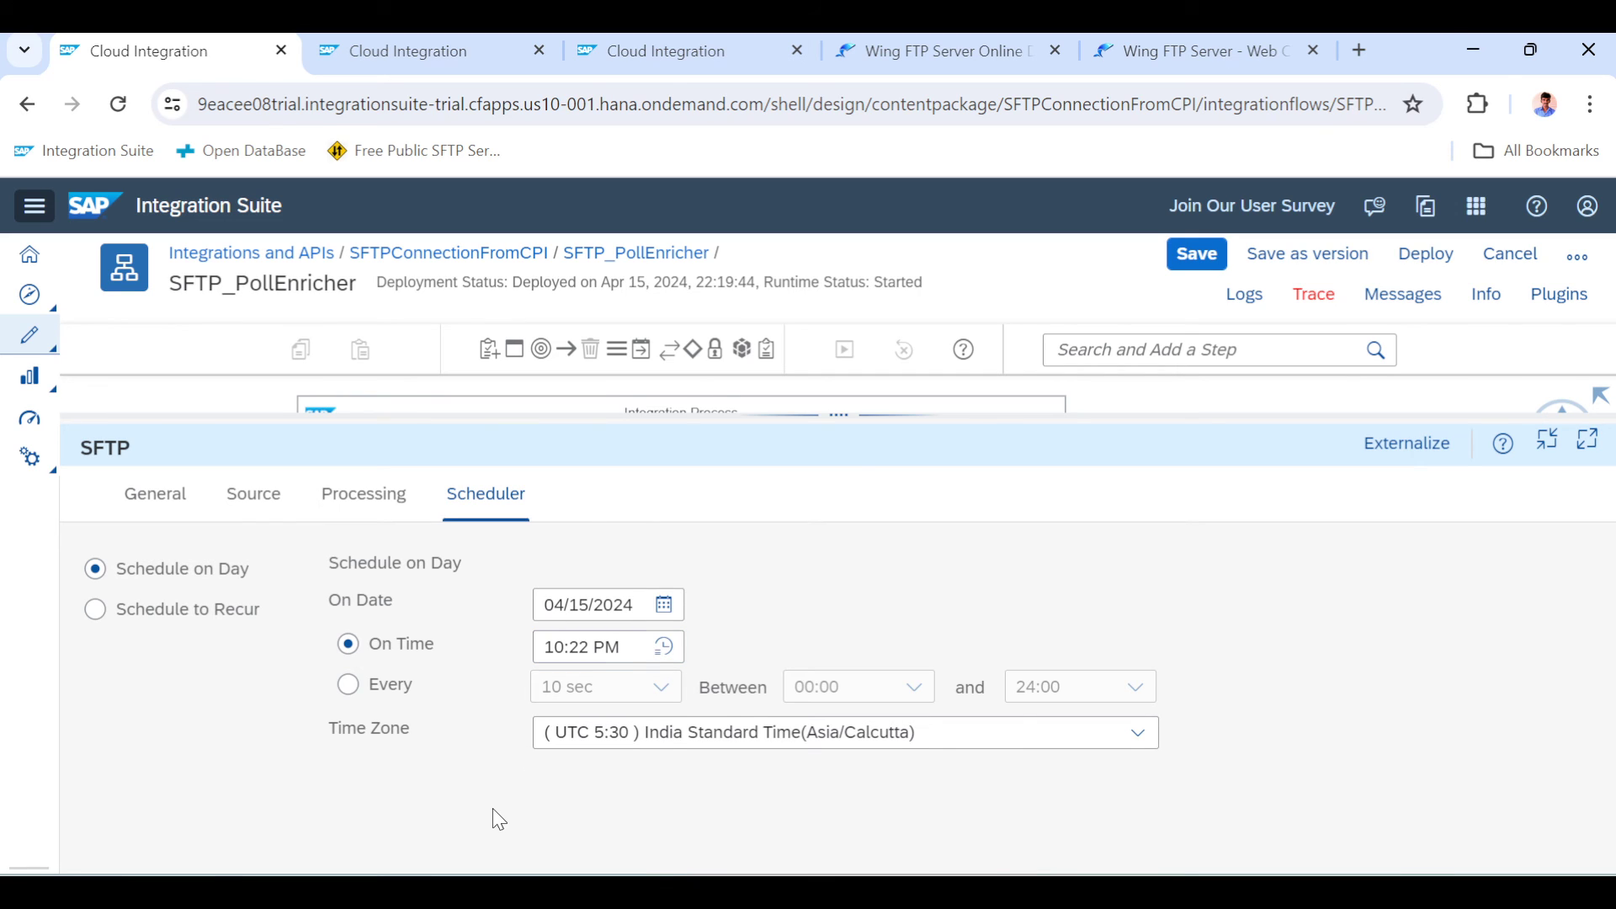
Save the 10:22 PM schedule and redeploy on the Cloud Integration profile
{"action": "left_click", "coordinate": [1195, 254]}
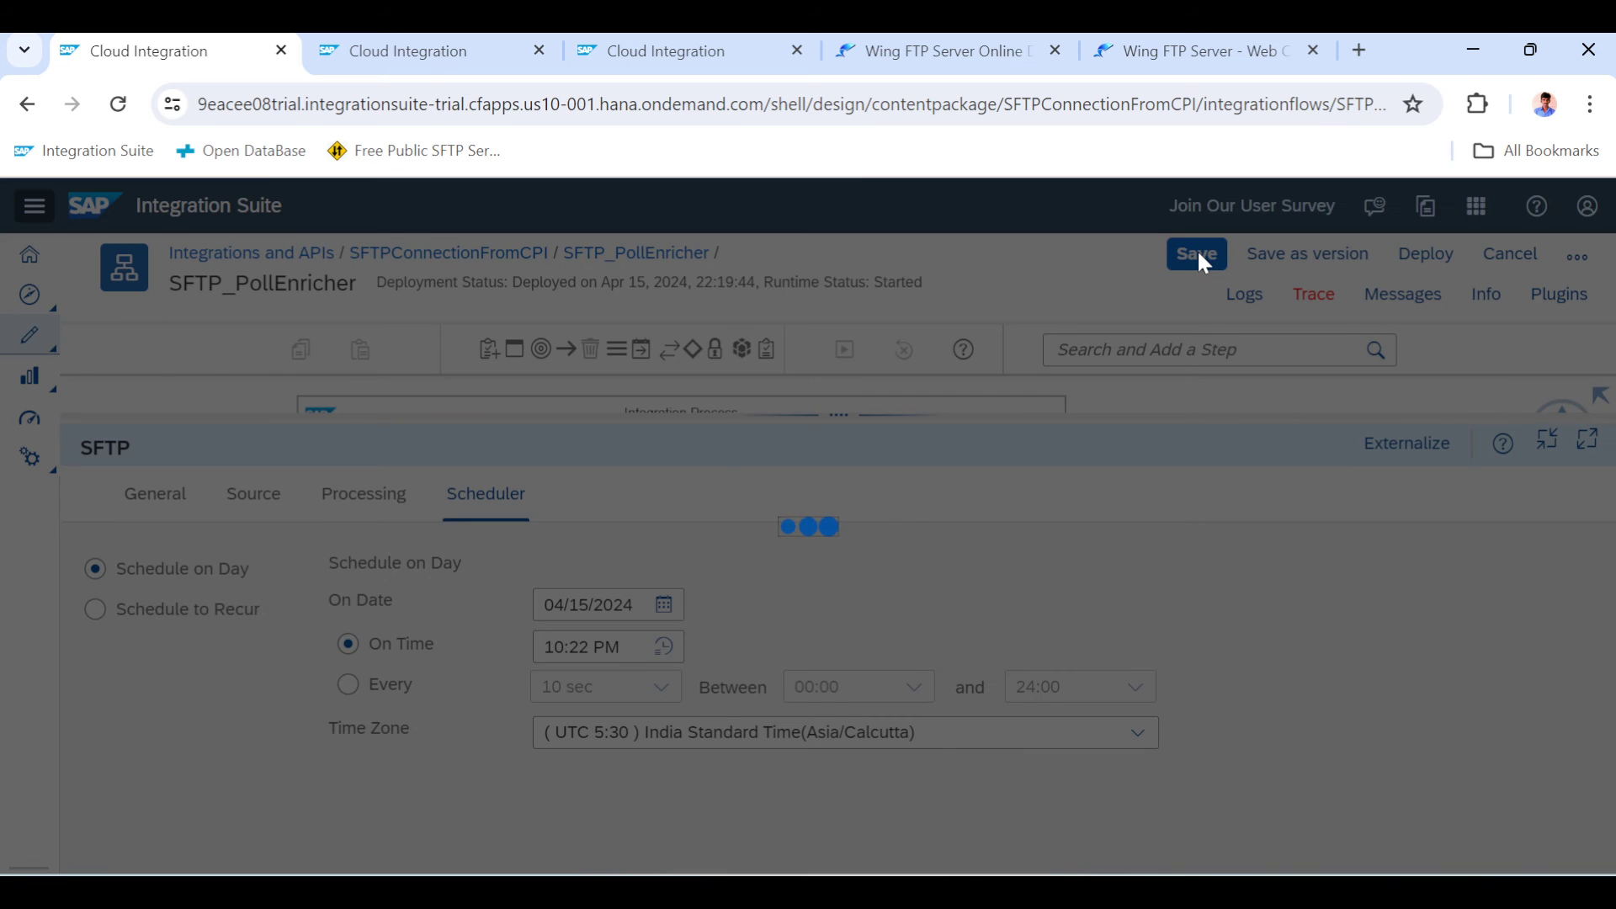
{"action": "left_click", "coordinate": [1194, 254]}
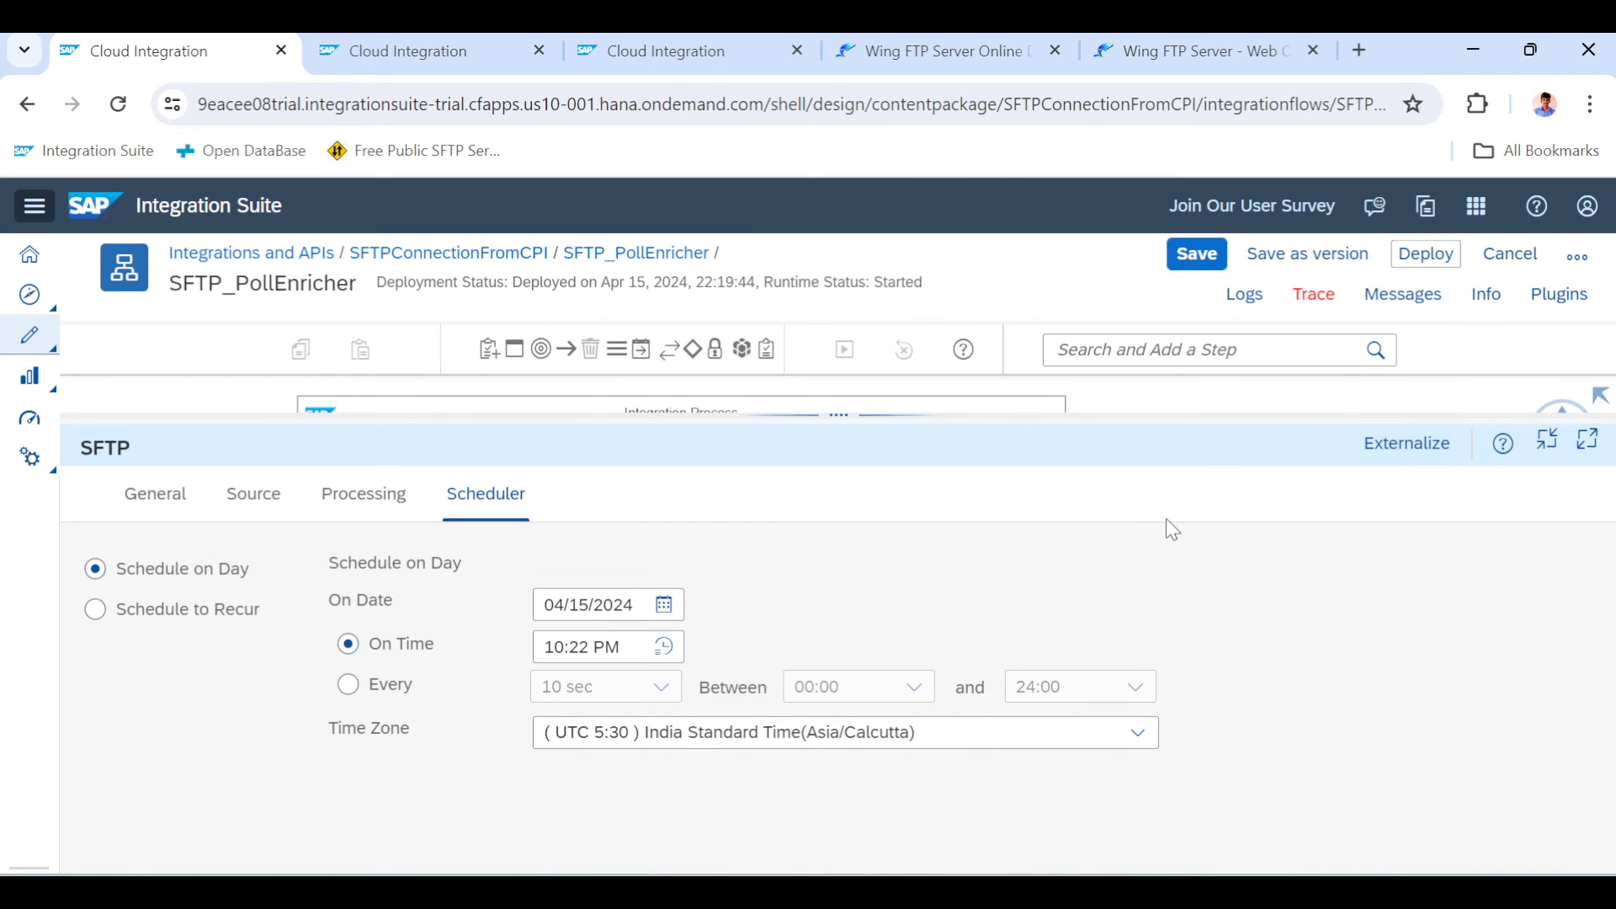
{"action": "left_click", "coordinate": [1195, 254]}
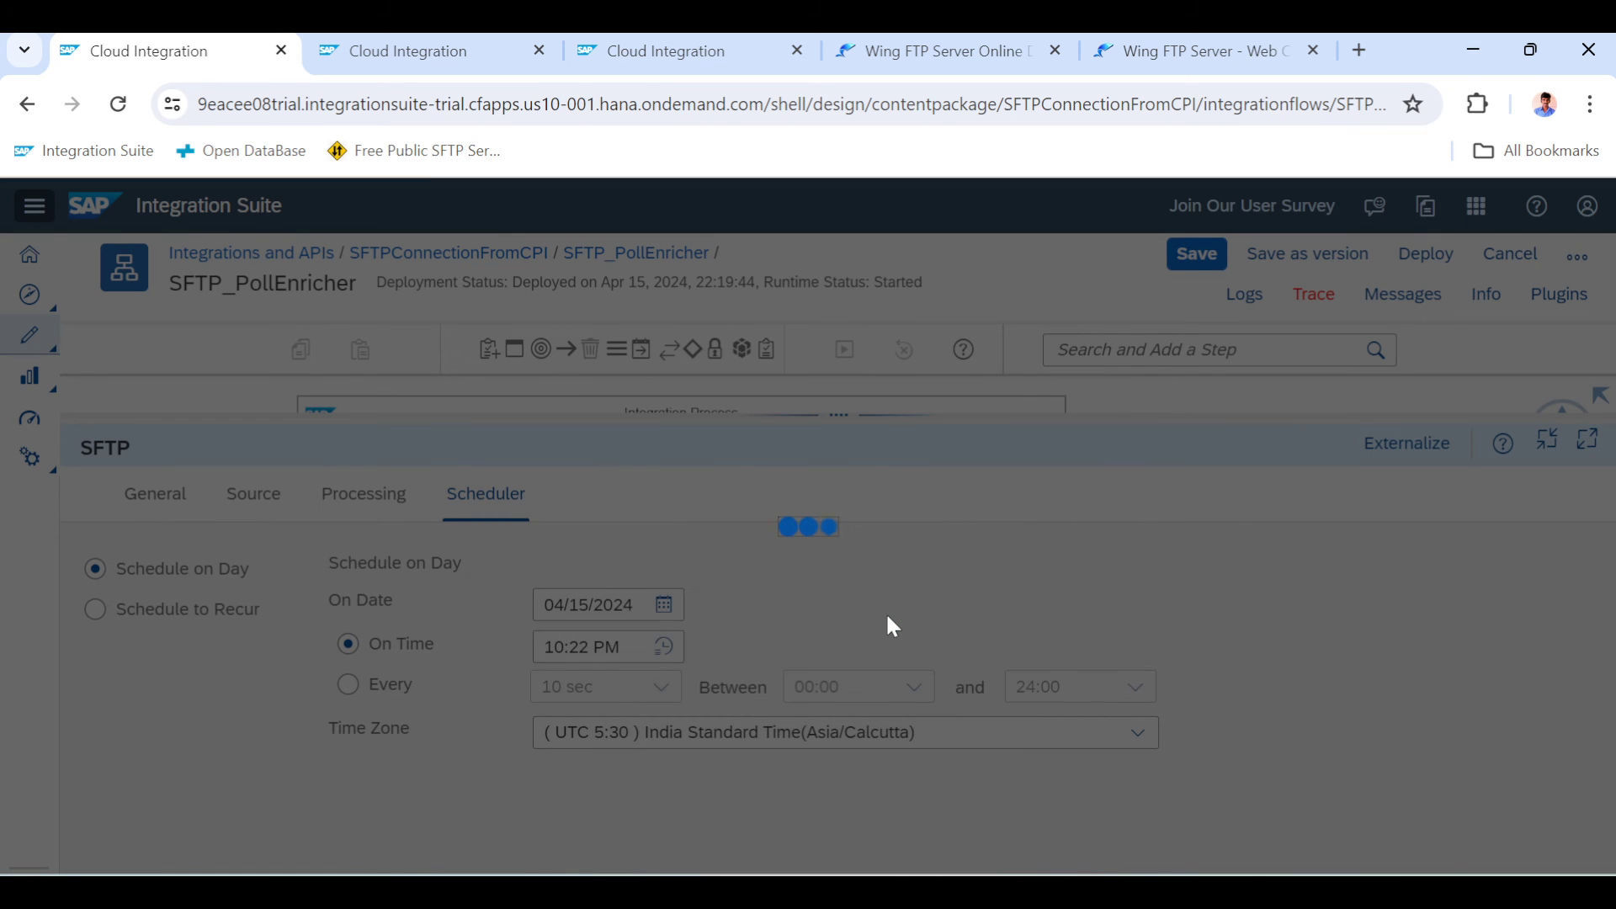
{"action": "left_click", "coordinate": [1425, 253]}
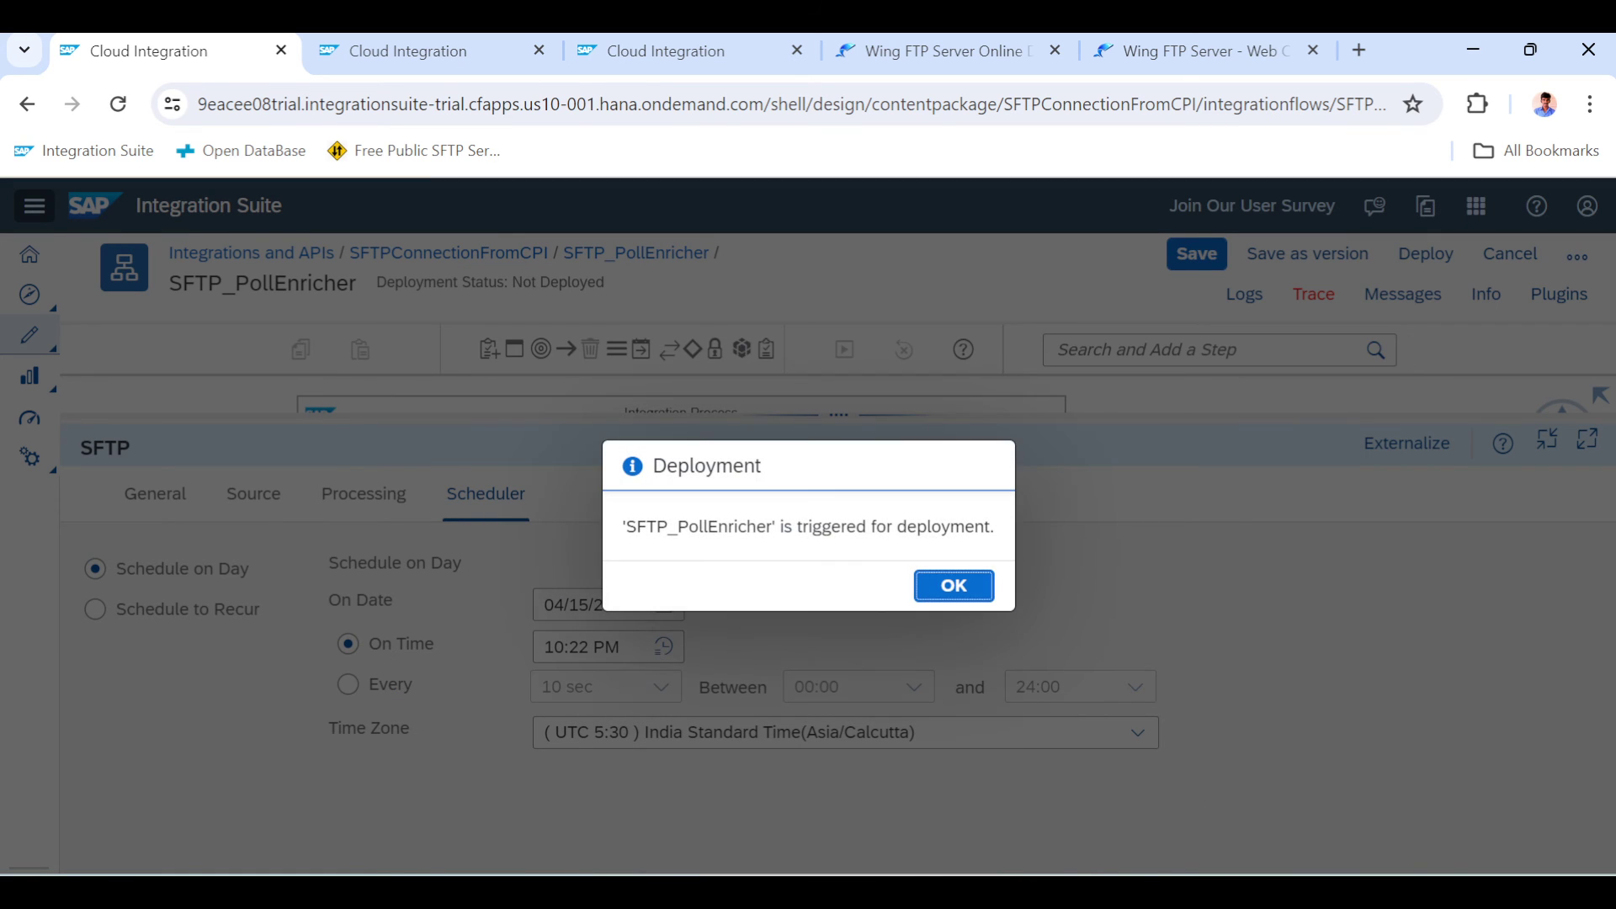
{"action": "left_click", "coordinate": [951, 586]}
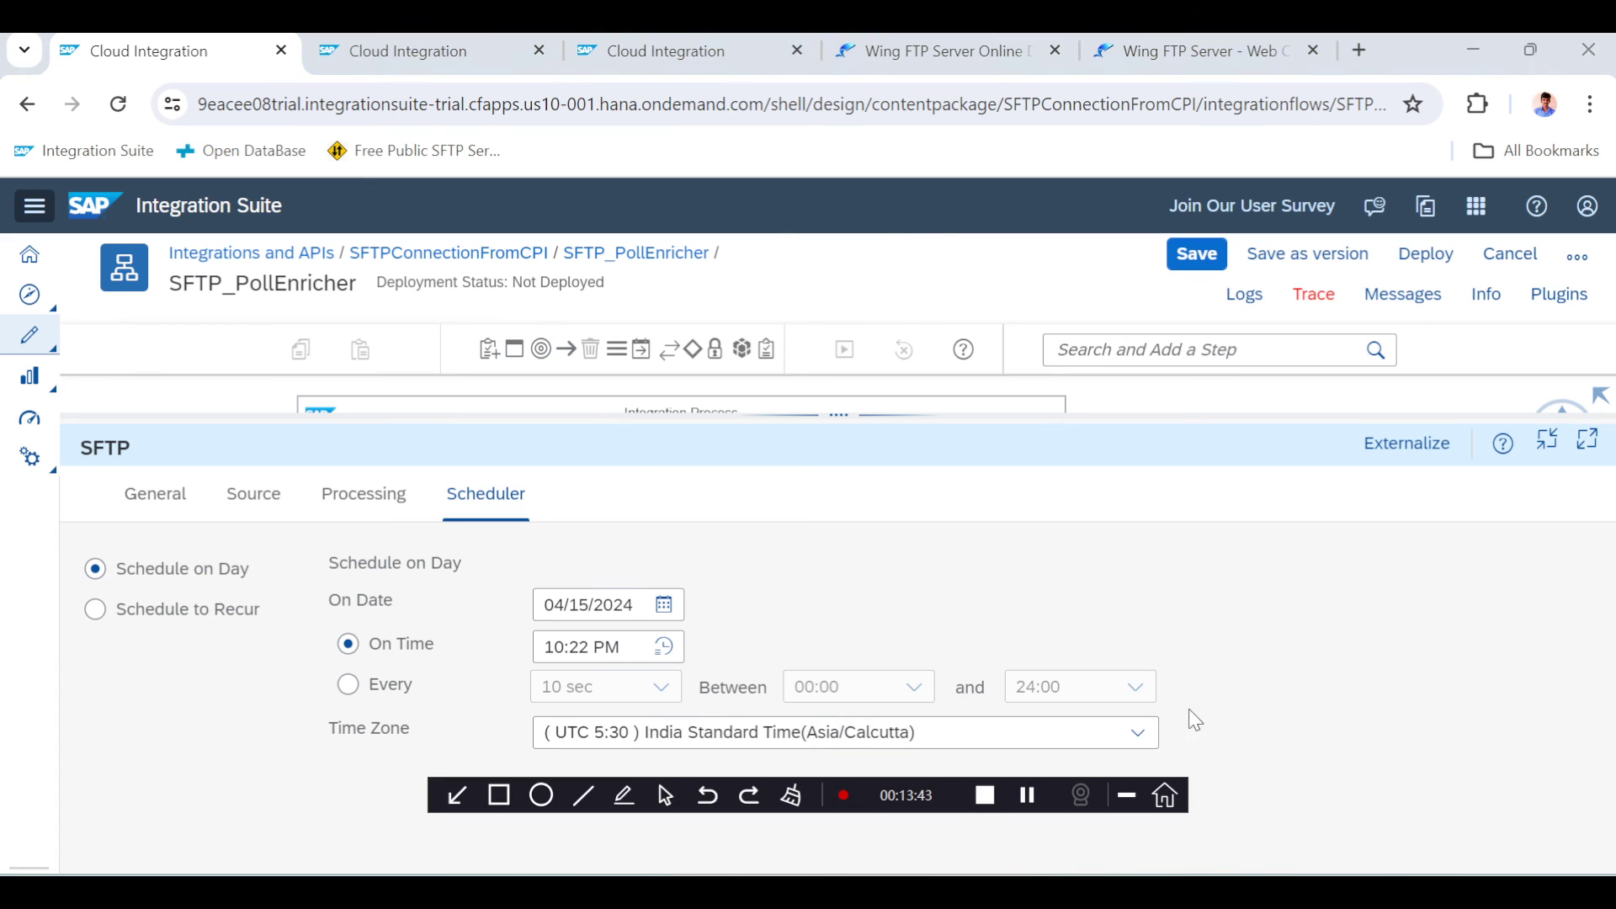
{"action": "left_click", "coordinate": [1425, 253]}
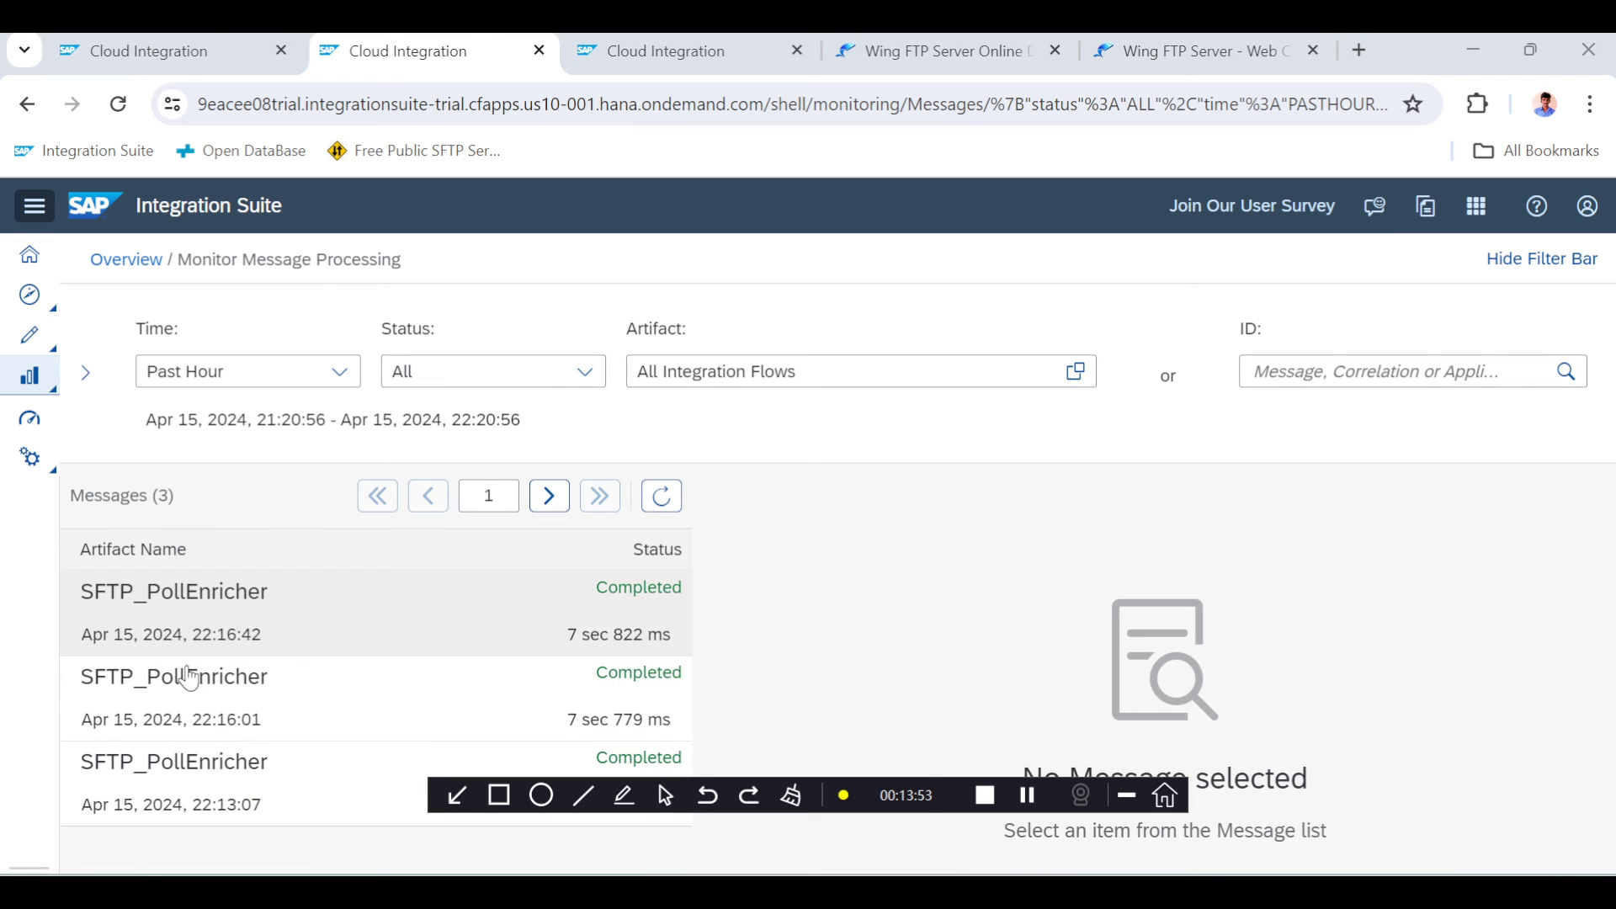
{"action": "mouse_move", "coordinate": [382, 556]}
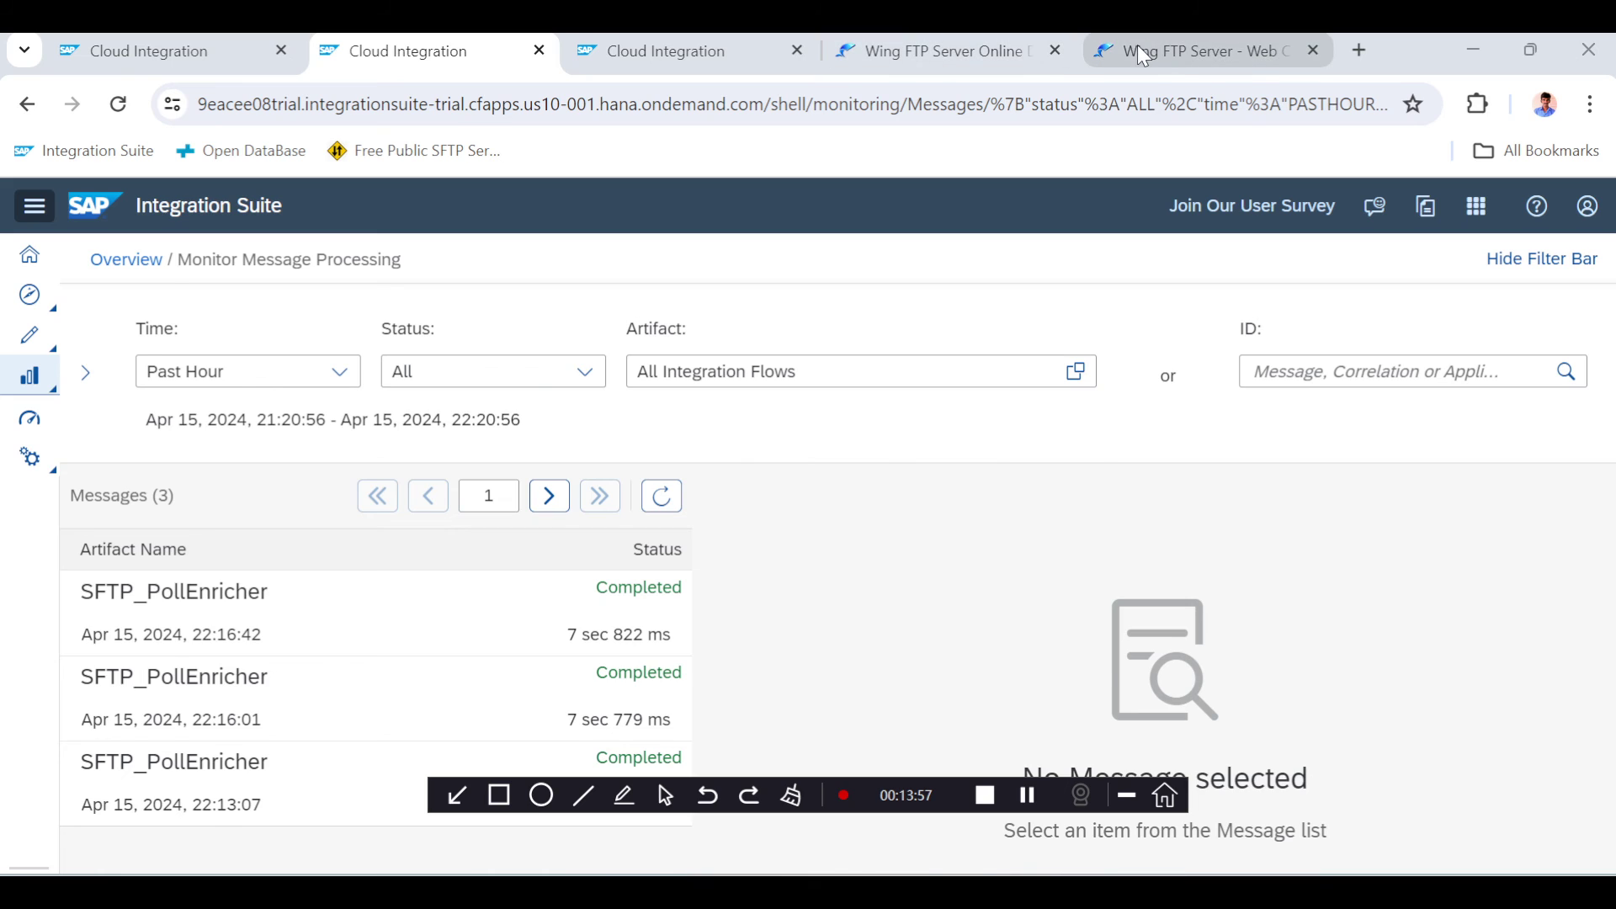
Refresh the monitor to show five completed messages and open the 22:22:08 run's details
{"action": "left_click", "coordinate": [1207, 50]}
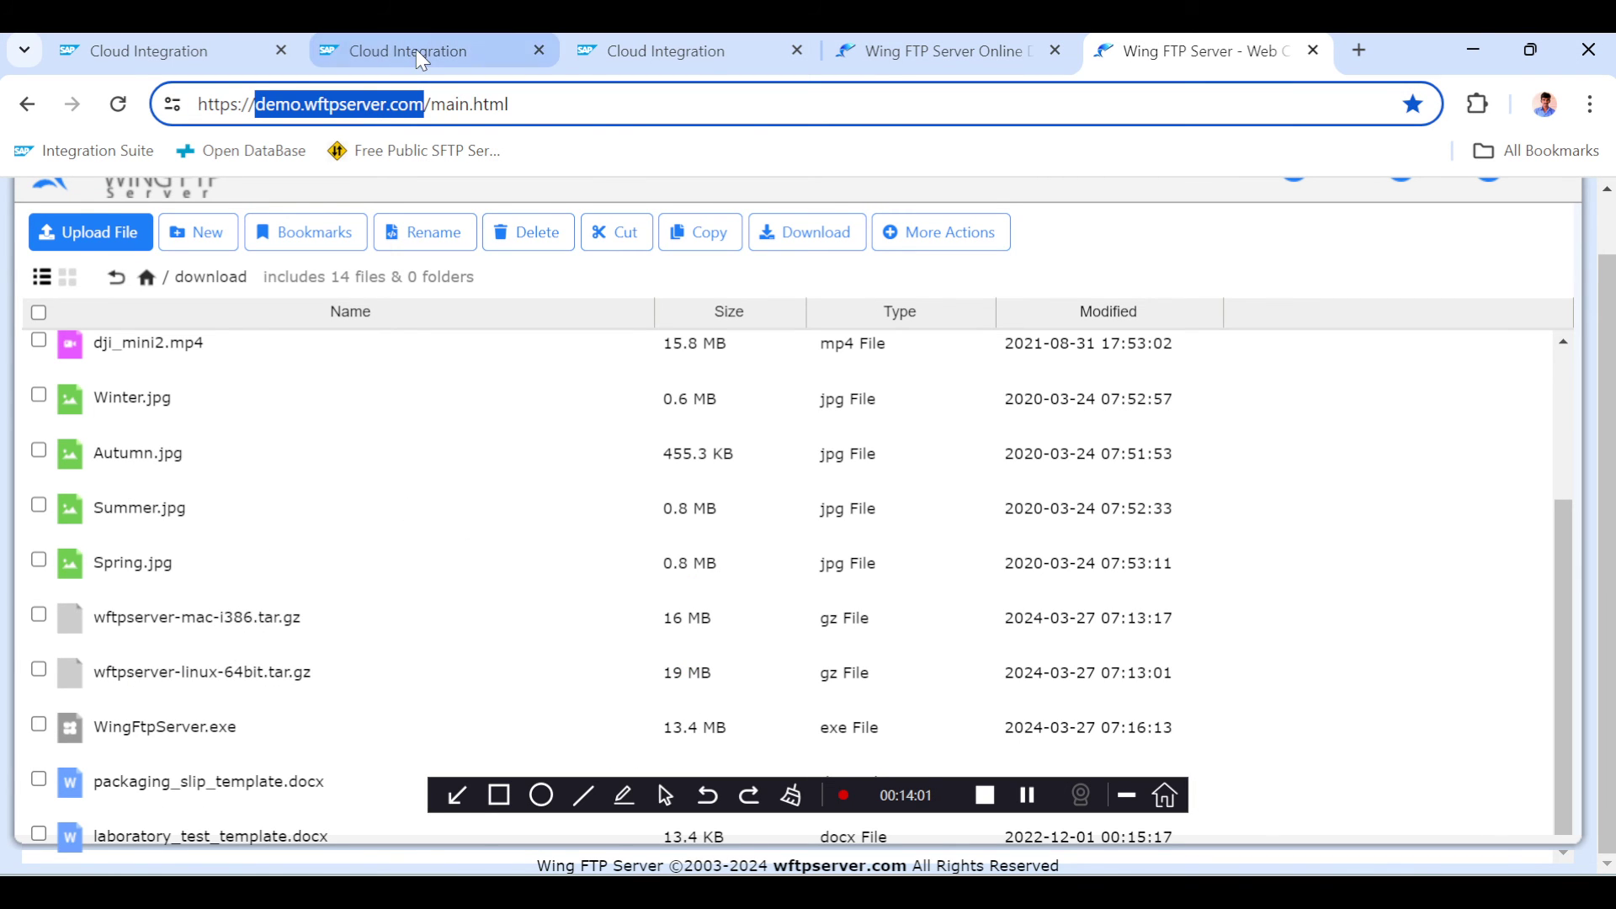
{"action": "left_click", "coordinate": [423, 51]}
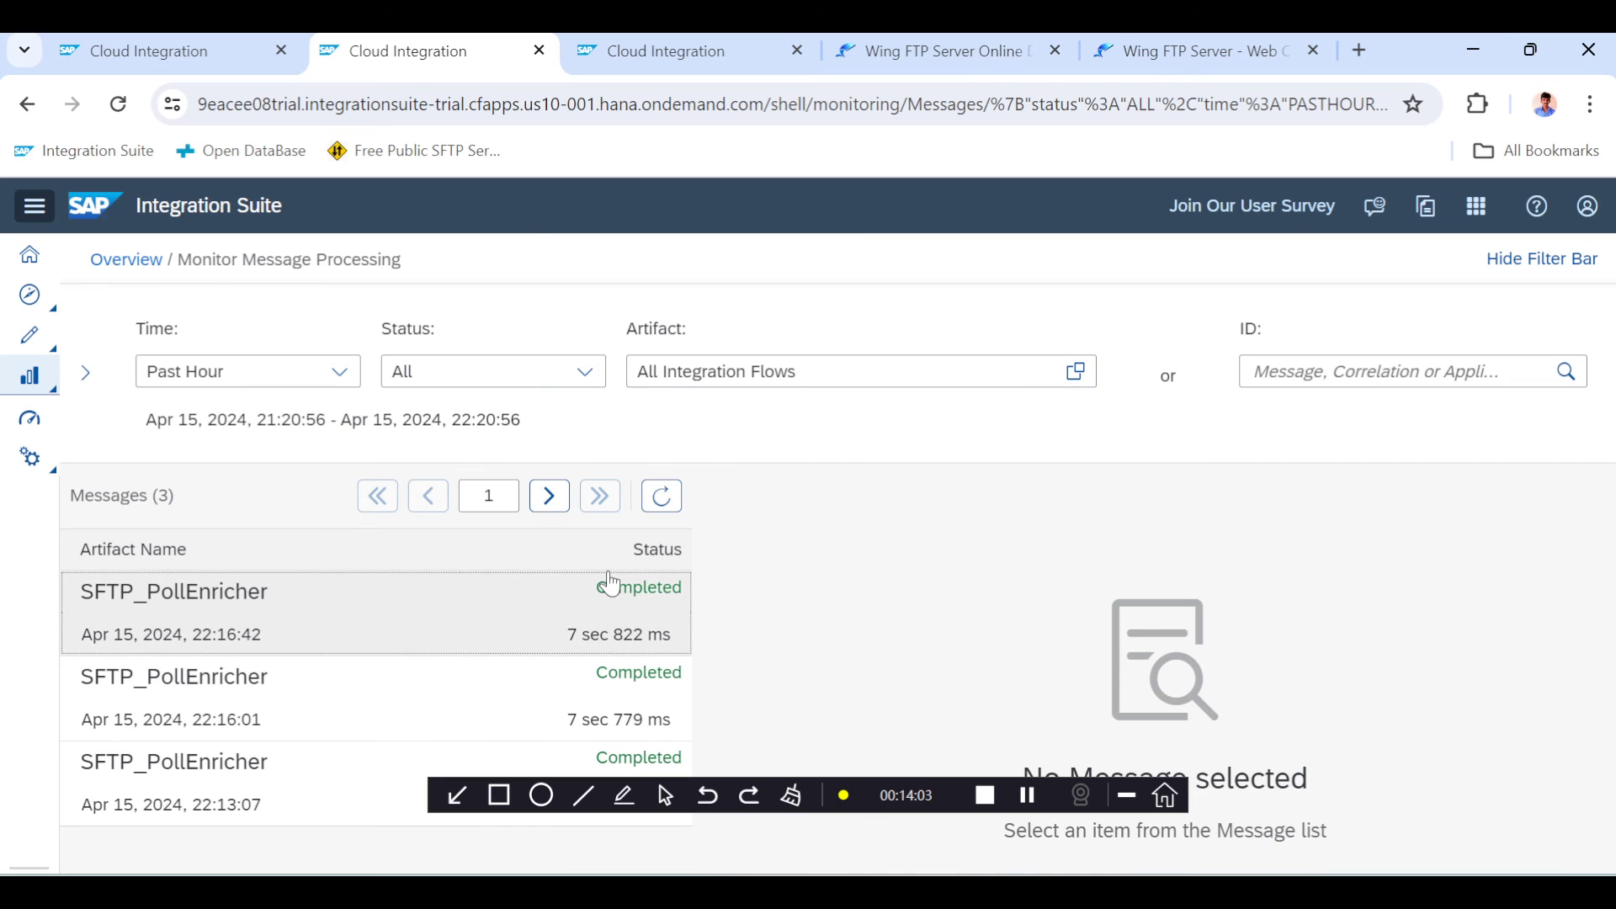
{"action": "mouse_move", "coordinate": [299, 569]}
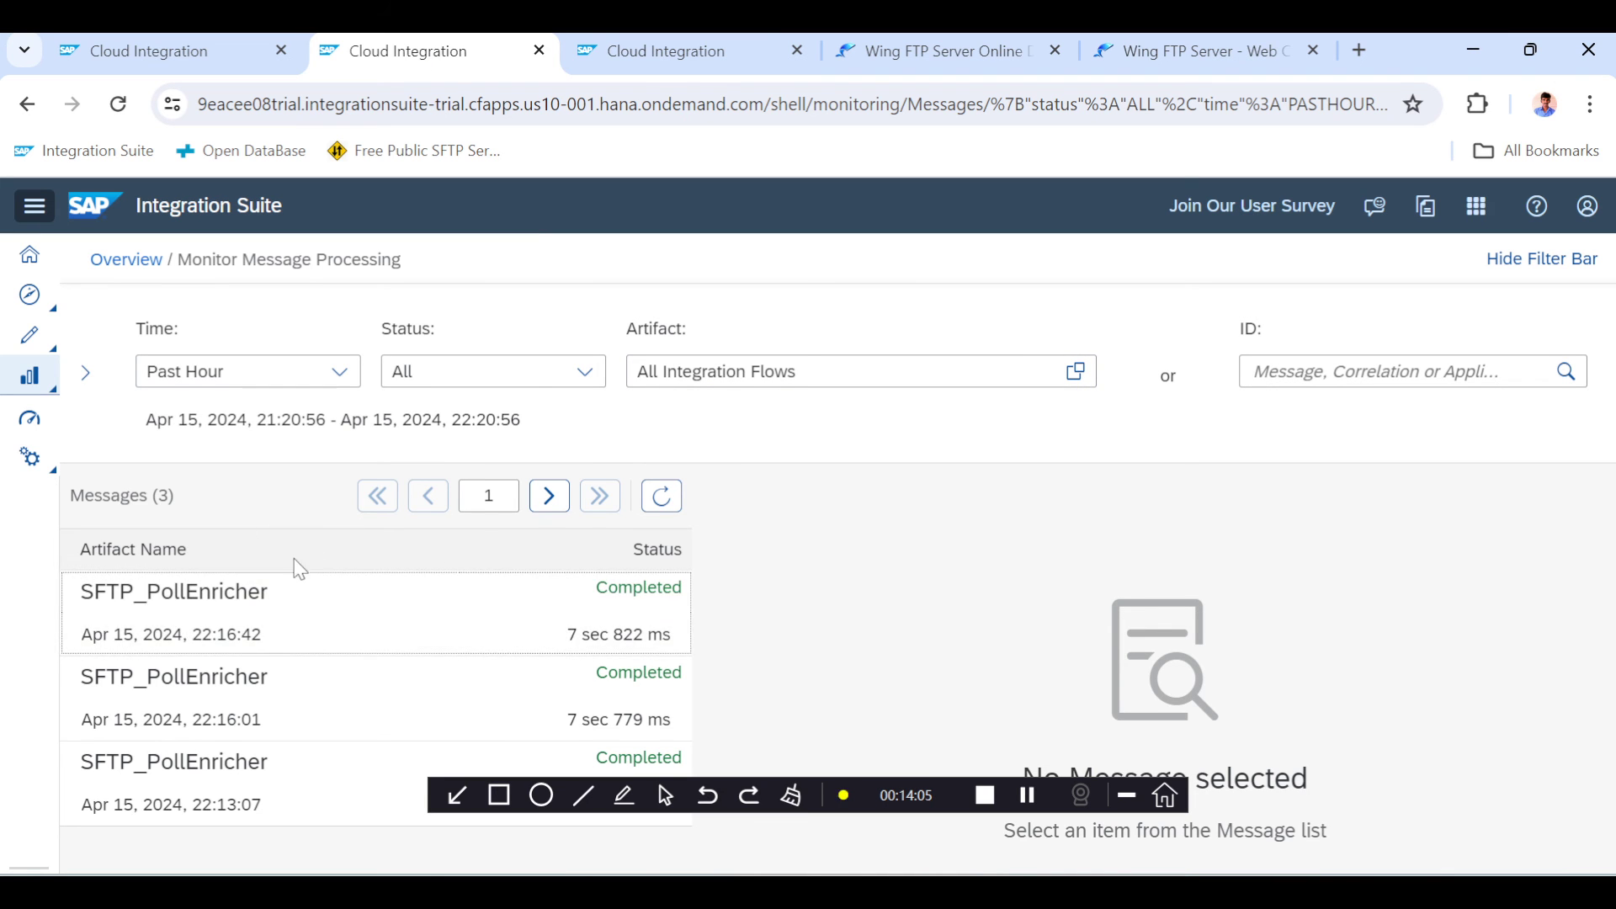
{"action": "mouse_move", "coordinate": [227, 614]}
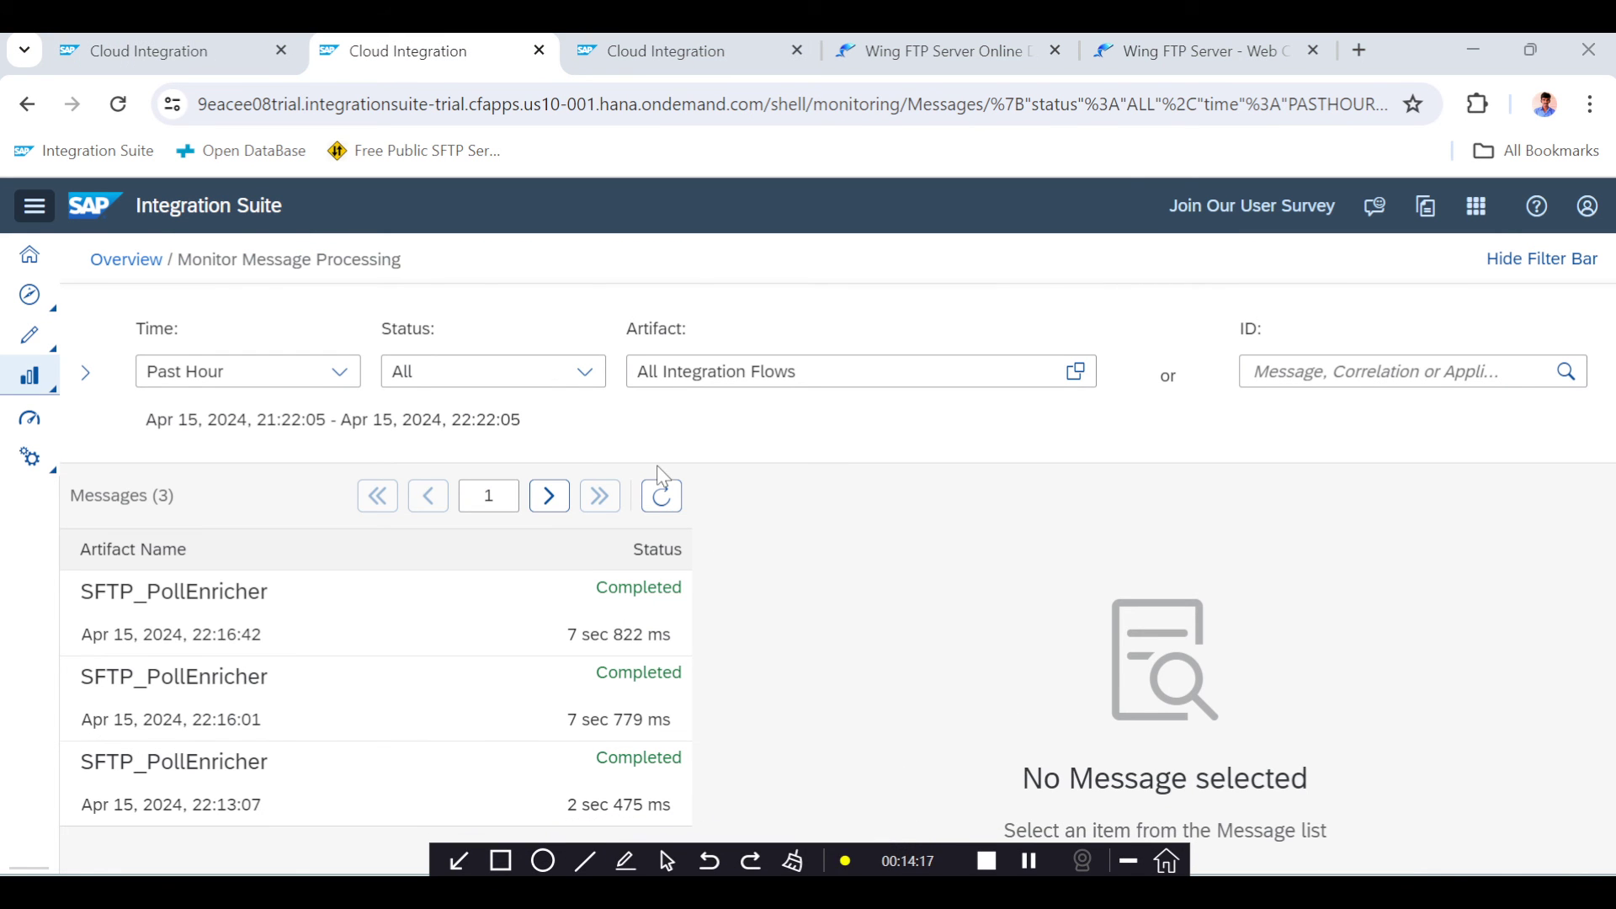
{"action": "left_click", "coordinate": [660, 496]}
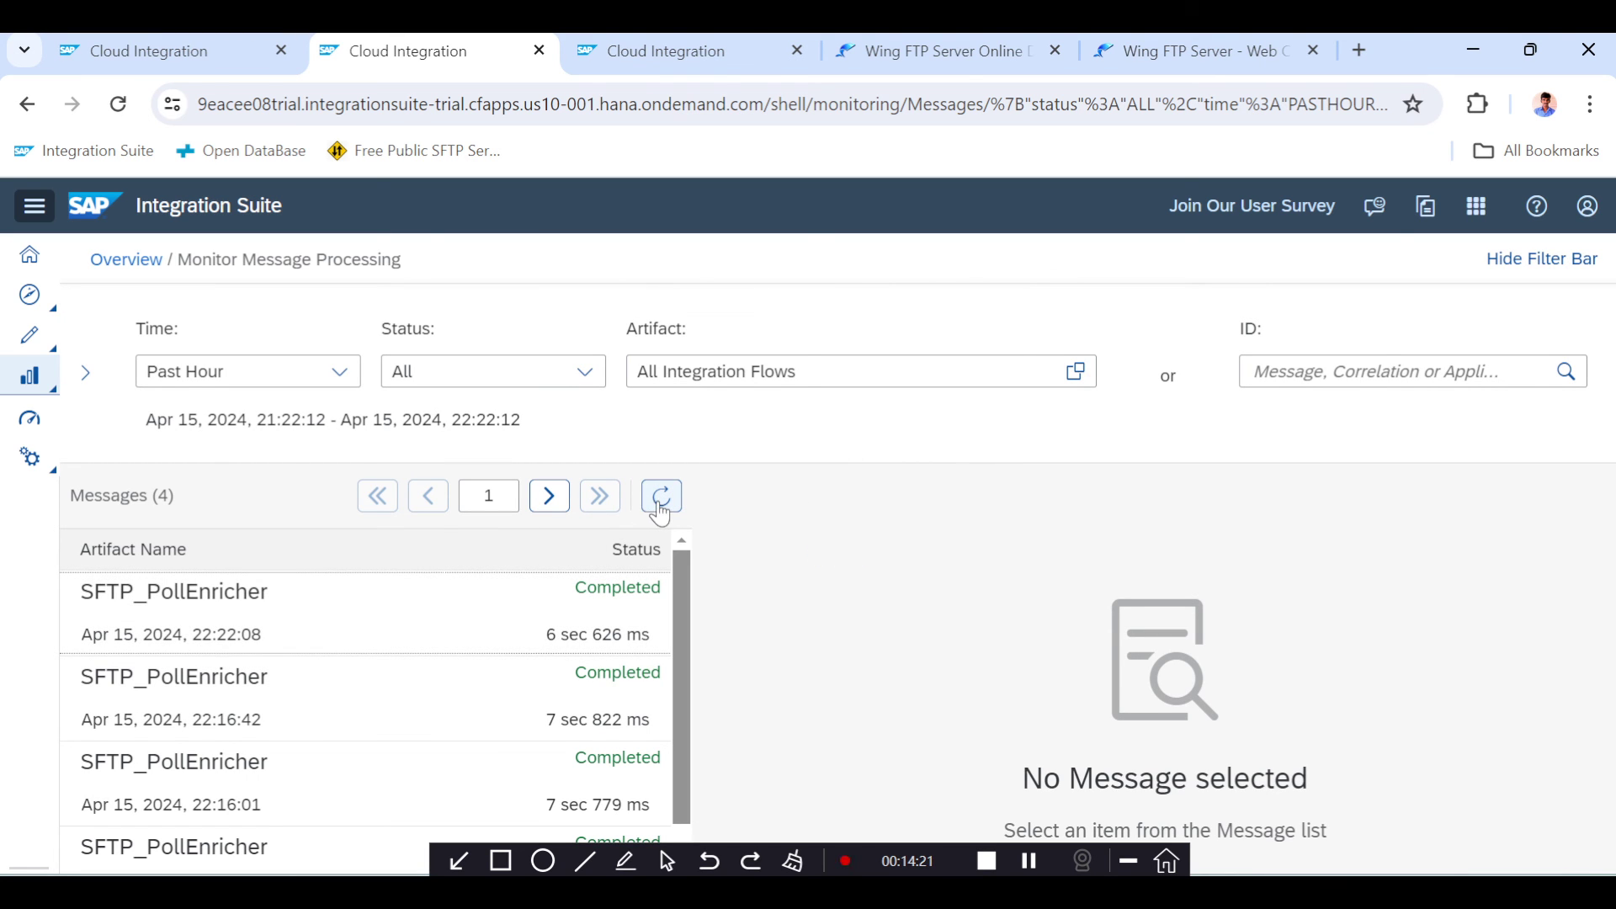
{"action": "left_click", "coordinate": [661, 496]}
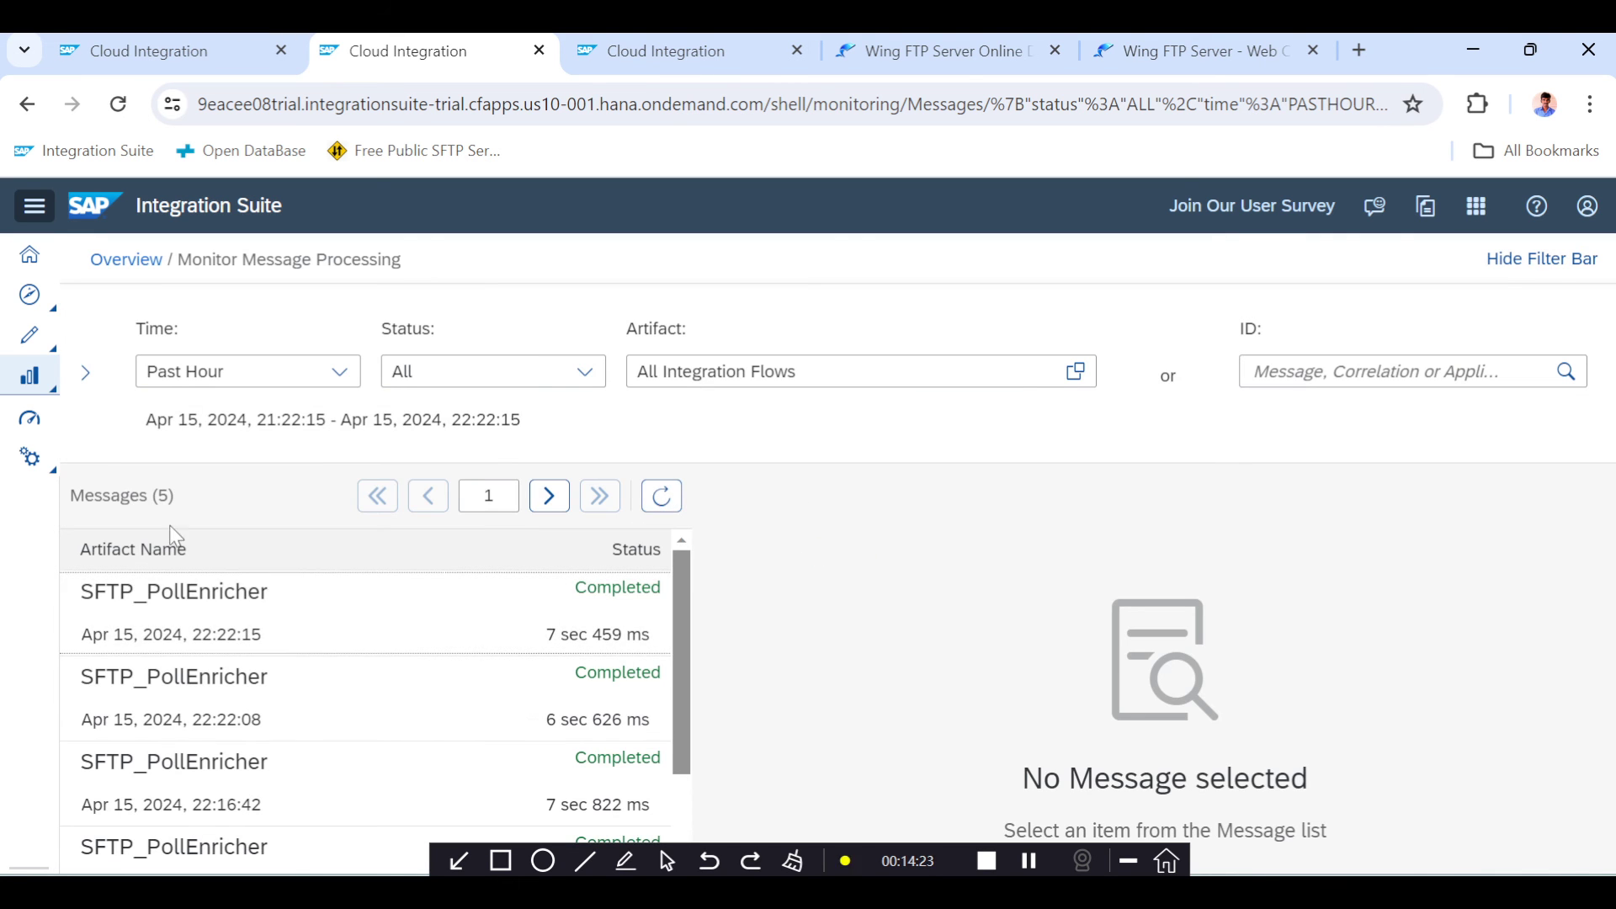
{"action": "left_click", "coordinate": [174, 591]}
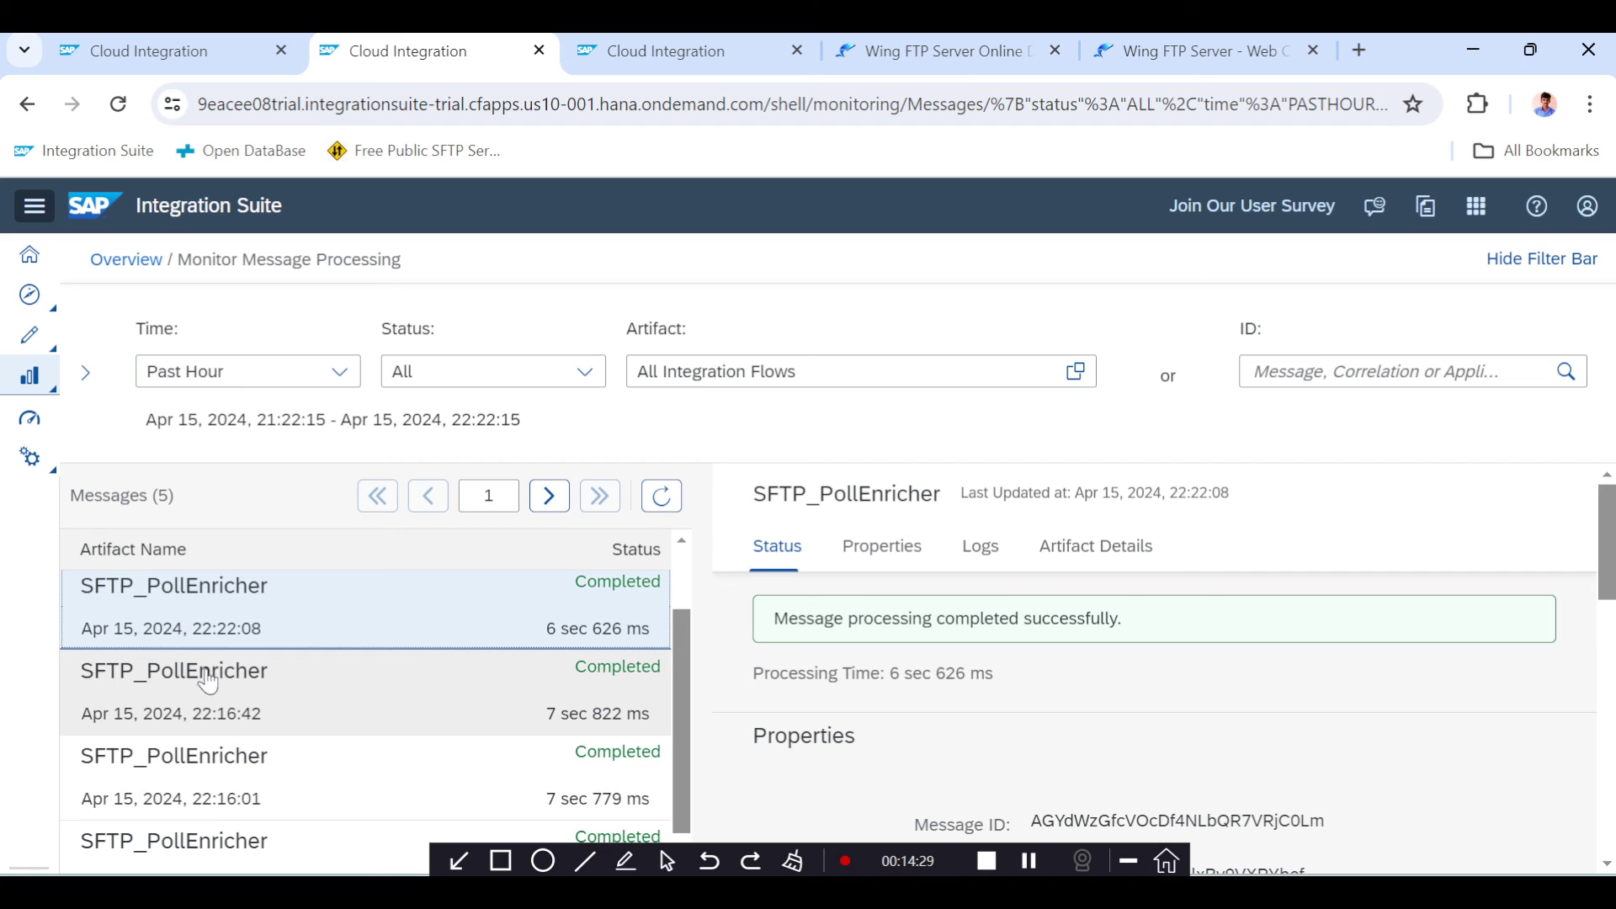
{"action": "mouse_move", "coordinate": [229, 734]}
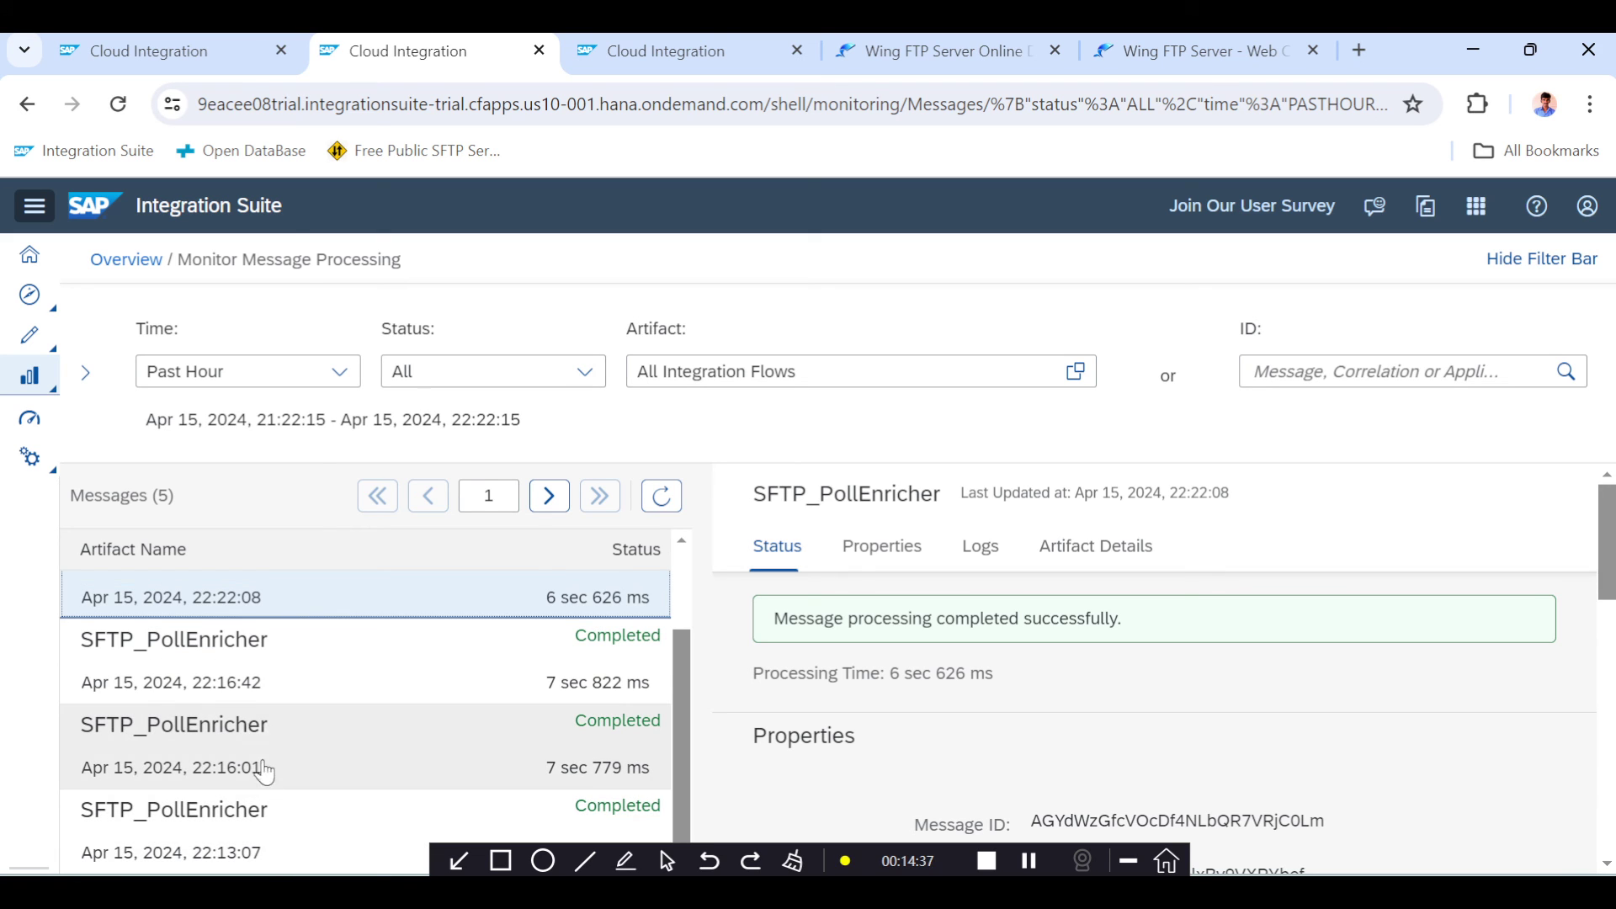
{"action": "mouse_move", "coordinate": [226, 758]}
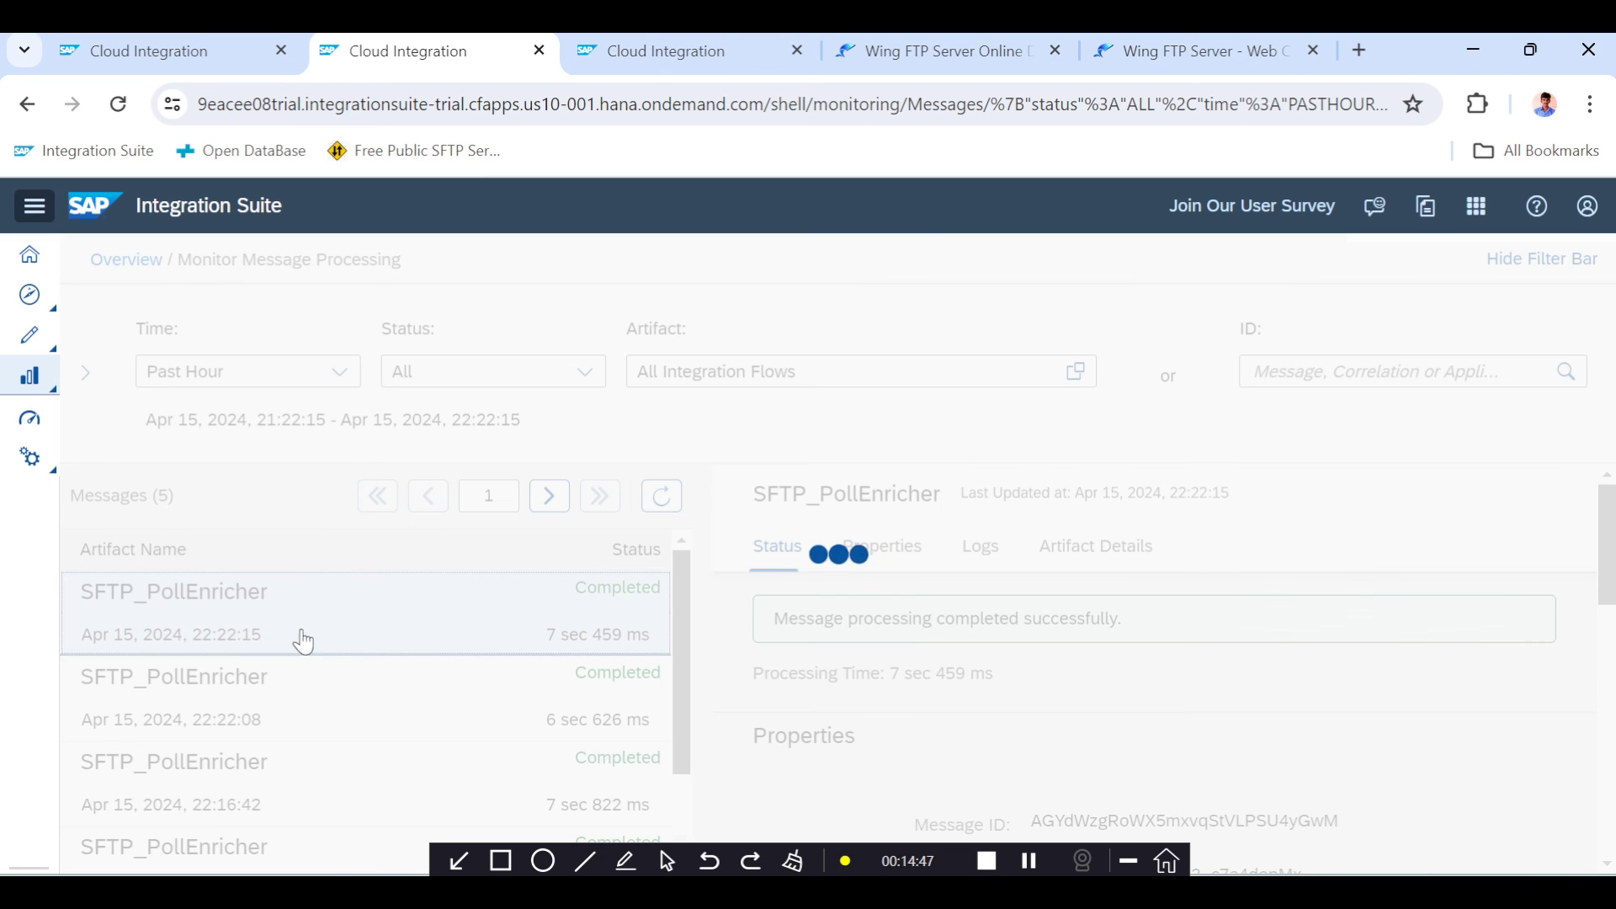
Inspect the 22:22:15 run's message content and compare it with the FTP server files
{"action": "left_click", "coordinate": [880, 546]}
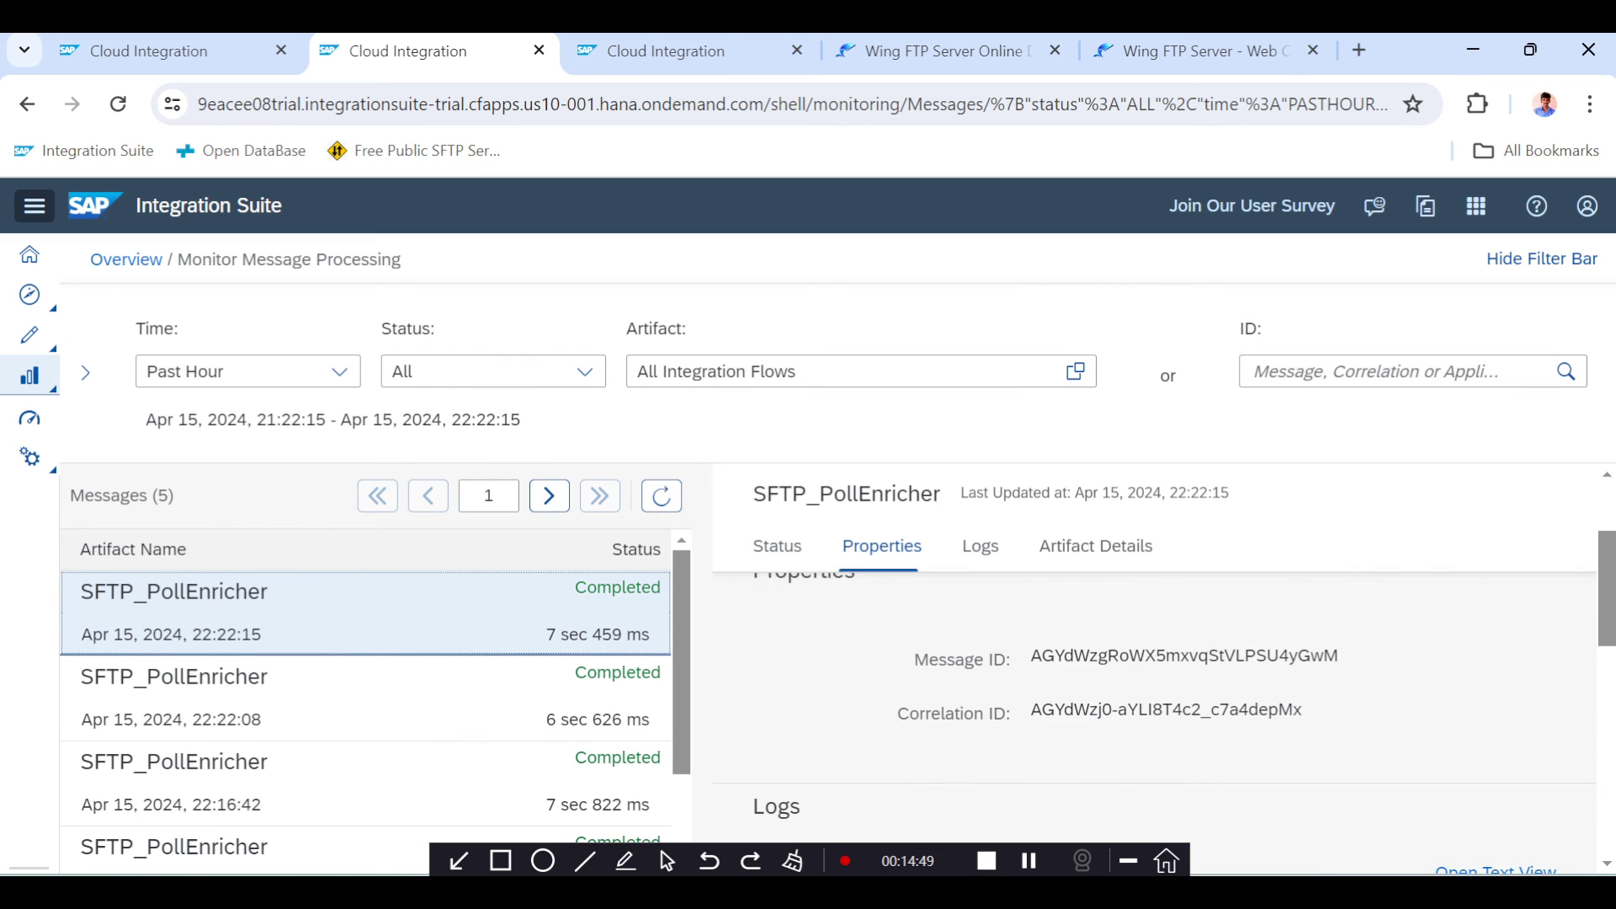
{"action": "left_click", "coordinate": [972, 545]}
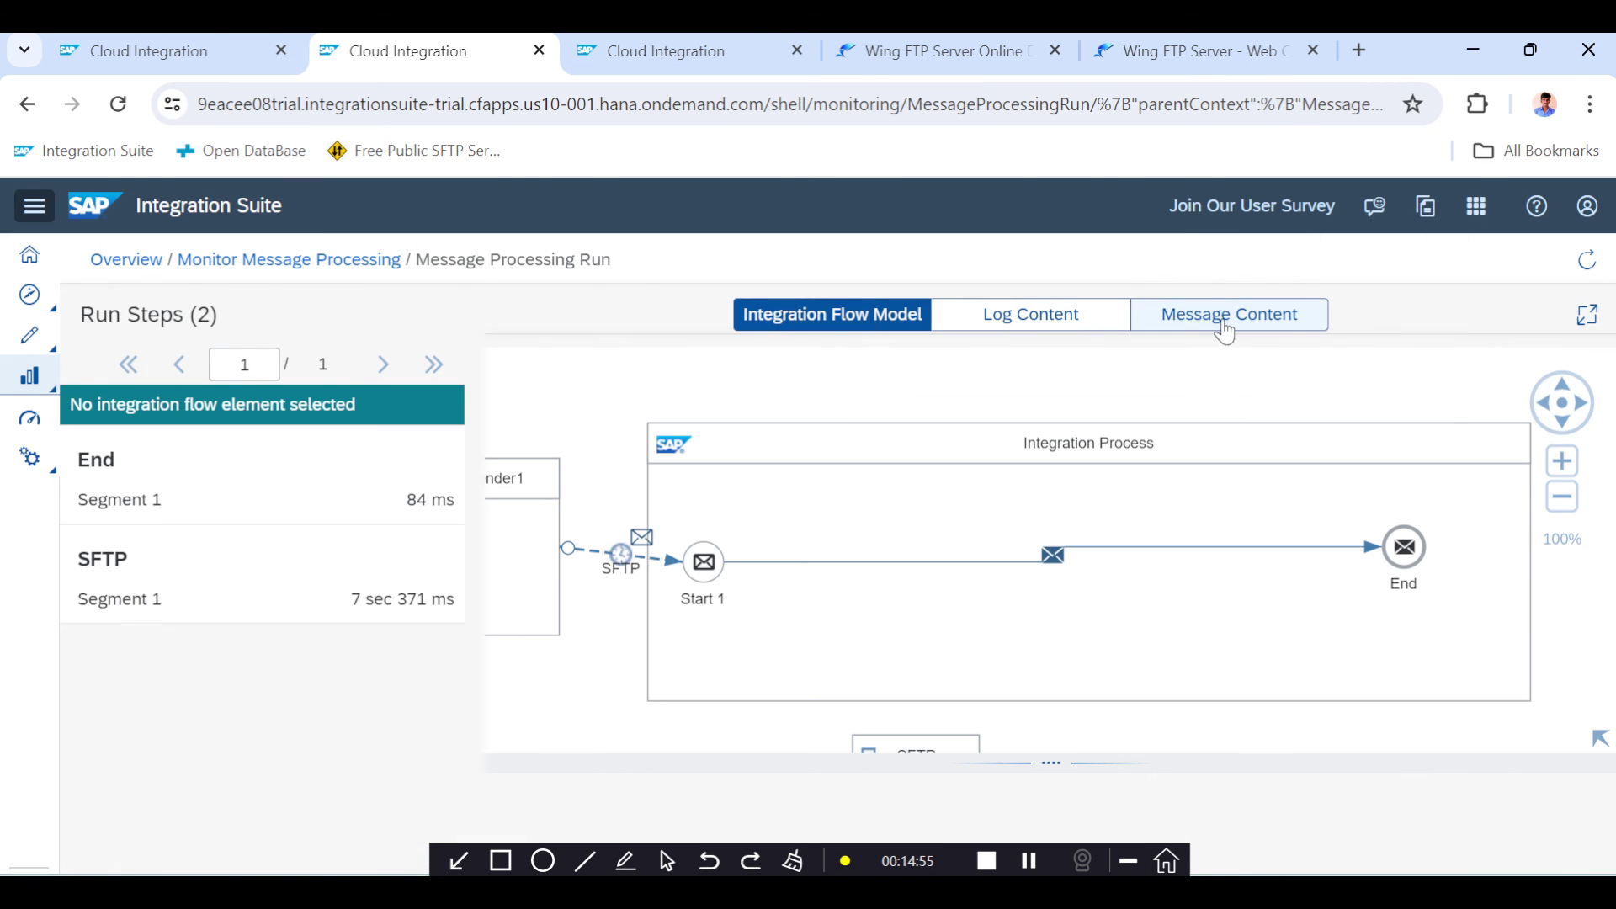
{"action": "left_click", "coordinate": [1227, 314]}
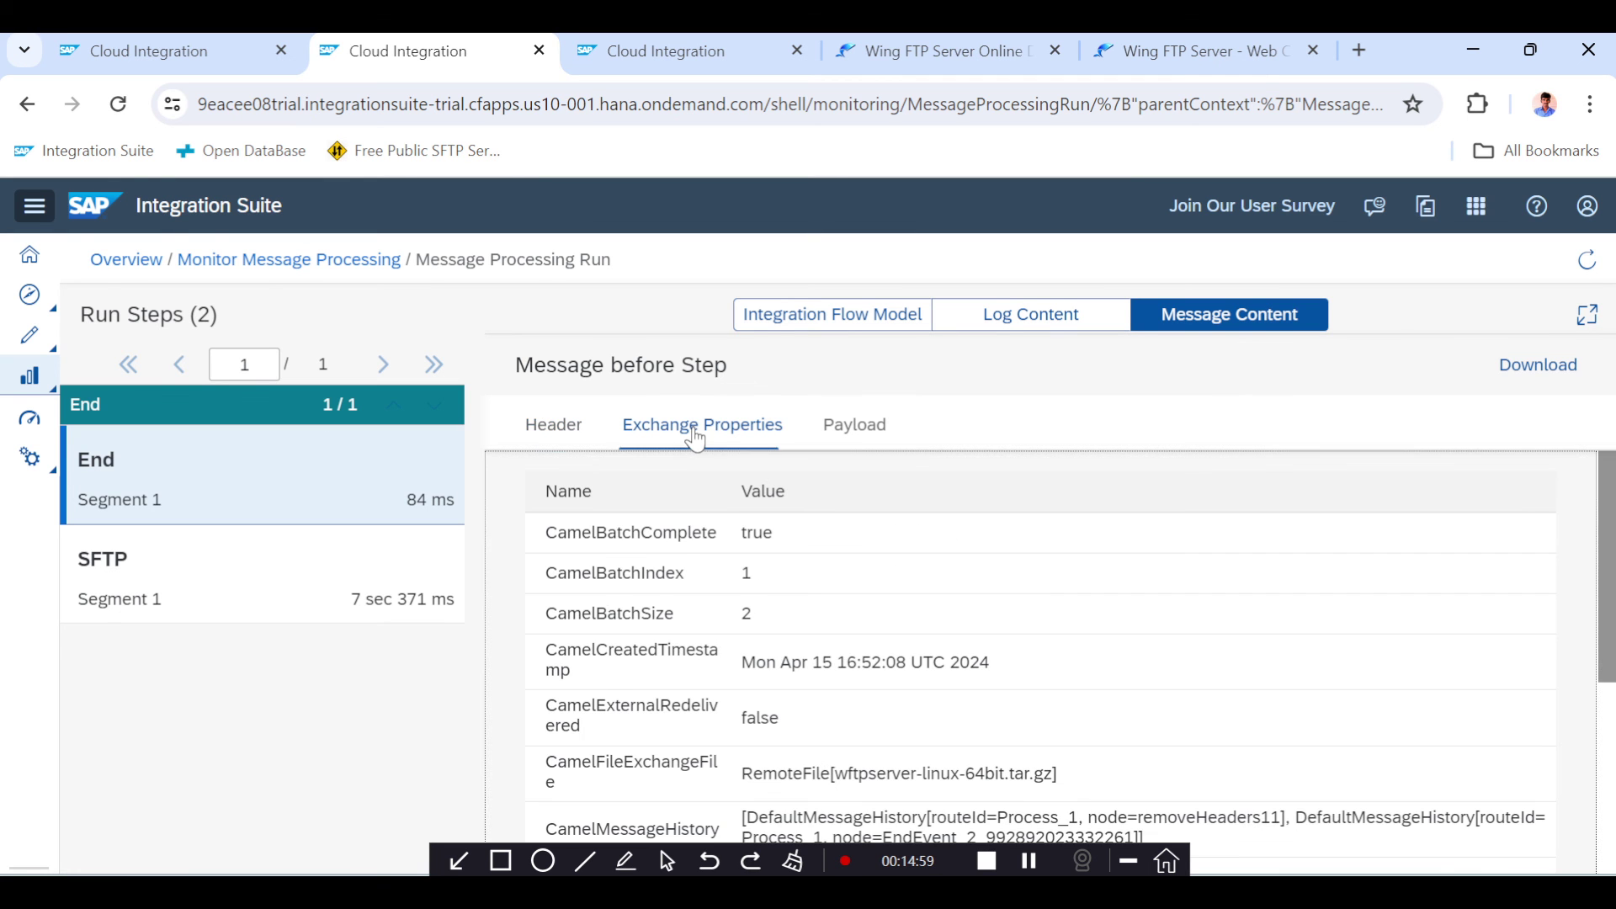
{"action": "left_click", "coordinate": [554, 423]}
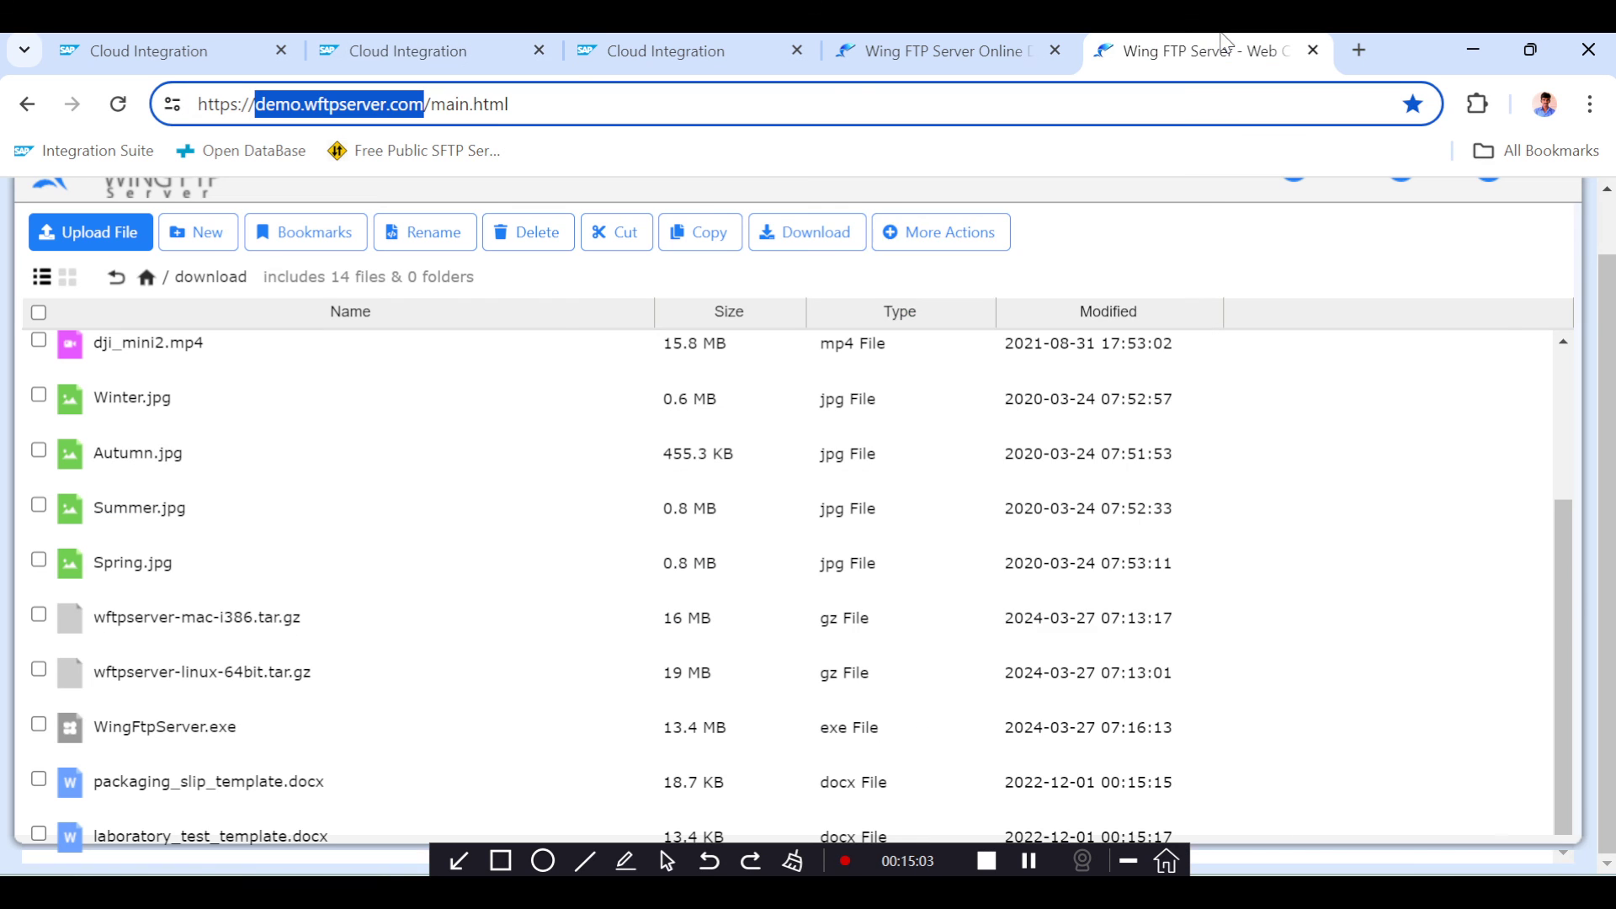
{"action": "mouse_move", "coordinate": [331, 368]}
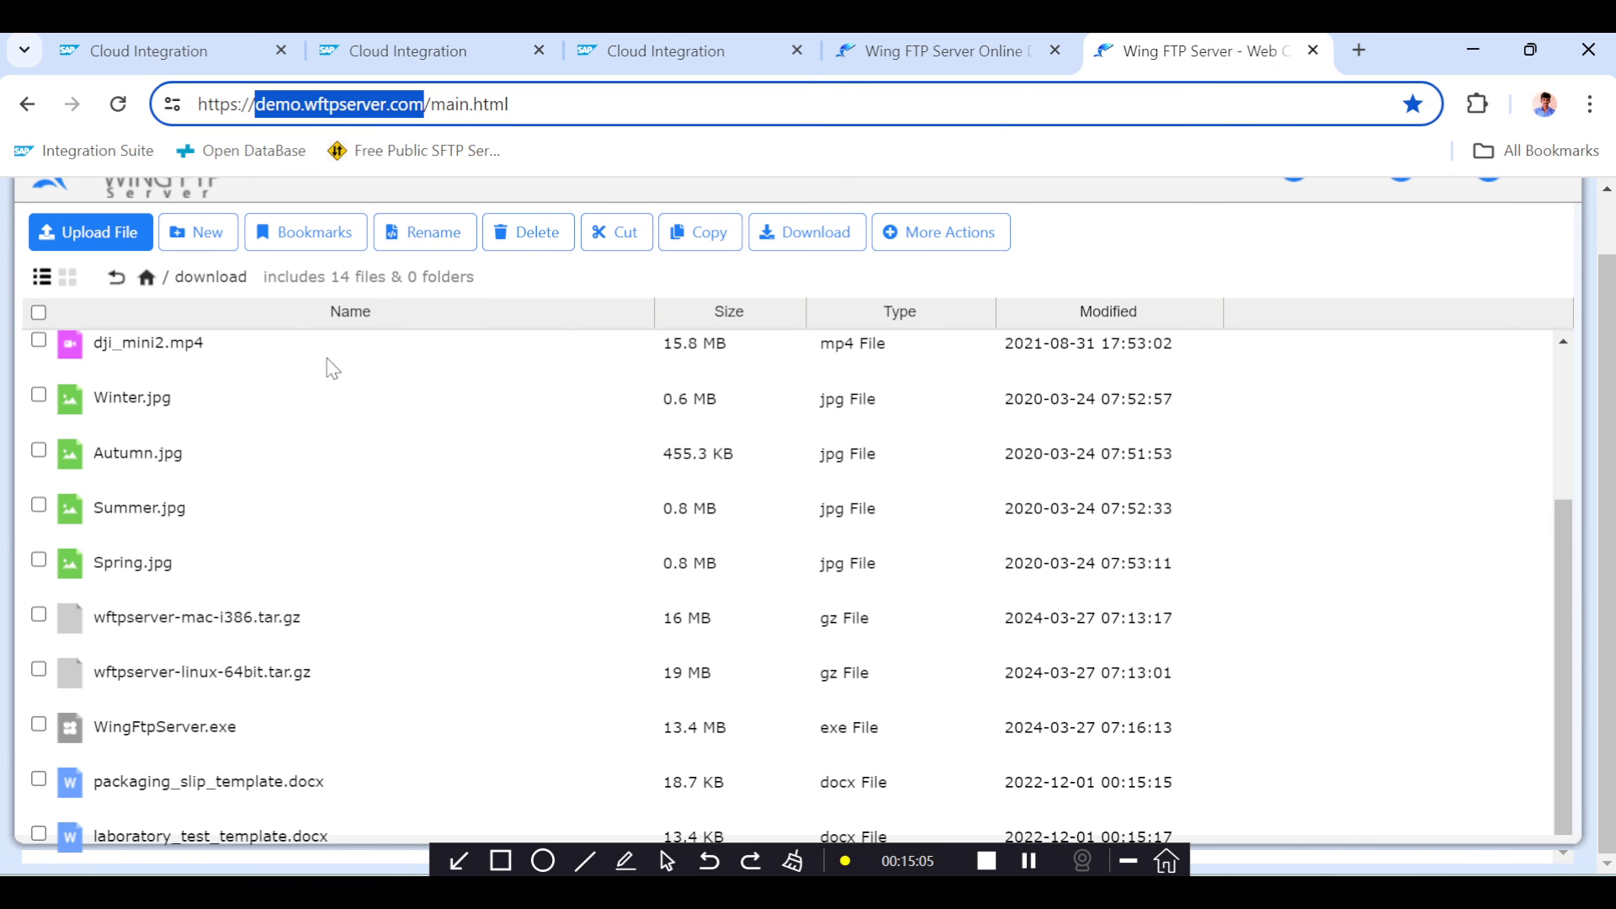
{"action": "left_click", "coordinate": [412, 51]}
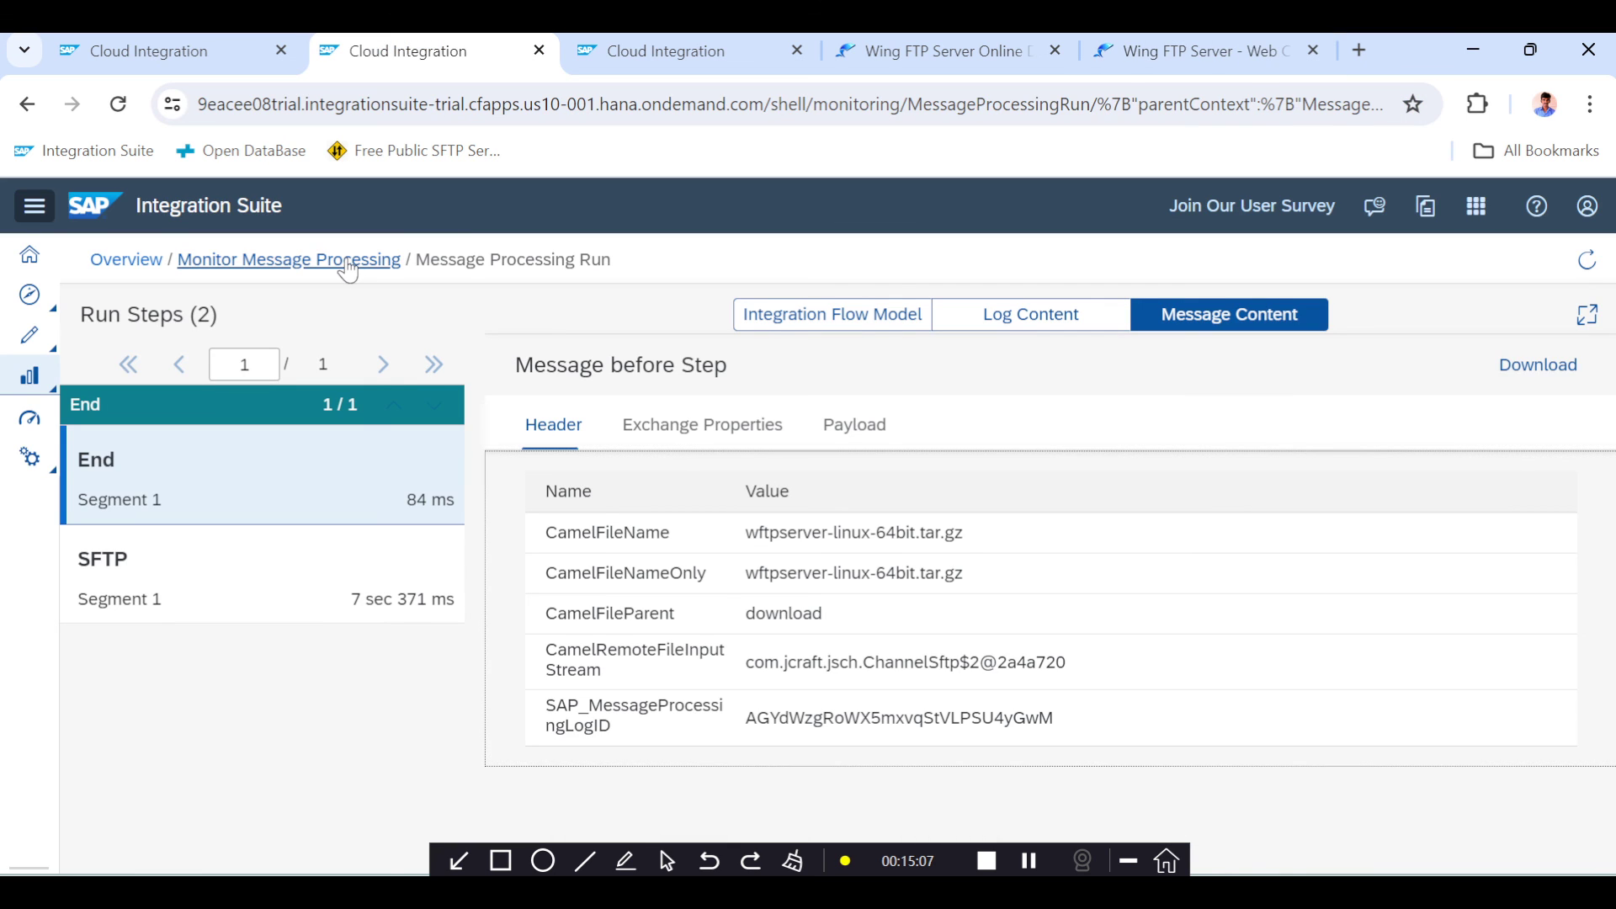
Inspect the 22:22:08 run's message content and compare it with the FTP server listing
{"action": "left_click", "coordinate": [289, 258]}
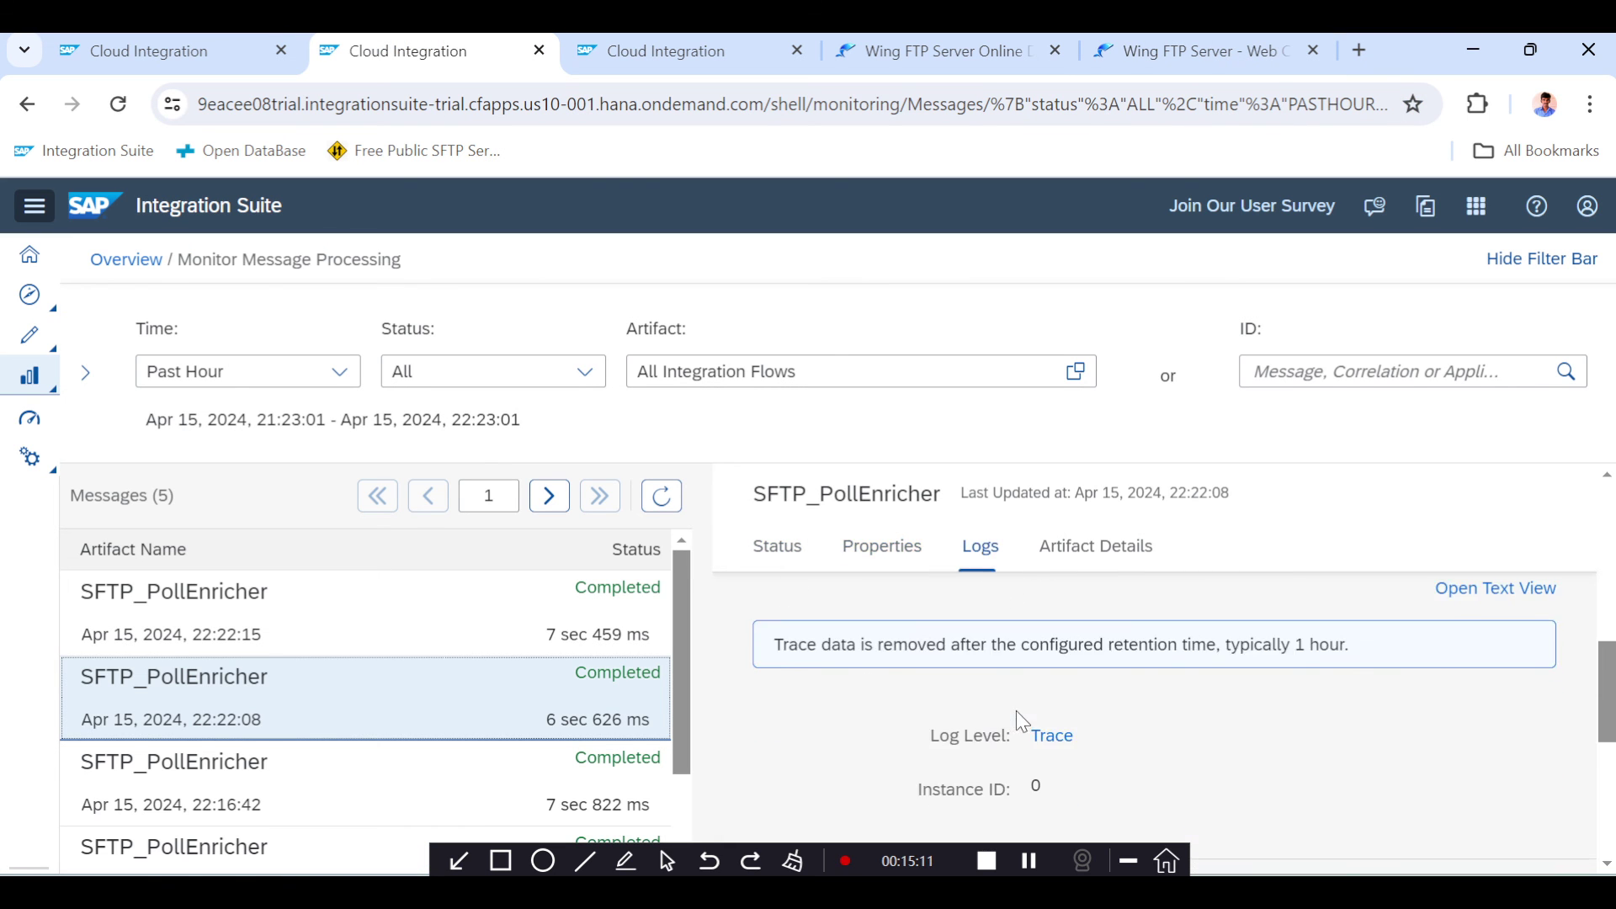
{"action": "left_click", "coordinate": [174, 676]}
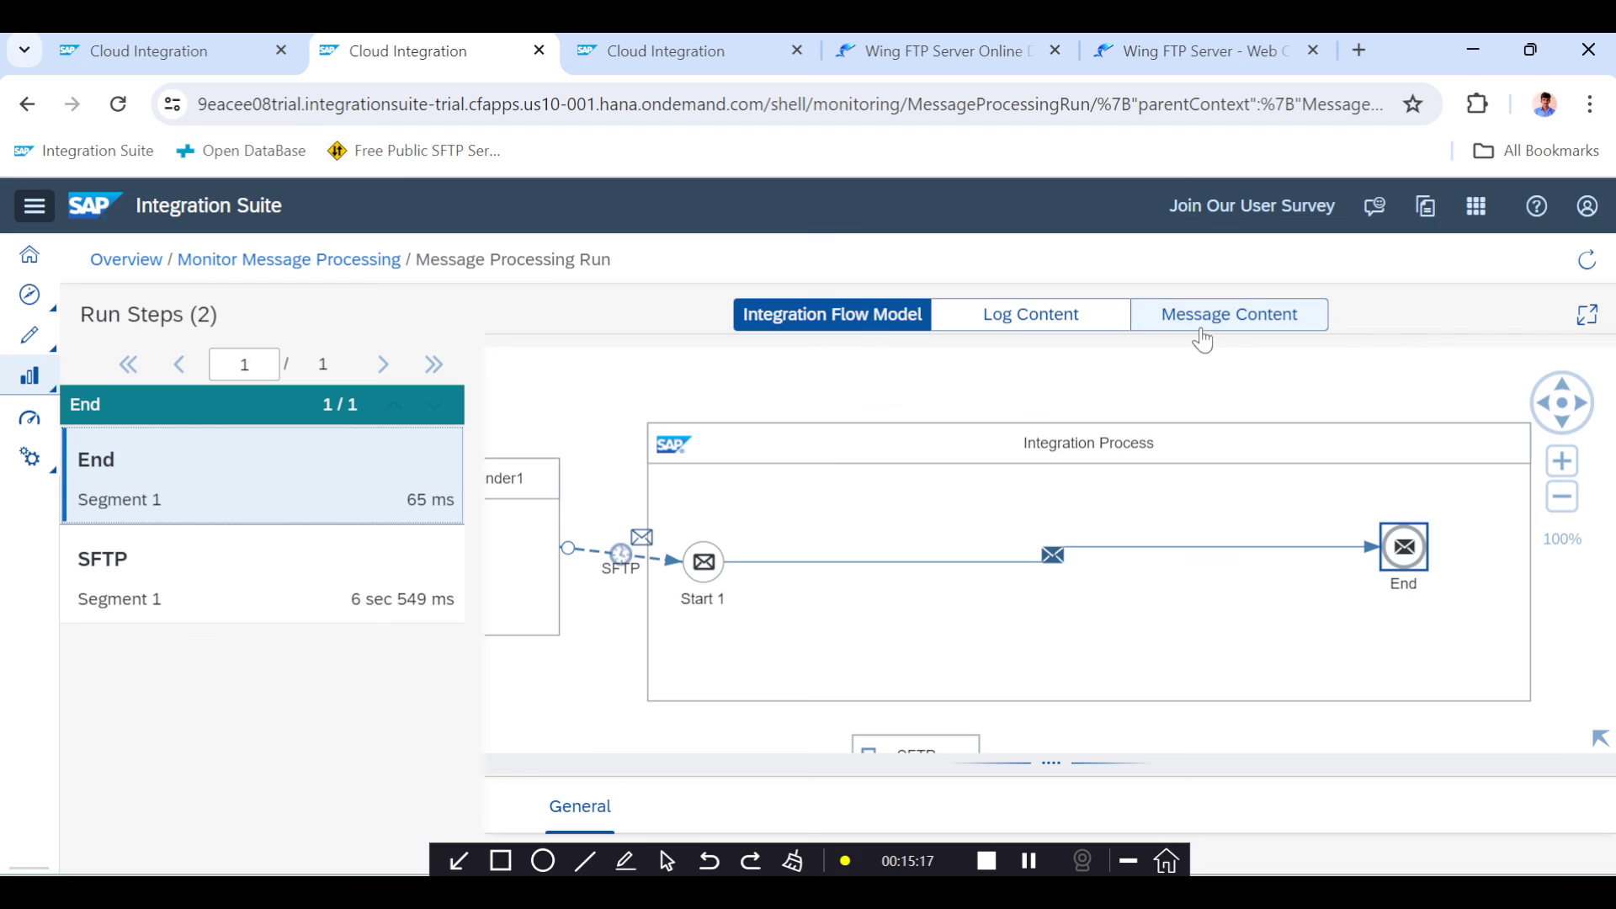
{"action": "mouse_move", "coordinate": [1227, 314]}
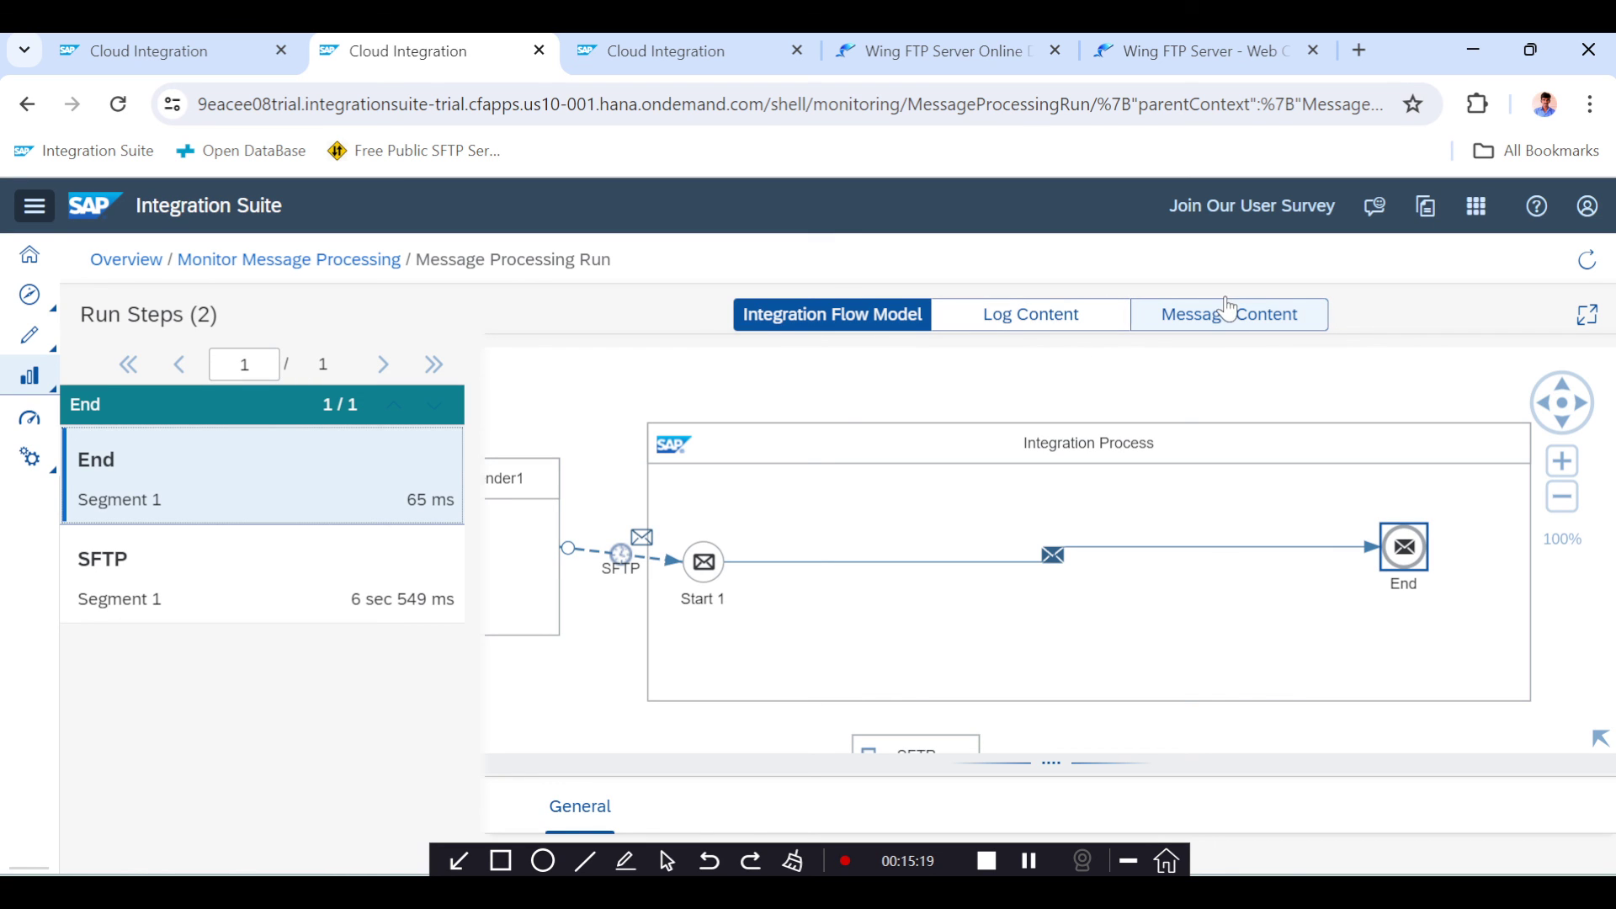
{"action": "left_click", "coordinate": [1227, 314]}
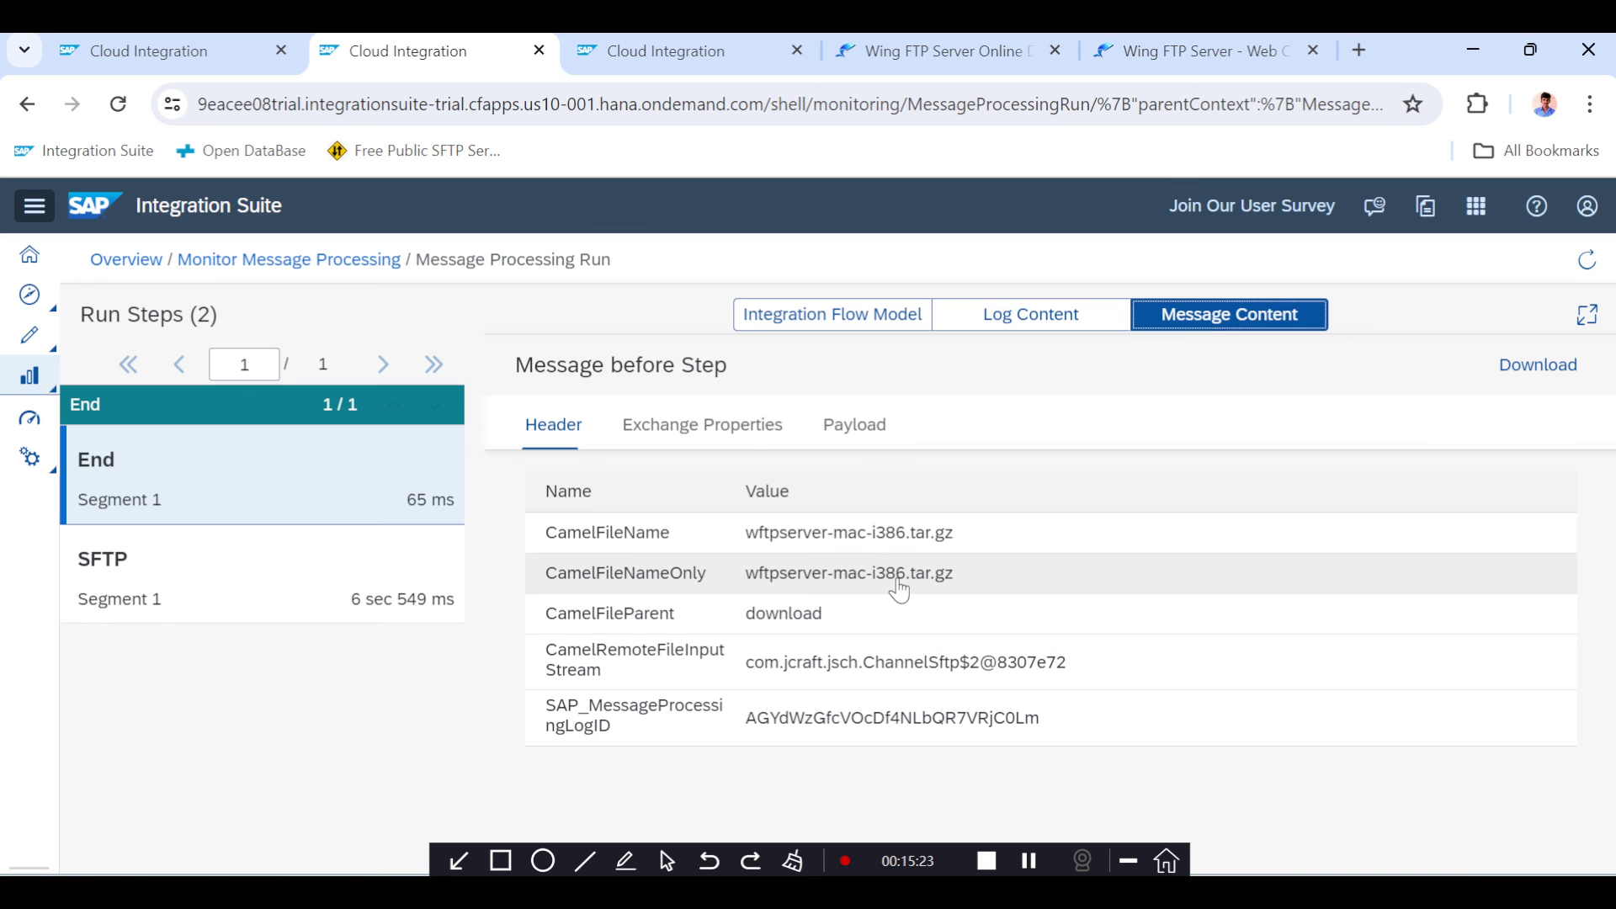
{"action": "mouse_move", "coordinate": [898, 546]}
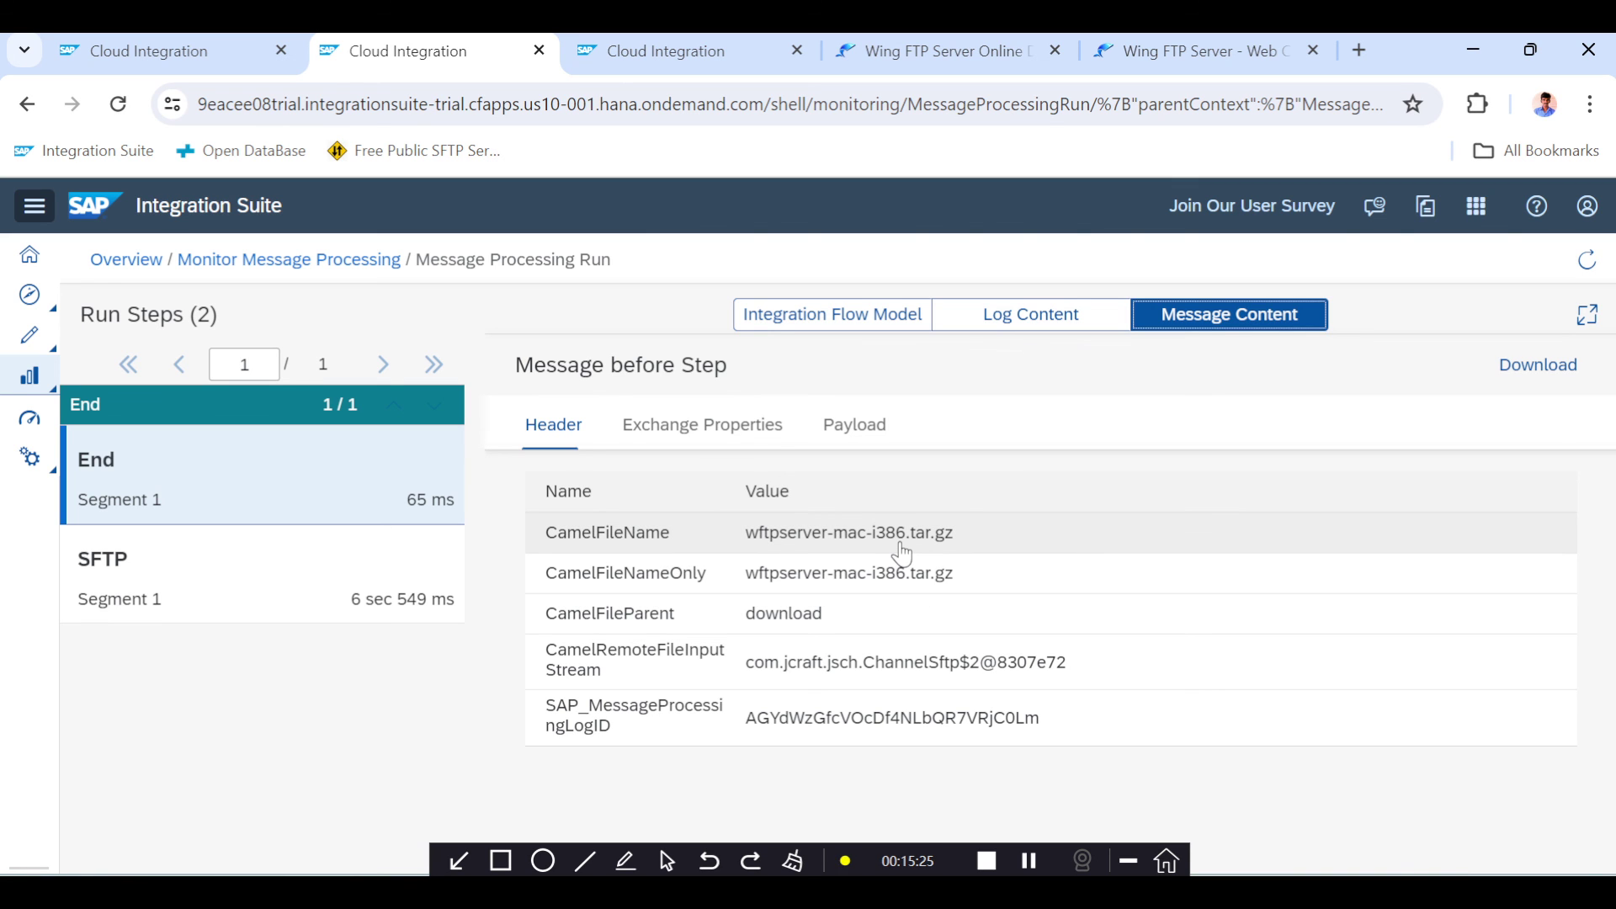
{"action": "left_click", "coordinate": [1196, 50]}
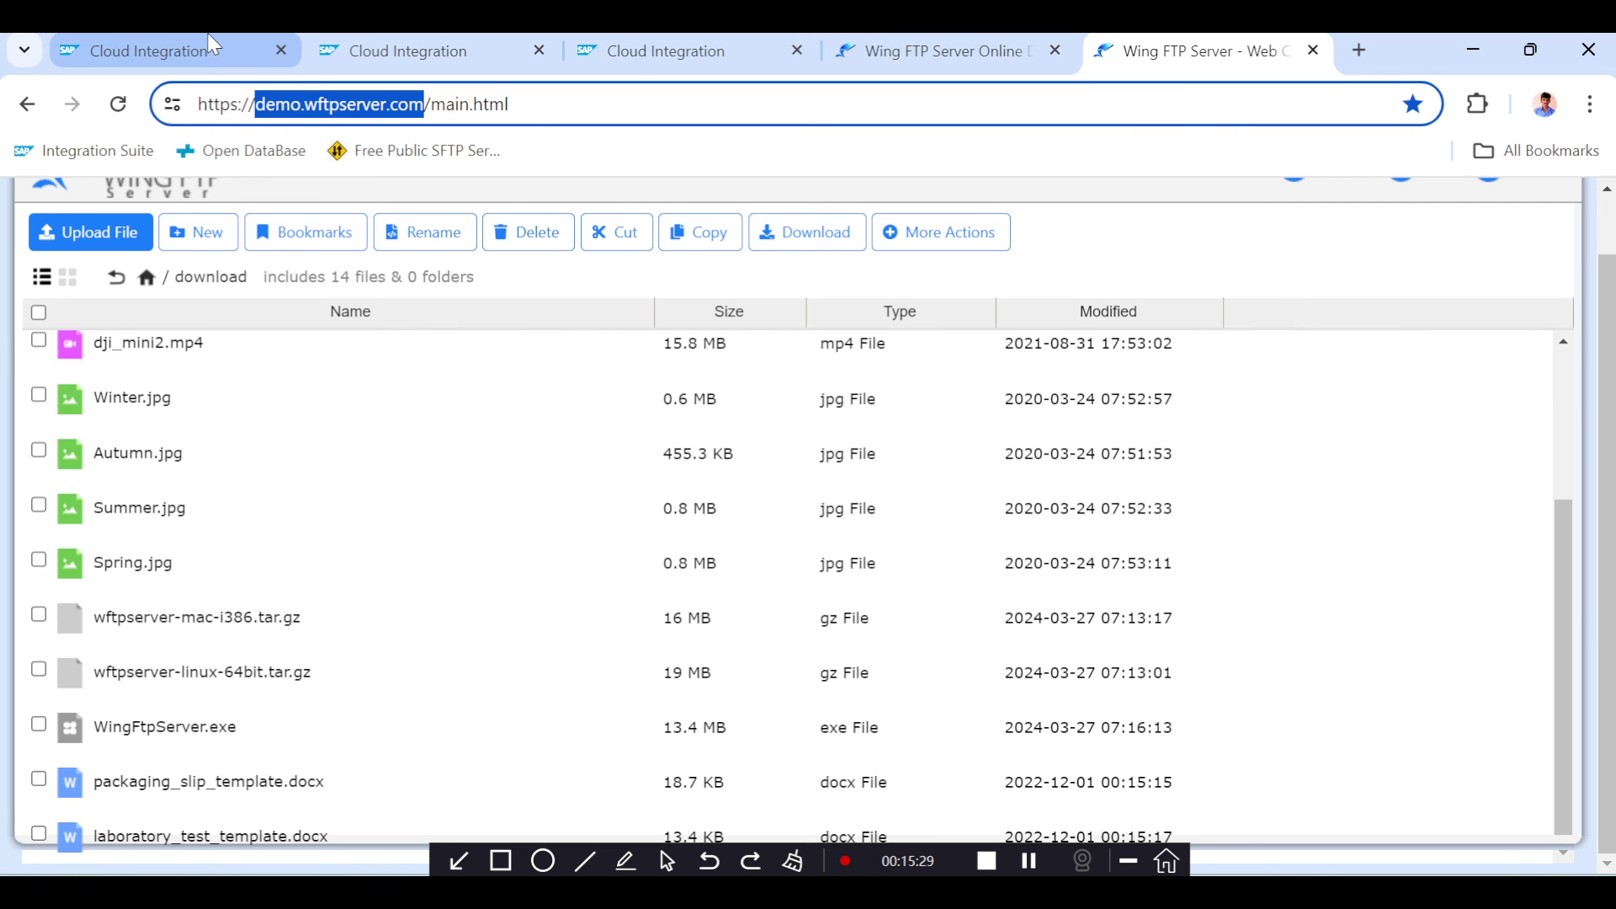
Return to the SFTP_PollEnricher iFlow designer tab showing Sender1, Start 1 and End
{"action": "left_click", "coordinate": [413, 51]}
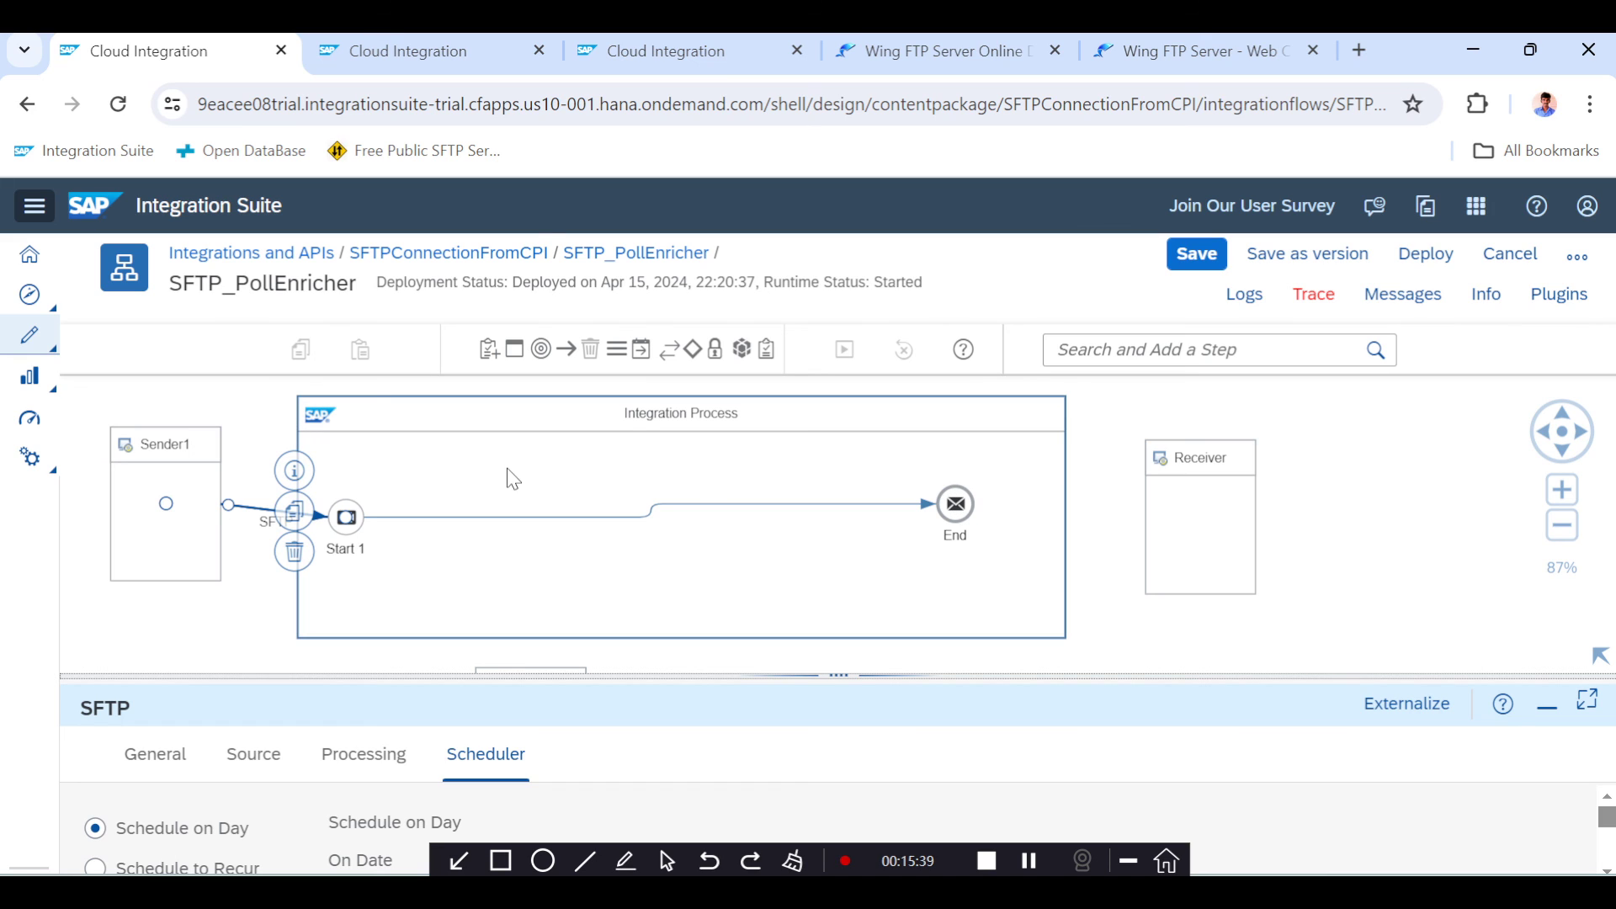
{"action": "mouse_move", "coordinate": [616, 349]}
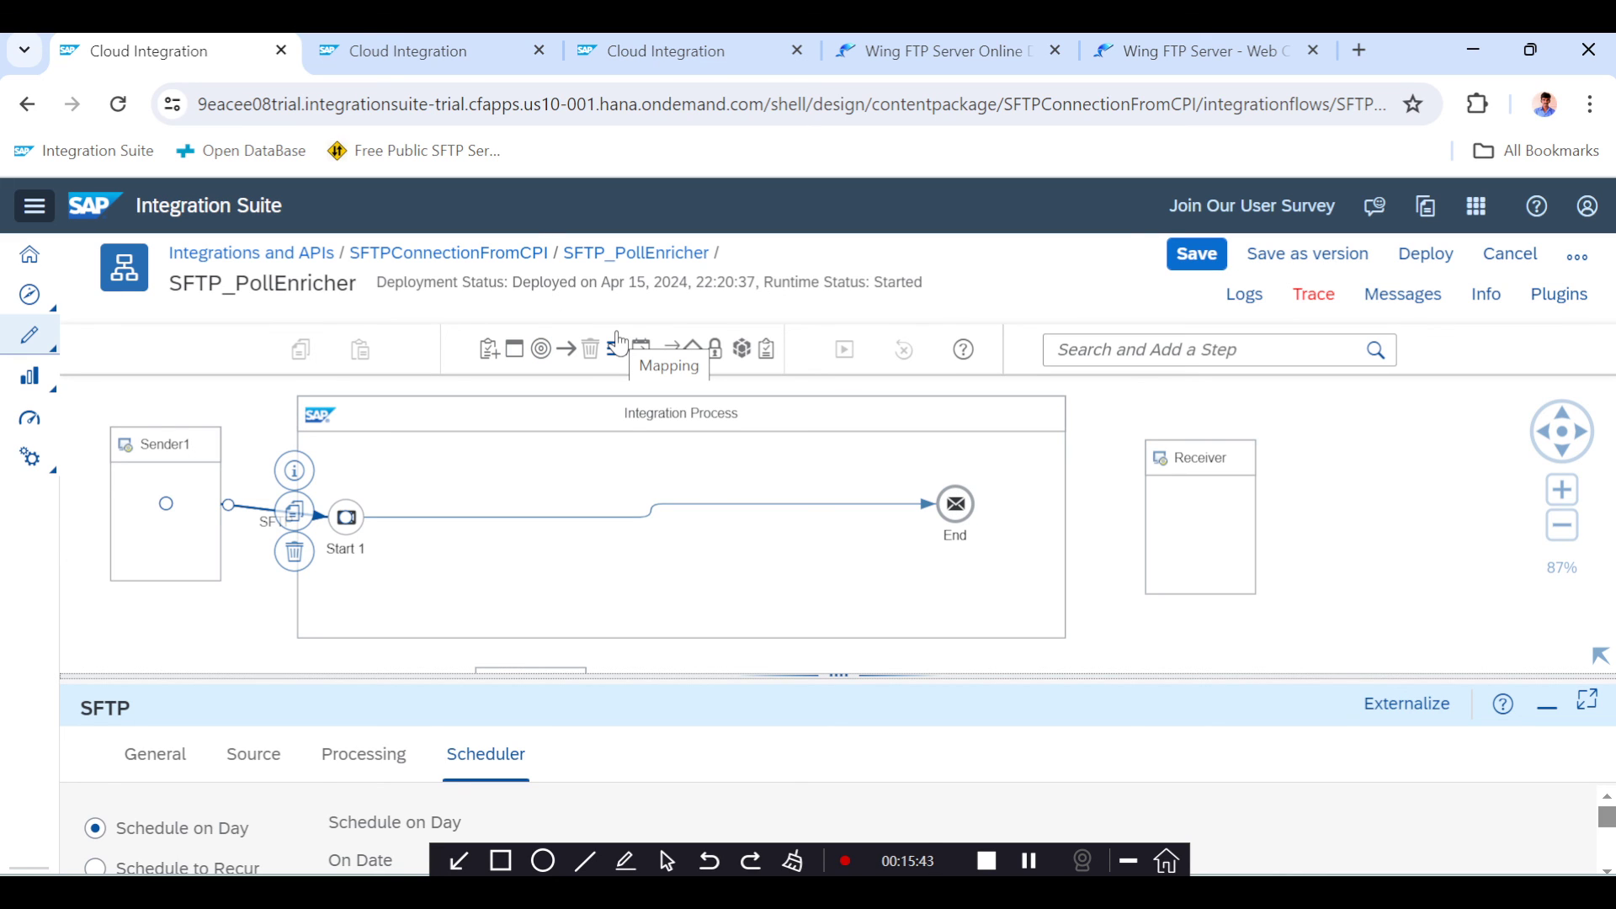
{"action": "mouse_move", "coordinate": [93, 402]}
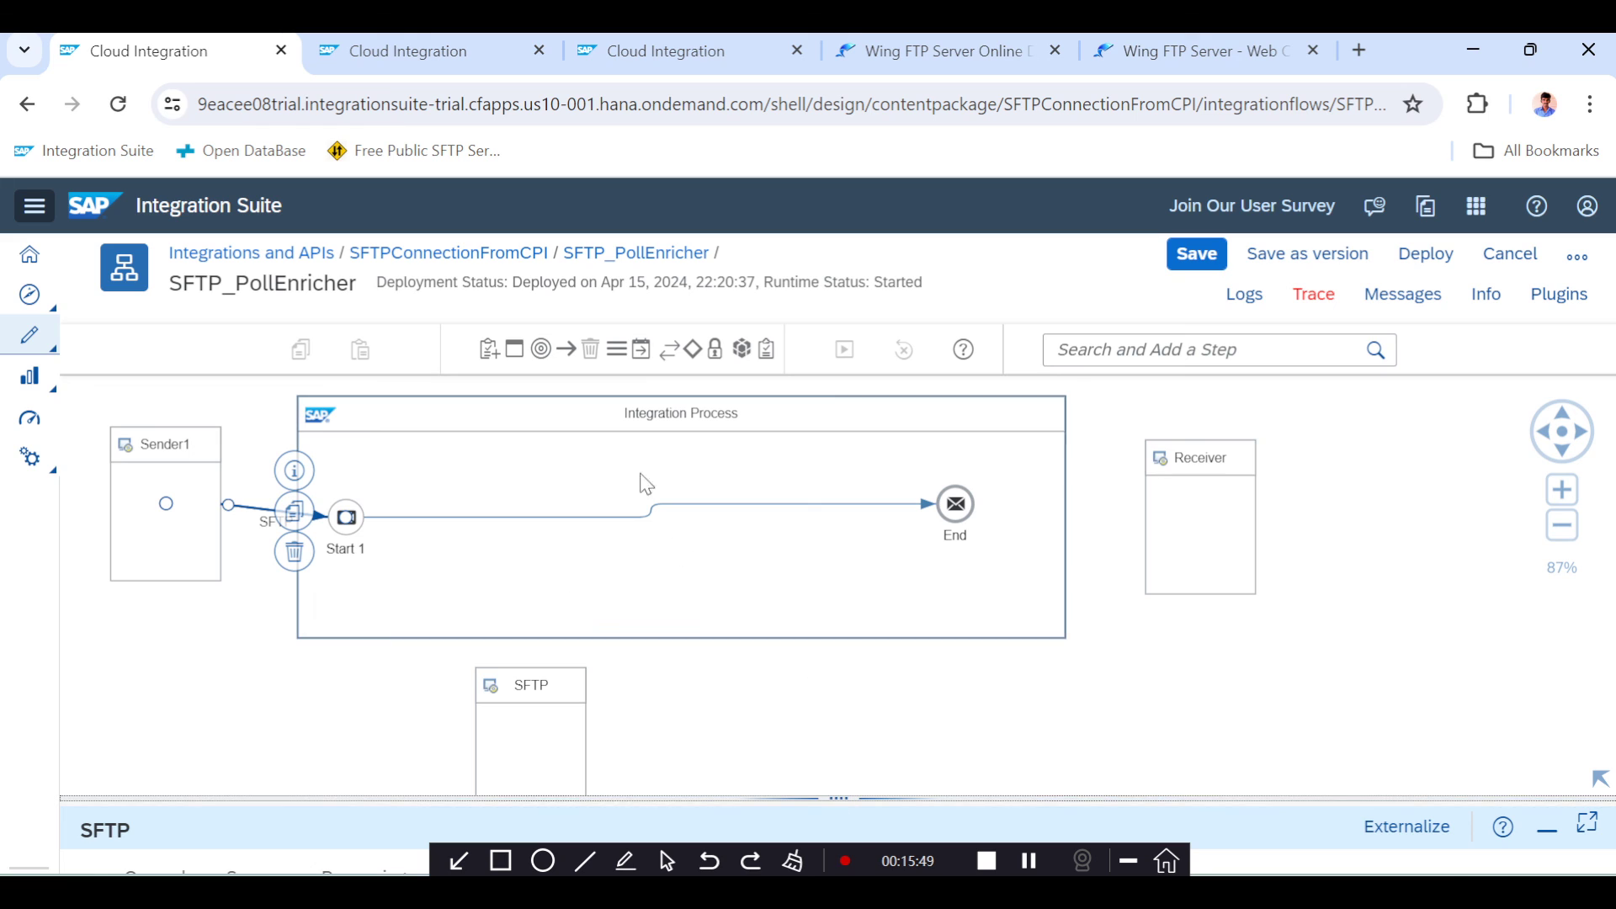
{"action": "mouse_move", "coordinate": [742, 706]}
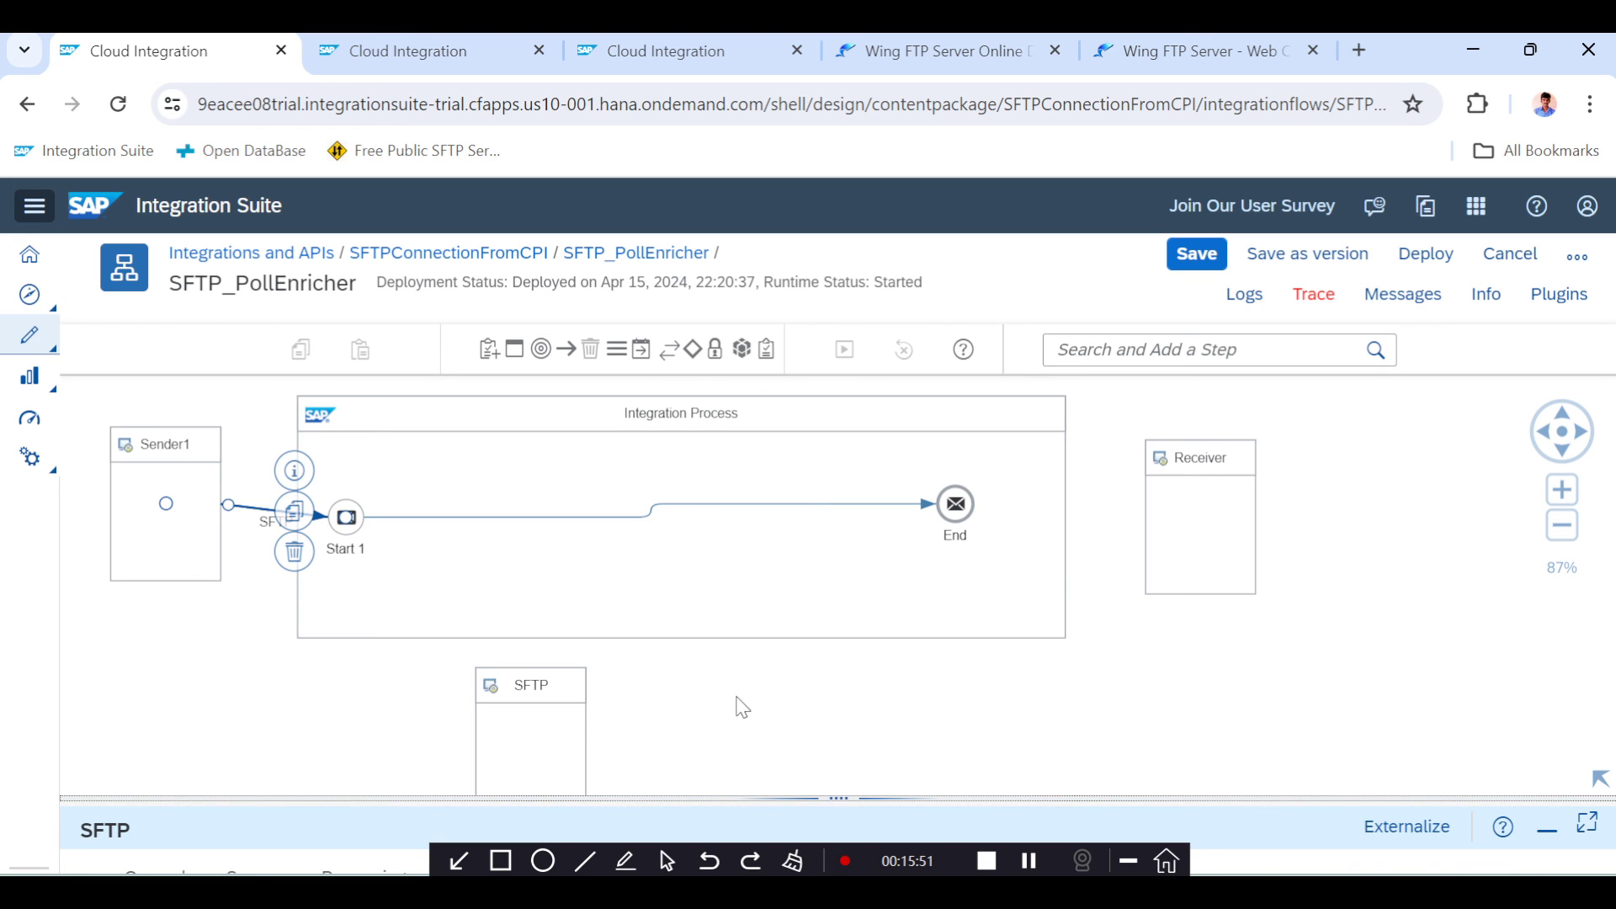
{"action": "mouse_move", "coordinate": [1165, 185]}
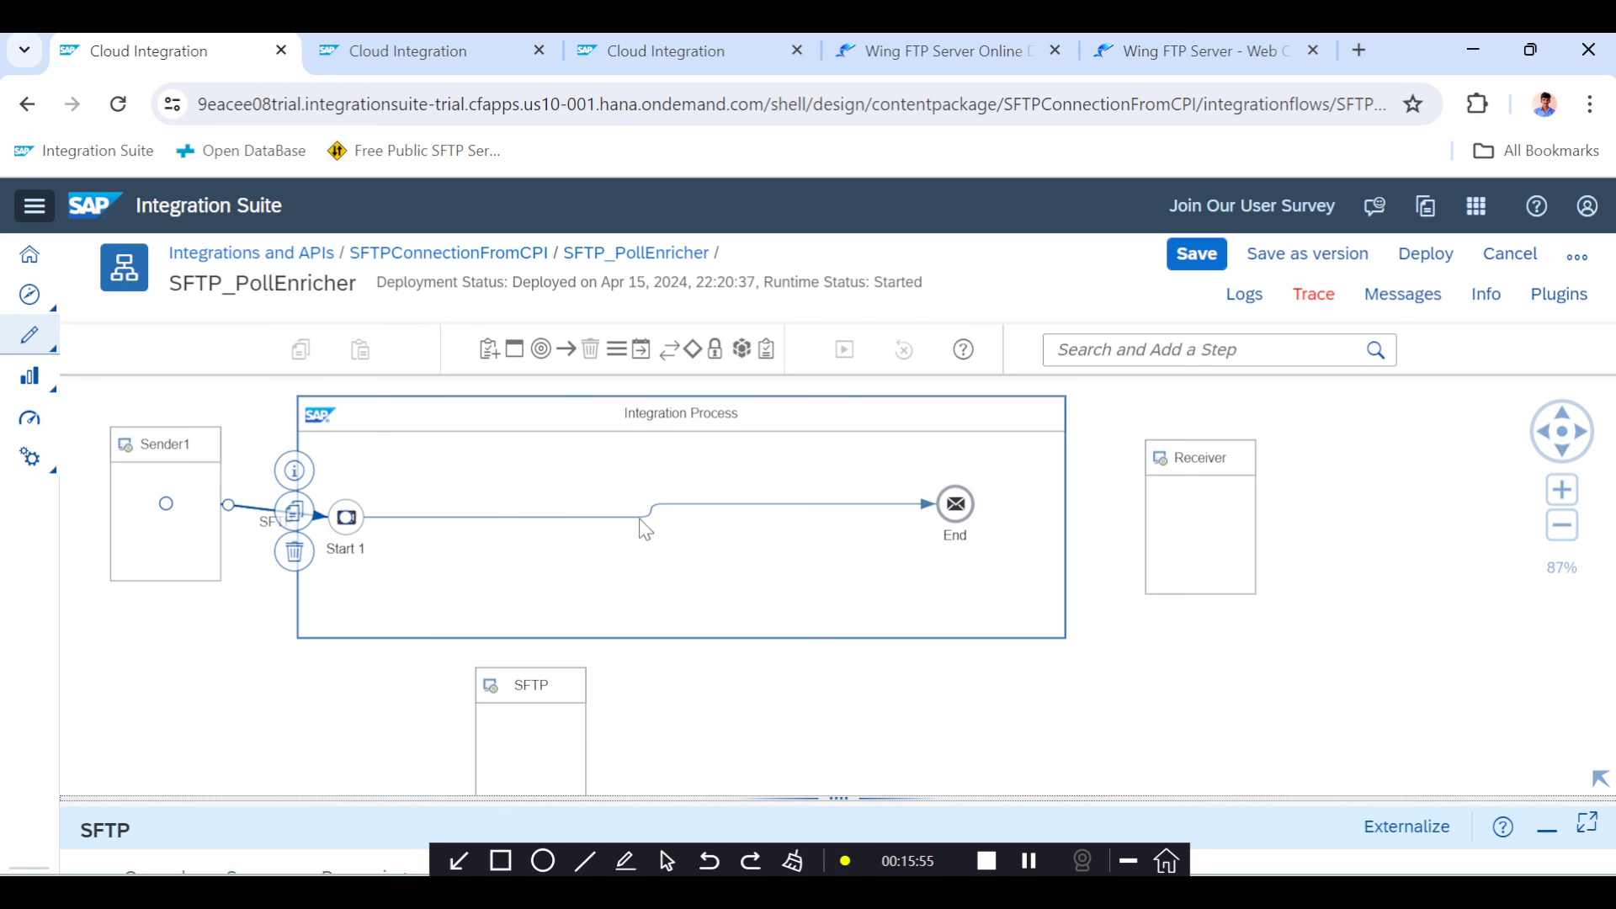
{"action": "mouse_move", "coordinate": [520, 477]}
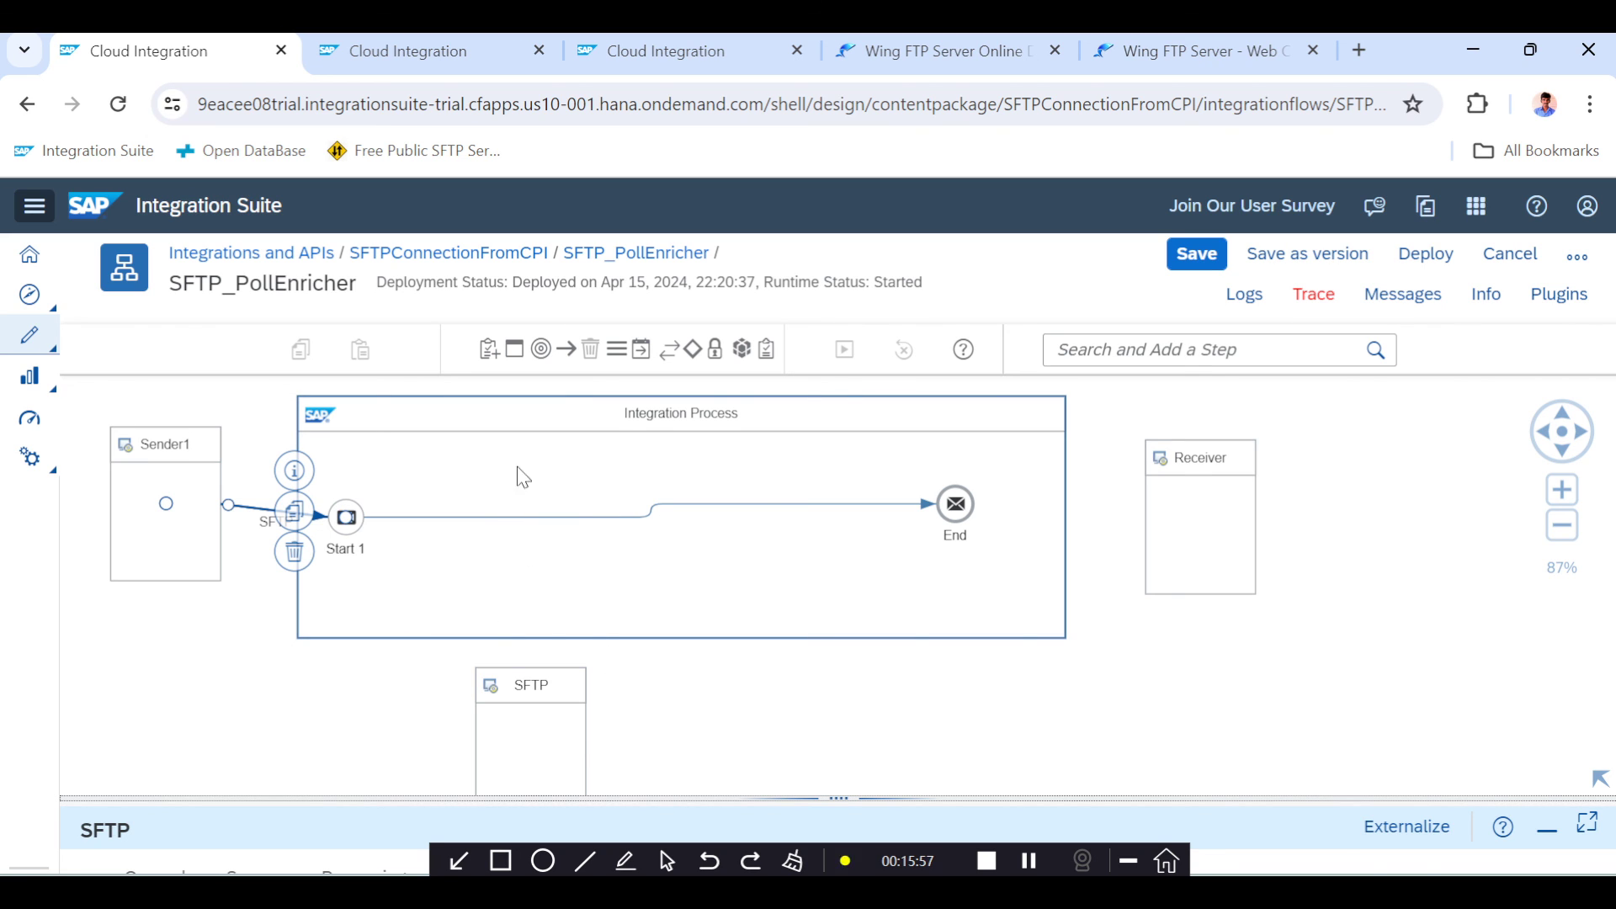
{"action": "mouse_move", "coordinate": [601, 560]}
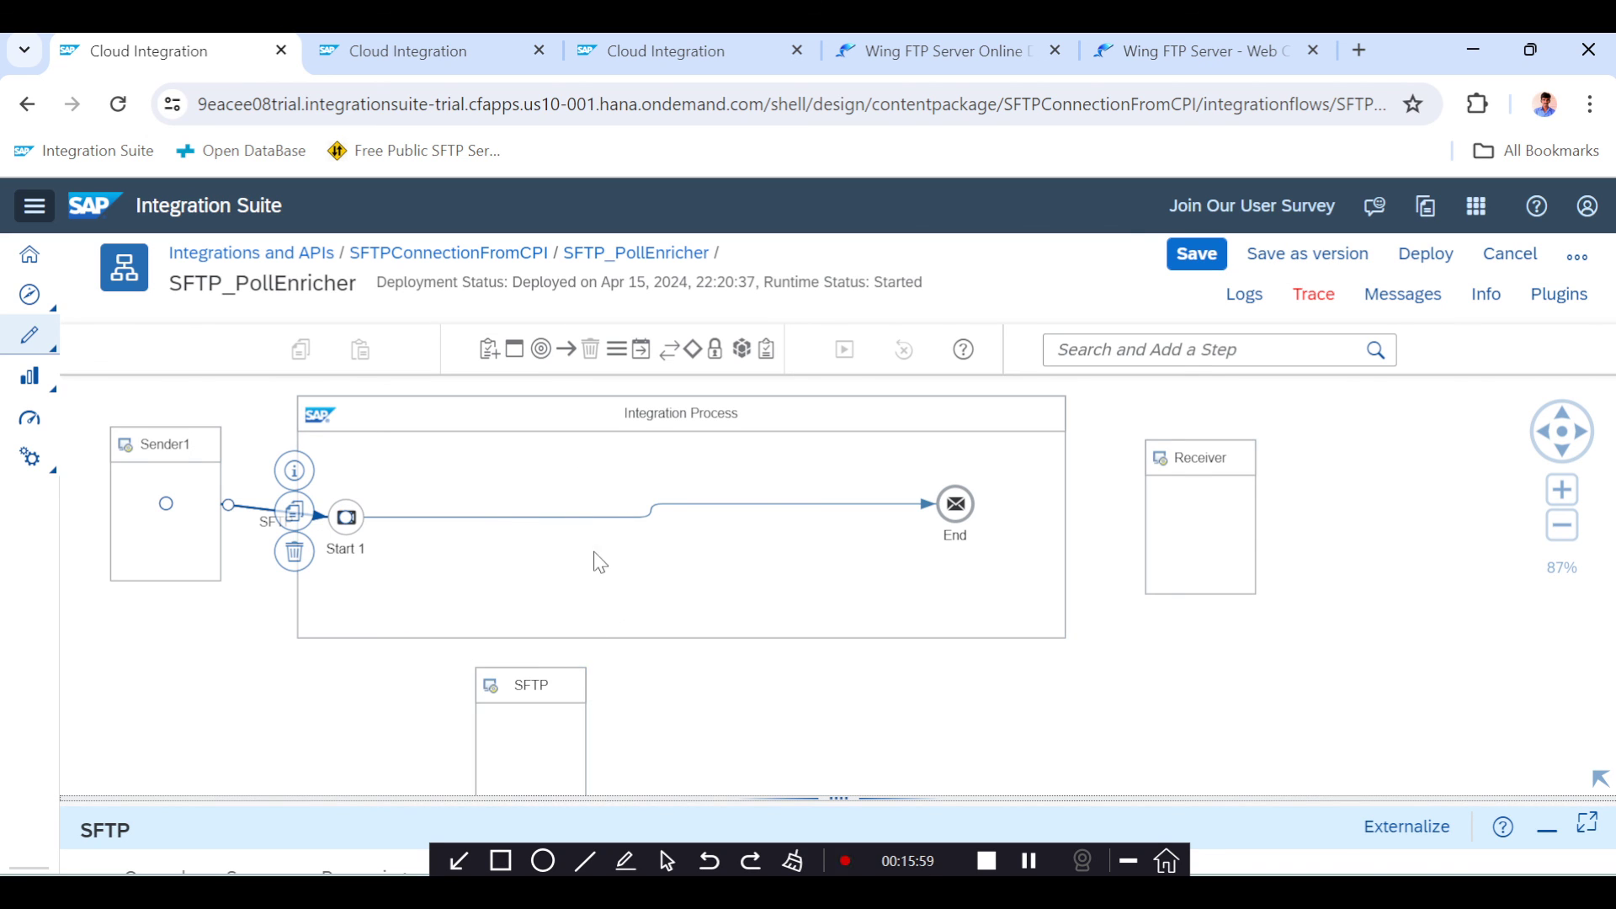
{"action": "mouse_move", "coordinate": [873, 507]}
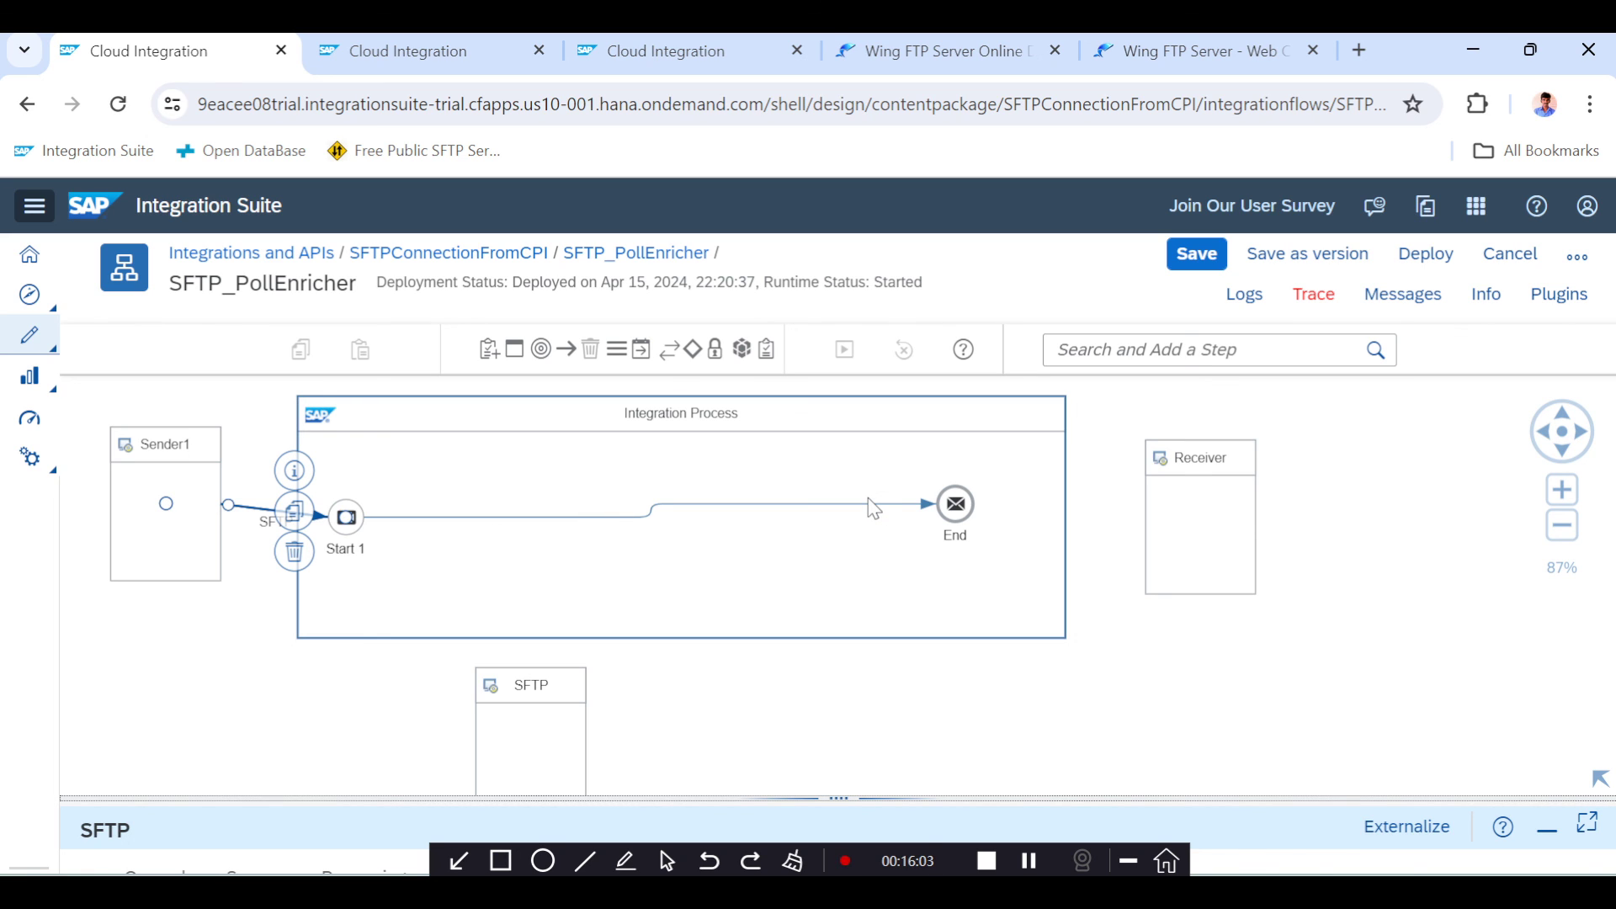
{"action": "mouse_move", "coordinate": [872, 353]}
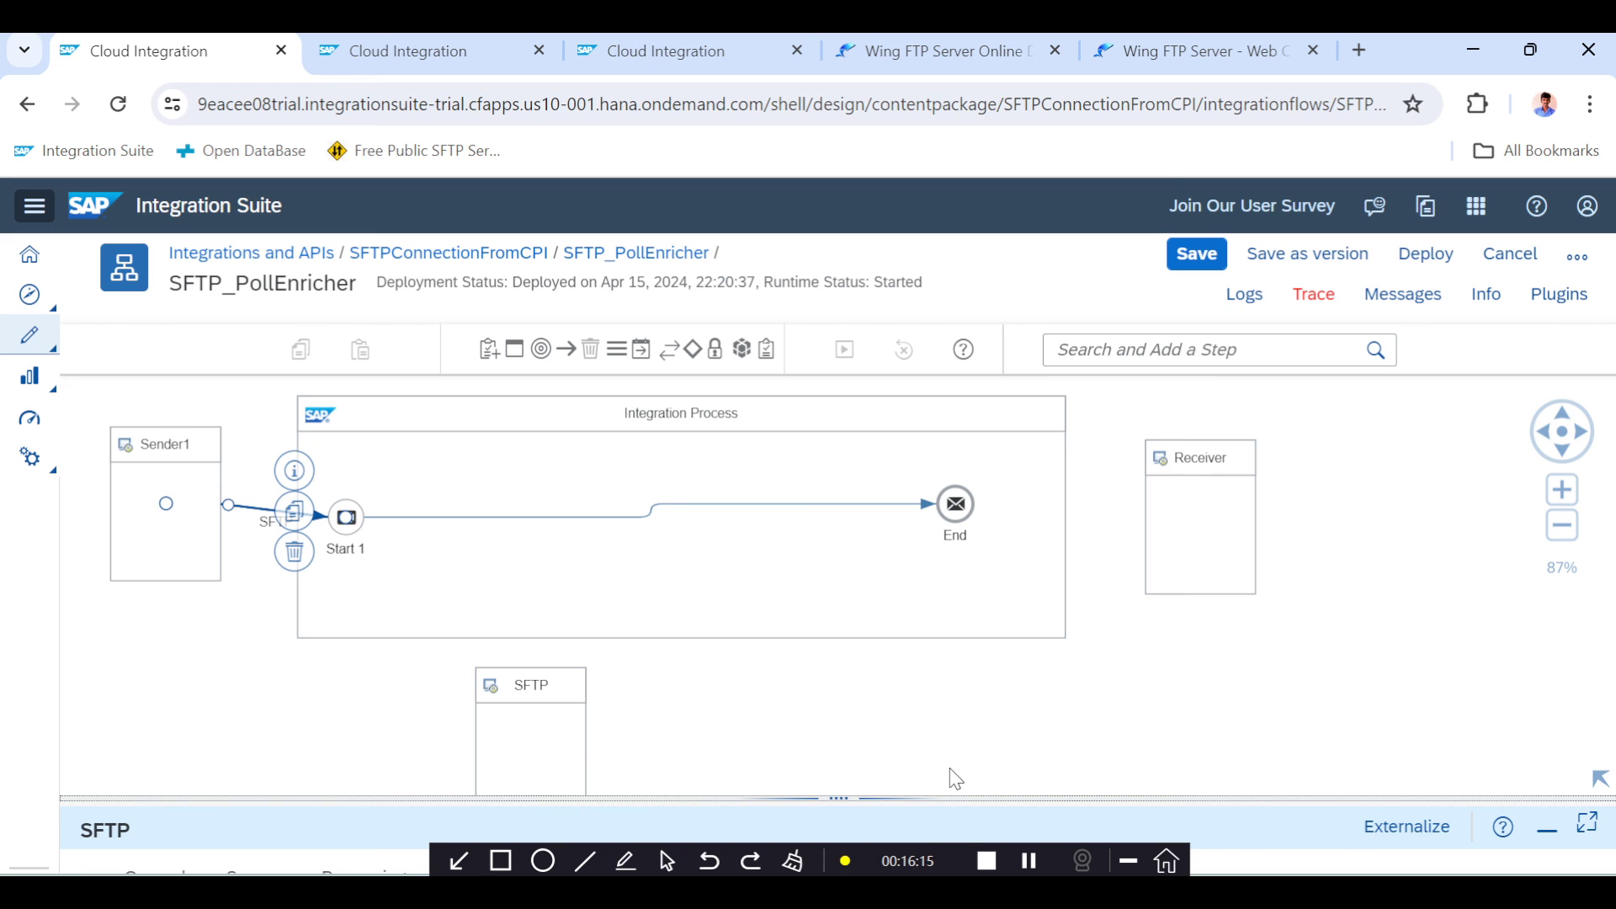
{"action": "left_click", "coordinate": [987, 860]}
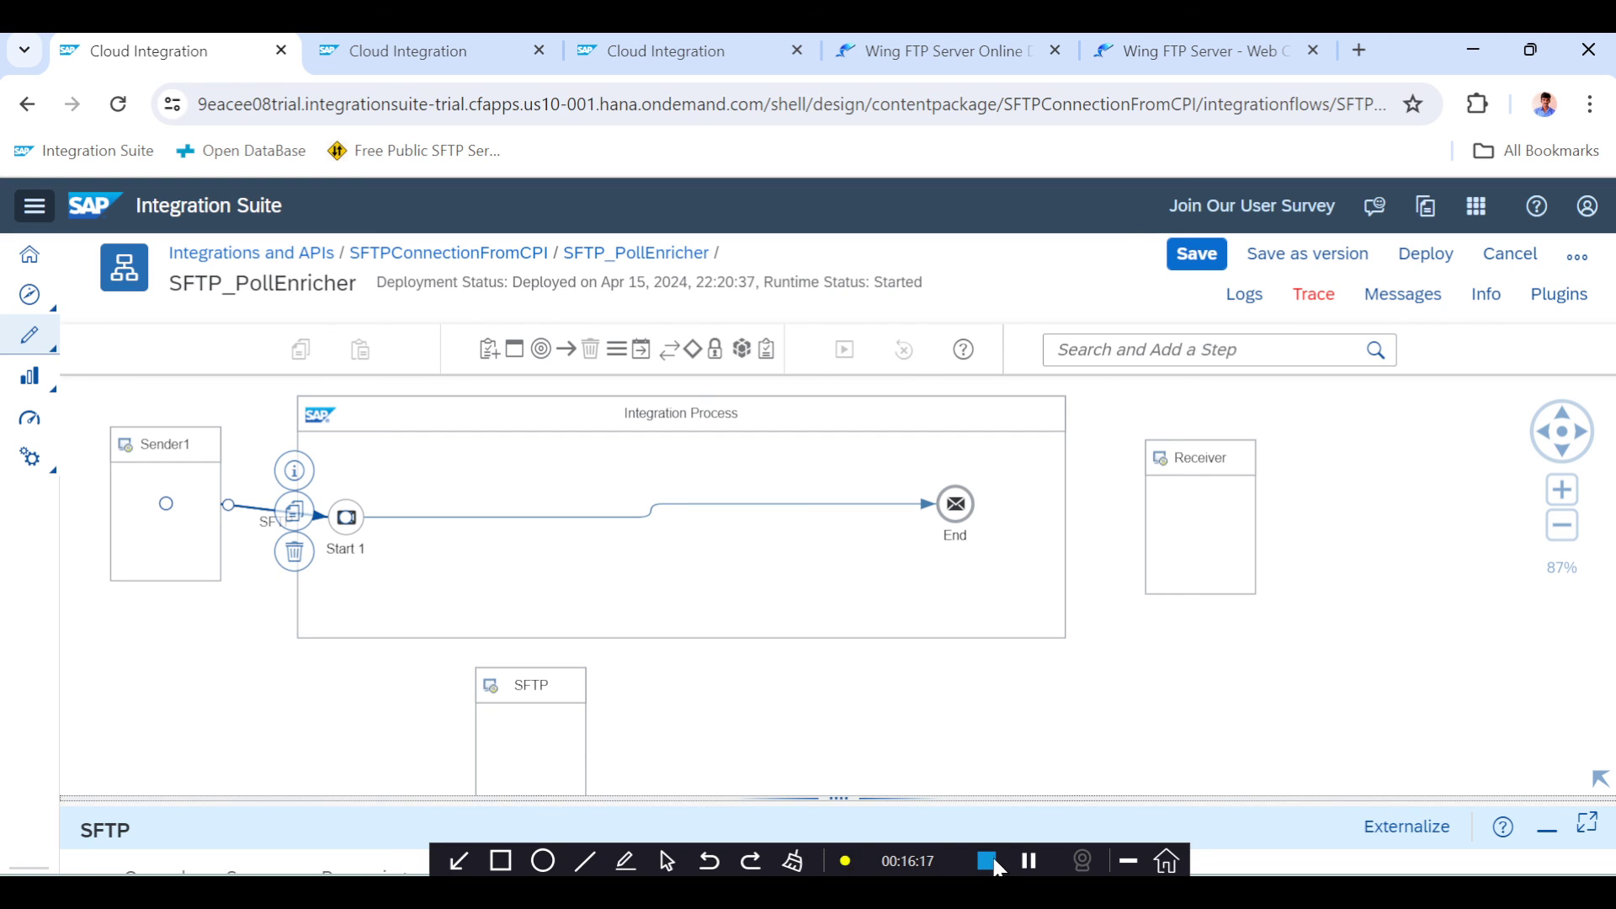